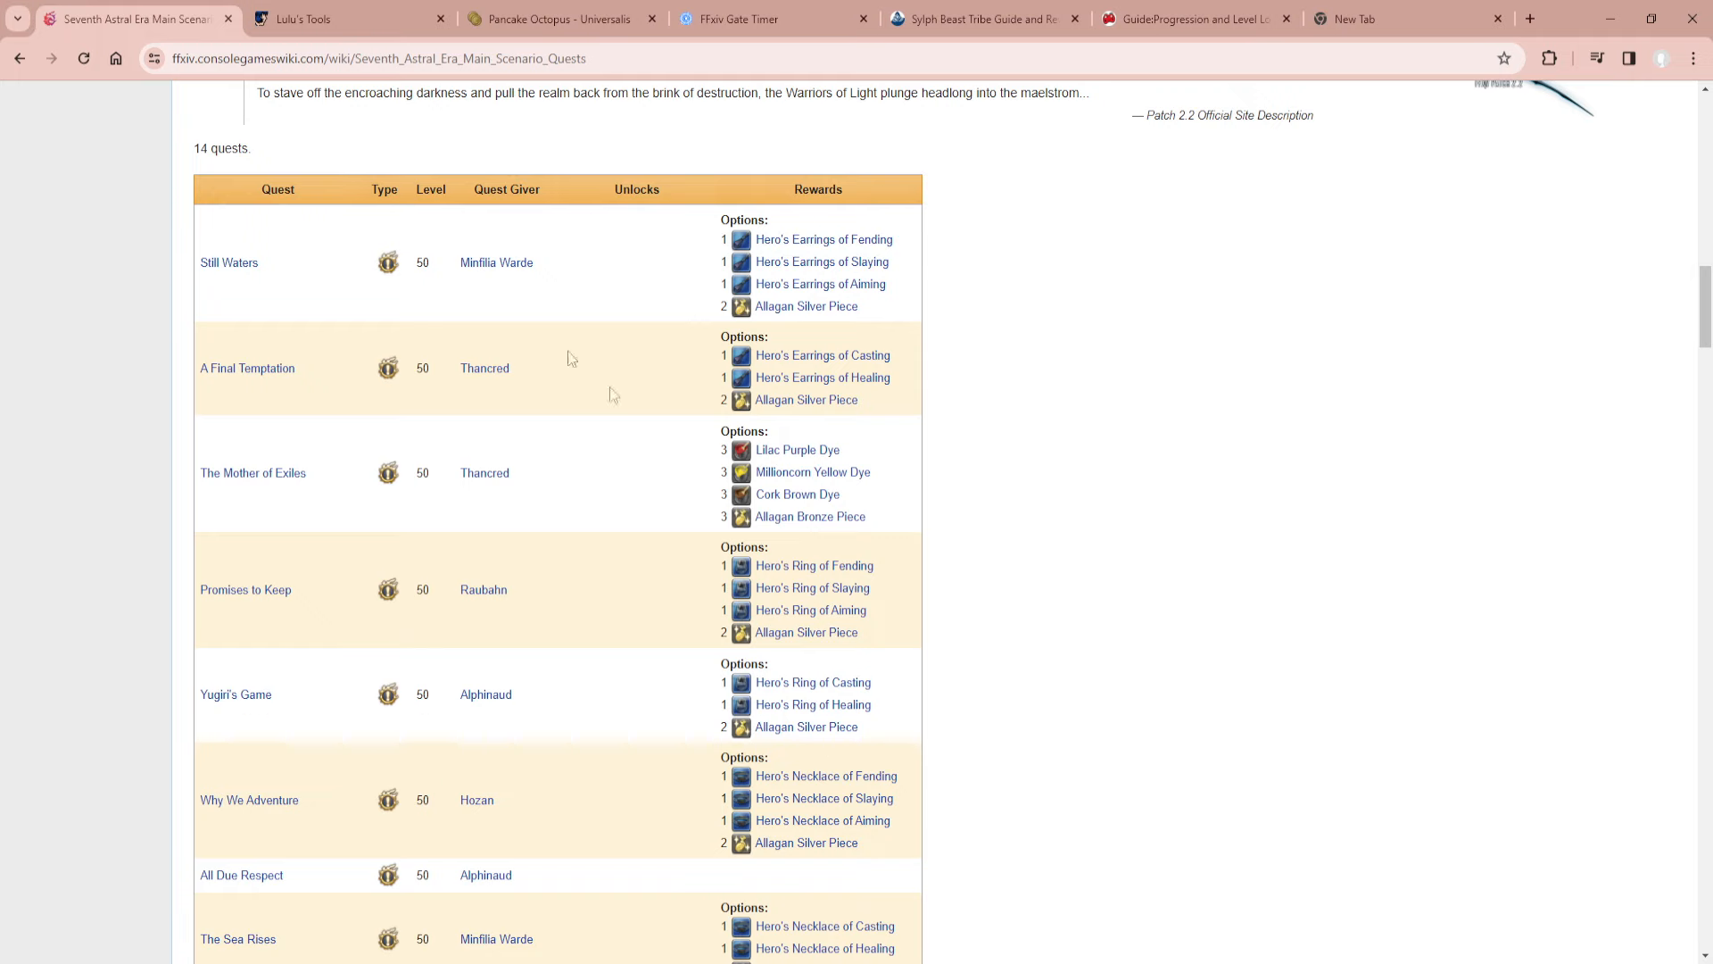
Scroll down the Quest page to the miscellaneous quests section.
{"action": "scroll", "scroll_direction": "down", "scroll_amount": 3}
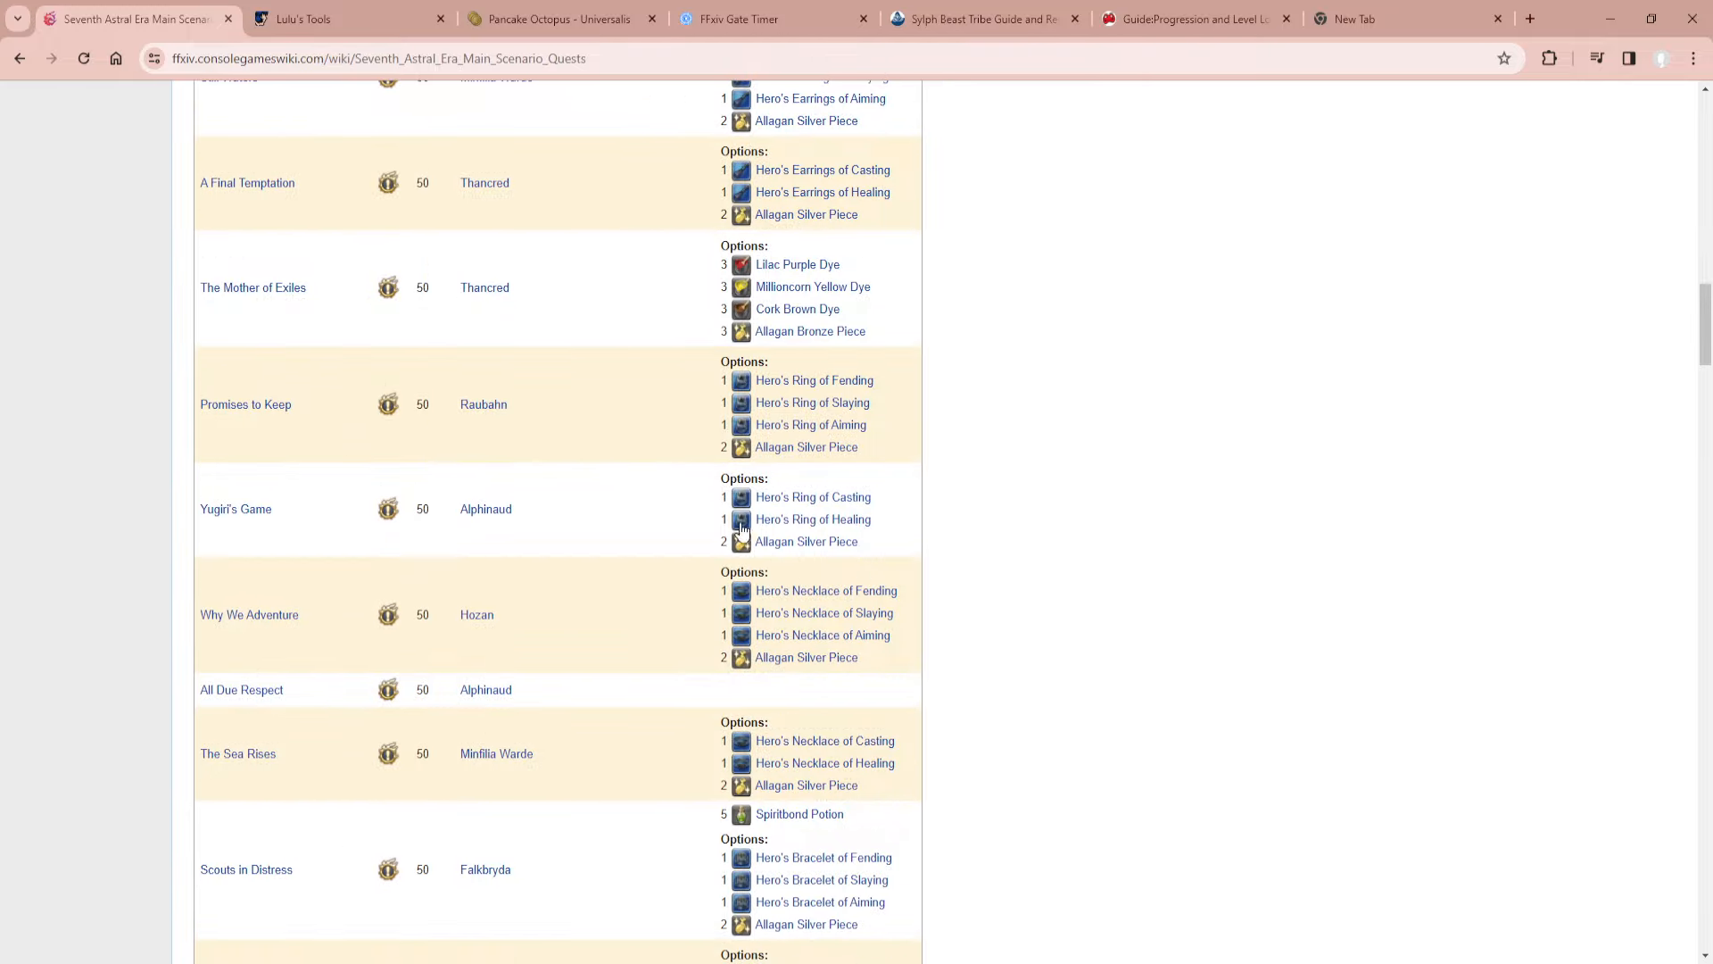
{"action": "scroll", "scroll_direction": "down", "scroll_amount": 3}
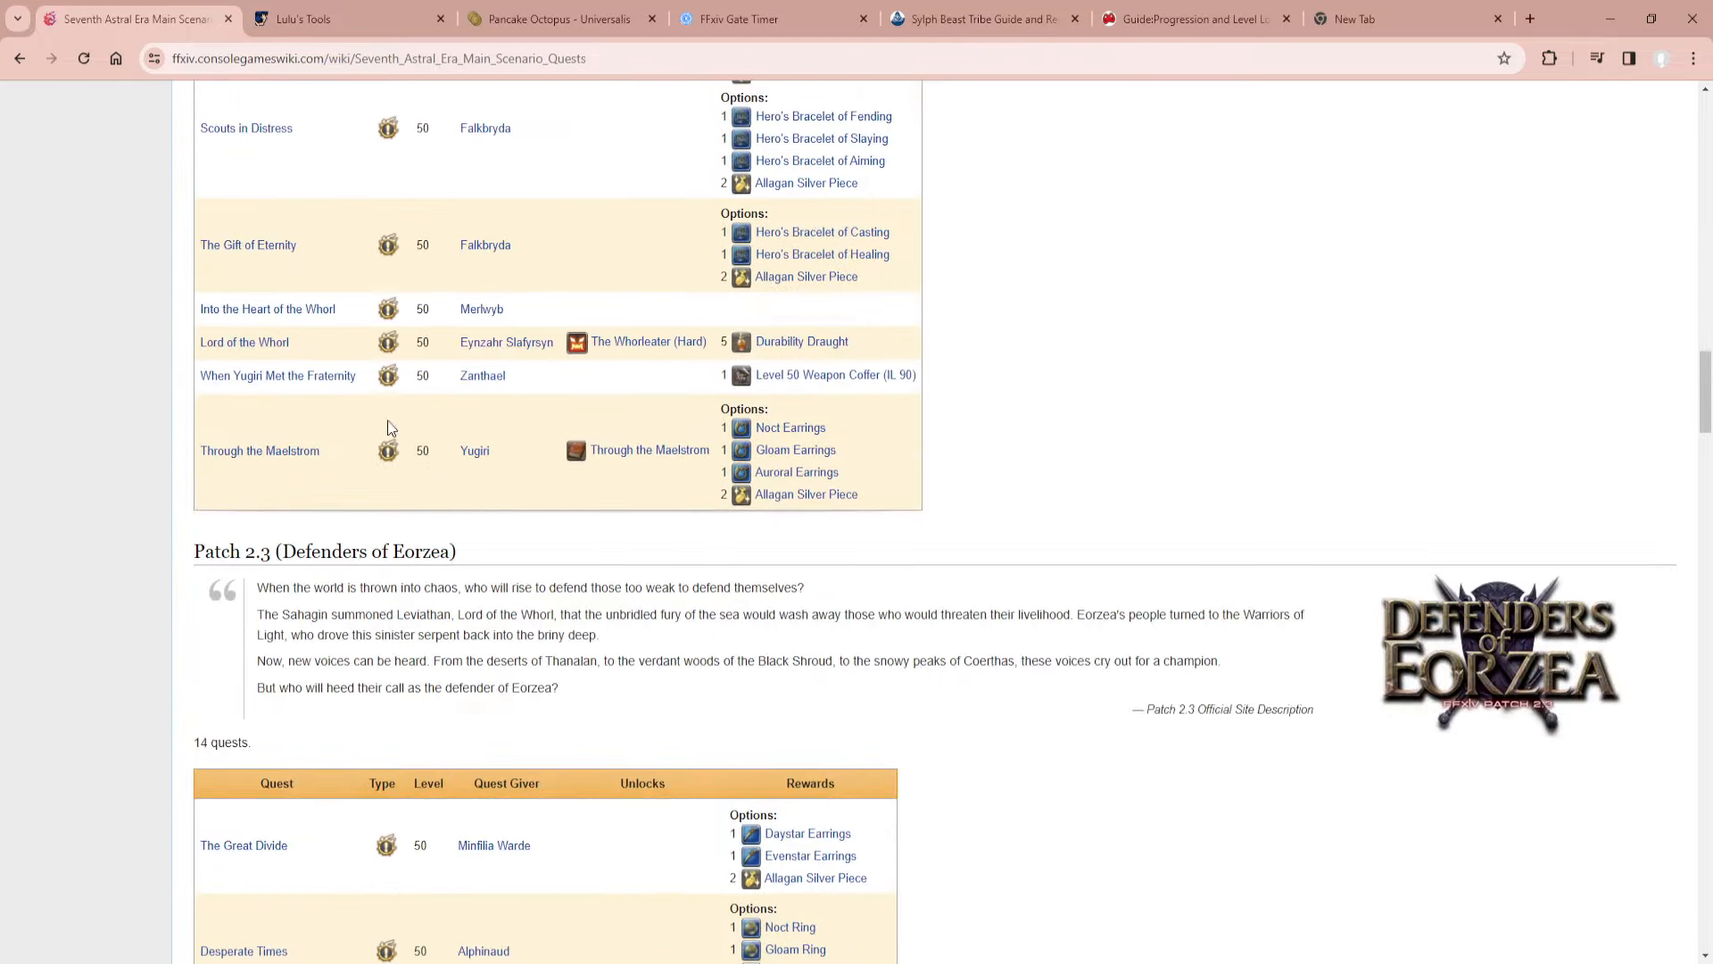
{"action": "scroll", "scroll_direction": "down", "scroll_amount": 3}
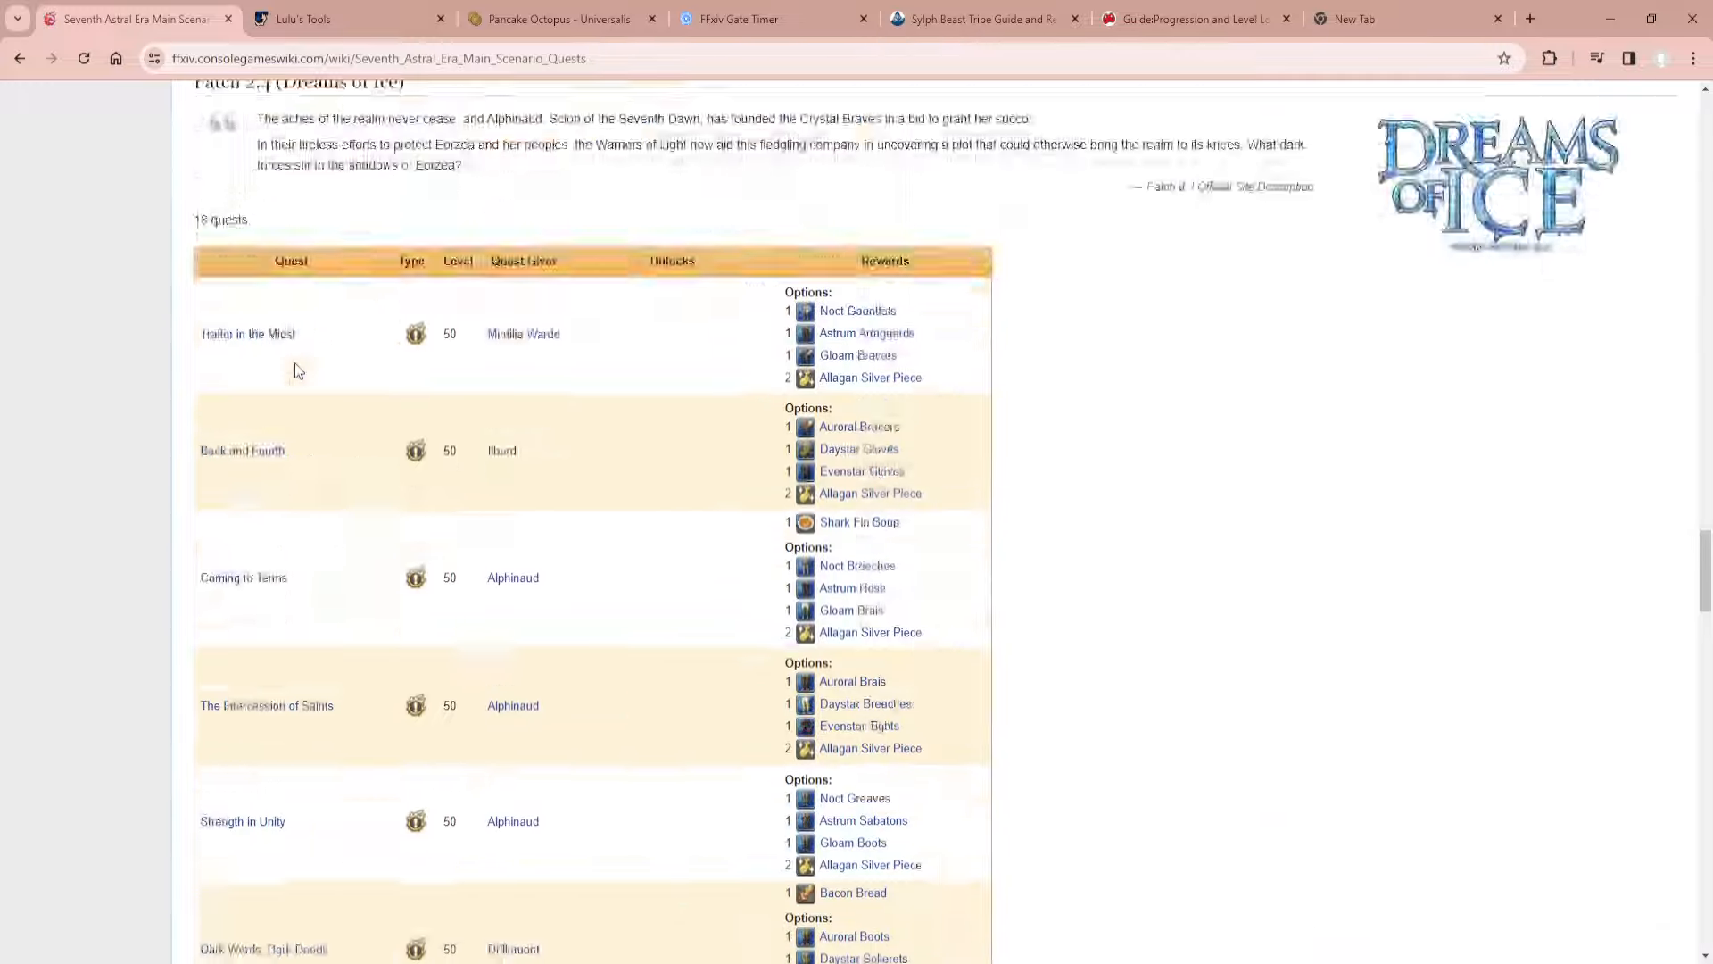
{"action": "scroll", "scroll_direction": "down", "scroll_amount": 3}
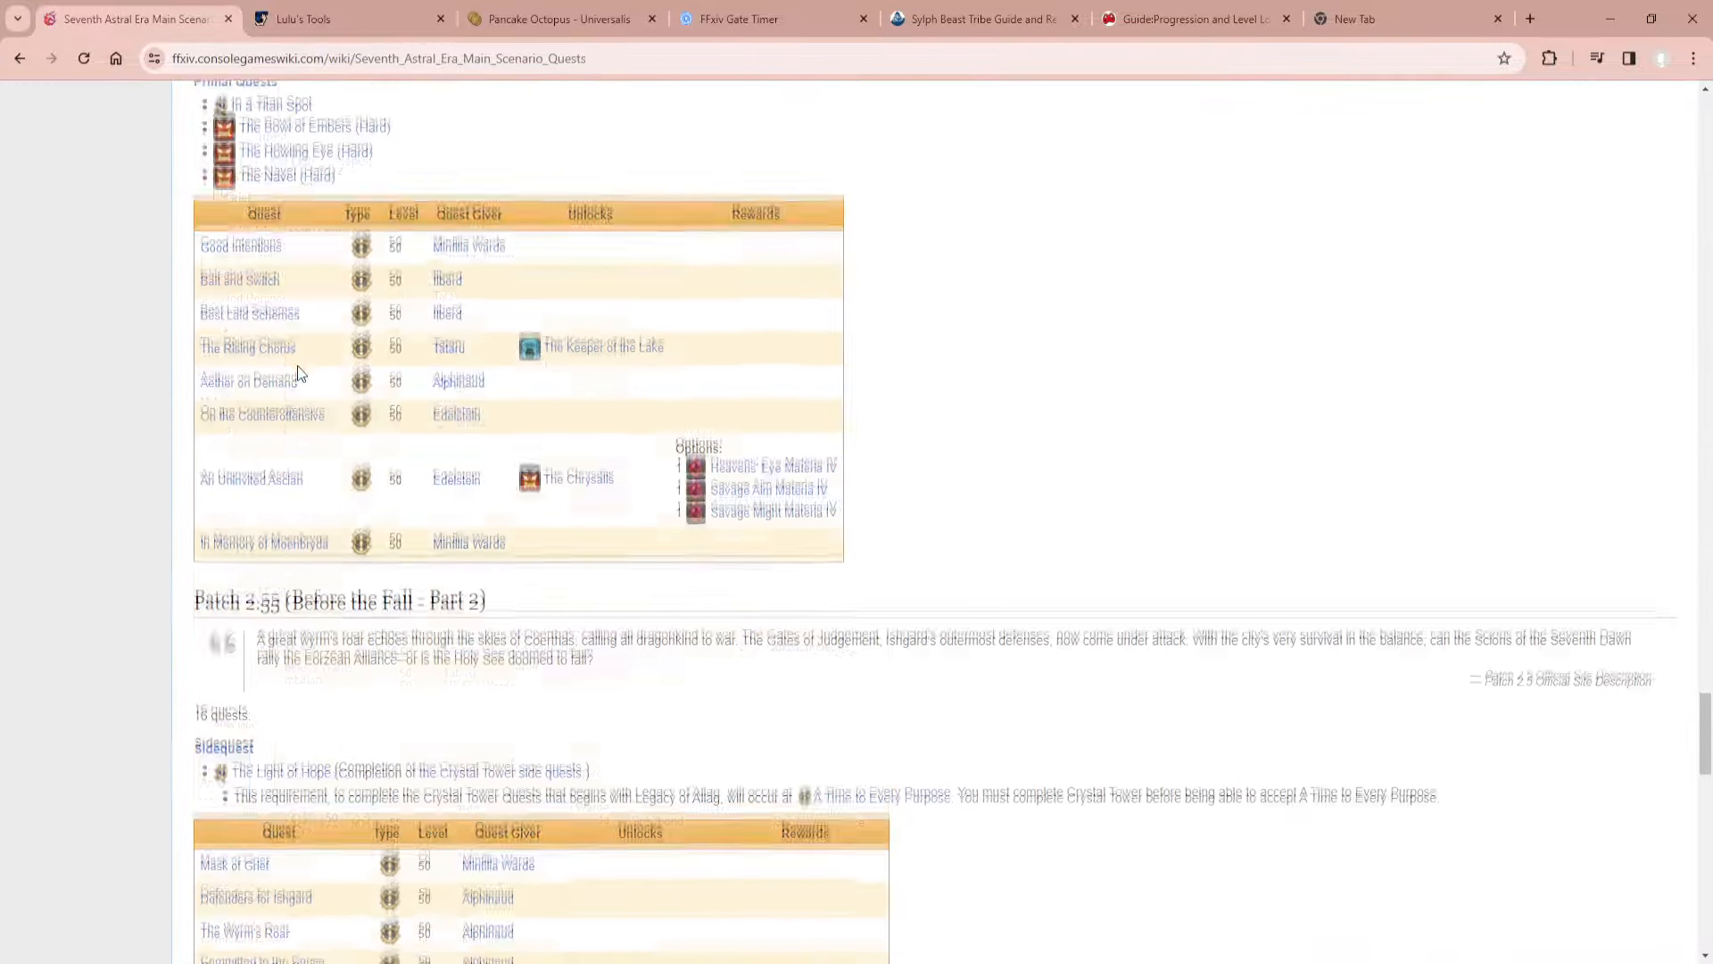
{"action": "scroll", "scroll_direction": "down", "scroll_amount": 3}
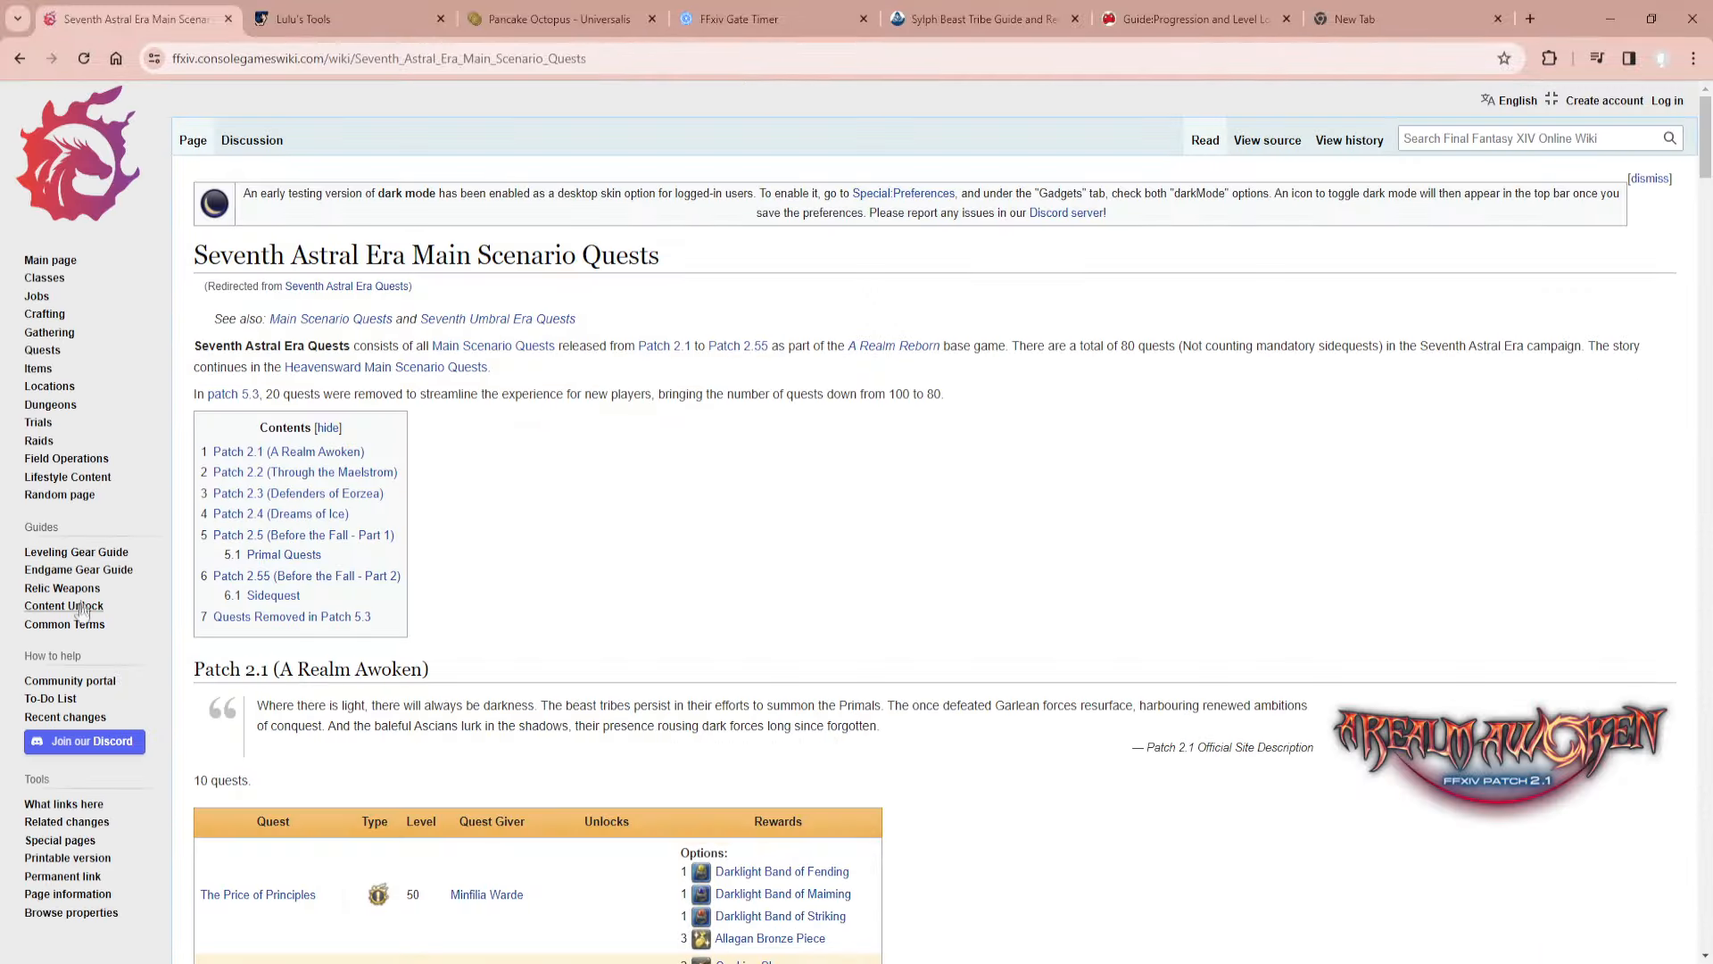
{"action": "mouse_move", "coordinate": [79, 556]}
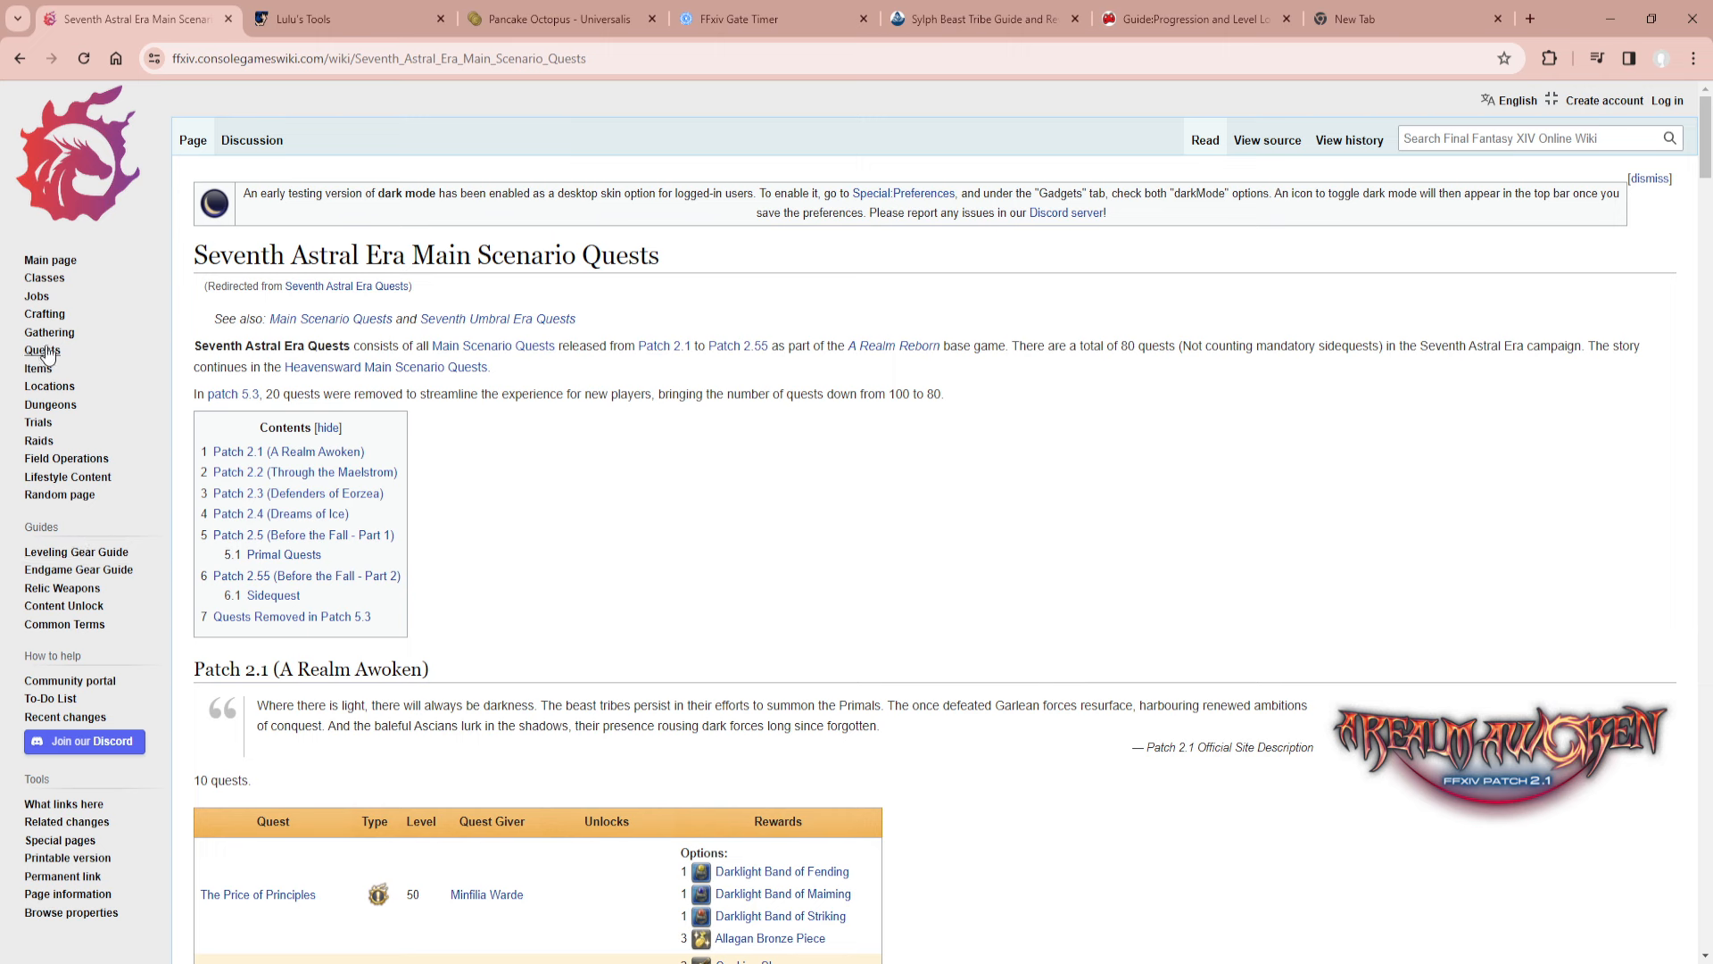
{"action": "mouse_move", "coordinate": [80, 341]}
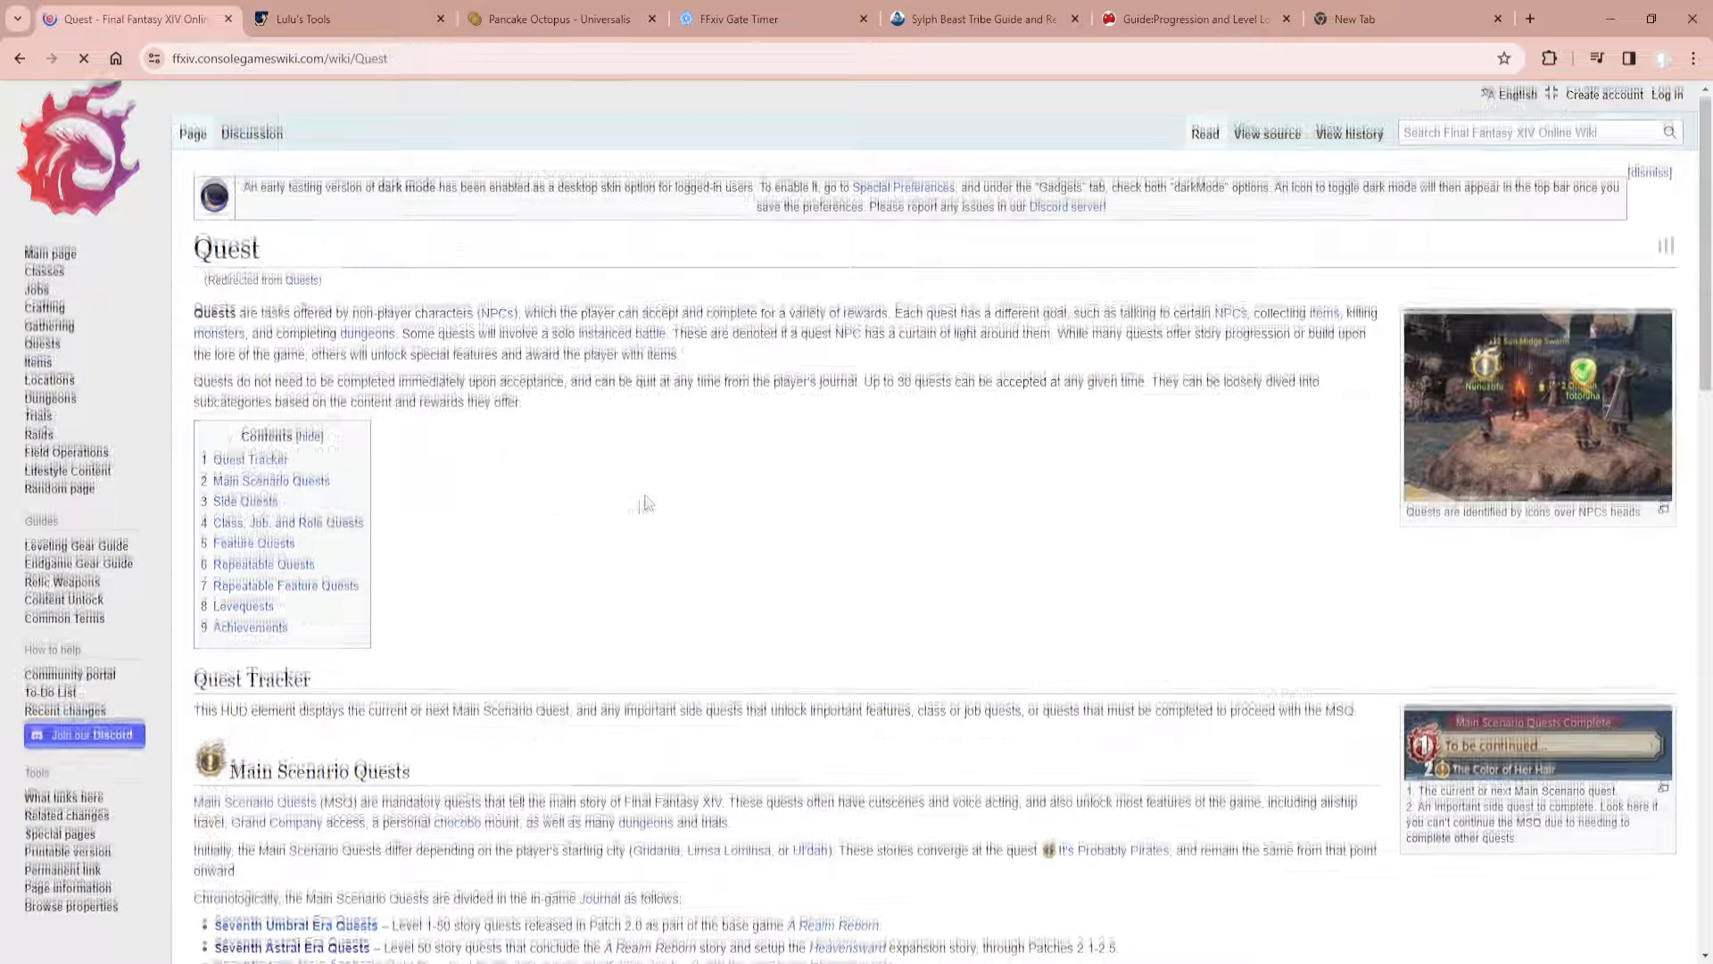
{"action": "scroll", "scroll_direction": "down", "scroll_amount": 3}
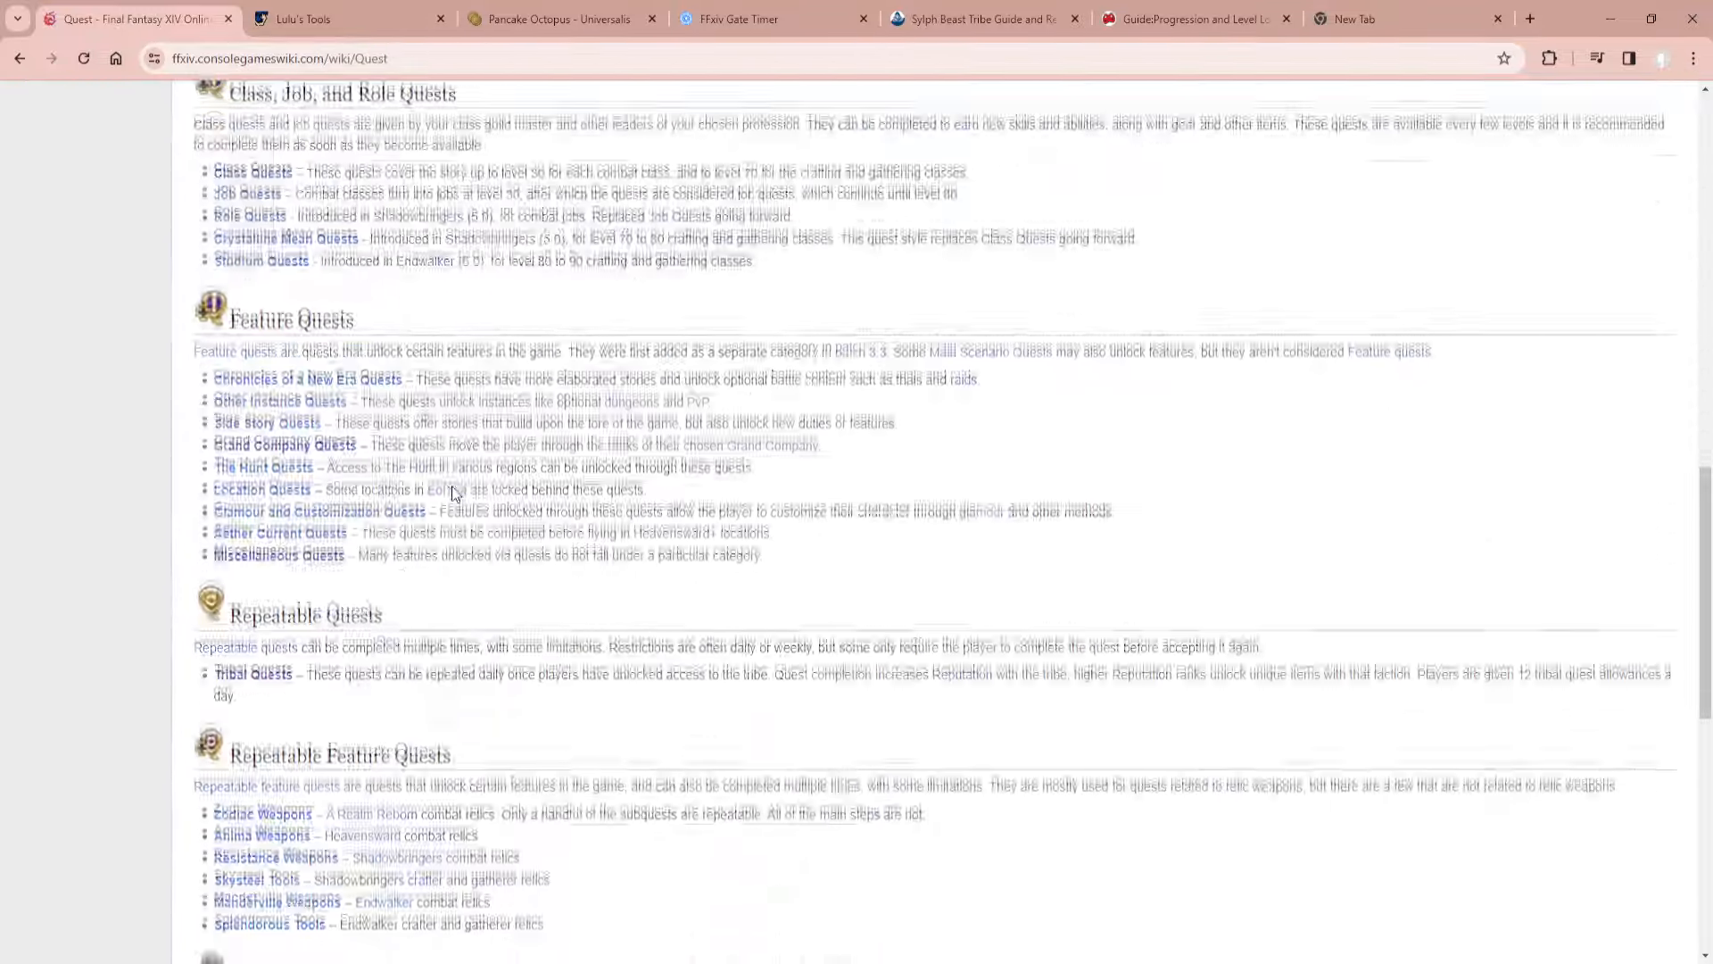
{"action": "scroll", "scroll_direction": "down", "scroll_amount": 3}
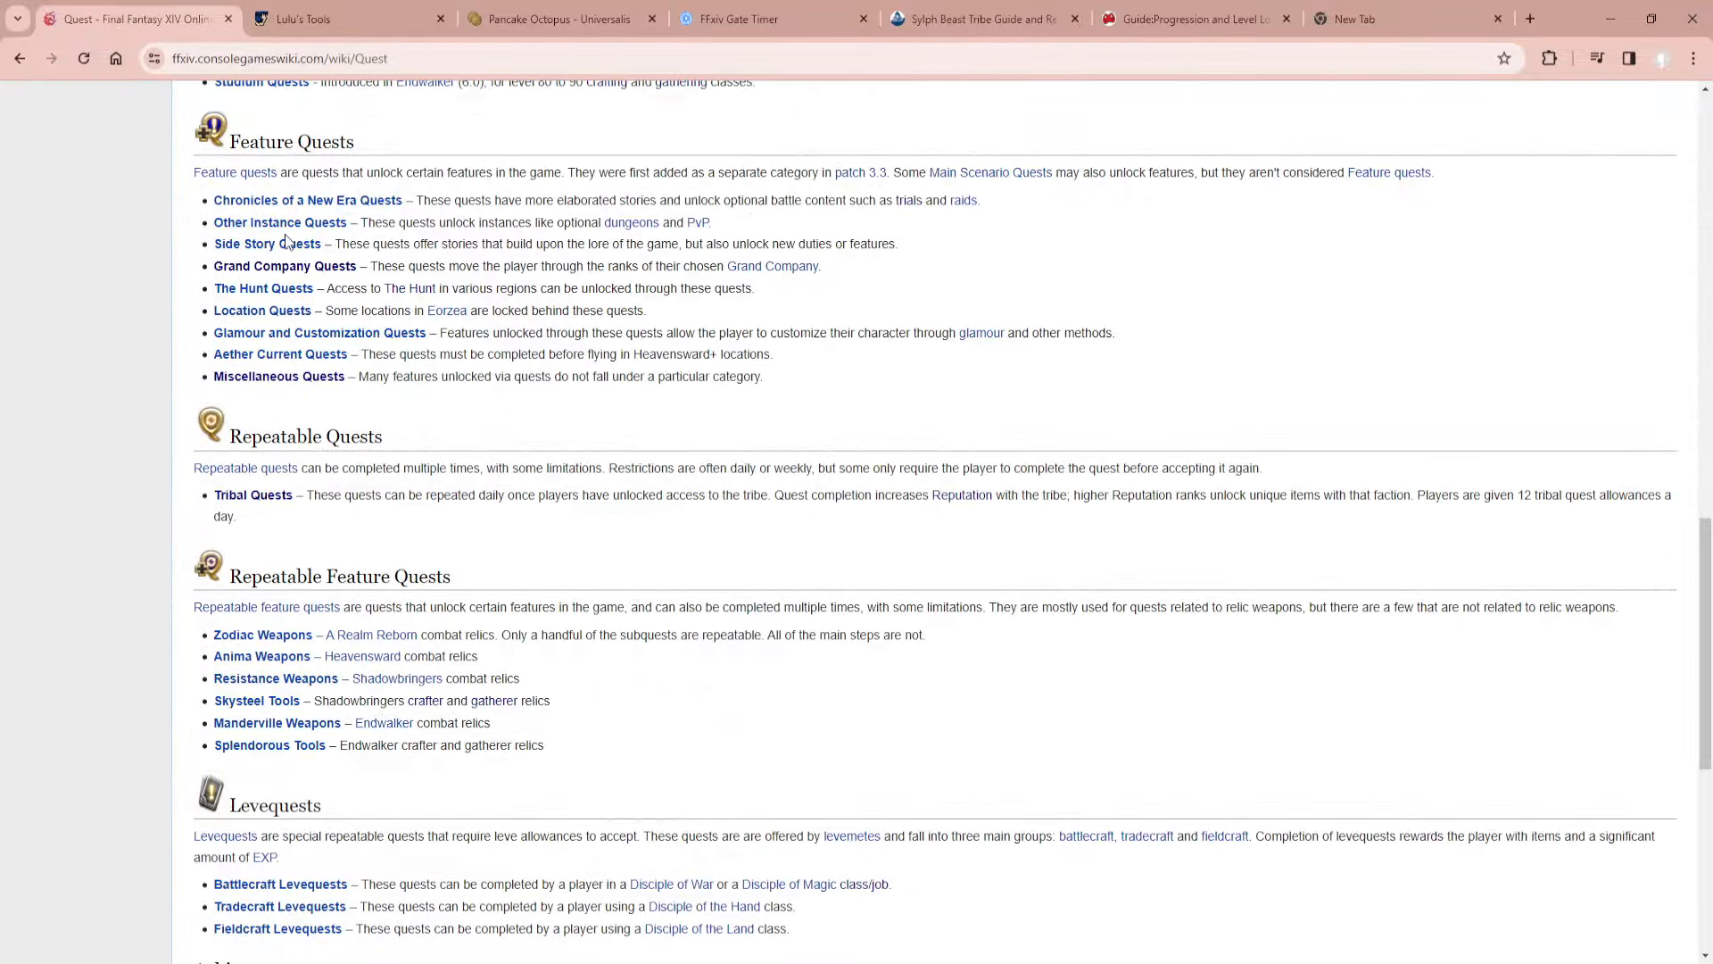
{"action": "mouse_move", "coordinate": [273, 389]}
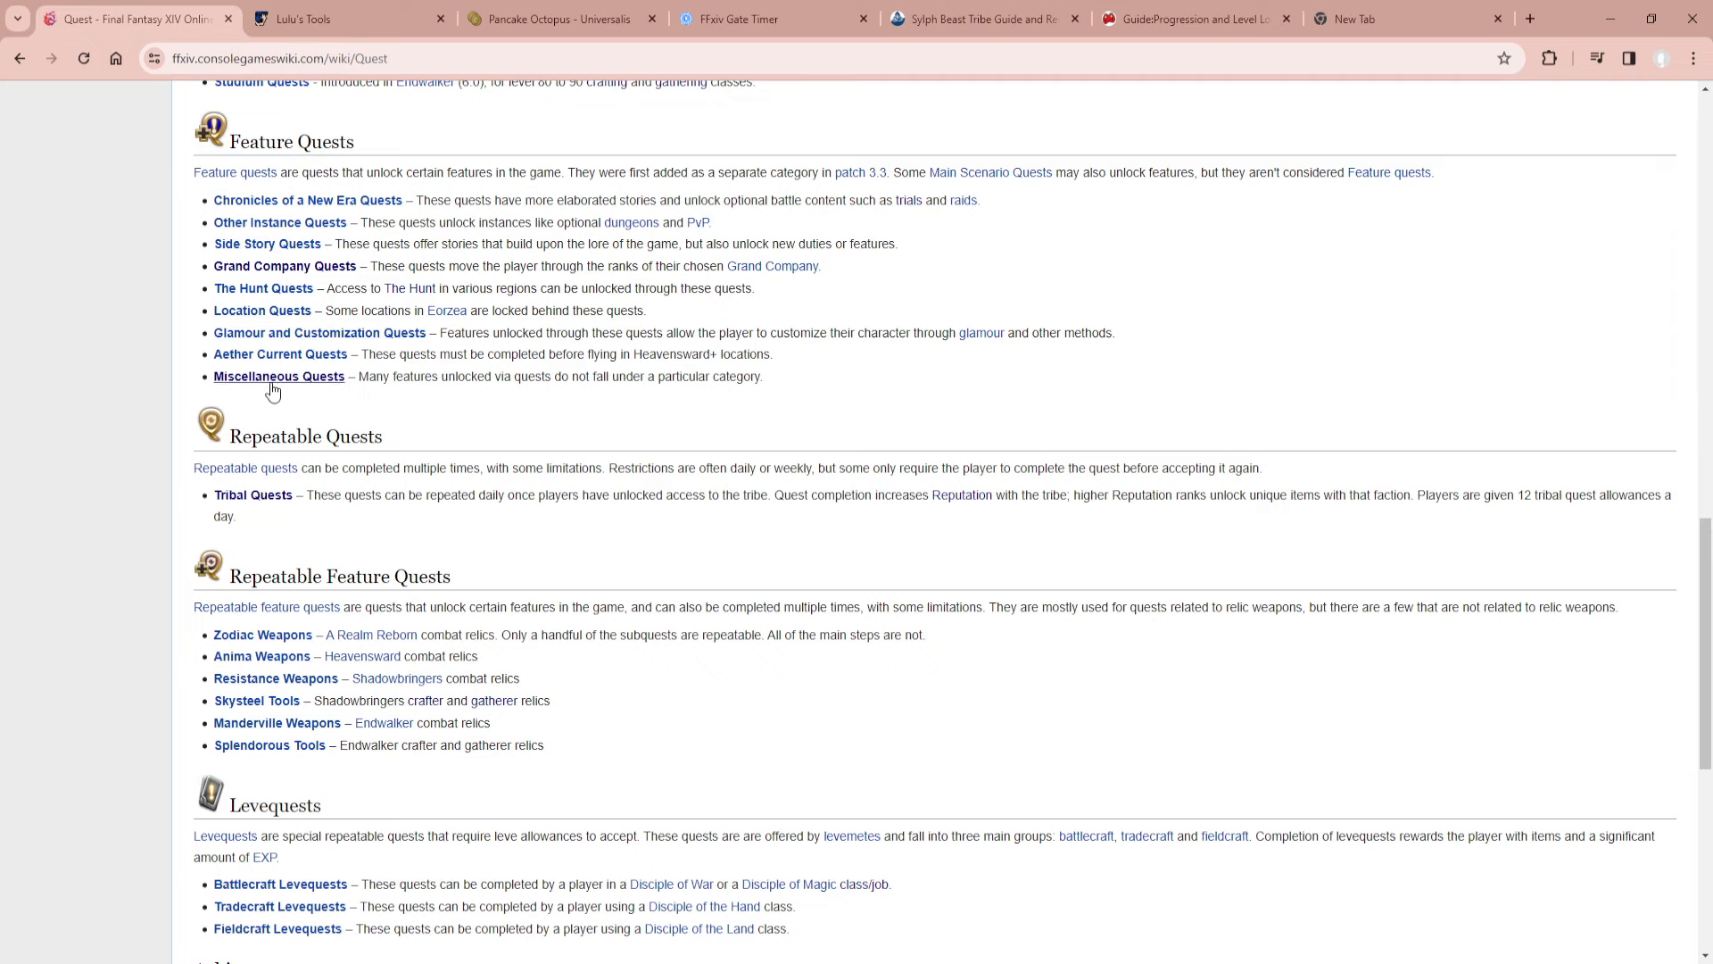
Open My Feisty Little Chocobo from Miscellaneous Quests, then its previous quest My Little Chocobo (Maelstrom).
{"action": "left_click", "coordinate": [279, 376]}
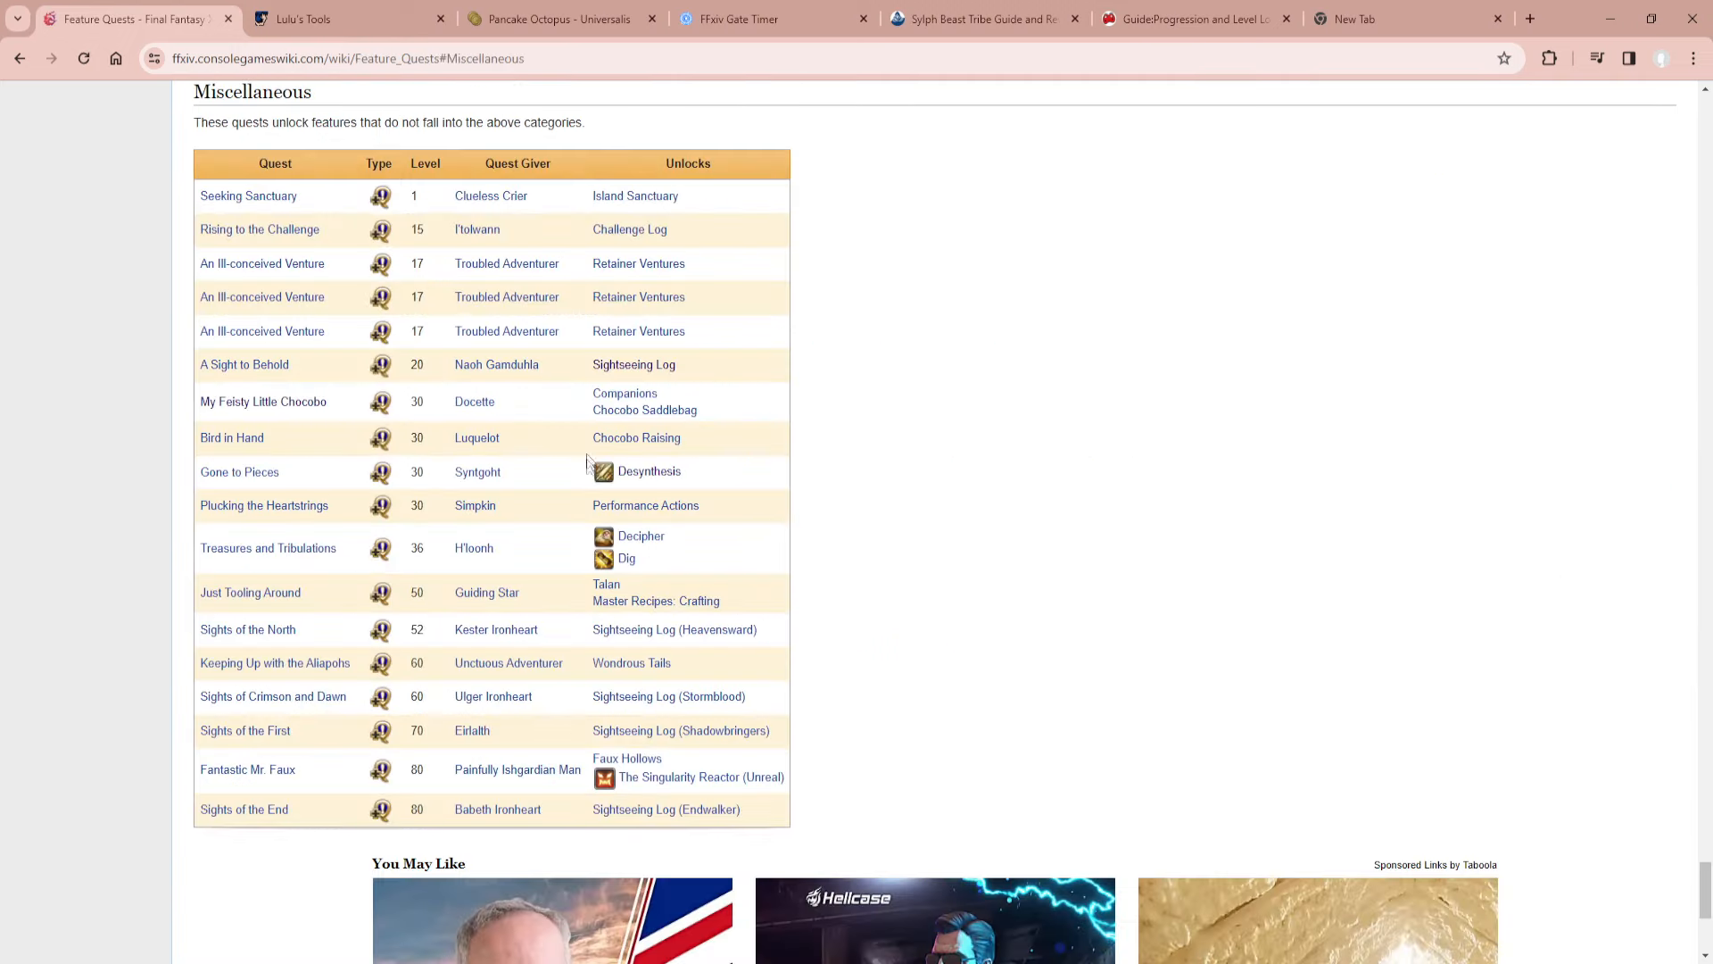
{"action": "left_click", "coordinate": [262, 400]}
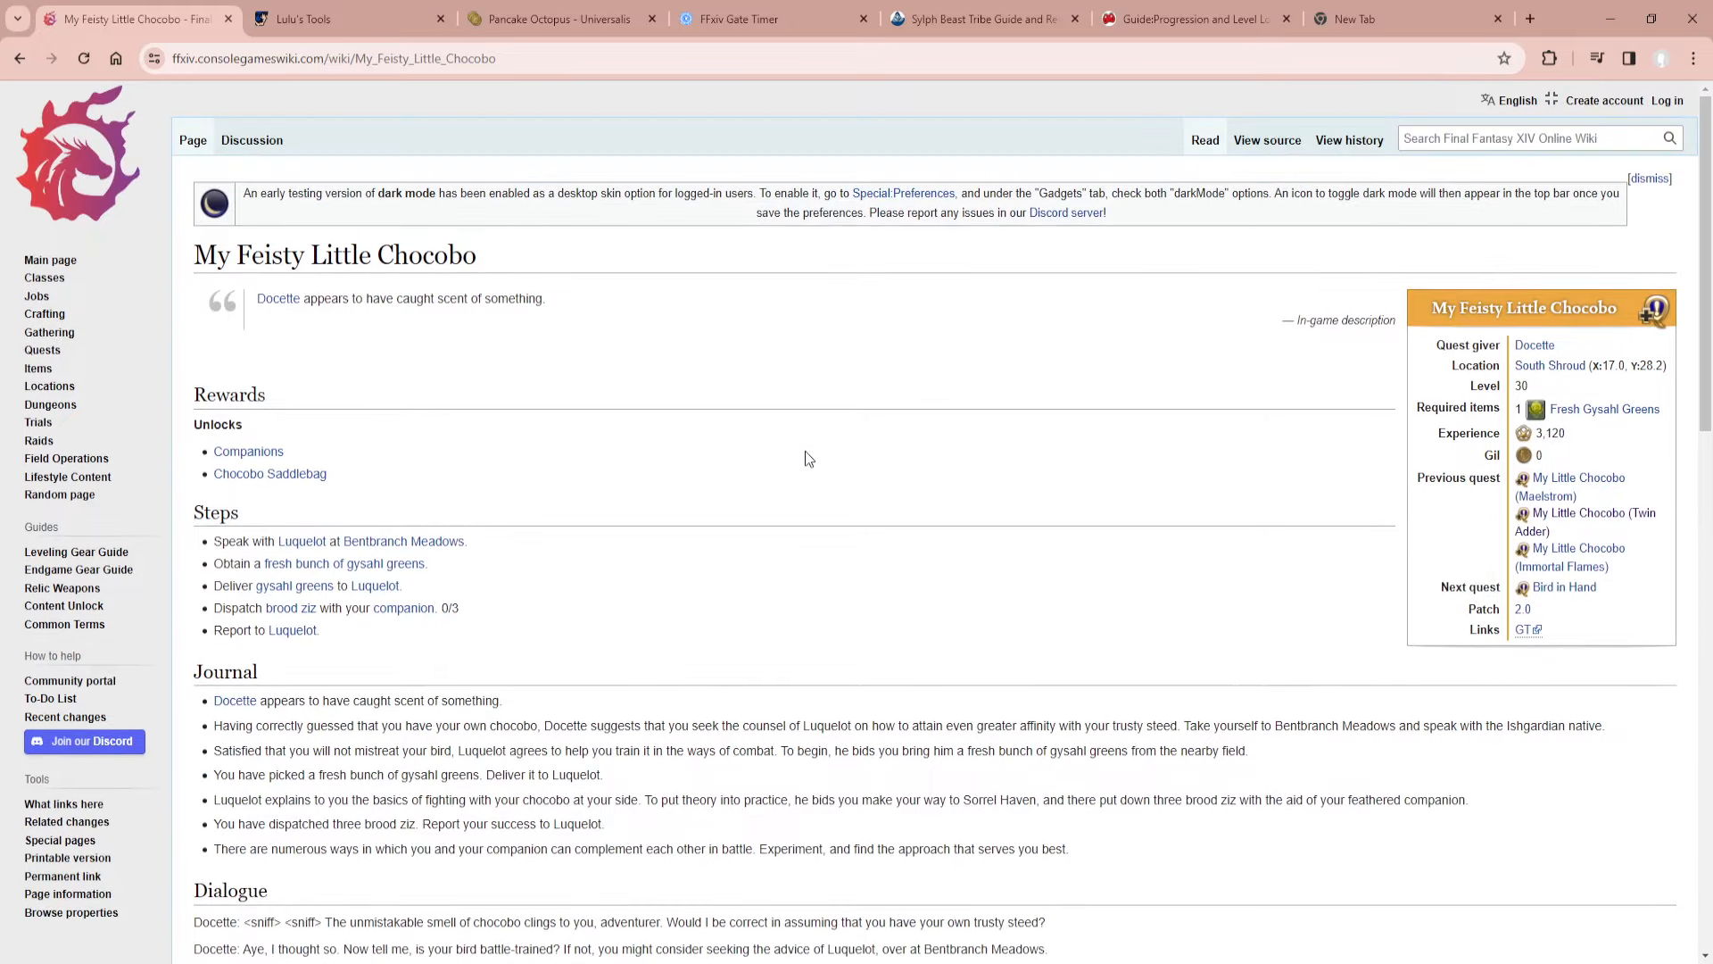
{"action": "mouse_move", "coordinate": [1107, 484]}
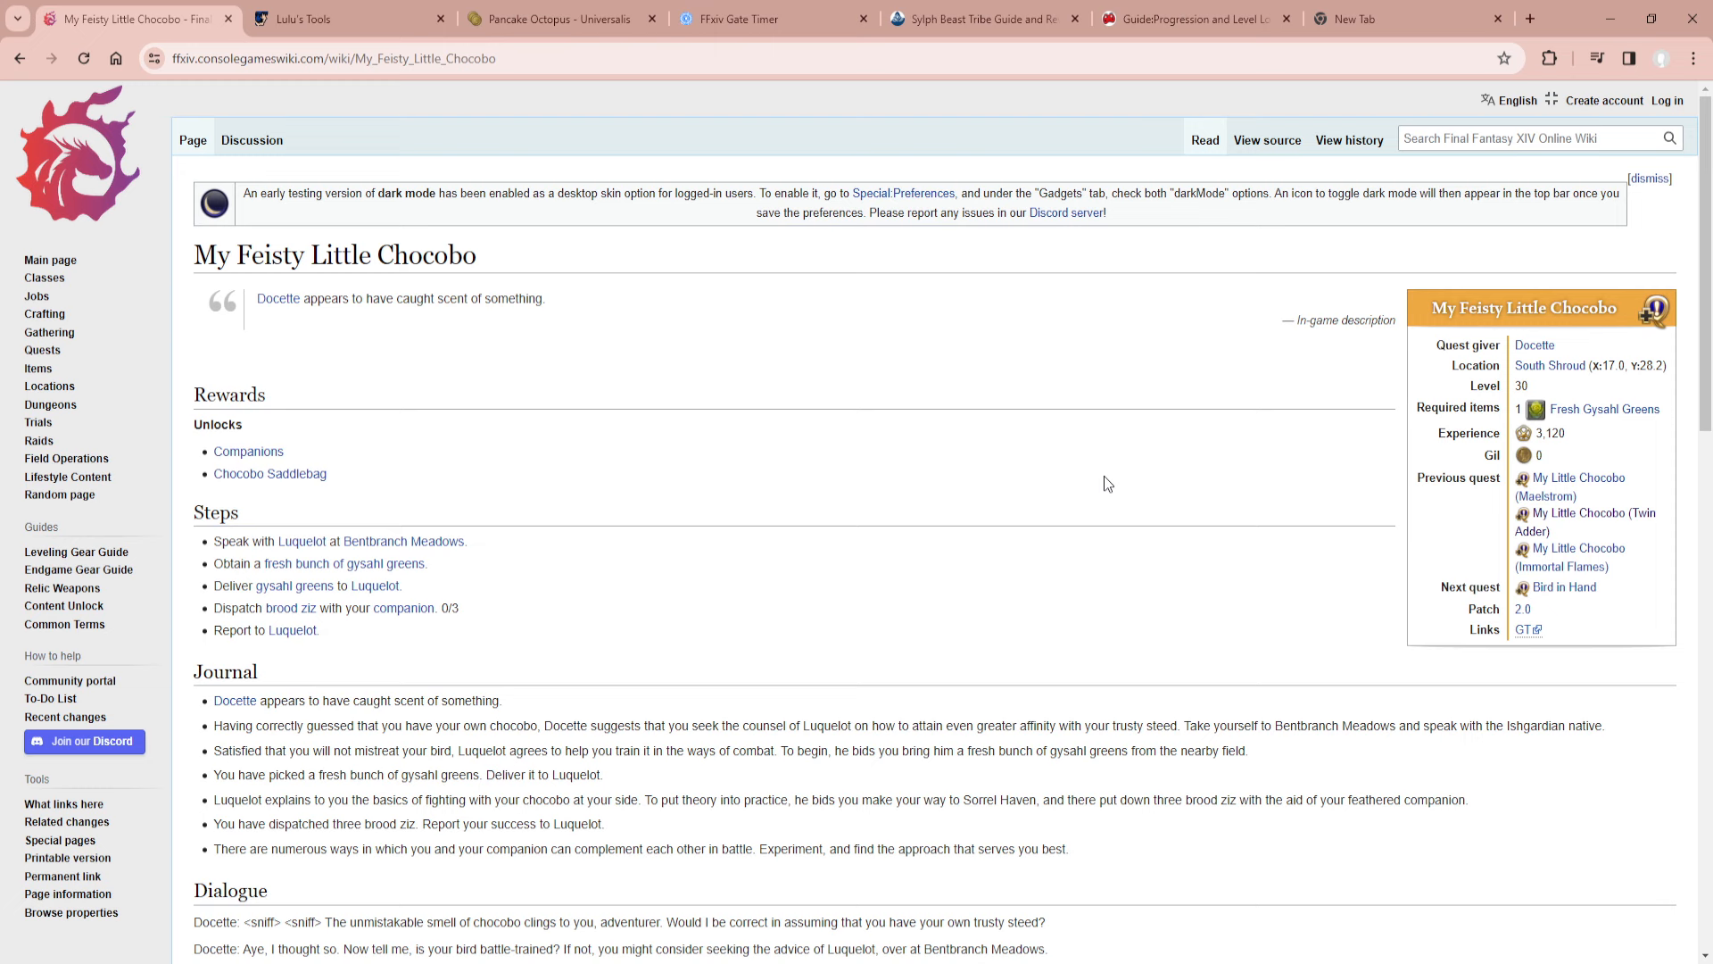
{"action": "mouse_move", "coordinate": [750, 287]}
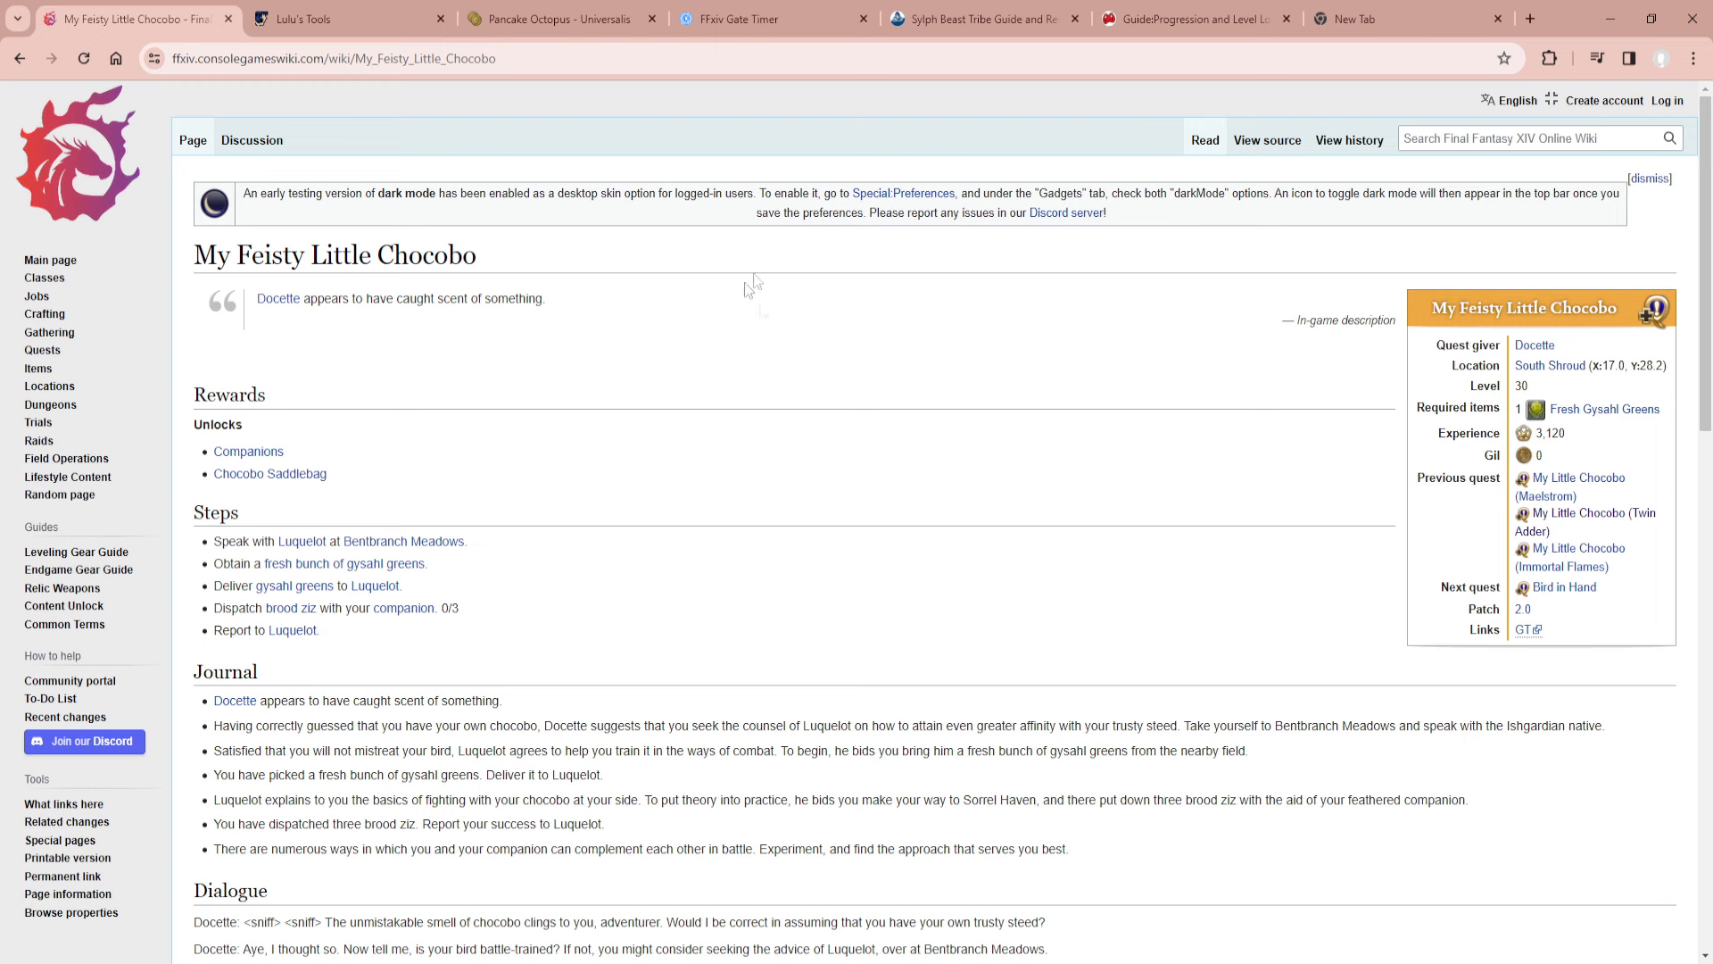
{"action": "mouse_move", "coordinate": [1662, 253]}
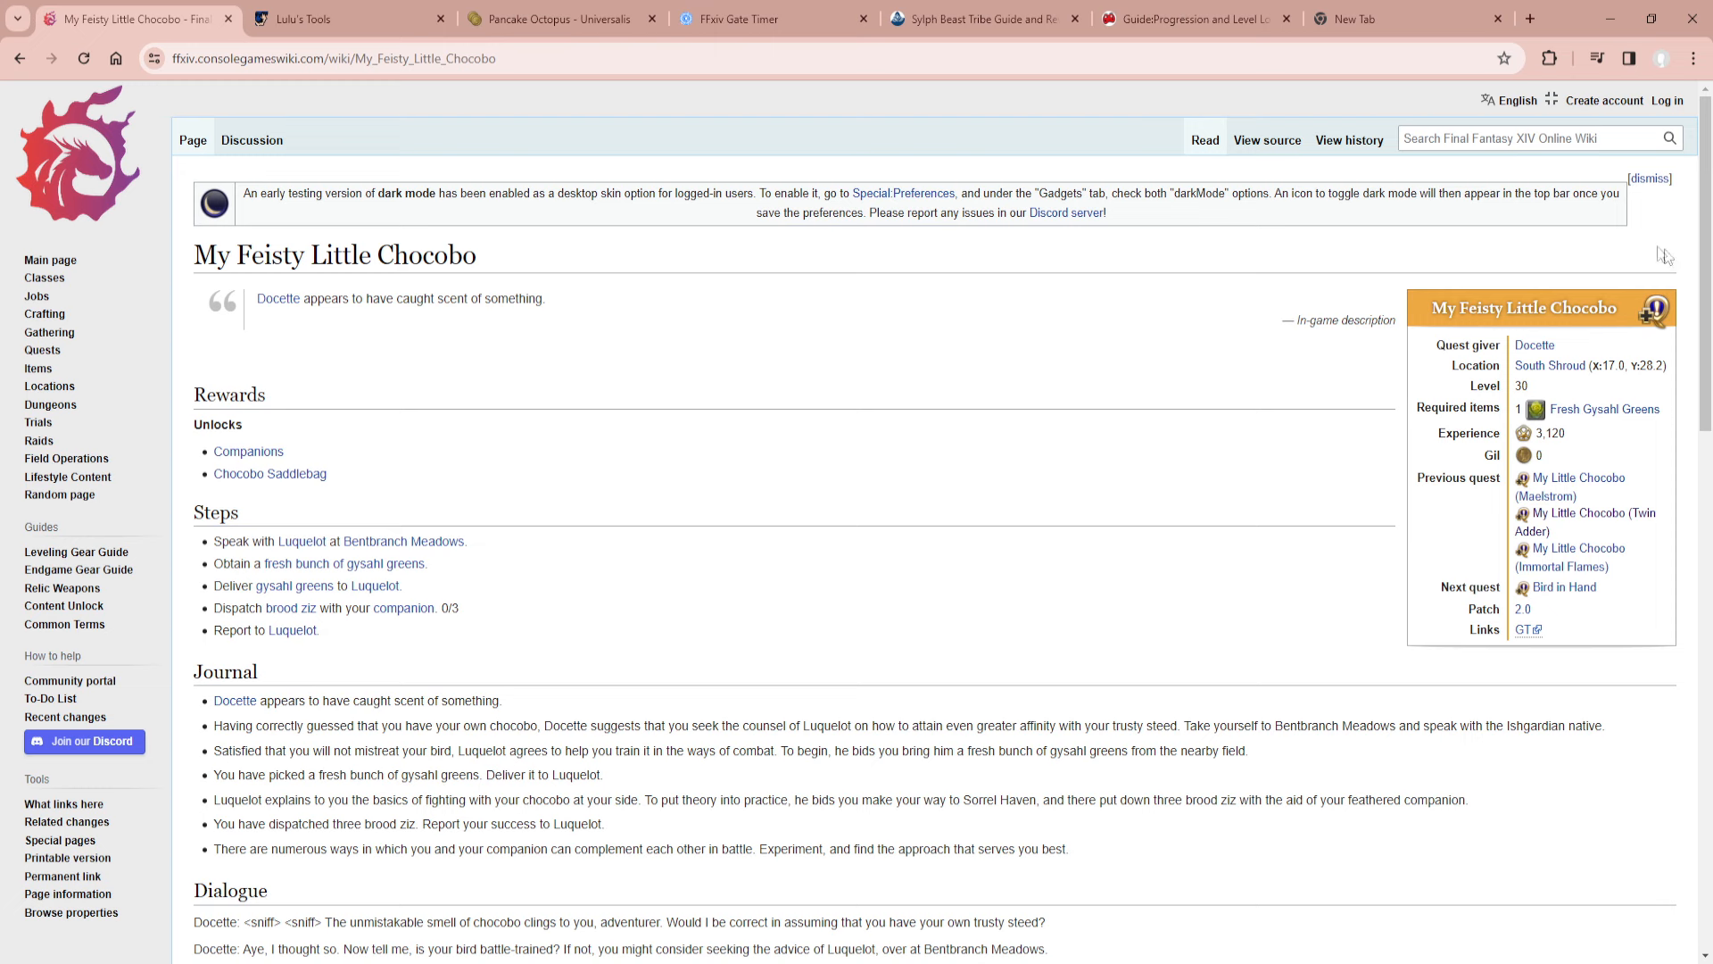
{"action": "mouse_move", "coordinate": [1650, 386]}
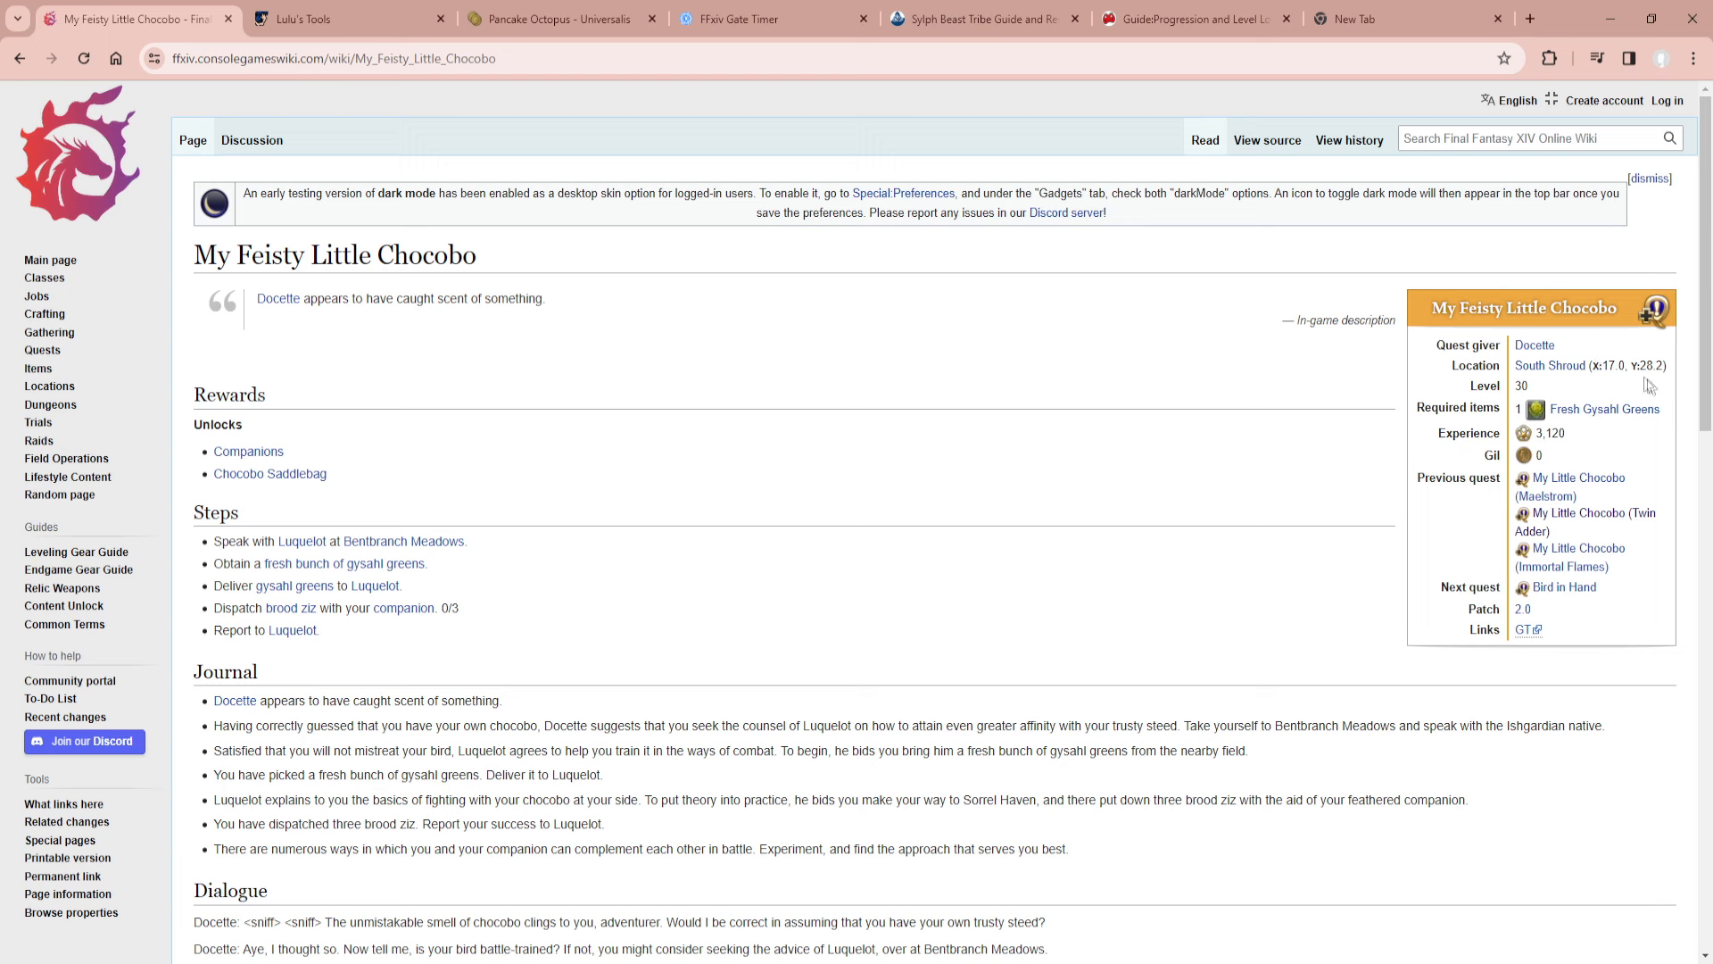
{"action": "mouse_move", "coordinate": [1676, 377]}
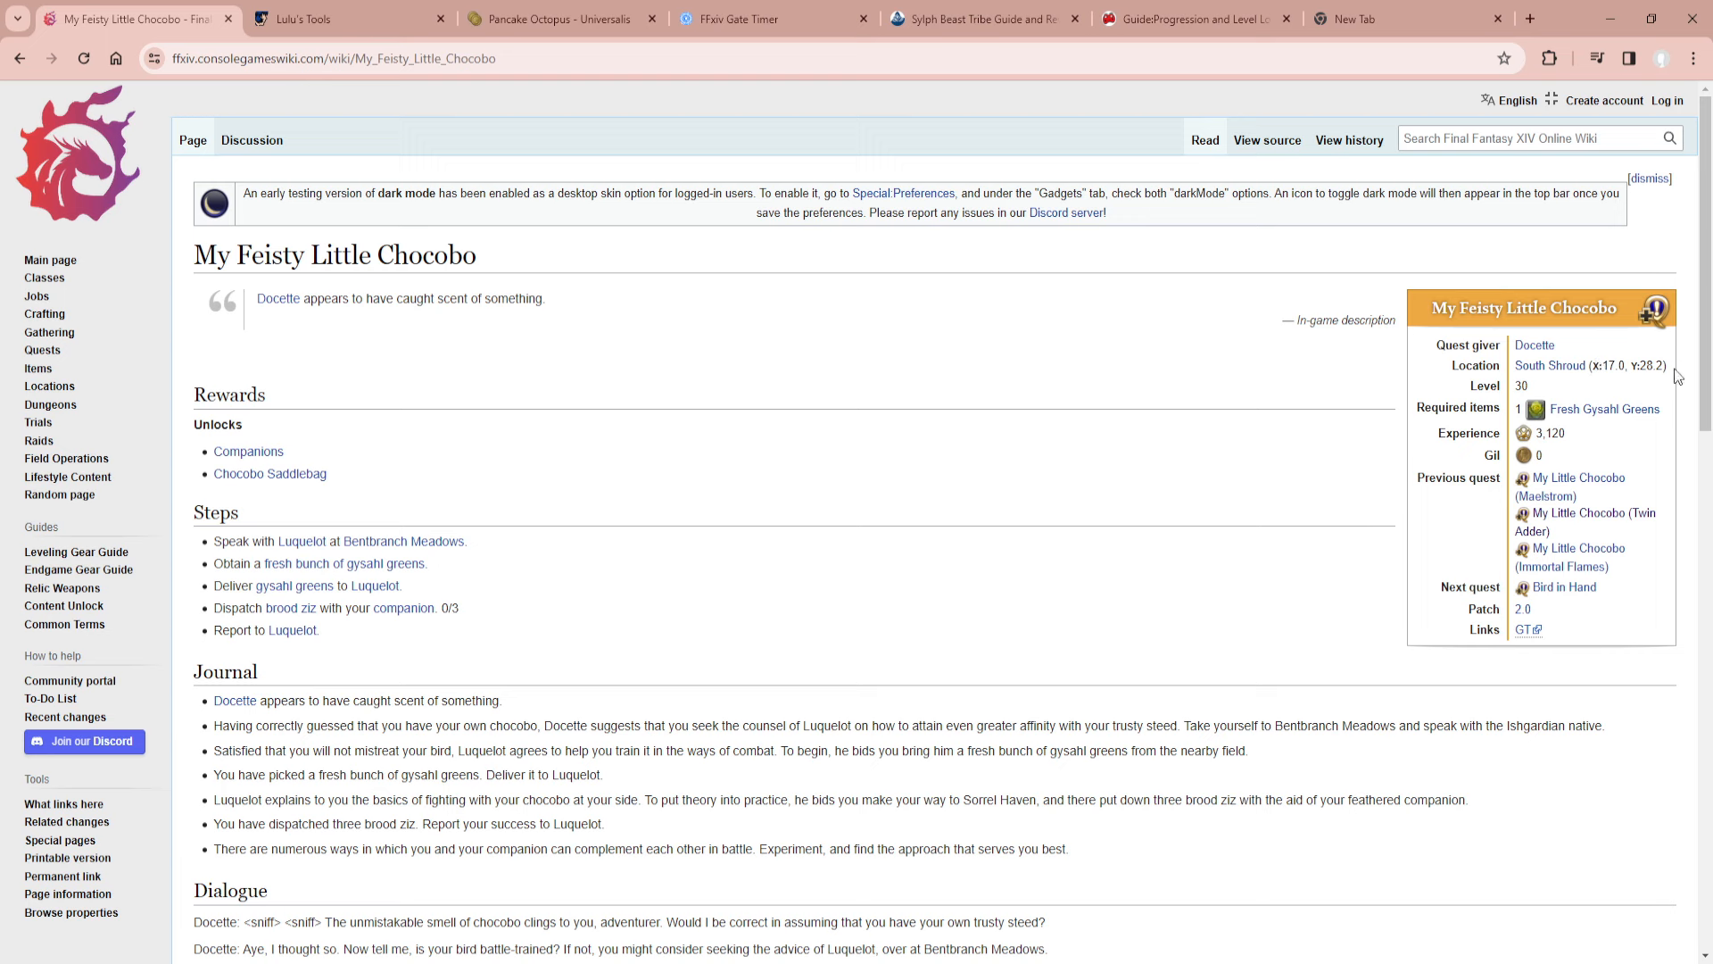
{"action": "mouse_move", "coordinate": [1671, 327]}
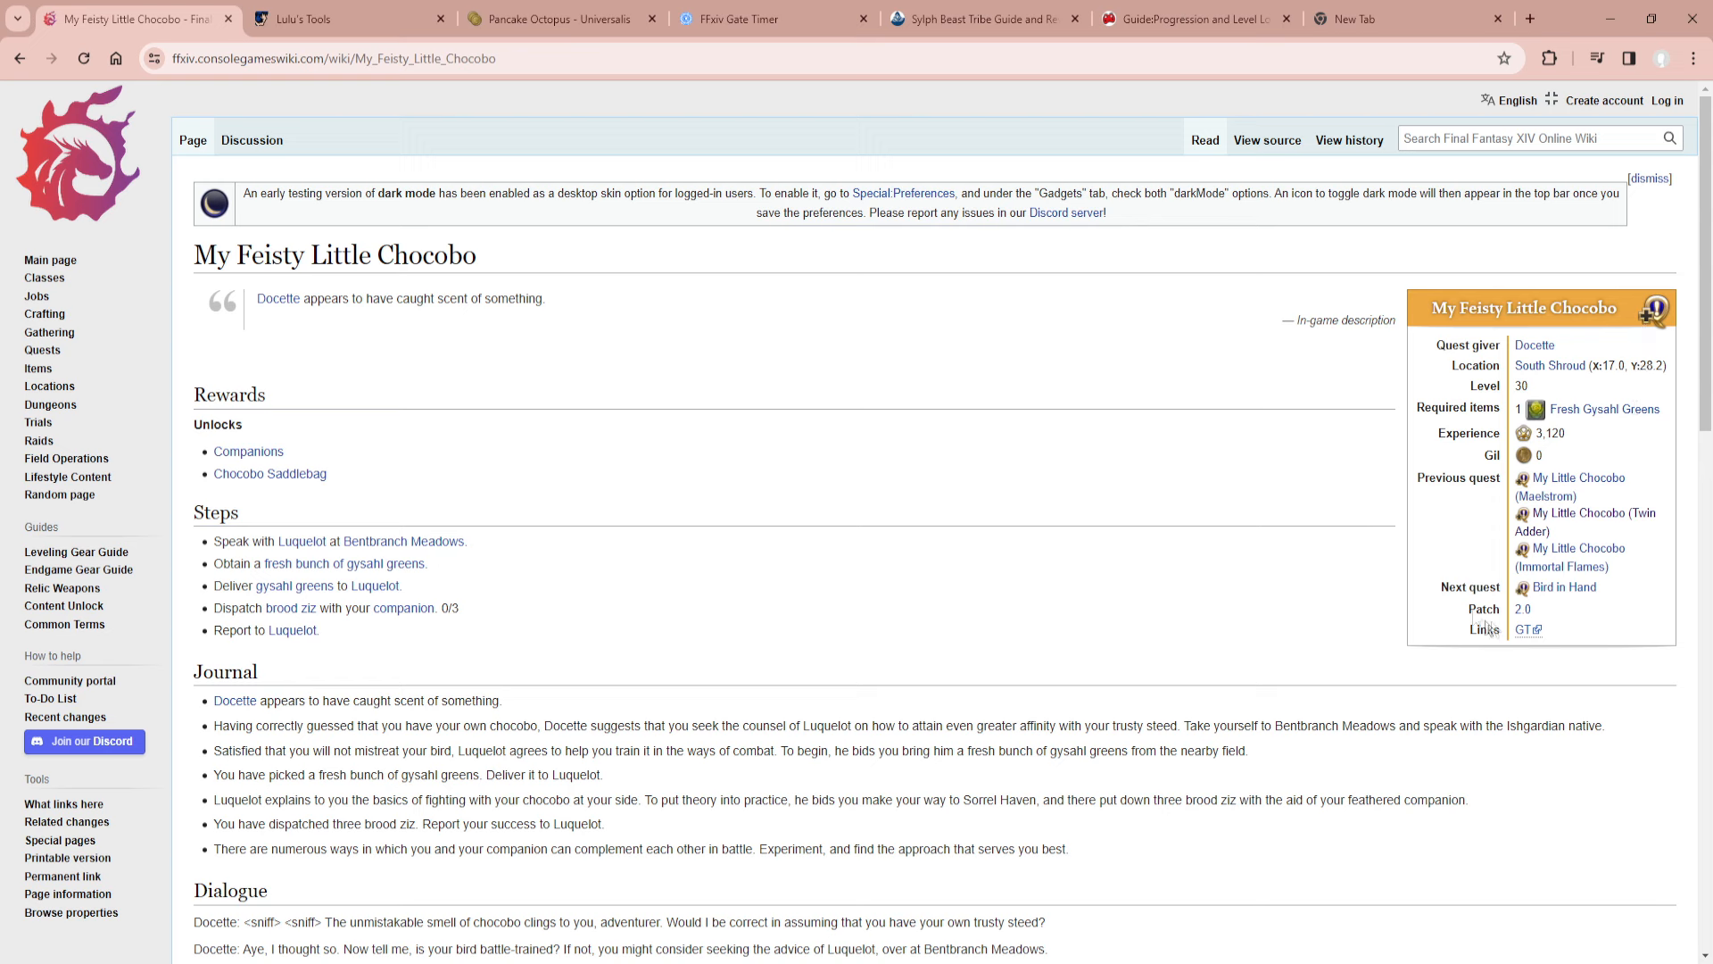
{"action": "mouse_move", "coordinate": [1572, 478]}
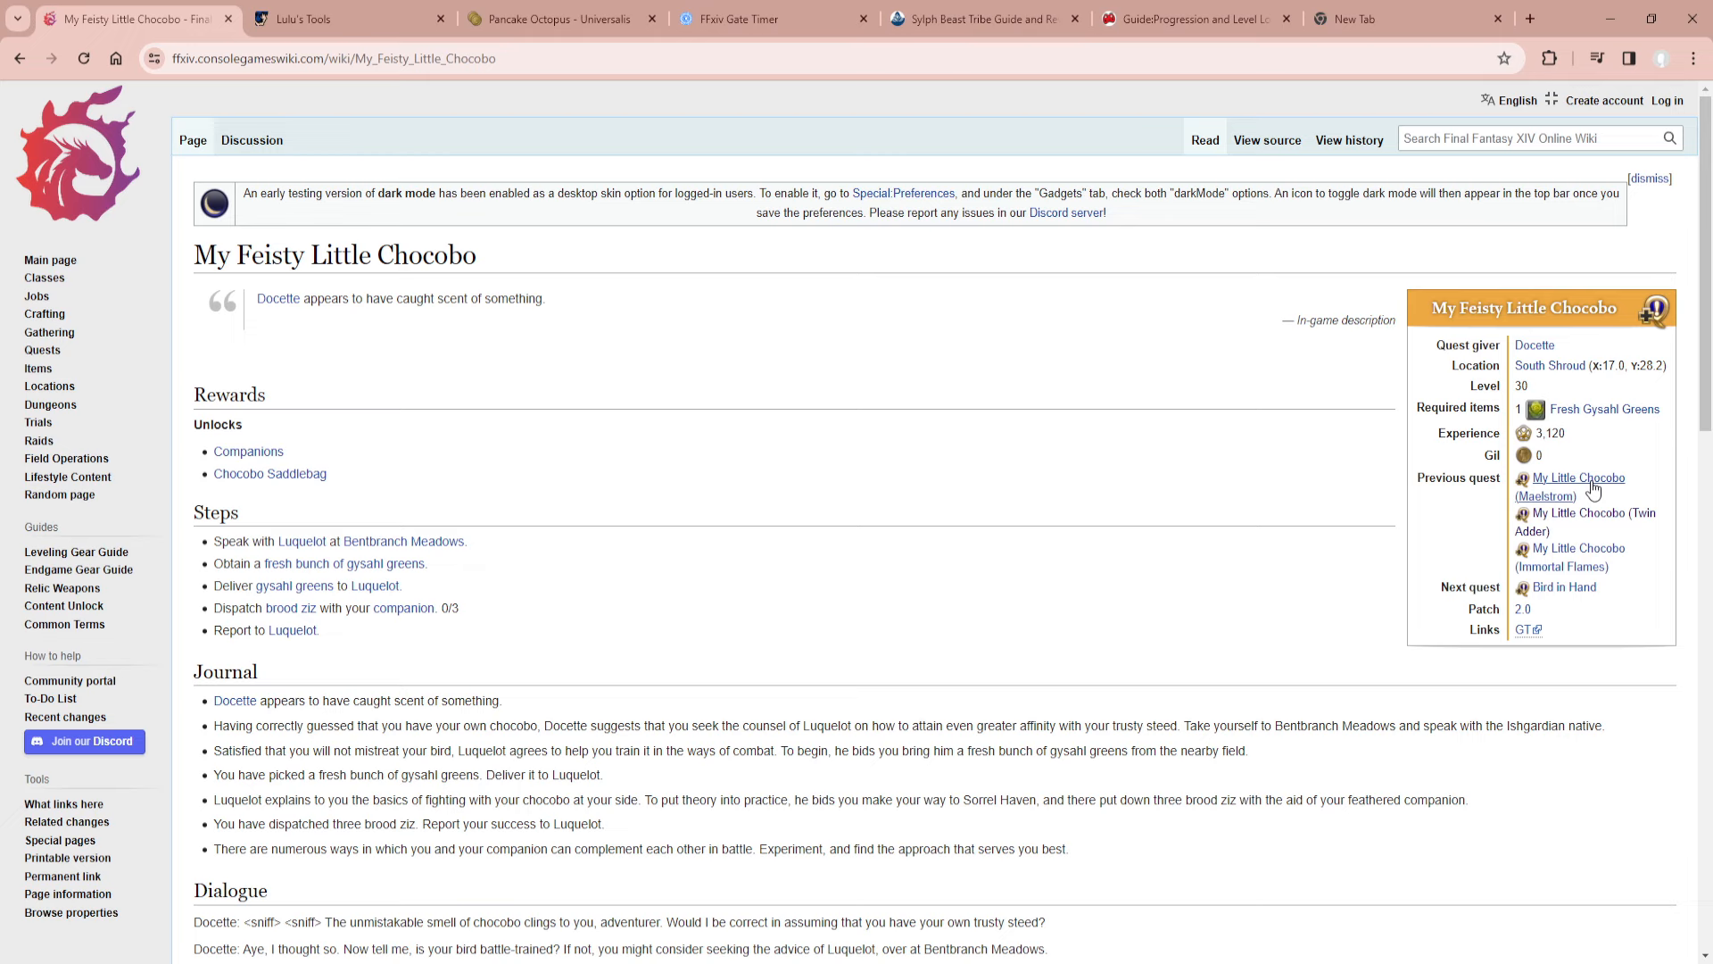
{"action": "mouse_move", "coordinate": [1567, 553]}
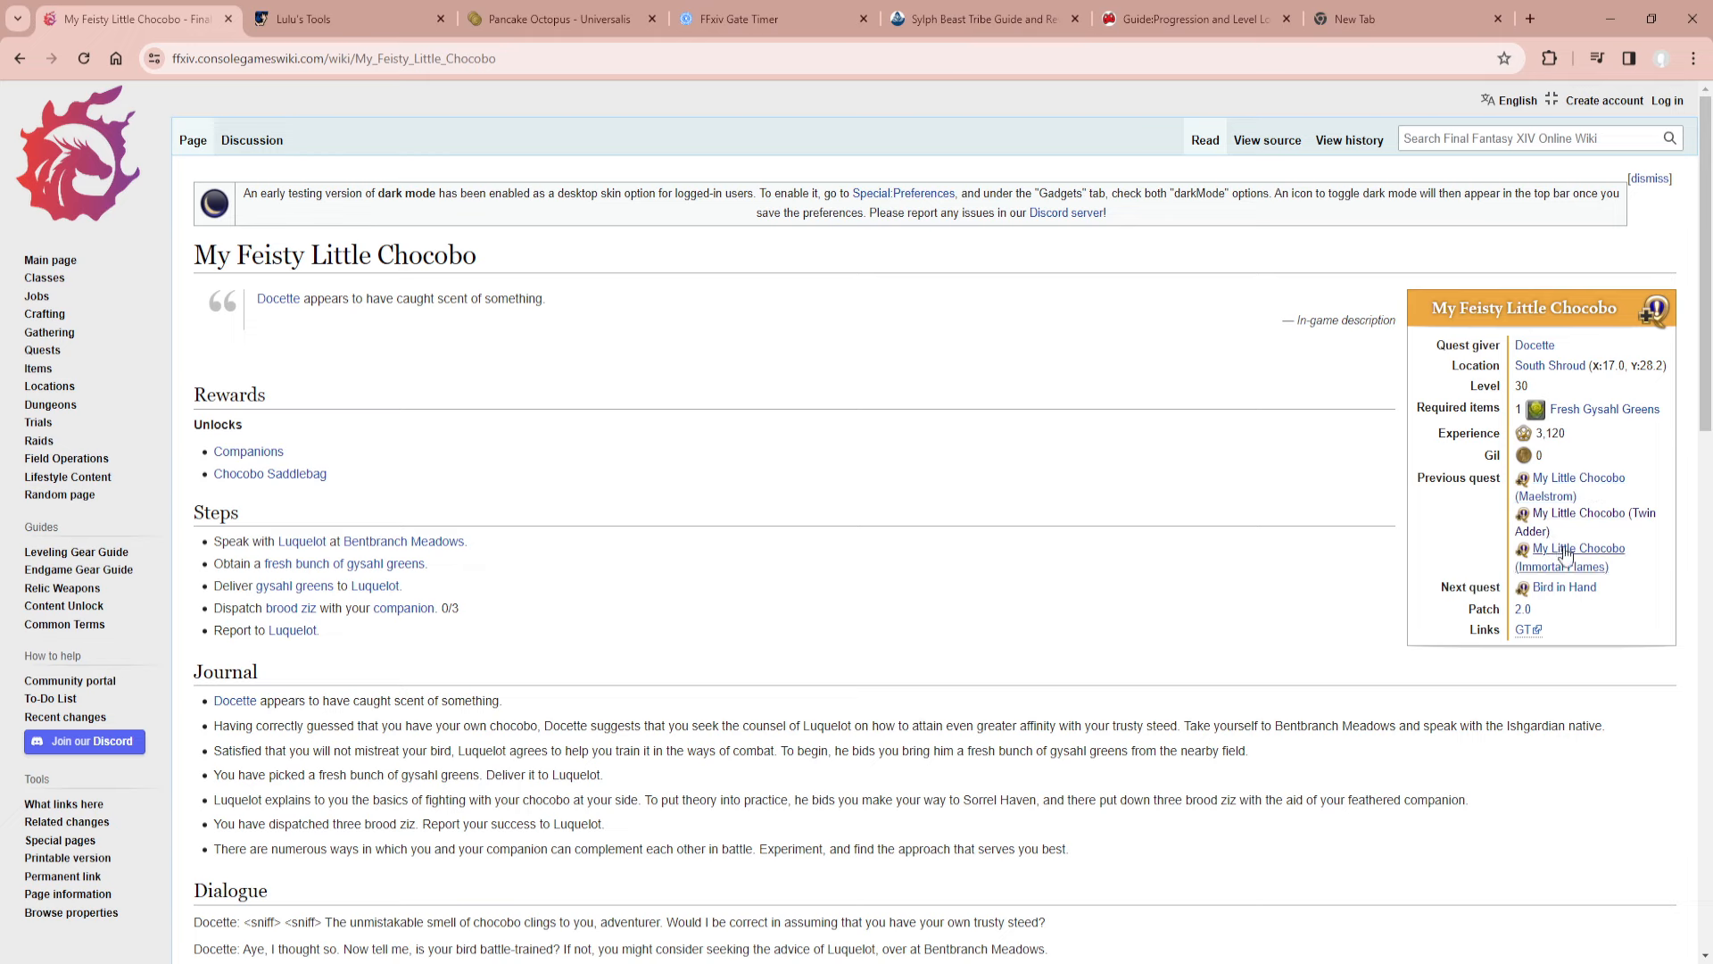
{"action": "left_click", "coordinate": [1578, 477]}
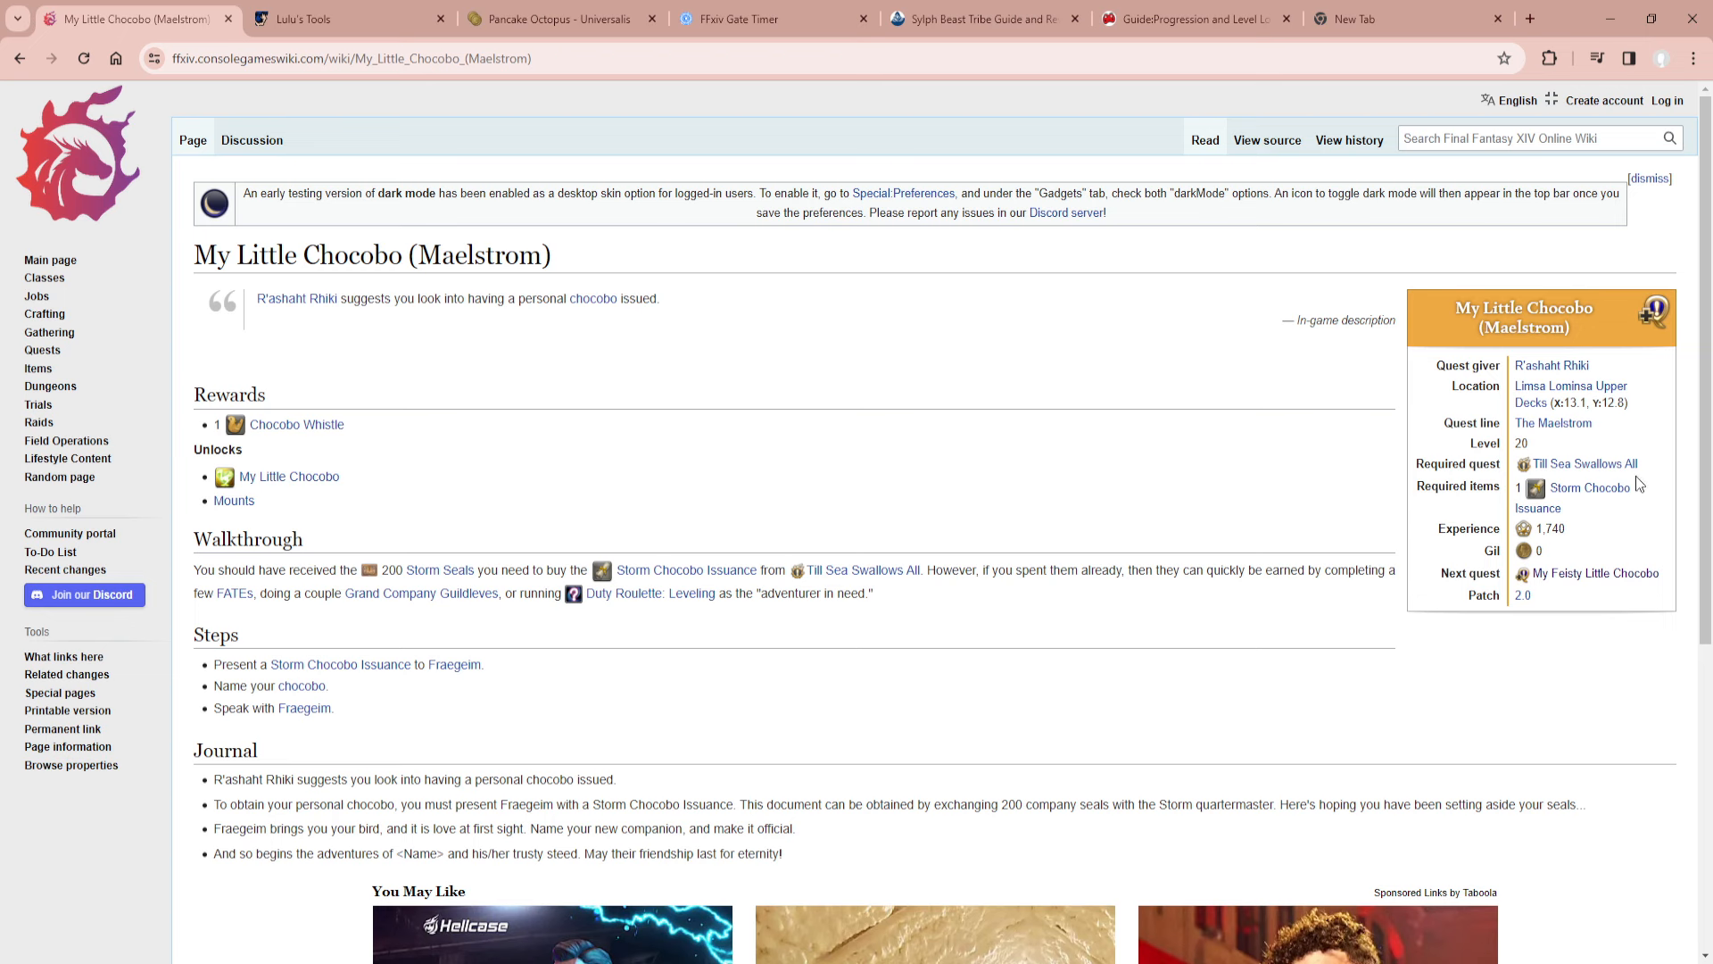
{"action": "mouse_move", "coordinate": [962, 598]}
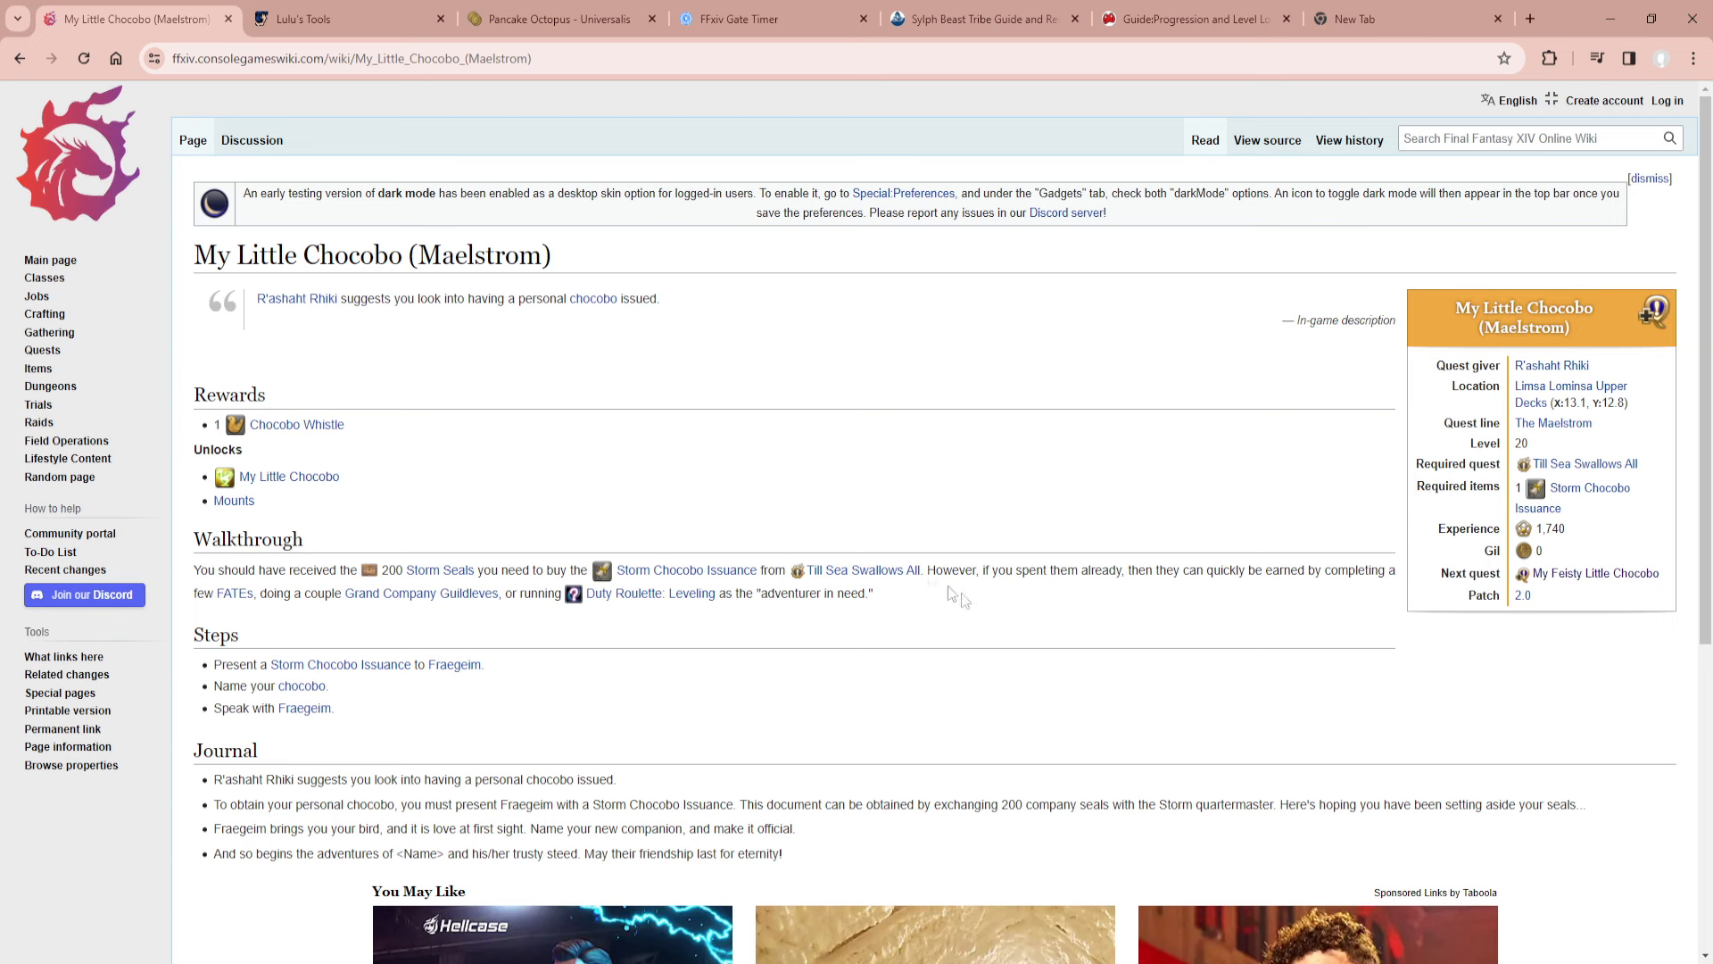
{"action": "mouse_move", "coordinate": [989, 448]}
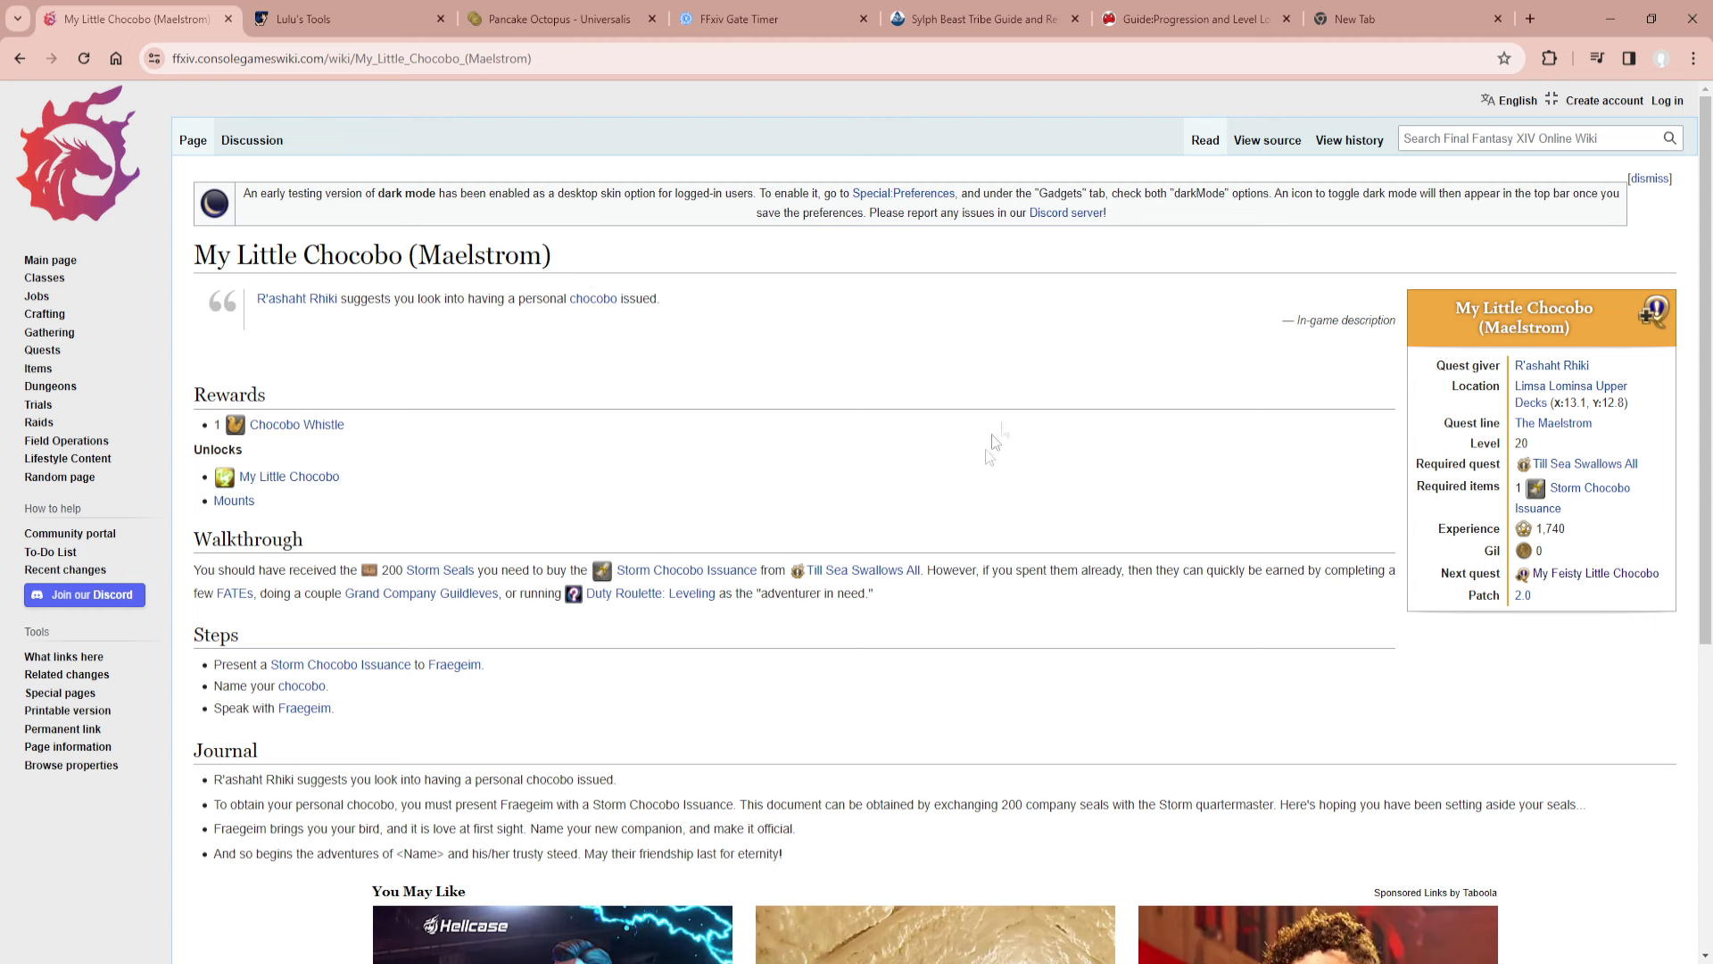
{"action": "mouse_move", "coordinate": [1434, 482]}
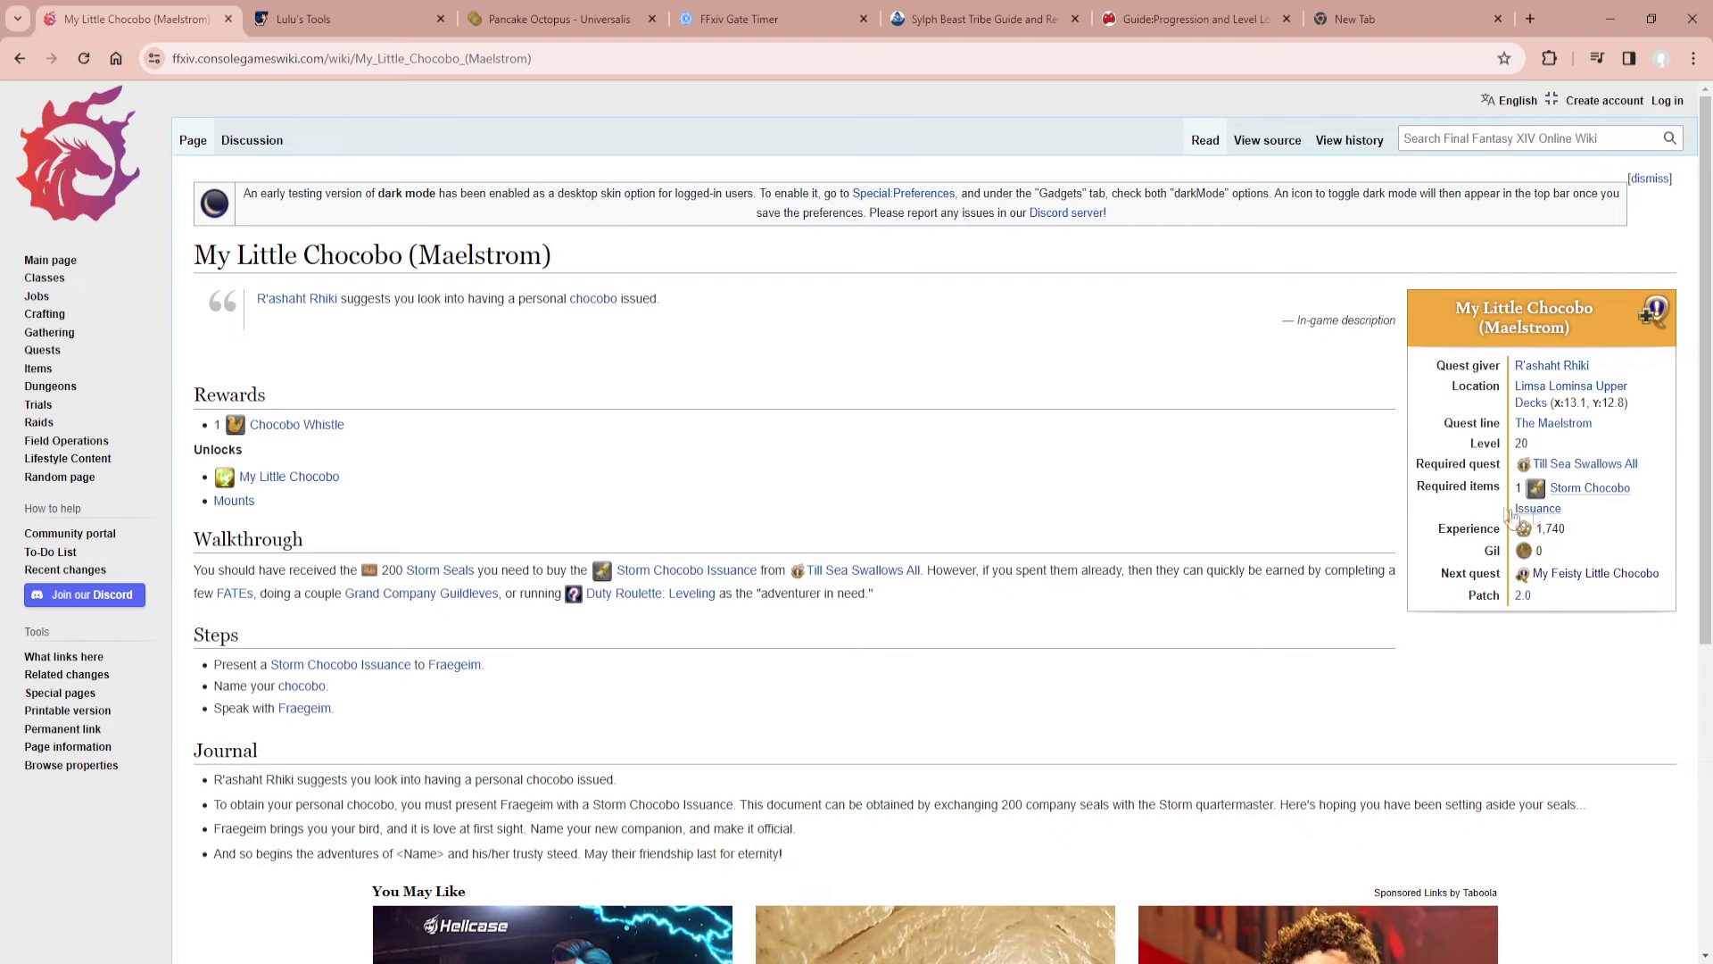
Go back to the My Feisty Little Chocobo page and scroll through it.
{"action": "left_click", "coordinate": [1596, 573]}
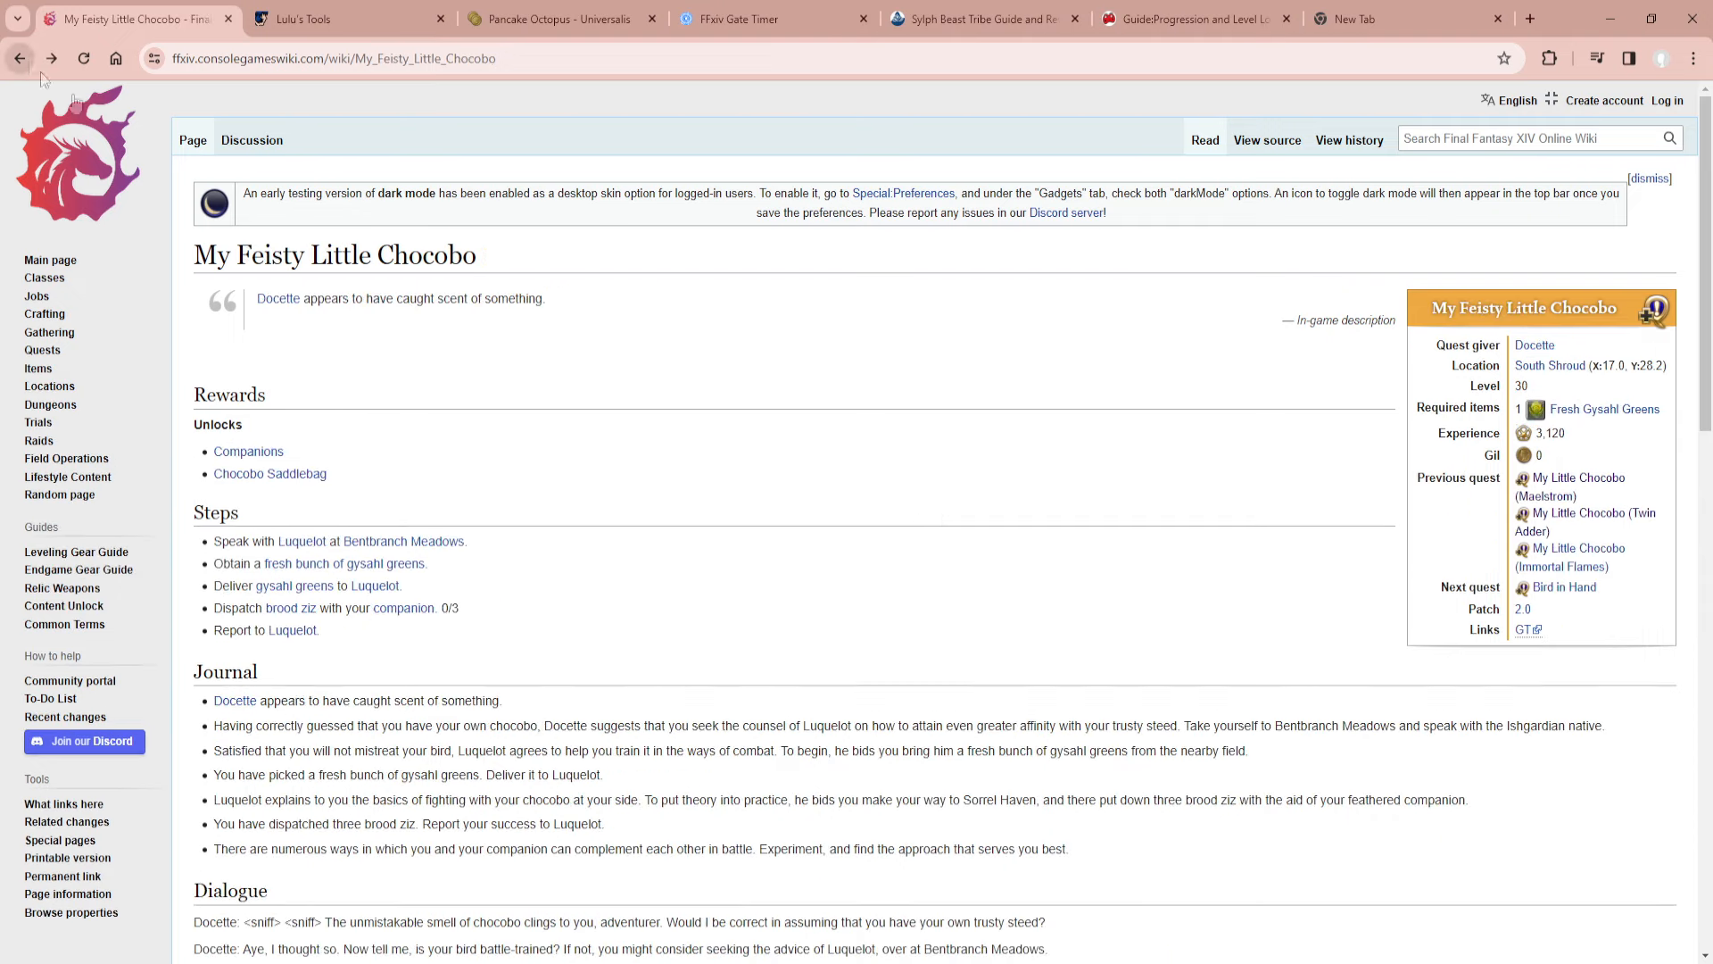
{"action": "scroll", "scroll_direction": "down", "scroll_amount": 3}
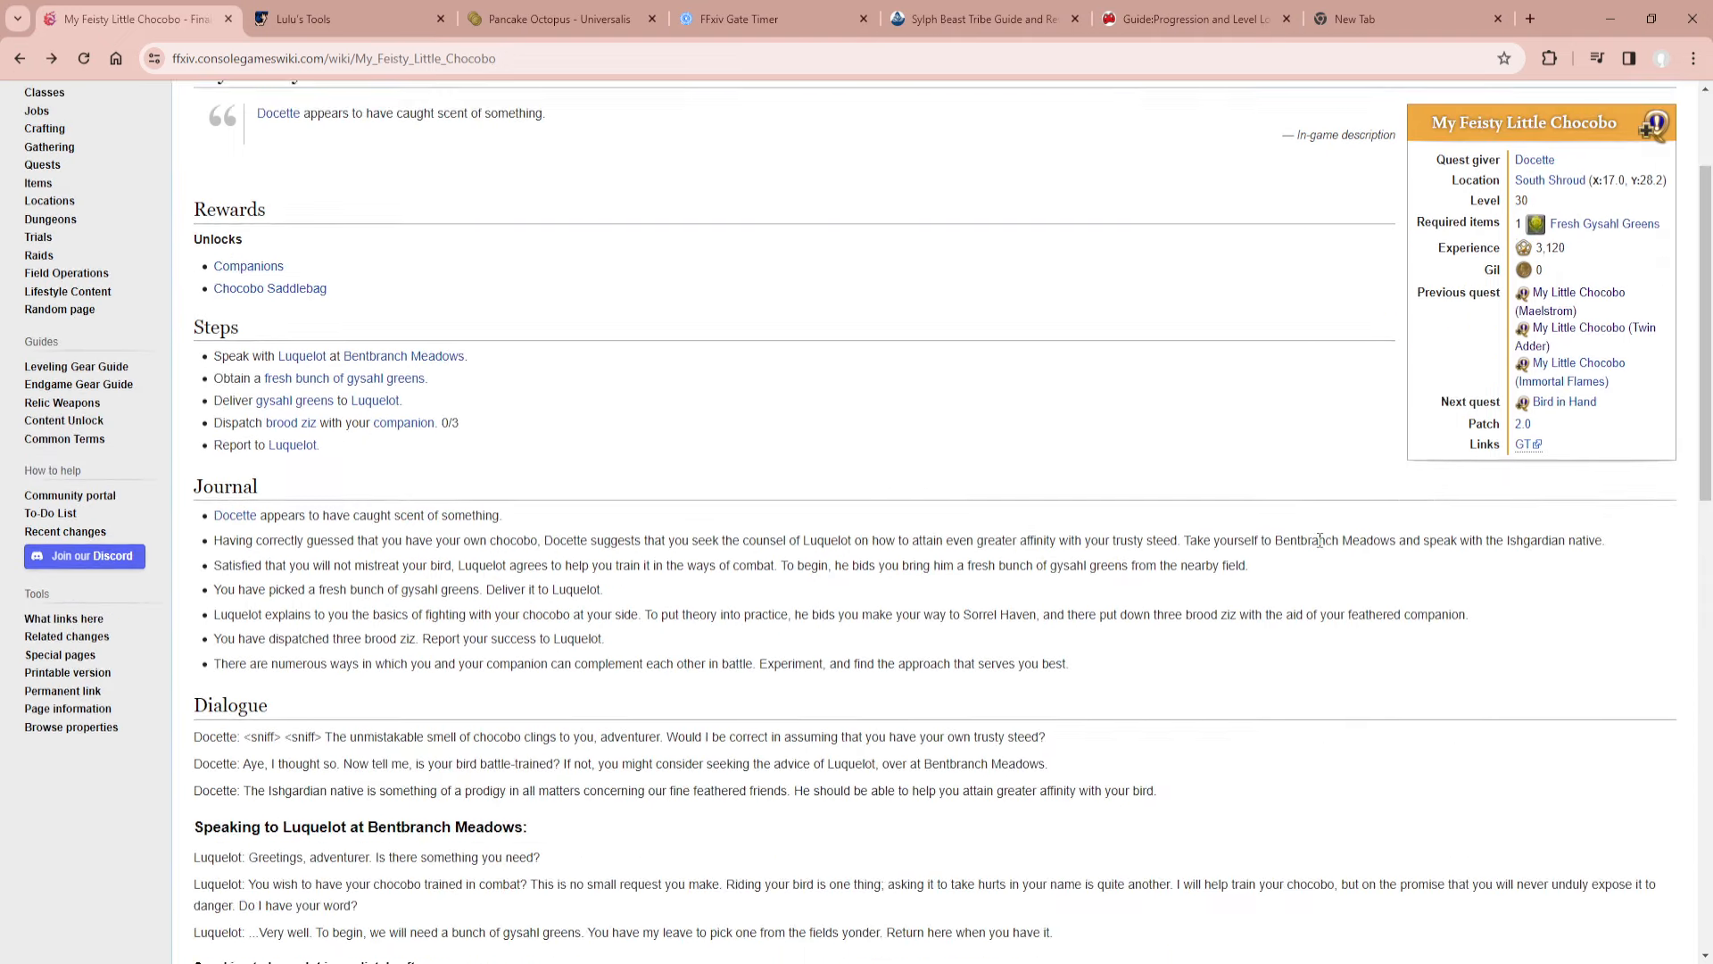
{"action": "mouse_move", "coordinate": [1119, 526]}
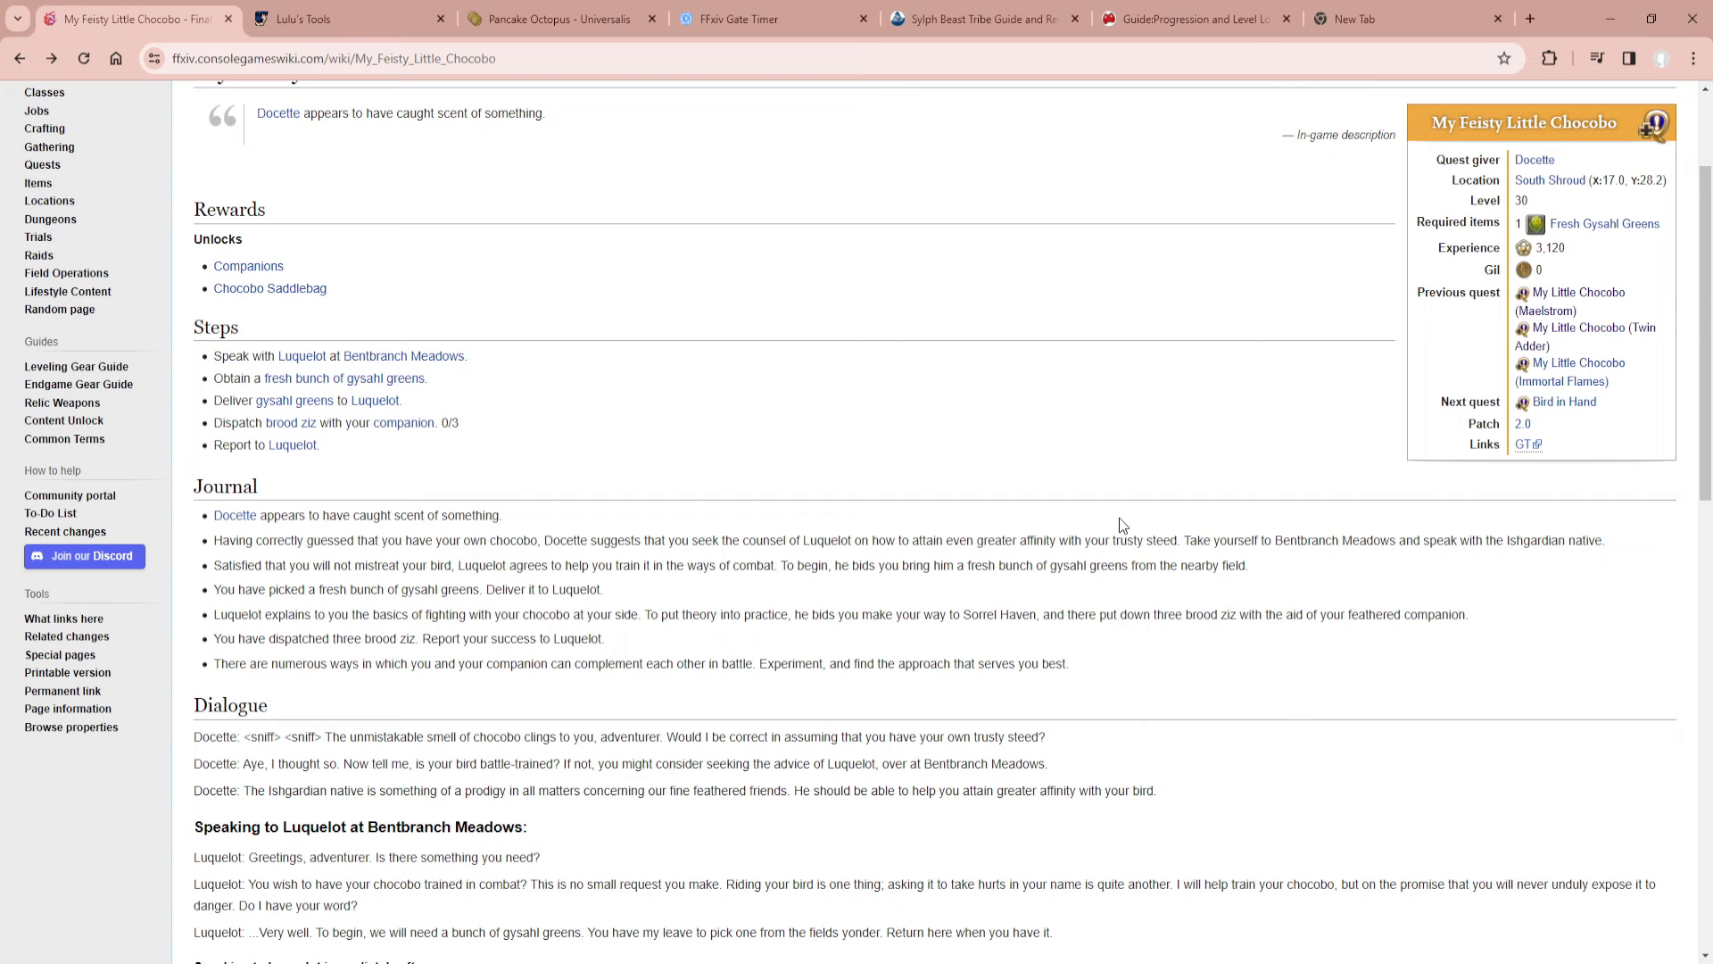
{"action": "scroll", "scroll_direction": "up", "scroll_amount": 3}
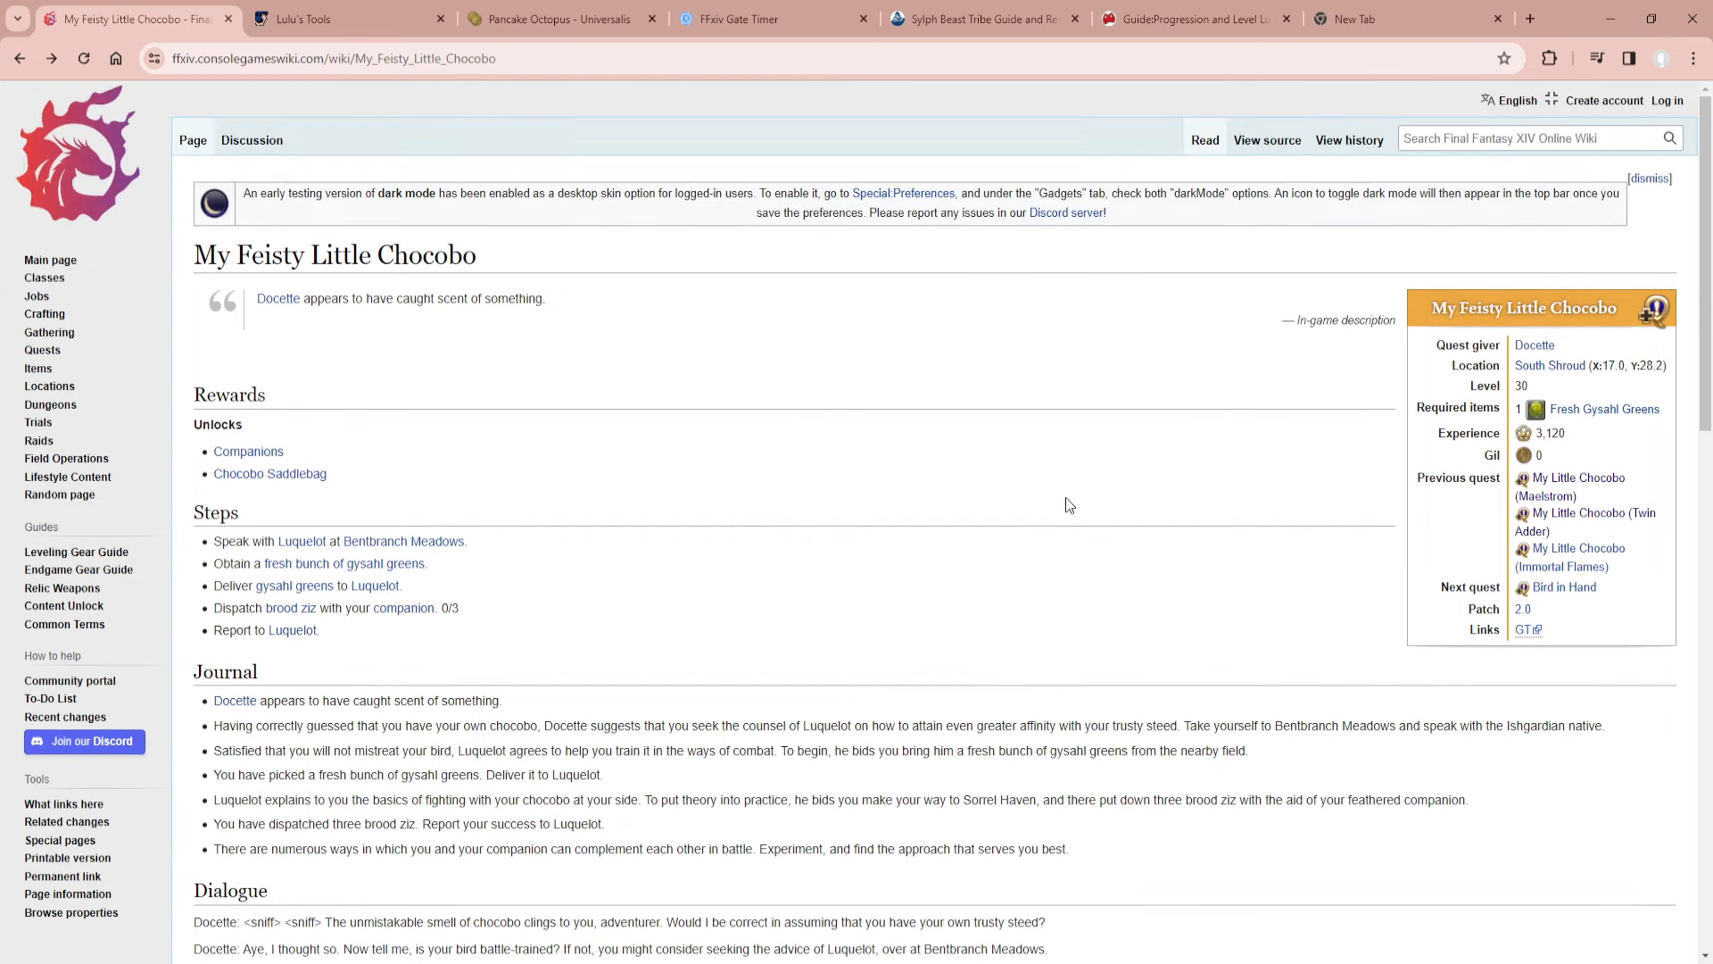
{"action": "mouse_move", "coordinate": [1564, 521]}
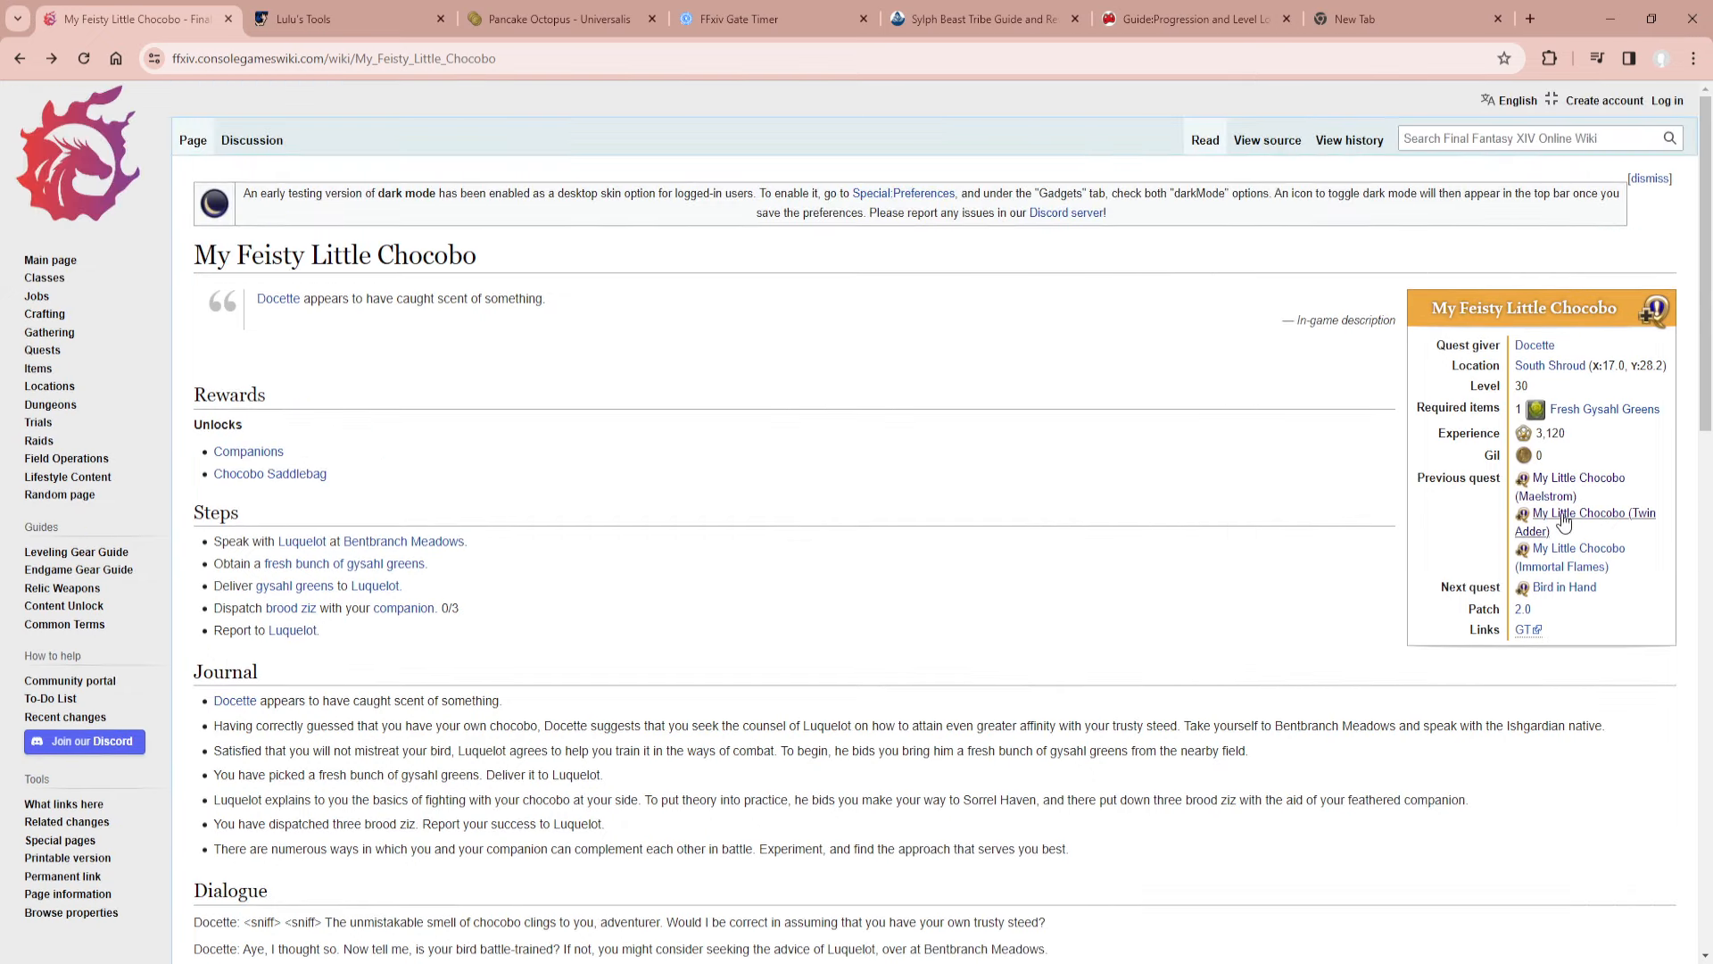
{"action": "mouse_move", "coordinate": [671, 598]}
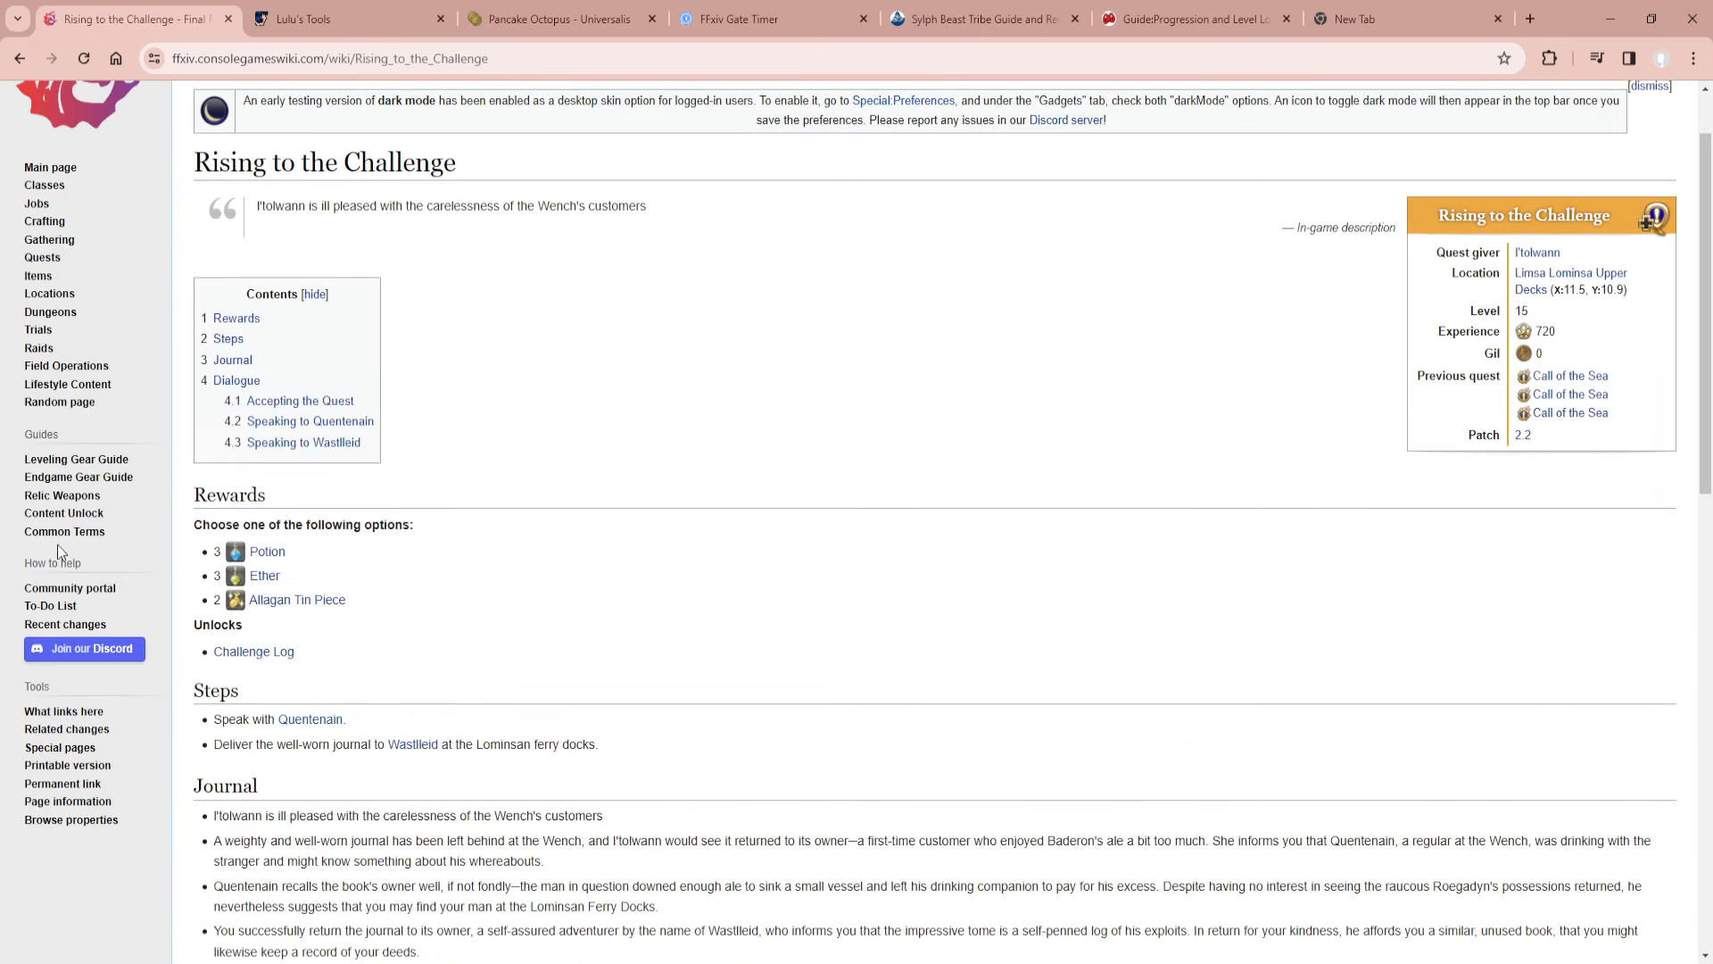
Browse the Acronyms and common terms page, then open the Jobs article from the sidebar.
{"action": "left_click", "coordinate": [64, 531]}
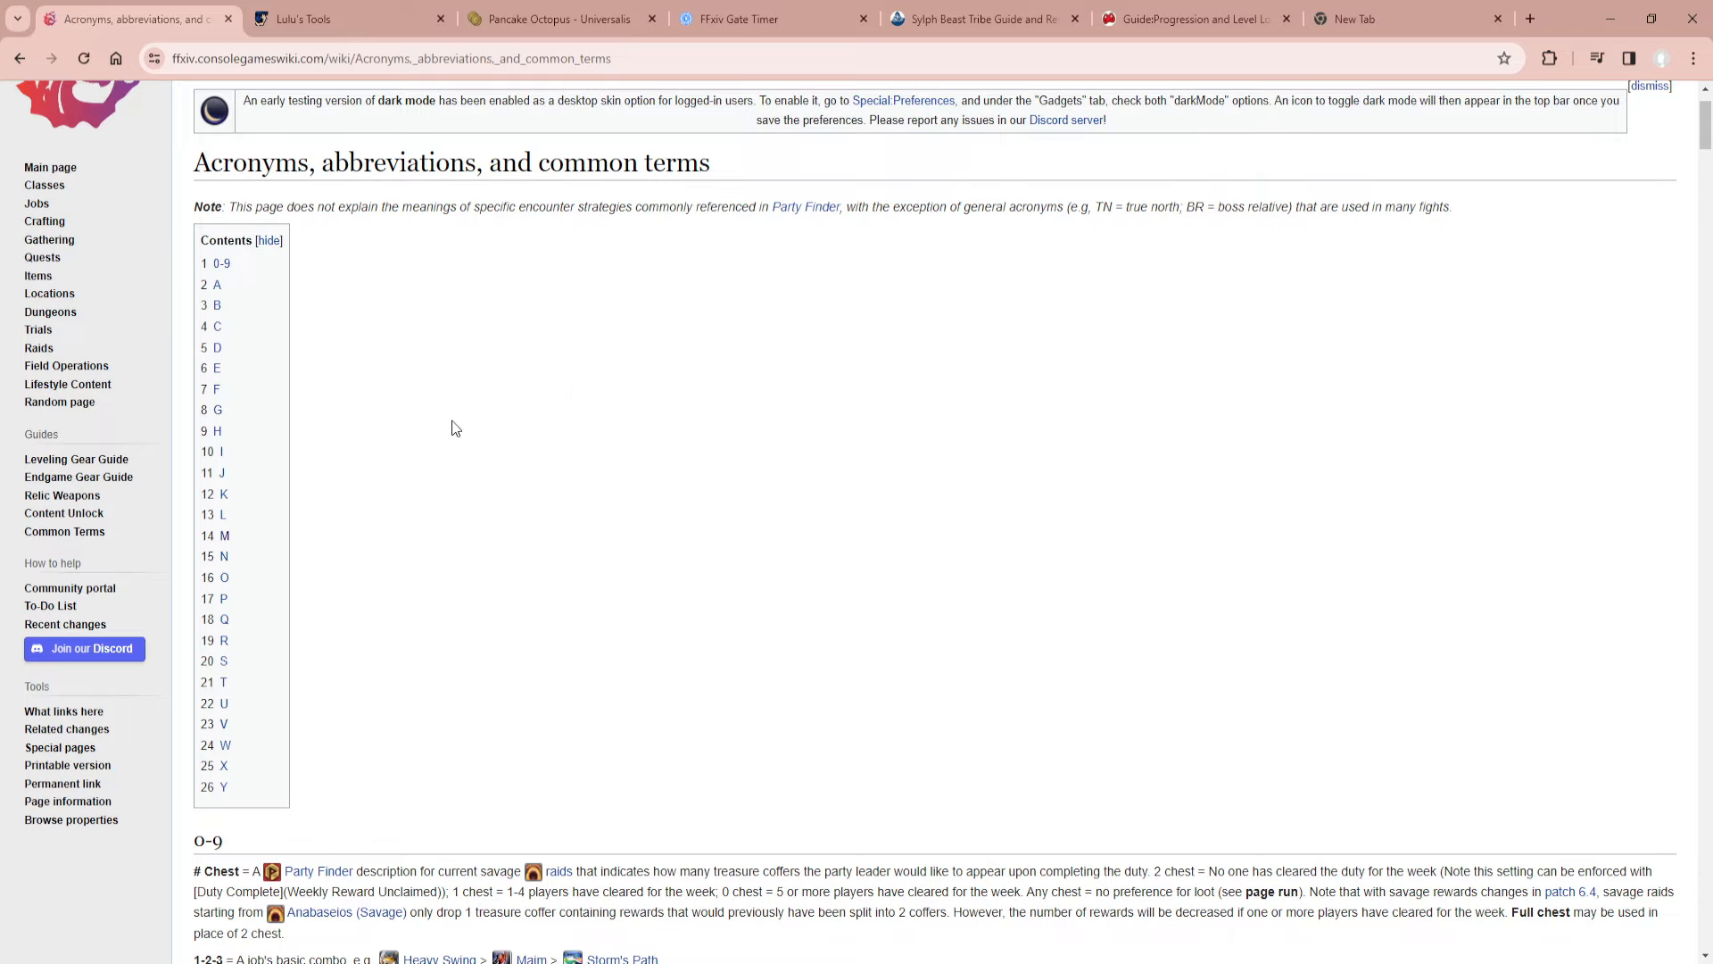
{"action": "scroll", "scroll_direction": "down", "scroll_amount": 3}
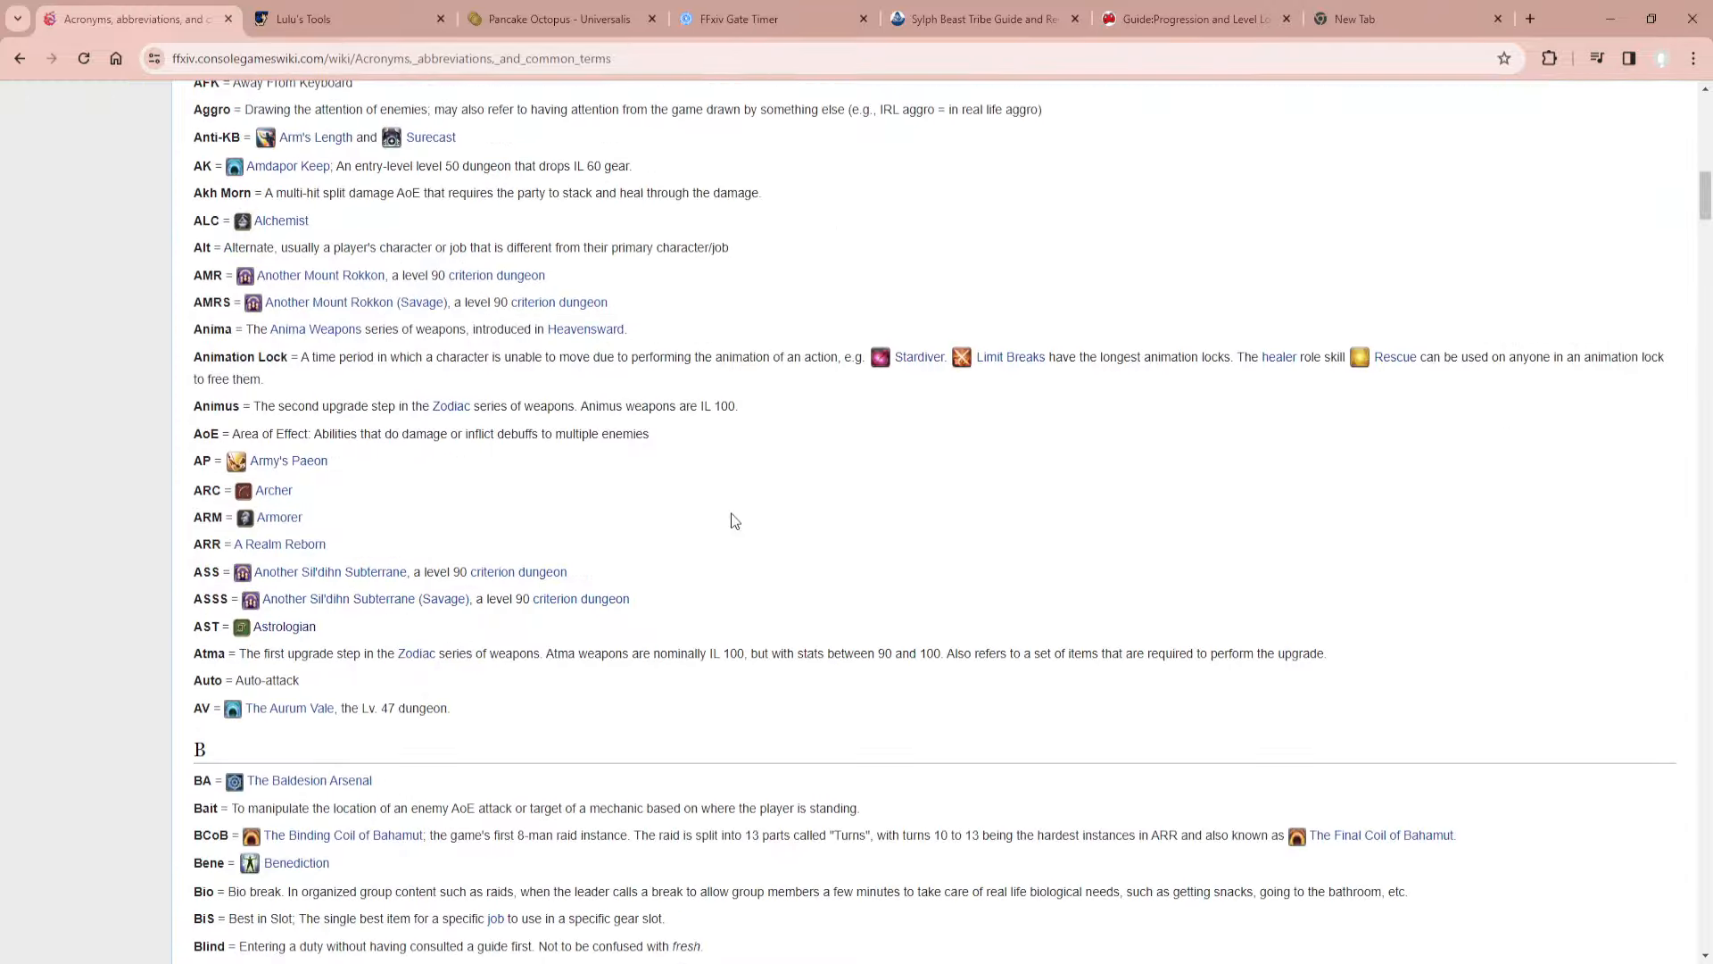
{"action": "scroll", "scroll_direction": "down", "scroll_amount": 3}
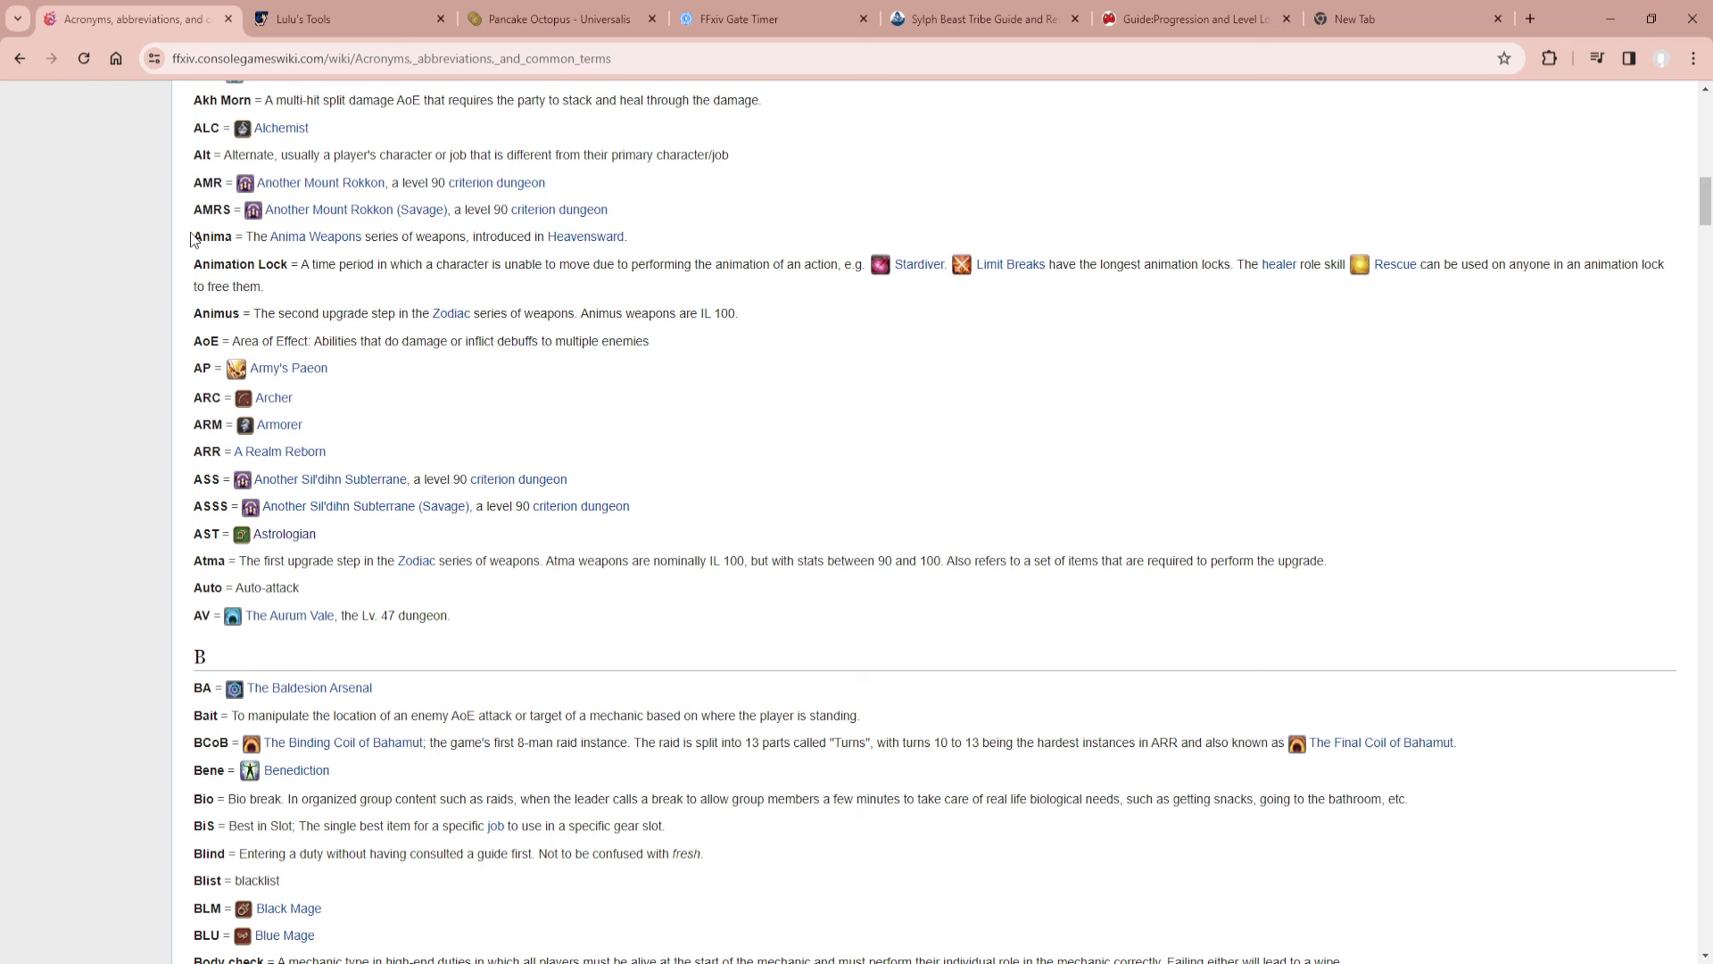
{"action": "mouse_move", "coordinate": [386, 240]}
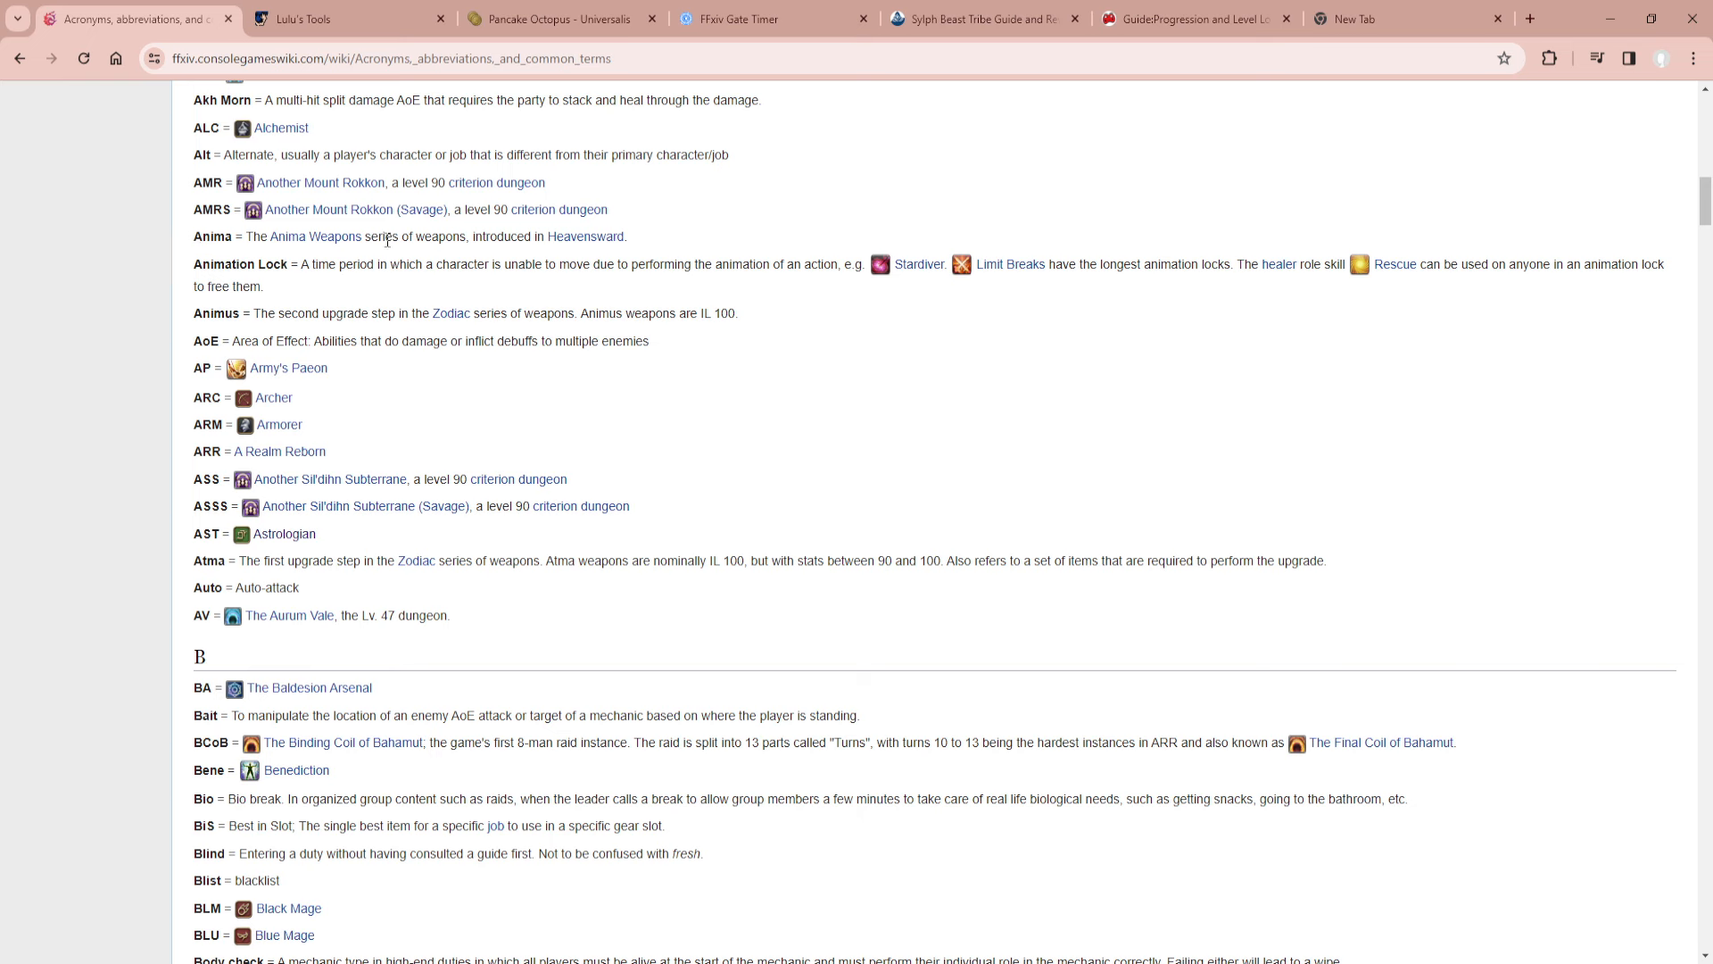
{"action": "mouse_move", "coordinate": [520, 257]}
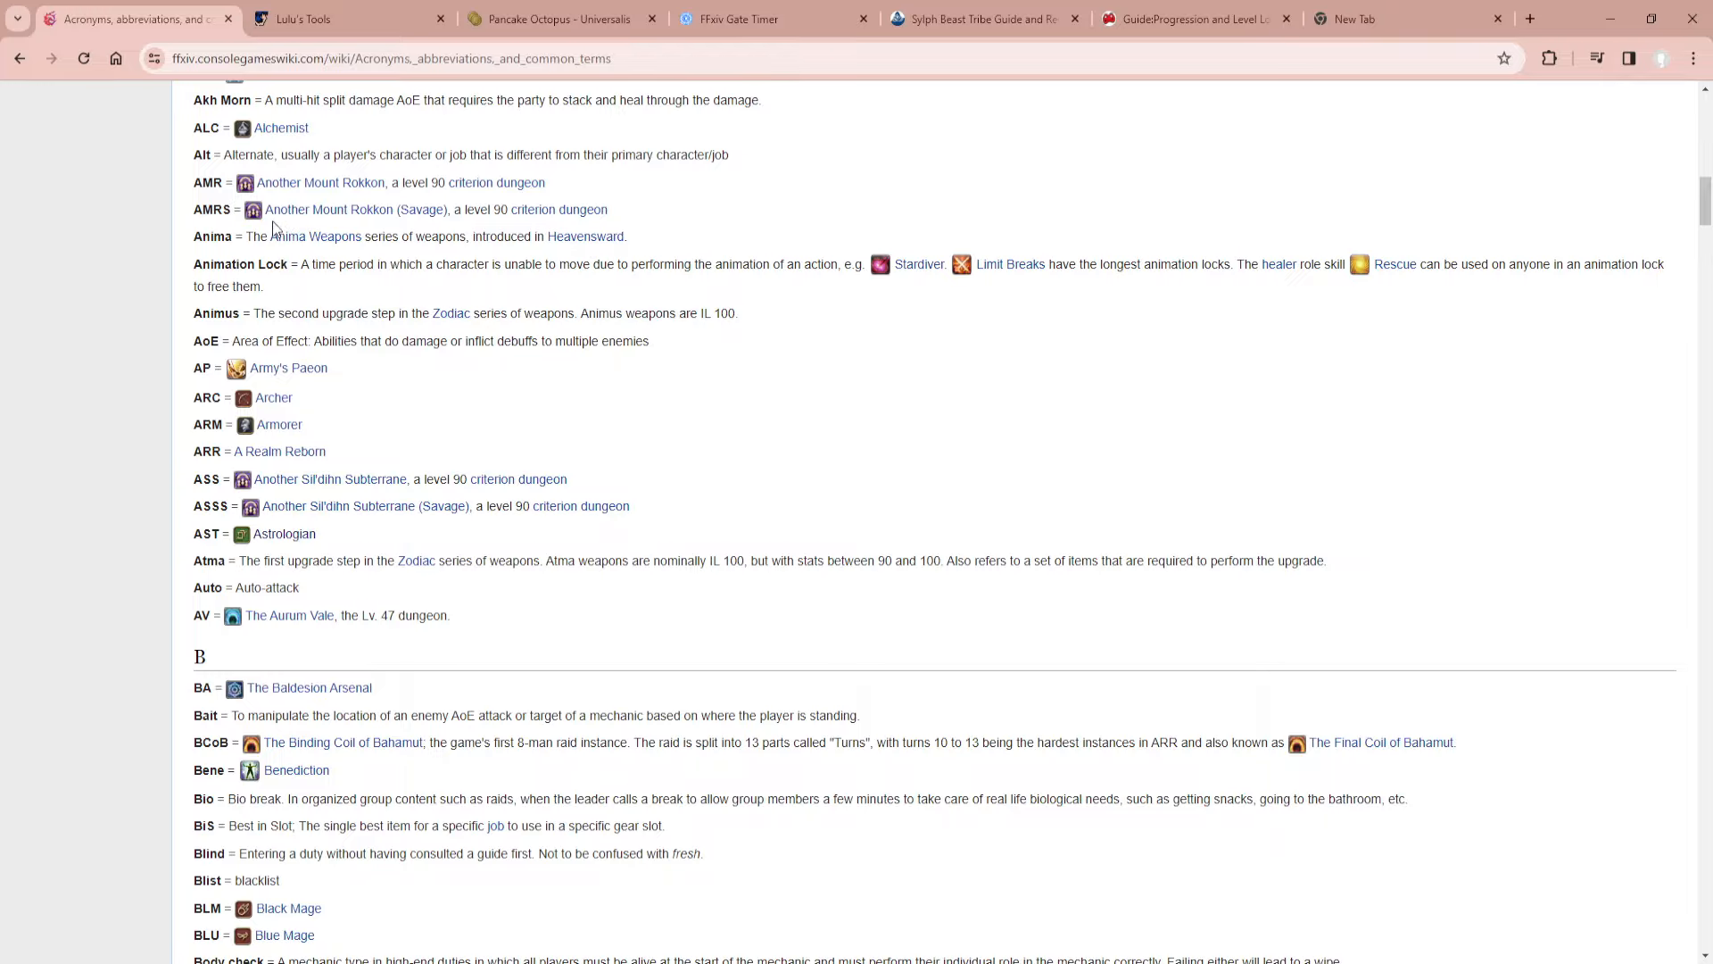
{"action": "scroll", "scroll_direction": "down", "scroll_amount": 3}
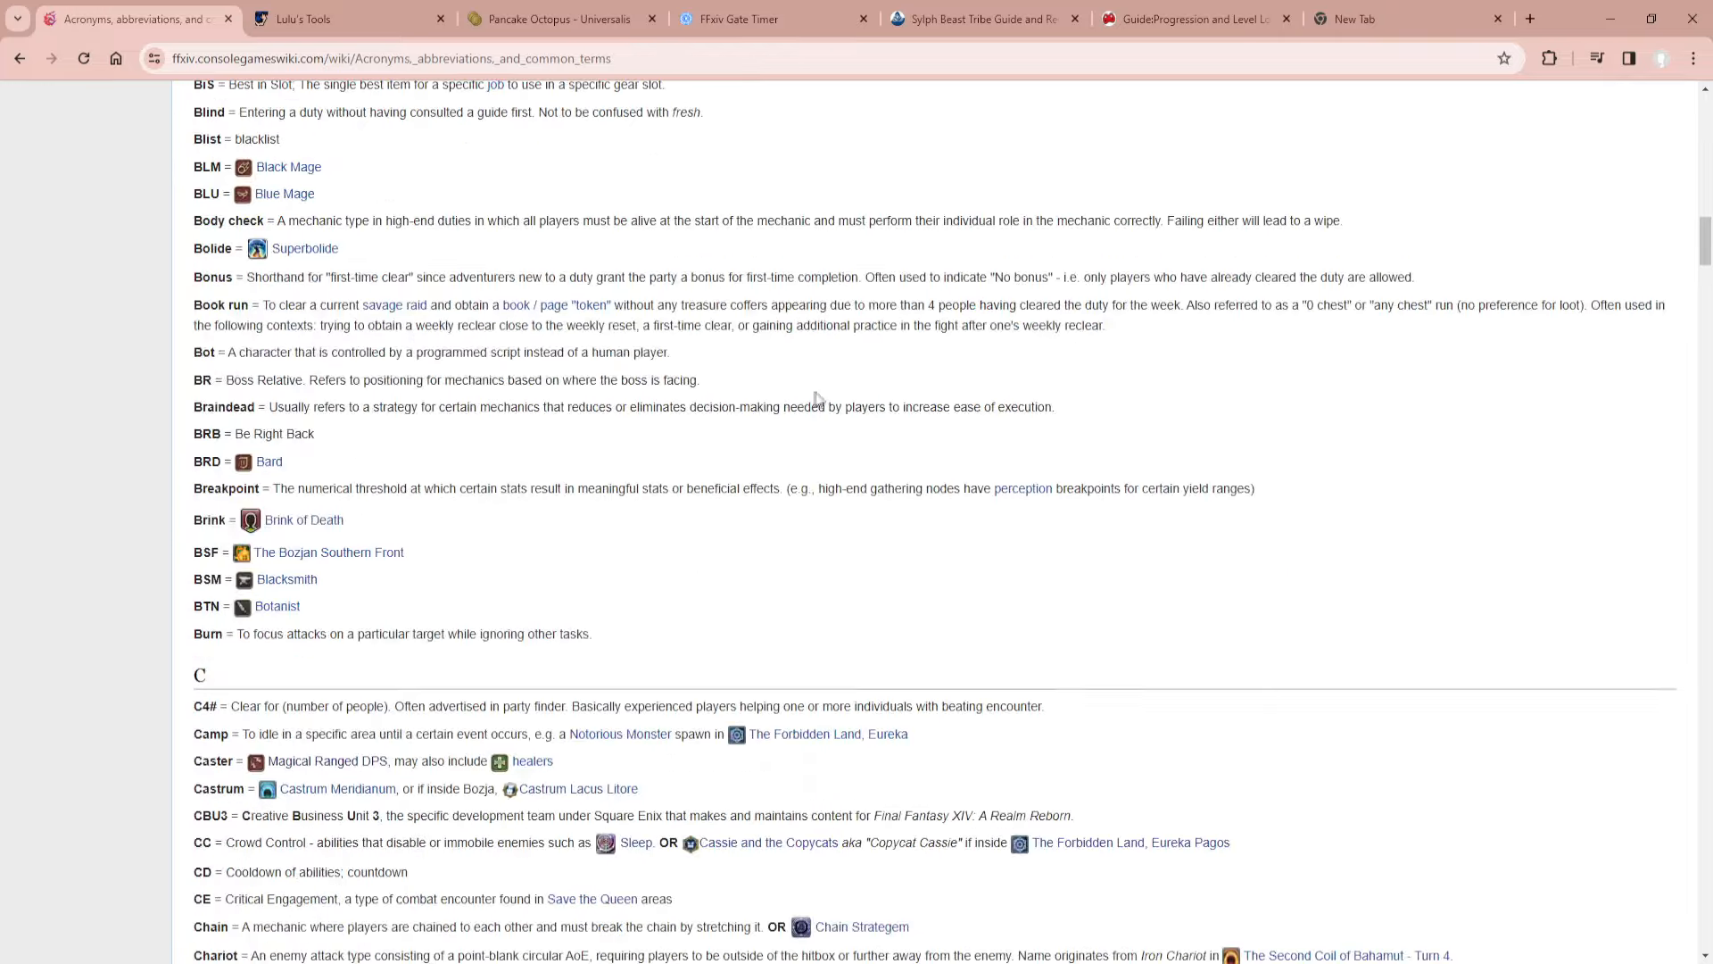
{"action": "scroll", "scroll_direction": "down", "scroll_amount": 3}
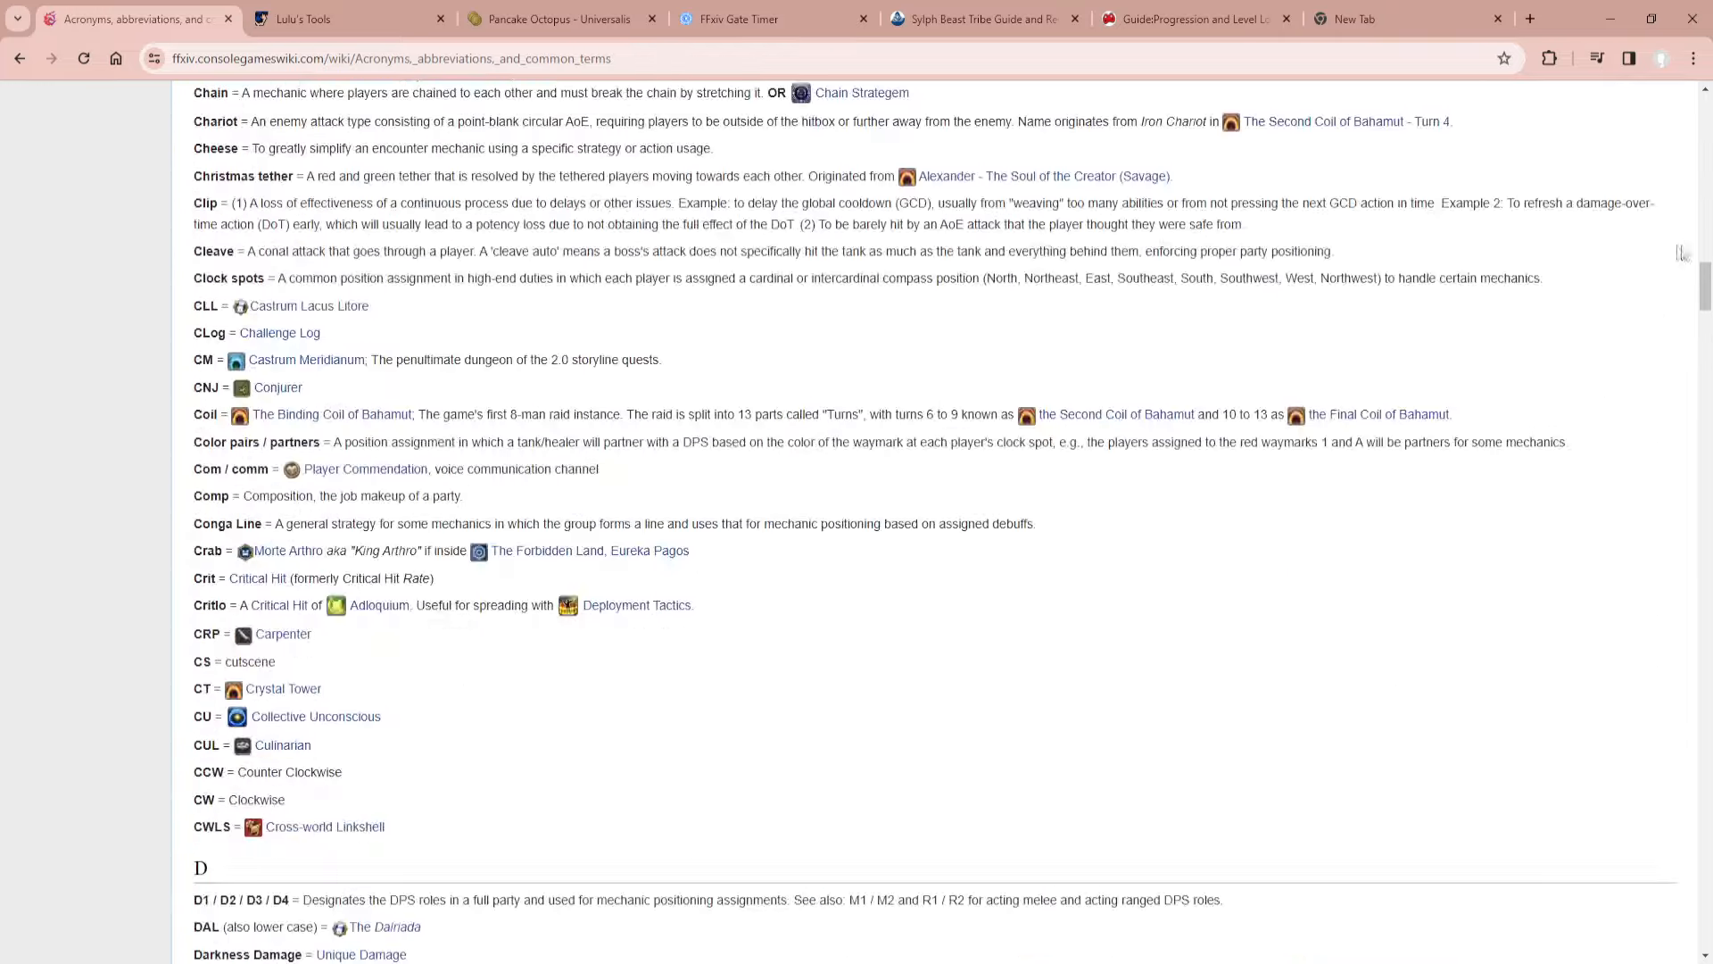
{"action": "scroll", "scroll_direction": "down", "scroll_amount": 3}
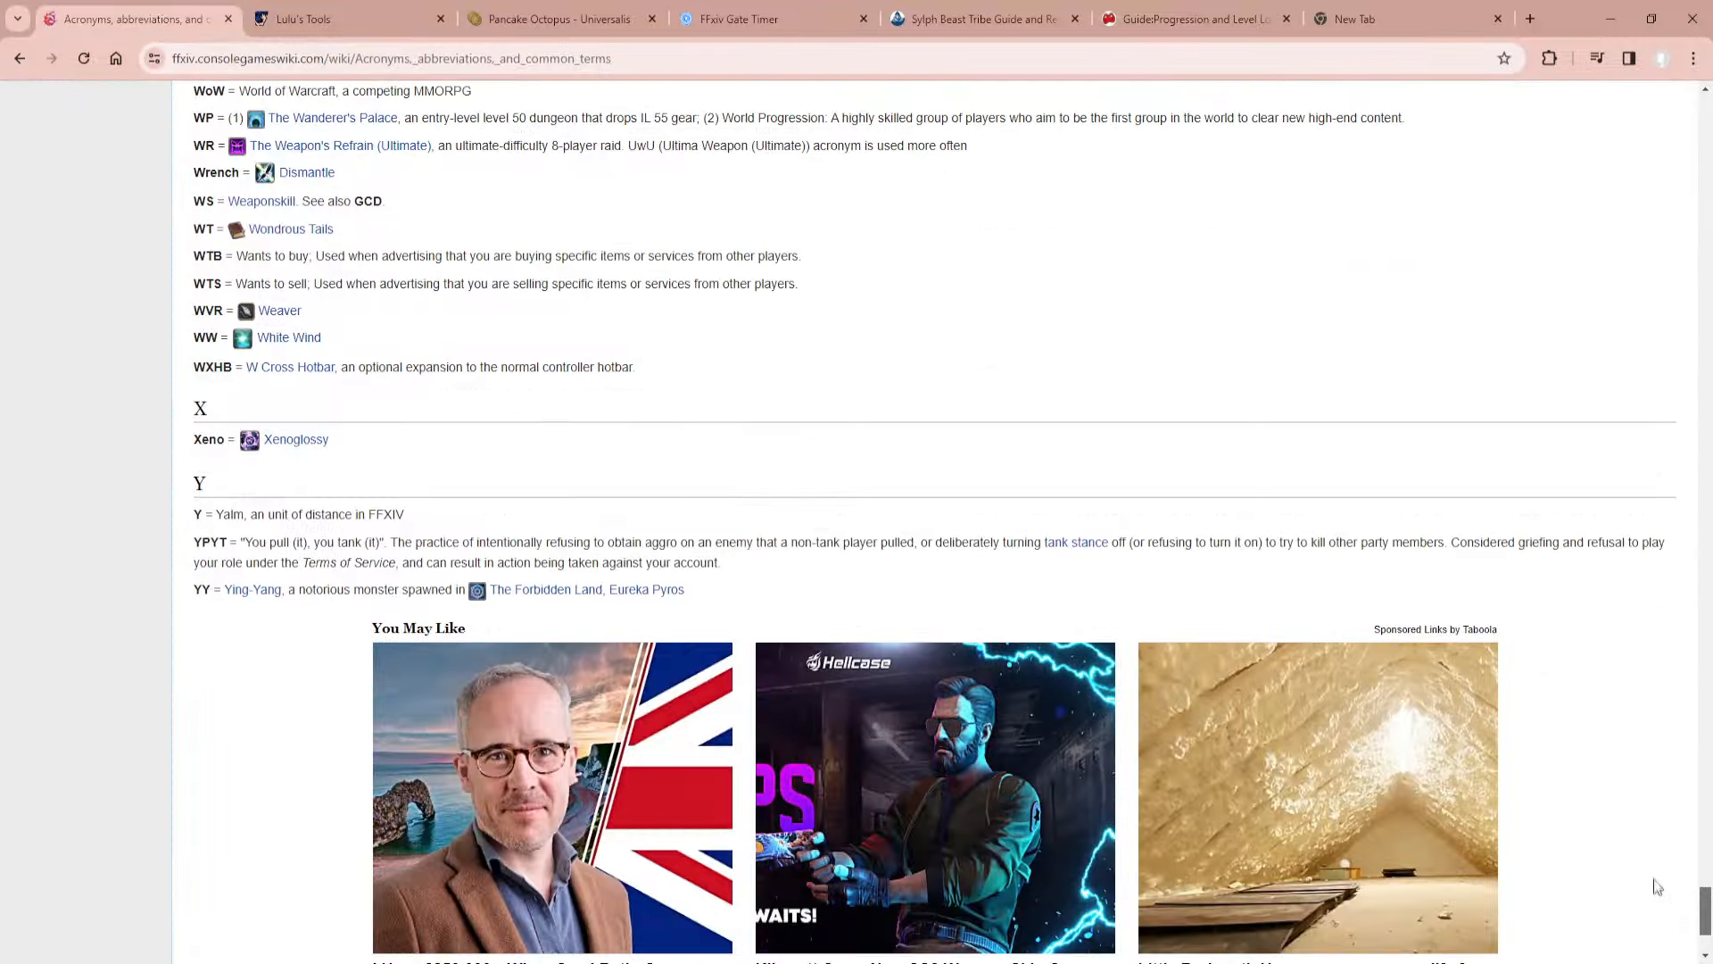
{"action": "scroll", "scroll_direction": "up", "scroll_amount": 3}
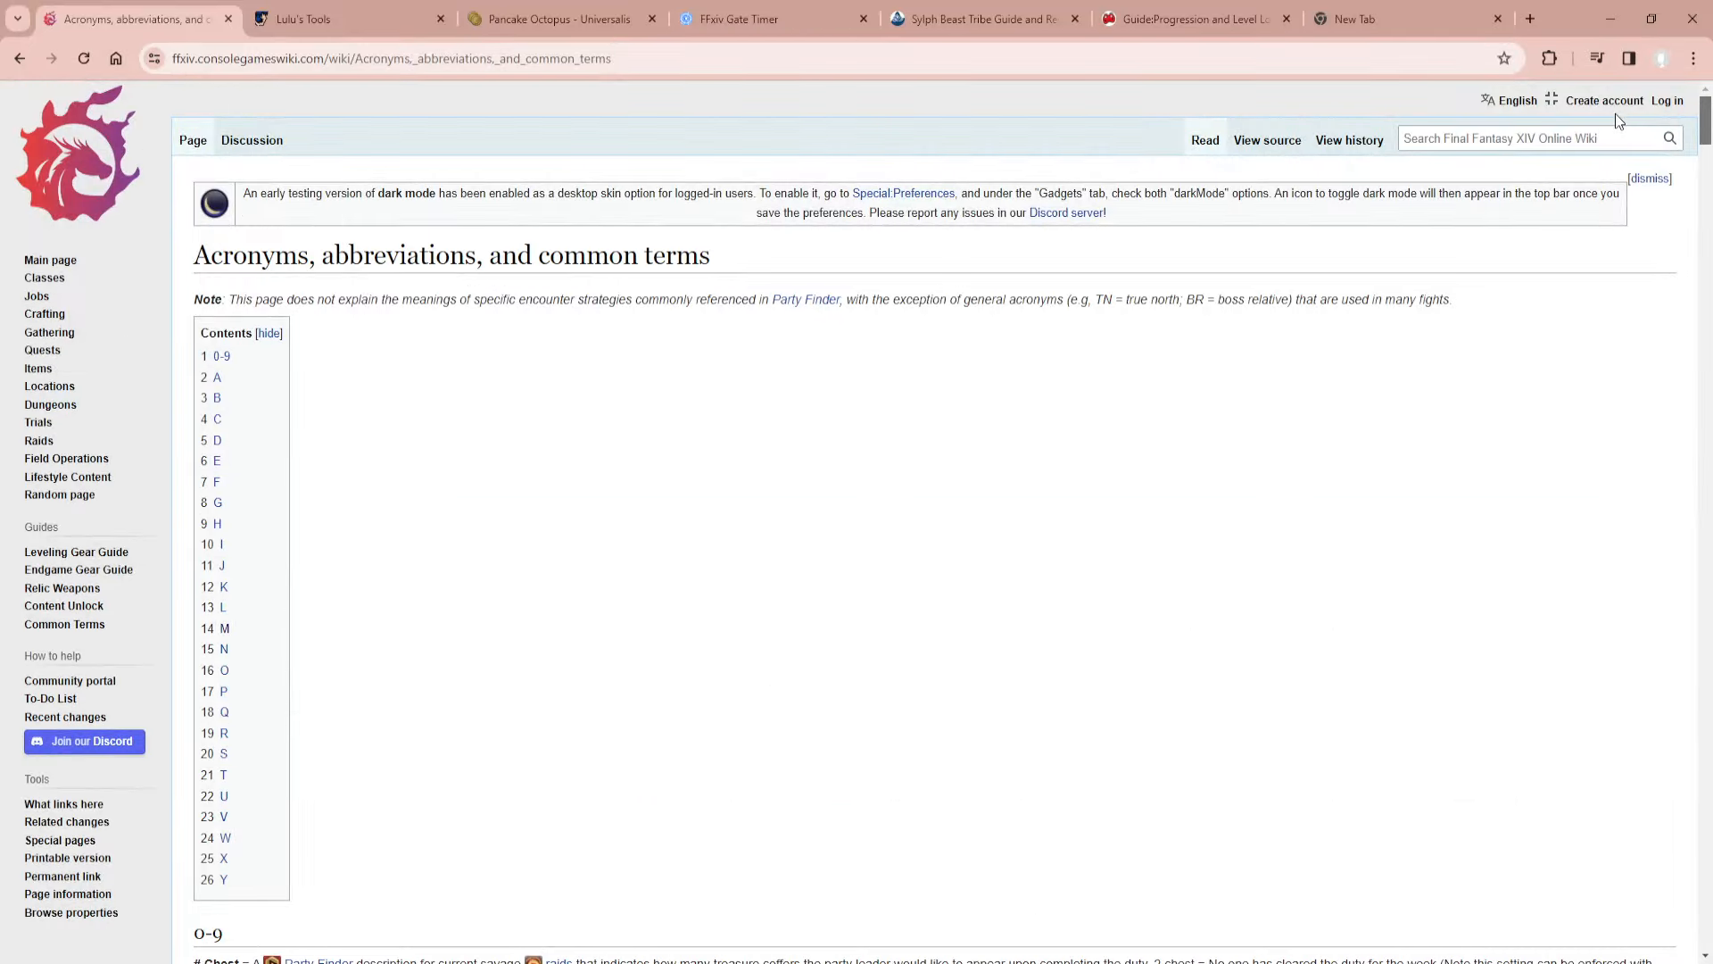
{"action": "mouse_move", "coordinate": [288, 653]}
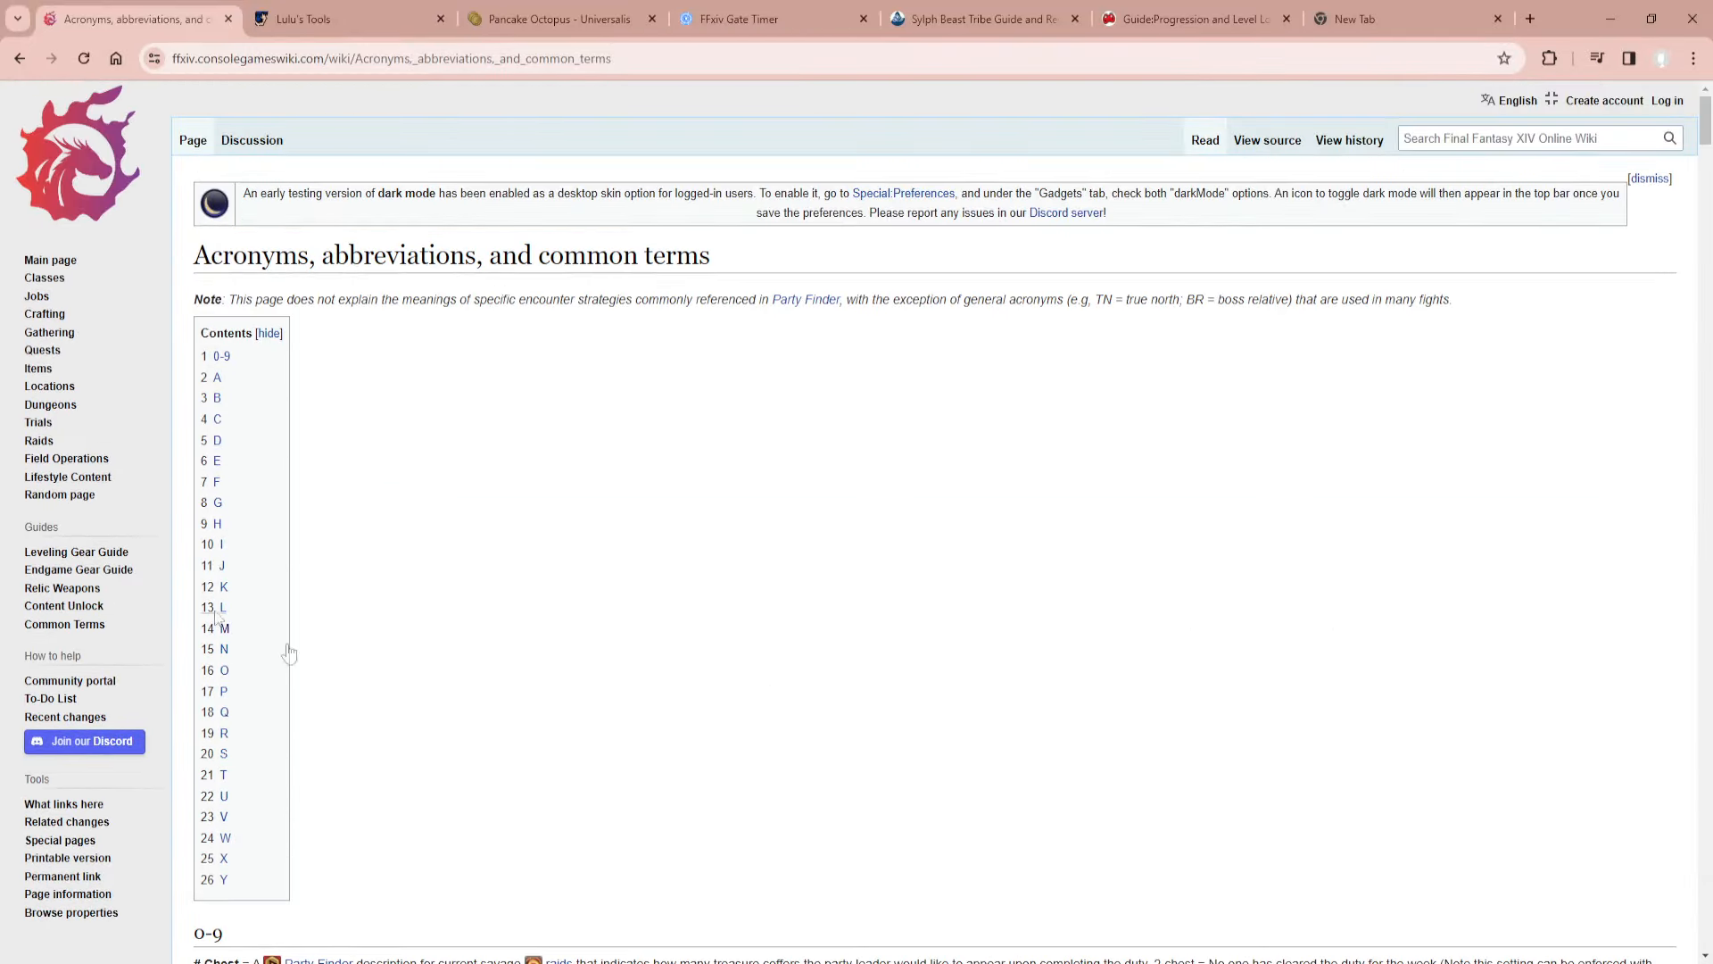
{"action": "mouse_move", "coordinate": [470, 668]}
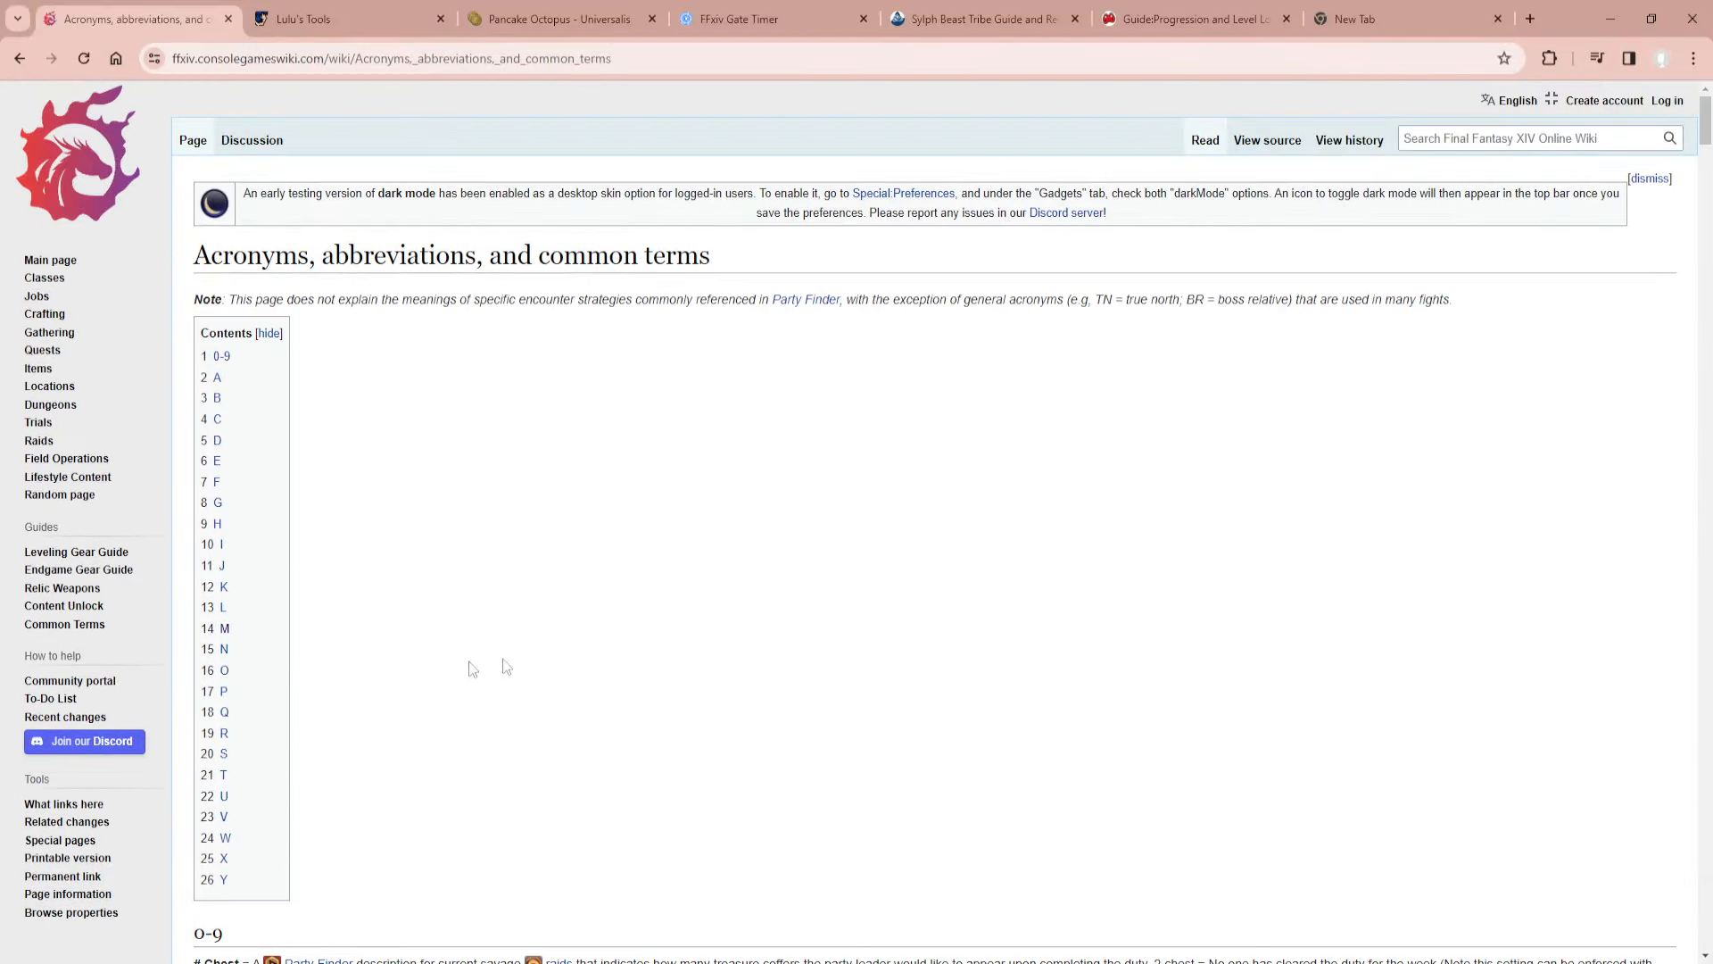
{"action": "mouse_move", "coordinate": [333, 621]}
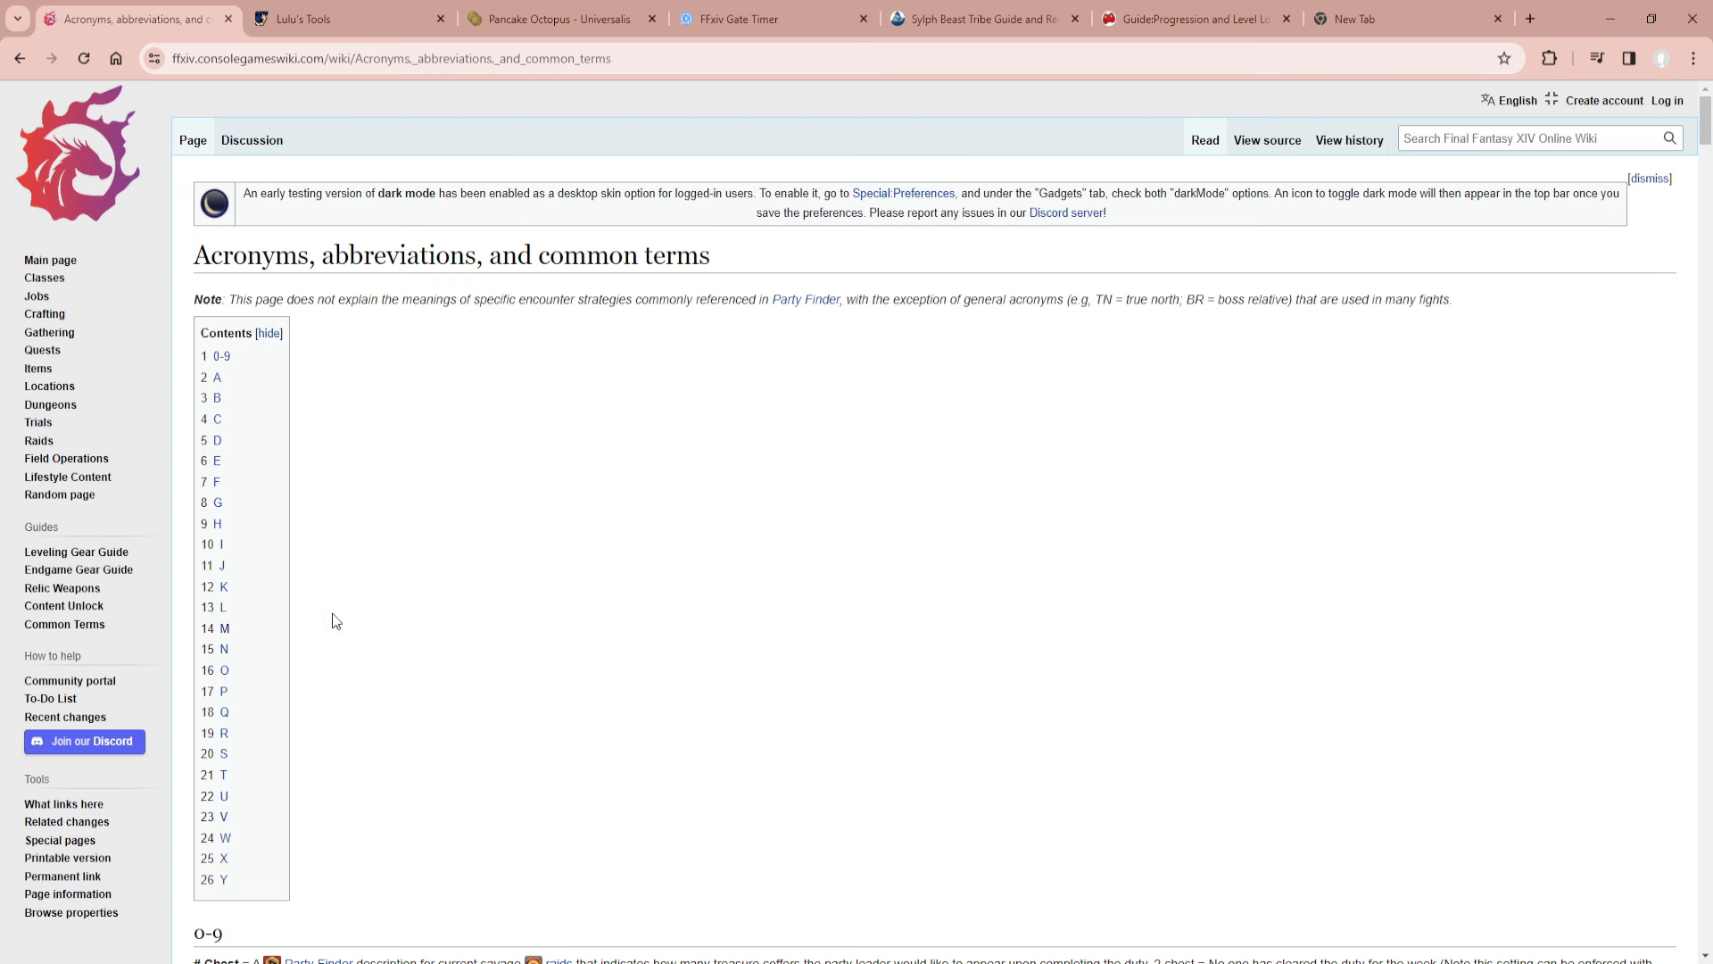
{"action": "mouse_move", "coordinate": [73, 281]}
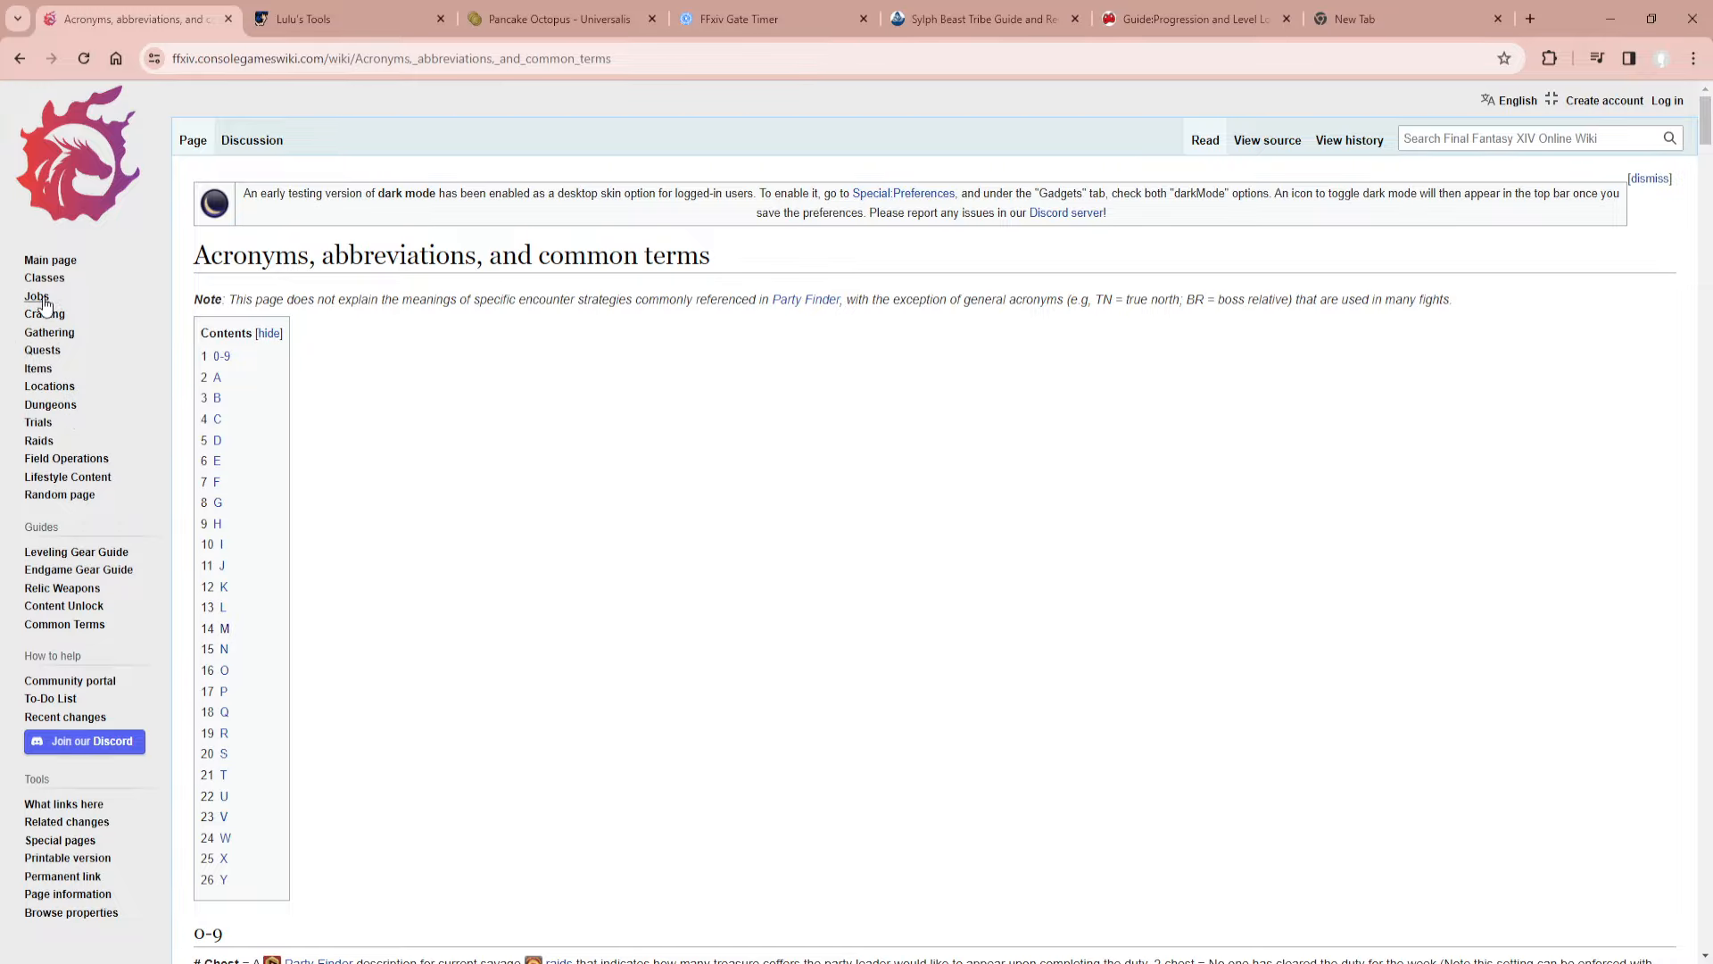
{"action": "left_click", "coordinate": [39, 296]}
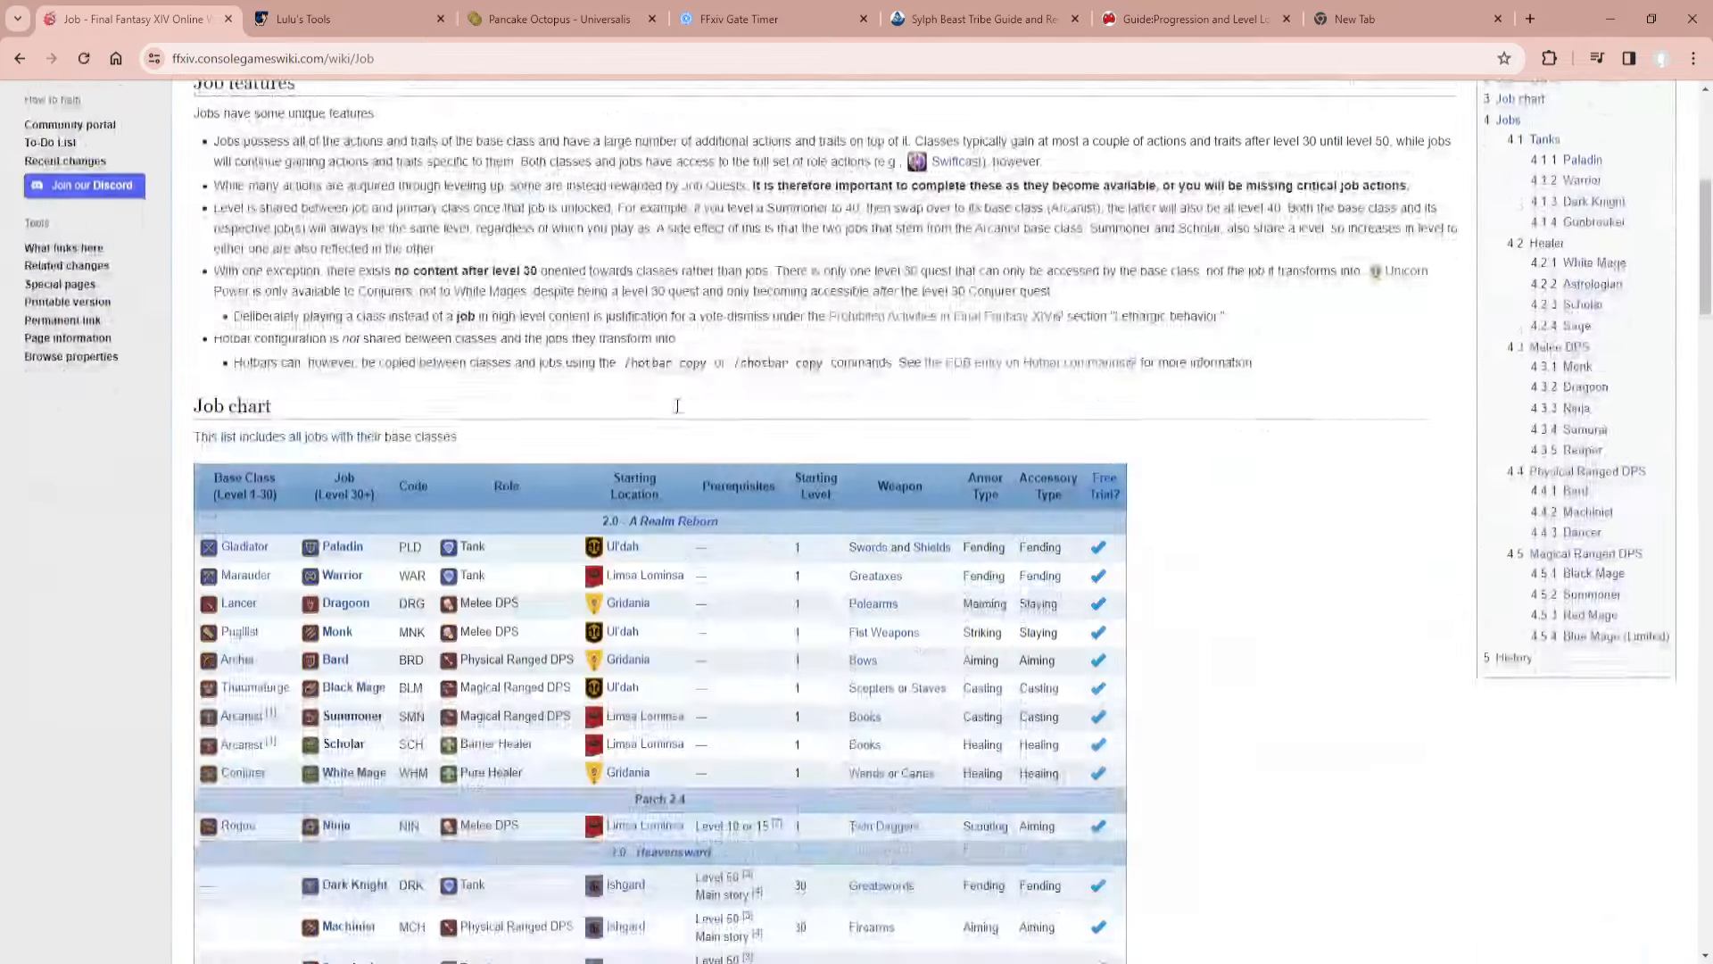
{"action": "scroll", "scroll_direction": "up", "scroll_amount": 3}
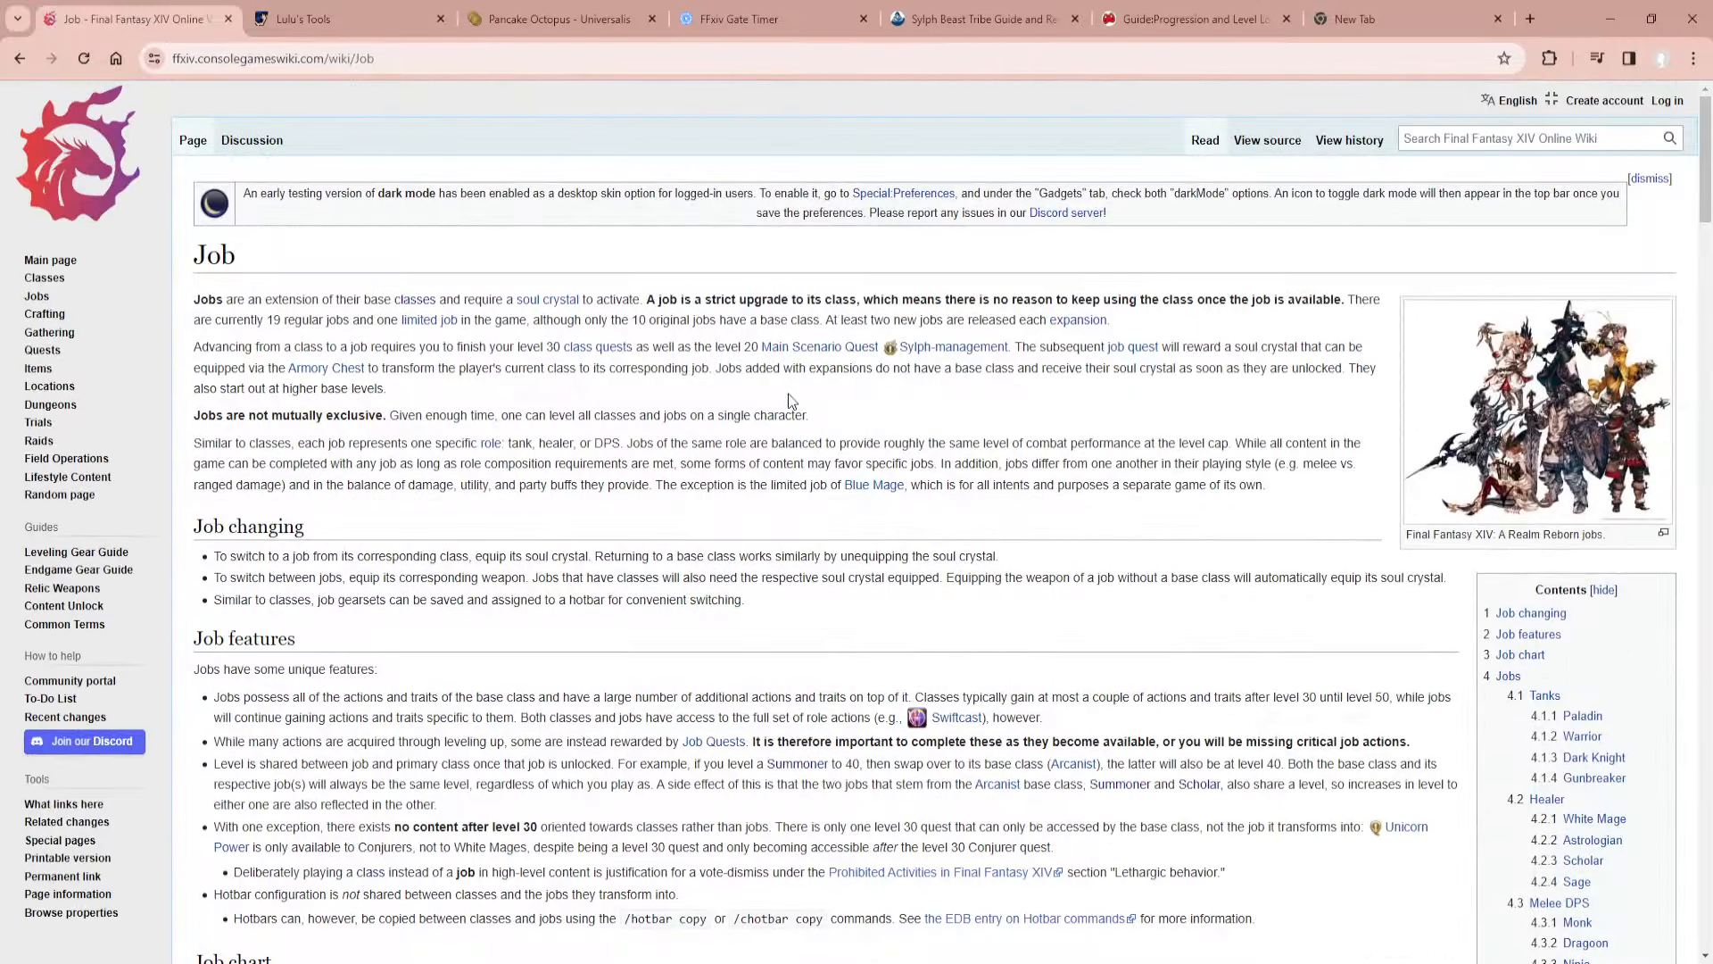
{"action": "mouse_move", "coordinate": [814, 150]}
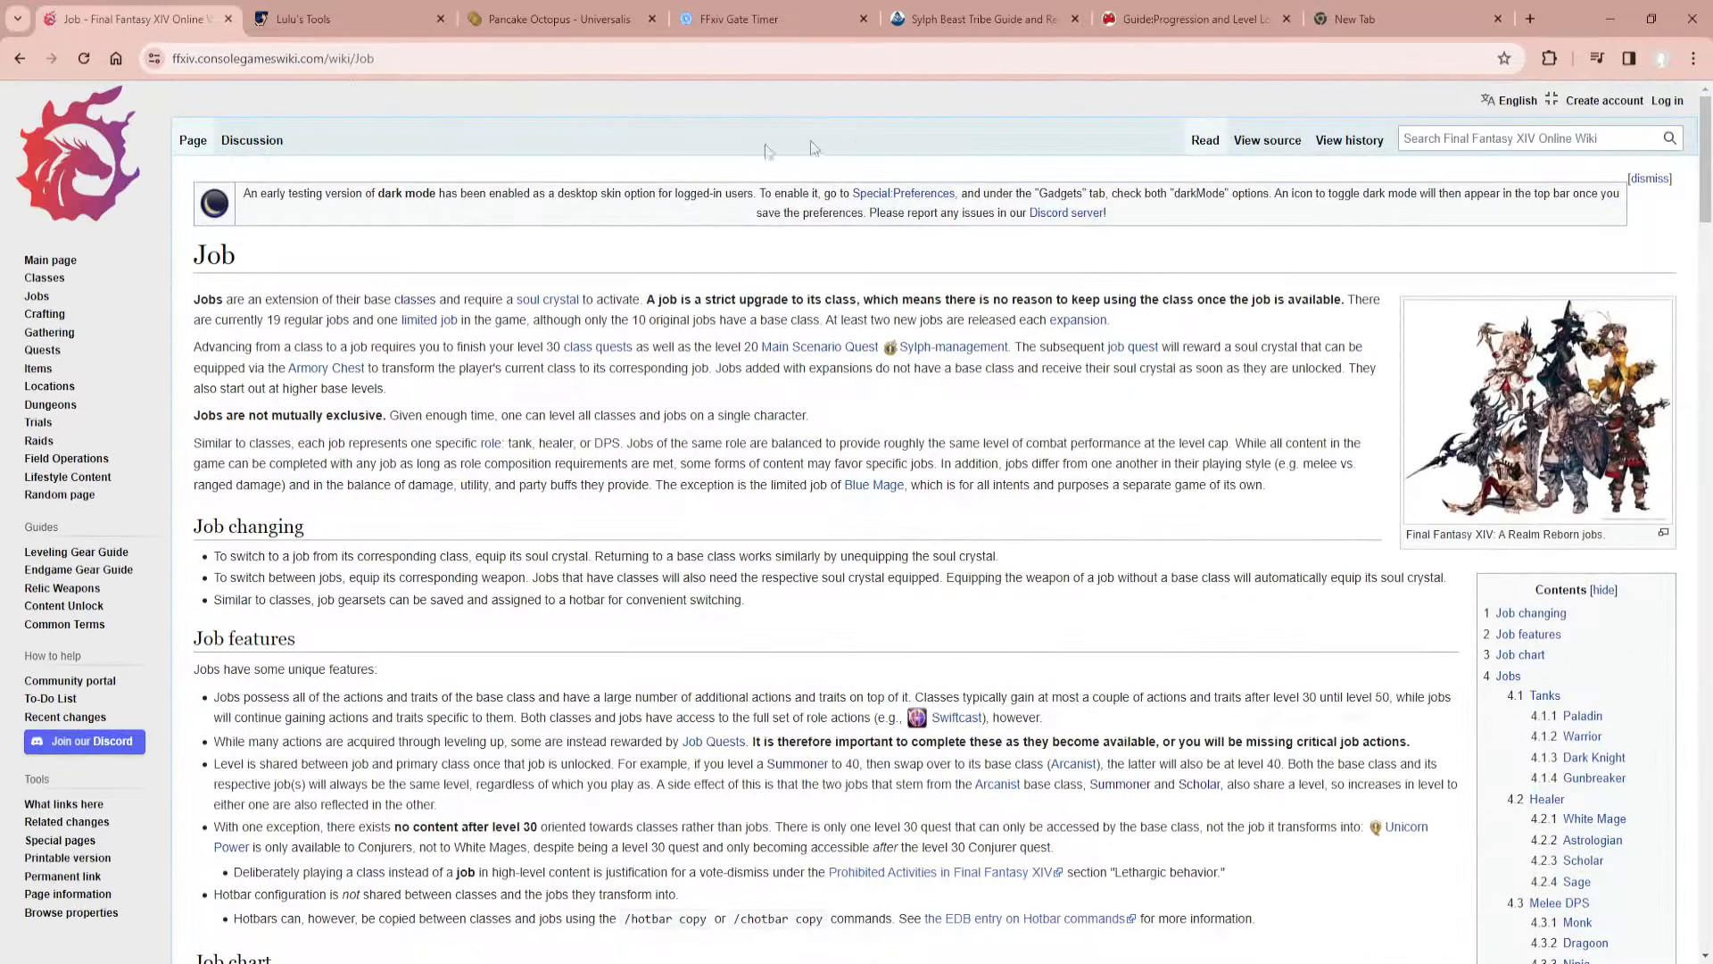
Switch to the Lulu's Tools tab and scroll down its tools list.
{"action": "left_click", "coordinate": [344, 19]}
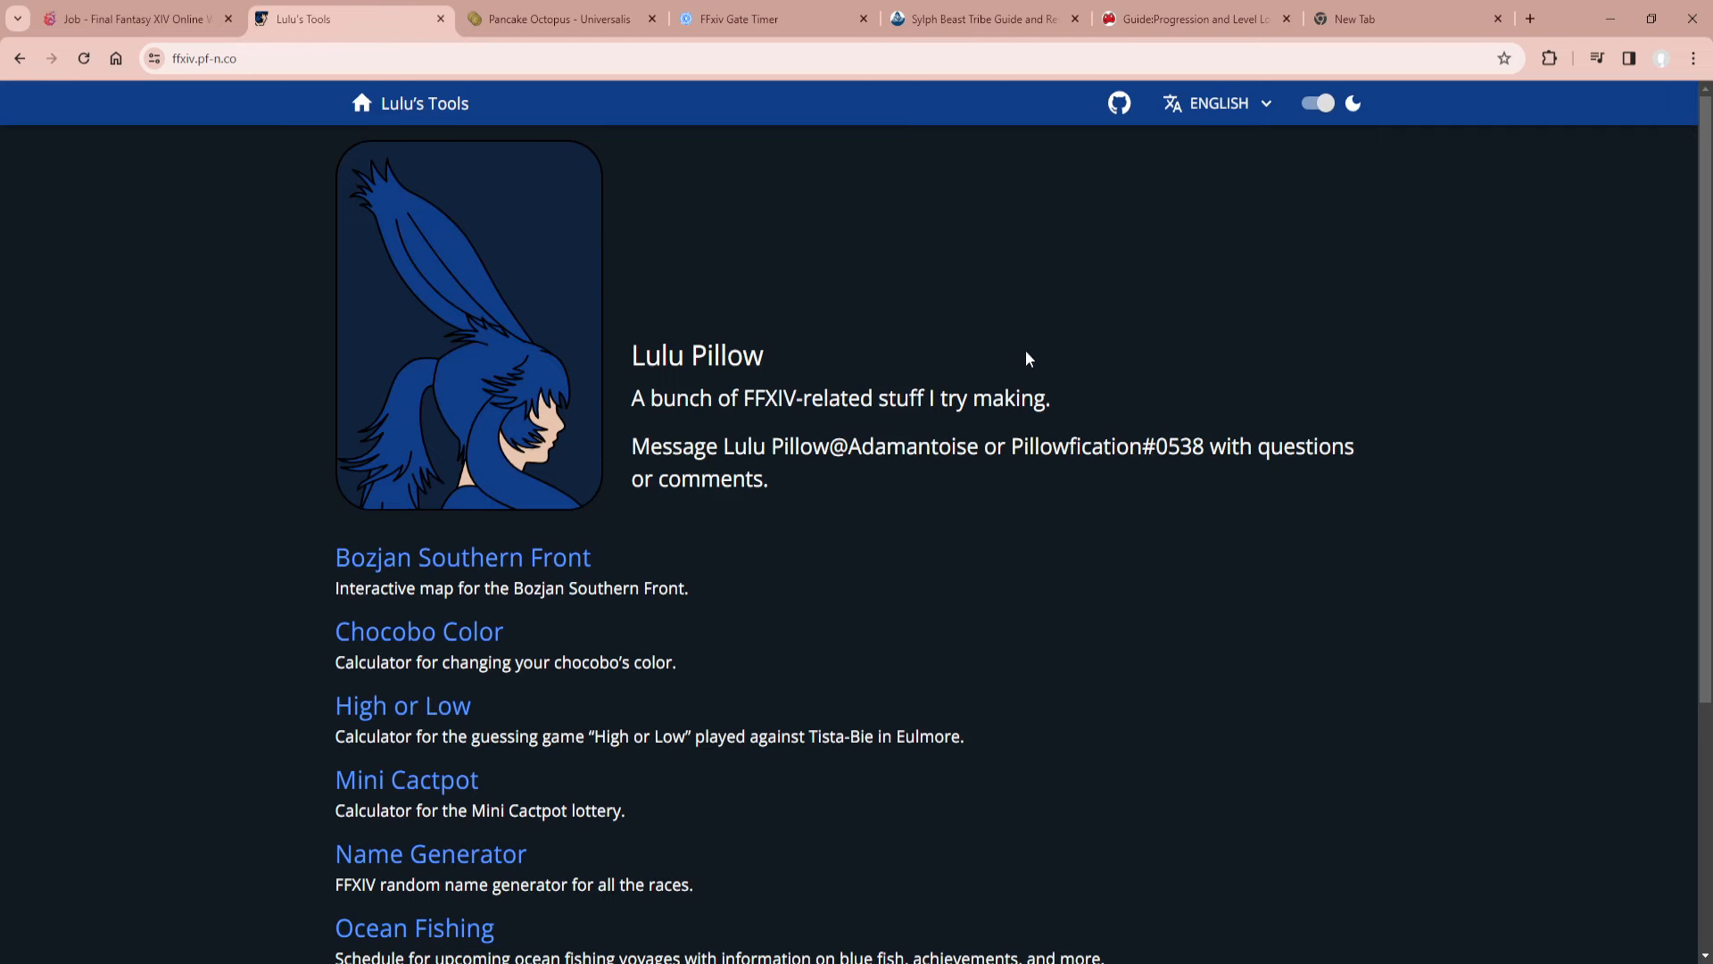
{"action": "mouse_move", "coordinate": [547, 121]}
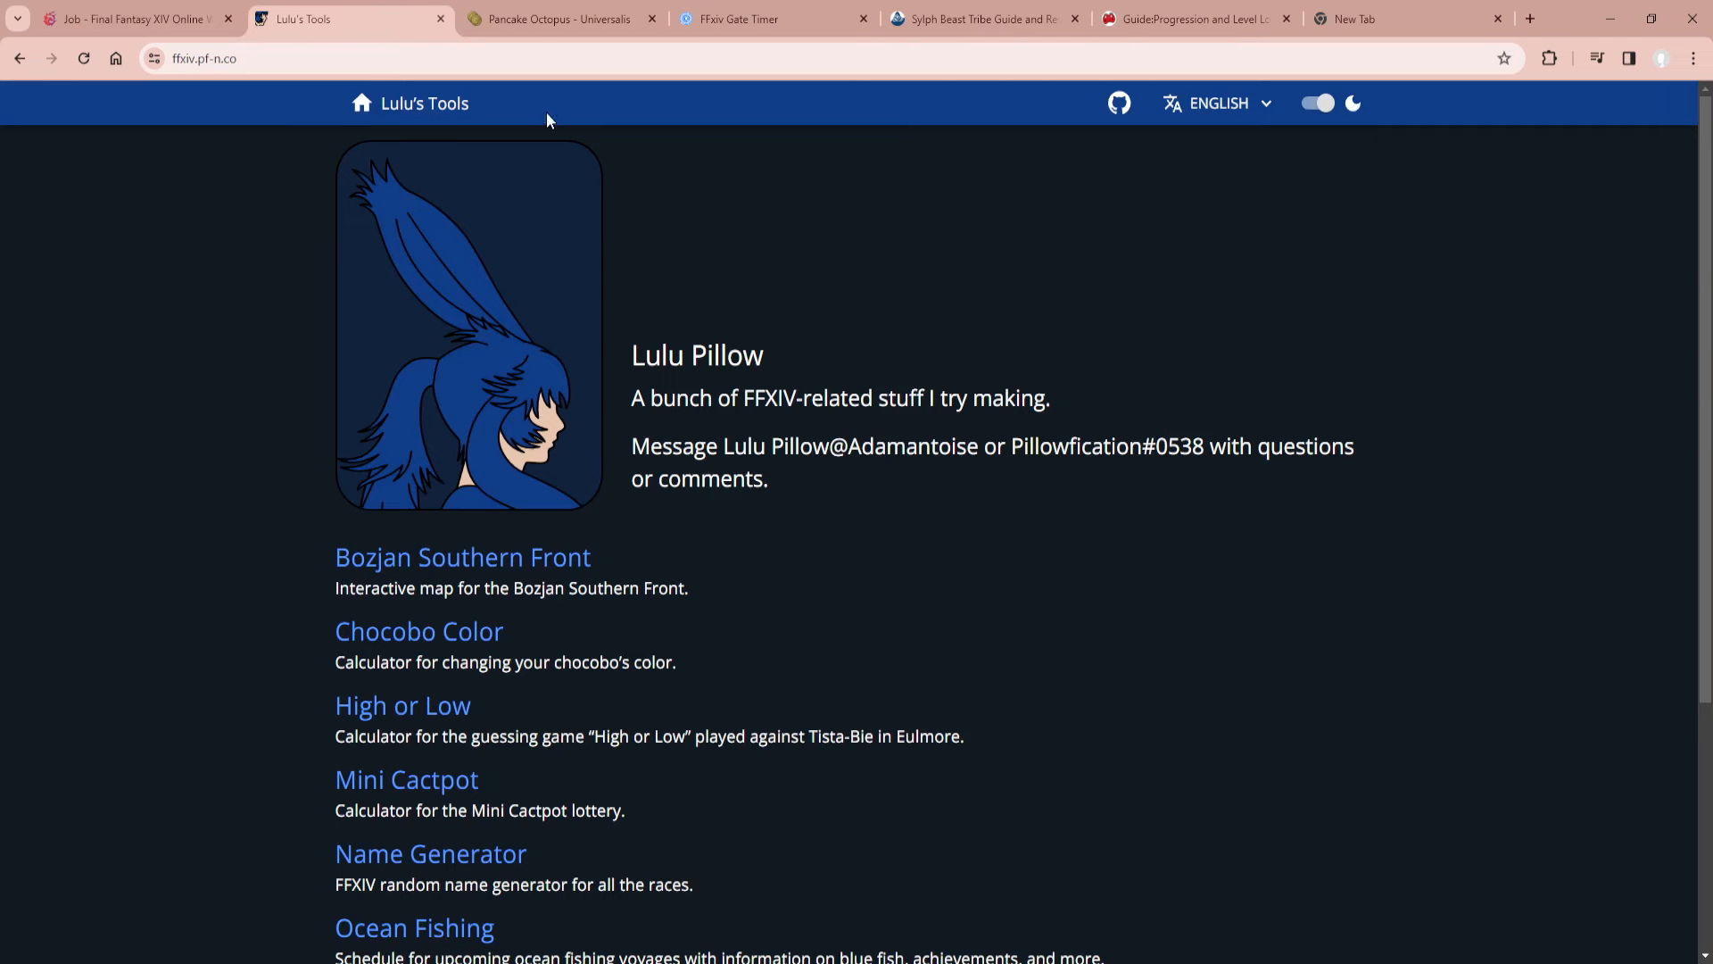
{"action": "scroll", "scroll_direction": "down", "scroll_amount": 3}
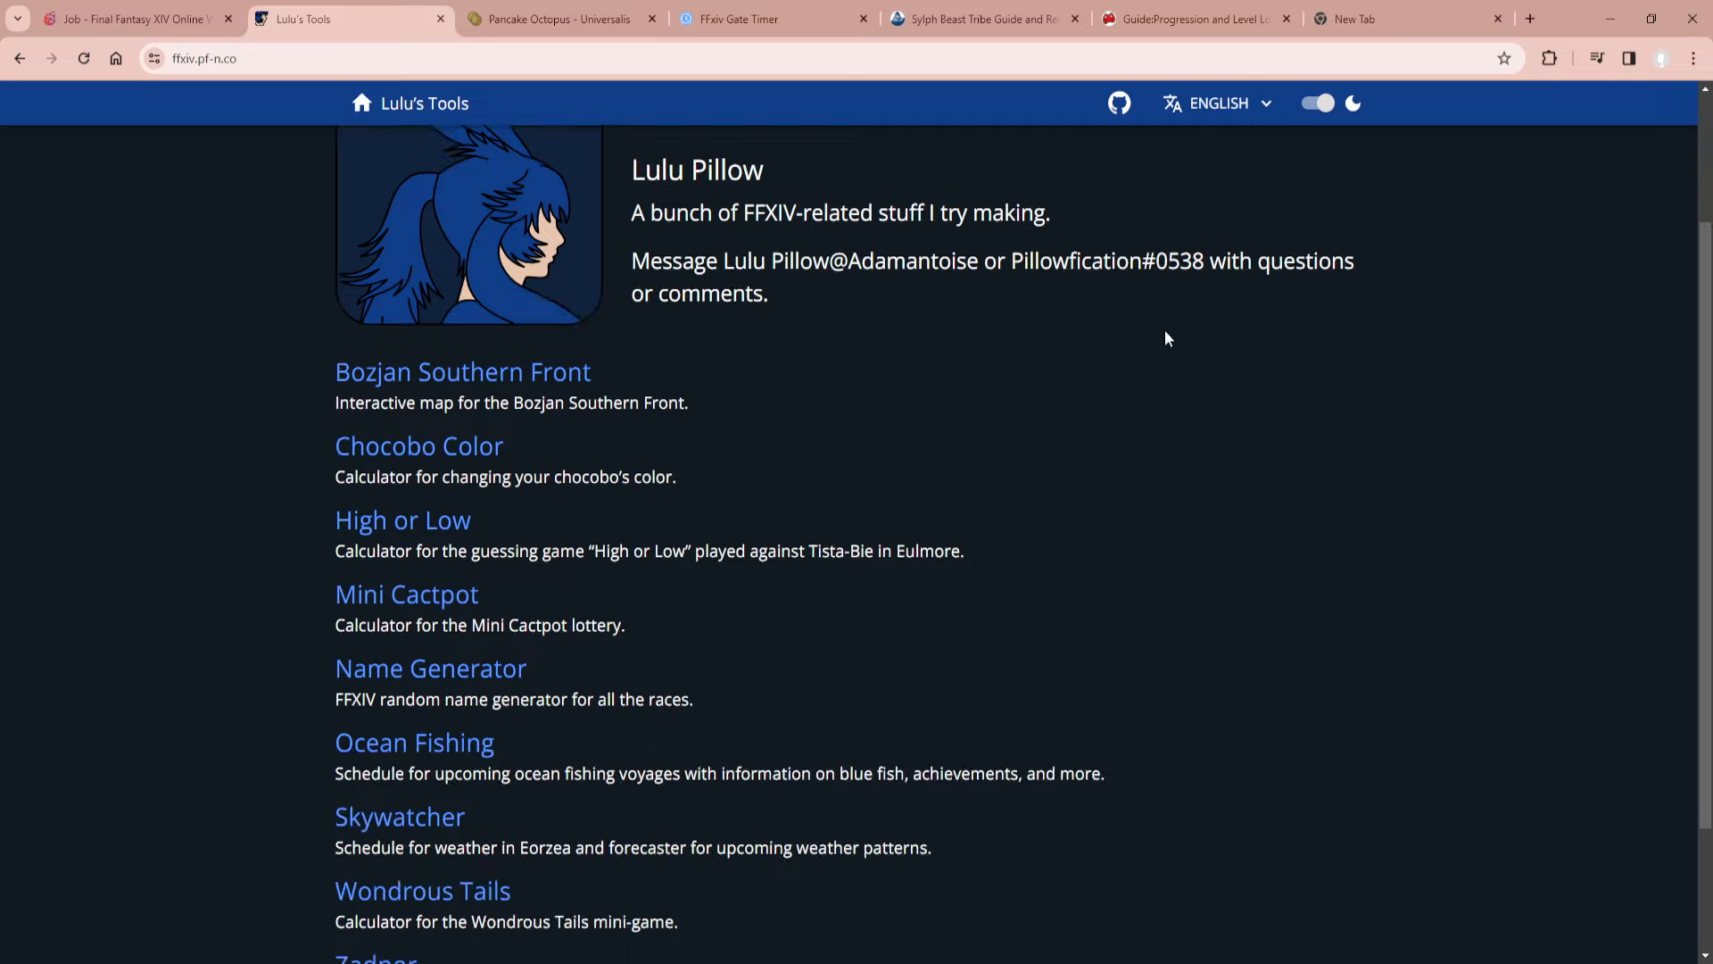
Open Ocean Fishing and browse the next ten unfiltered Indigo route voyages.
{"action": "left_click", "coordinate": [414, 742]}
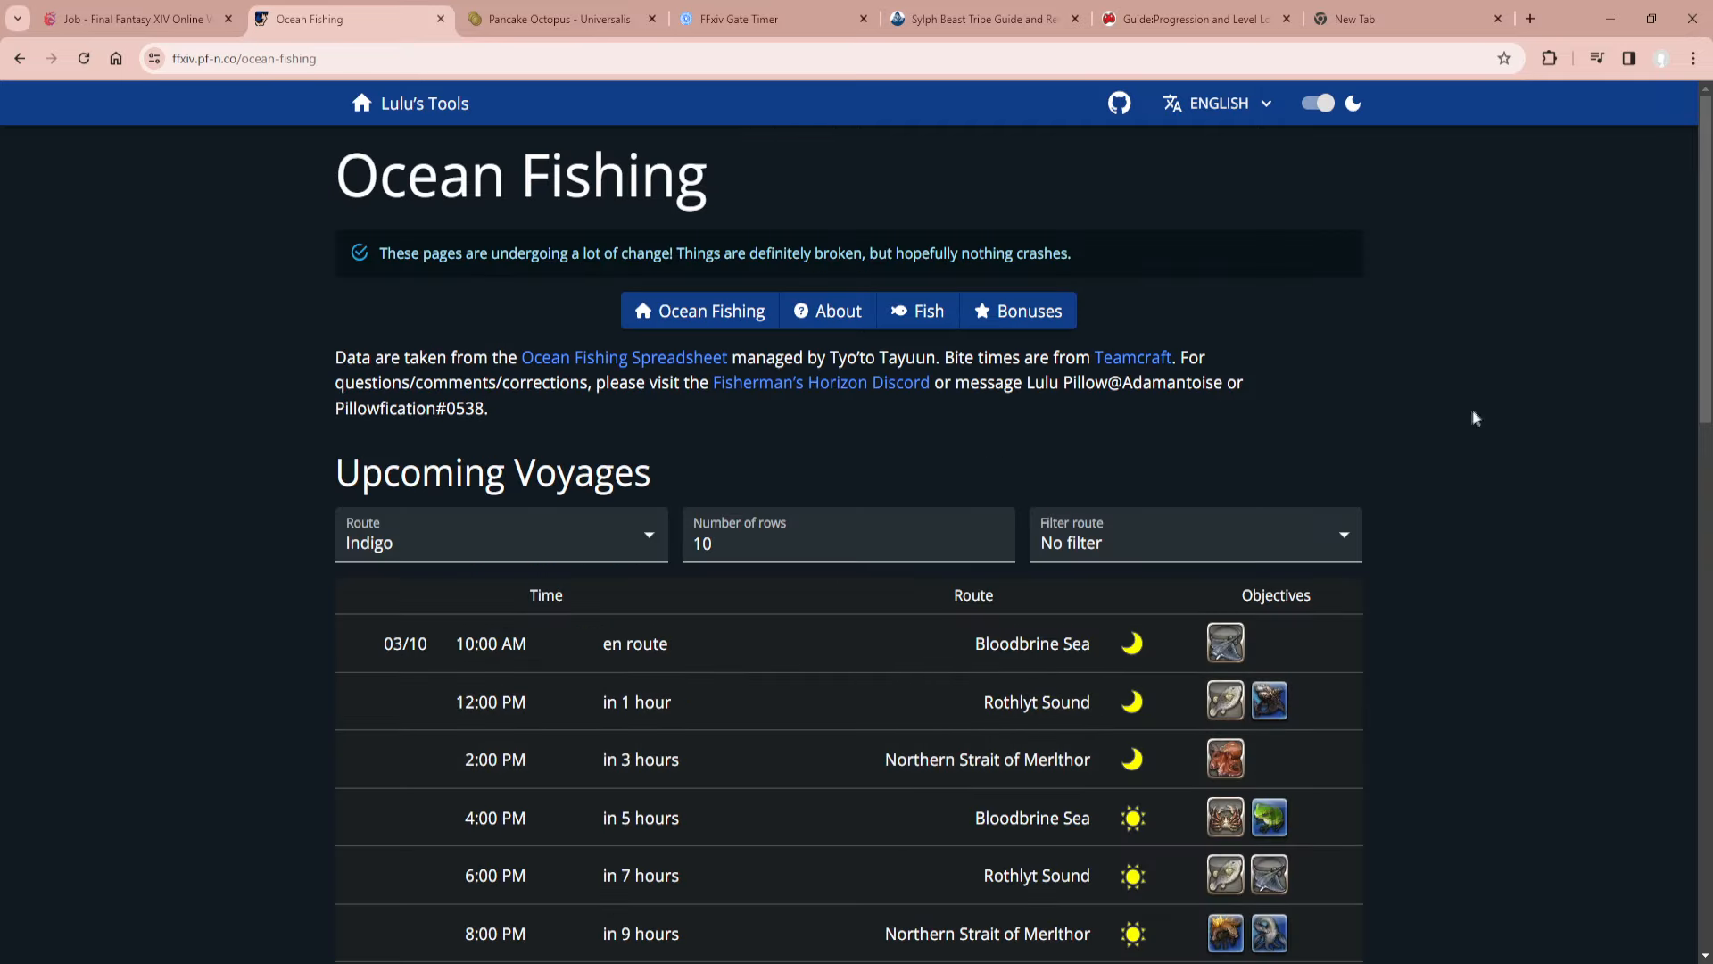
{"action": "scroll", "scroll_direction": "down", "scroll_amount": 3}
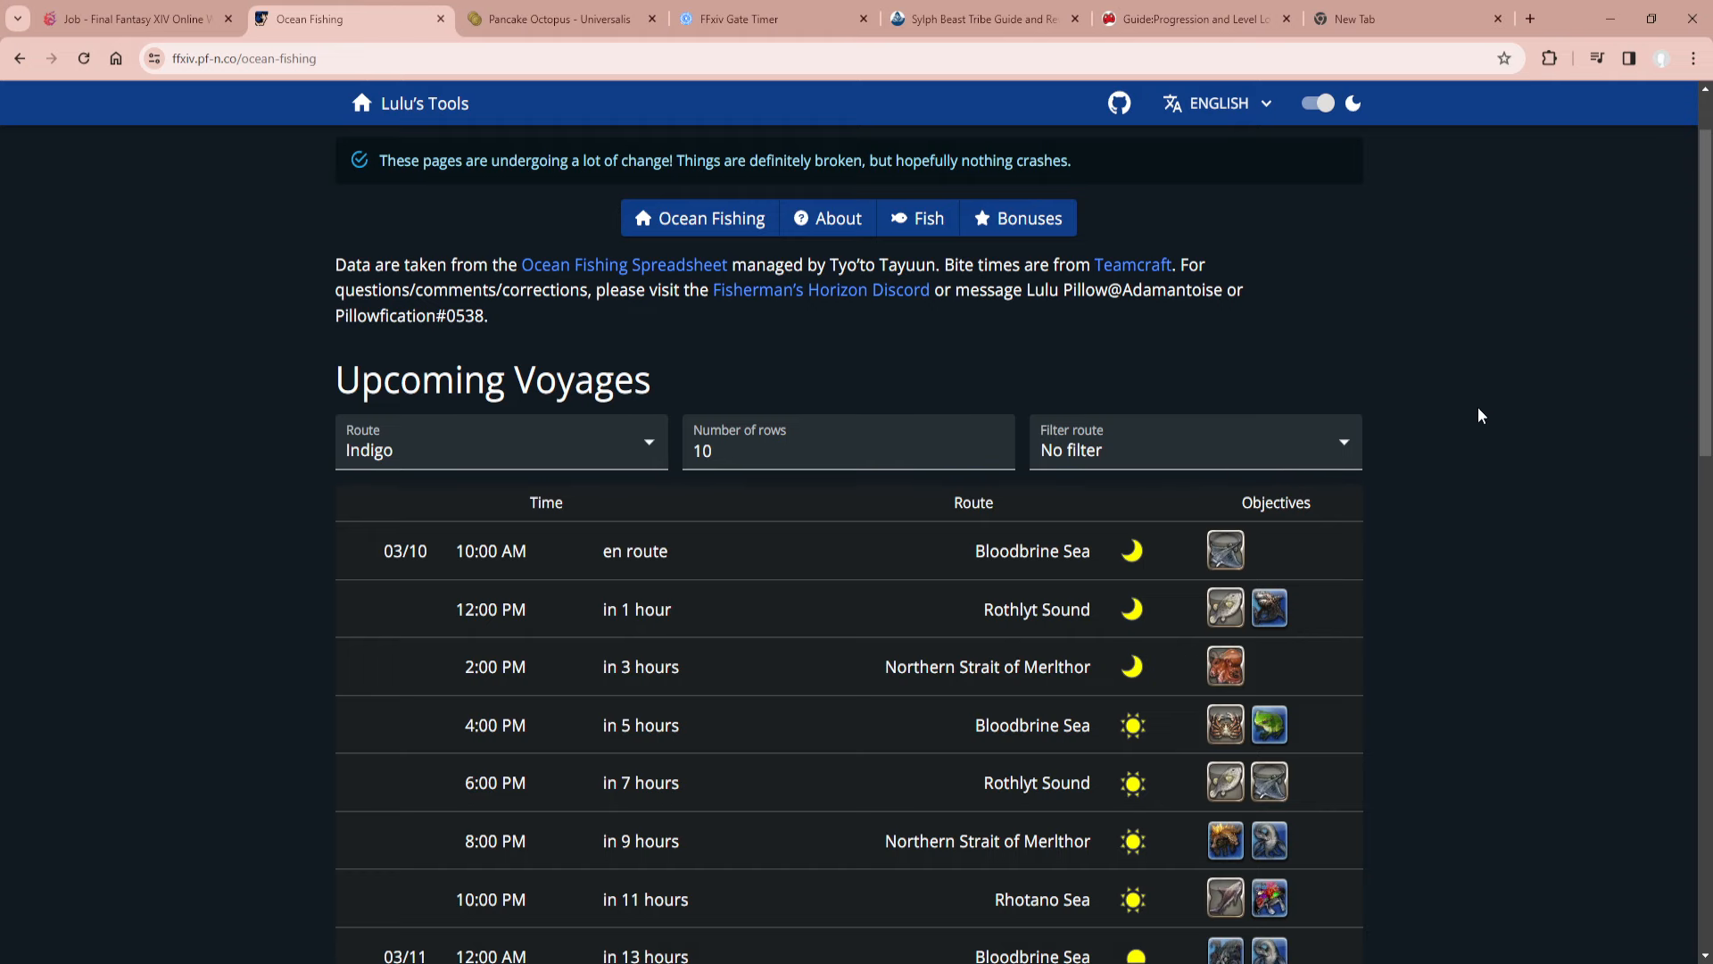
{"action": "scroll", "scroll_direction": "down", "scroll_amount": 3}
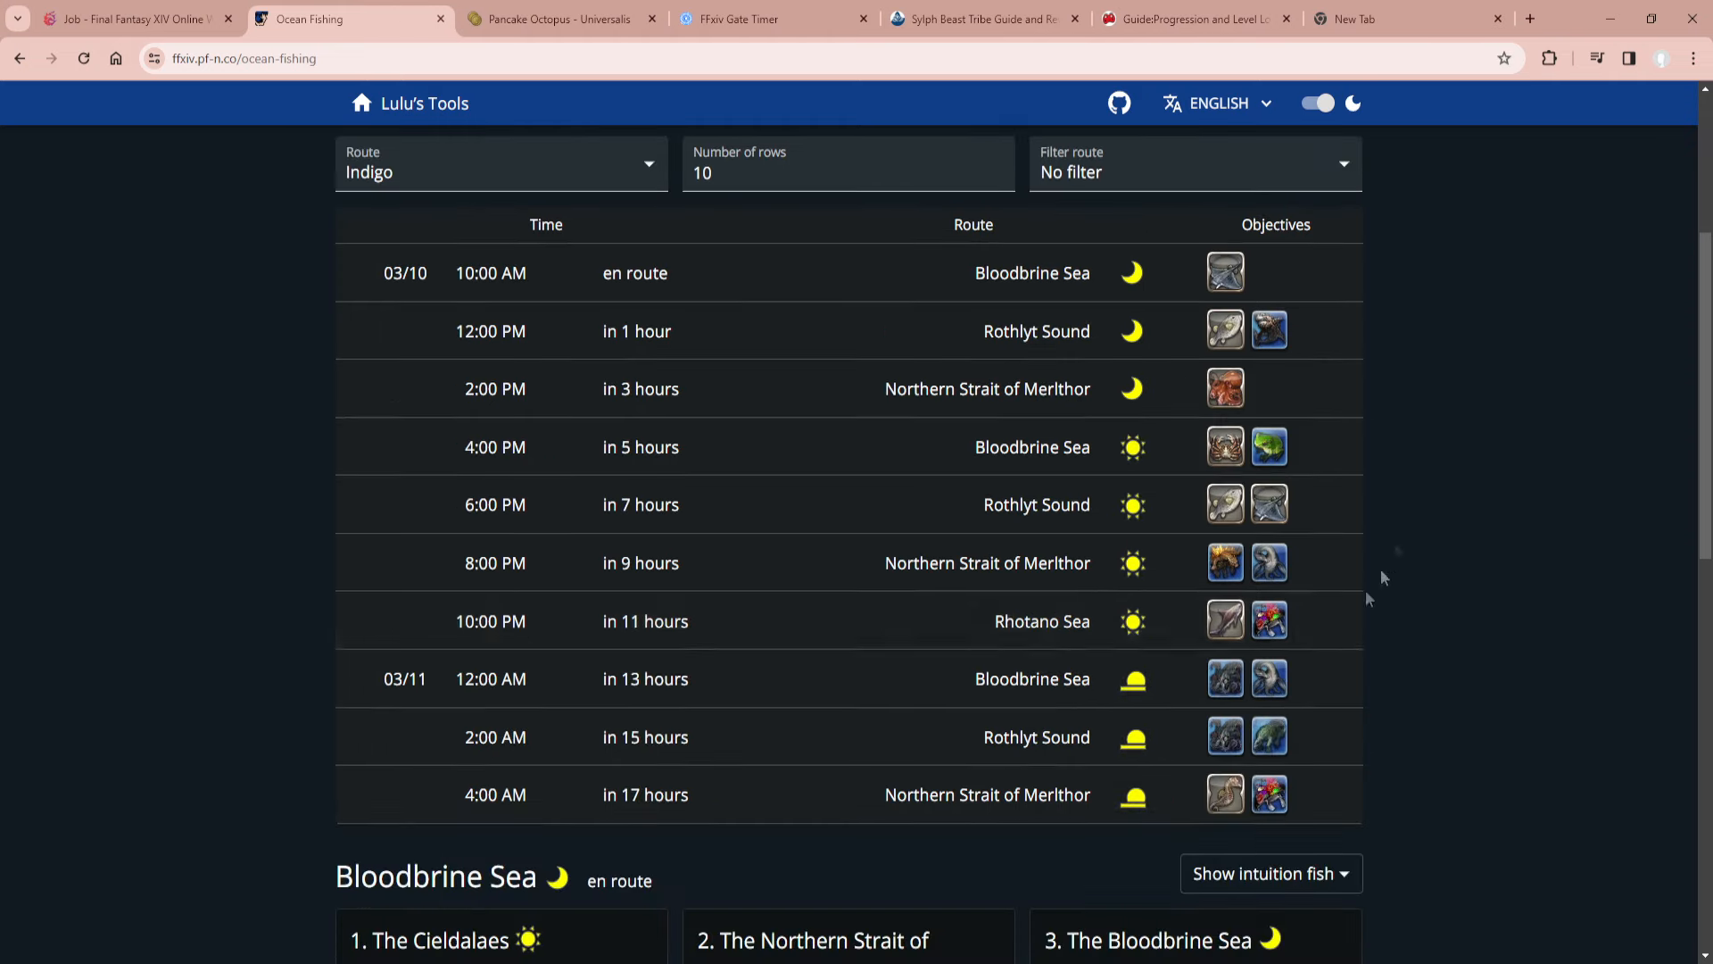
{"action": "mouse_move", "coordinate": [1364, 759]}
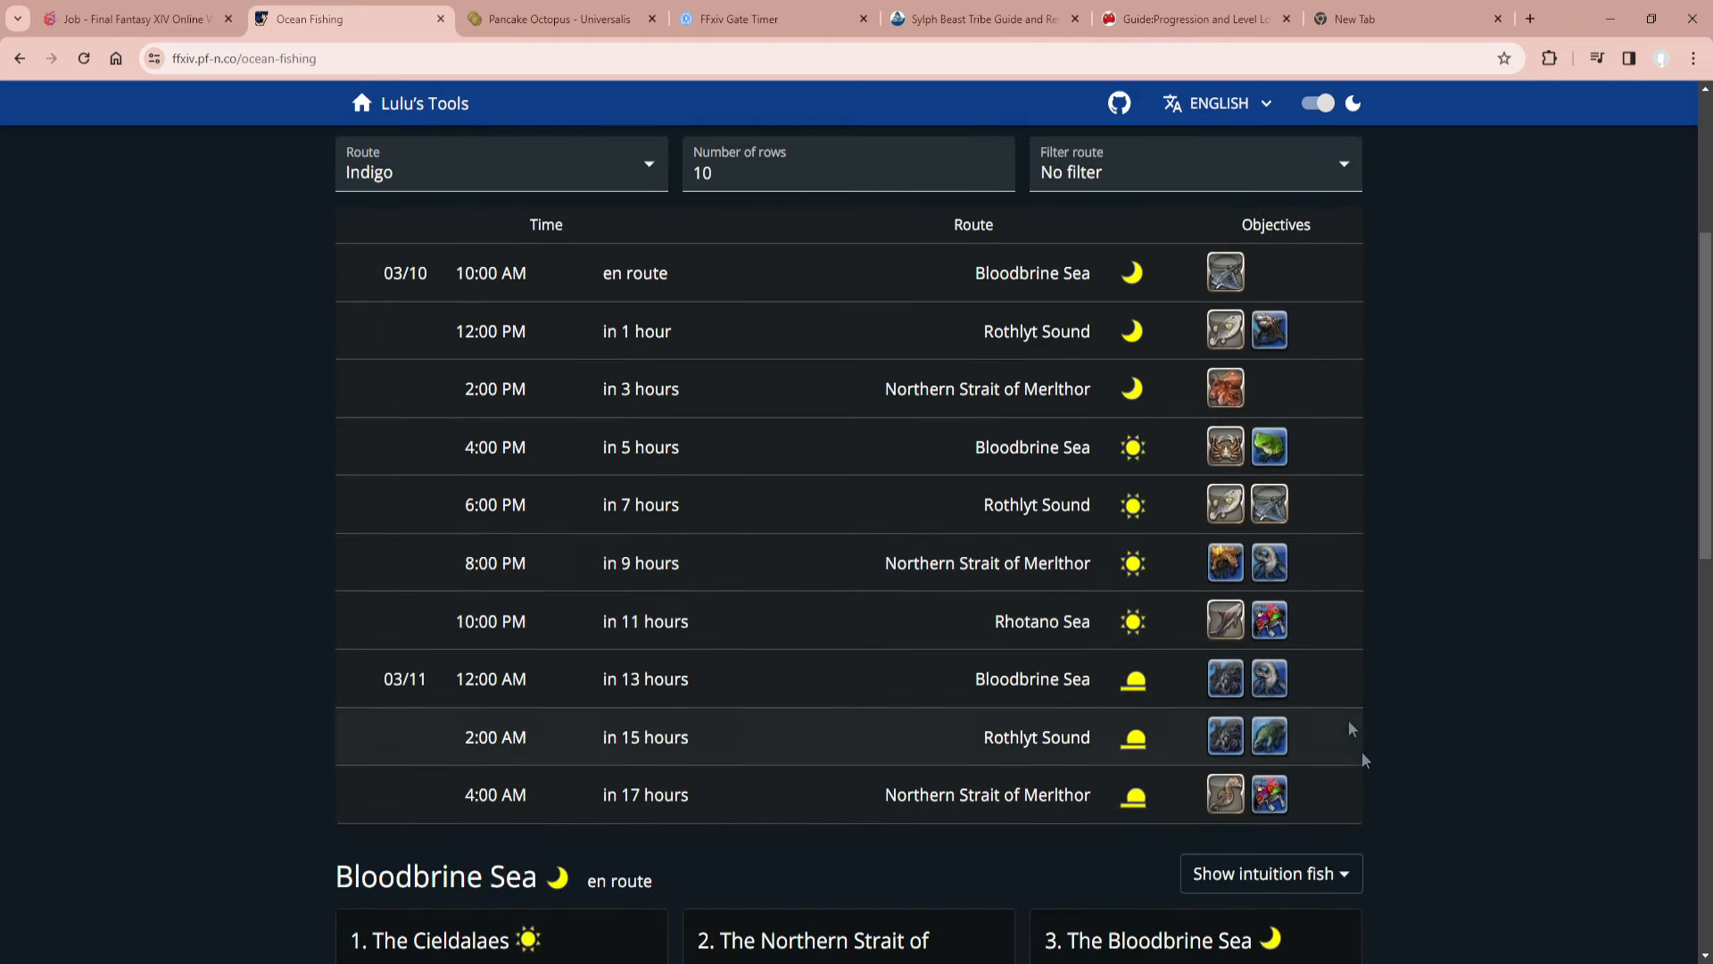
{"action": "scroll", "scroll_direction": "up", "scroll_amount": 3}
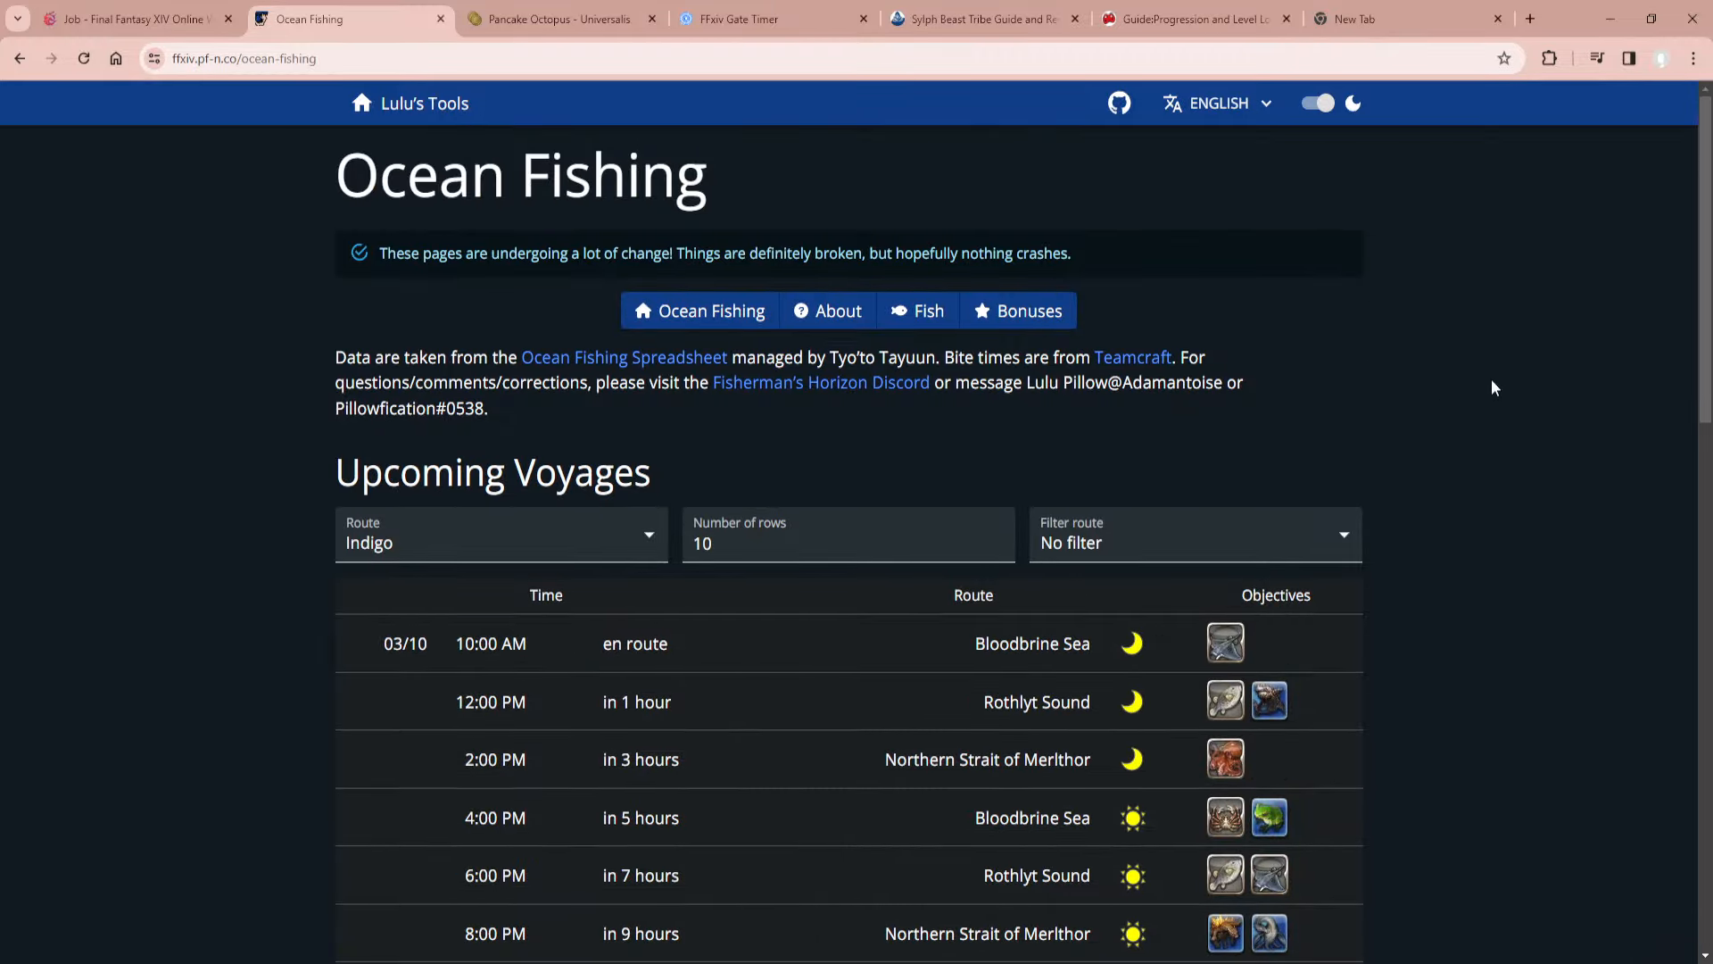
{"action": "mouse_move", "coordinate": [1598, 561]}
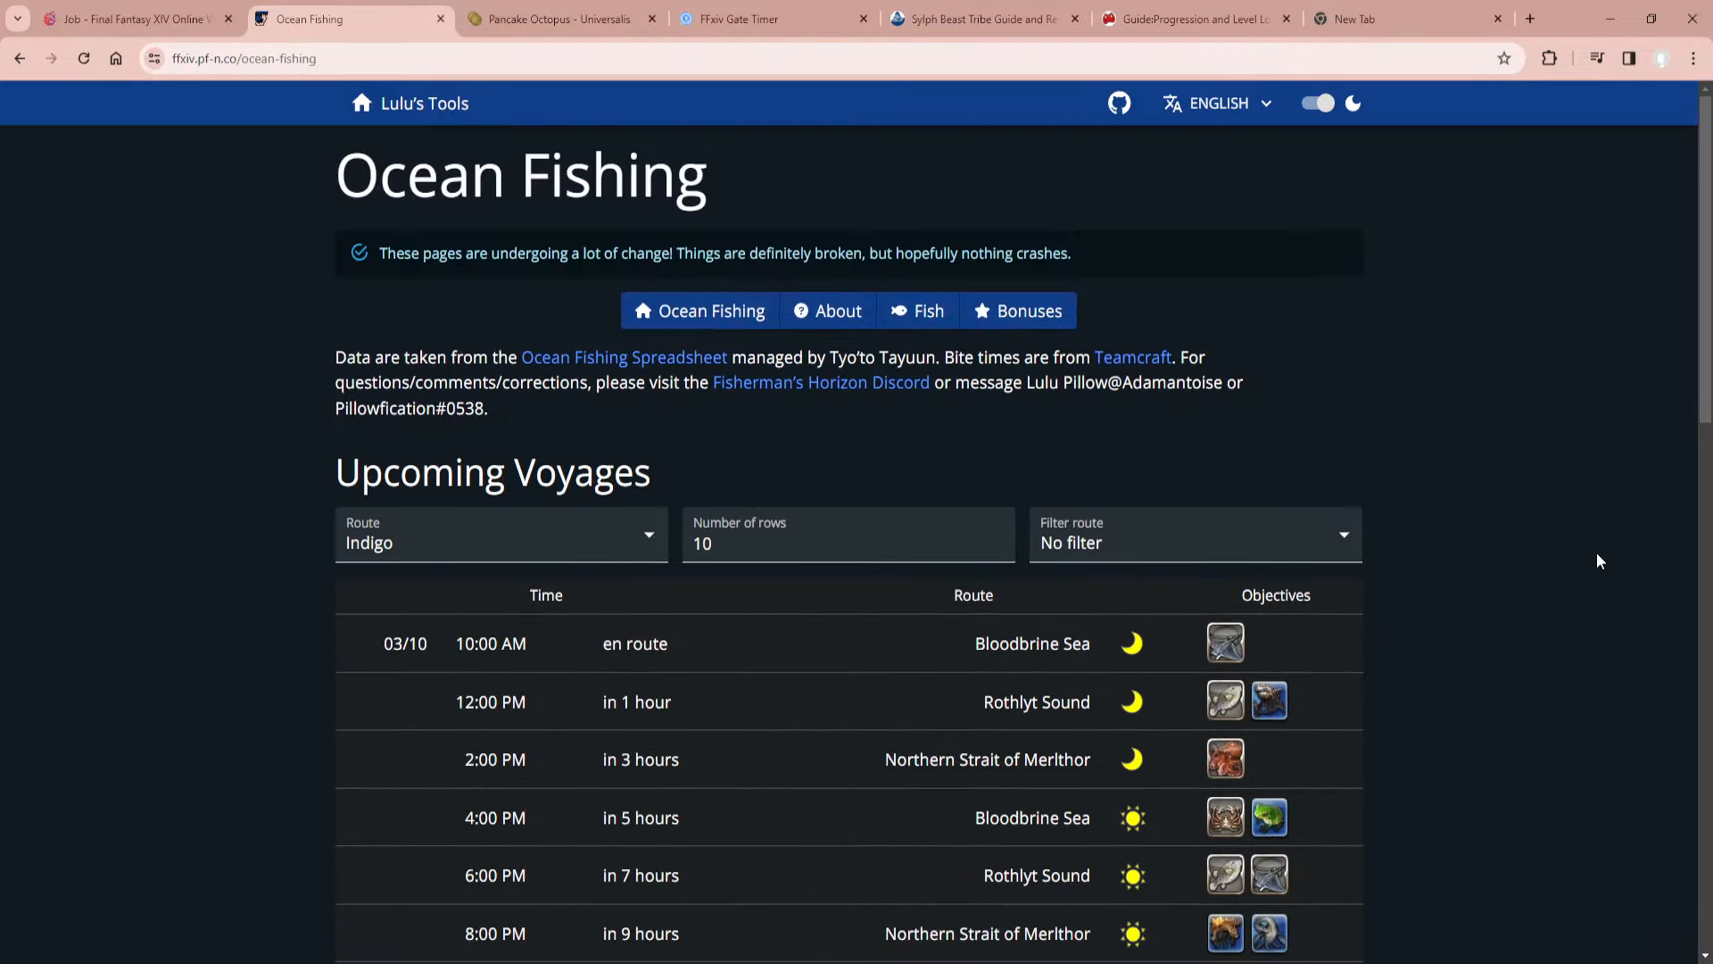
{"action": "scroll", "scroll_direction": "down", "scroll_amount": 3}
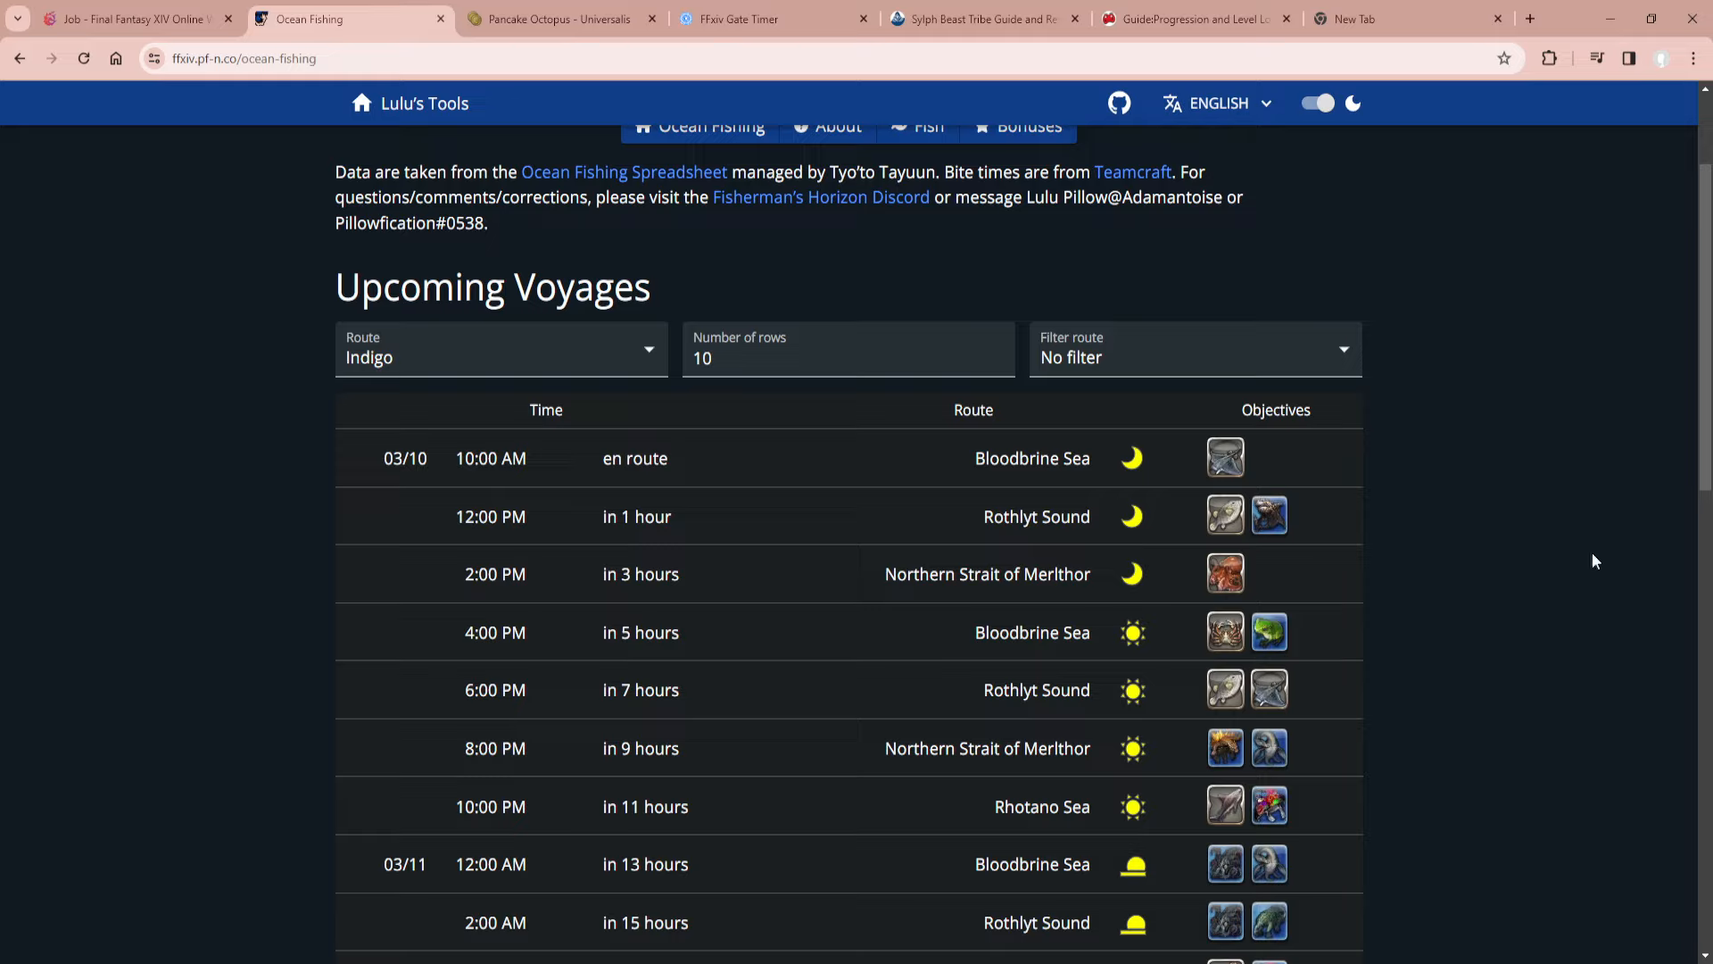
{"action": "mouse_move", "coordinate": [1512, 568]}
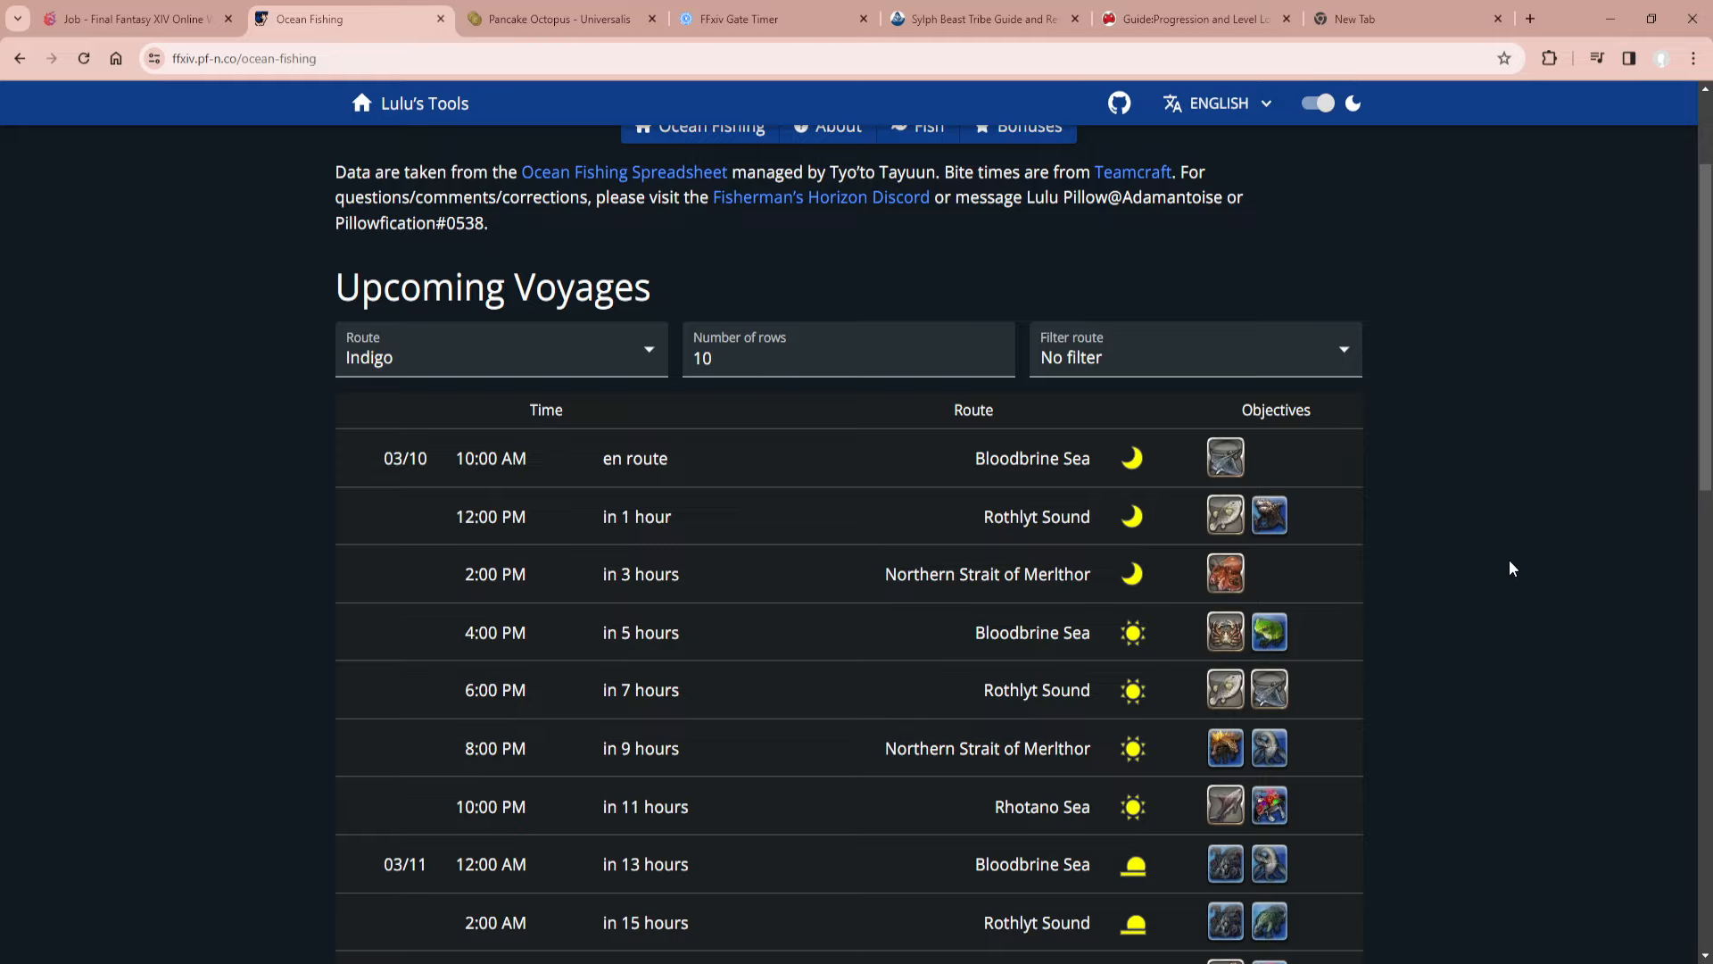
{"action": "scroll", "scroll_direction": "down", "scroll_amount": 3}
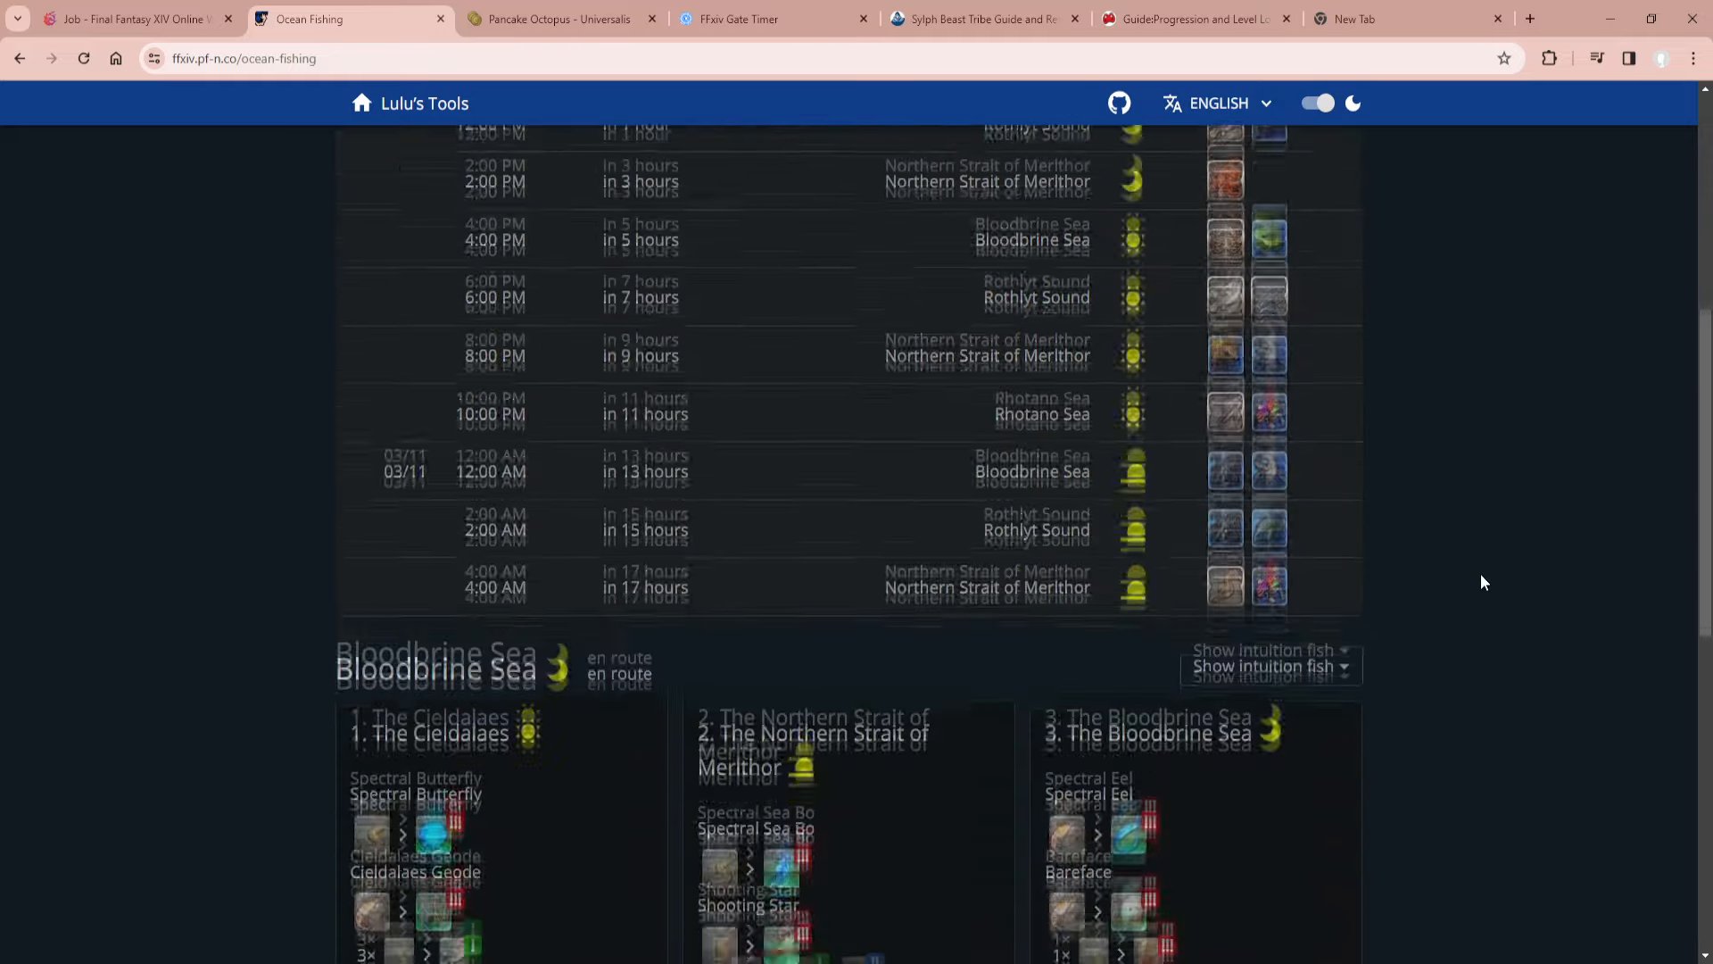
{"action": "scroll", "scroll_direction": "up", "scroll_amount": 3}
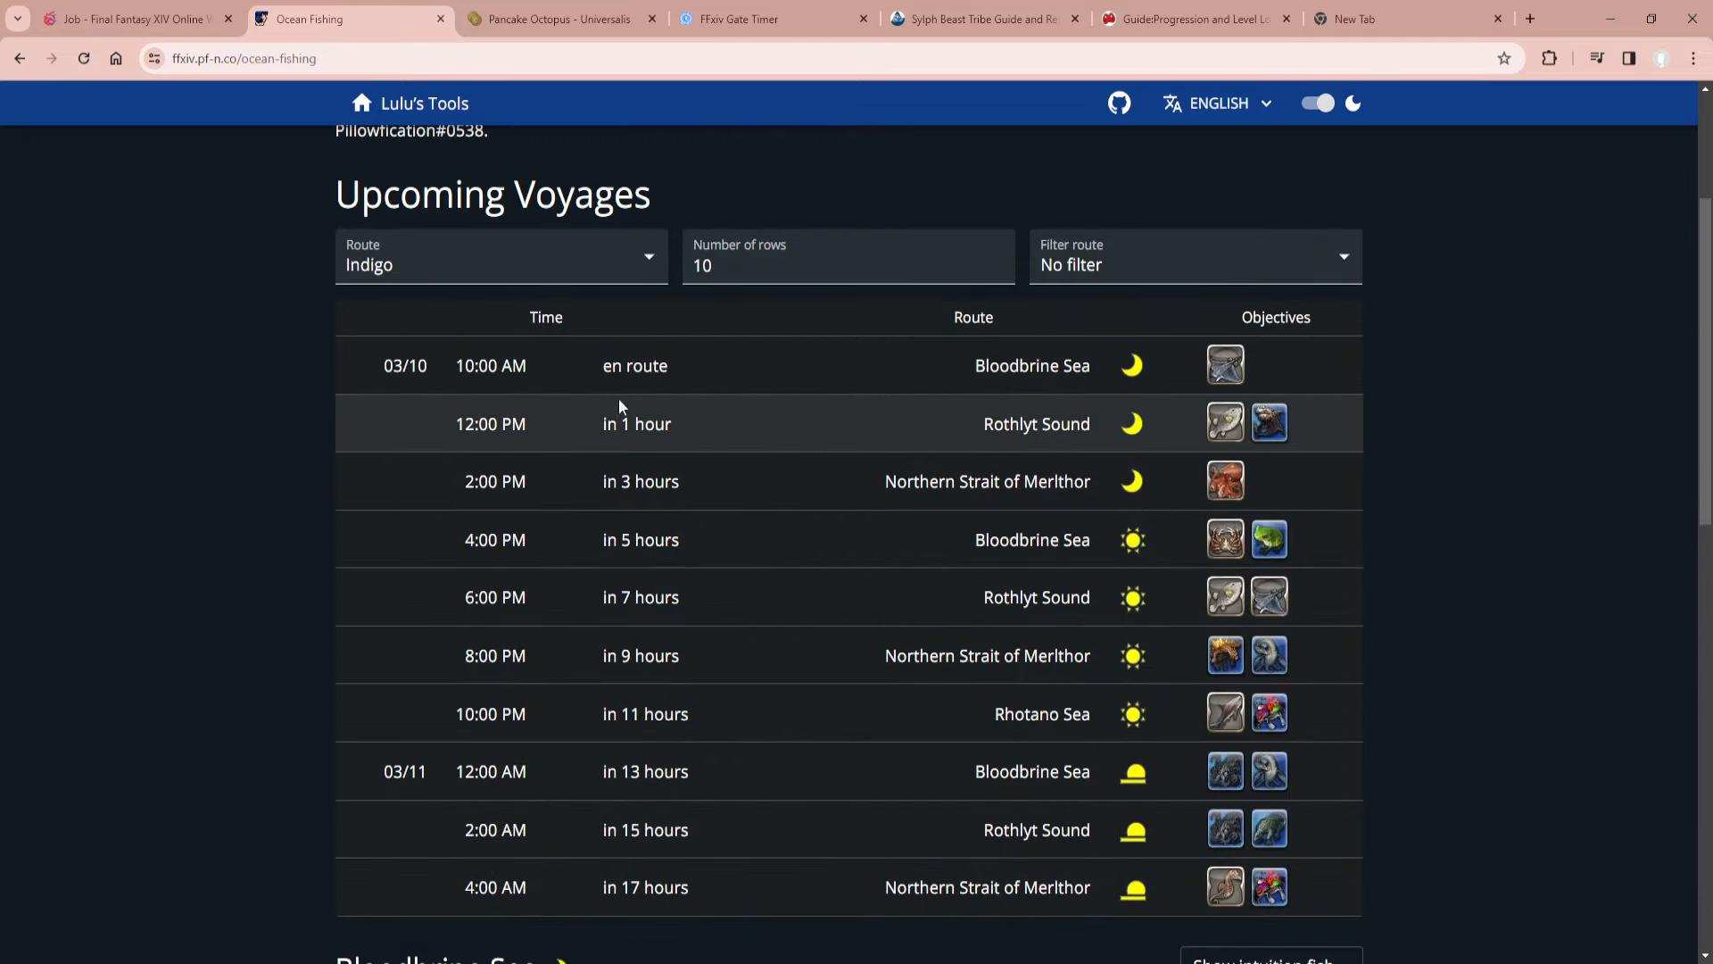
{"action": "mouse_move", "coordinate": [549, 364]}
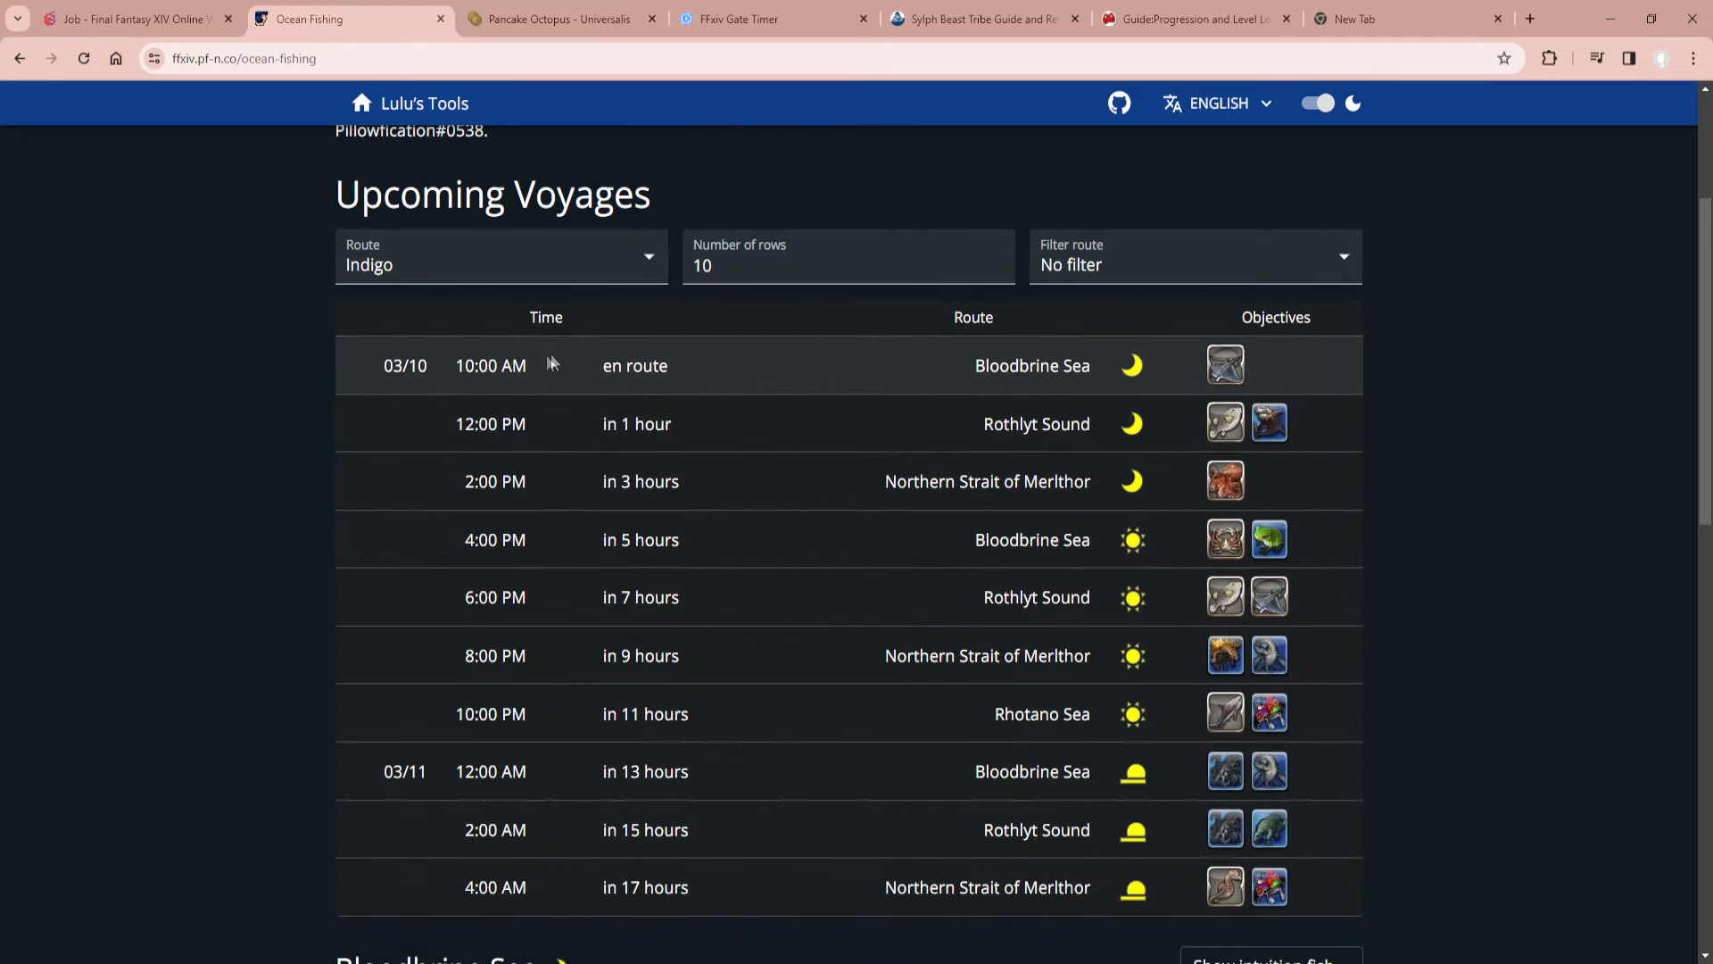
{"action": "mouse_move", "coordinate": [495, 557]}
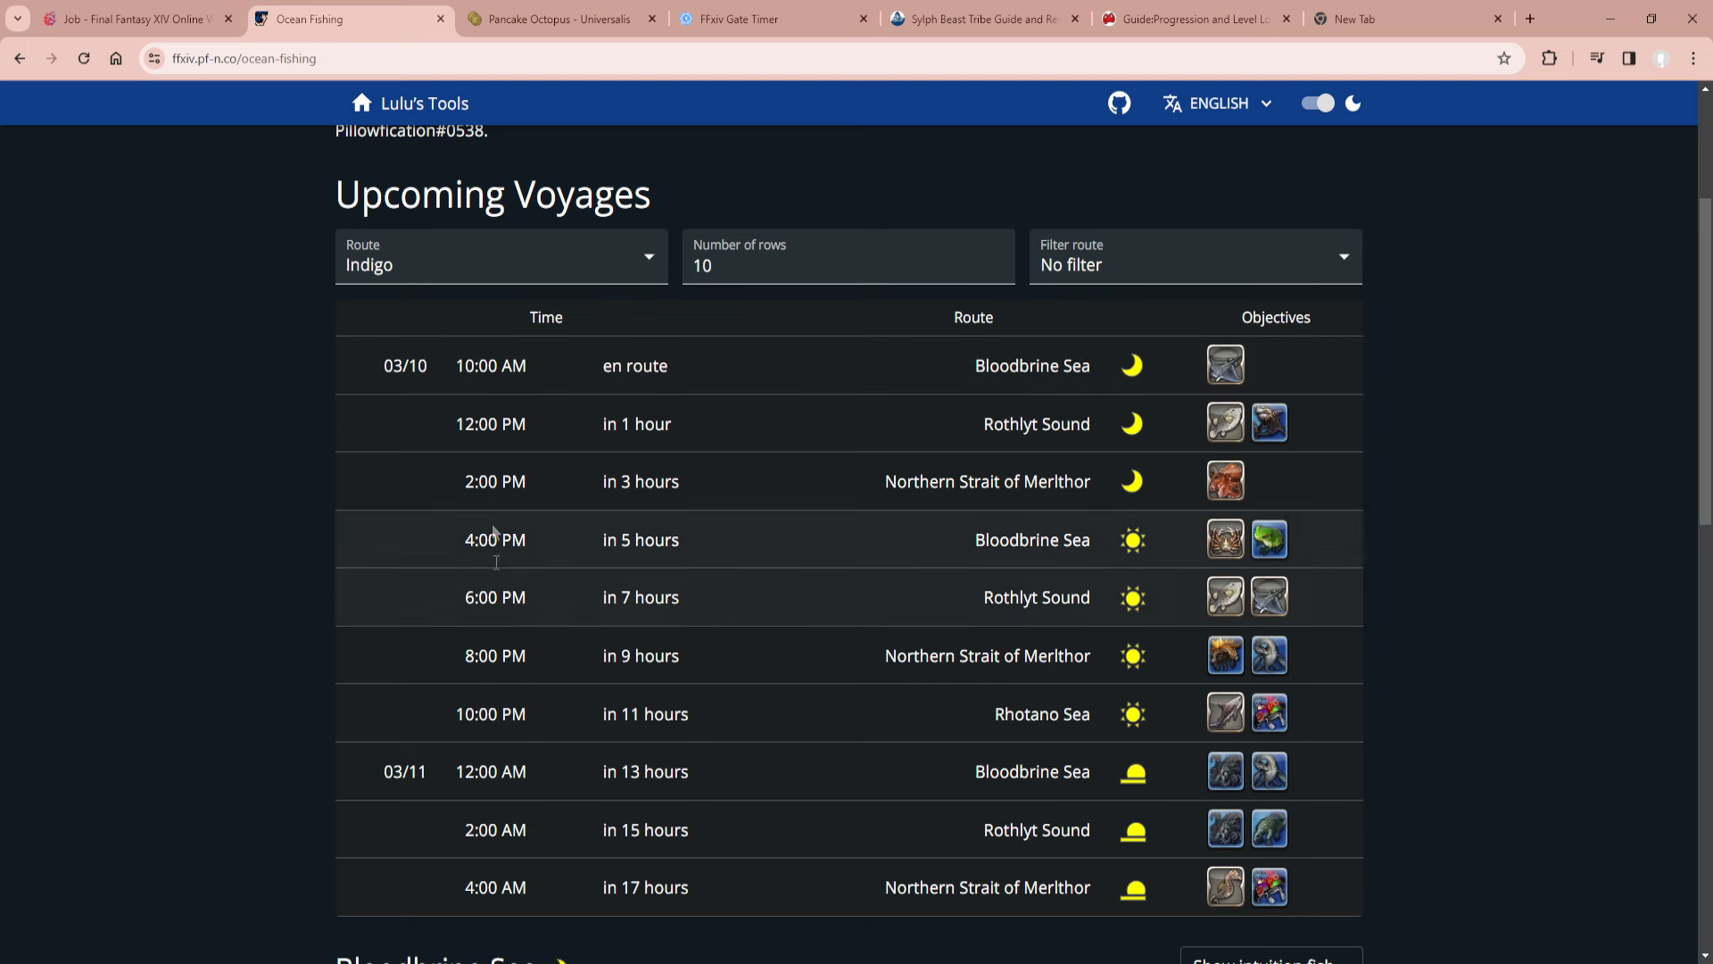
{"action": "mouse_move", "coordinate": [474, 350]}
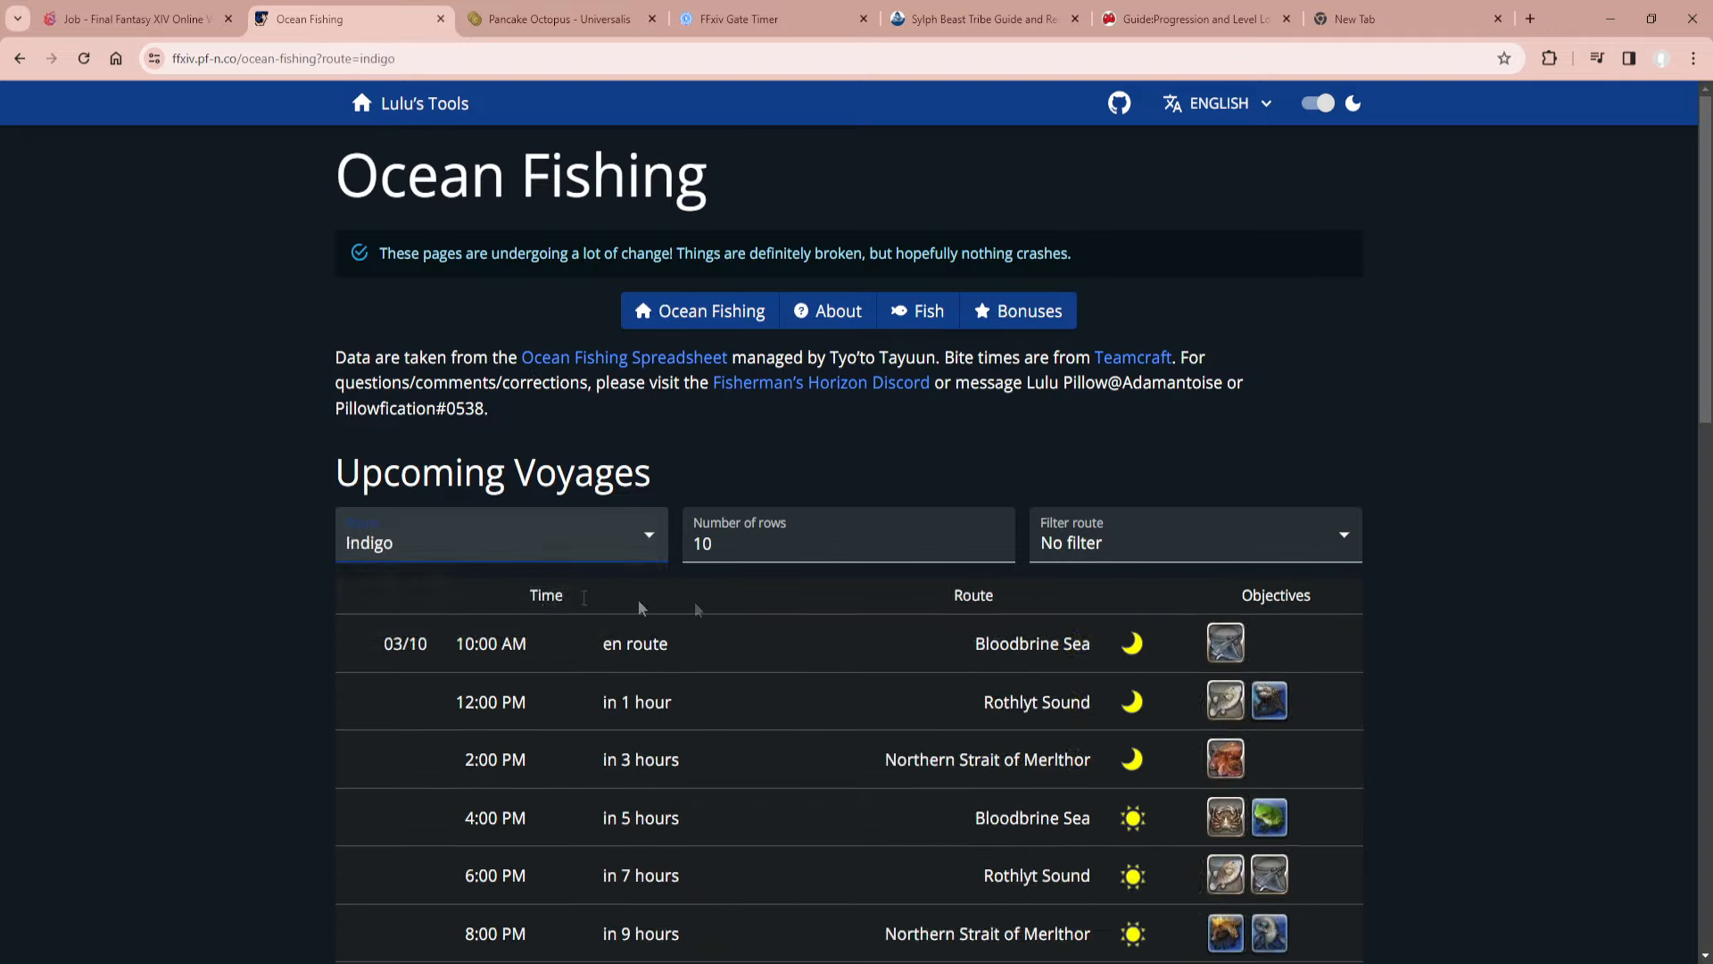
{"action": "scroll", "scroll_direction": "down", "scroll_amount": 3}
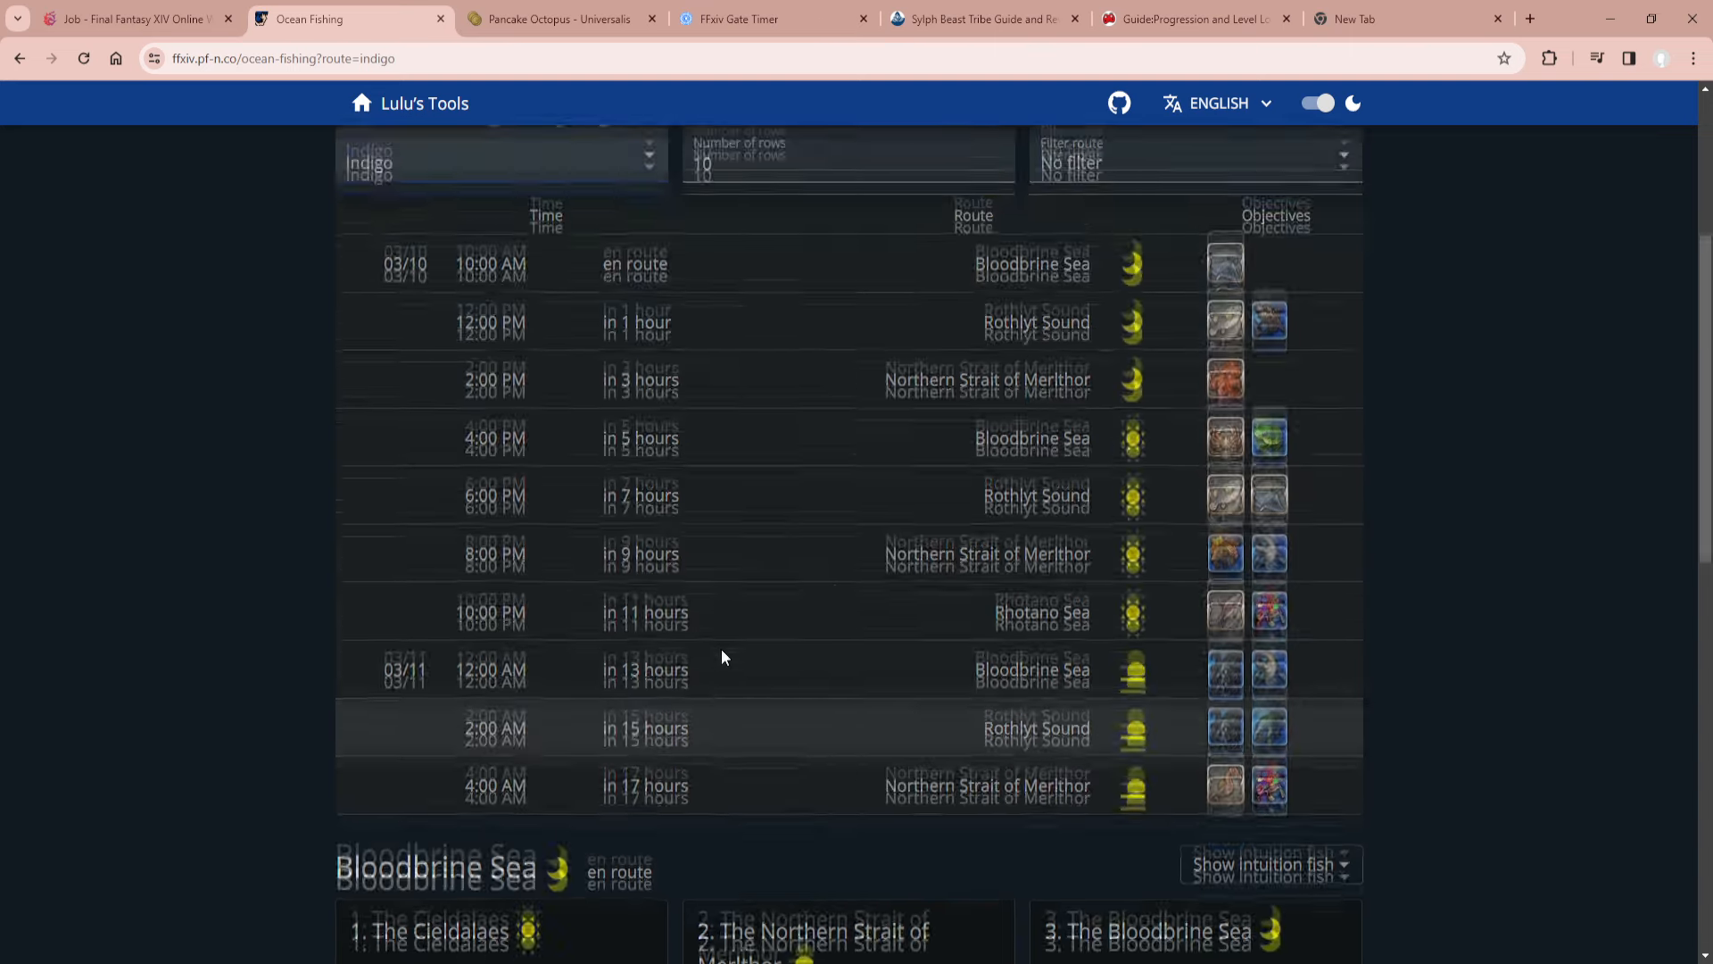
{"action": "scroll", "scroll_direction": "up", "scroll_amount": 3}
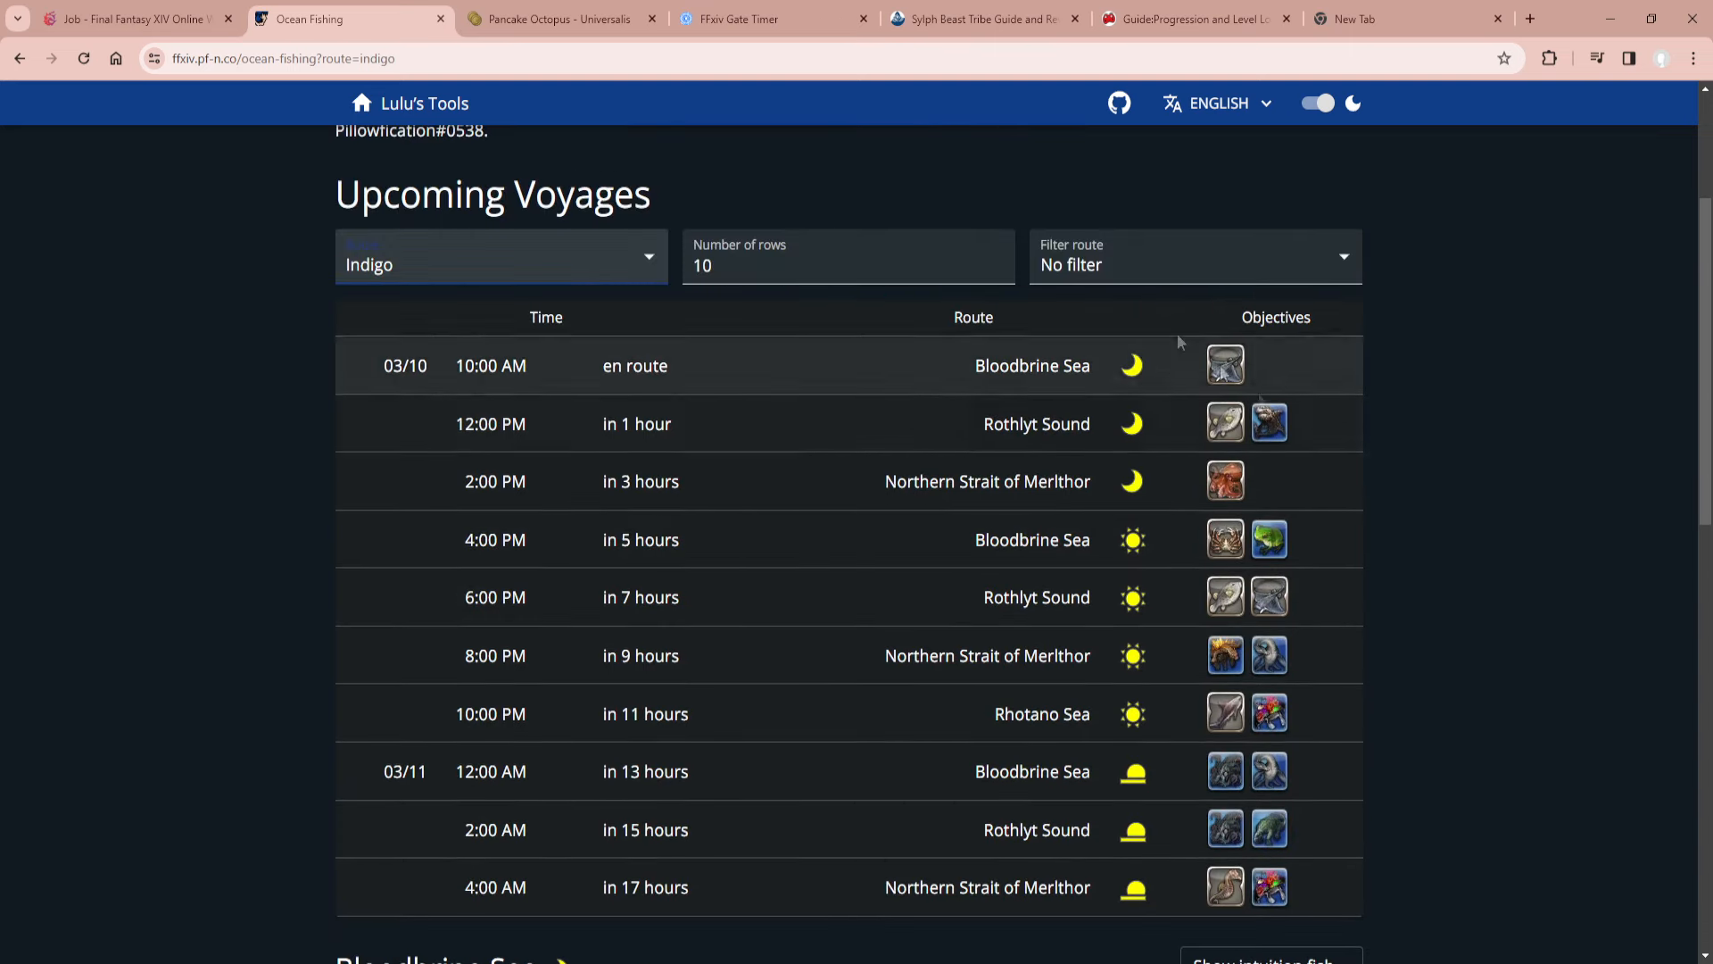
Filter upcoming voyages to the 'What Did Crabs Do to You?' achievement.
{"action": "left_click", "coordinate": [1192, 264]}
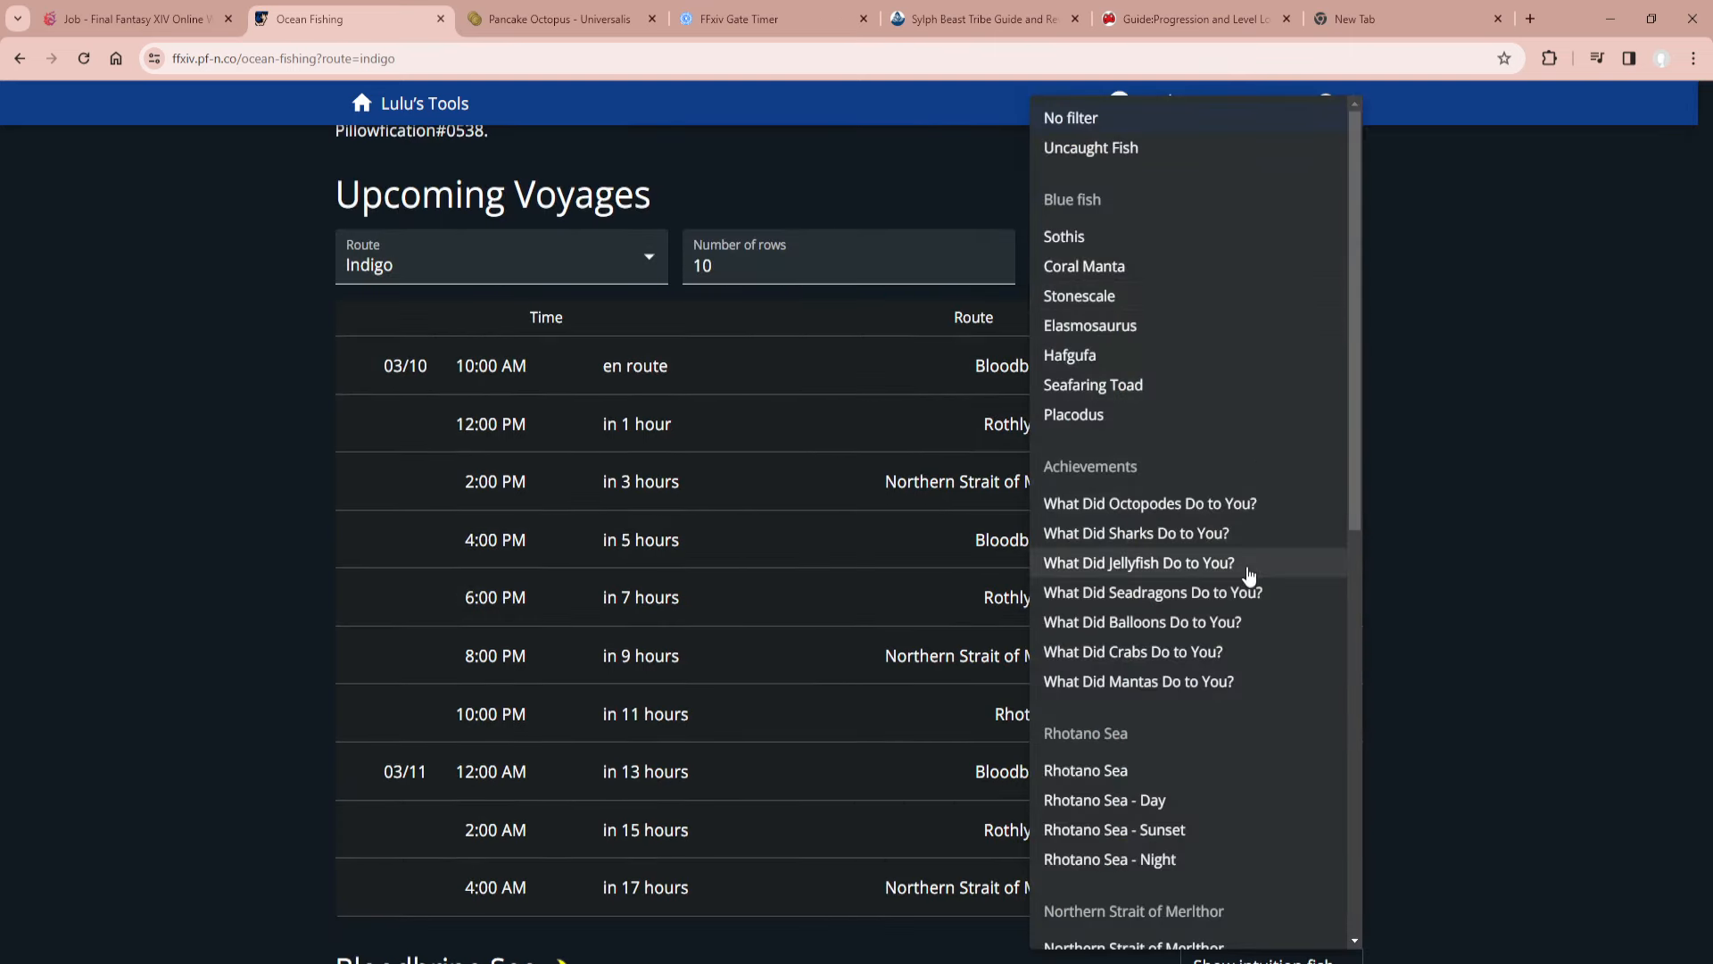
{"action": "left_click", "coordinate": [1070, 118]}
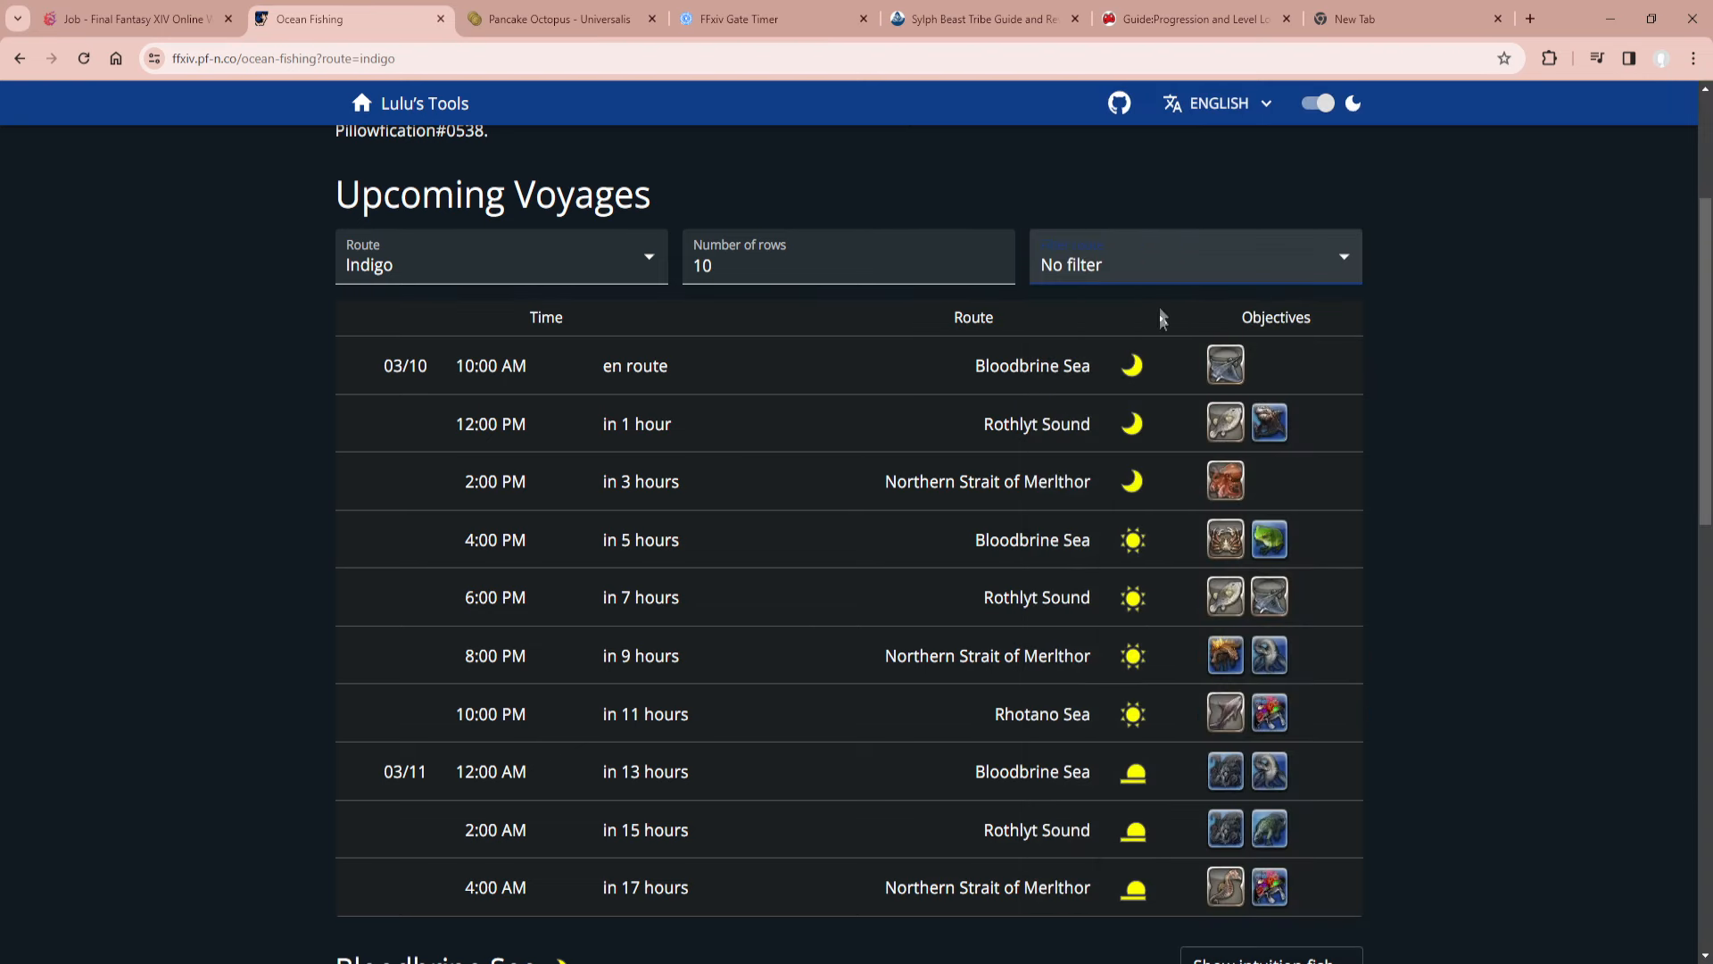
{"action": "left_click", "coordinate": [1191, 263]}
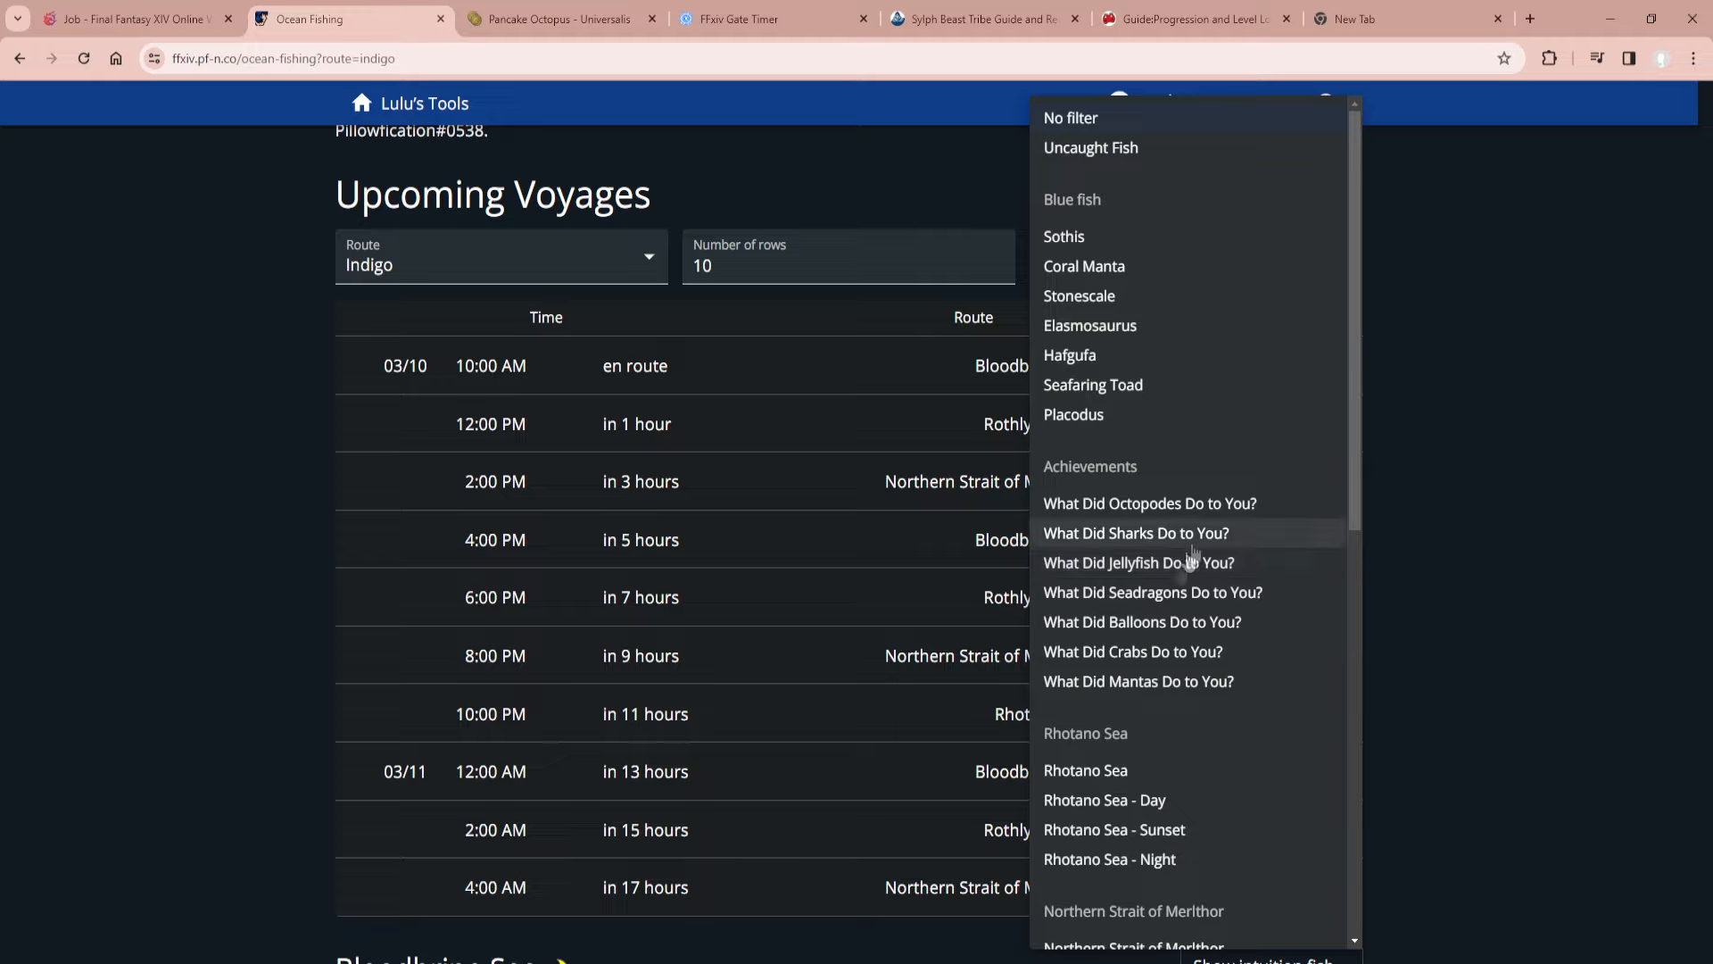
{"action": "left_click", "coordinate": [1131, 651]}
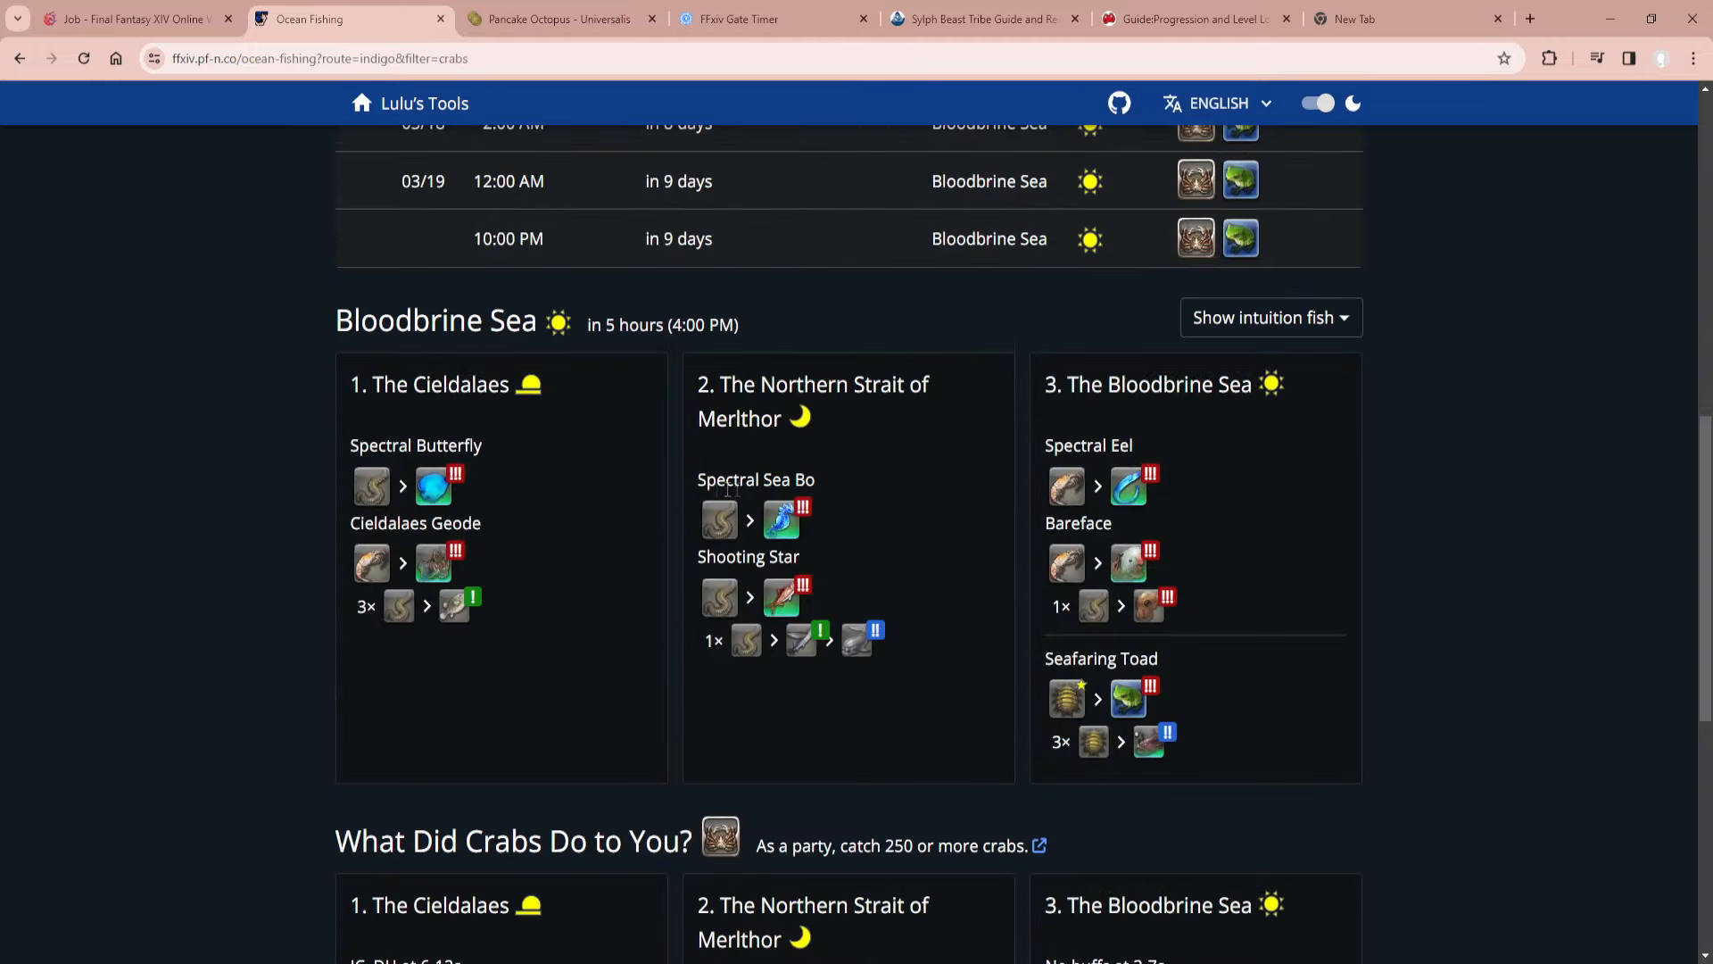
{"action": "mouse_move", "coordinate": [410, 492]}
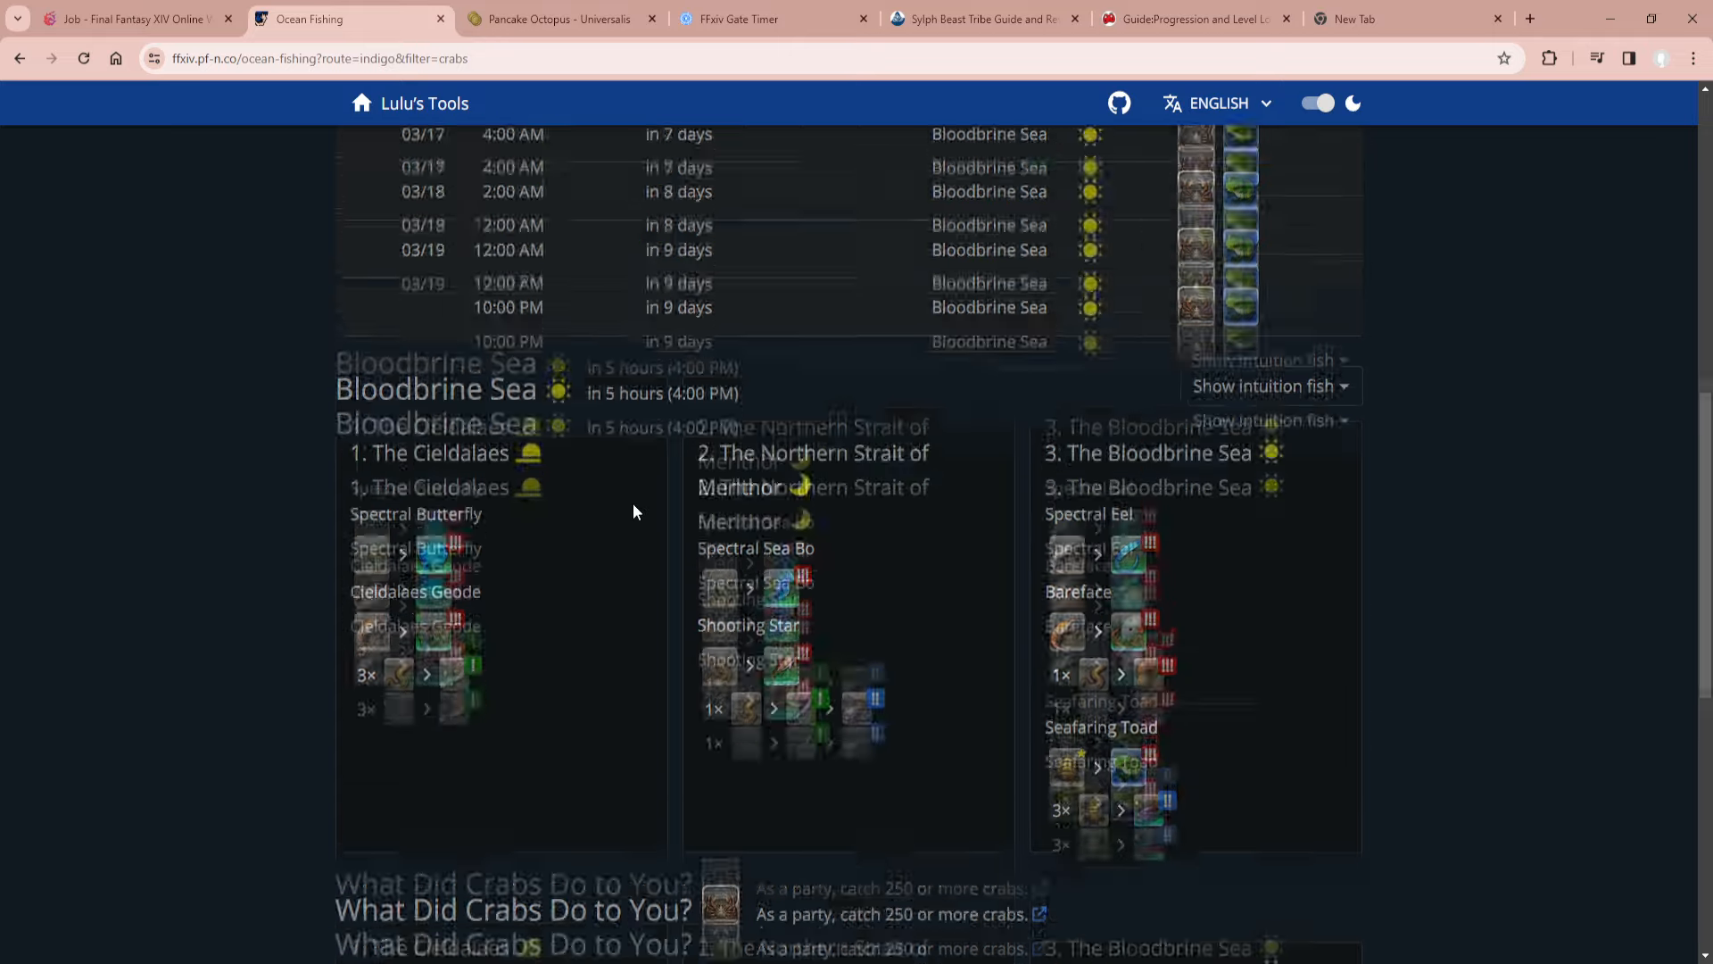
Scroll through the filtered Bloodbrine Sea voyages and crab strategy cards.
{"action": "scroll", "scroll_direction": "down", "scroll_amount": 3}
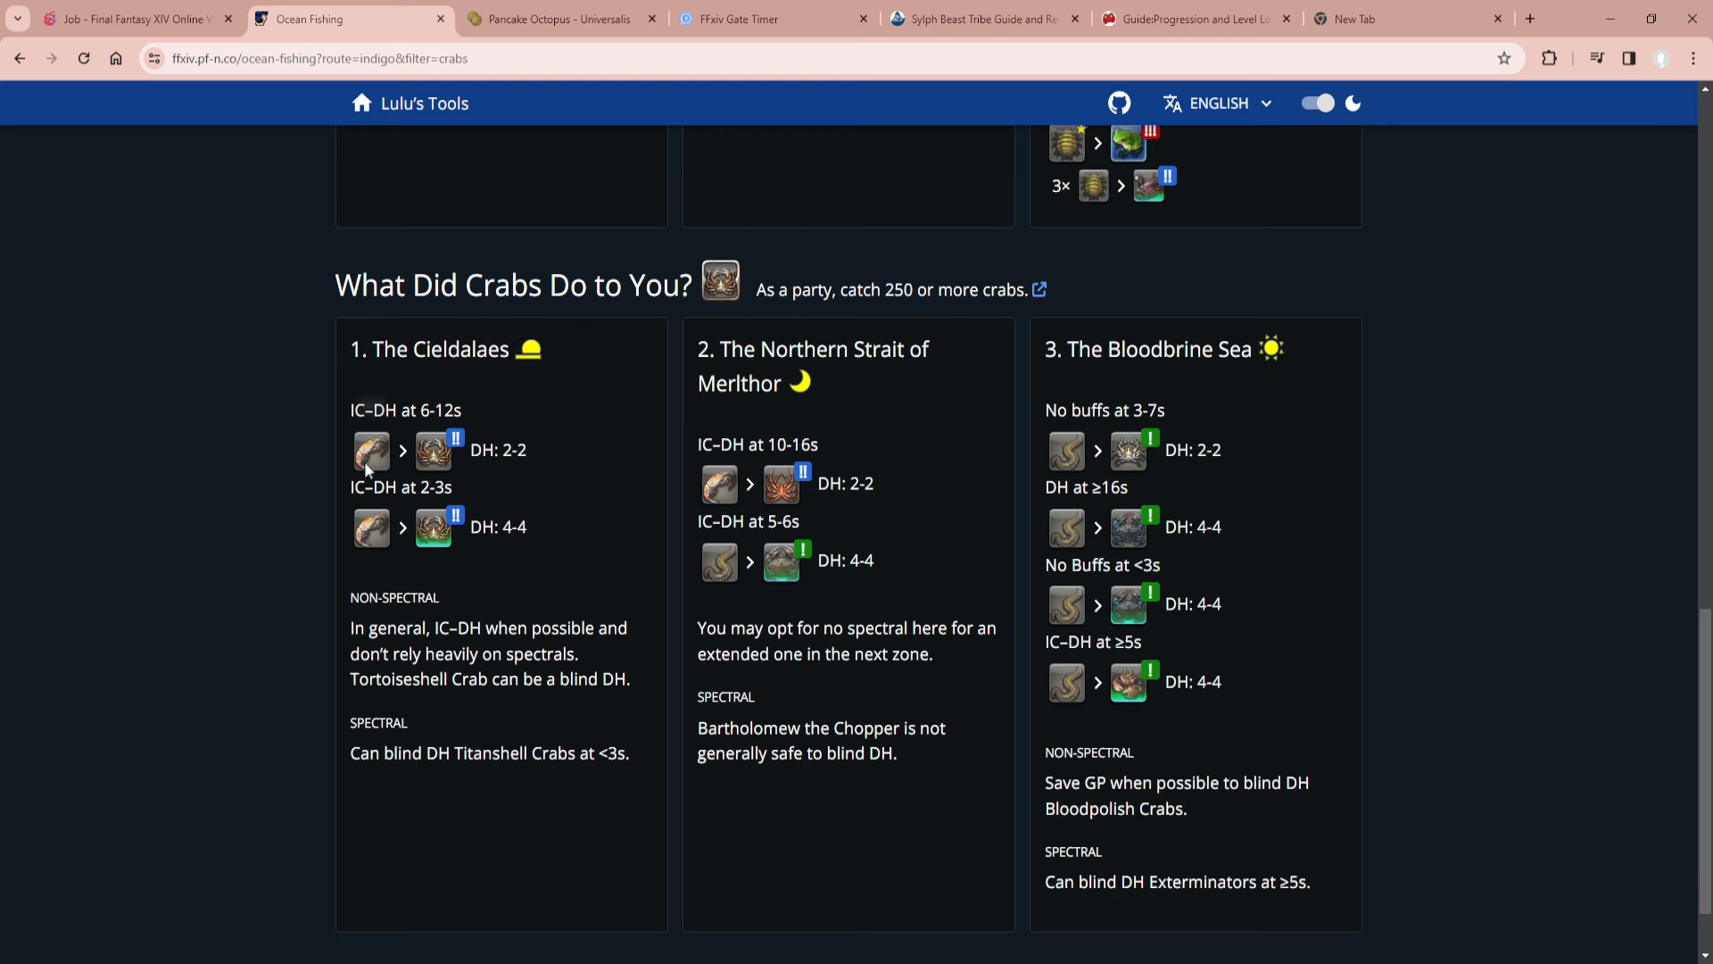
{"action": "mouse_move", "coordinate": [694, 459]}
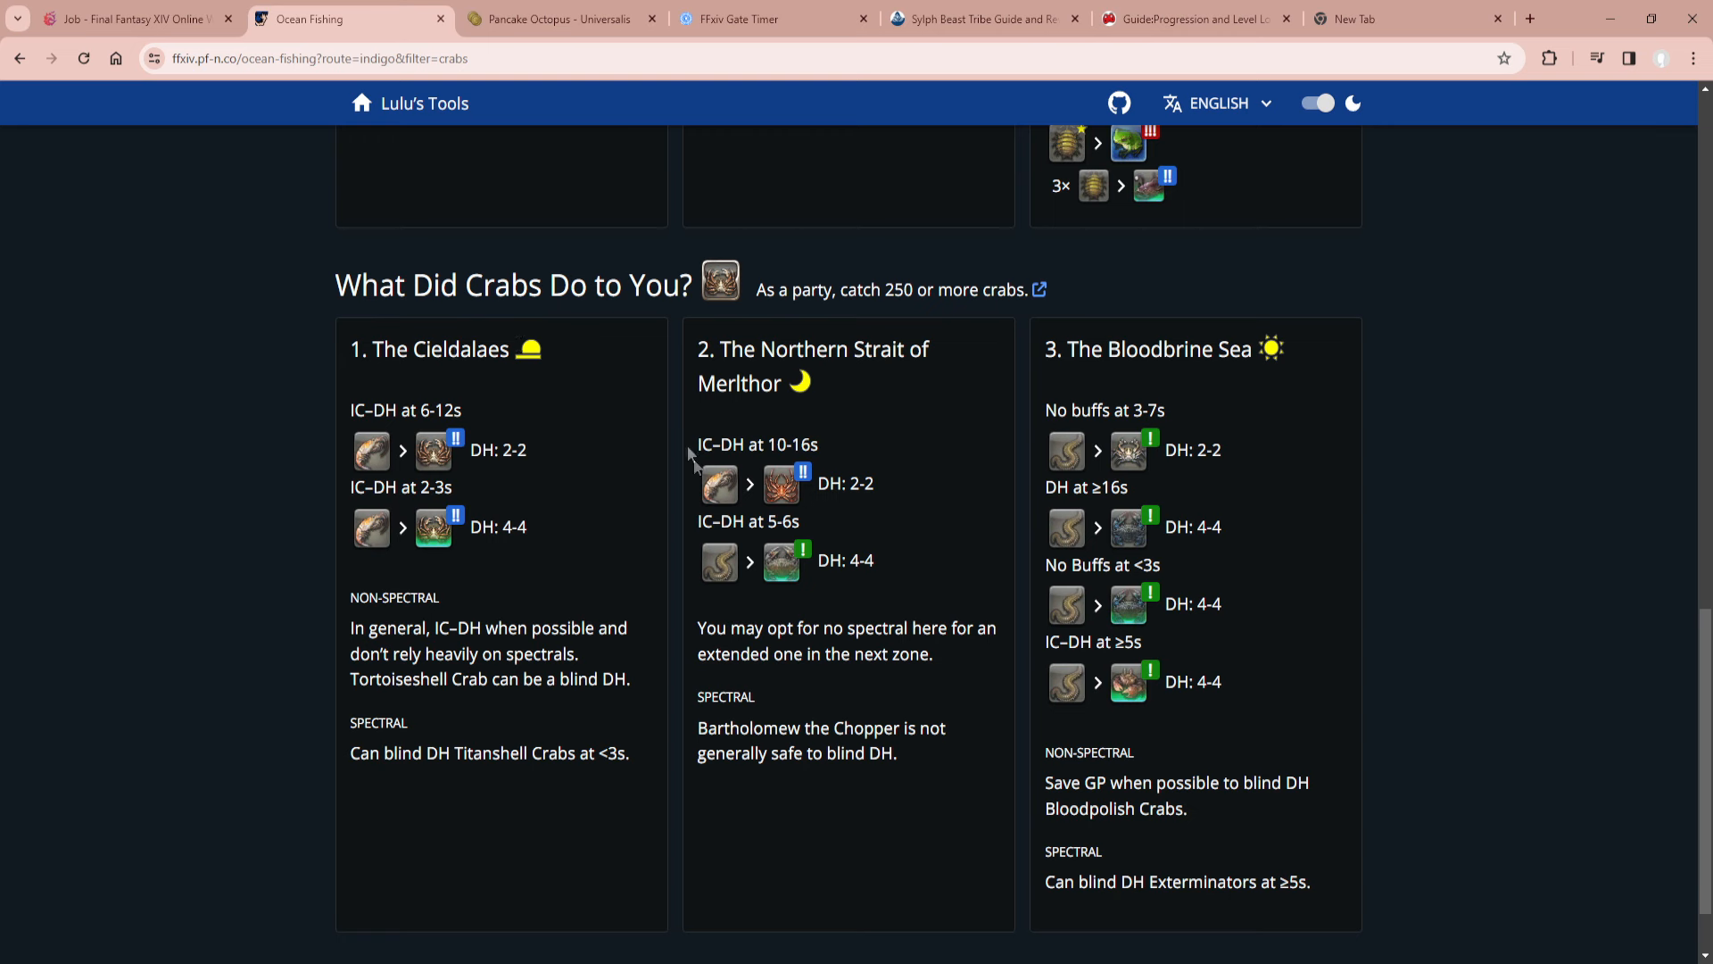
{"action": "mouse_move", "coordinate": [779, 559]}
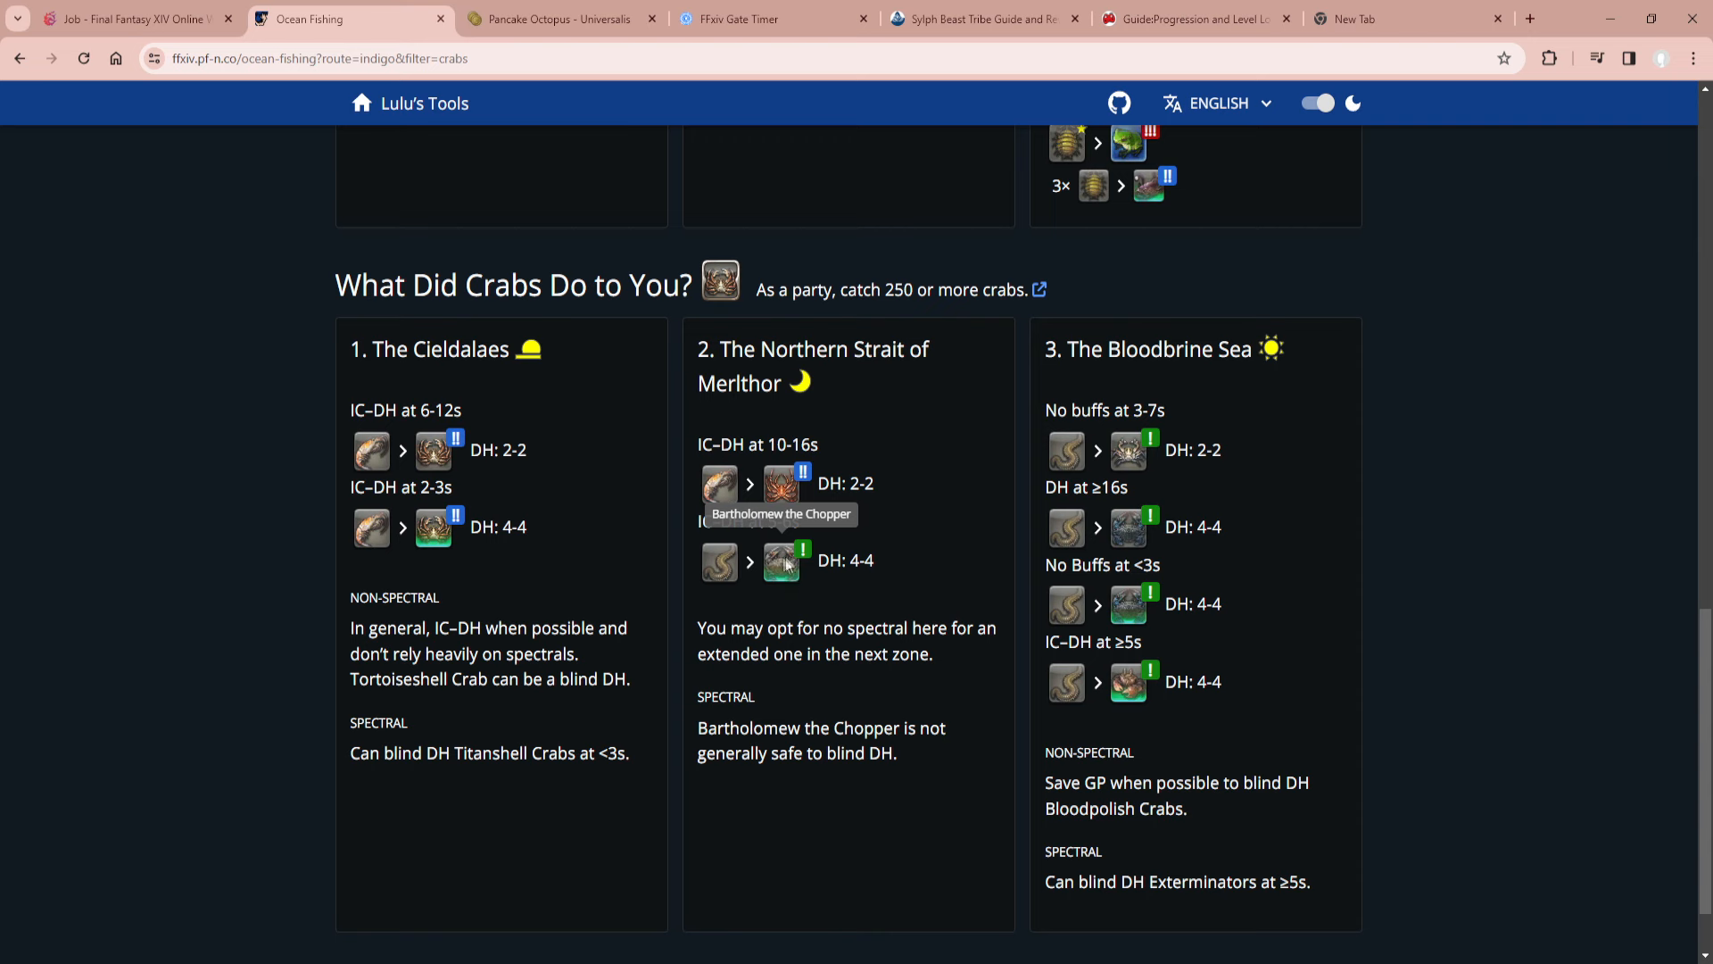
{"action": "mouse_move", "coordinate": [768, 590]}
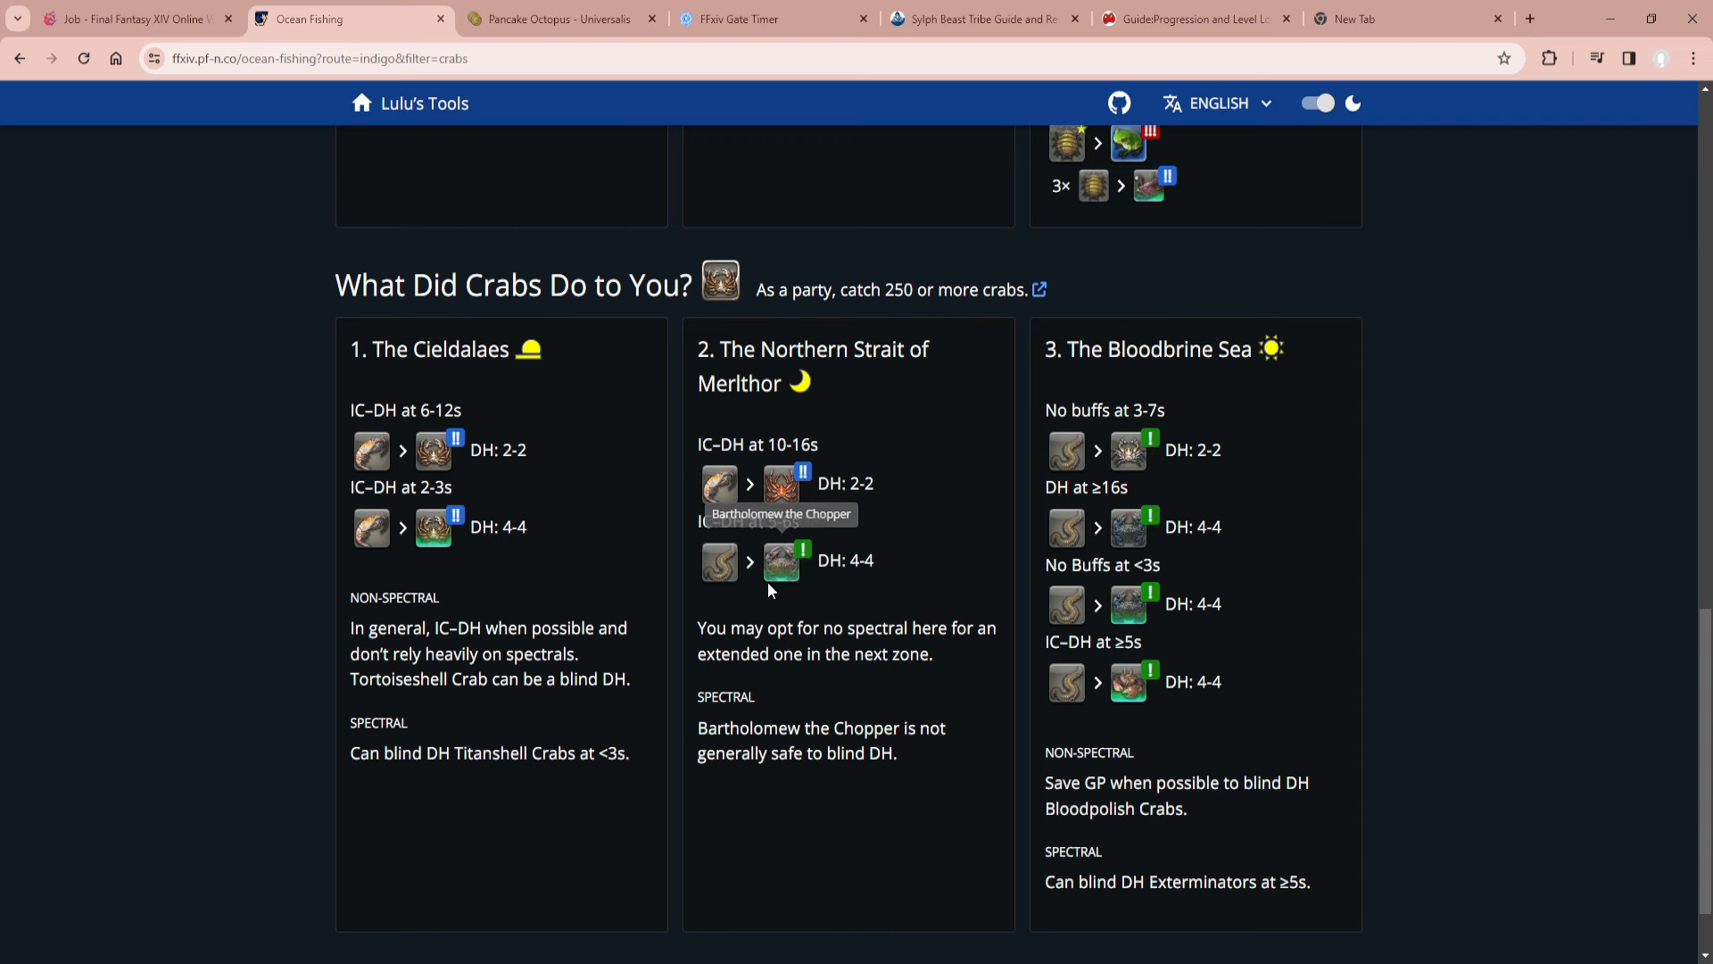
{"action": "mouse_move", "coordinate": [772, 579]}
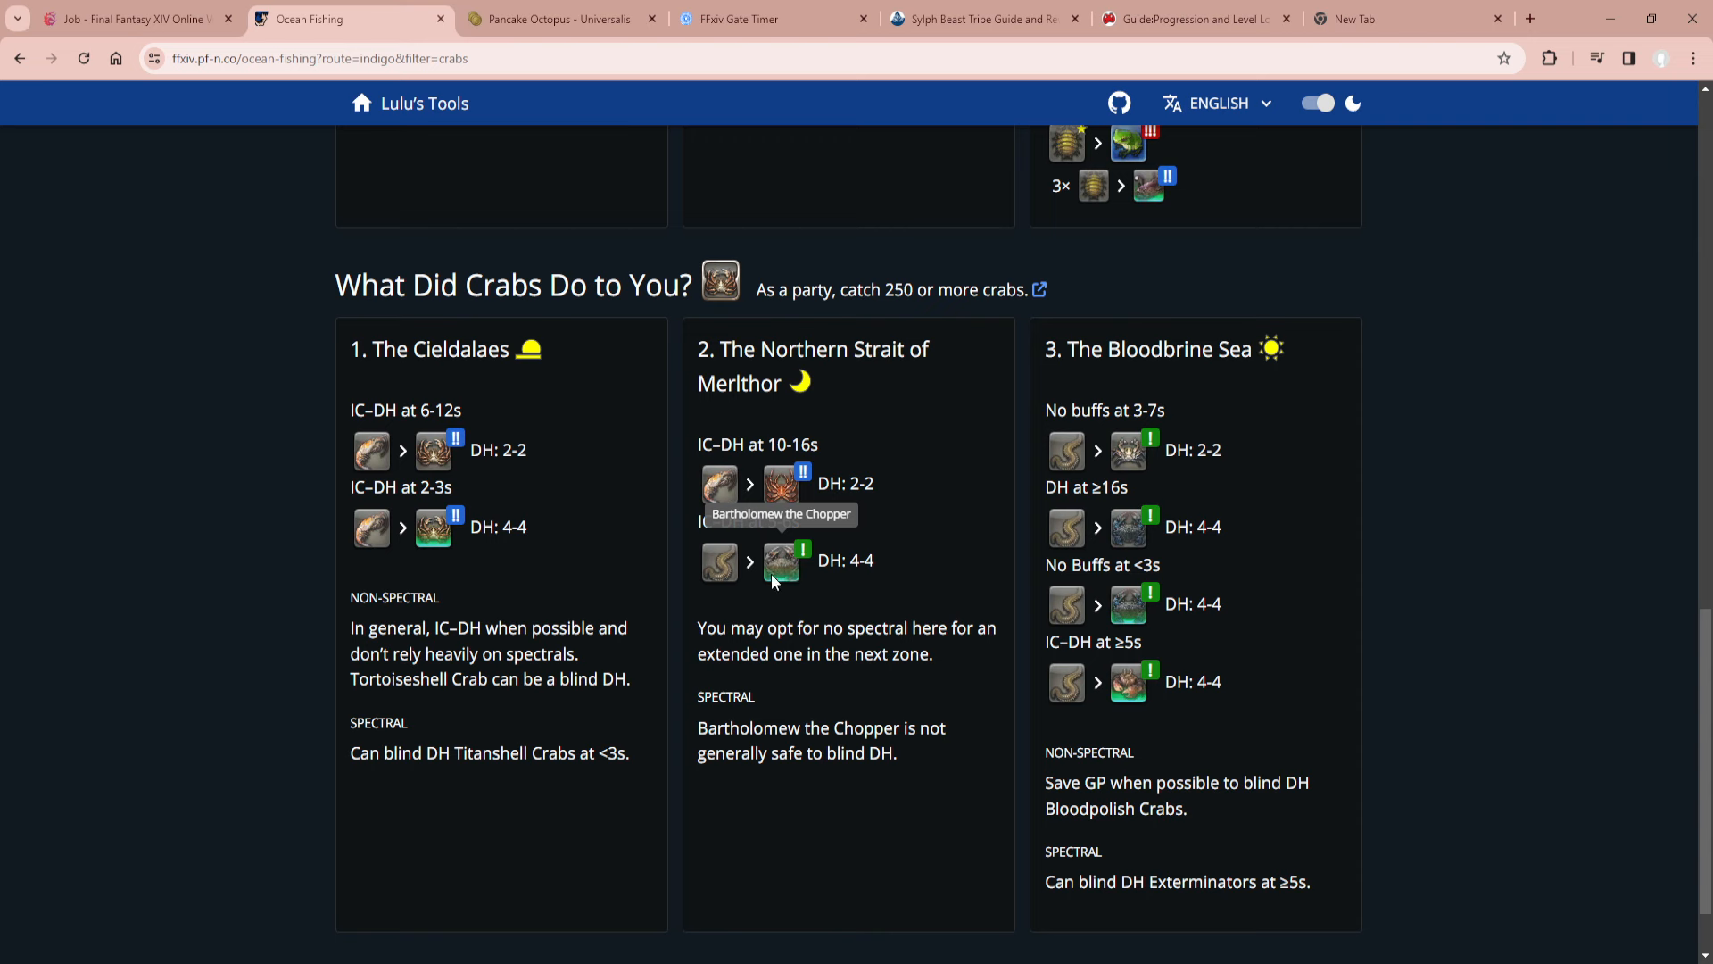
{"action": "mouse_move", "coordinate": [743, 495]}
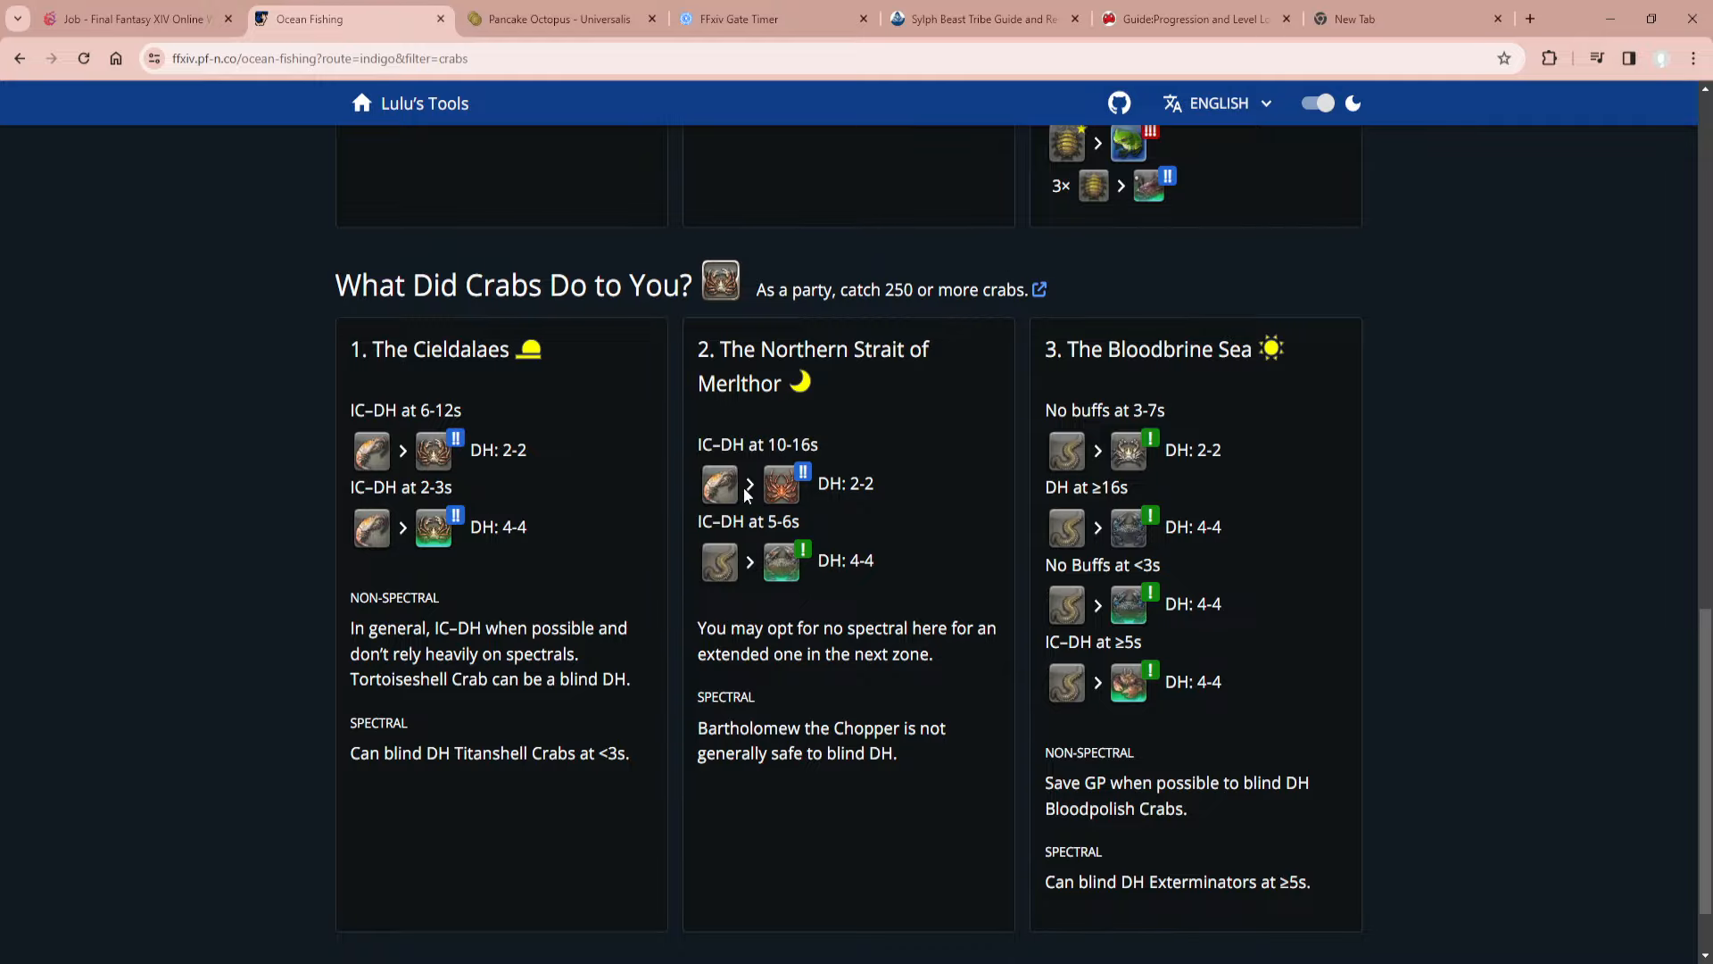
{"action": "scroll", "scroll_direction": "up", "scroll_amount": 3}
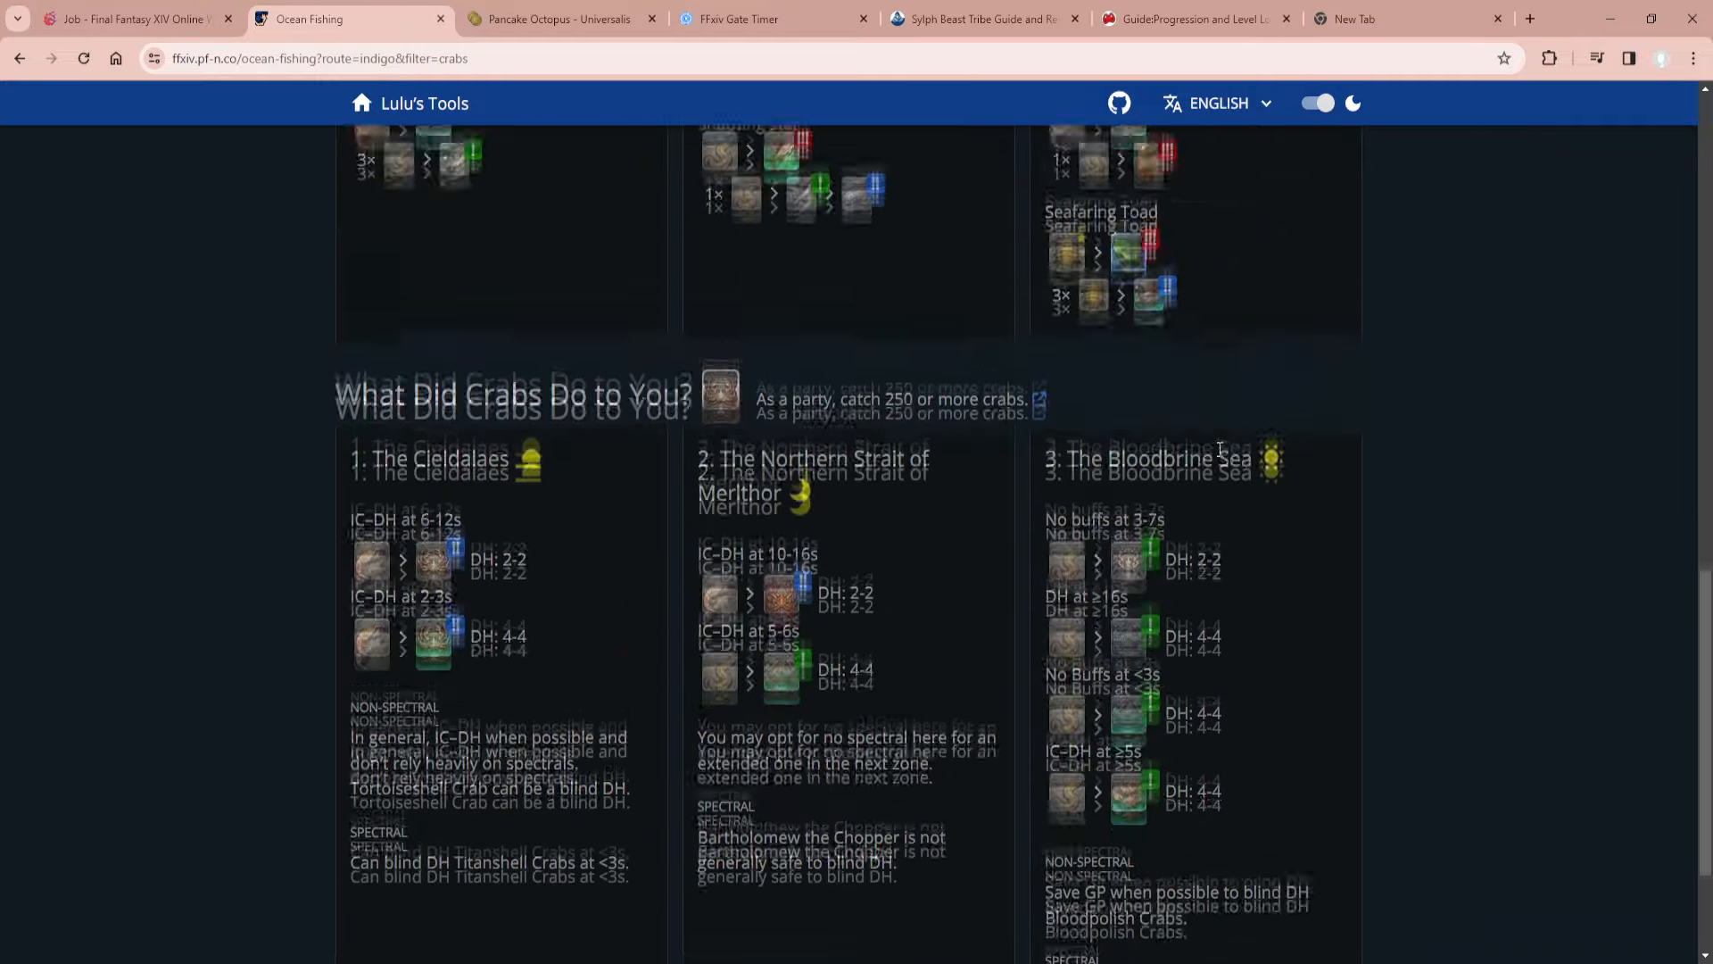
{"action": "scroll", "scroll_direction": "down", "scroll_amount": 3}
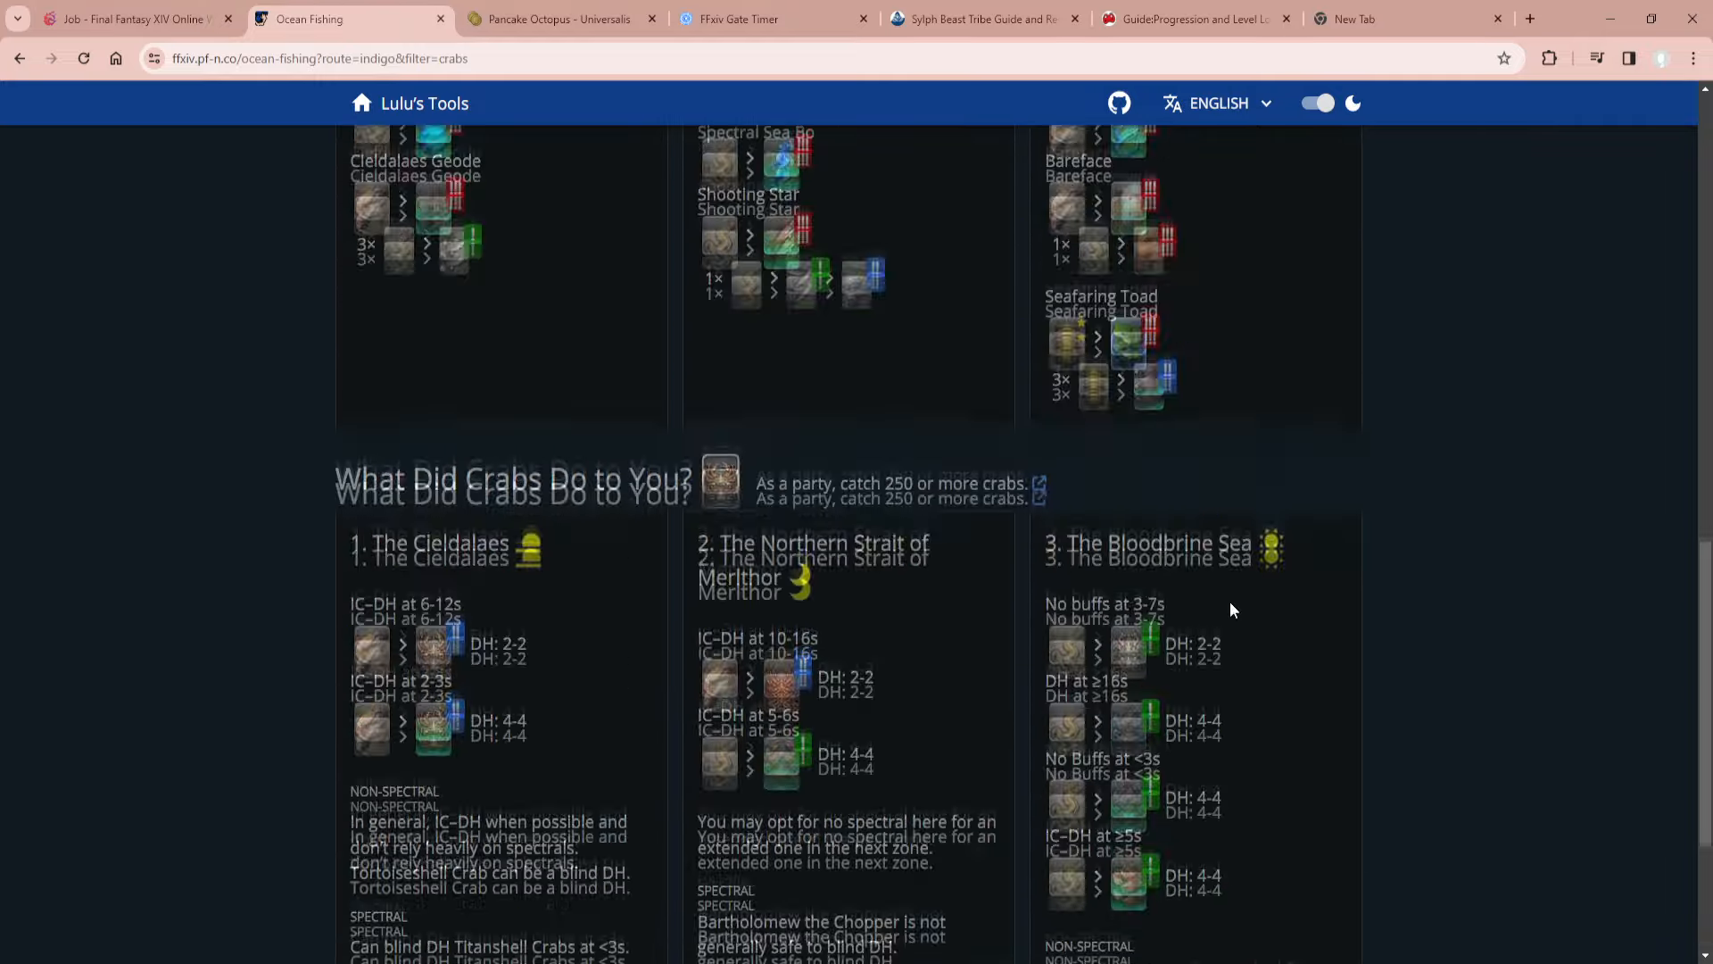
{"action": "scroll", "scroll_direction": "up", "scroll_amount": 3}
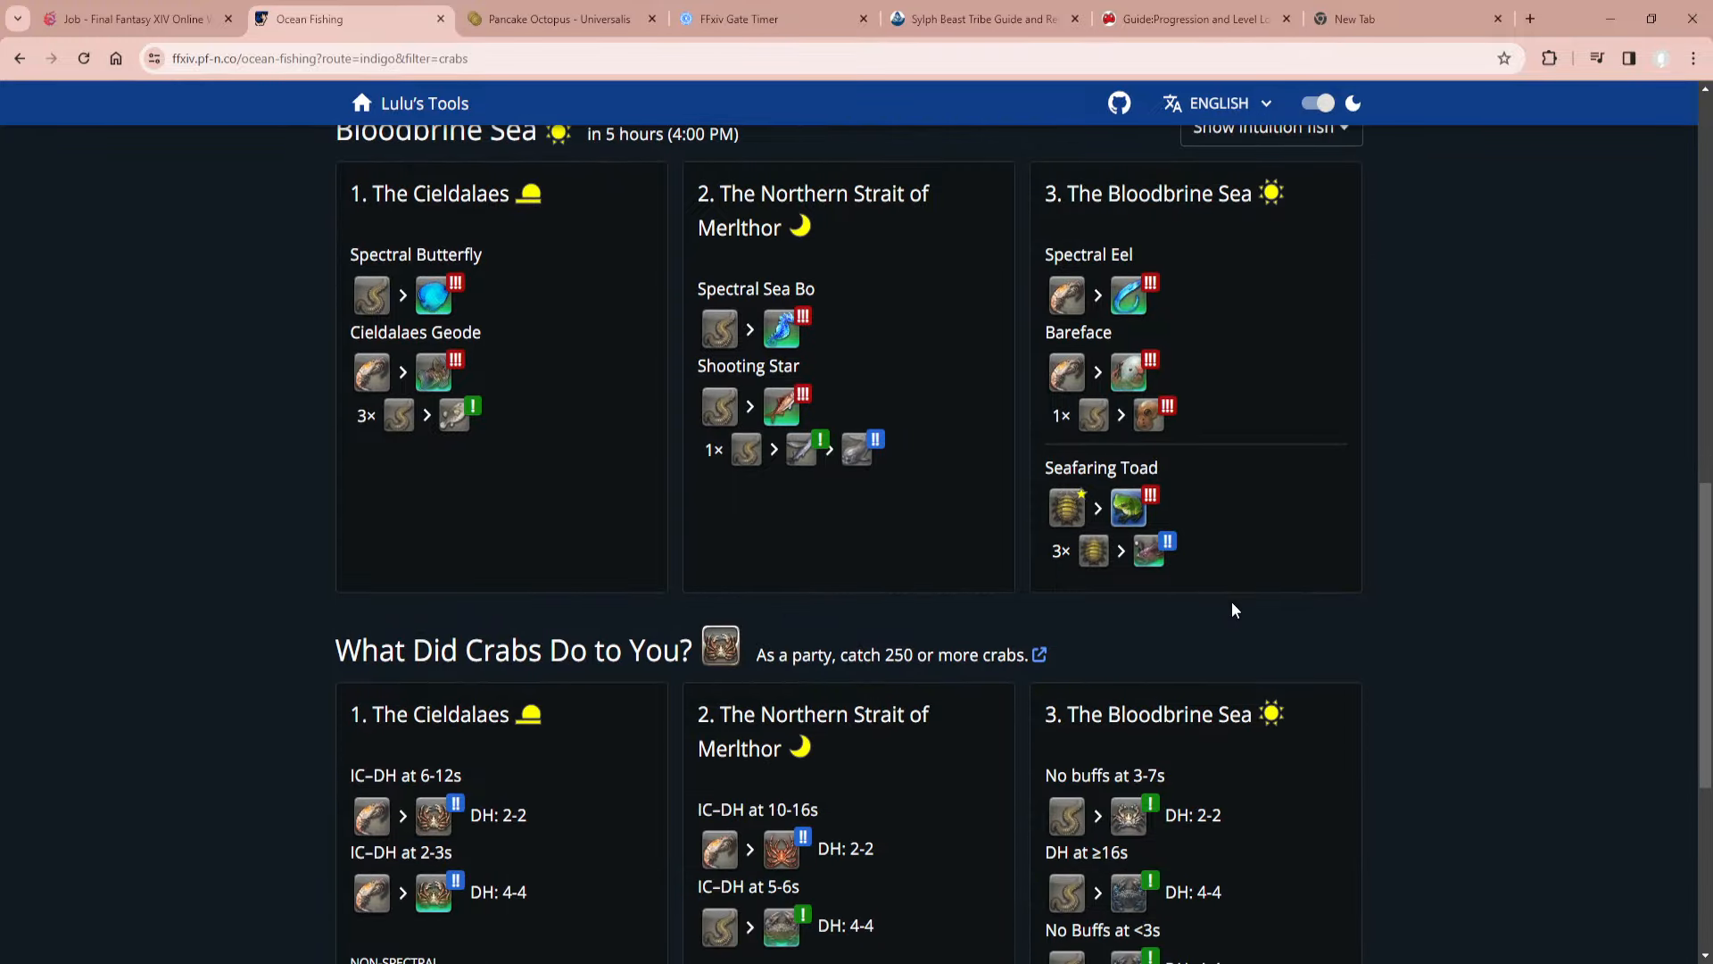
{"action": "scroll", "scroll_direction": "up", "scroll_amount": 3}
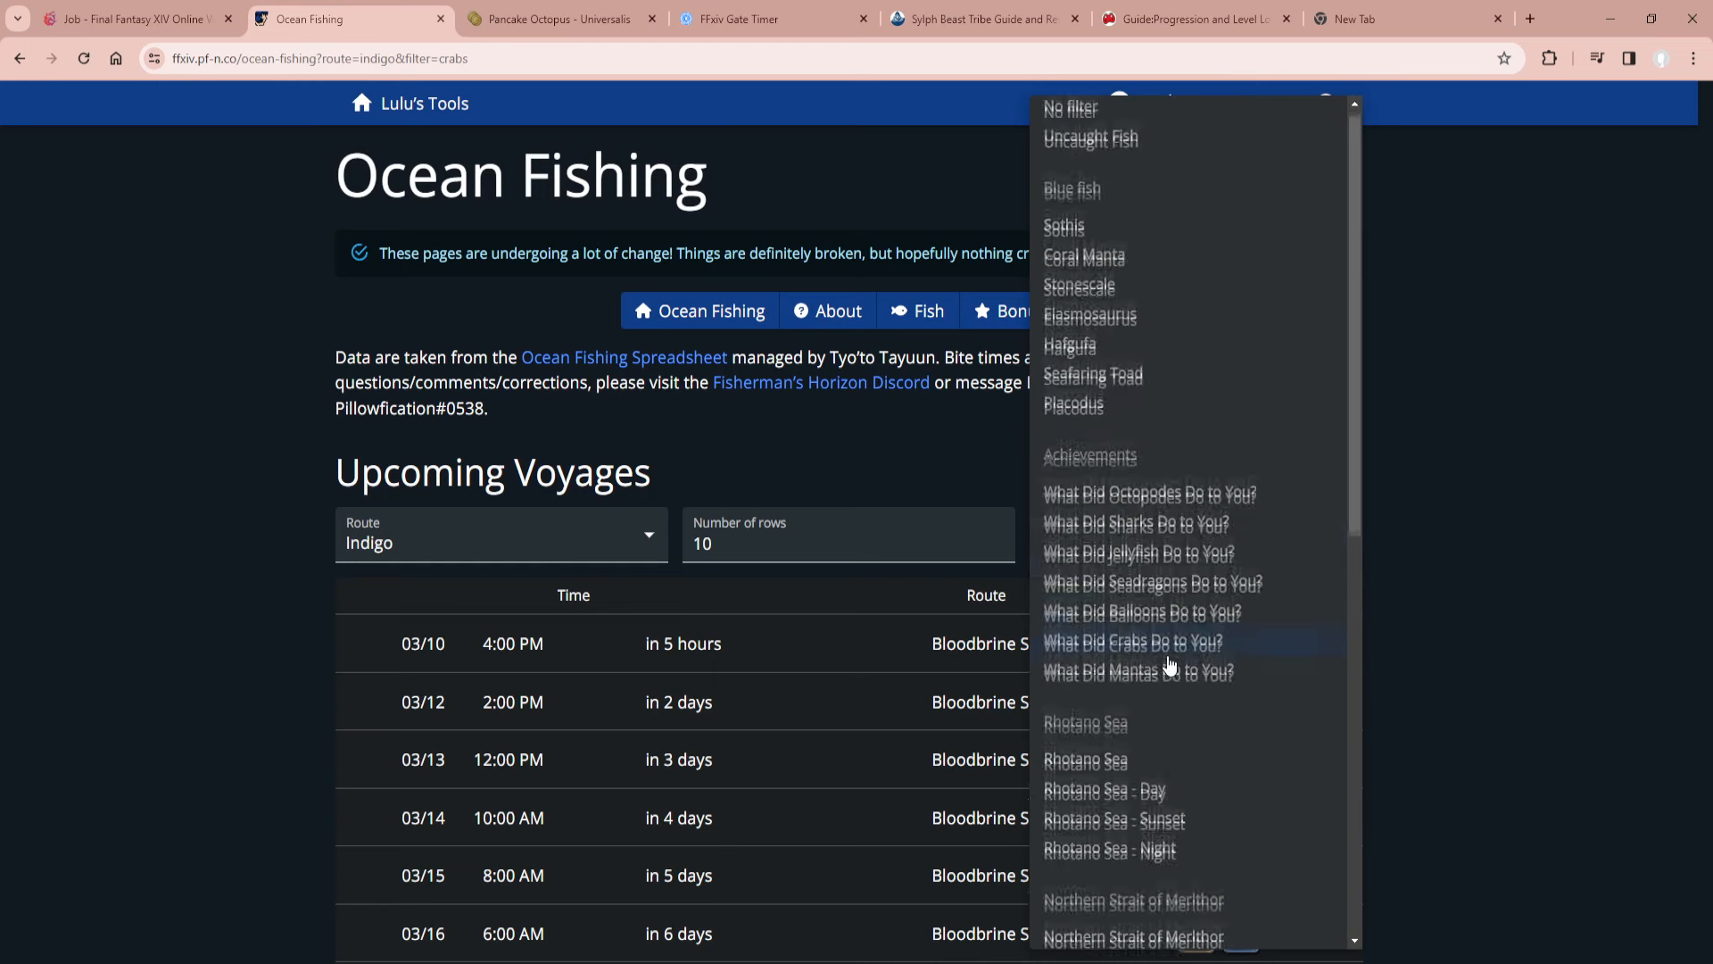
{"action": "scroll", "scroll_direction": "down", "scroll_amount": 3}
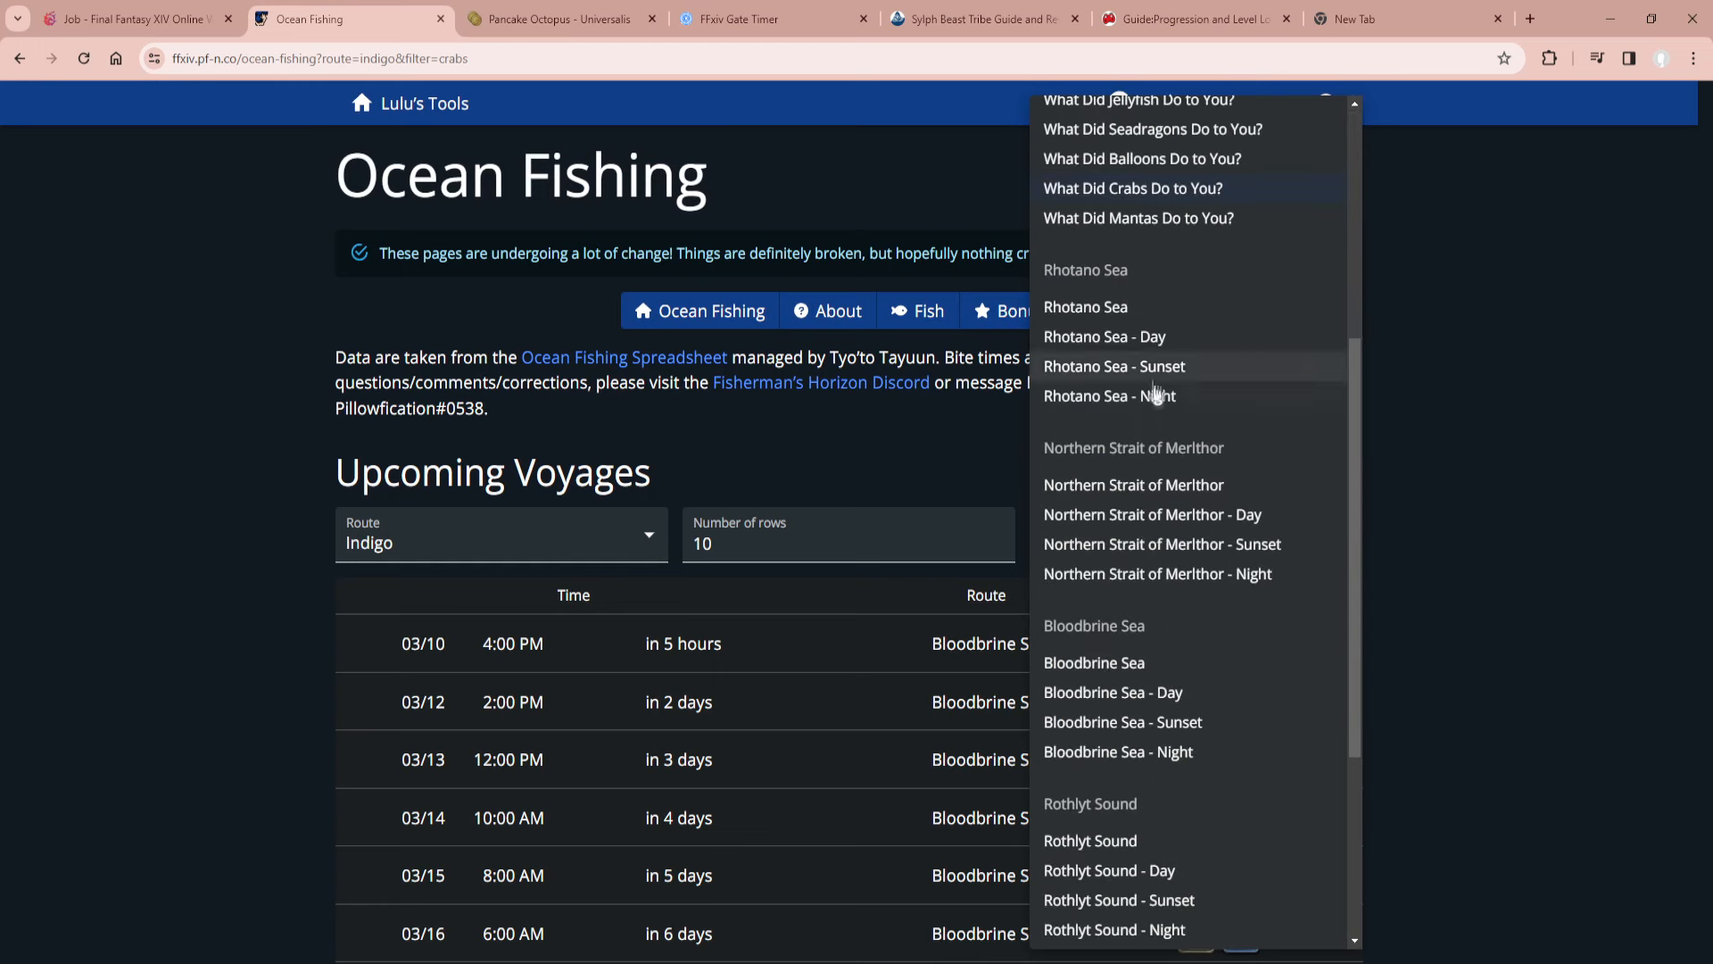
{"action": "scroll", "scroll_direction": "down", "scroll_amount": 3}
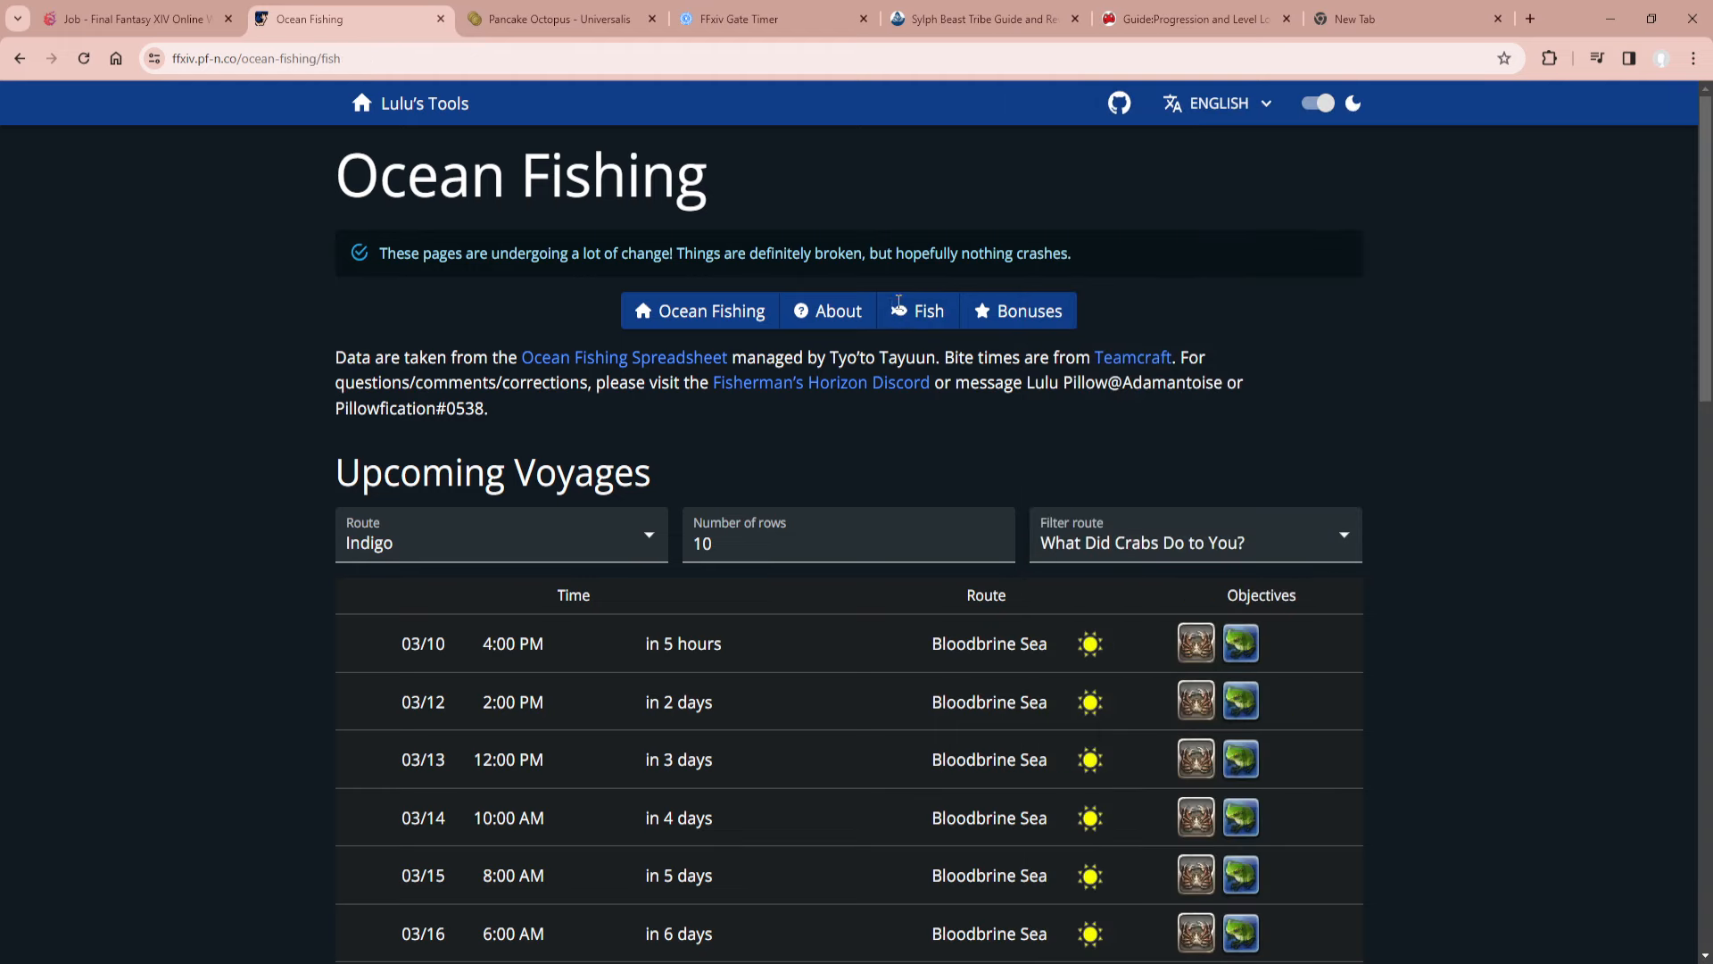
Open the Fish page and scroll through the fish table with bait, tug and bite times.
{"action": "left_click", "coordinate": [919, 311]}
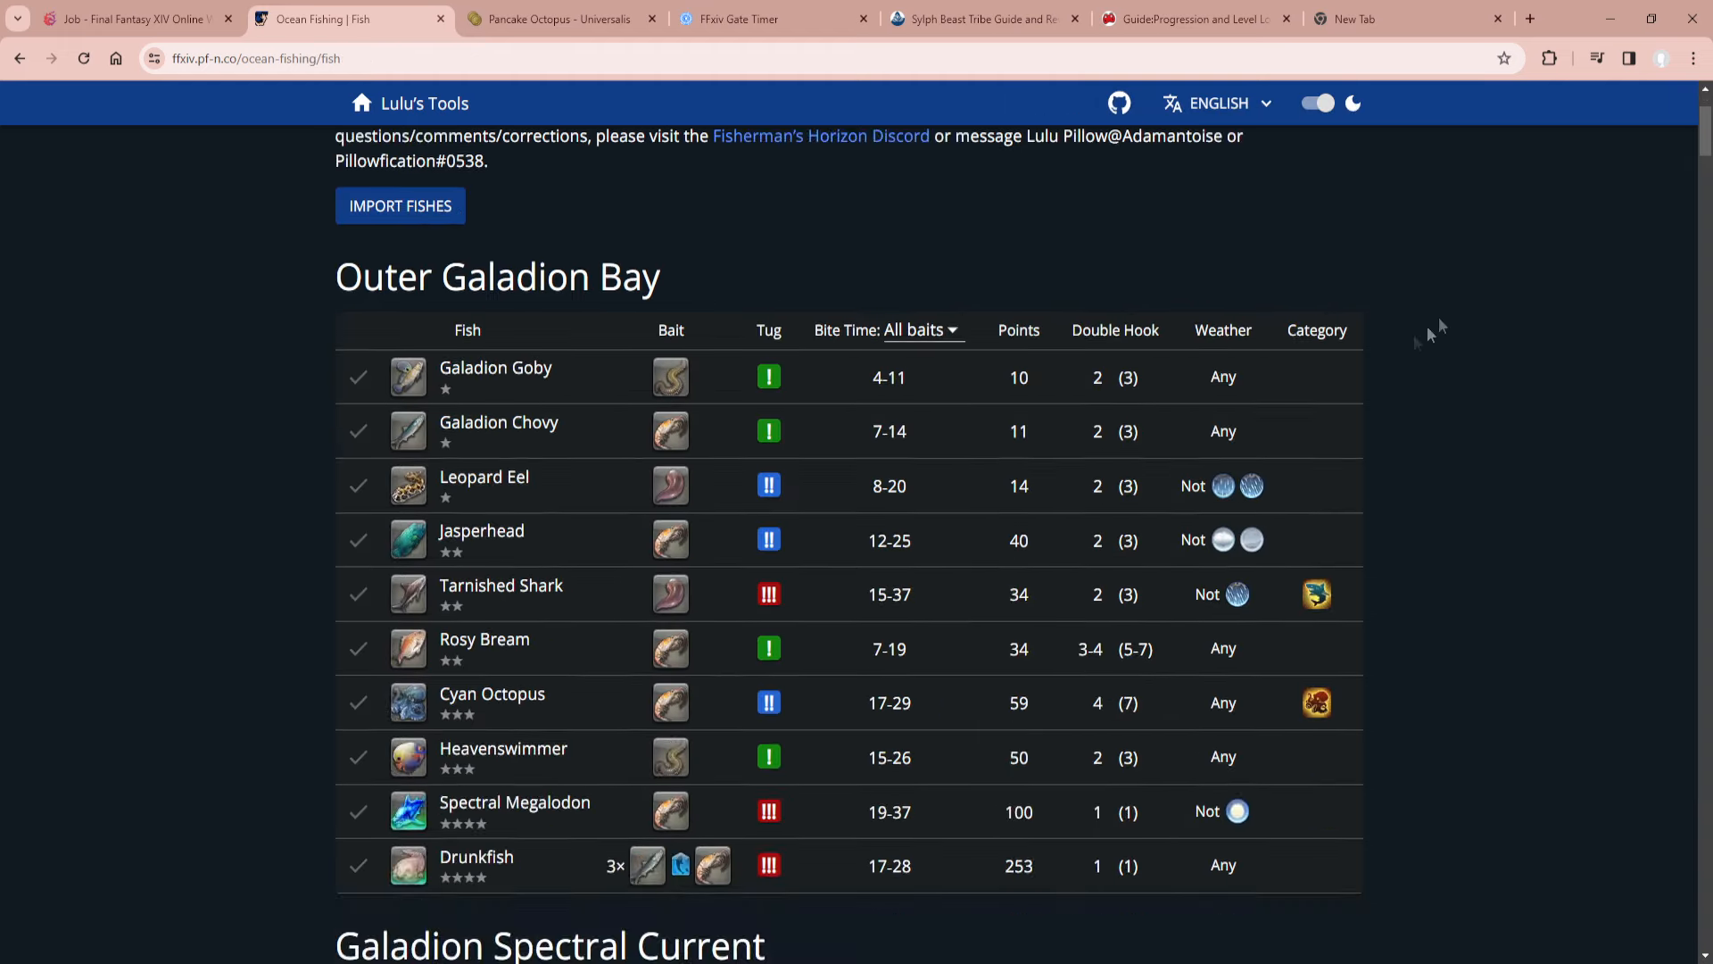
{"action": "scroll", "scroll_direction": "down", "scroll_amount": 3}
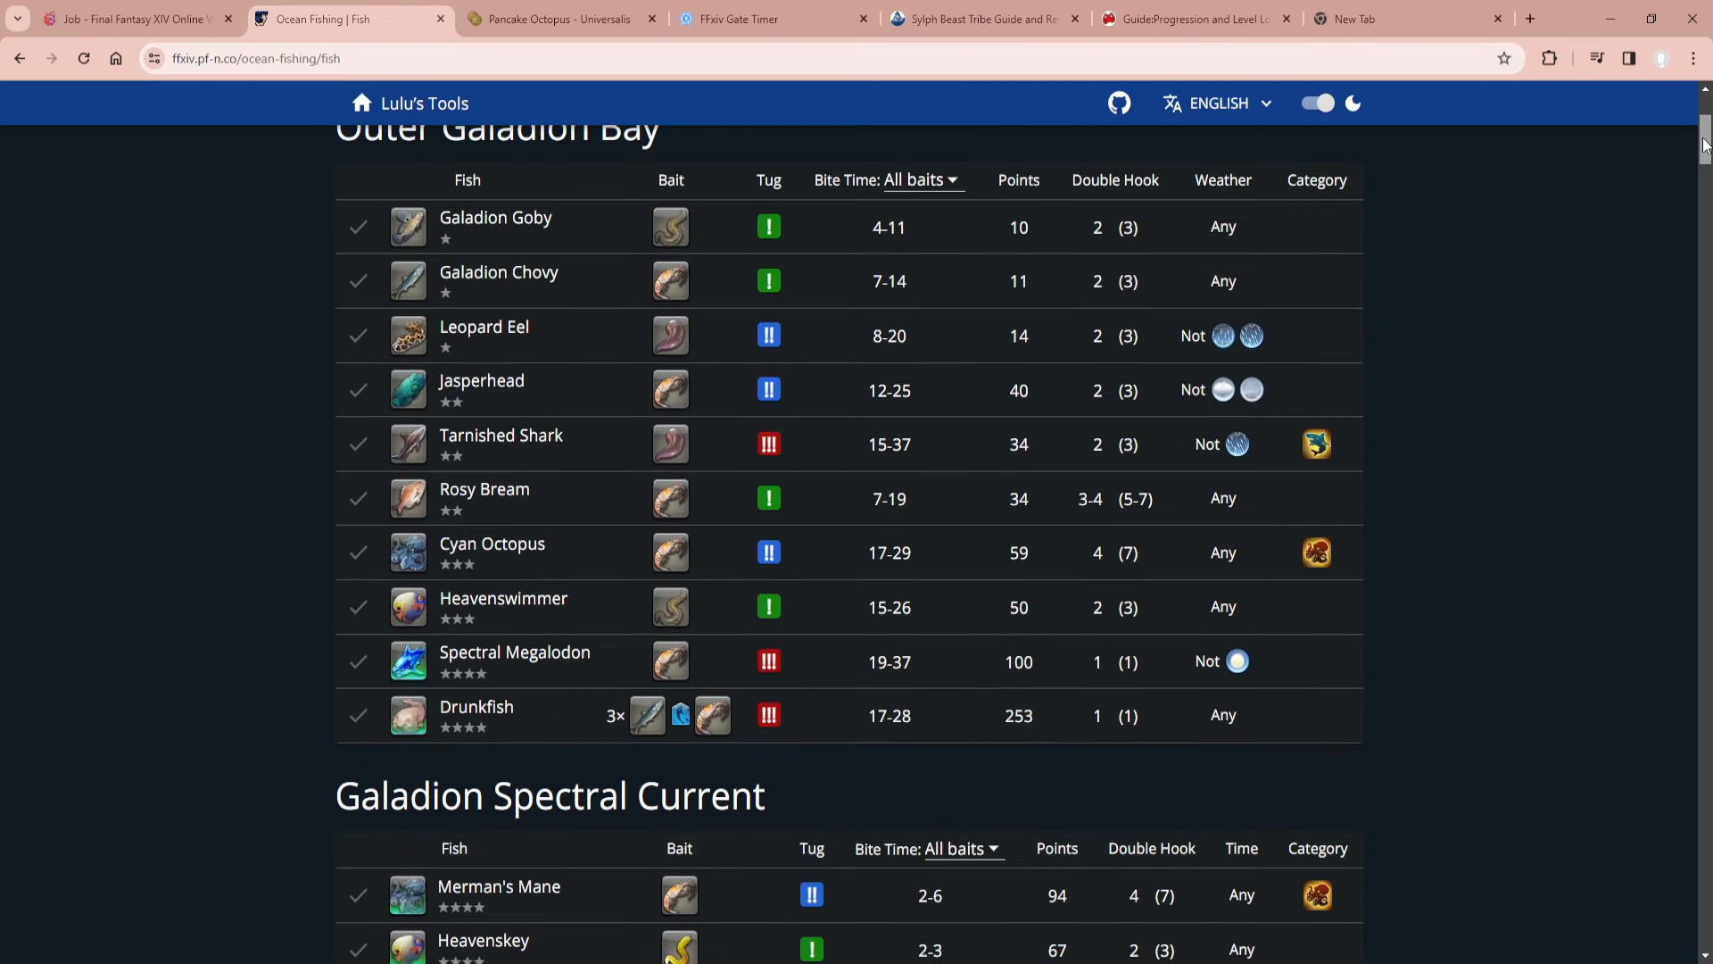
{"action": "mouse_move", "coordinate": [858, 390]}
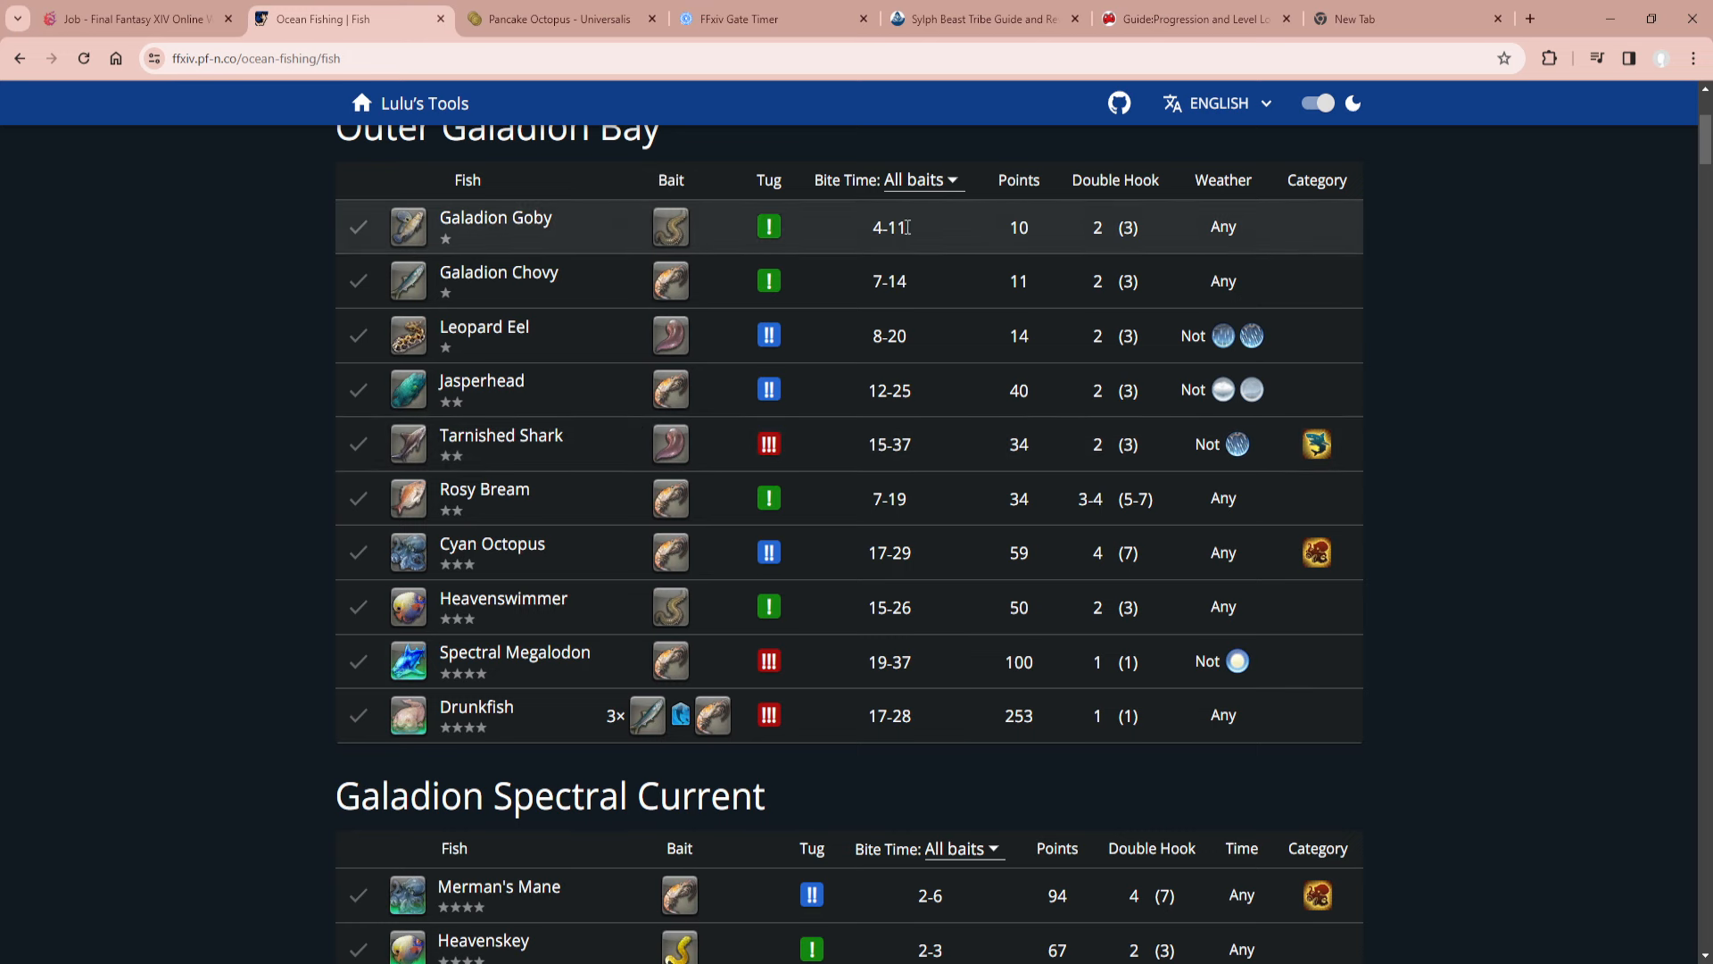
{"action": "mouse_move", "coordinate": [1342, 346]}
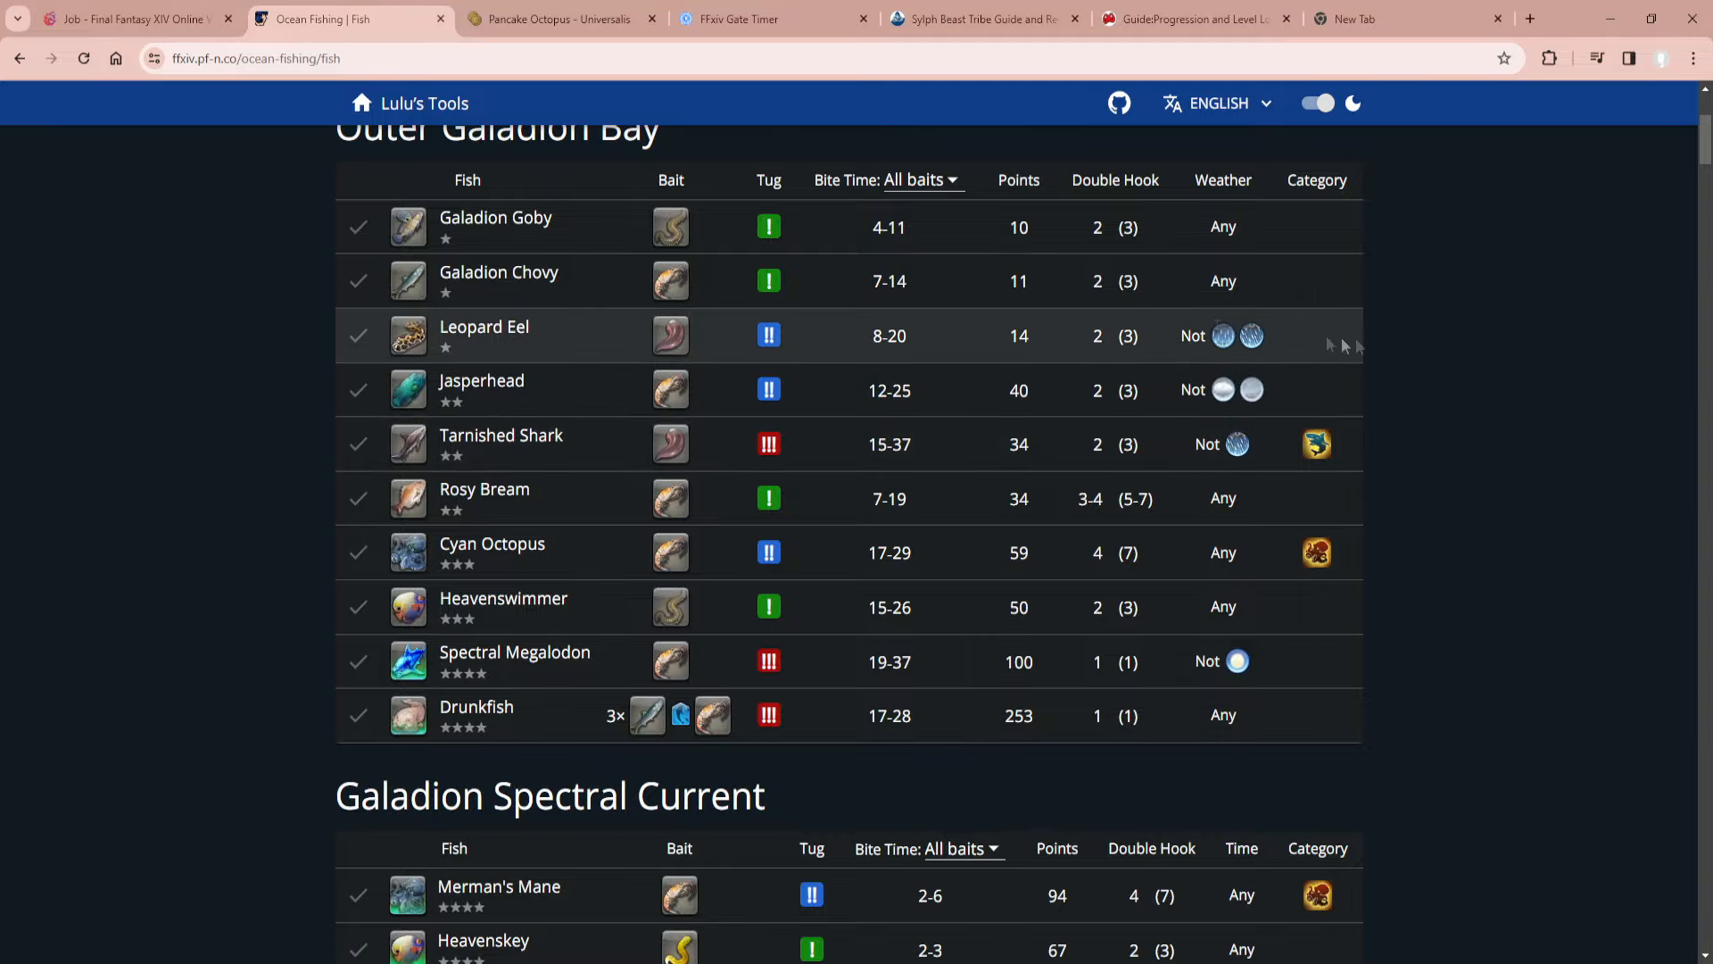
{"action": "scroll", "scroll_direction": "down", "scroll_amount": 3}
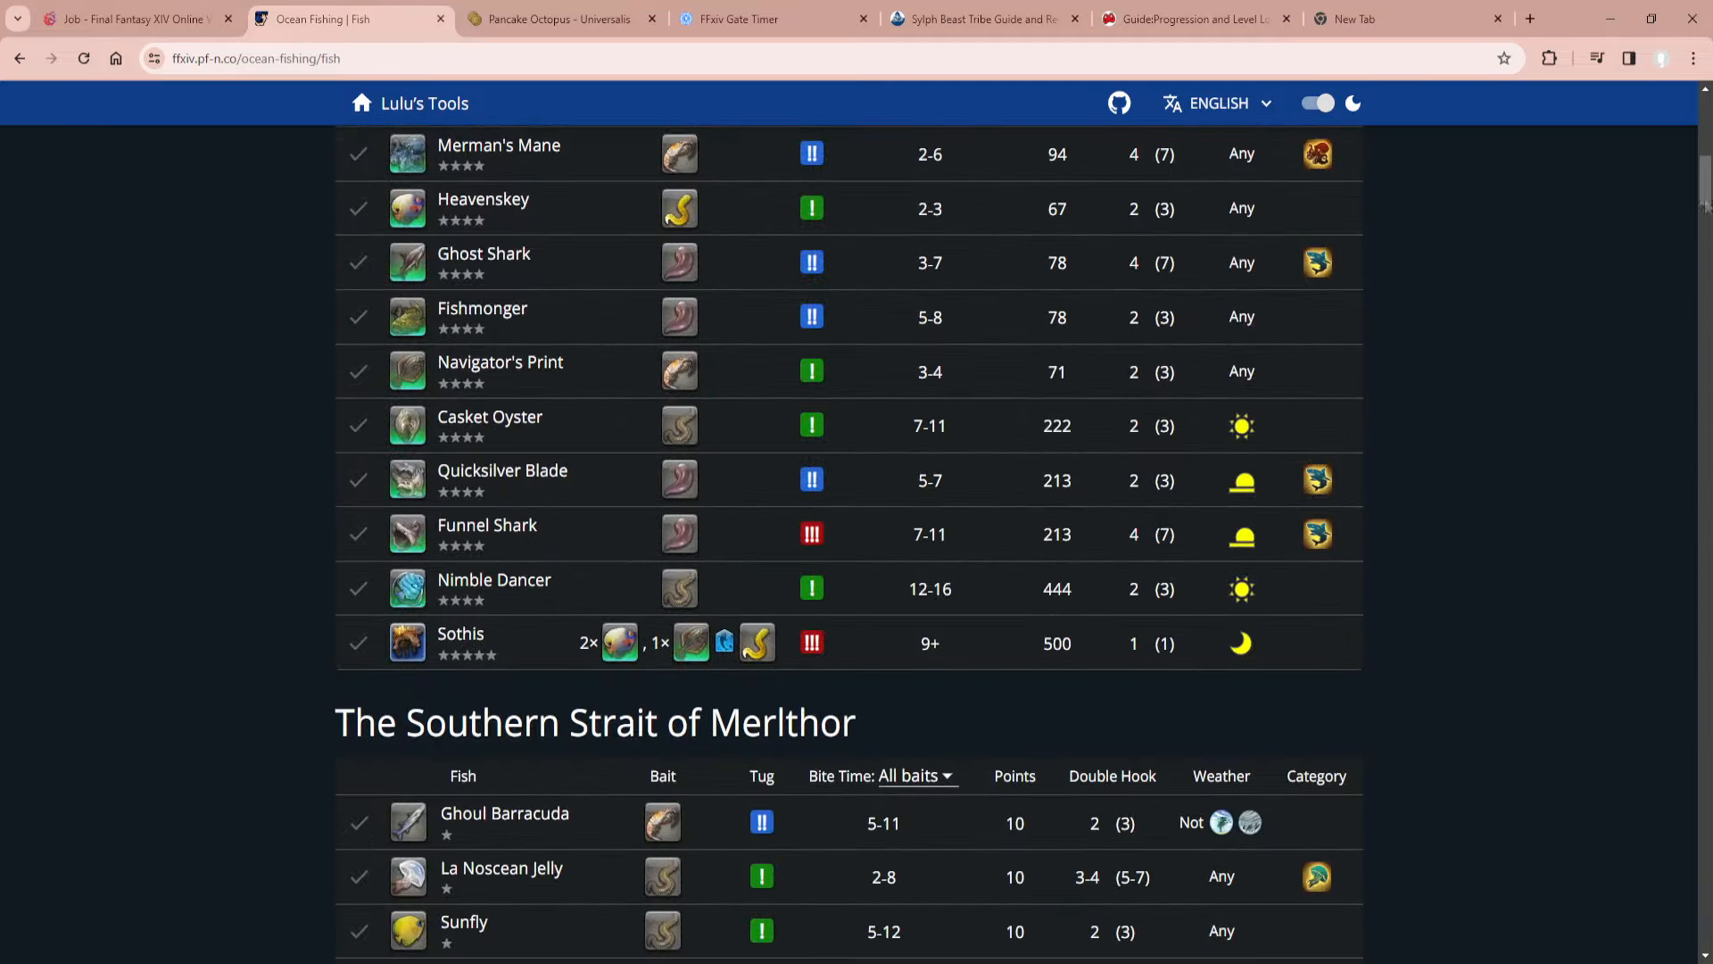
{"action": "scroll", "scroll_direction": "down", "scroll_amount": 3}
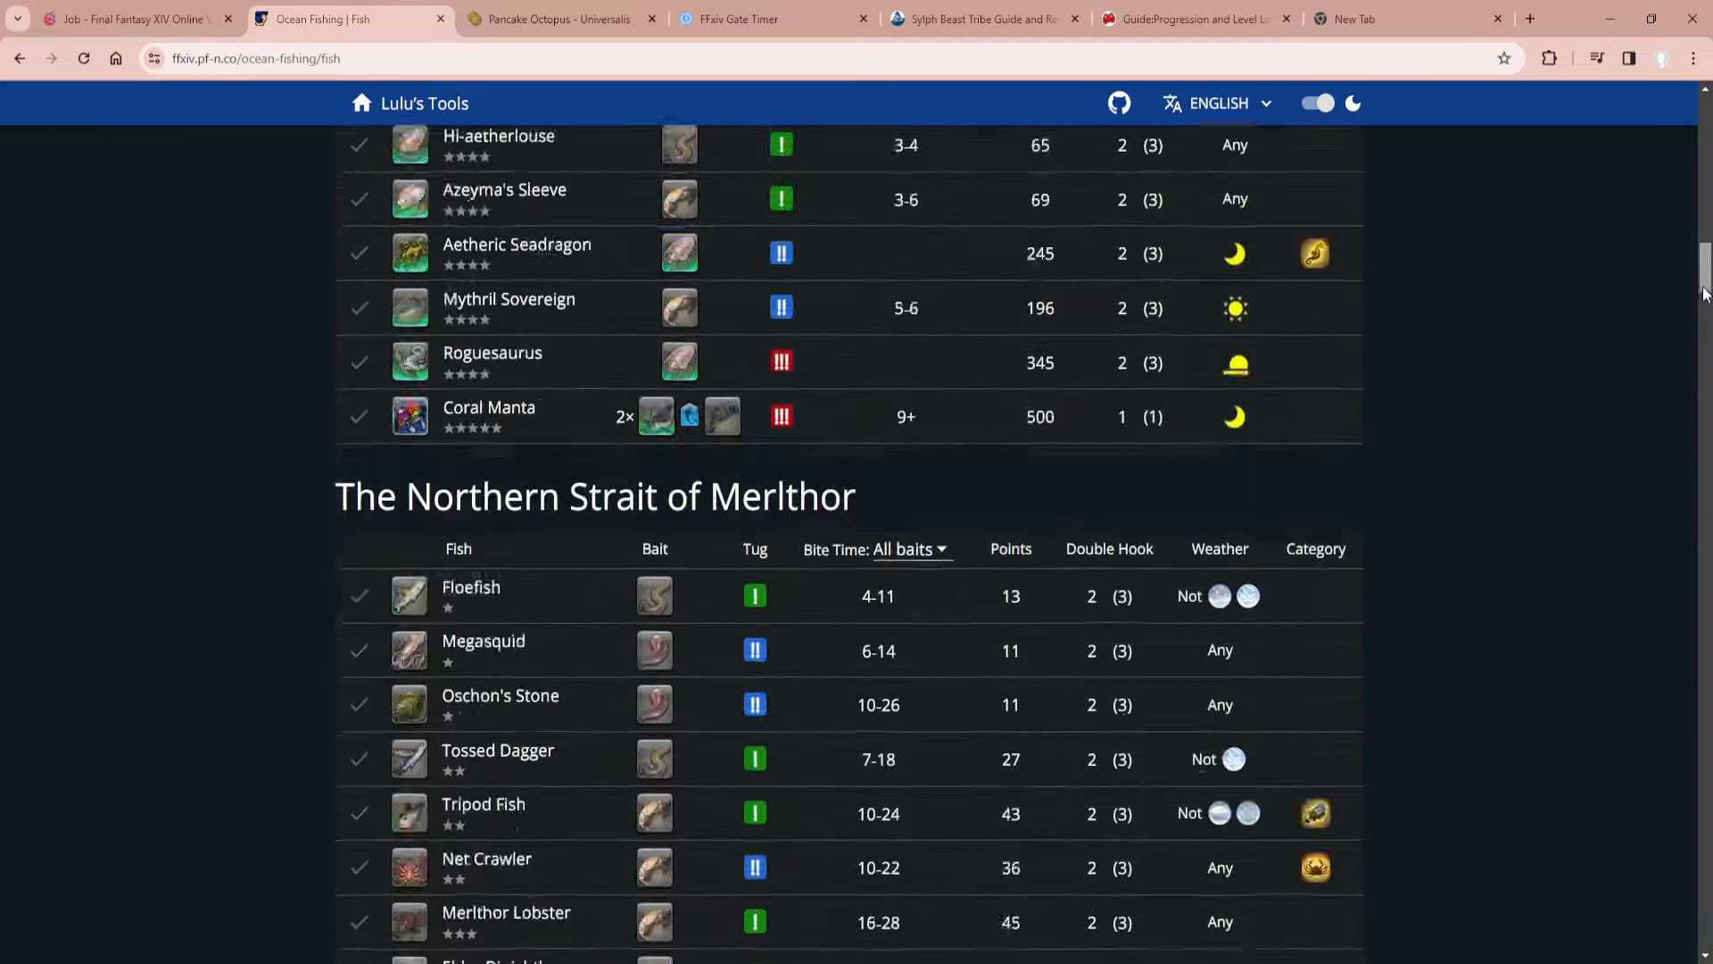
{"action": "scroll", "scroll_direction": "down", "scroll_amount": 3}
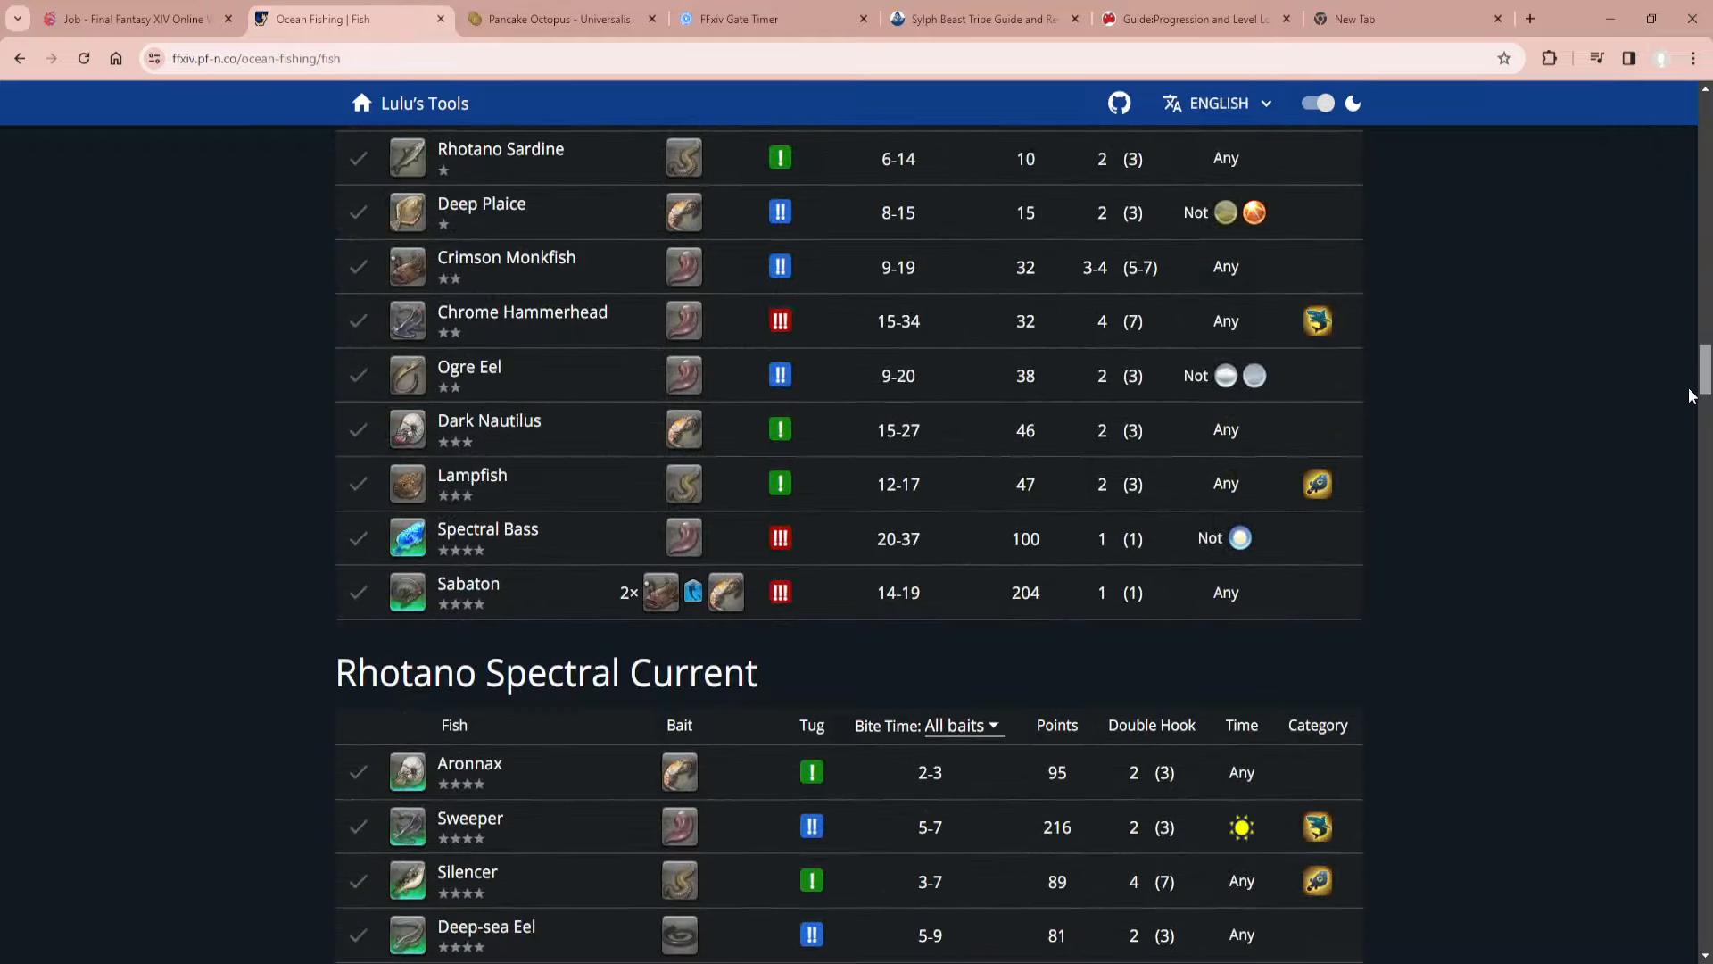
{"action": "scroll", "scroll_direction": "down", "scroll_amount": 3}
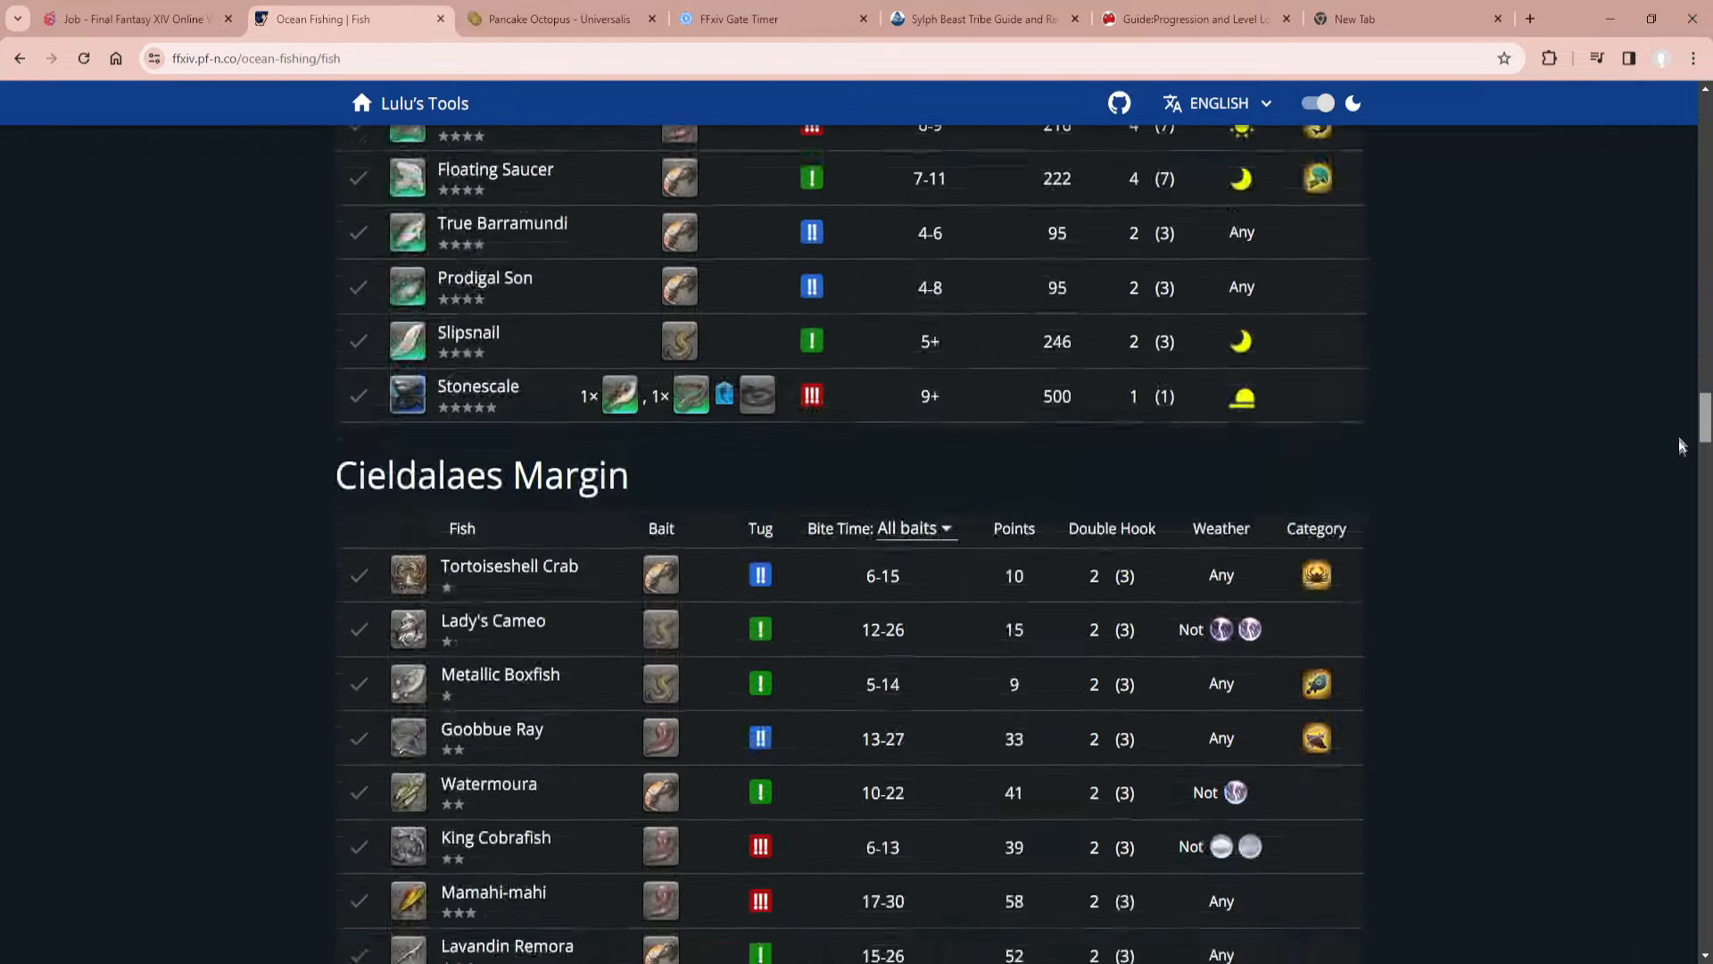
{"action": "scroll", "scroll_direction": "down", "scroll_amount": 3}
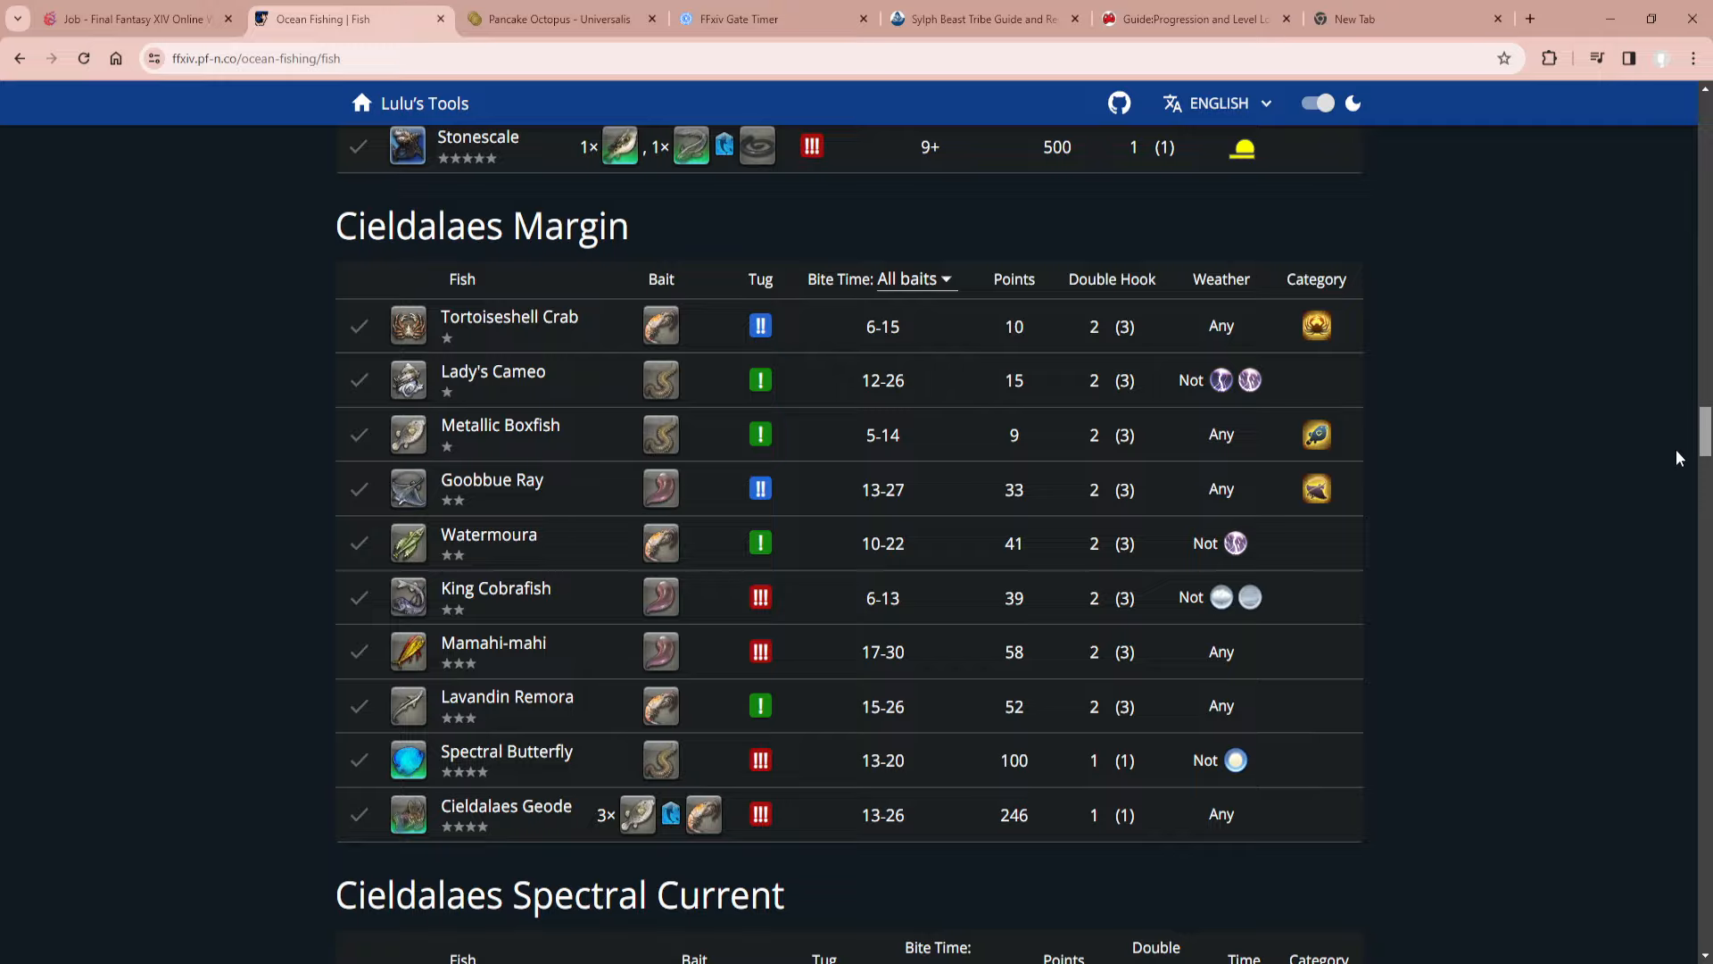
{"action": "scroll", "scroll_direction": "down", "scroll_amount": 3}
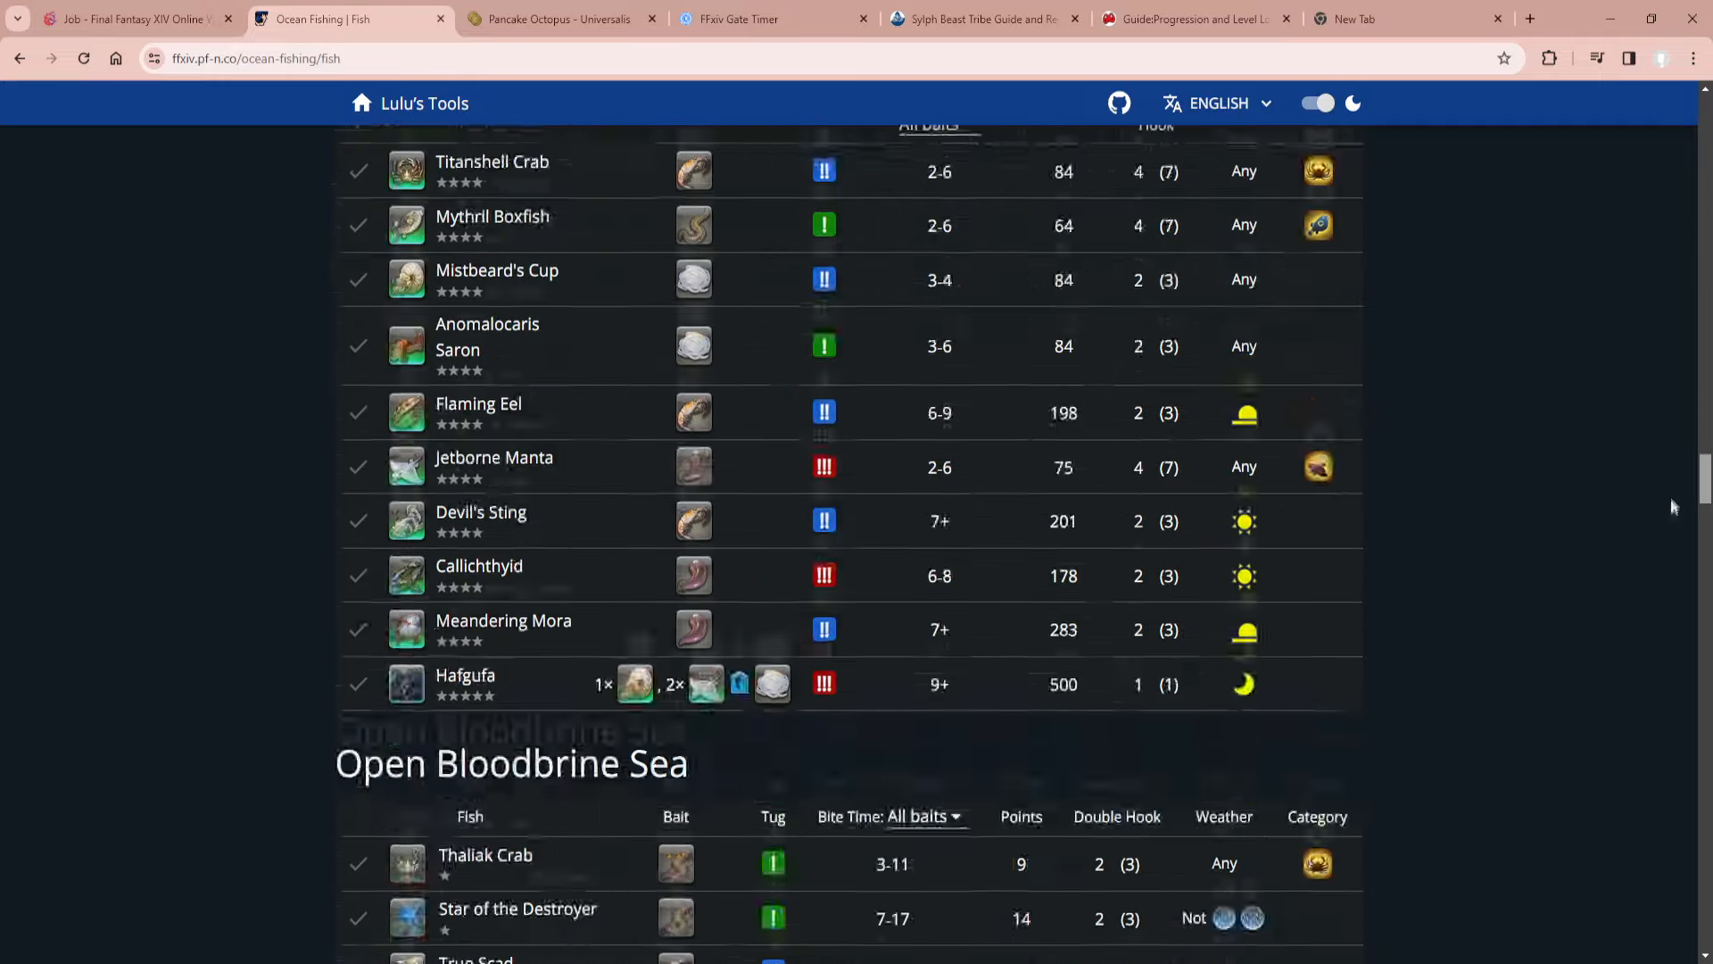
{"action": "scroll", "scroll_direction": "down", "scroll_amount": 3}
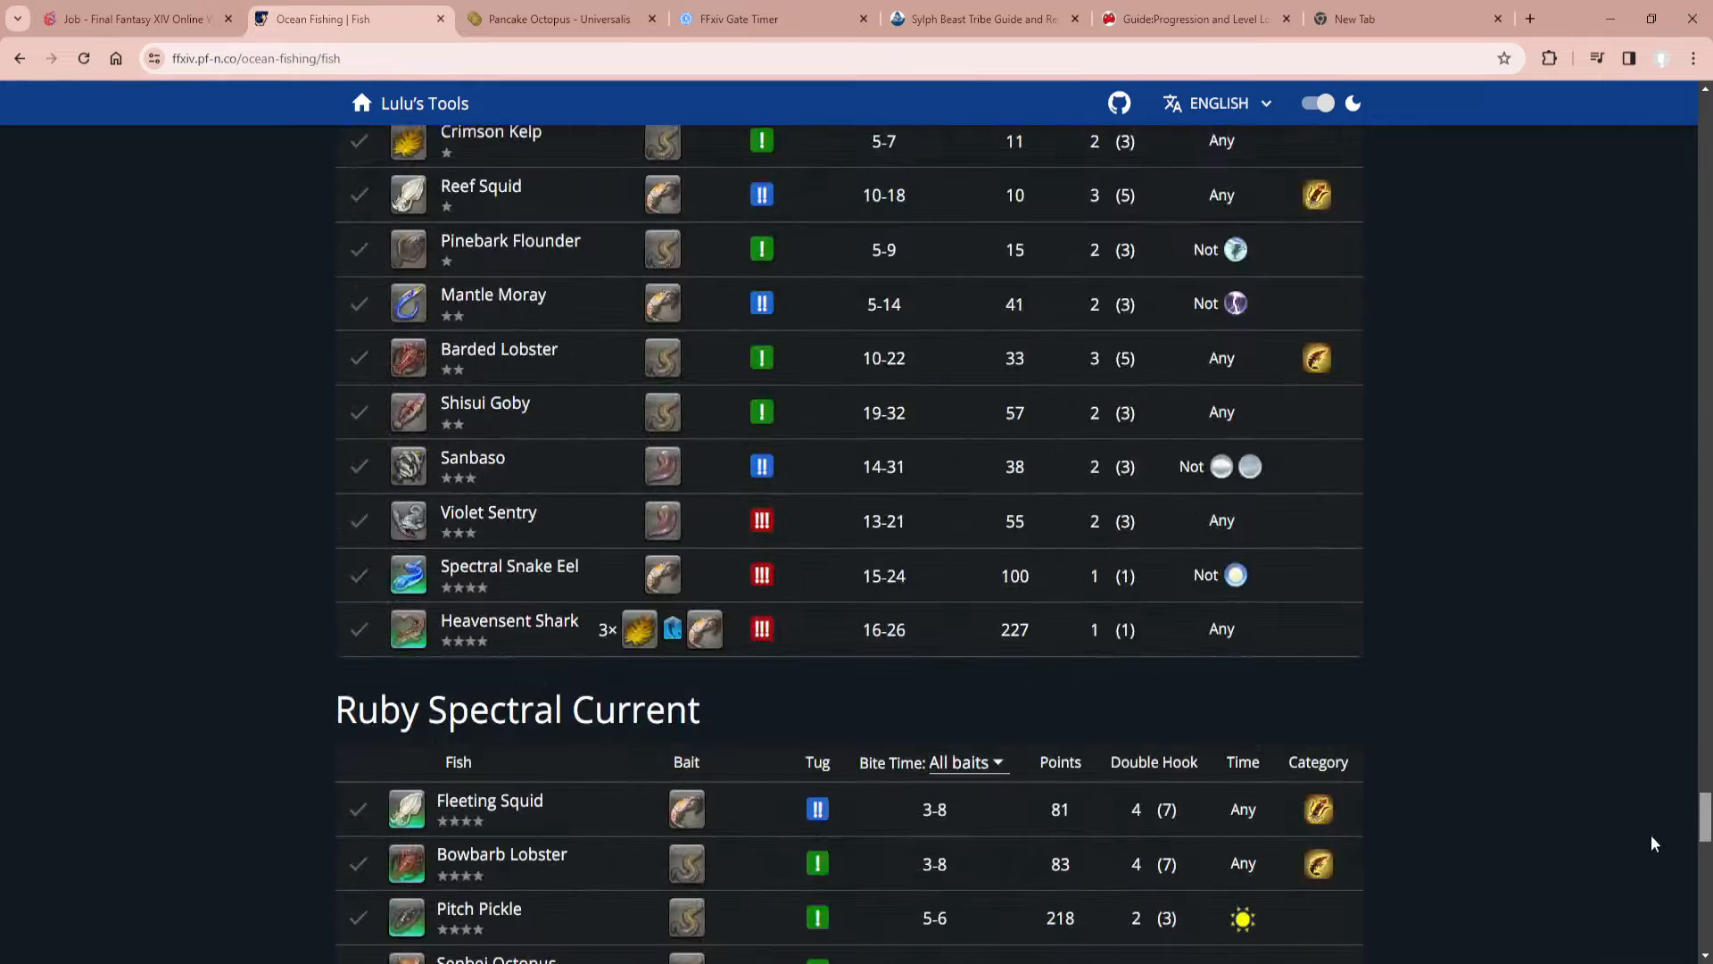
{"action": "scroll", "scroll_direction": "down", "scroll_amount": 3}
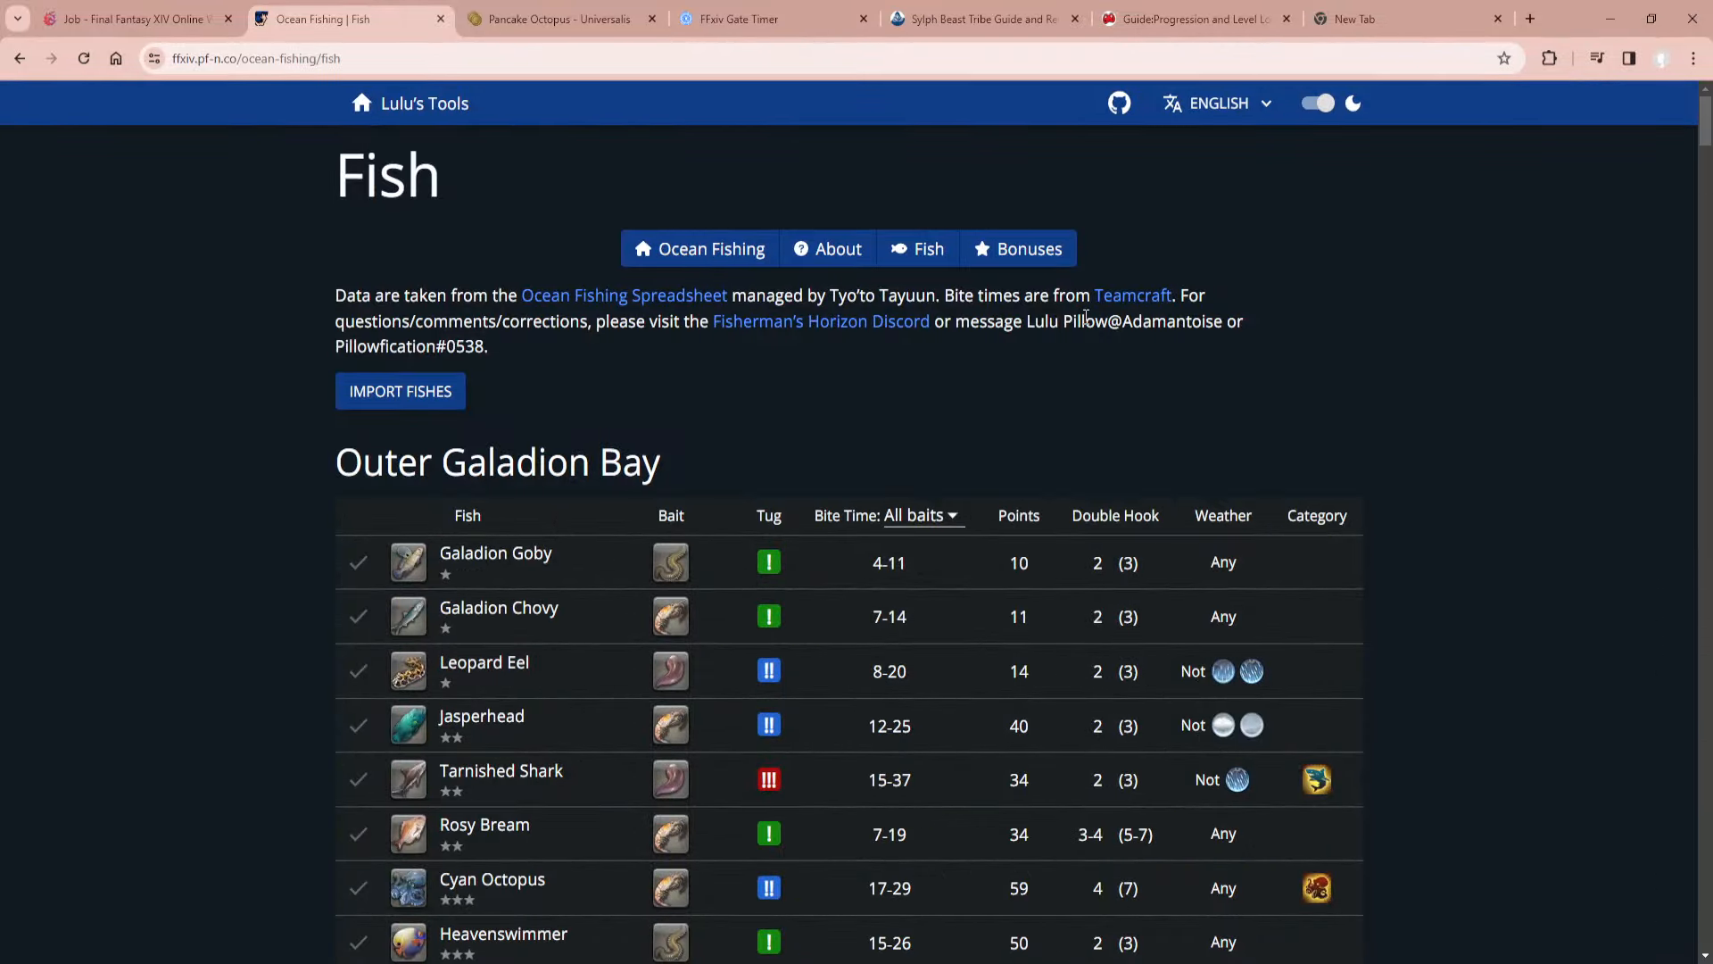
Open the ocean fishing Bonuses page and scroll through its objectives and calculator.
{"action": "left_click", "coordinate": [1017, 248]}
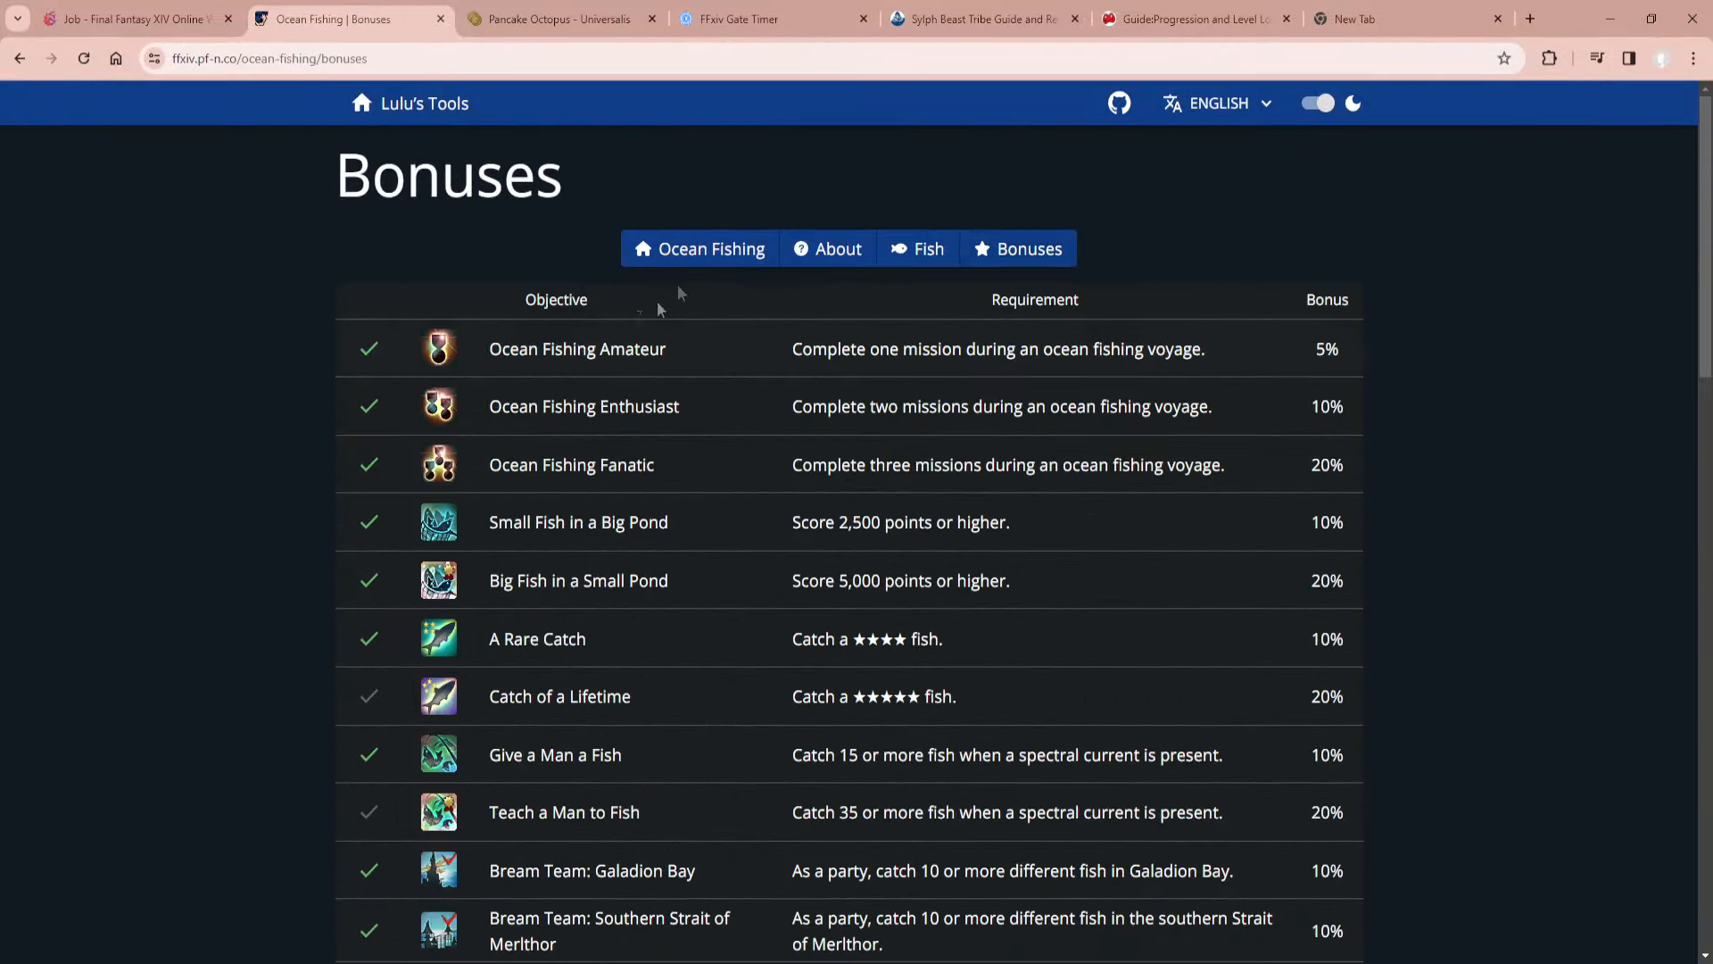
{"action": "scroll", "scroll_direction": "down", "scroll_amount": 3}
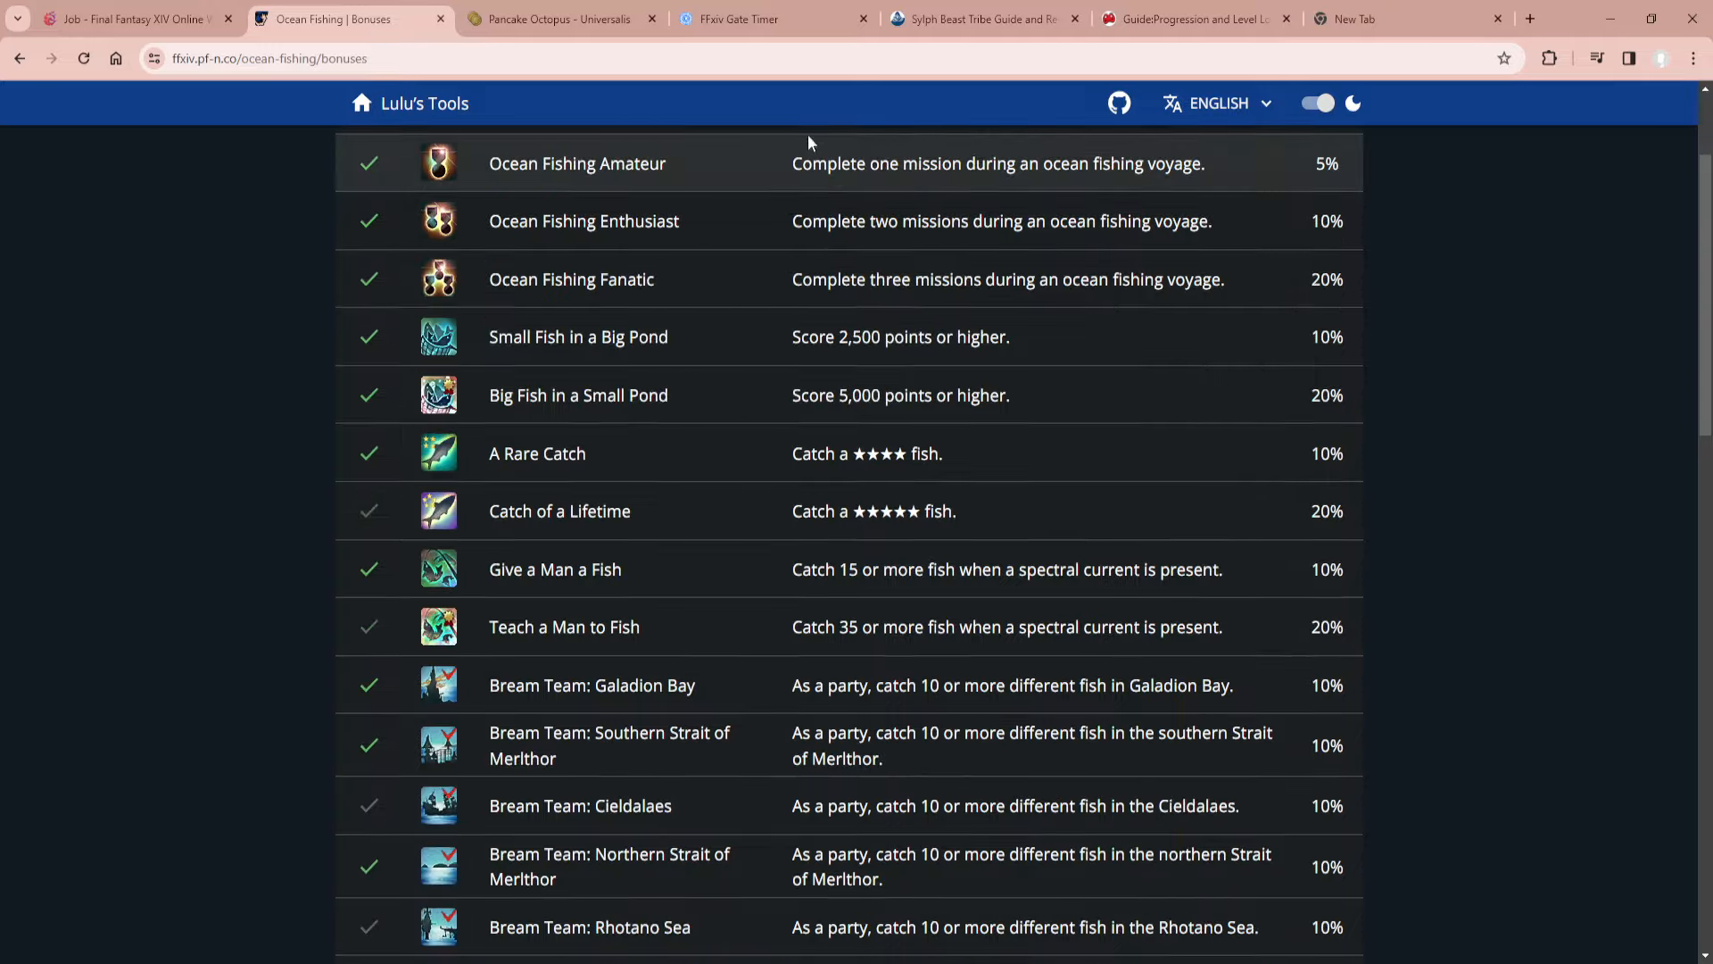
{"action": "scroll", "scroll_direction": "down", "scroll_amount": 3}
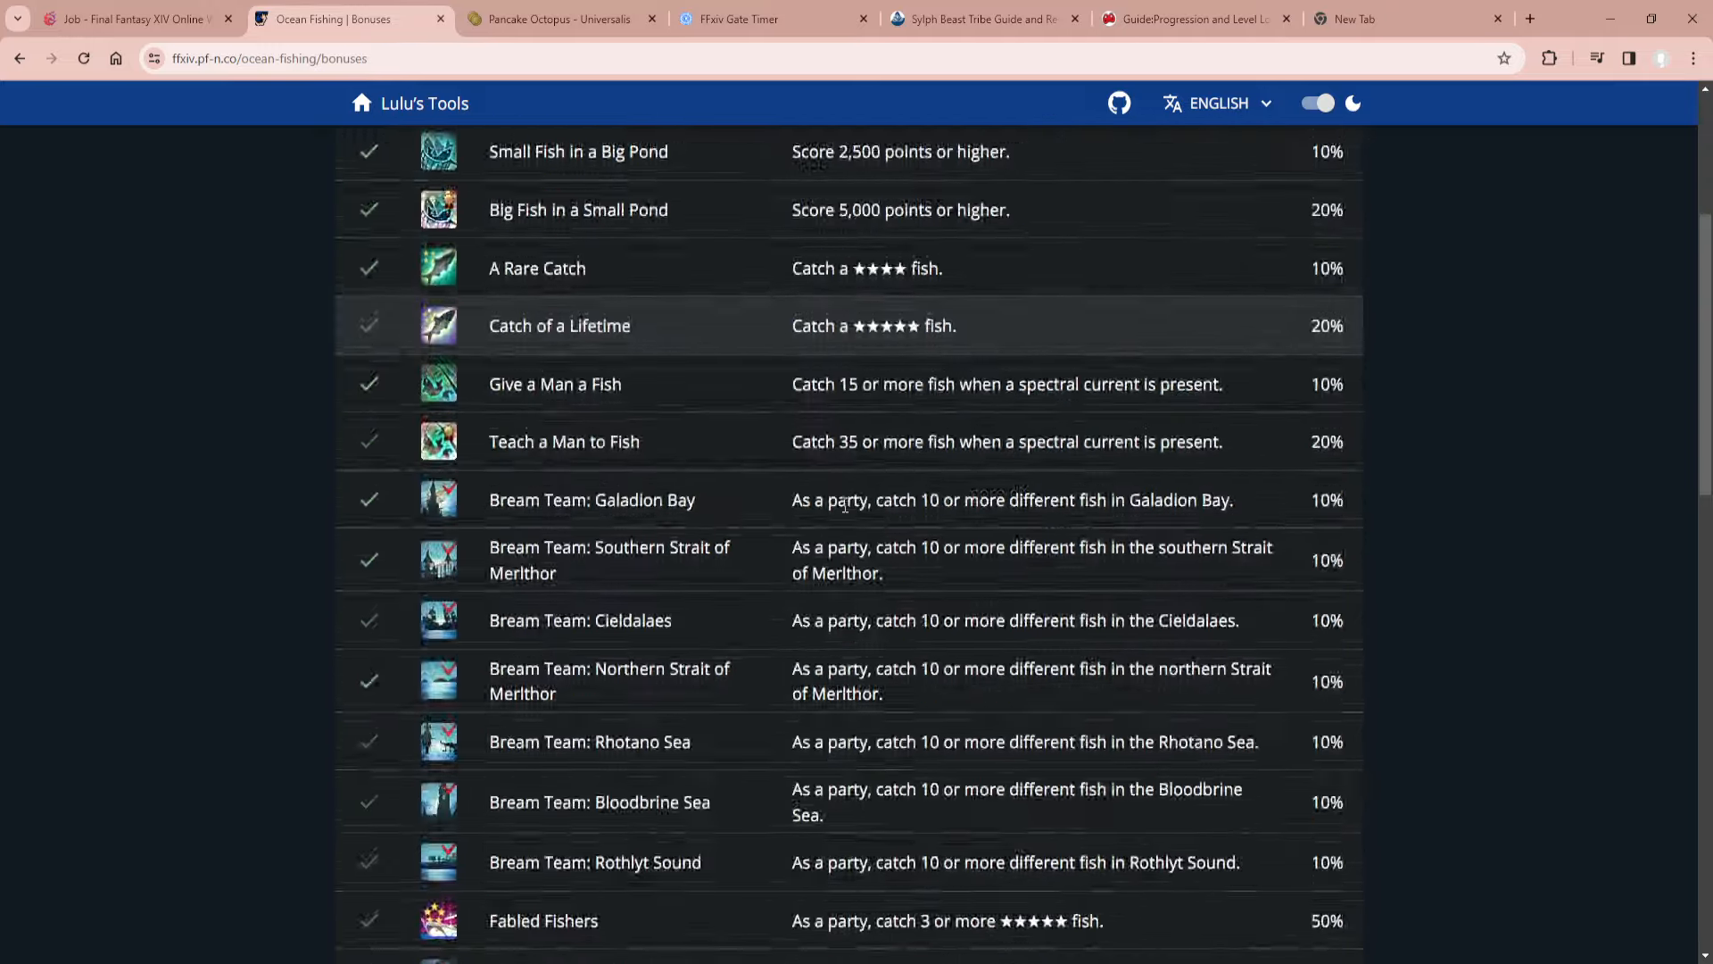
{"action": "scroll", "scroll_direction": "down", "scroll_amount": 3}
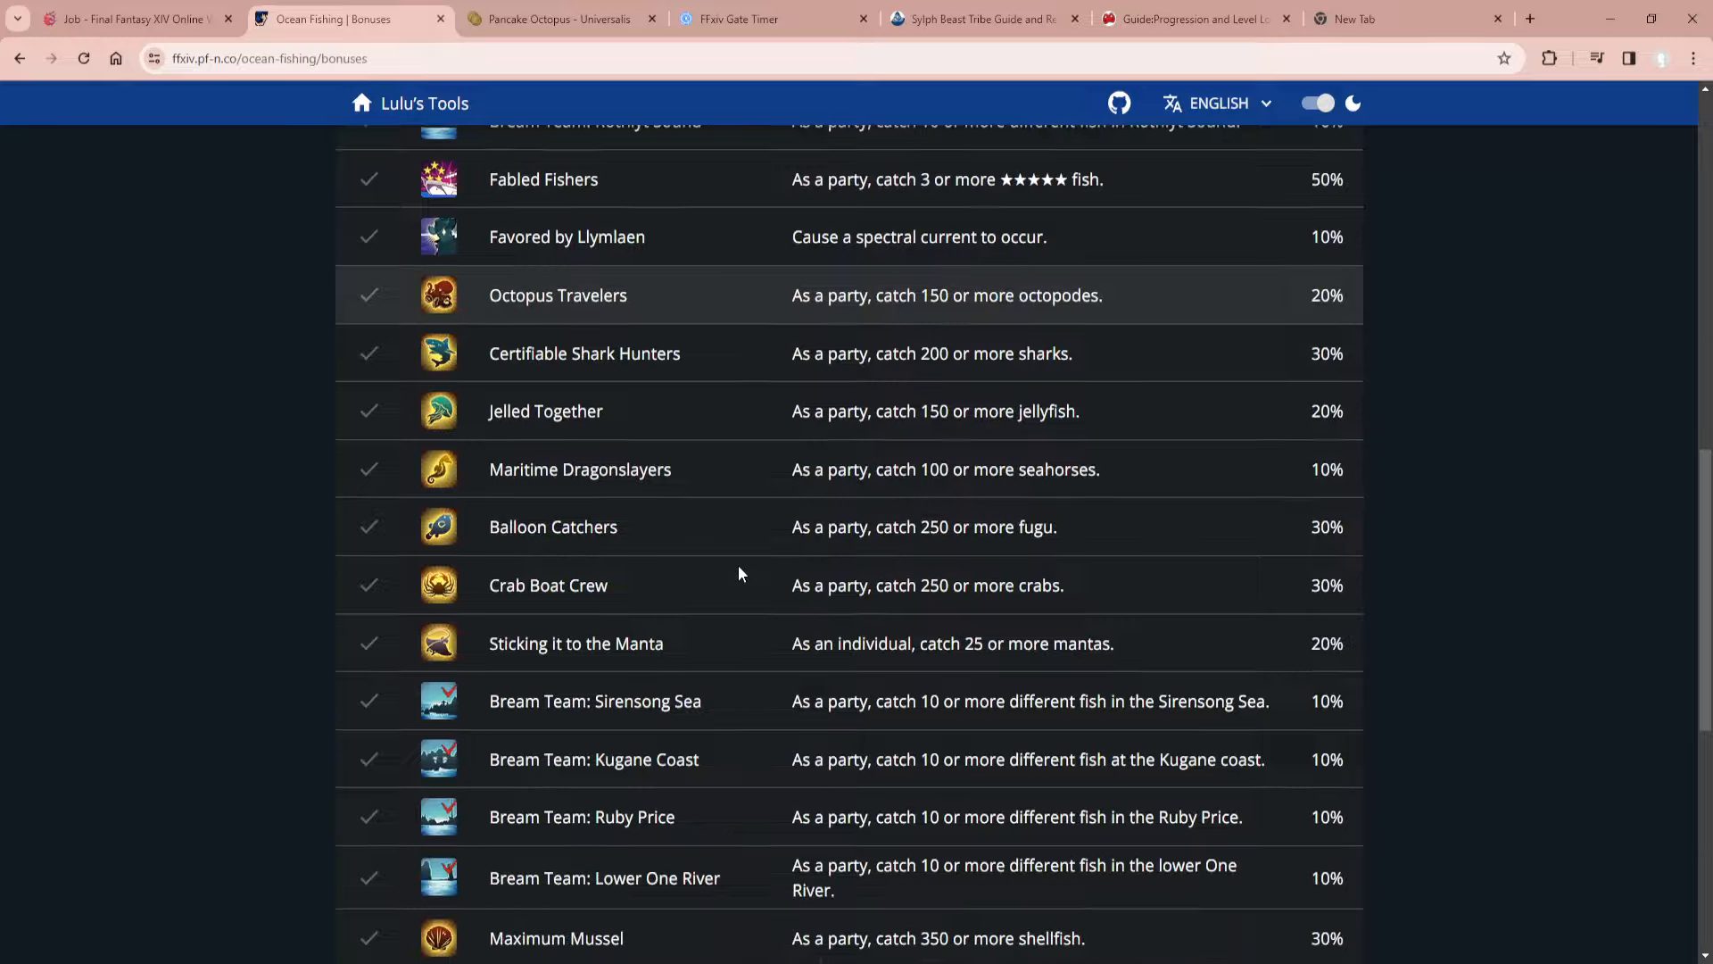
{"action": "scroll", "scroll_direction": "down", "scroll_amount": 3}
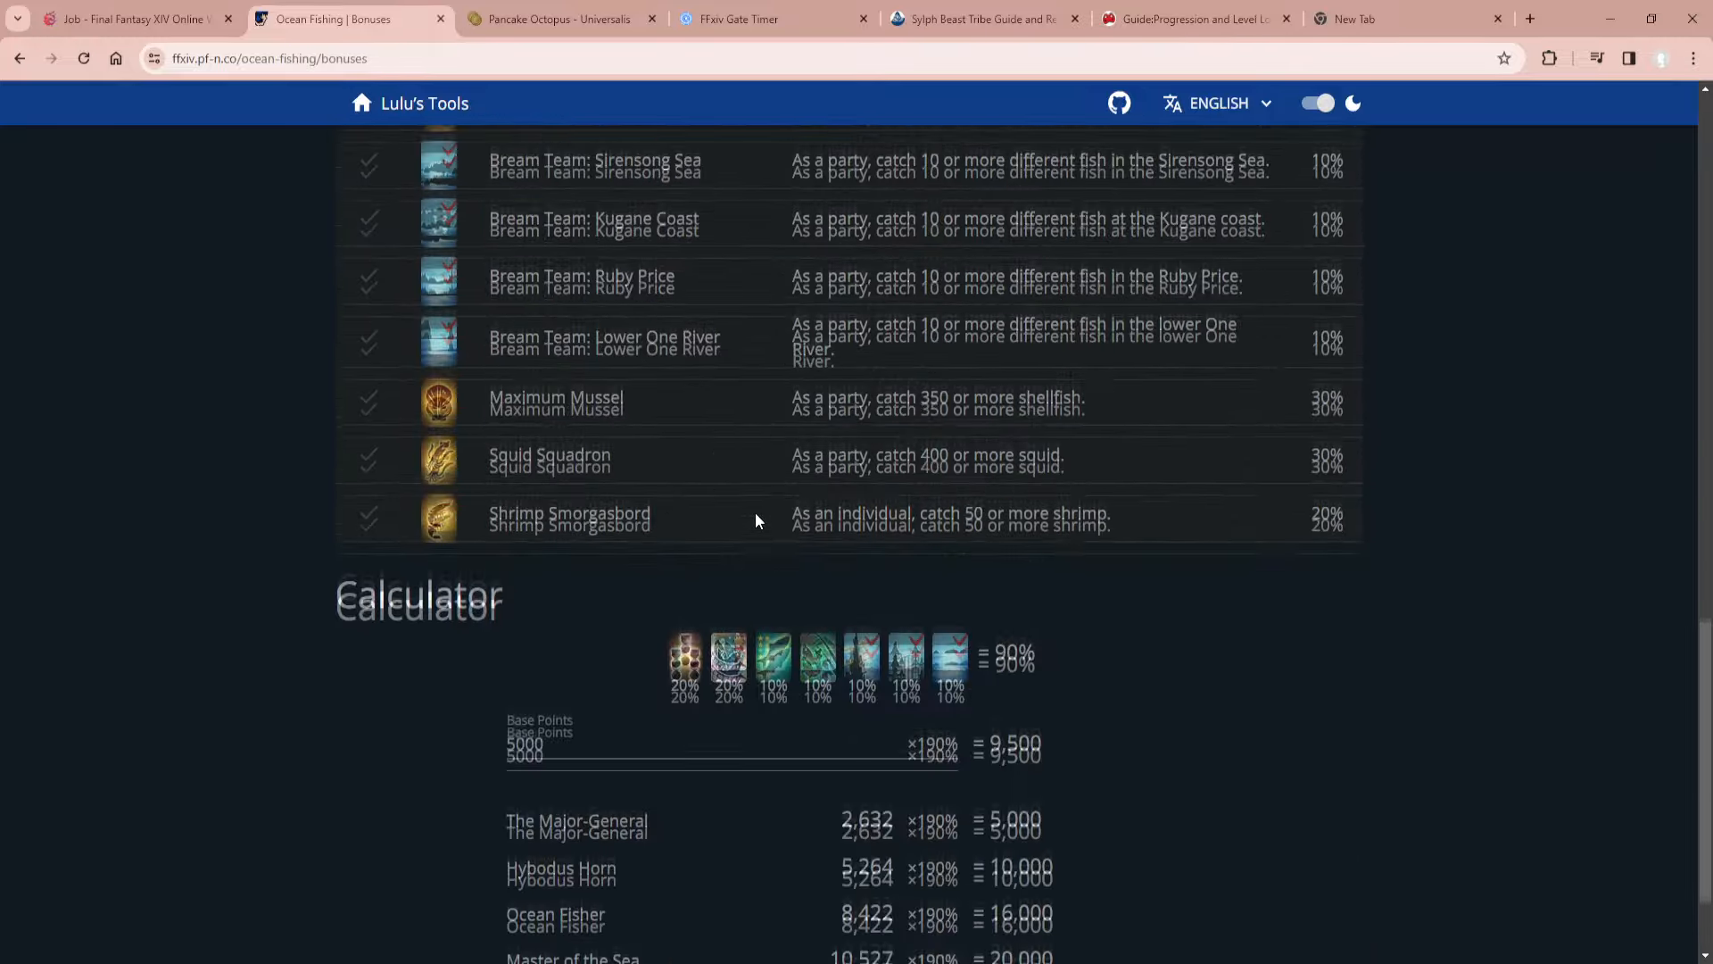
{"action": "scroll", "scroll_direction": "down", "scroll_amount": 3}
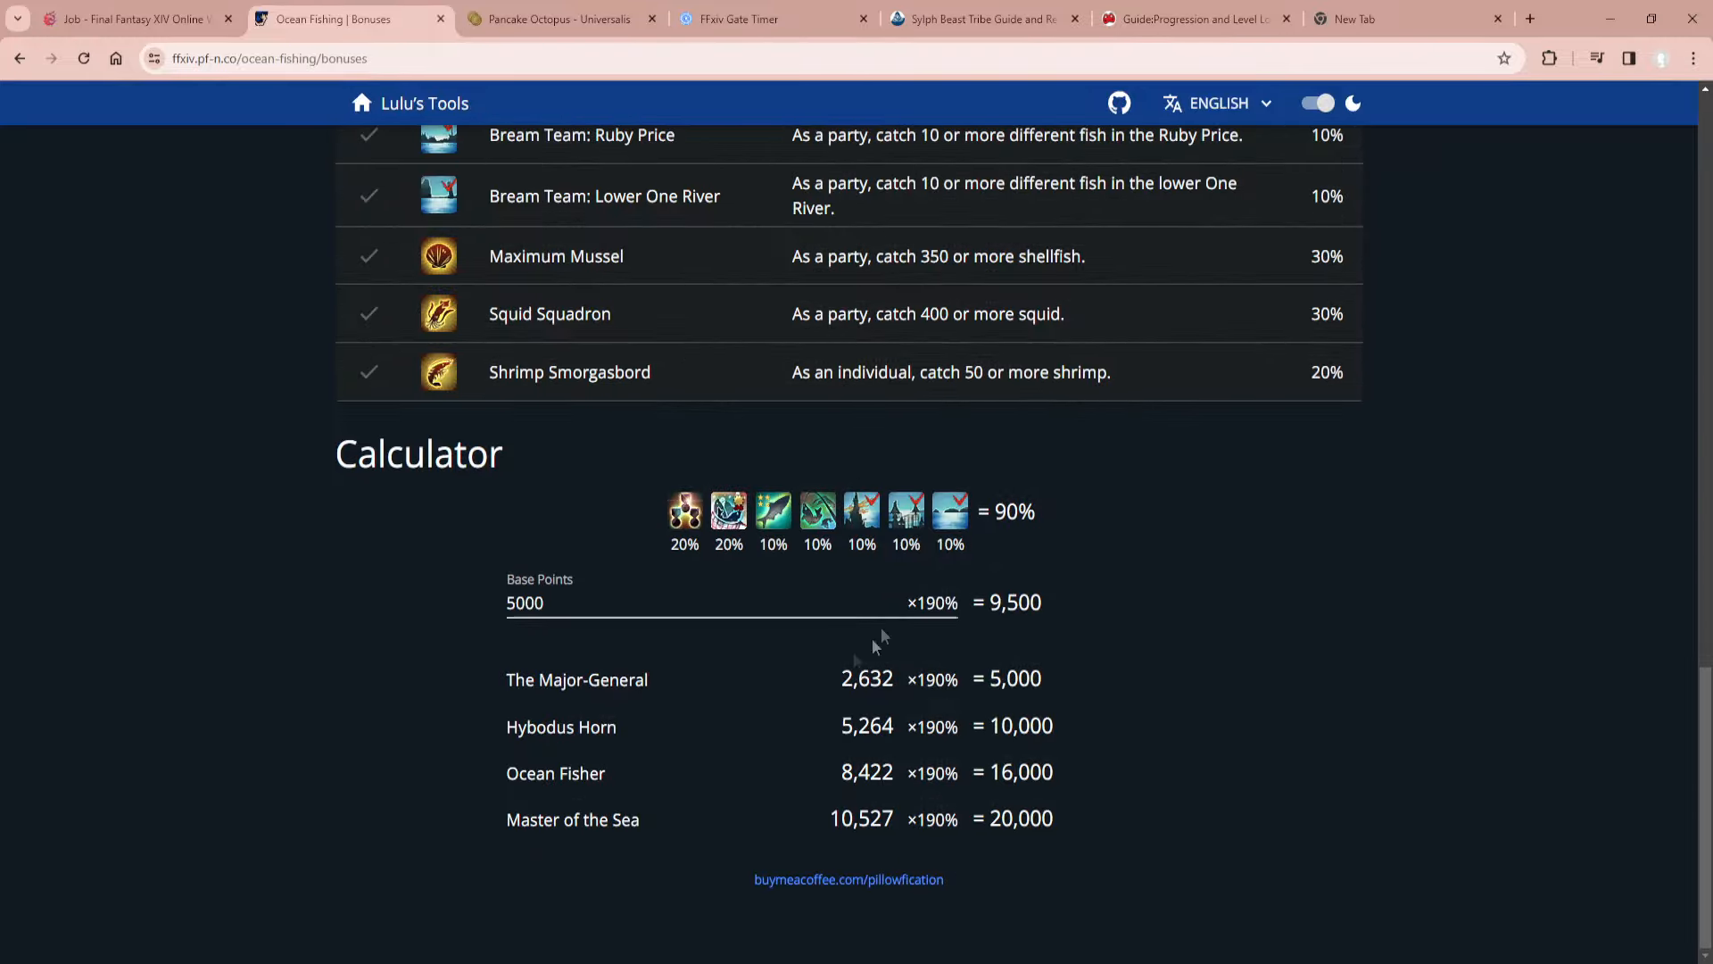
{"action": "mouse_move", "coordinate": [1104, 852]}
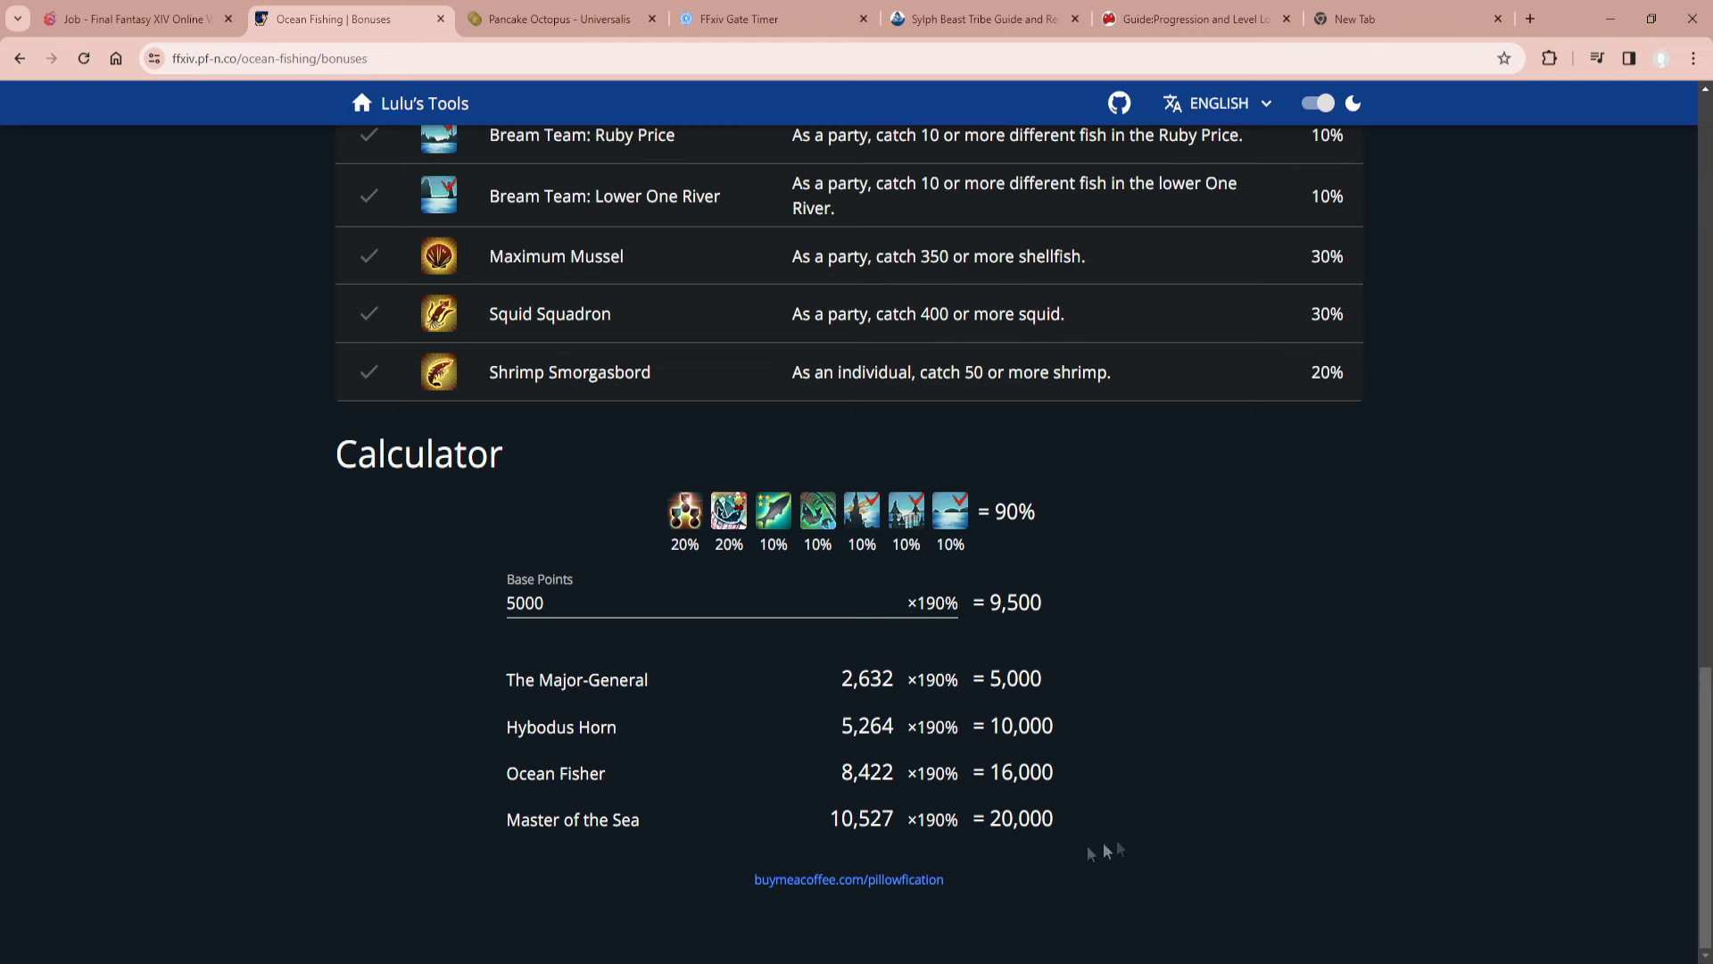
{"action": "mouse_move", "coordinate": [1139, 644]}
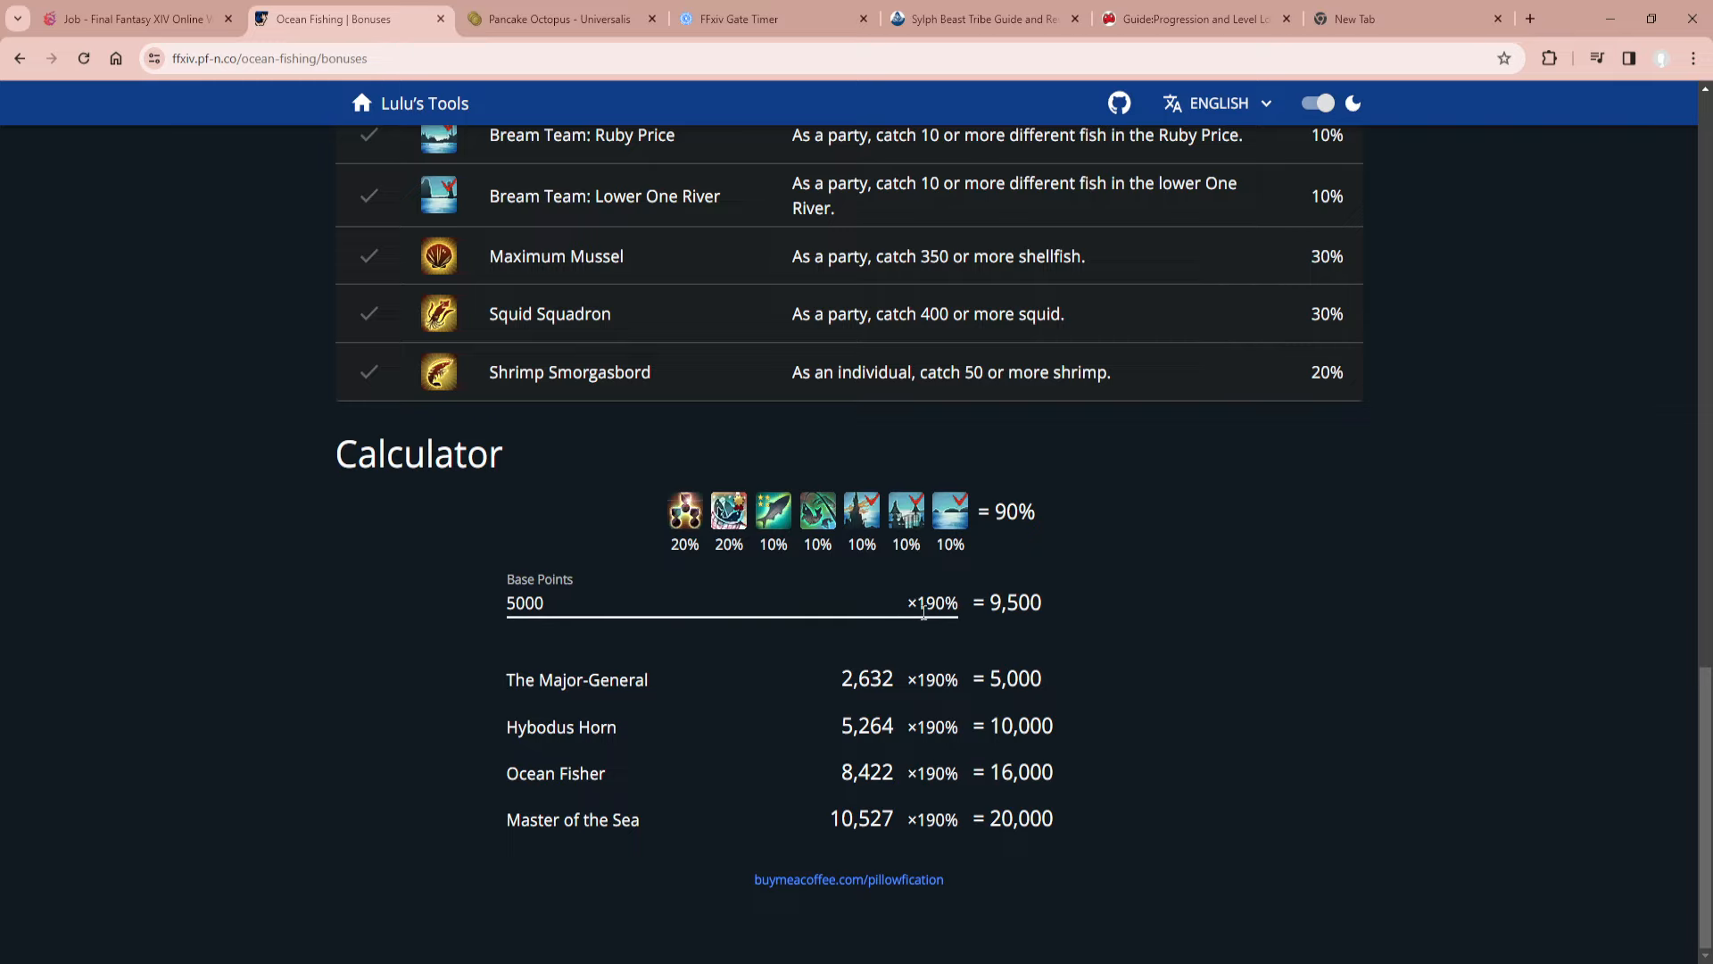
Scroll back up, toggle the light/dark theme, and return to the tools home page.
{"action": "scroll", "scroll_direction": "up", "scroll_amount": 3}
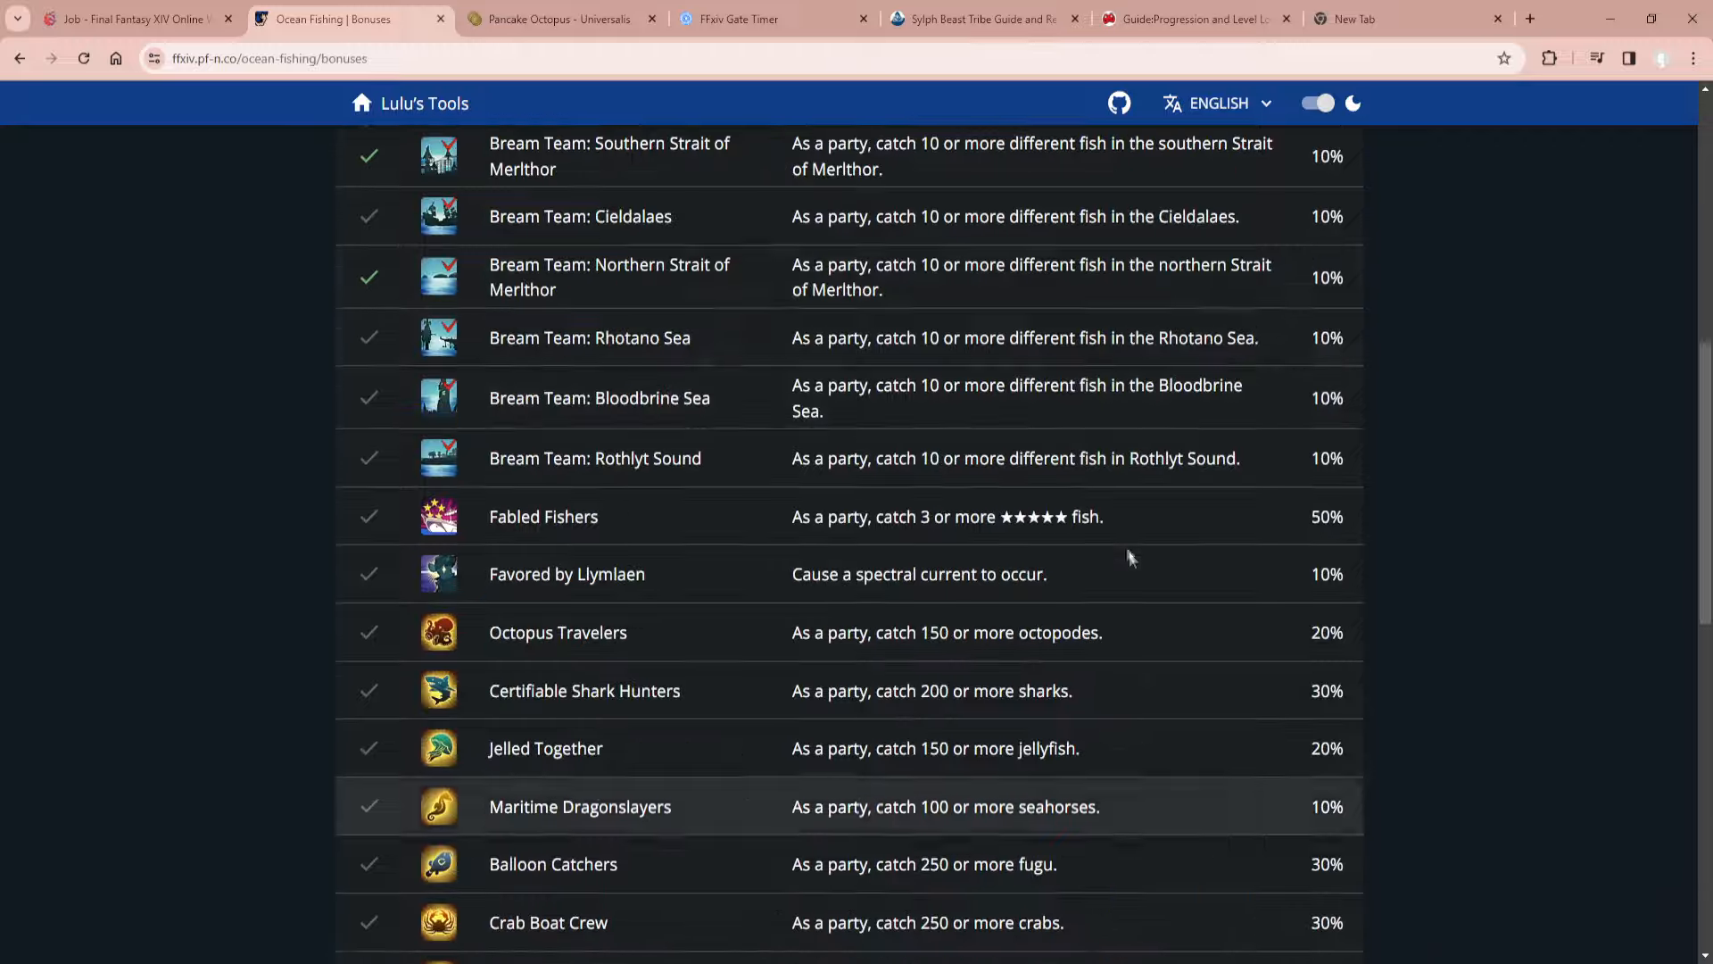
{"action": "scroll", "scroll_direction": "up", "scroll_amount": 3}
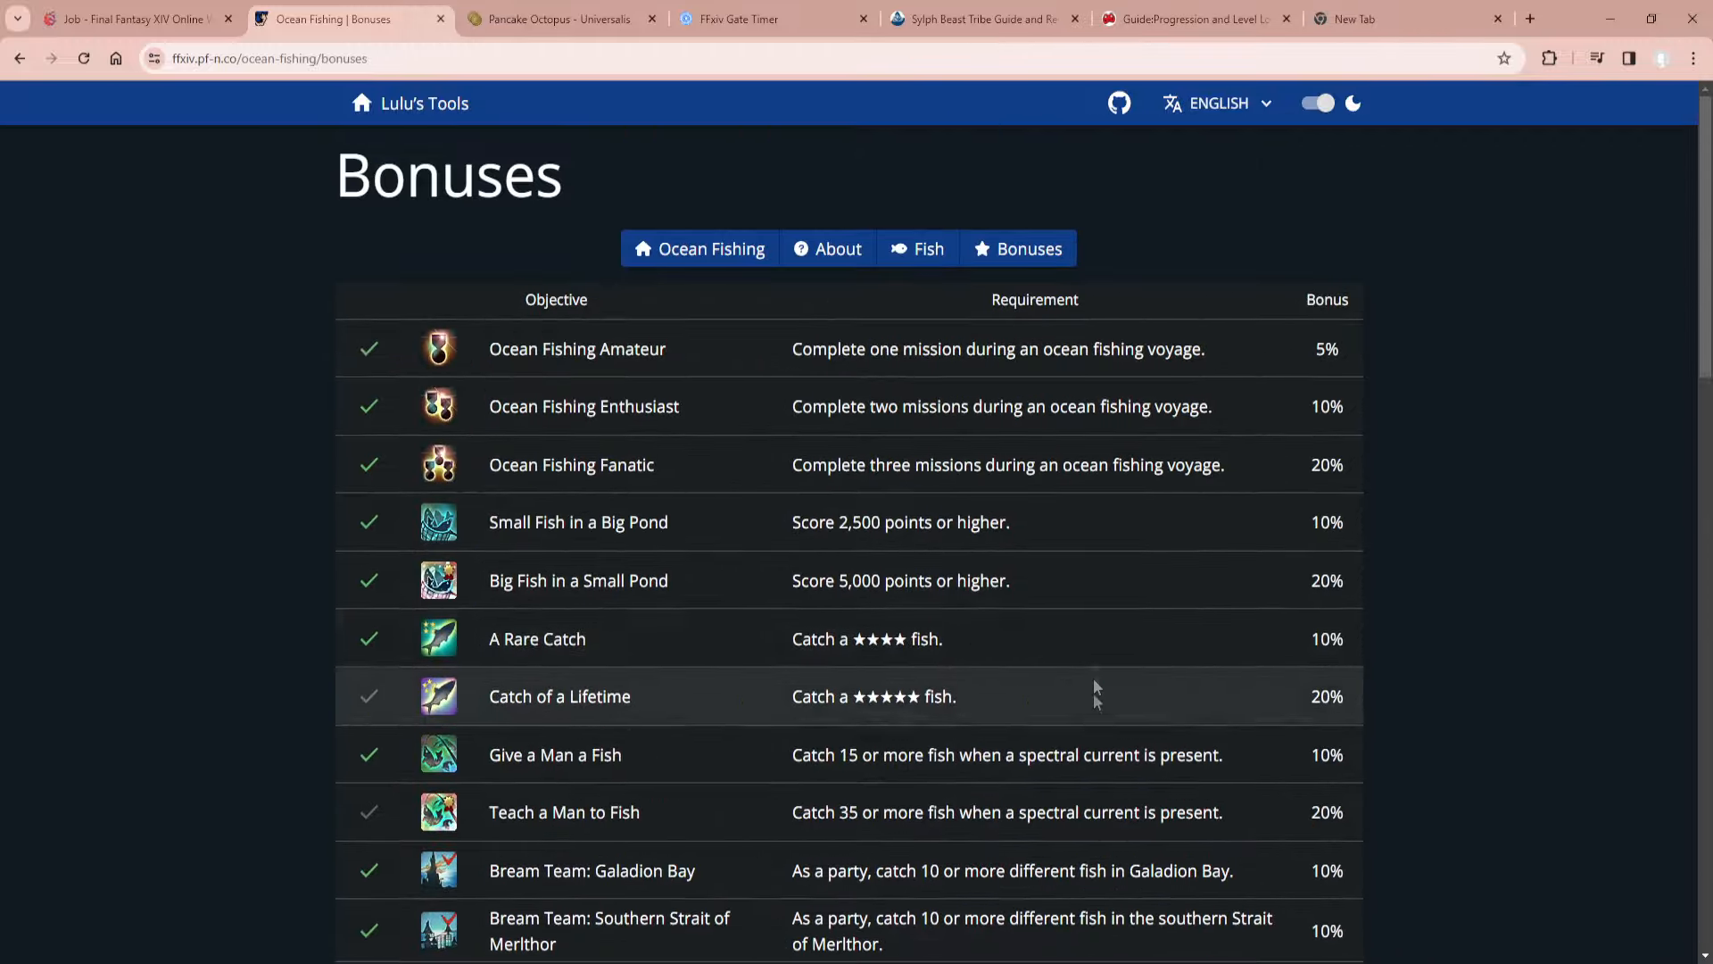
{"action": "mouse_move", "coordinate": [975, 278]}
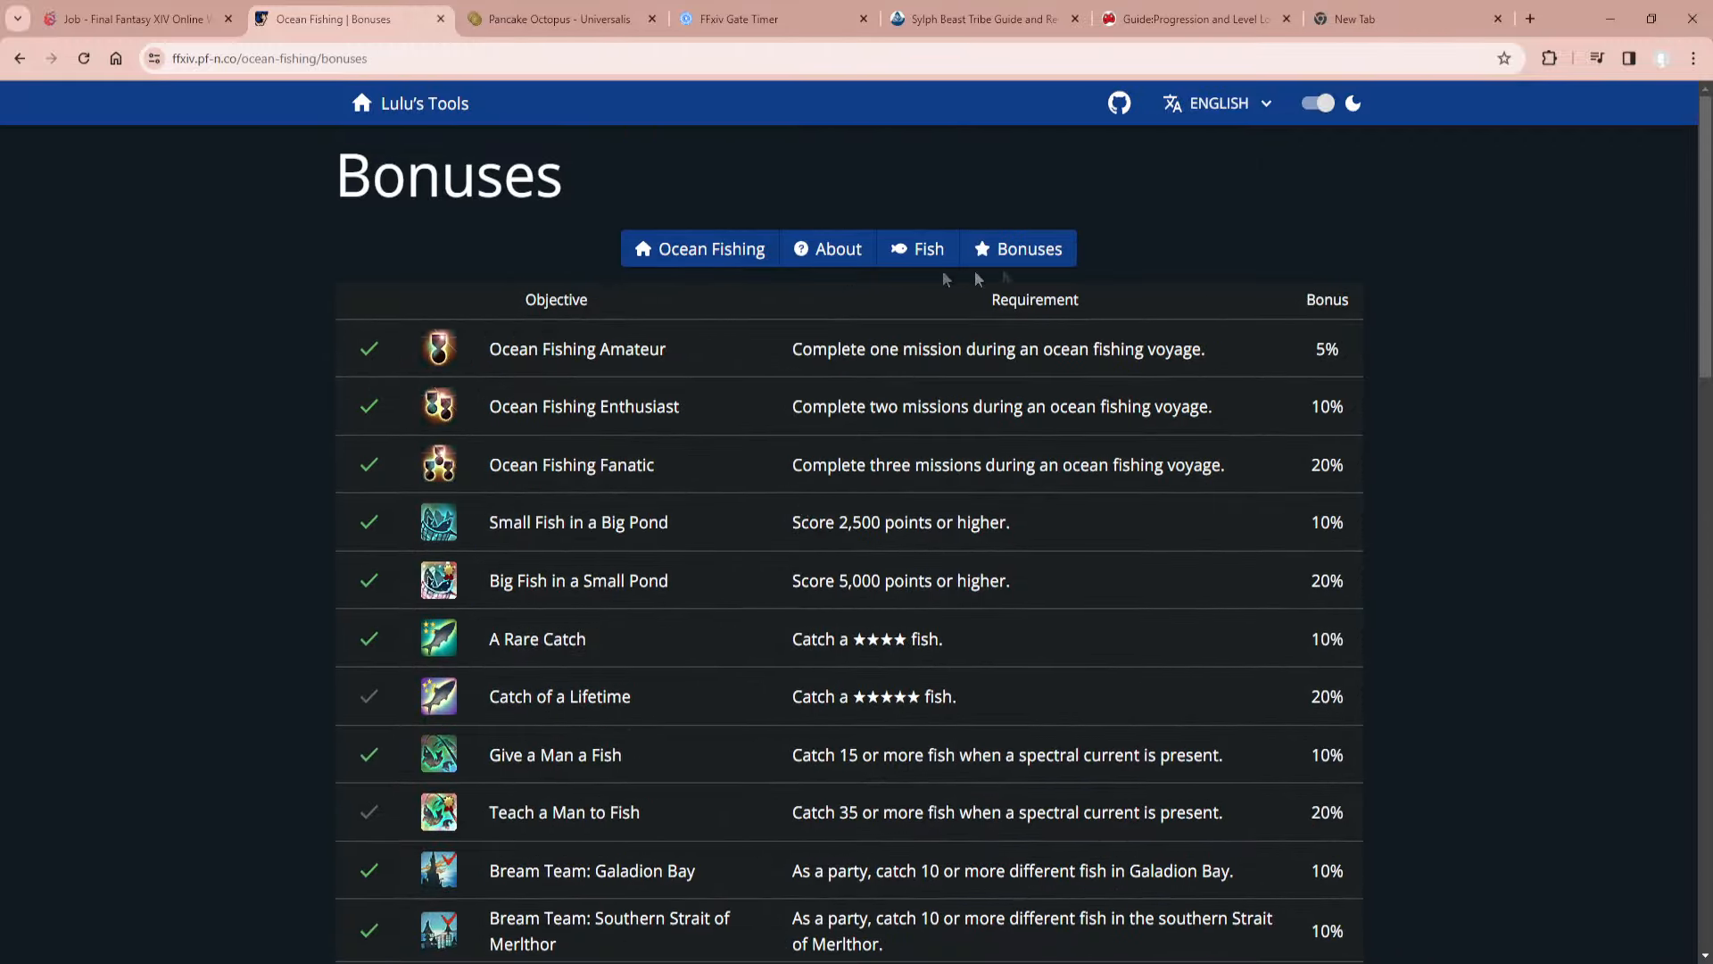
{"action": "mouse_move", "coordinate": [1160, 234]}
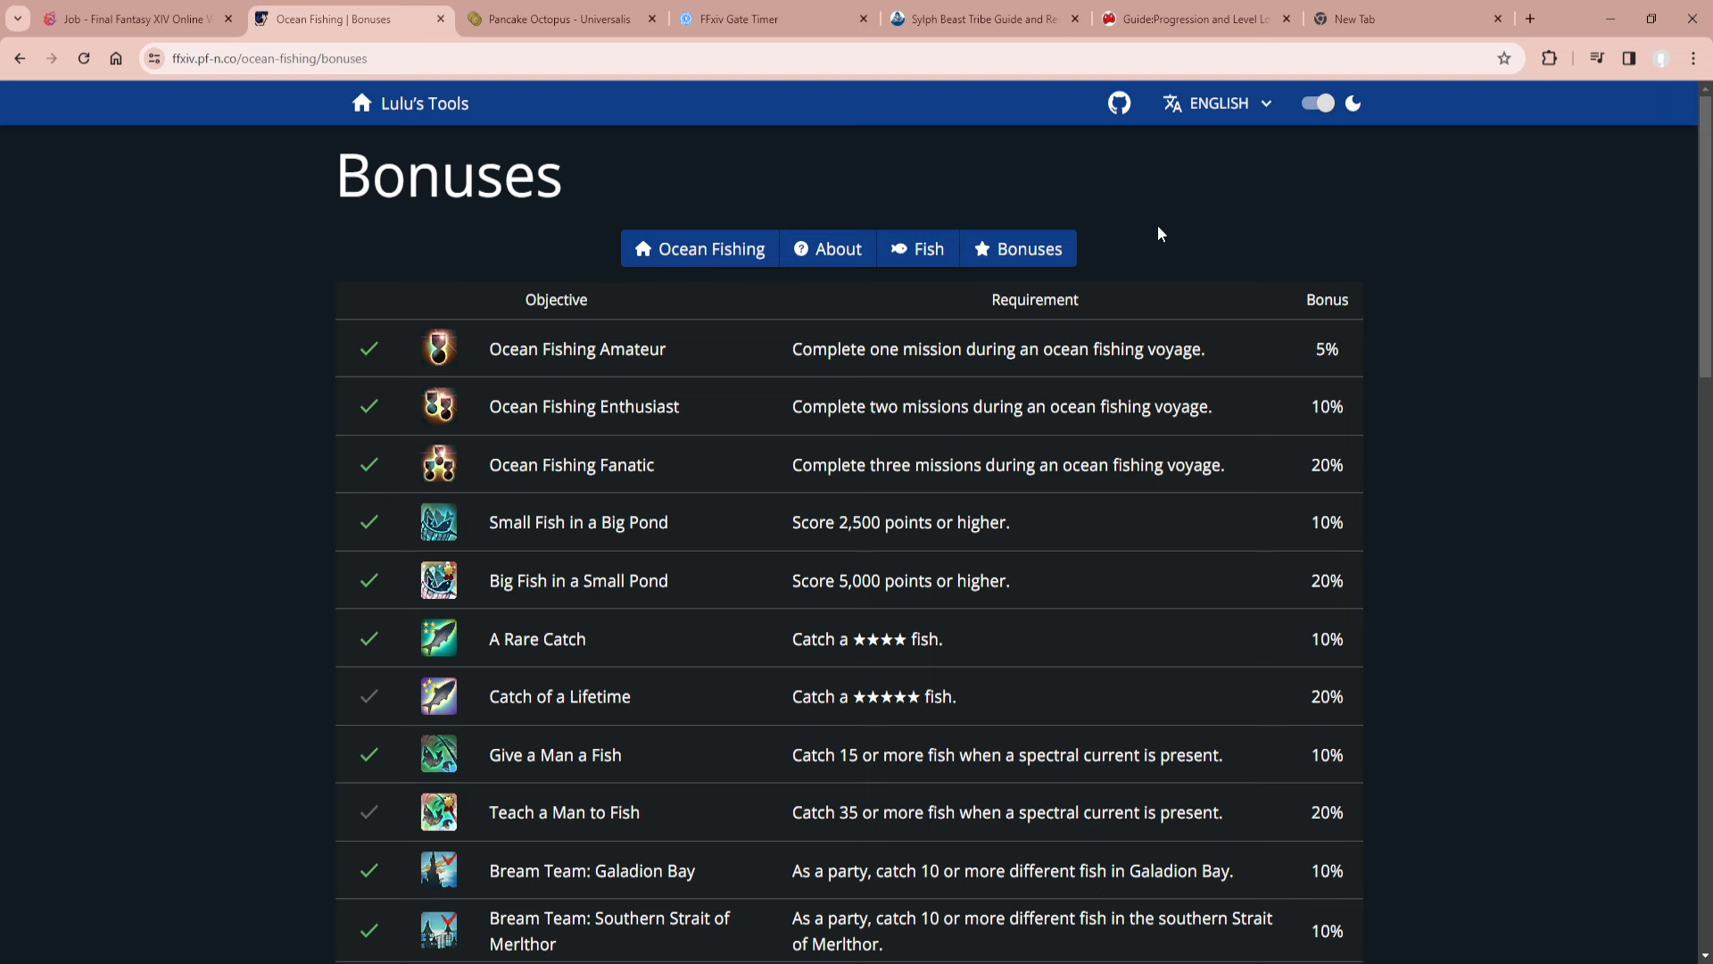
{"action": "mouse_move", "coordinate": [424, 103]}
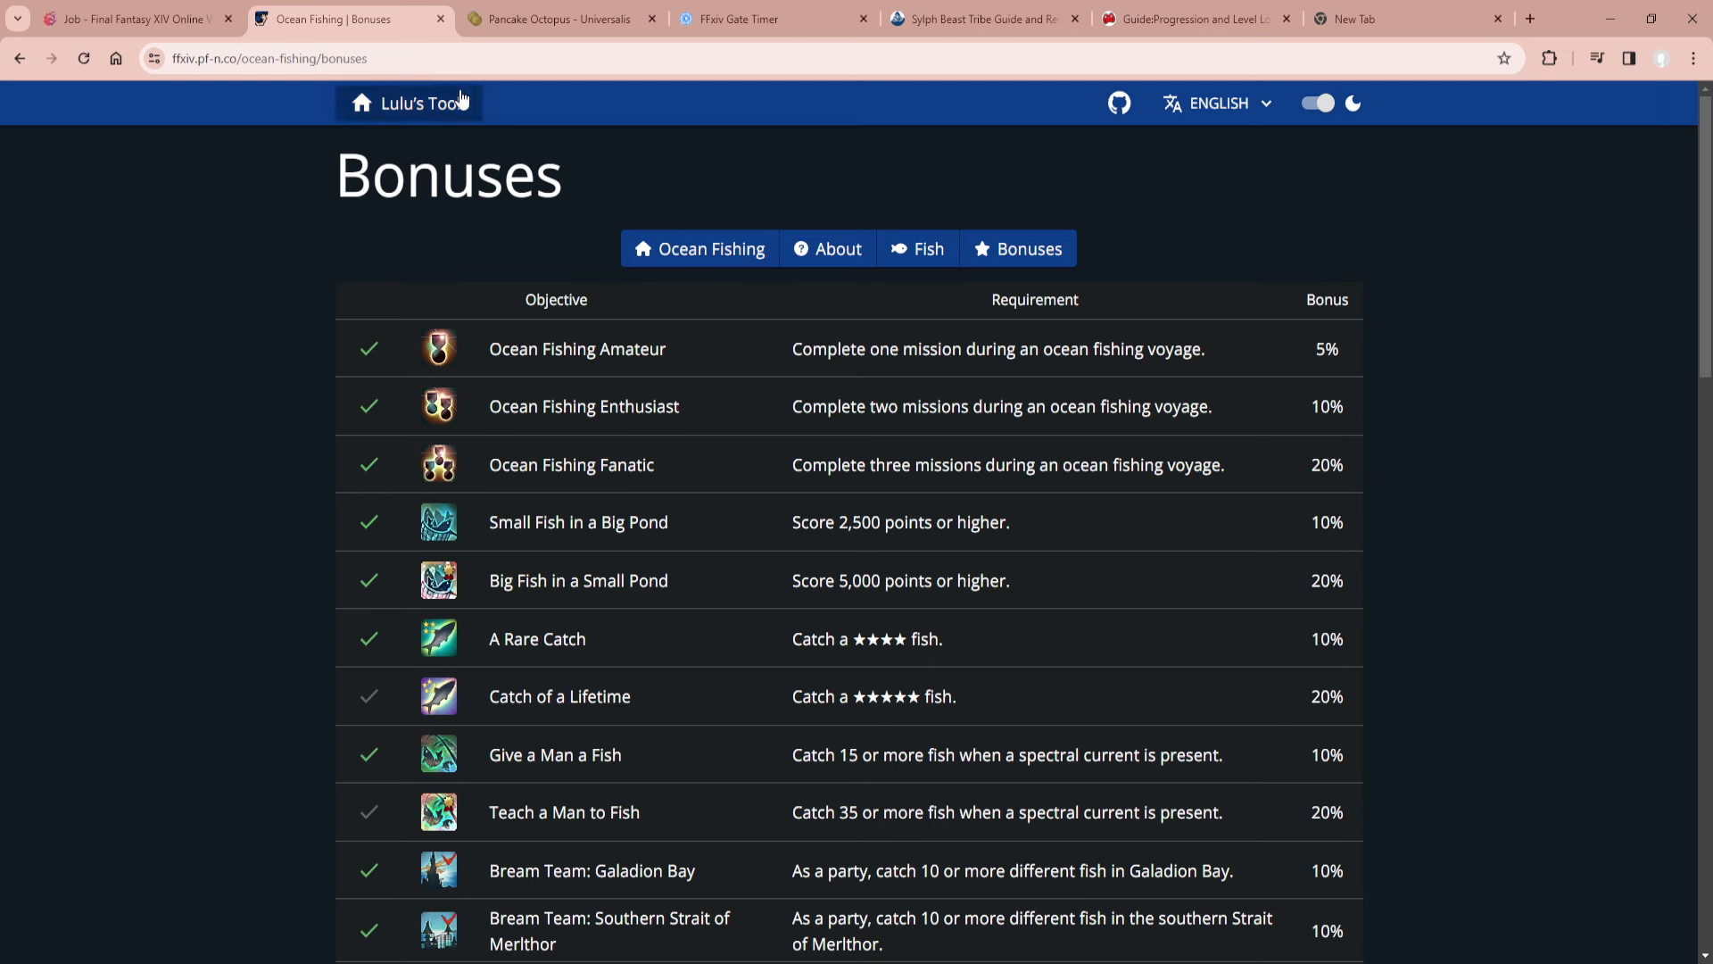
{"action": "mouse_move", "coordinate": [1317, 164]}
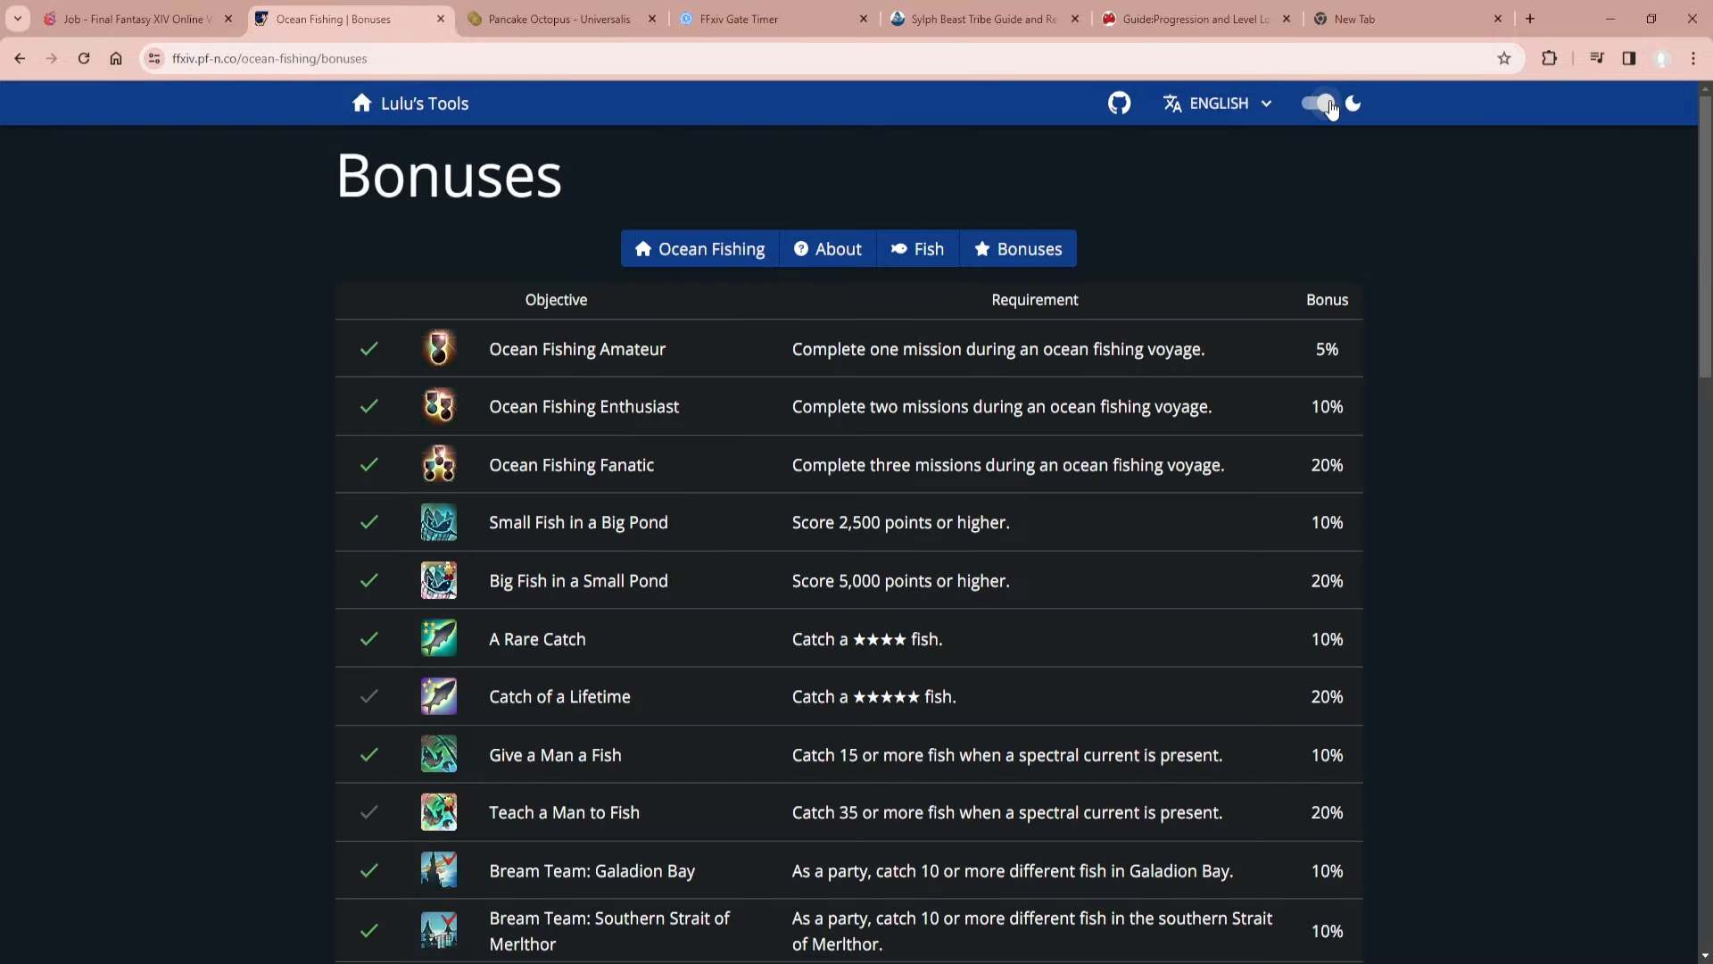
{"action": "left_click", "coordinate": [1328, 102]}
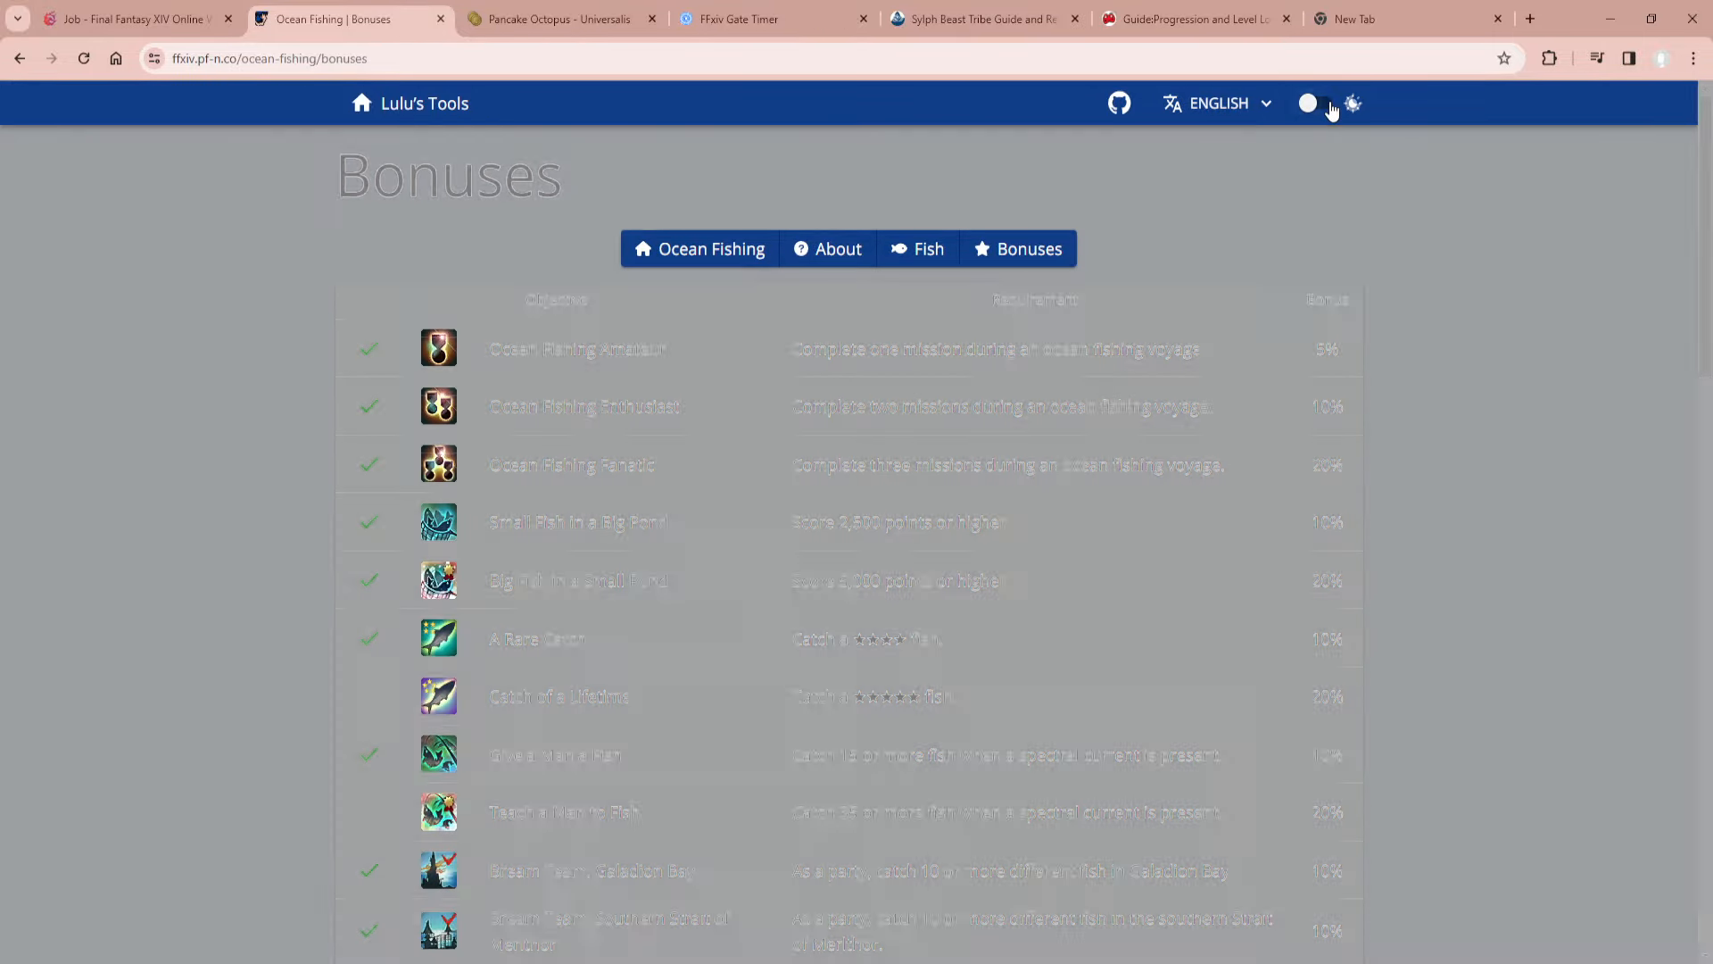
{"action": "left_click", "coordinate": [424, 103]}
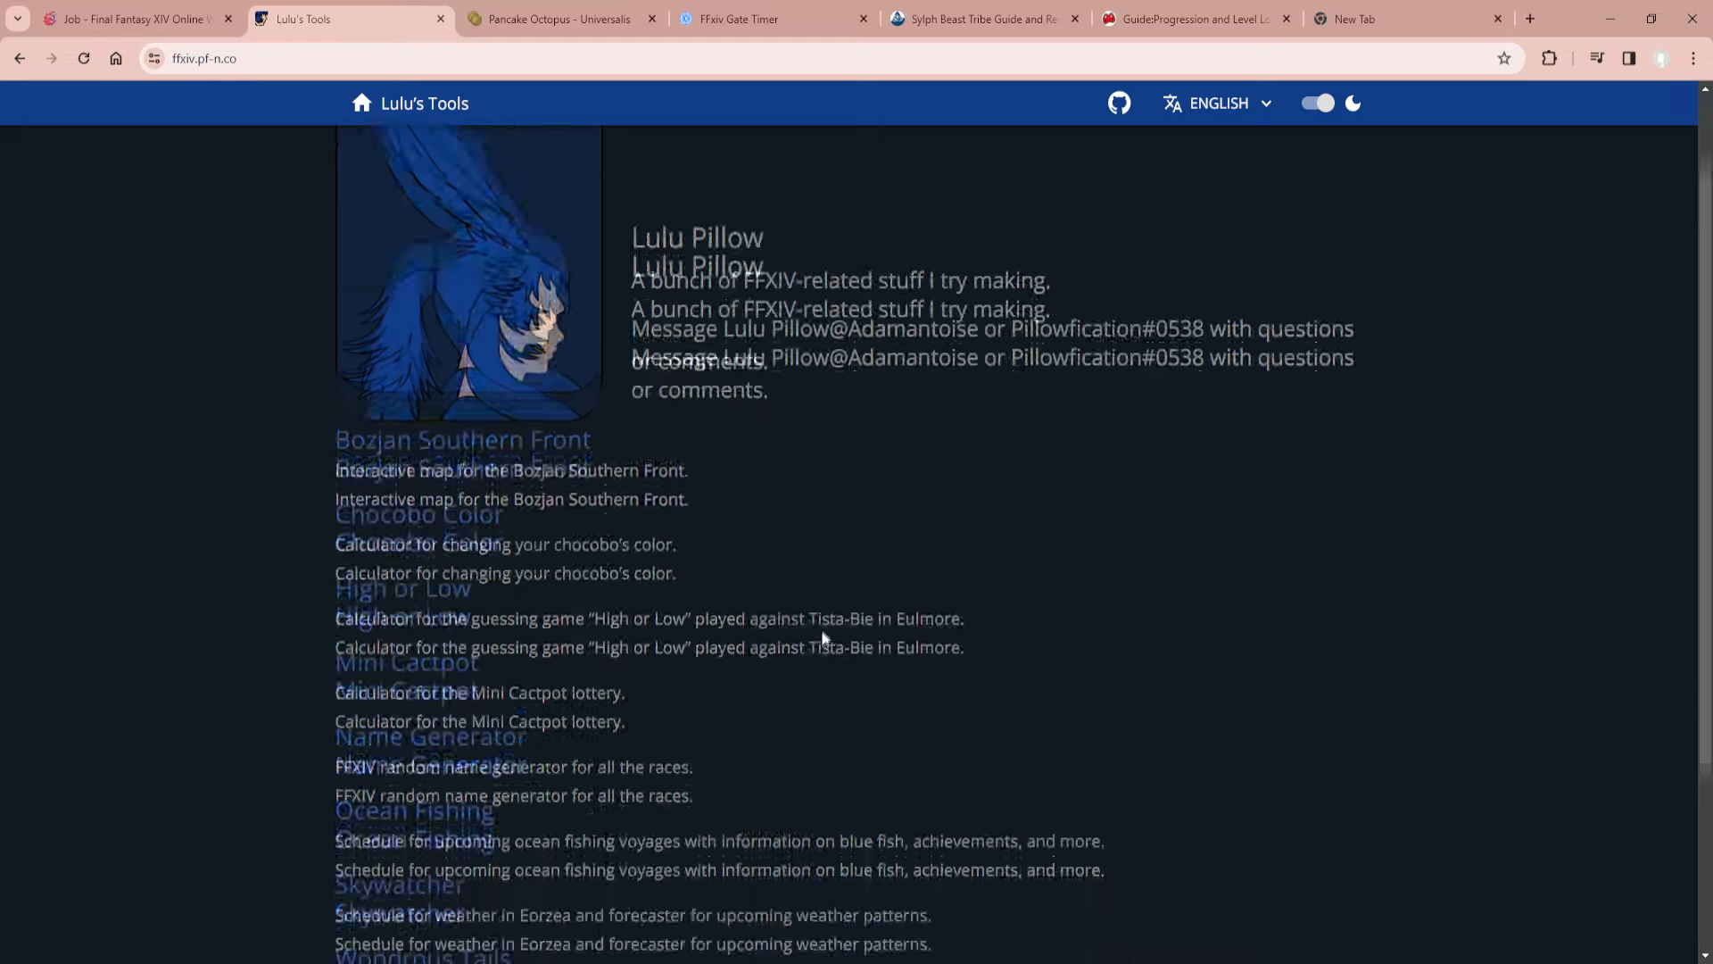
{"action": "left_click", "coordinate": [419, 515]}
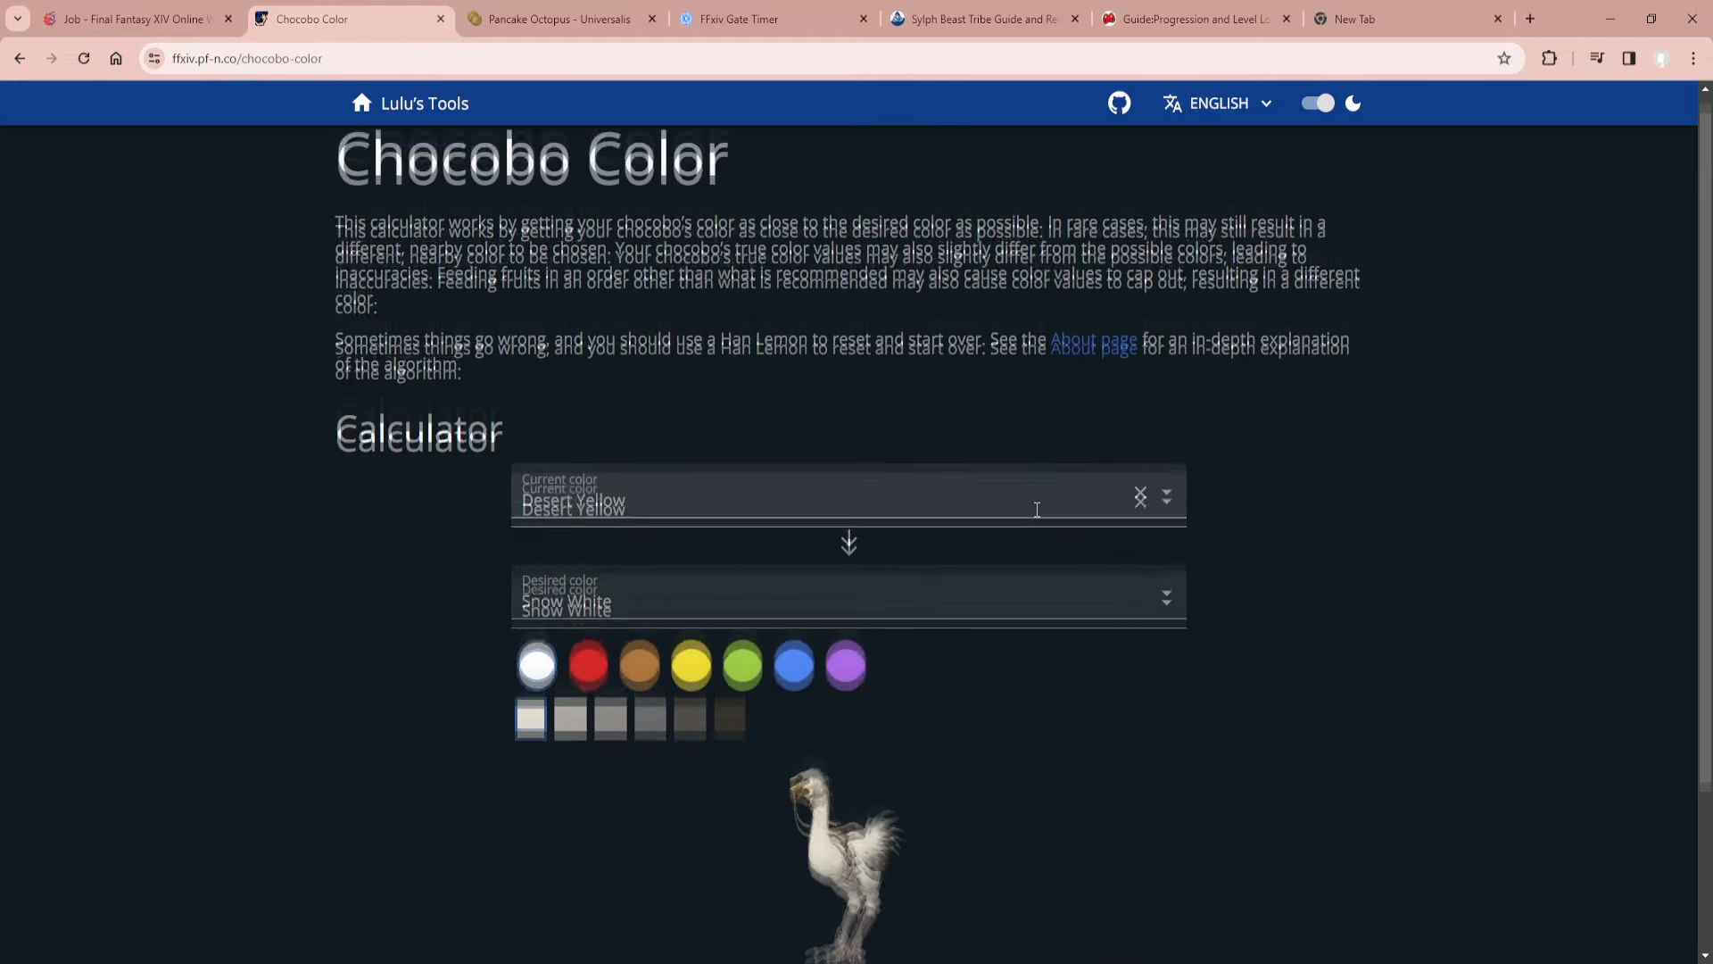
{"action": "scroll", "scroll_direction": "down", "scroll_amount": 3}
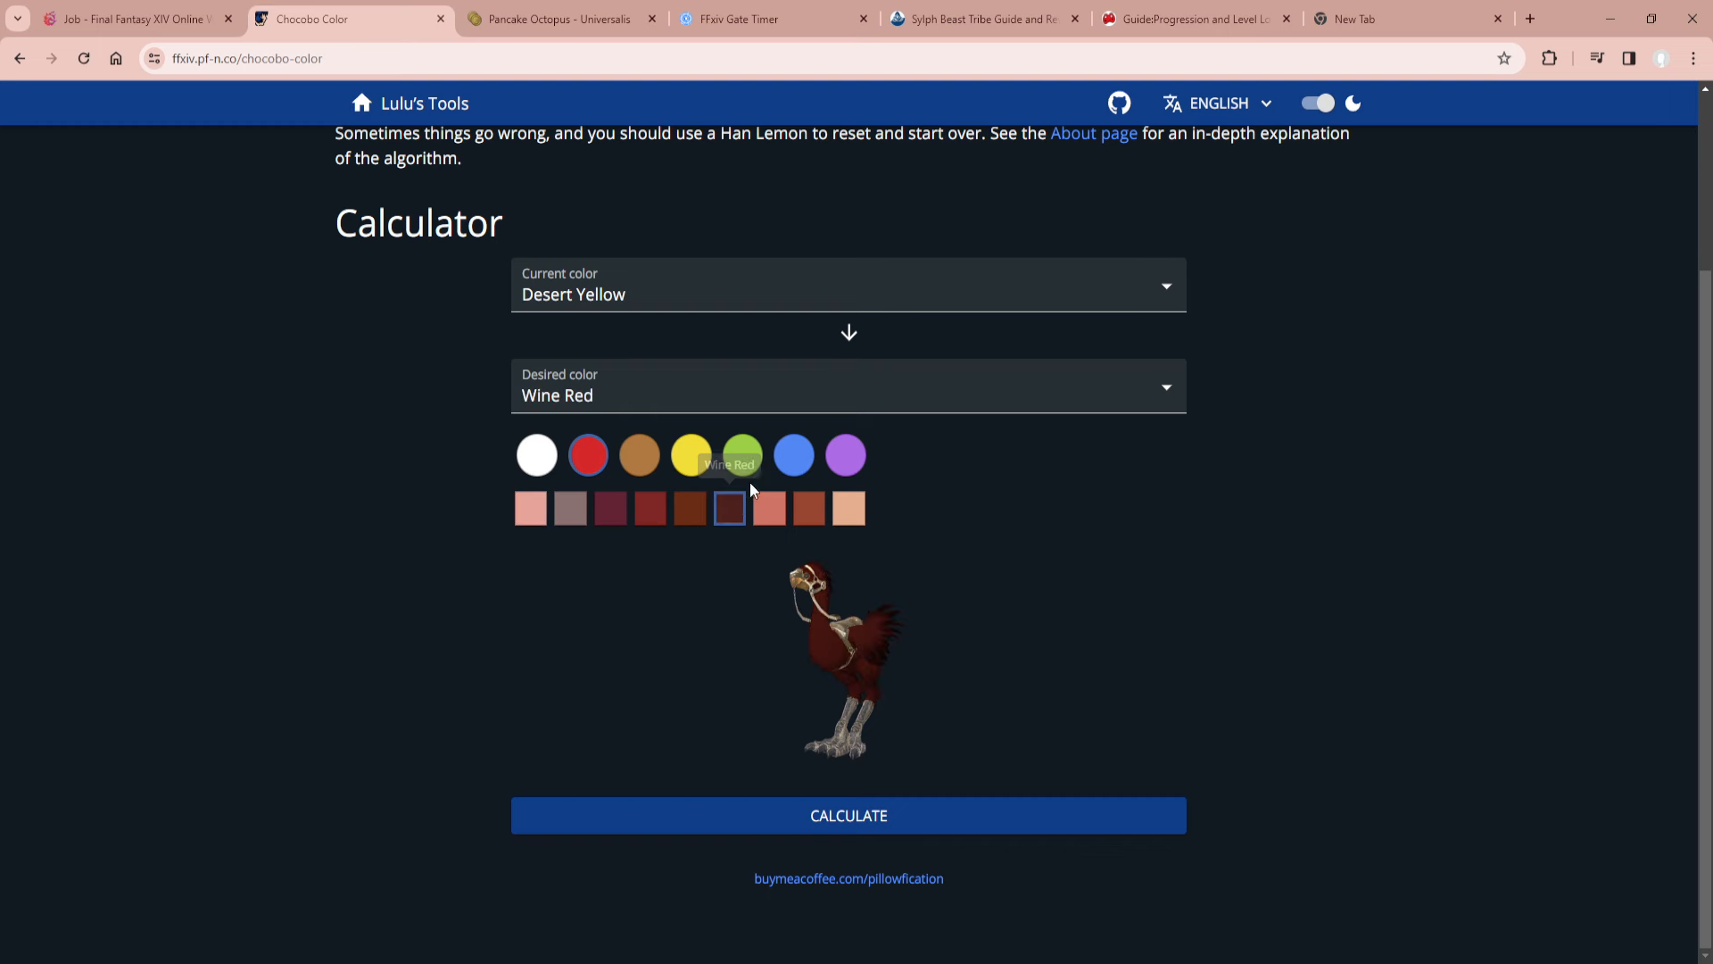
{"action": "left_click", "coordinate": [794, 454]}
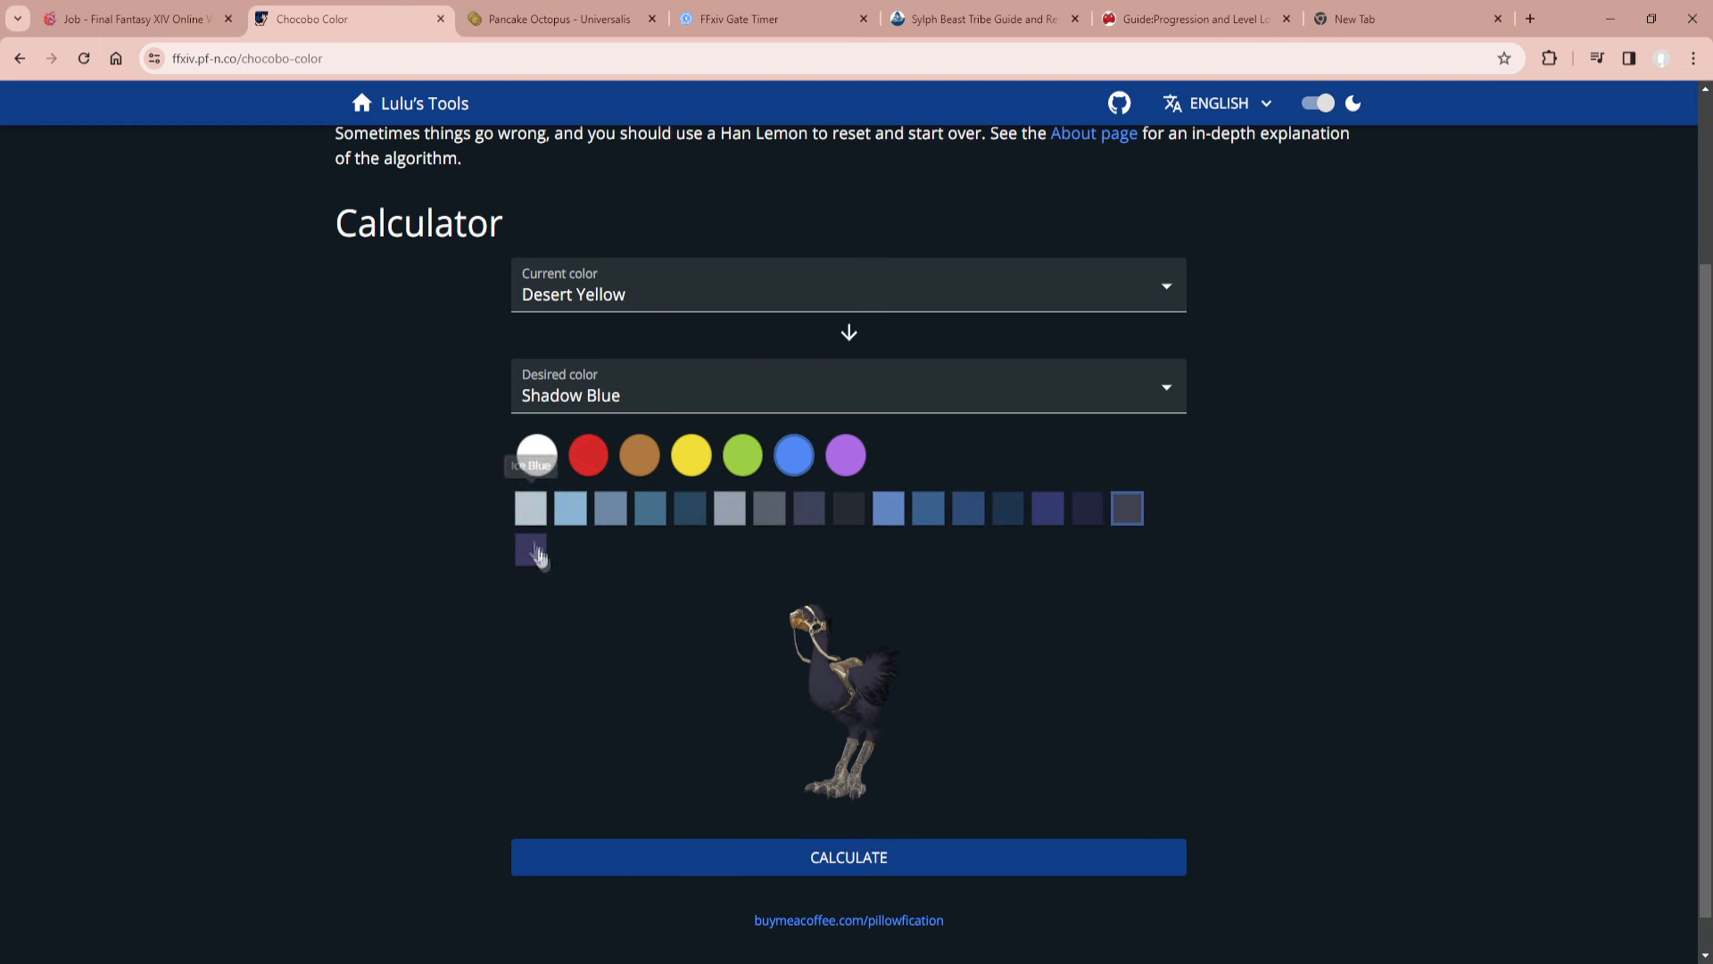
{"action": "mouse_move", "coordinate": [638, 525]}
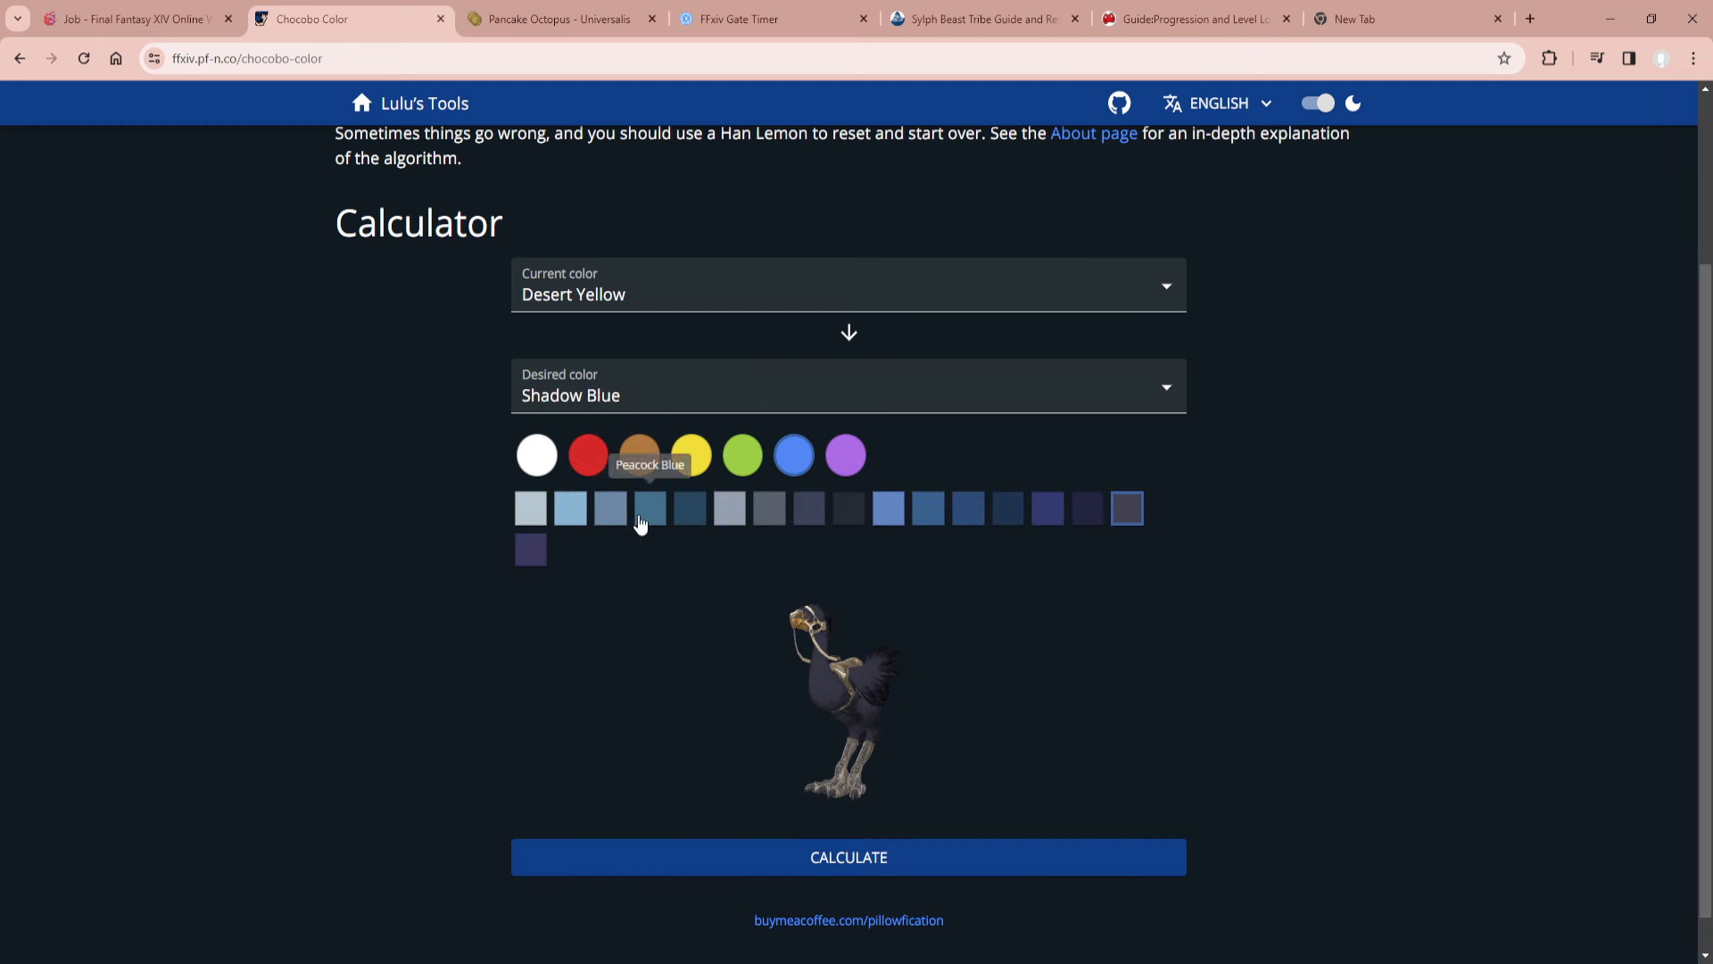
{"action": "mouse_move", "coordinate": [862, 476]}
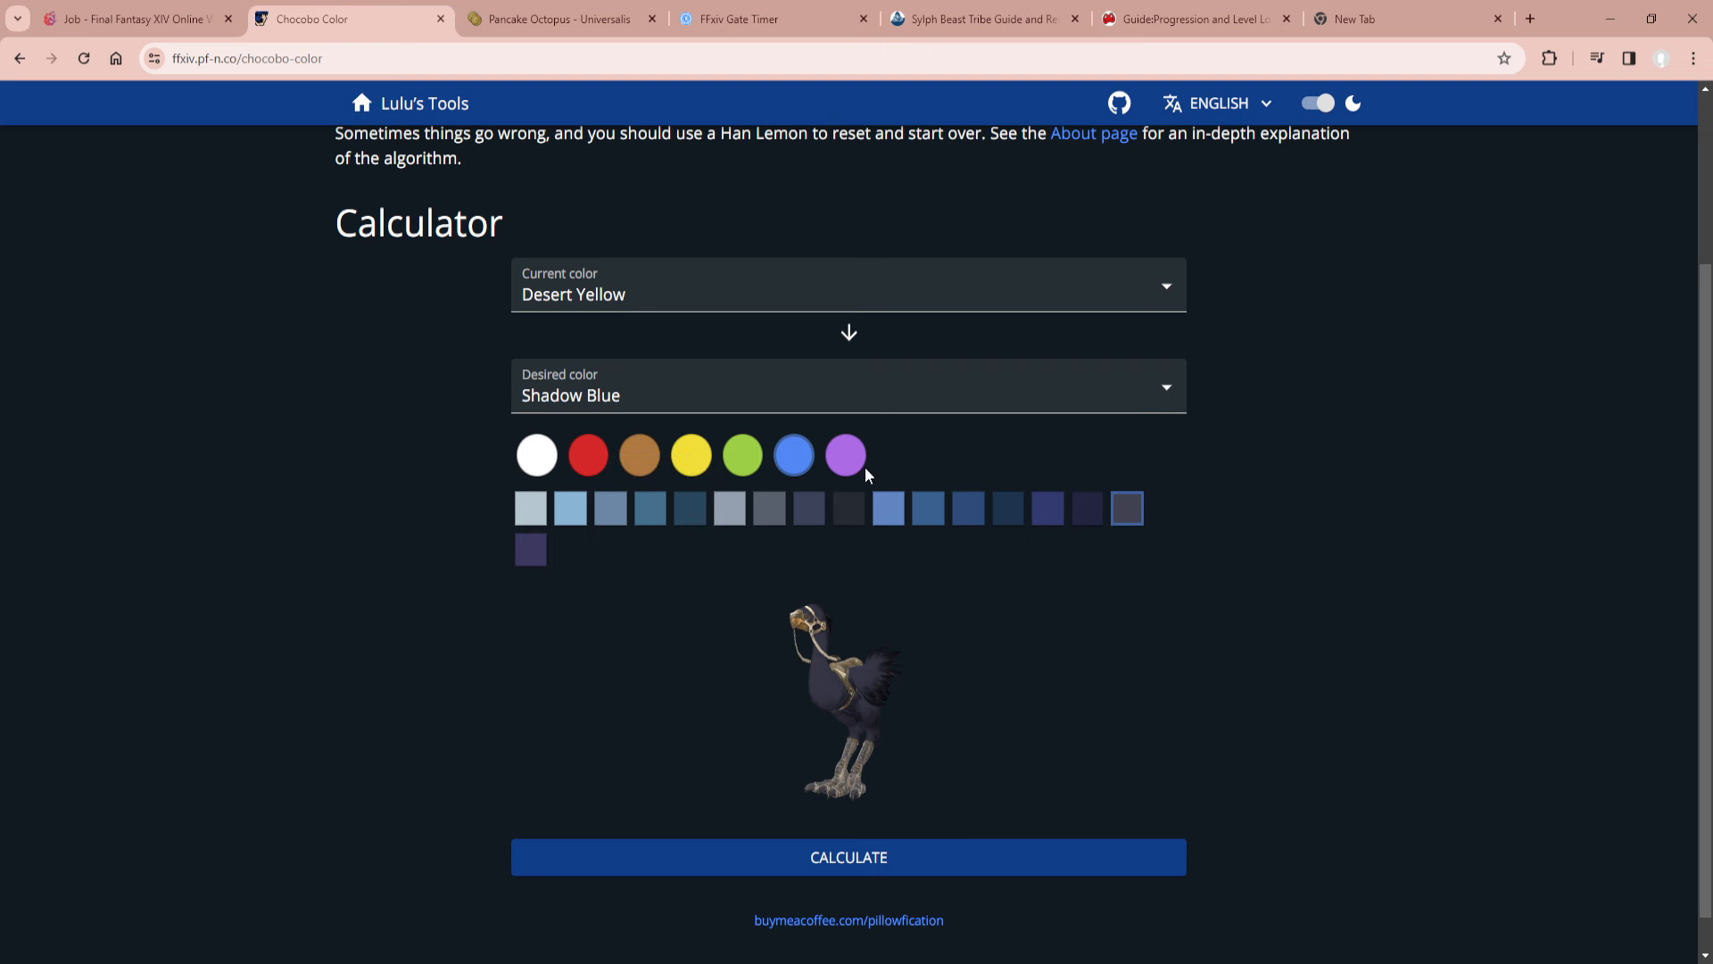
{"action": "left_click", "coordinate": [847, 286]}
{"action": "type", "text": "Bone White"}
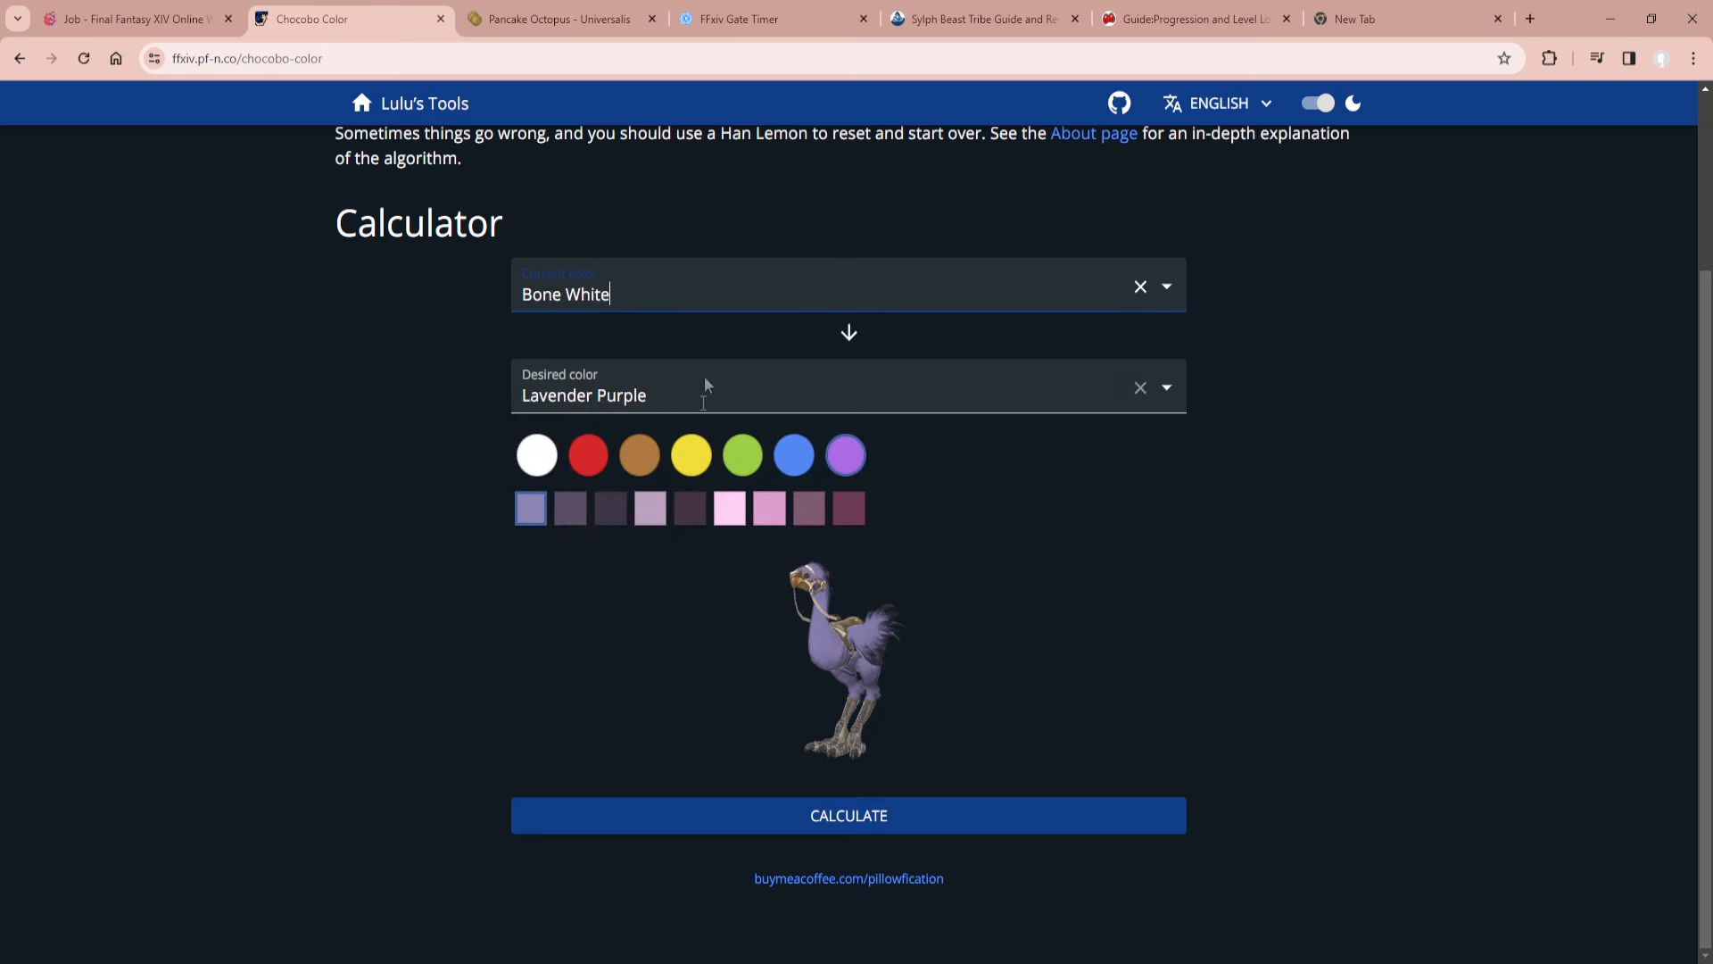
{"action": "left_click", "coordinate": [689, 507]}
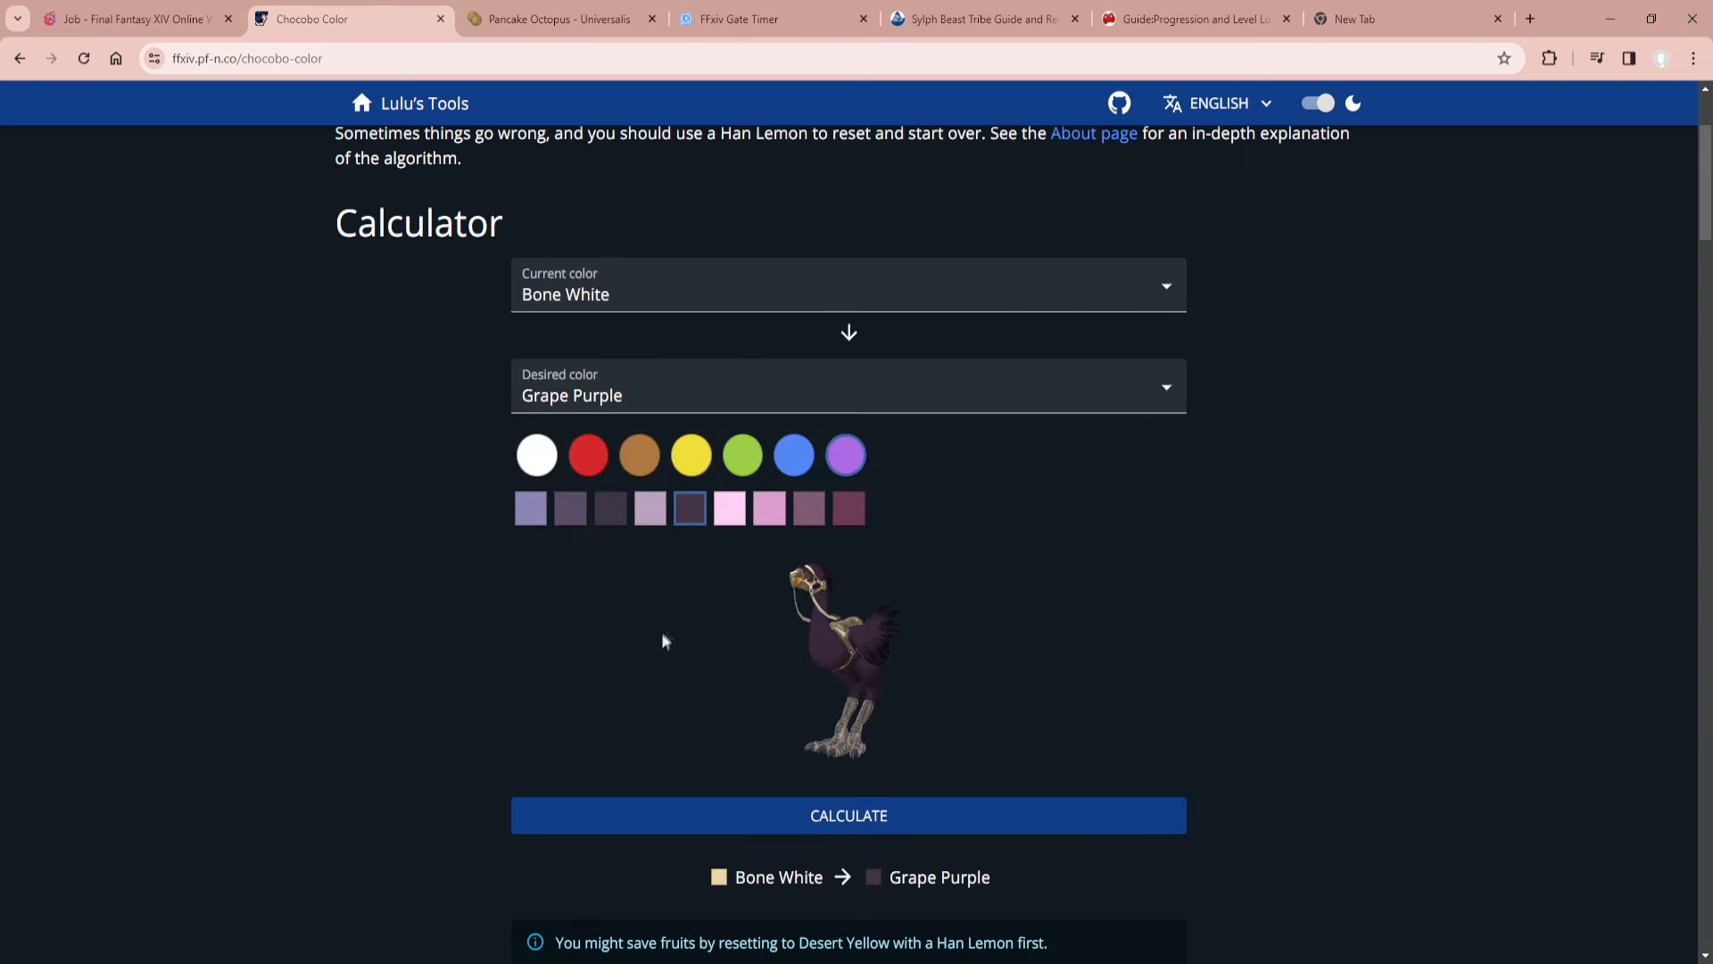
{"action": "left_click", "coordinate": [849, 815]}
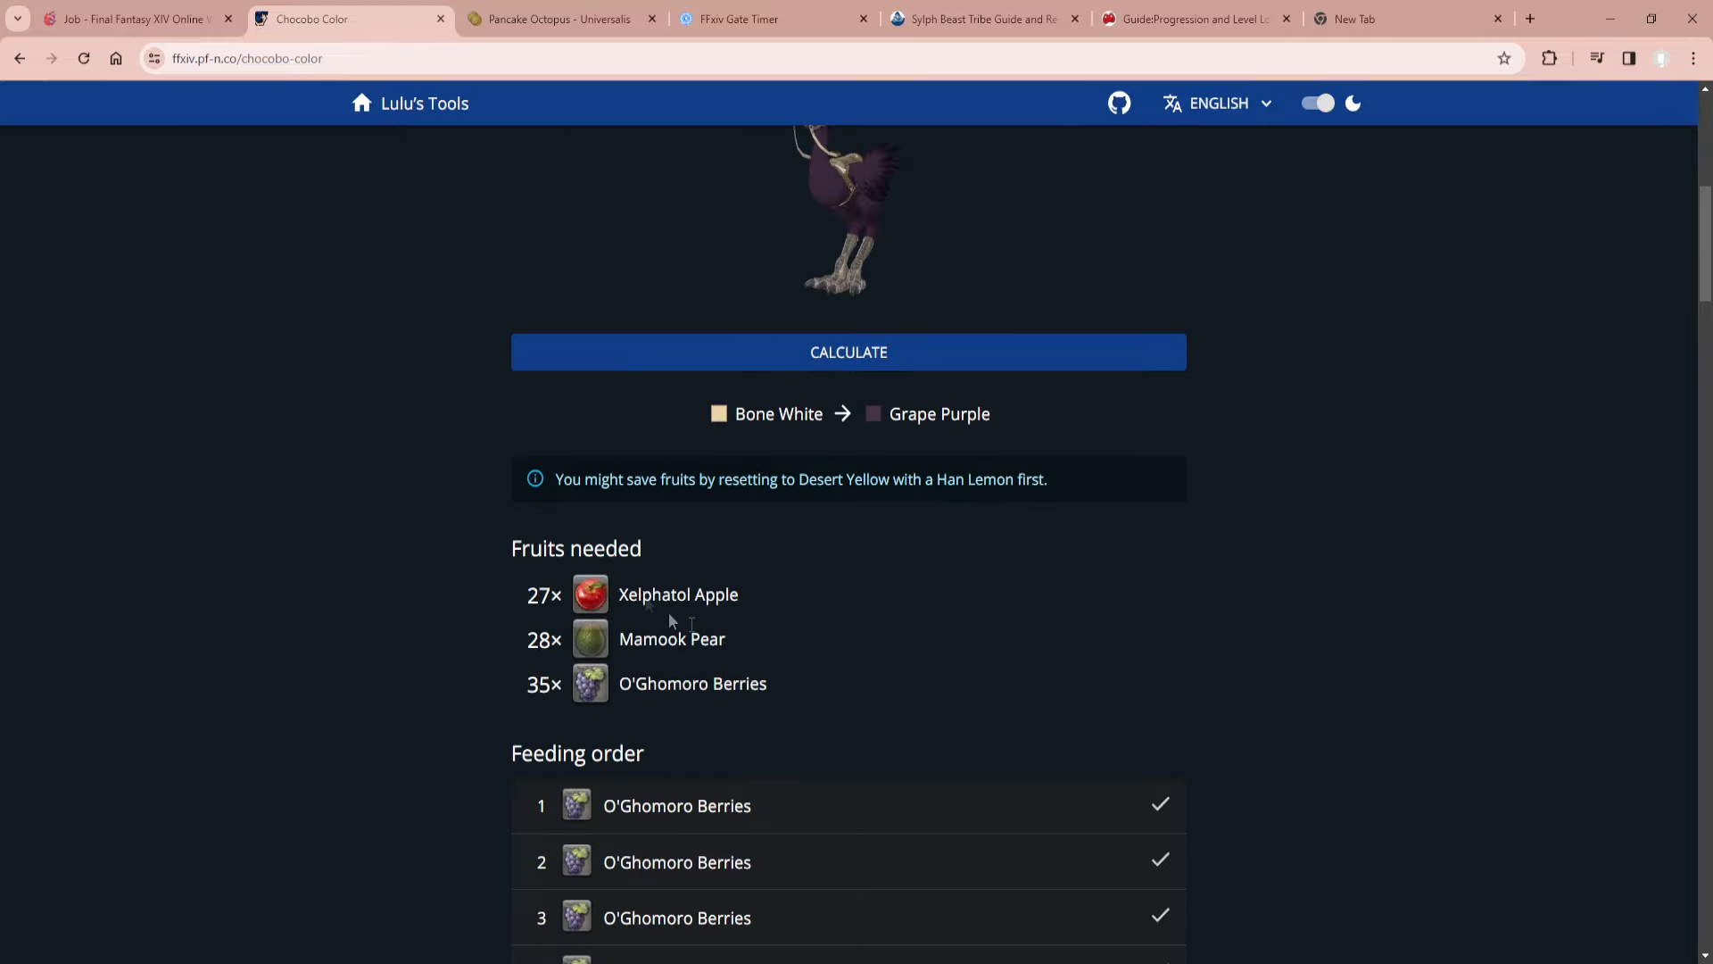
{"action": "scroll", "scroll_direction": "down", "scroll_amount": 3}
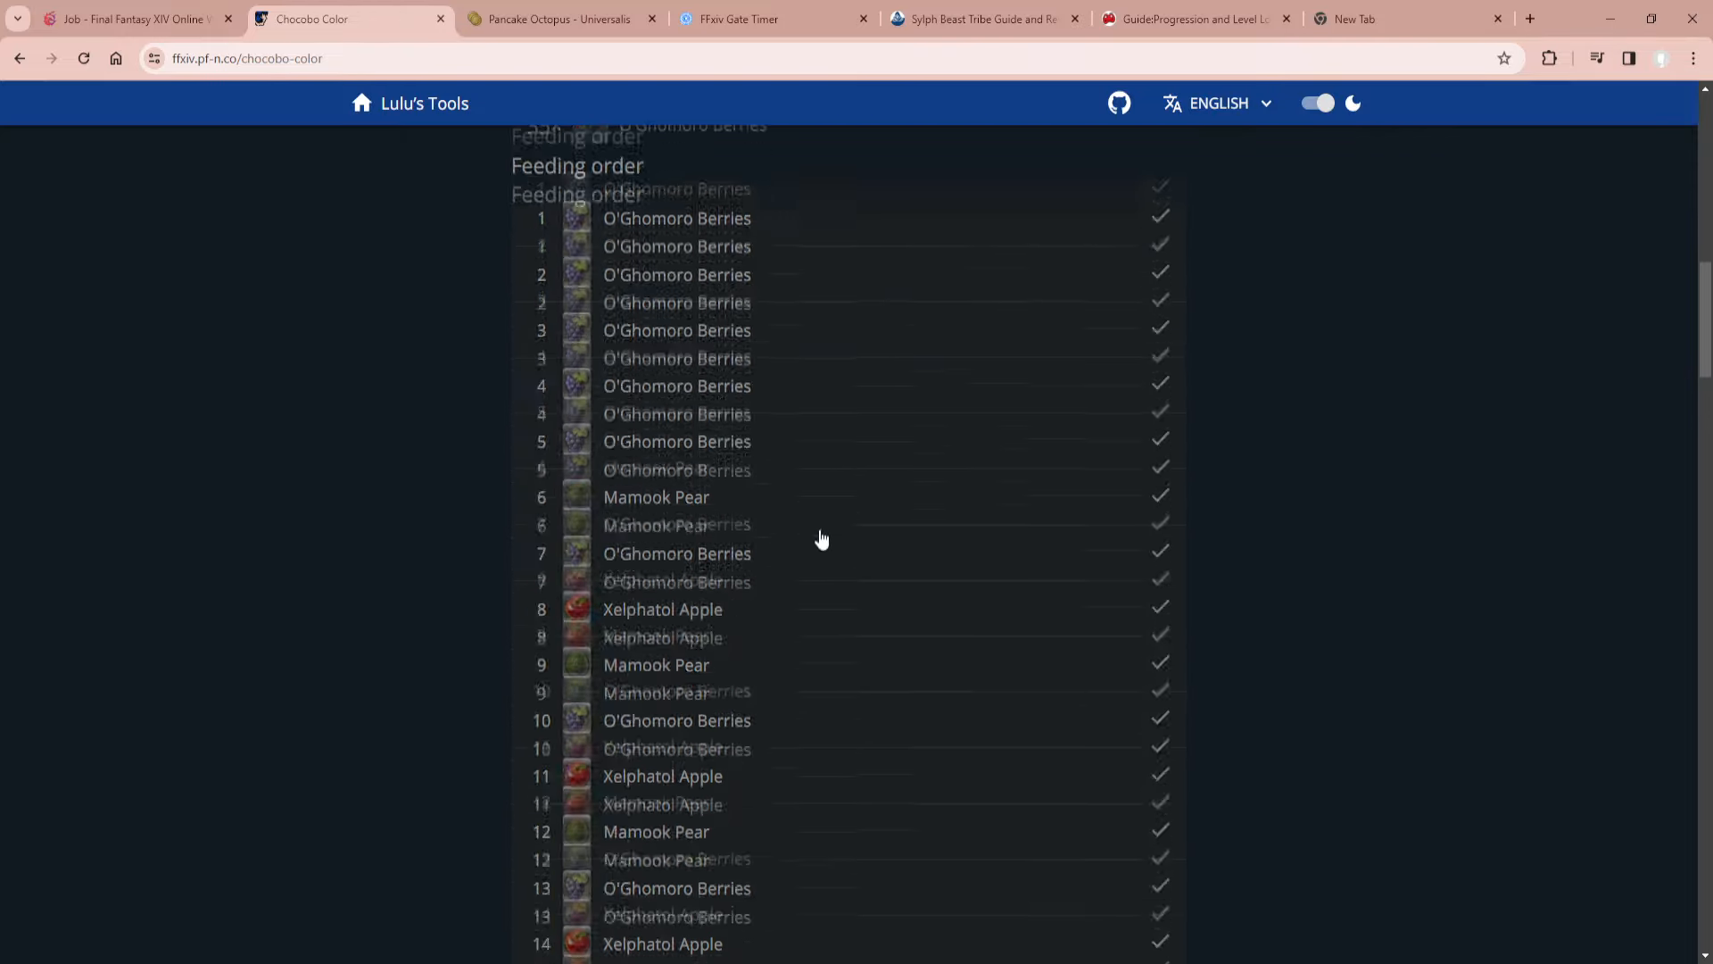
{"action": "scroll", "scroll_direction": "up", "scroll_amount": 3}
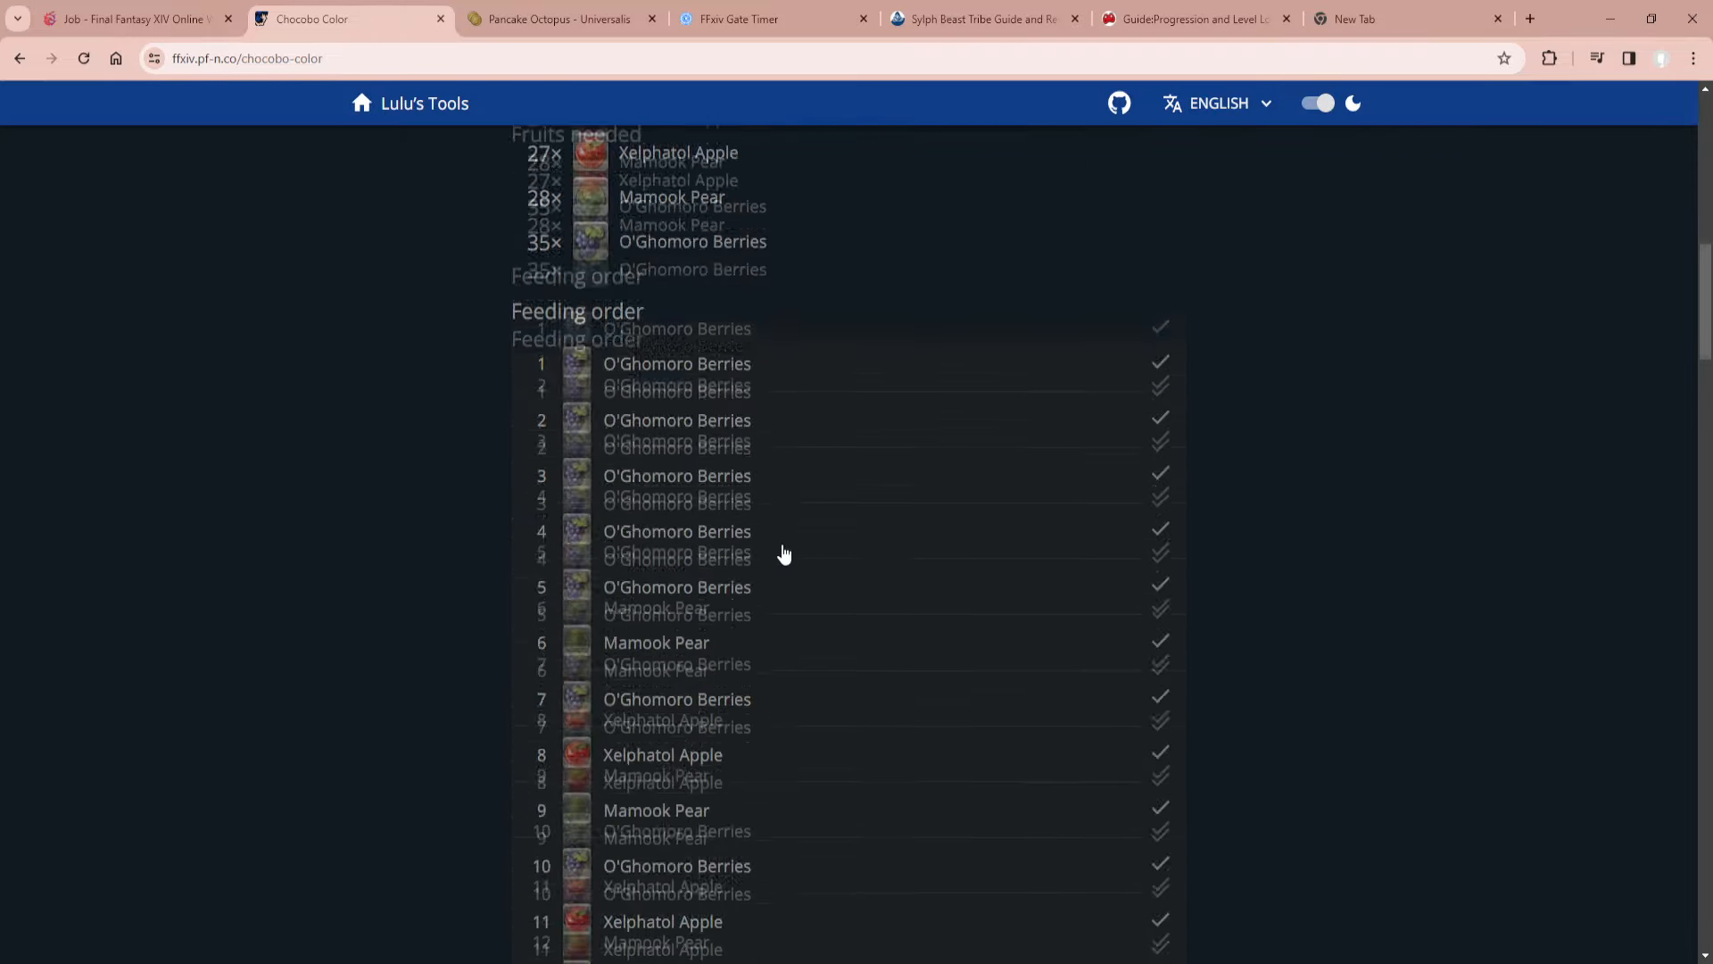
{"action": "scroll", "scroll_direction": "down", "scroll_amount": 3}
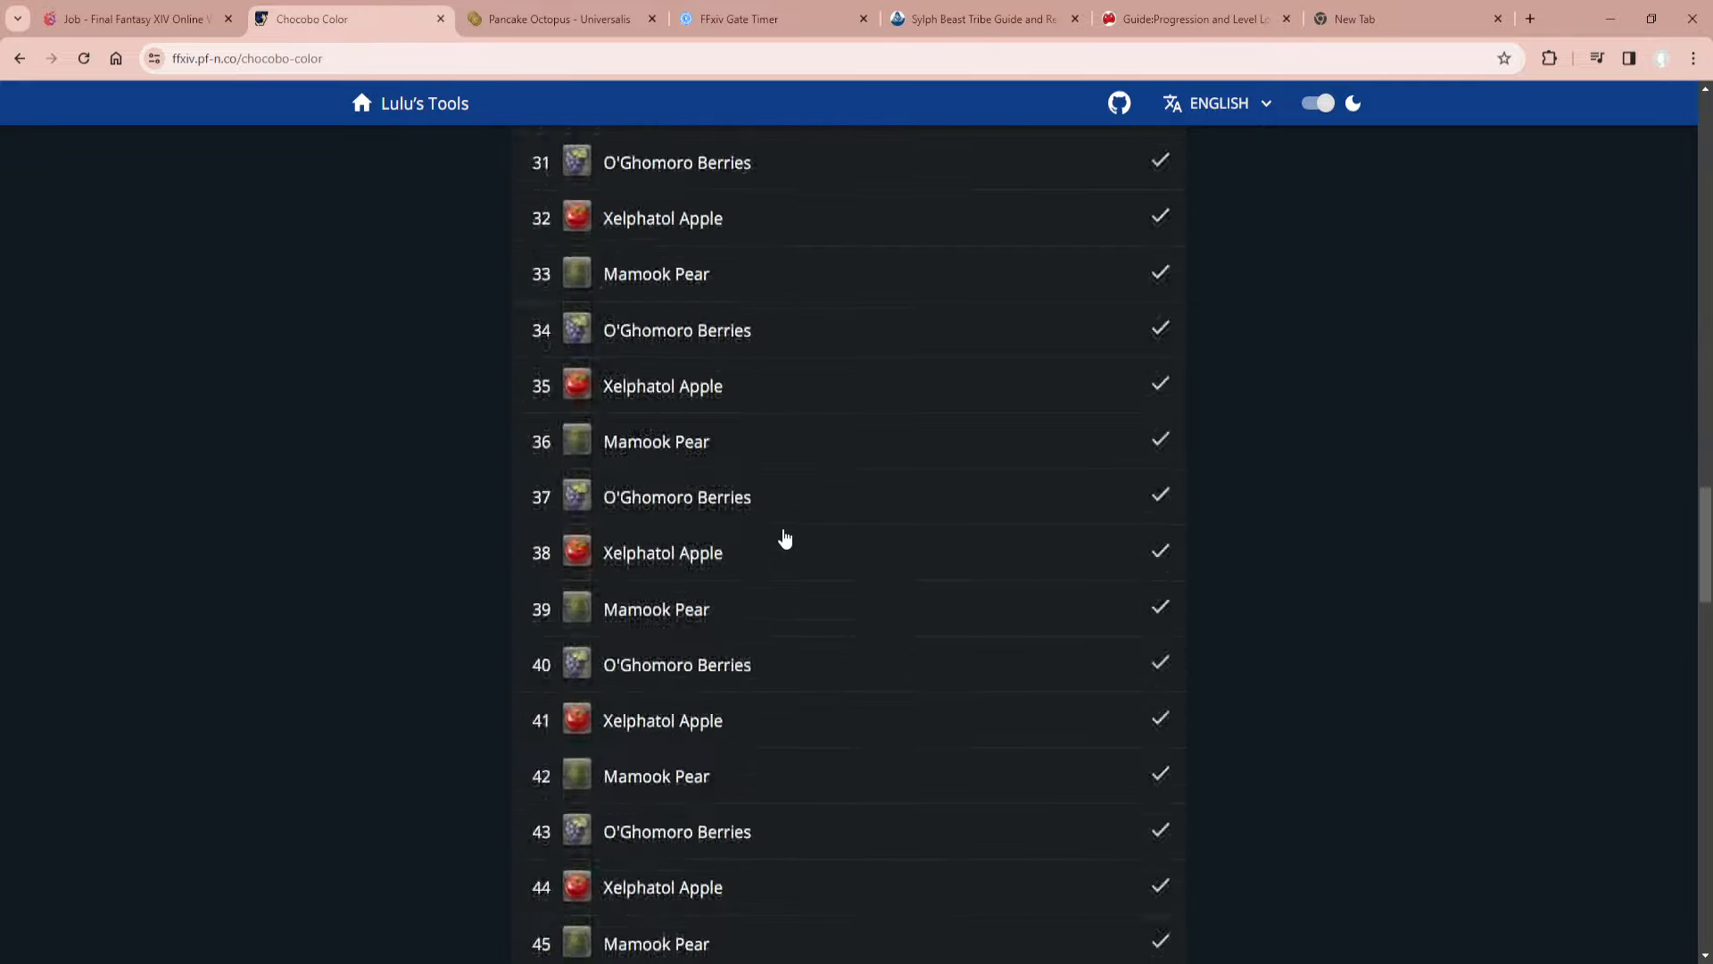
{"action": "scroll", "scroll_direction": "down", "scroll_amount": 3}
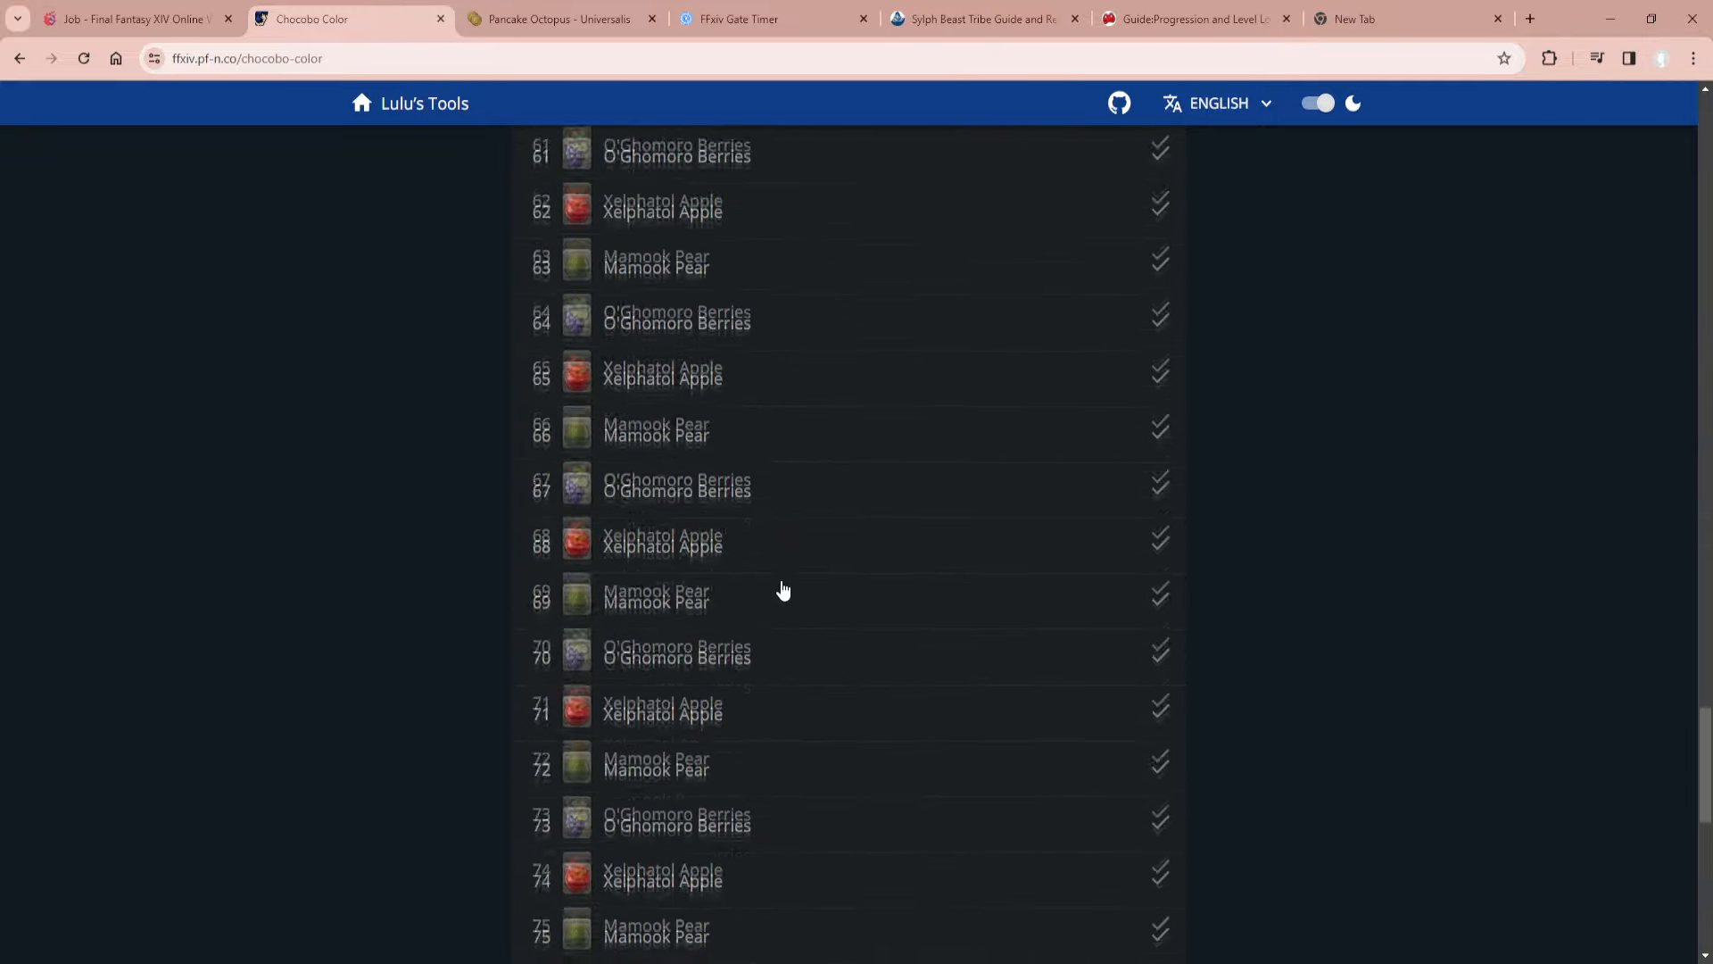
{"action": "scroll", "scroll_direction": "down", "scroll_amount": 3}
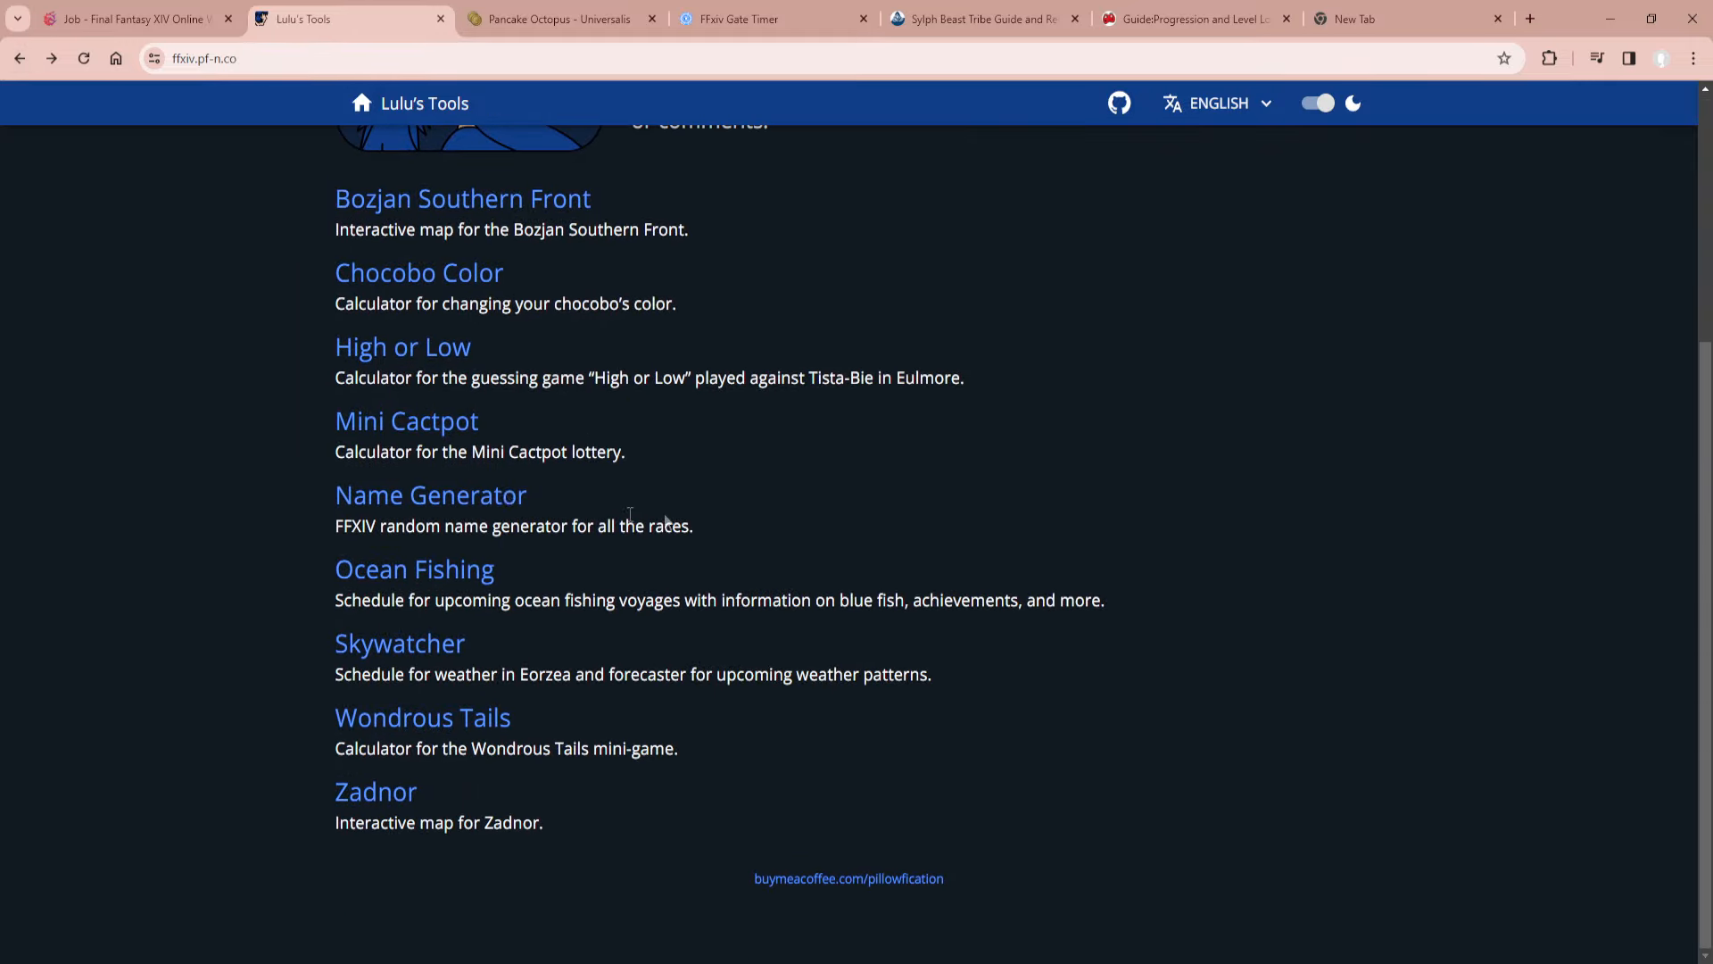
Open Mini Cactpot and enter 7, 4, 3 and 2, giving expected value 2,091.
{"action": "left_click", "coordinate": [405, 421]}
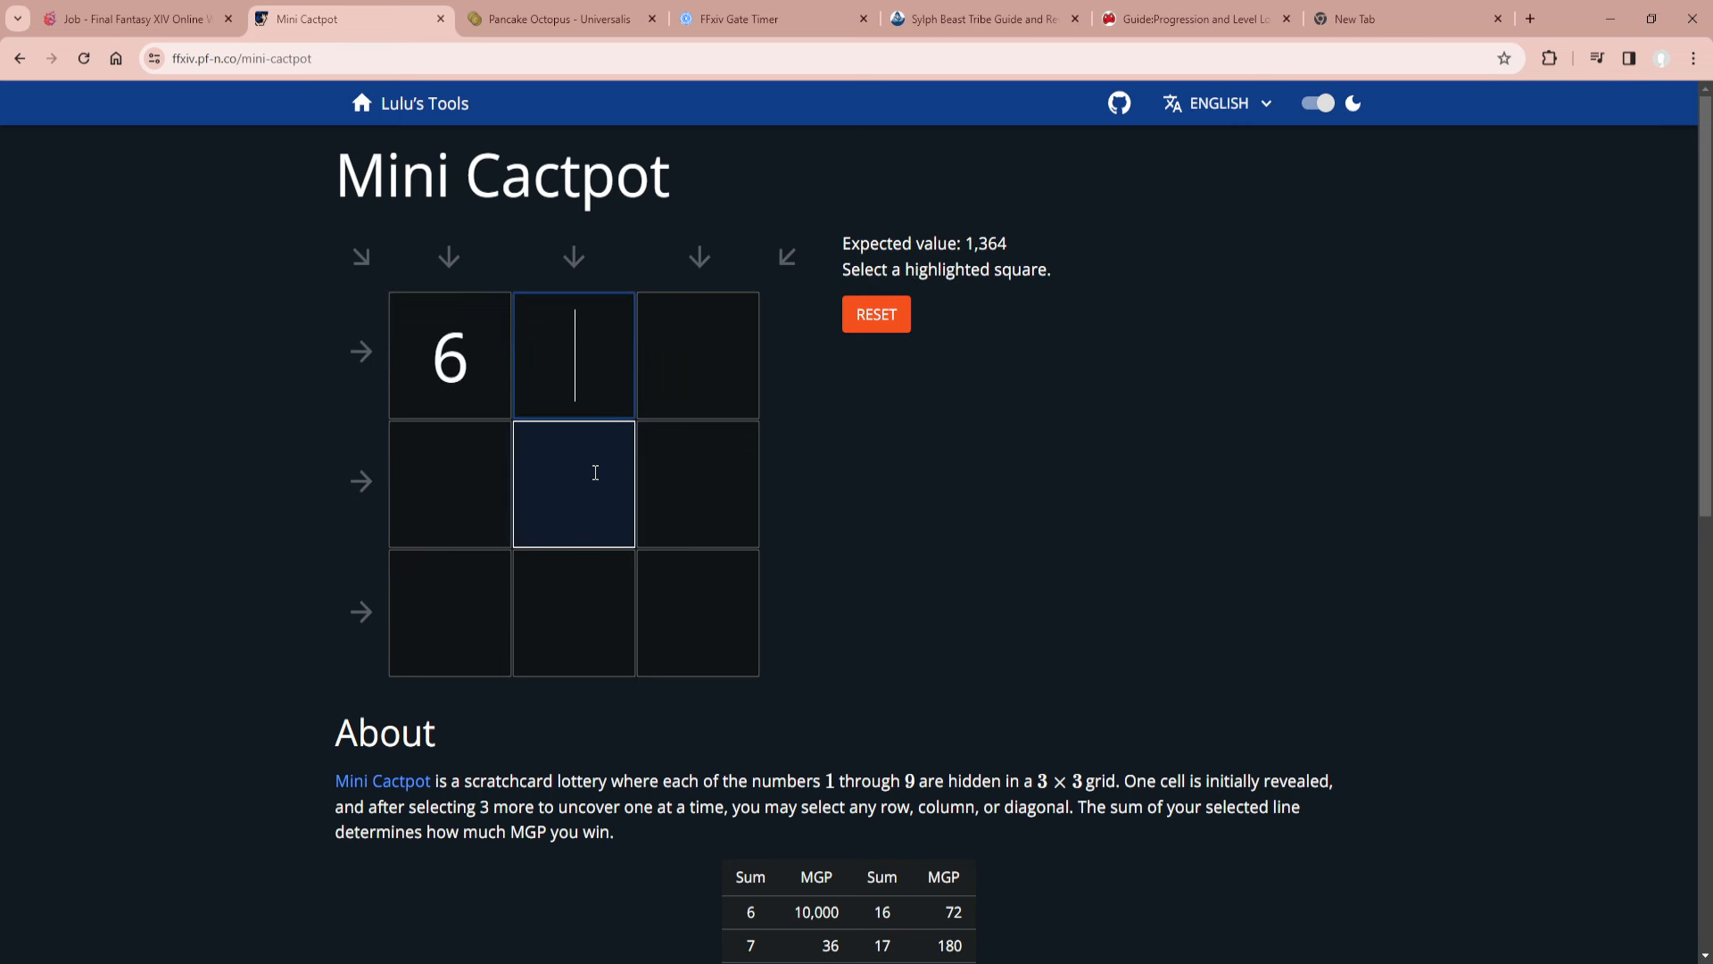
{"action": "type", "text": "4"}
{"action": "left_click", "coordinate": [698, 355]}
{"action": "type", "text": "7"}
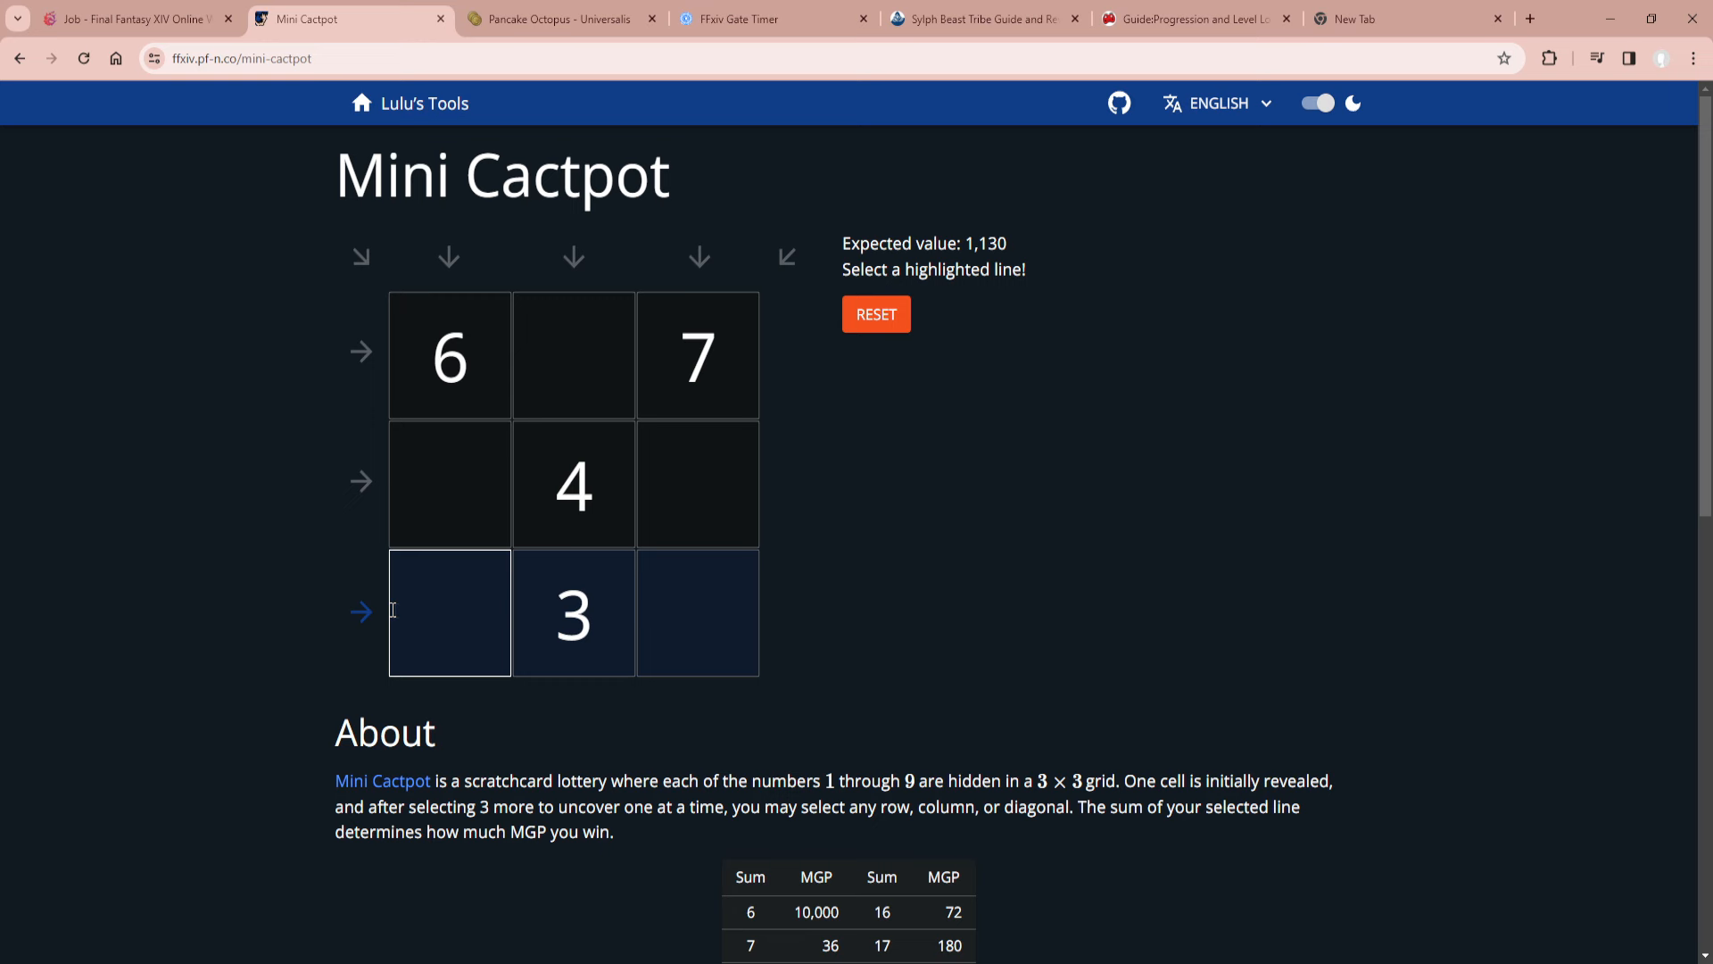
{"action": "mouse_move", "coordinate": [741, 215]}
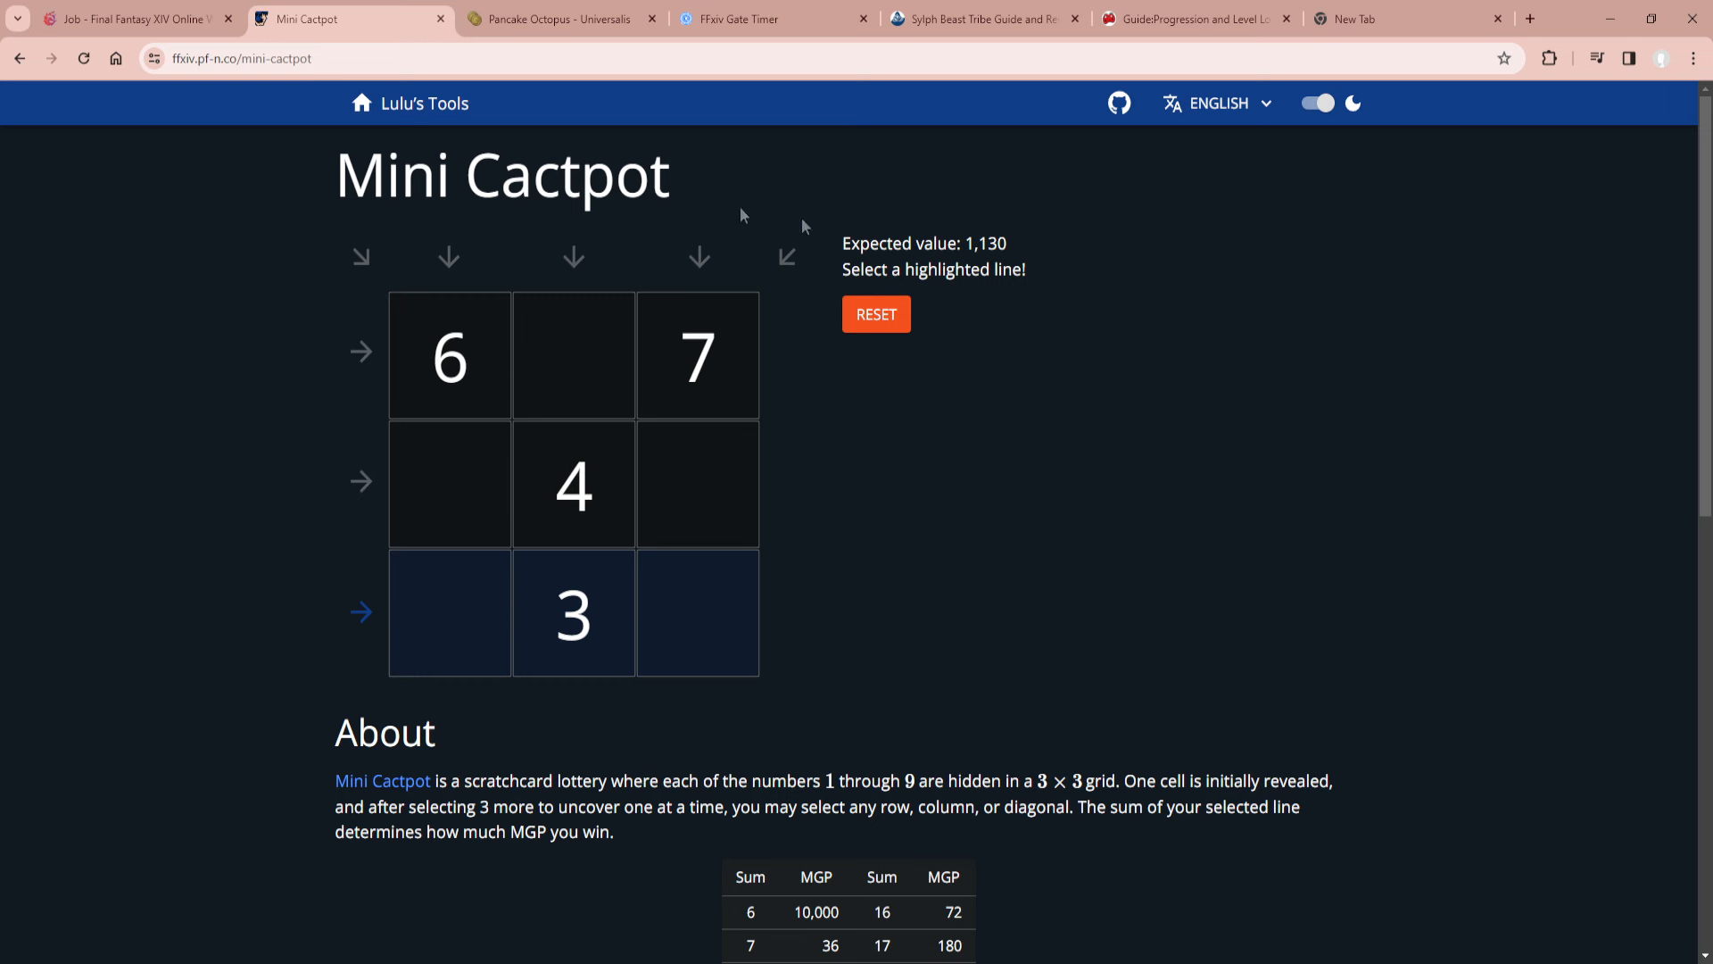
{"action": "mouse_move", "coordinate": [354, 619]}
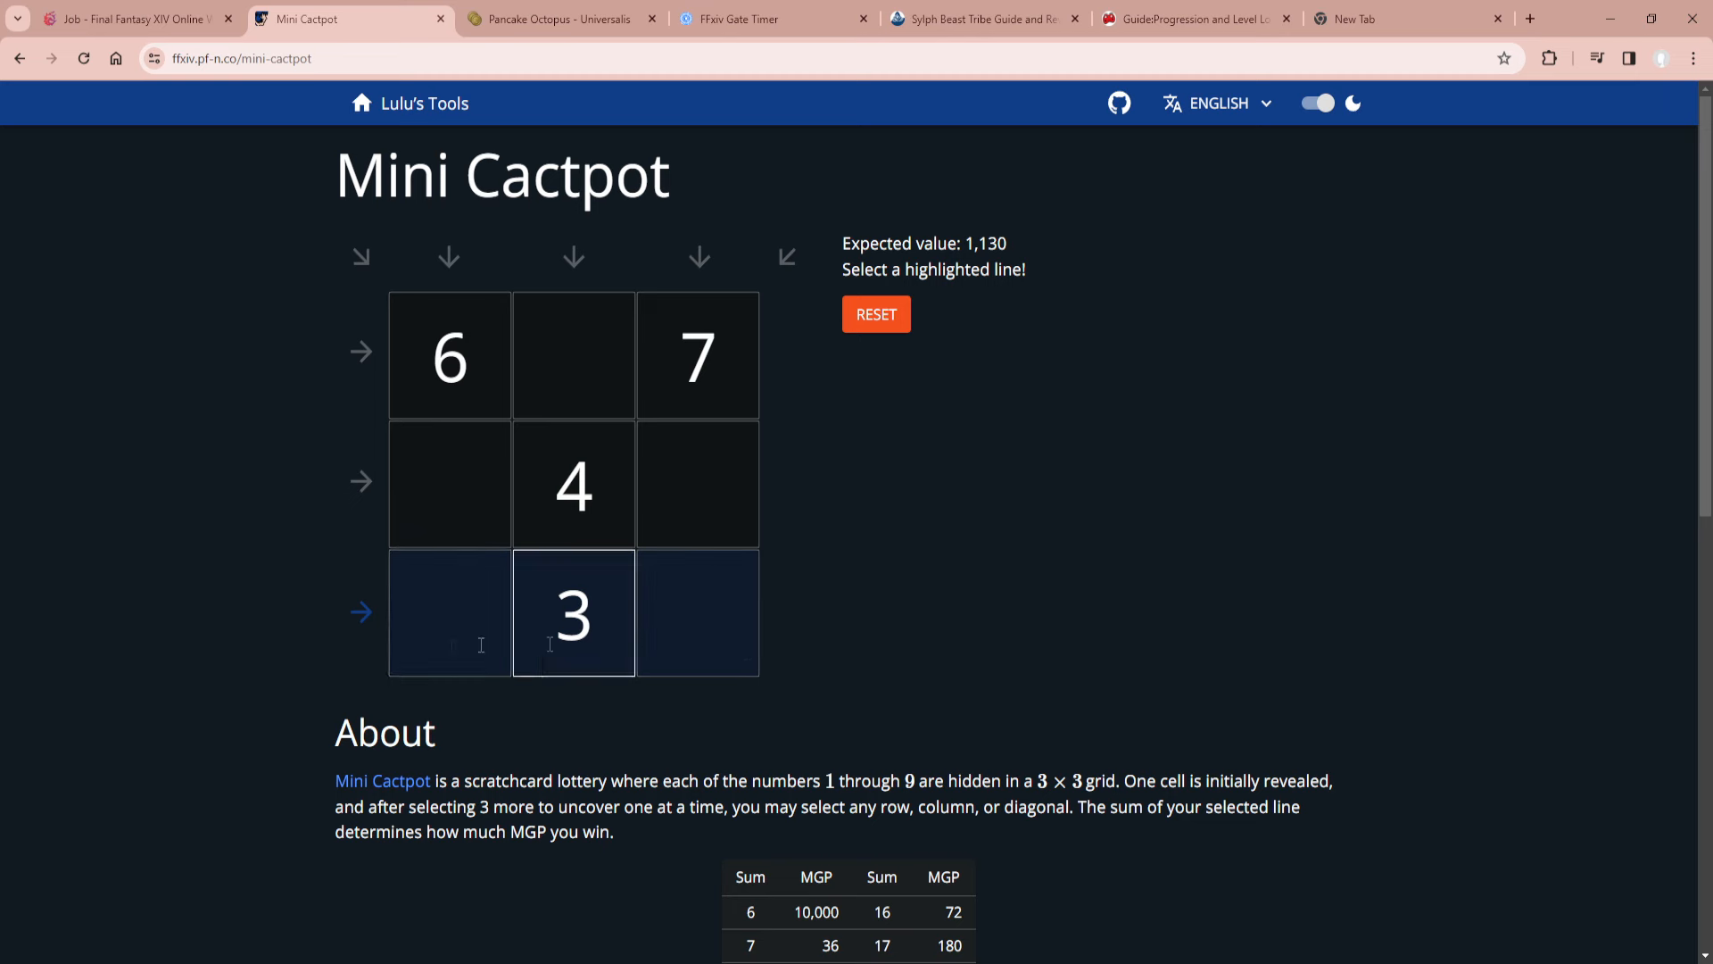
{"action": "mouse_move", "coordinate": [809, 690]}
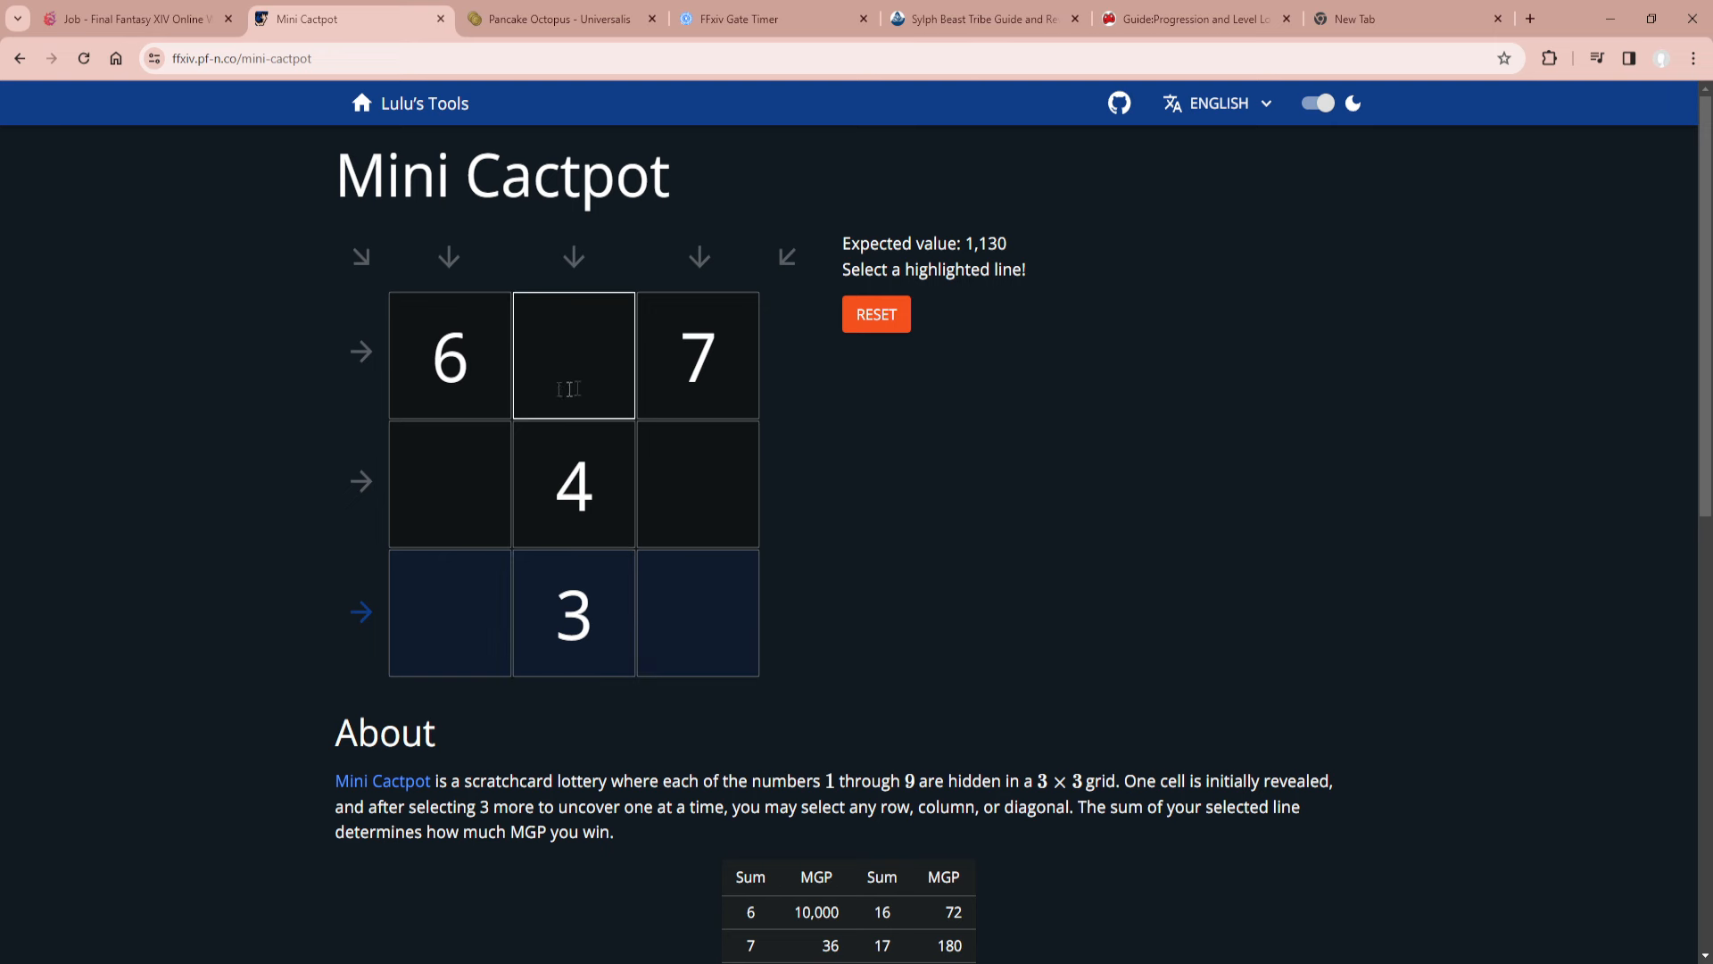
{"action": "left_click", "coordinate": [875, 313]}
{"action": "type", "text": "3"}
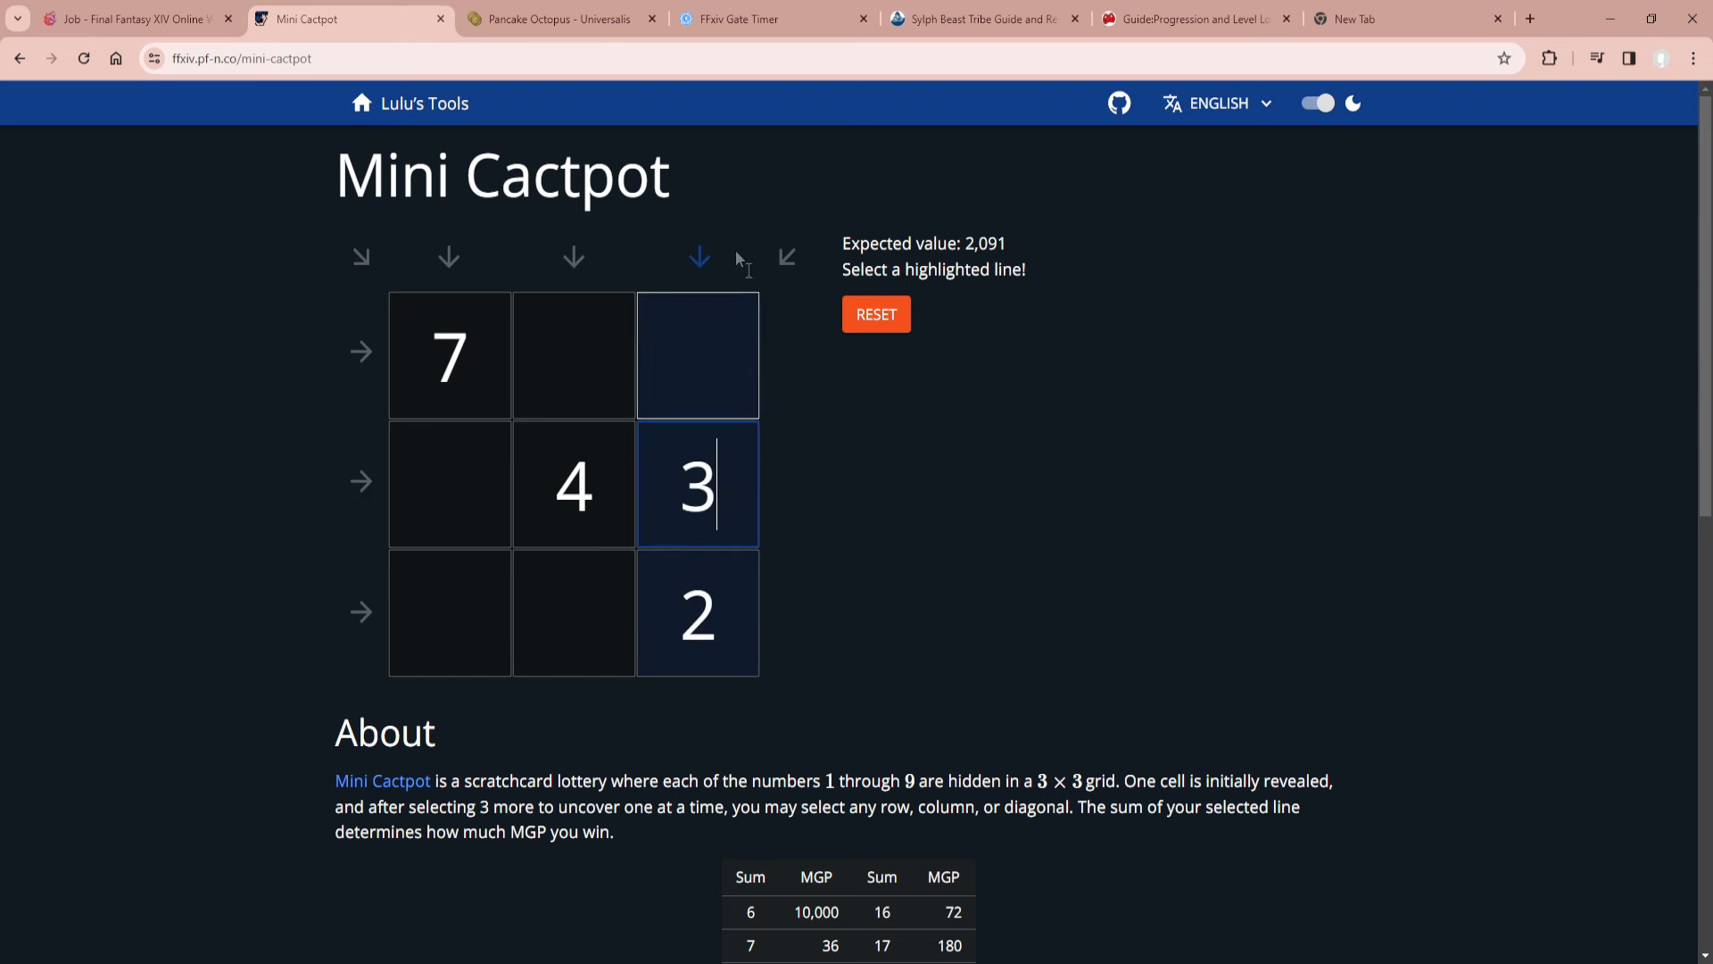
{"action": "mouse_move", "coordinate": [1033, 262]}
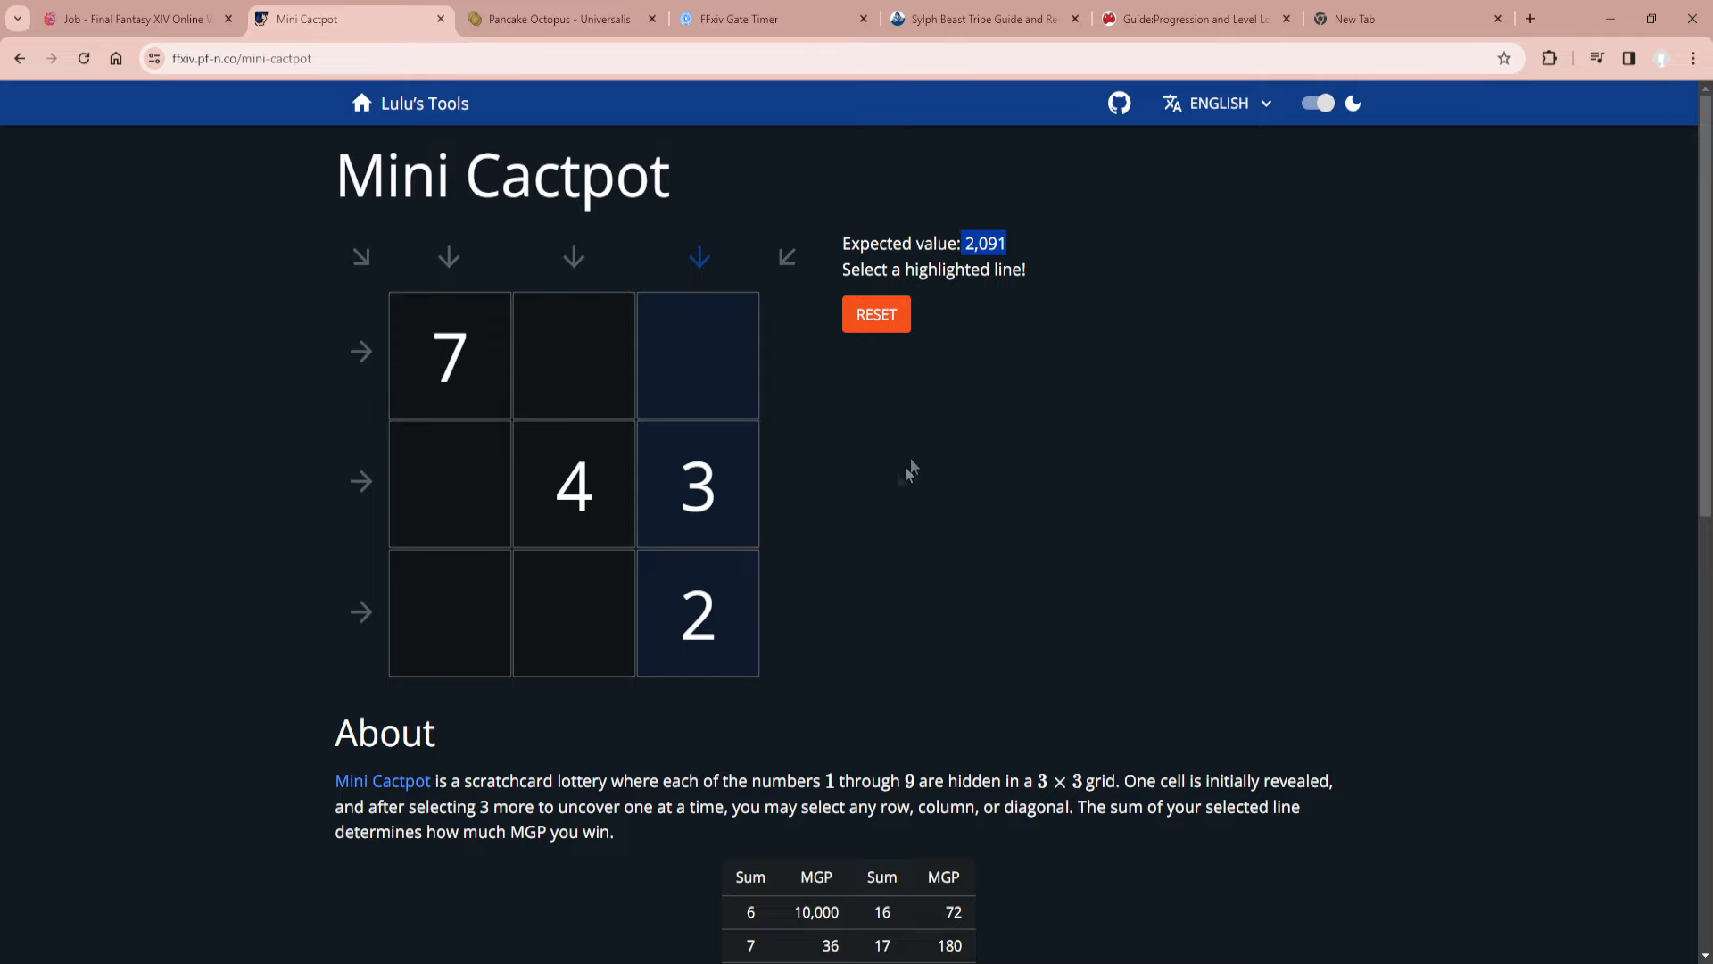
Return to the Lulu's Tools home page, browse the tools, then switch to the Pancake Octopus market tab.
{"action": "left_click", "coordinate": [424, 103]}
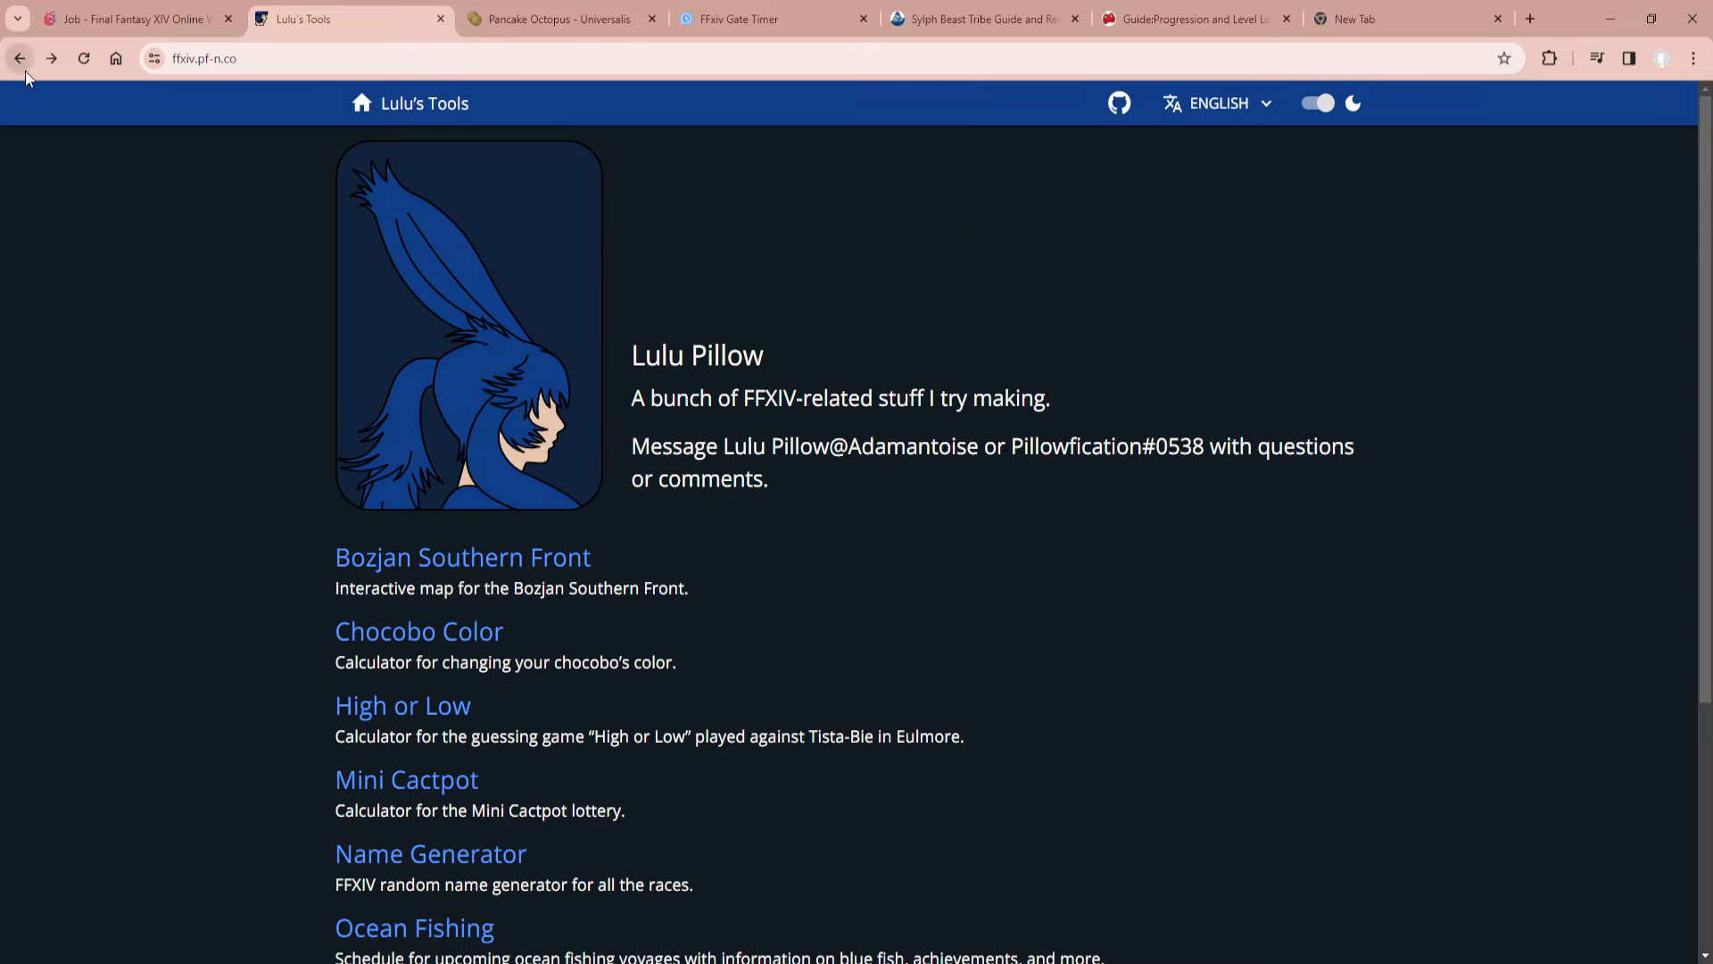
{"action": "scroll", "scroll_direction": "down", "scroll_amount": 3}
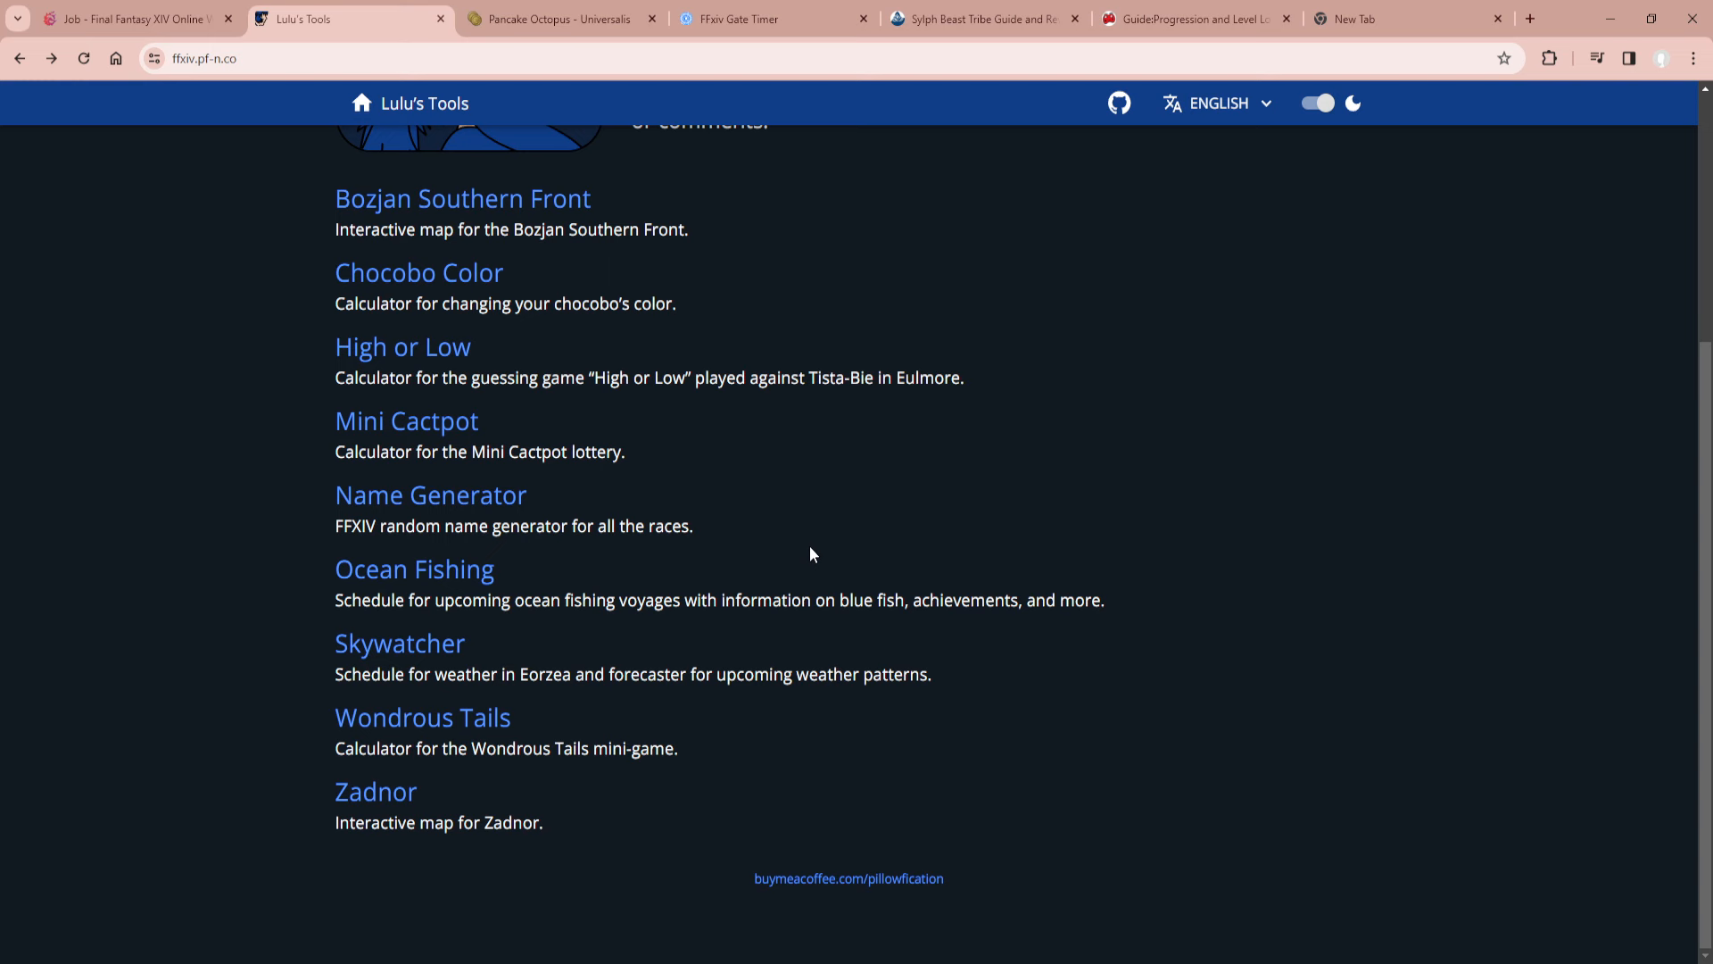
{"action": "mouse_move", "coordinate": [798, 544]}
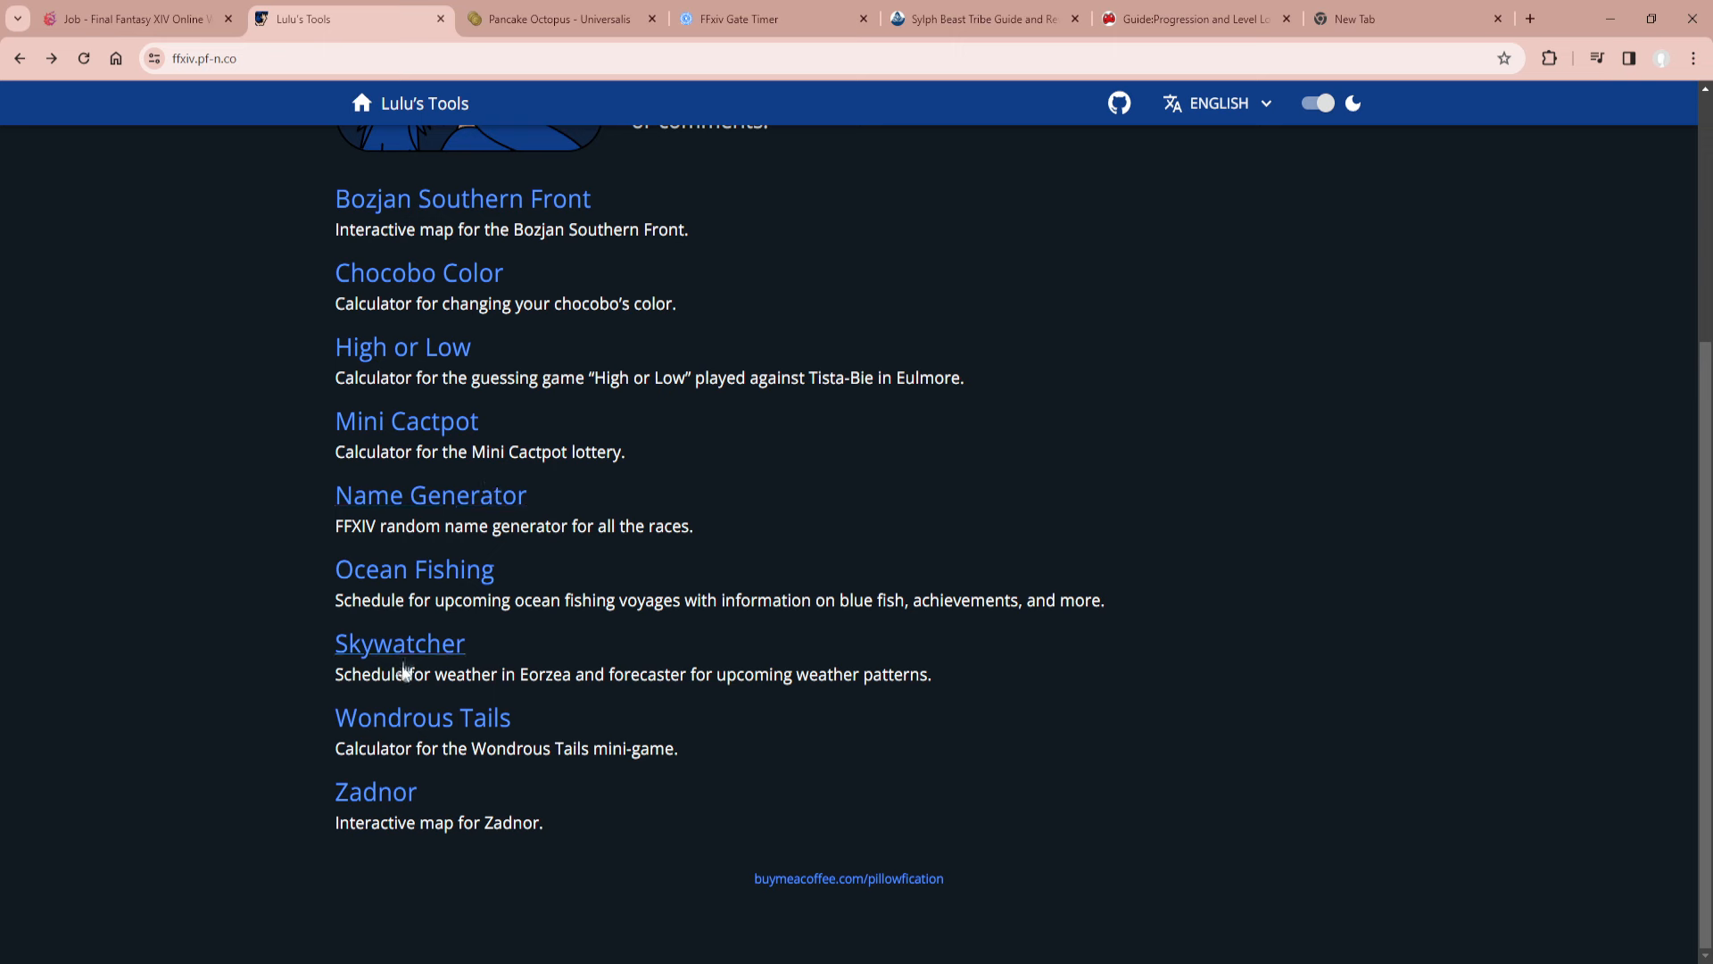
{"action": "mouse_move", "coordinate": [459, 790]}
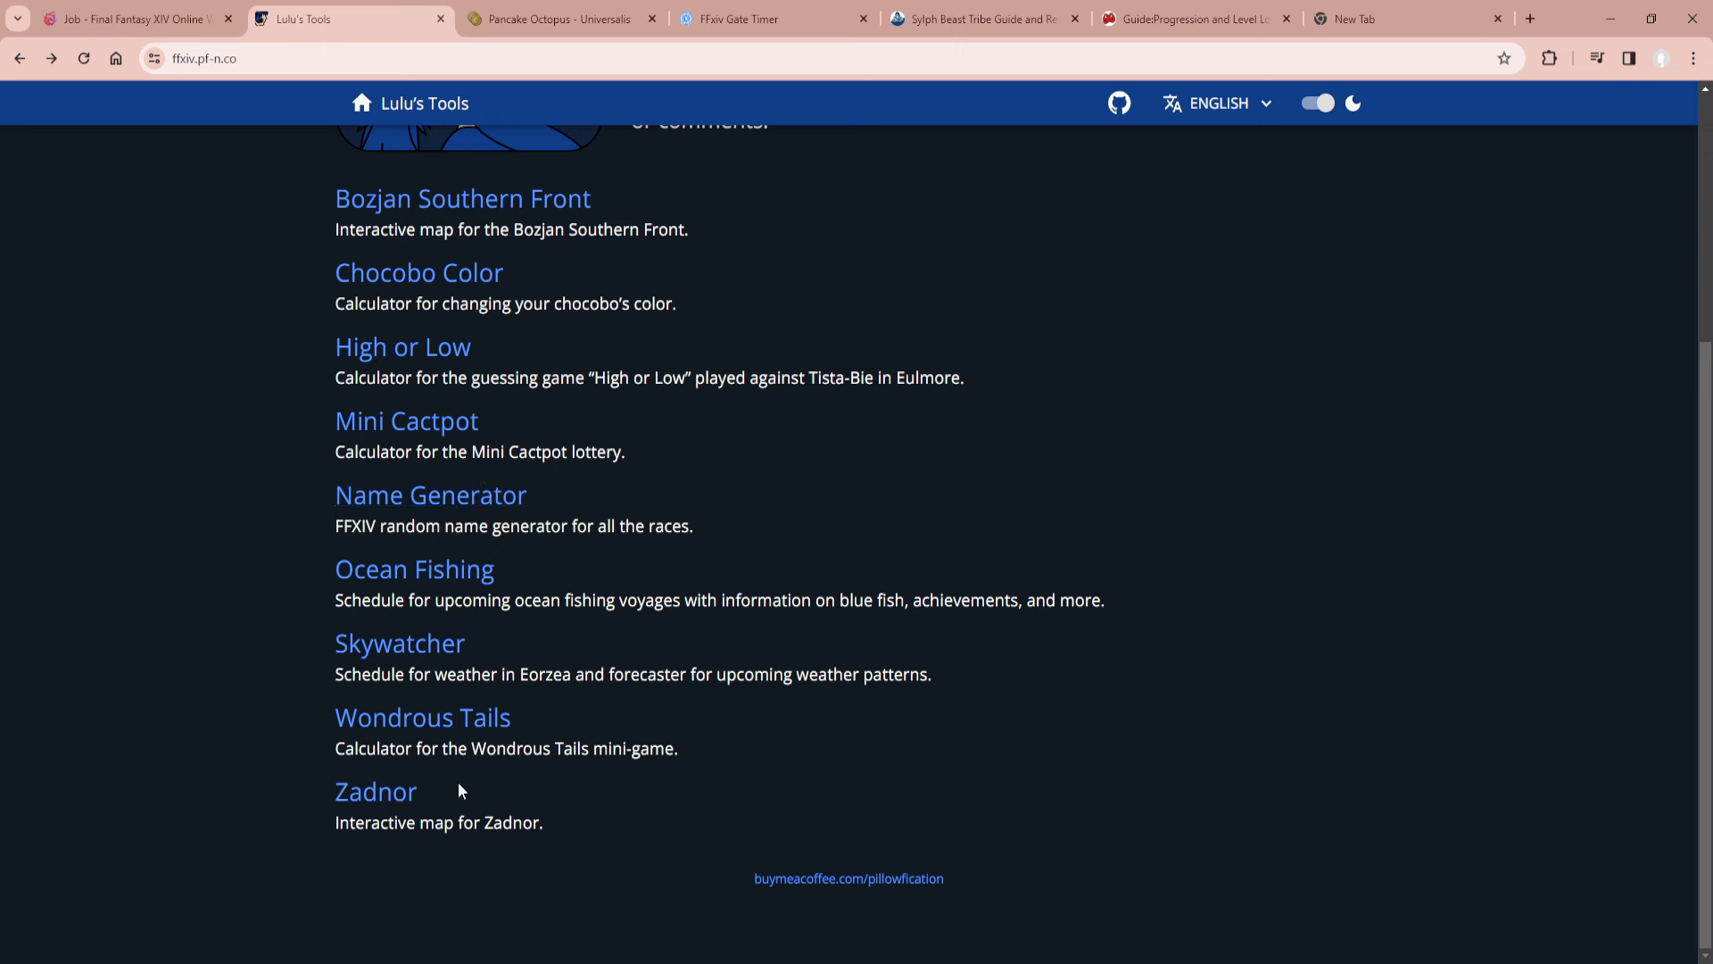
{"action": "mouse_move", "coordinate": [497, 195]}
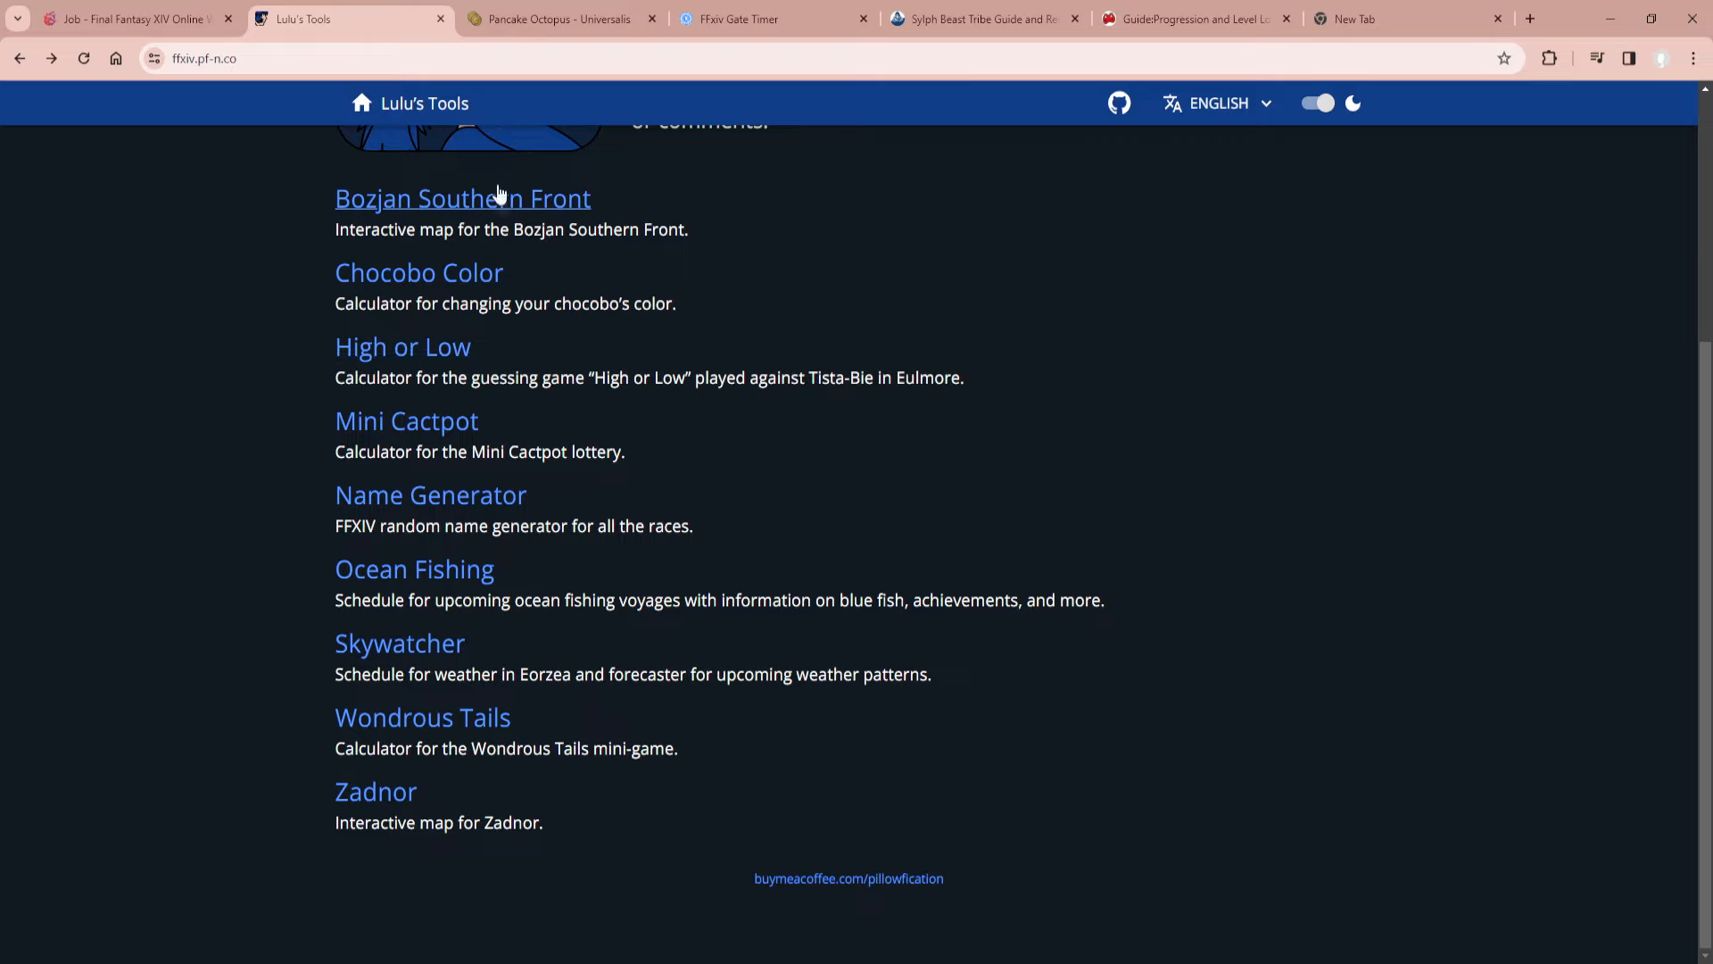
{"action": "scroll", "scroll_direction": "up", "scroll_amount": 3}
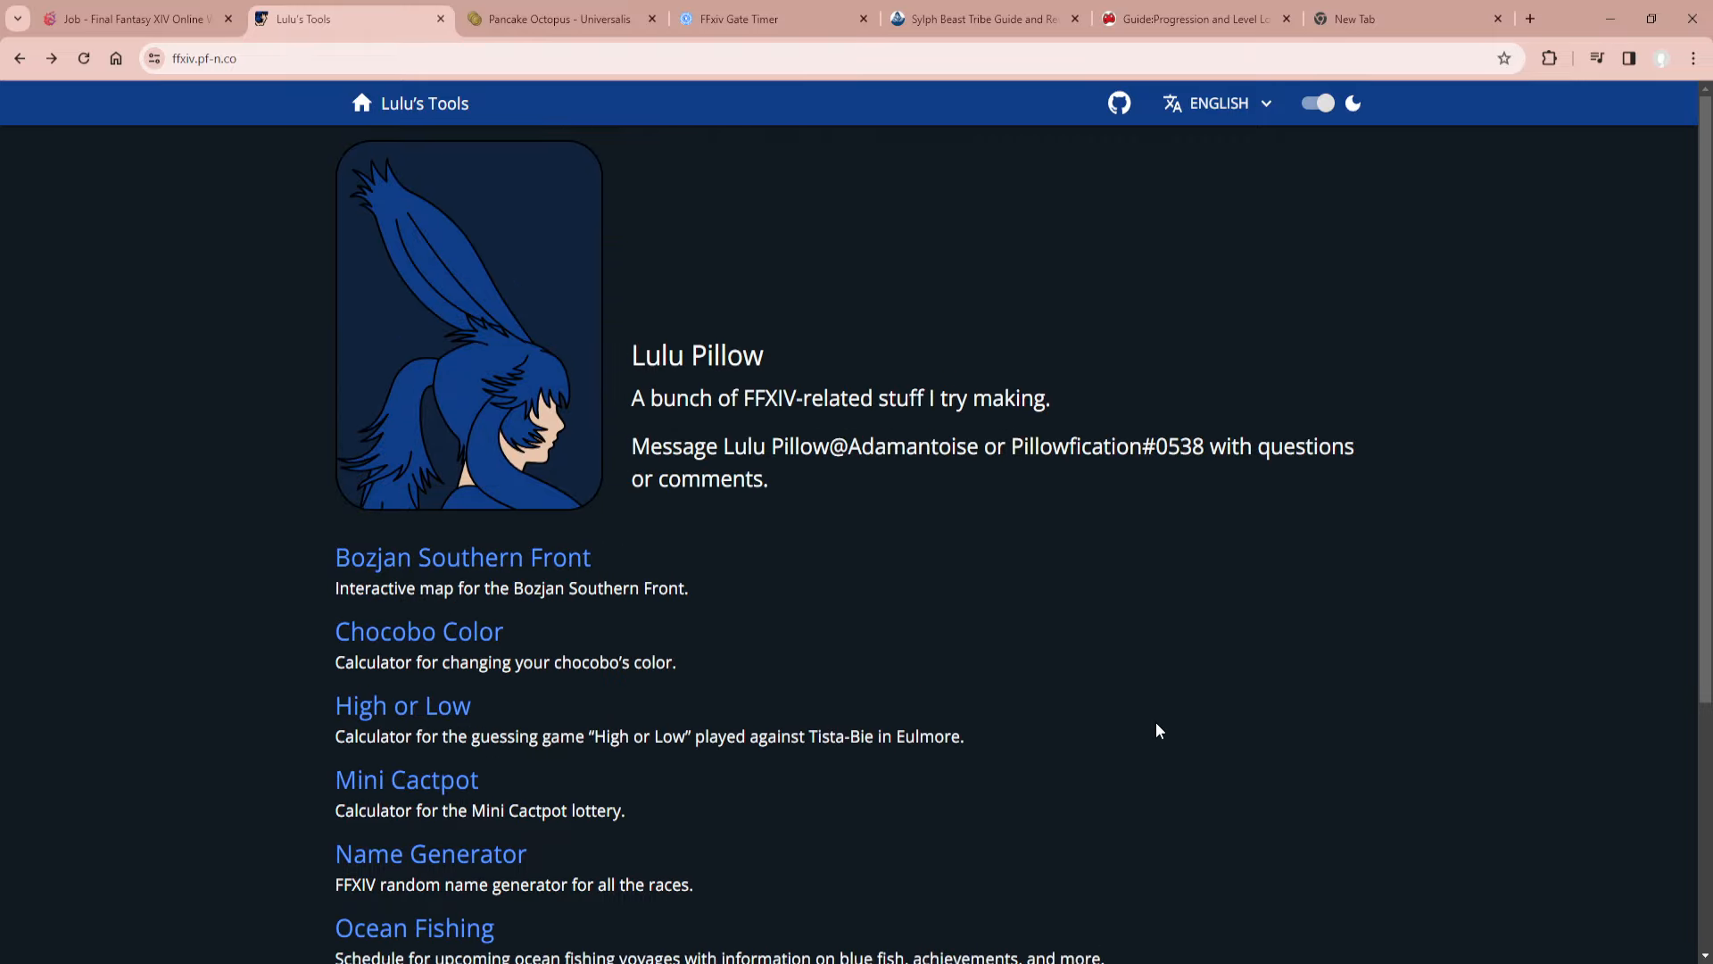
{"action": "scroll", "scroll_direction": "down", "scroll_amount": 3}
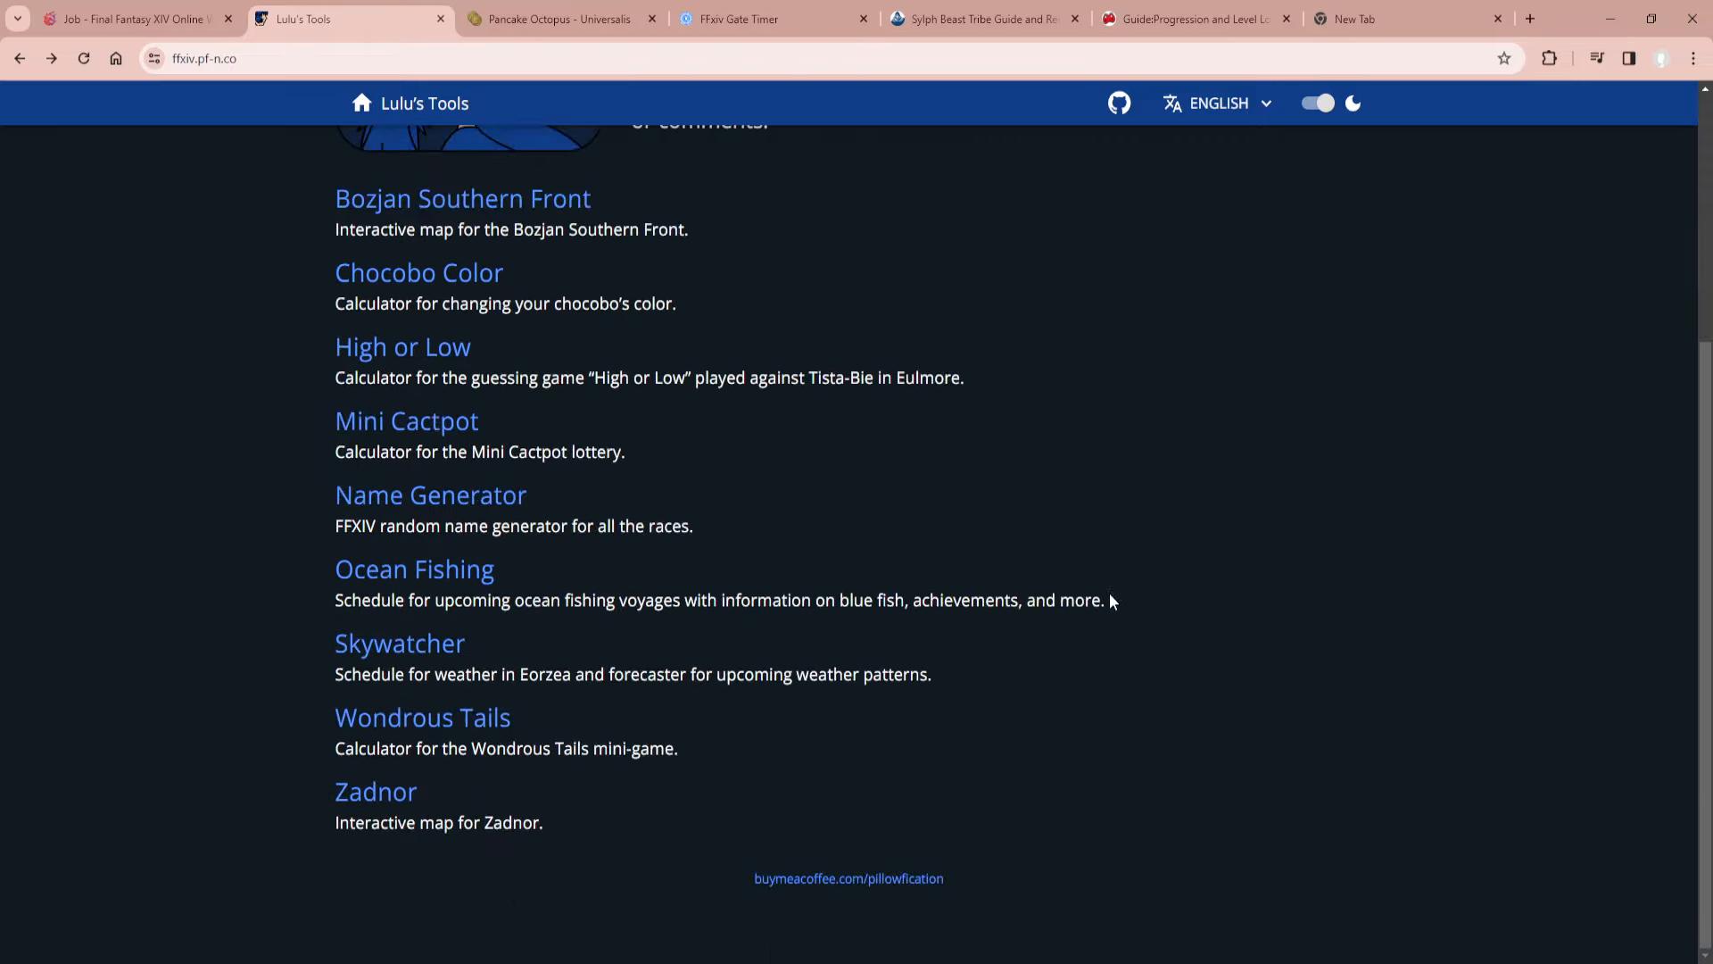
{"action": "mouse_move", "coordinate": [667, 526]}
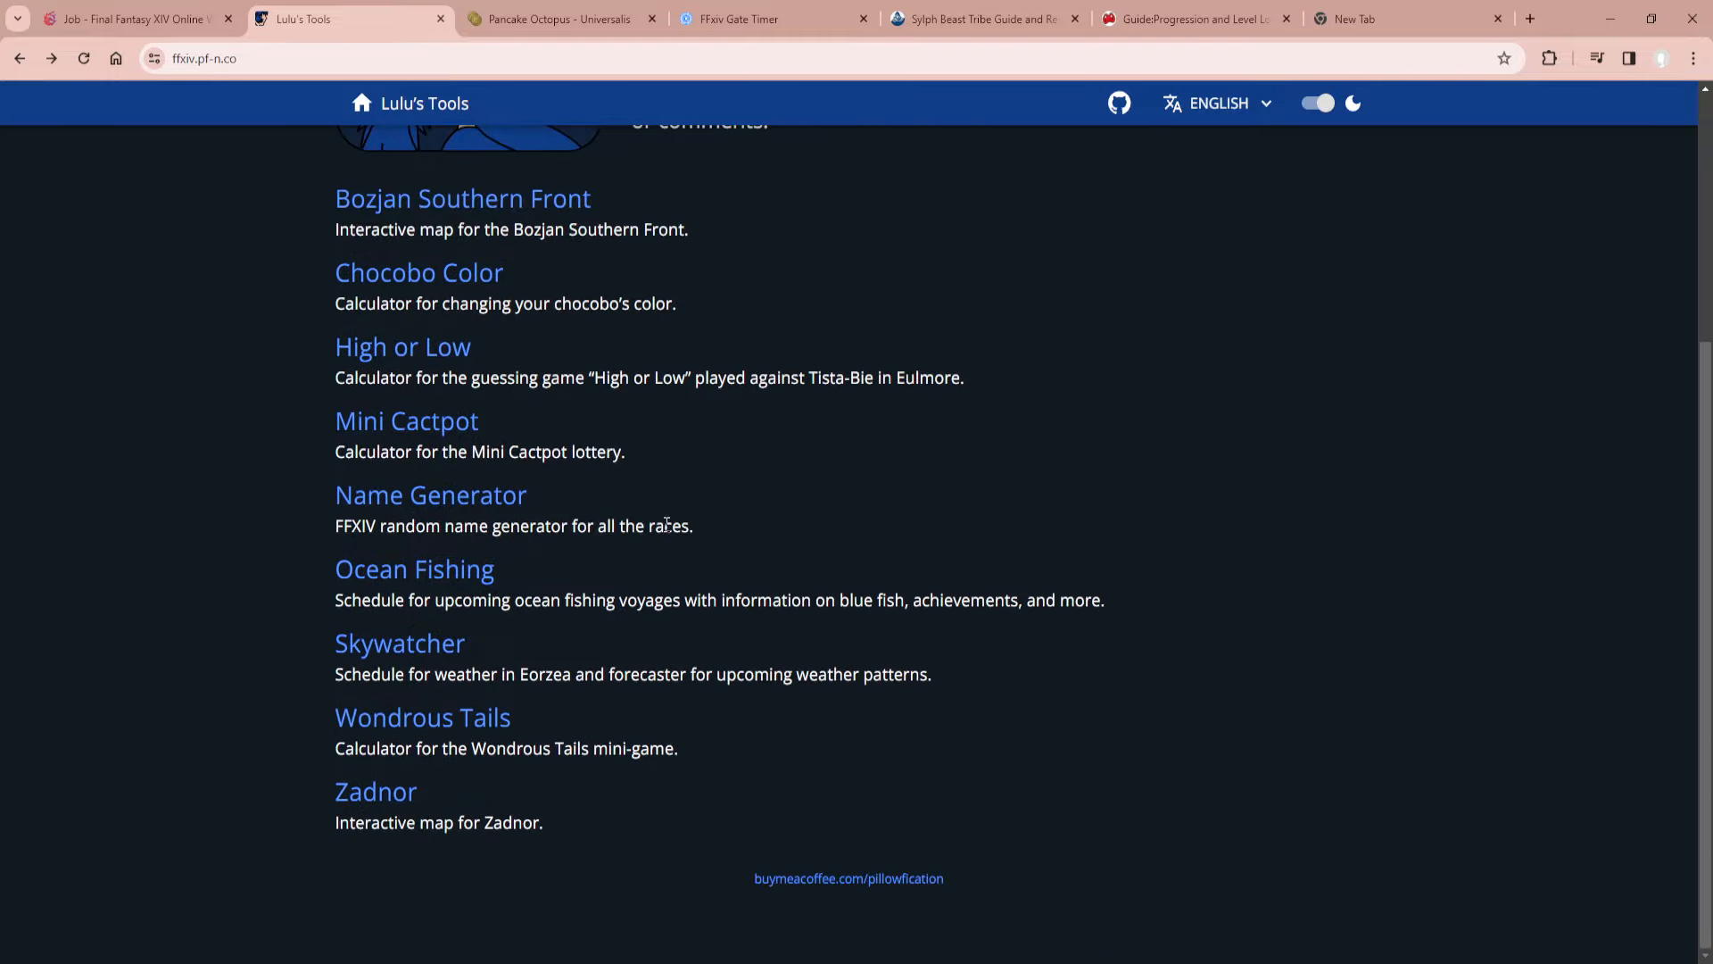
{"action": "scroll", "scroll_direction": "up", "scroll_amount": 3}
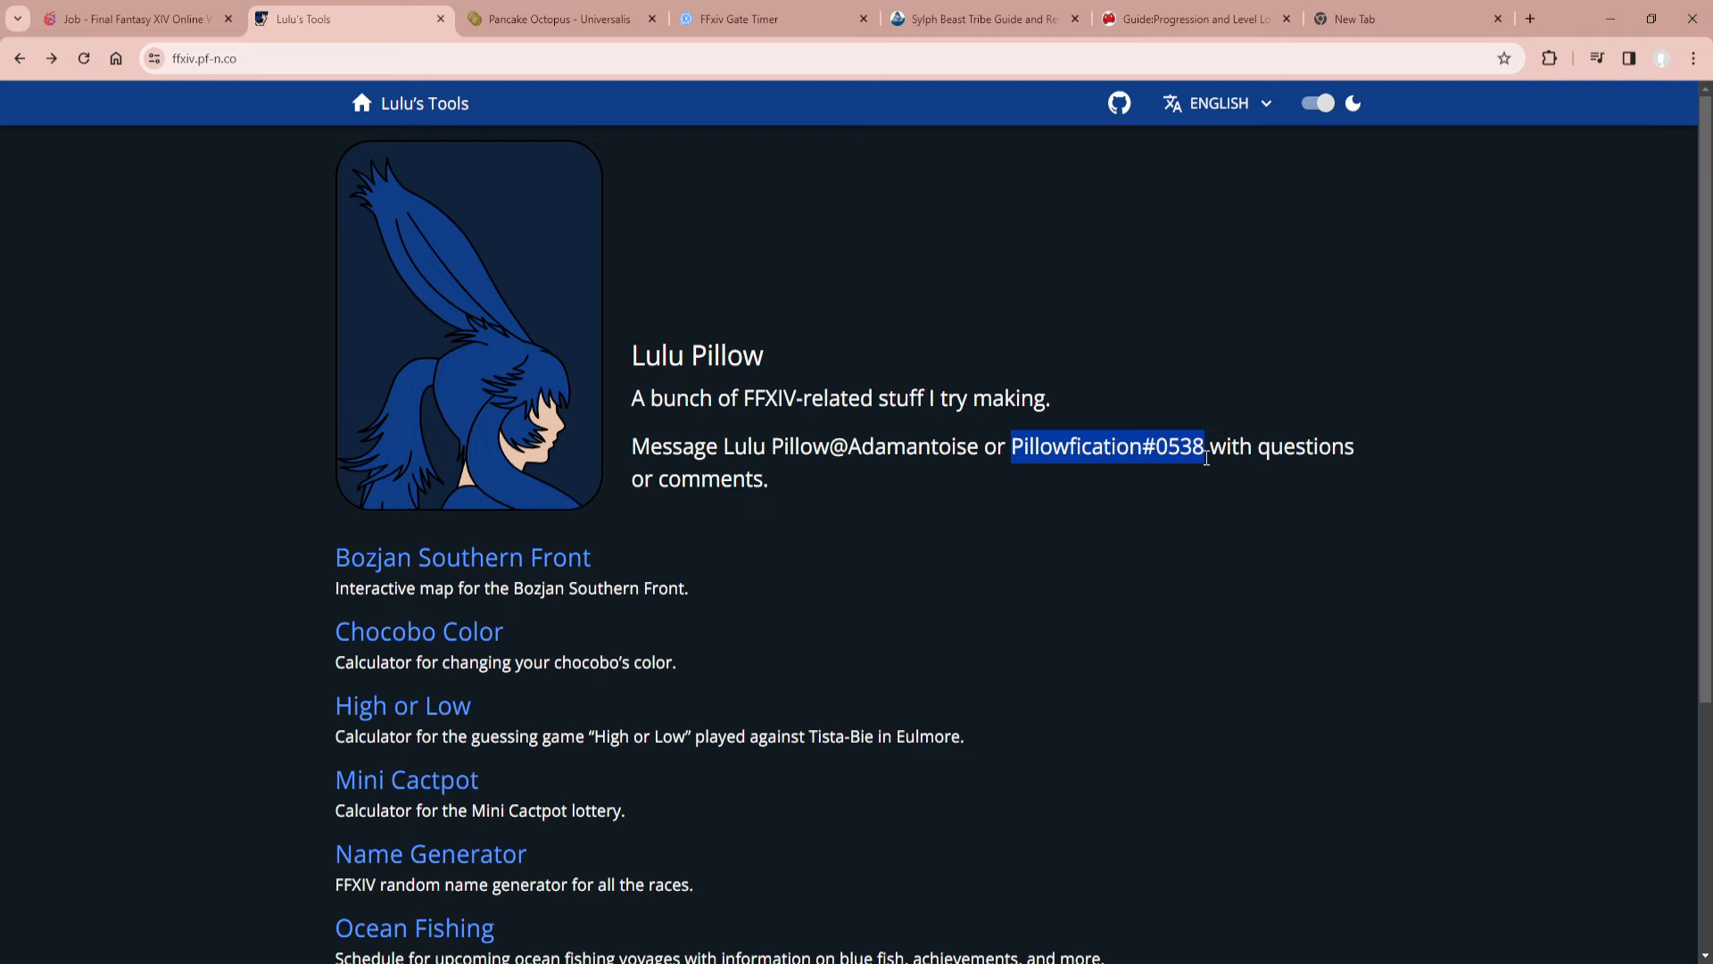
{"action": "scroll", "scroll_direction": "down", "scroll_amount": 3}
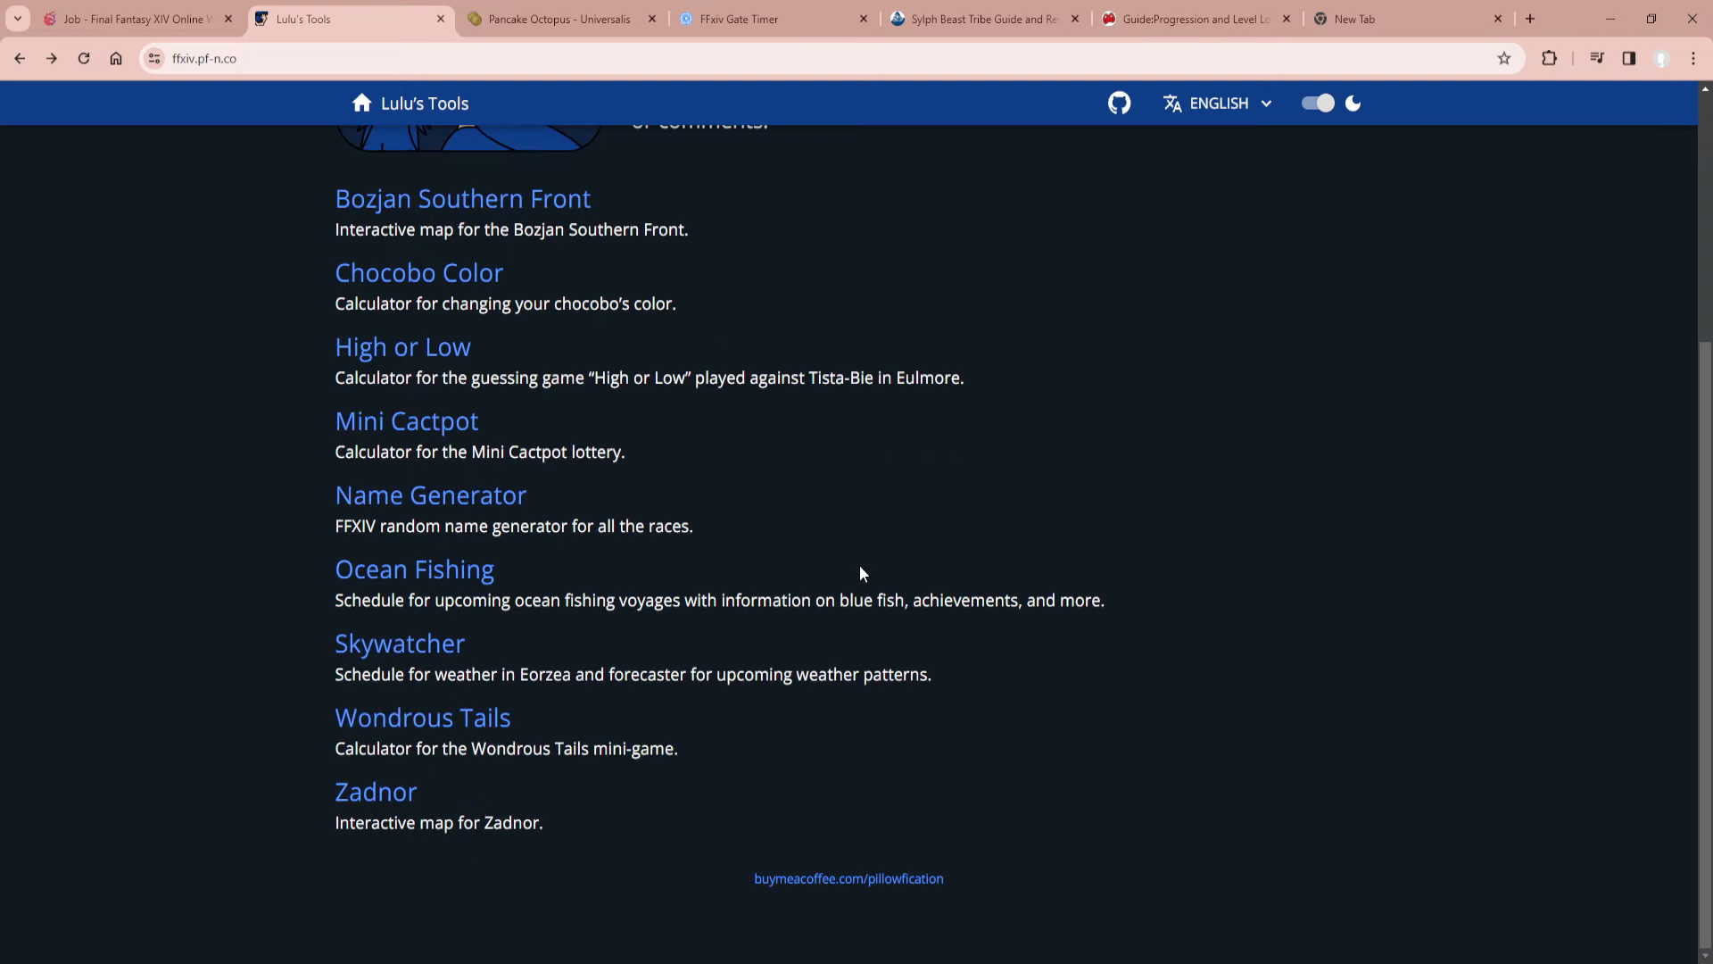
{"action": "scroll", "scroll_direction": "up", "scroll_amount": 3}
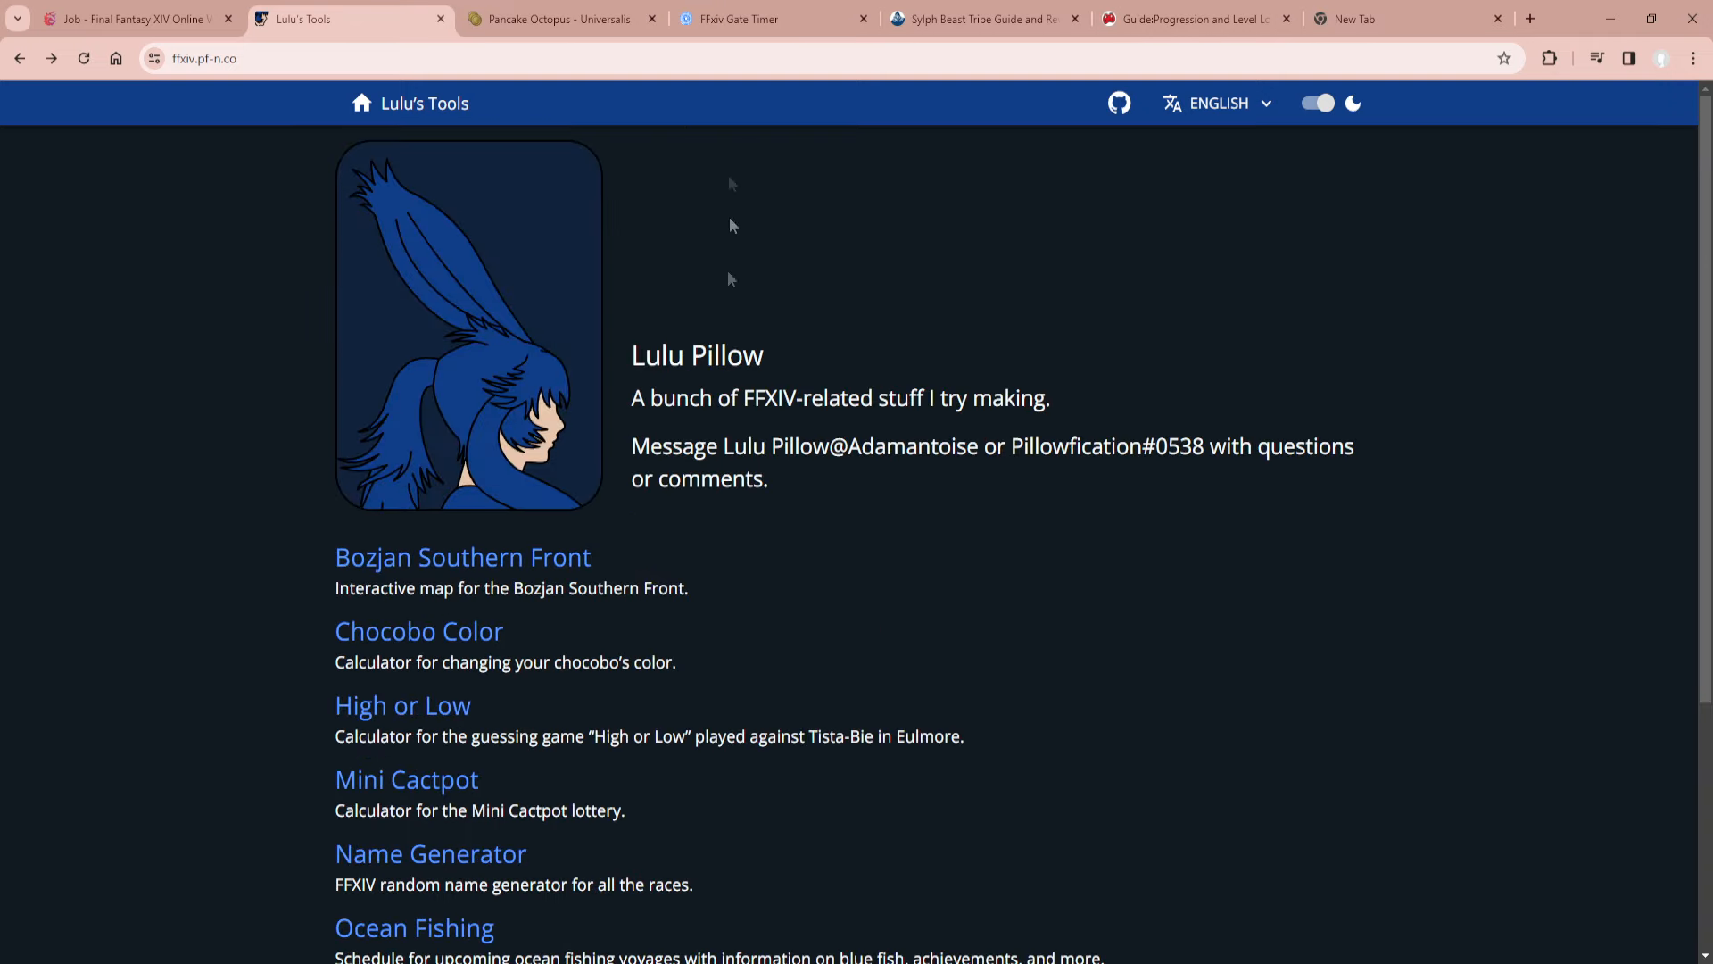
{"action": "left_click", "coordinate": [557, 19]}
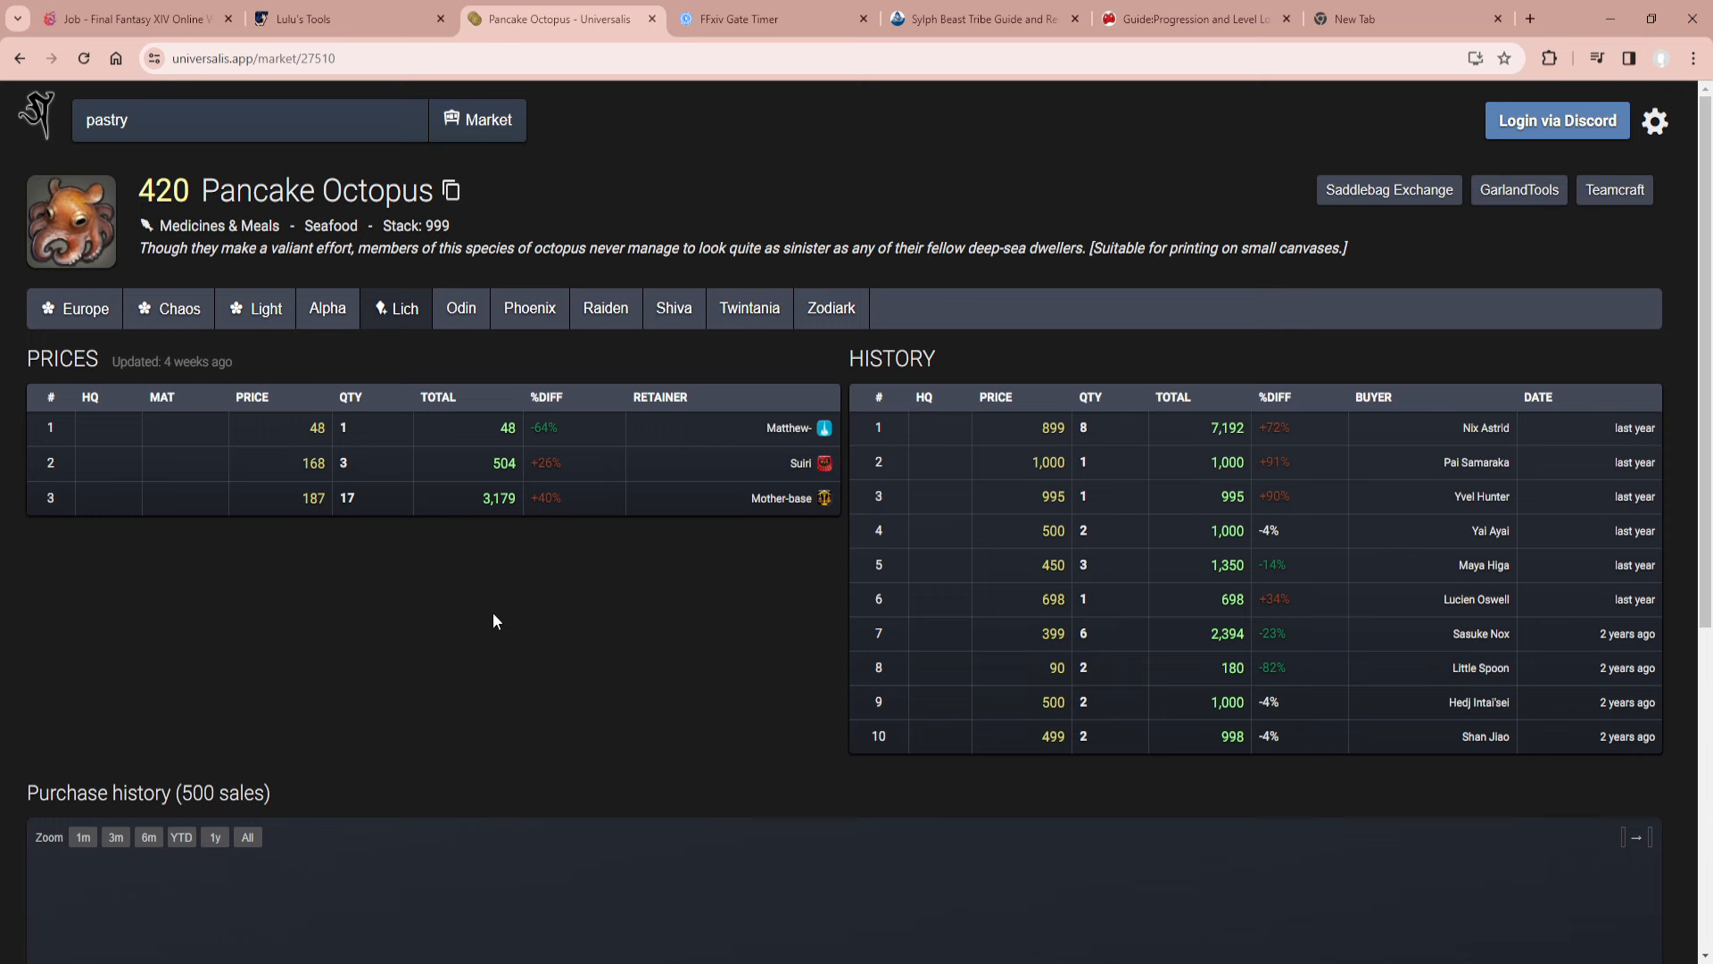
{"action": "mouse_move", "coordinate": [539, 622]}
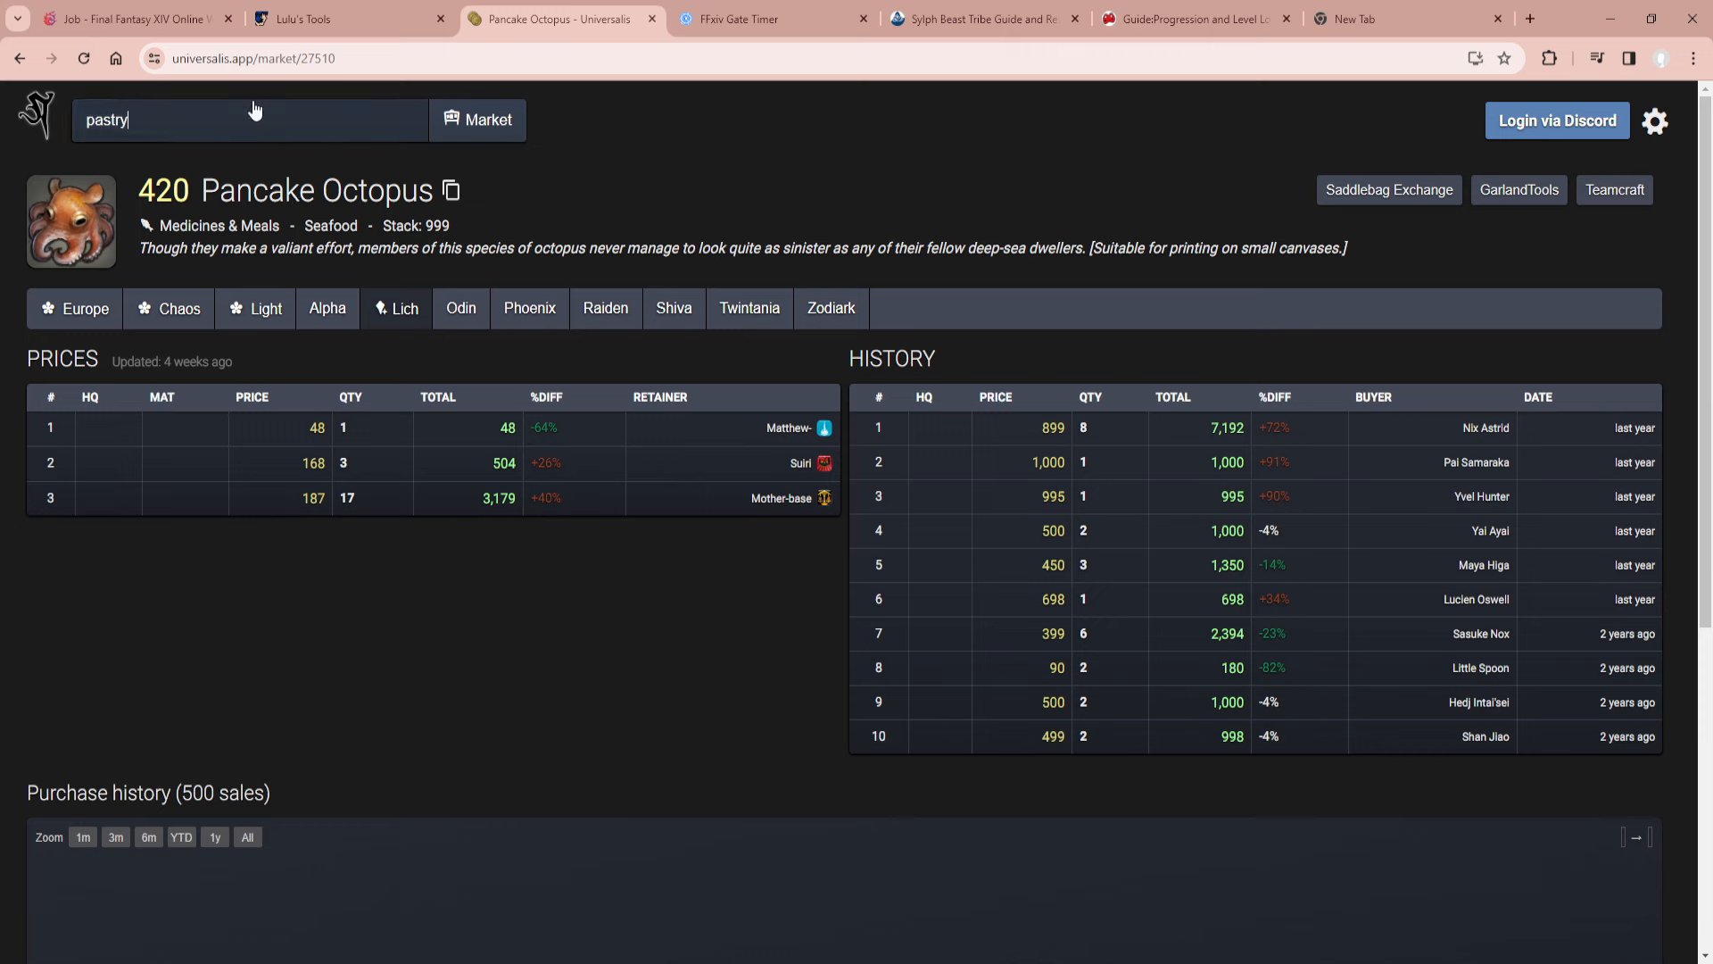
{"action": "mouse_move", "coordinate": [232, 200]}
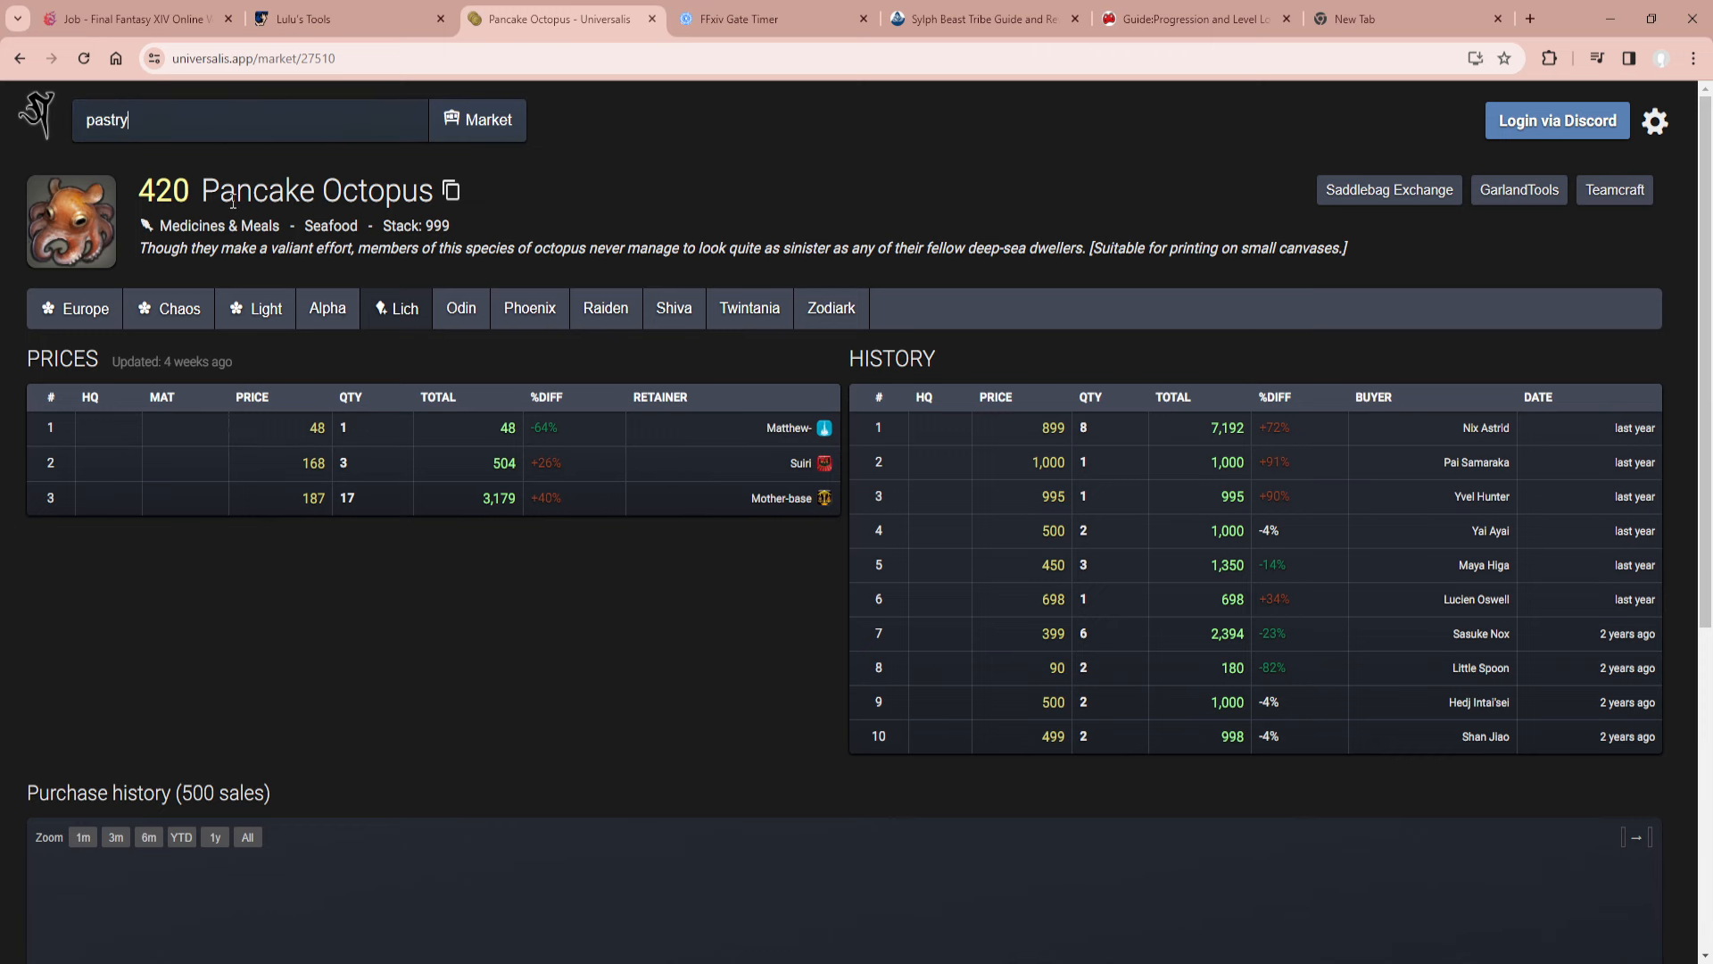
{"action": "mouse_move", "coordinate": [224, 331]}
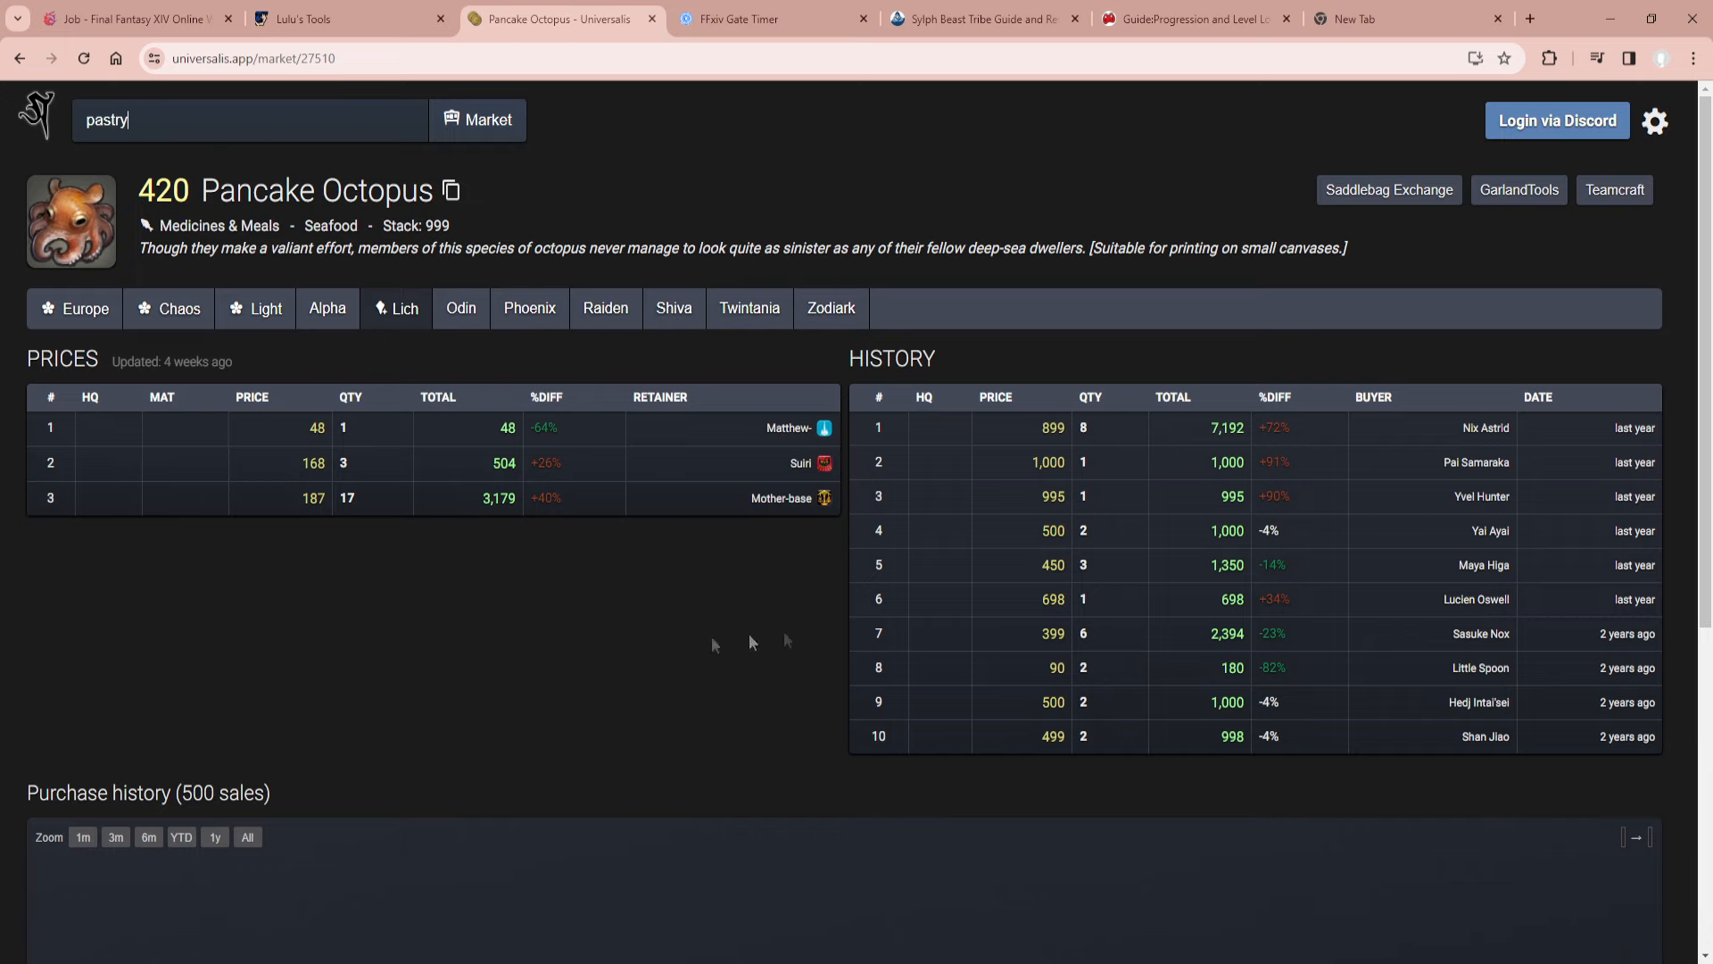
{"action": "scroll", "scroll_direction": "down", "scroll_amount": 3}
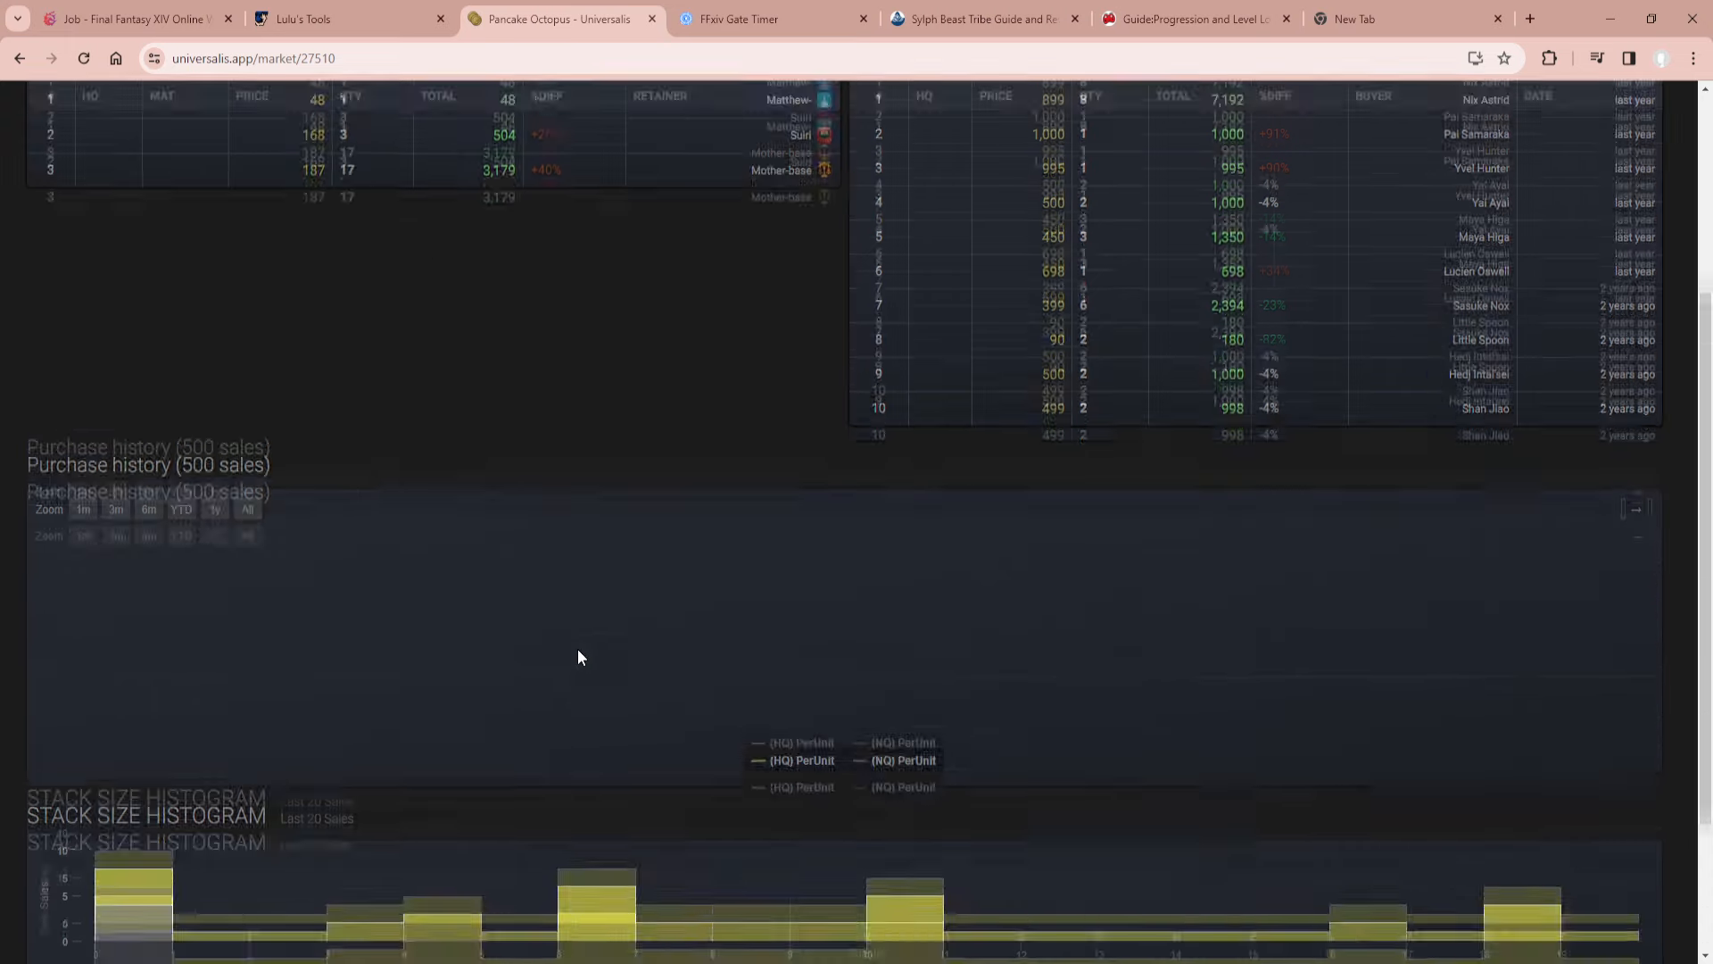
{"action": "scroll", "scroll_direction": "up", "scroll_amount": 3}
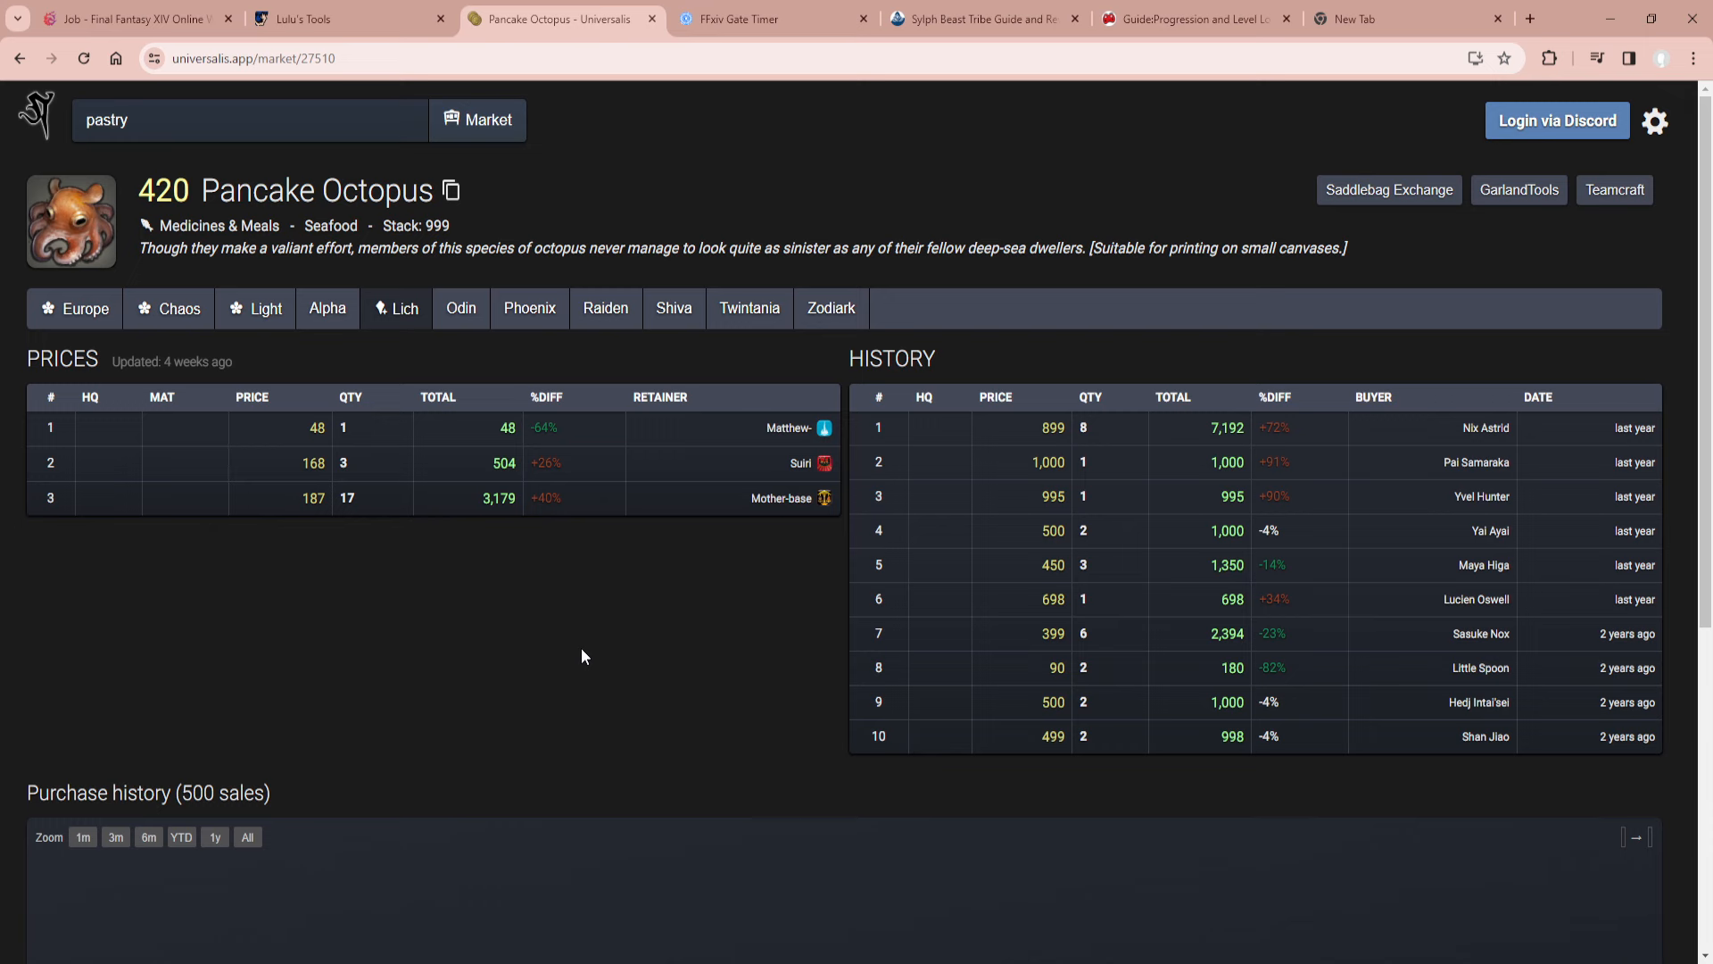
{"action": "mouse_move", "coordinate": [92, 237]}
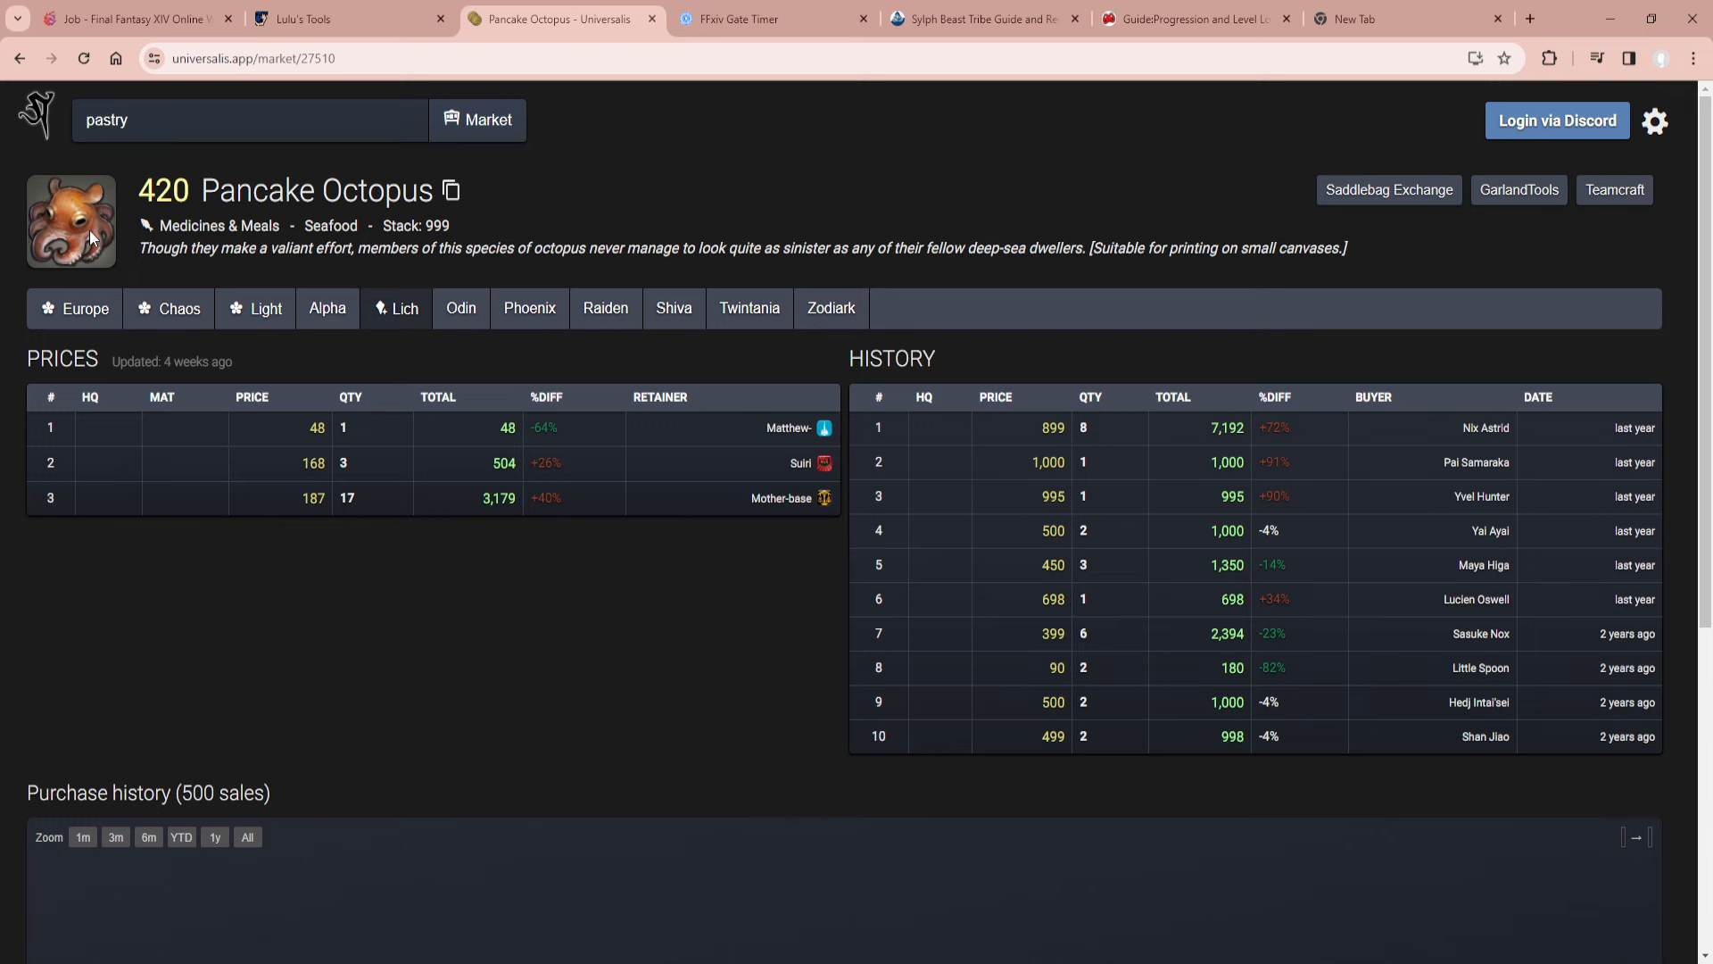
{"action": "mouse_move", "coordinate": [559, 343]}
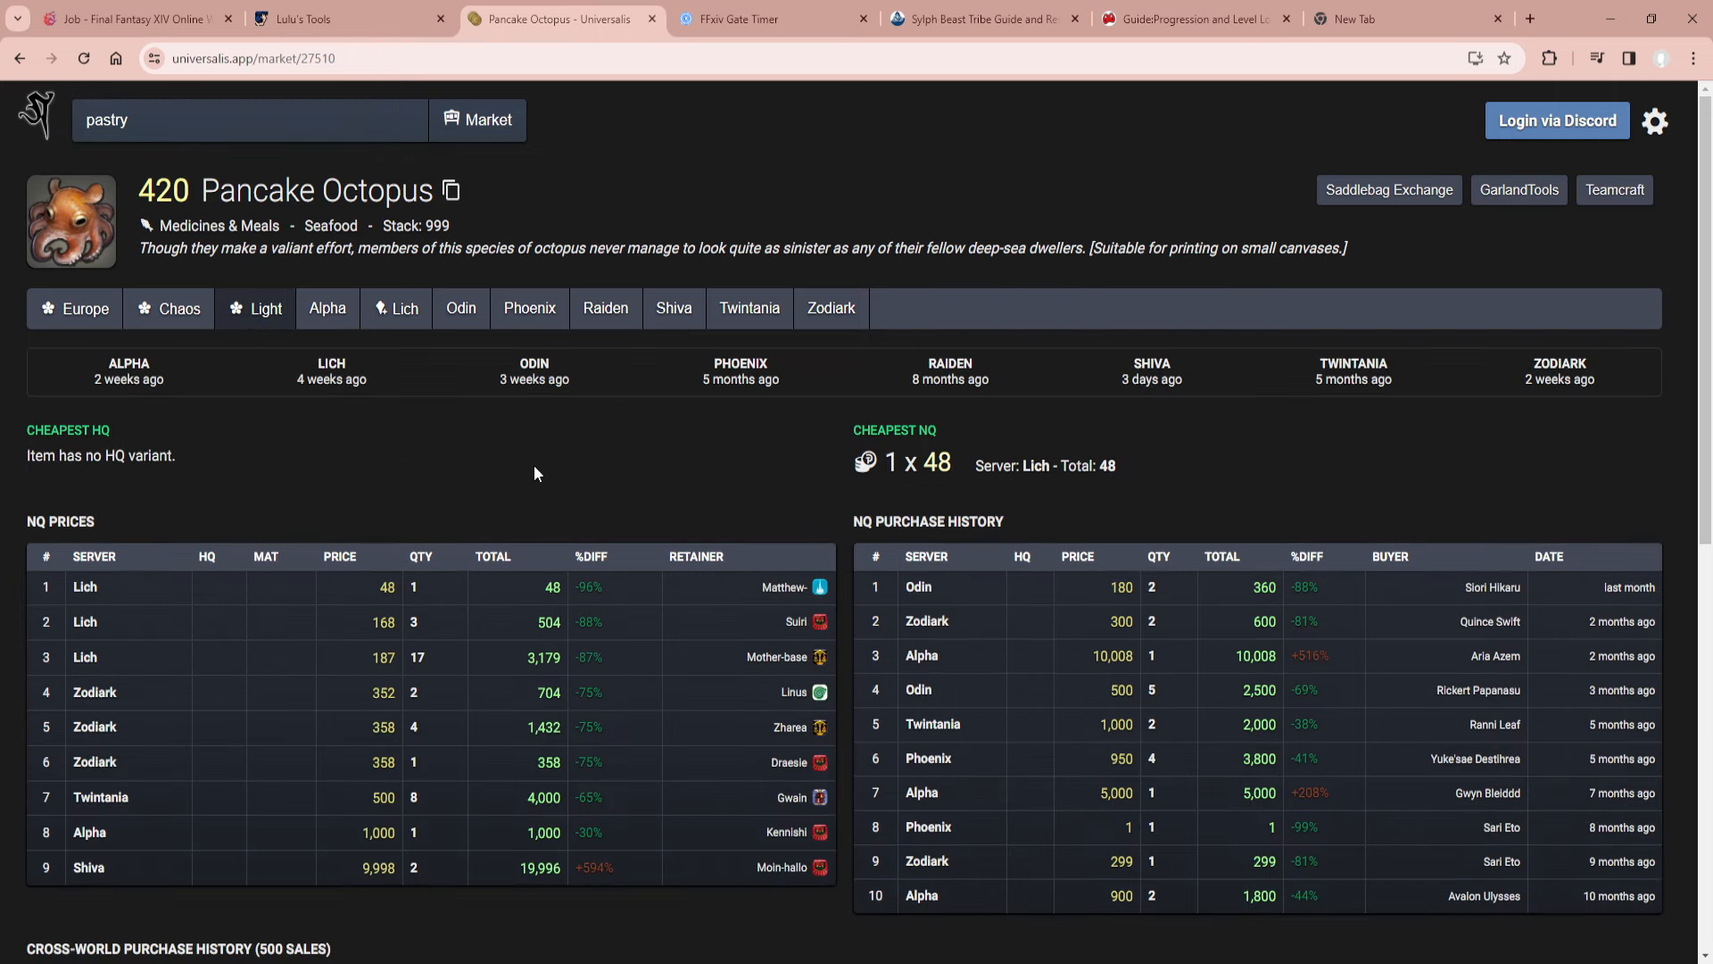
{"action": "mouse_move", "coordinate": [128, 814]}
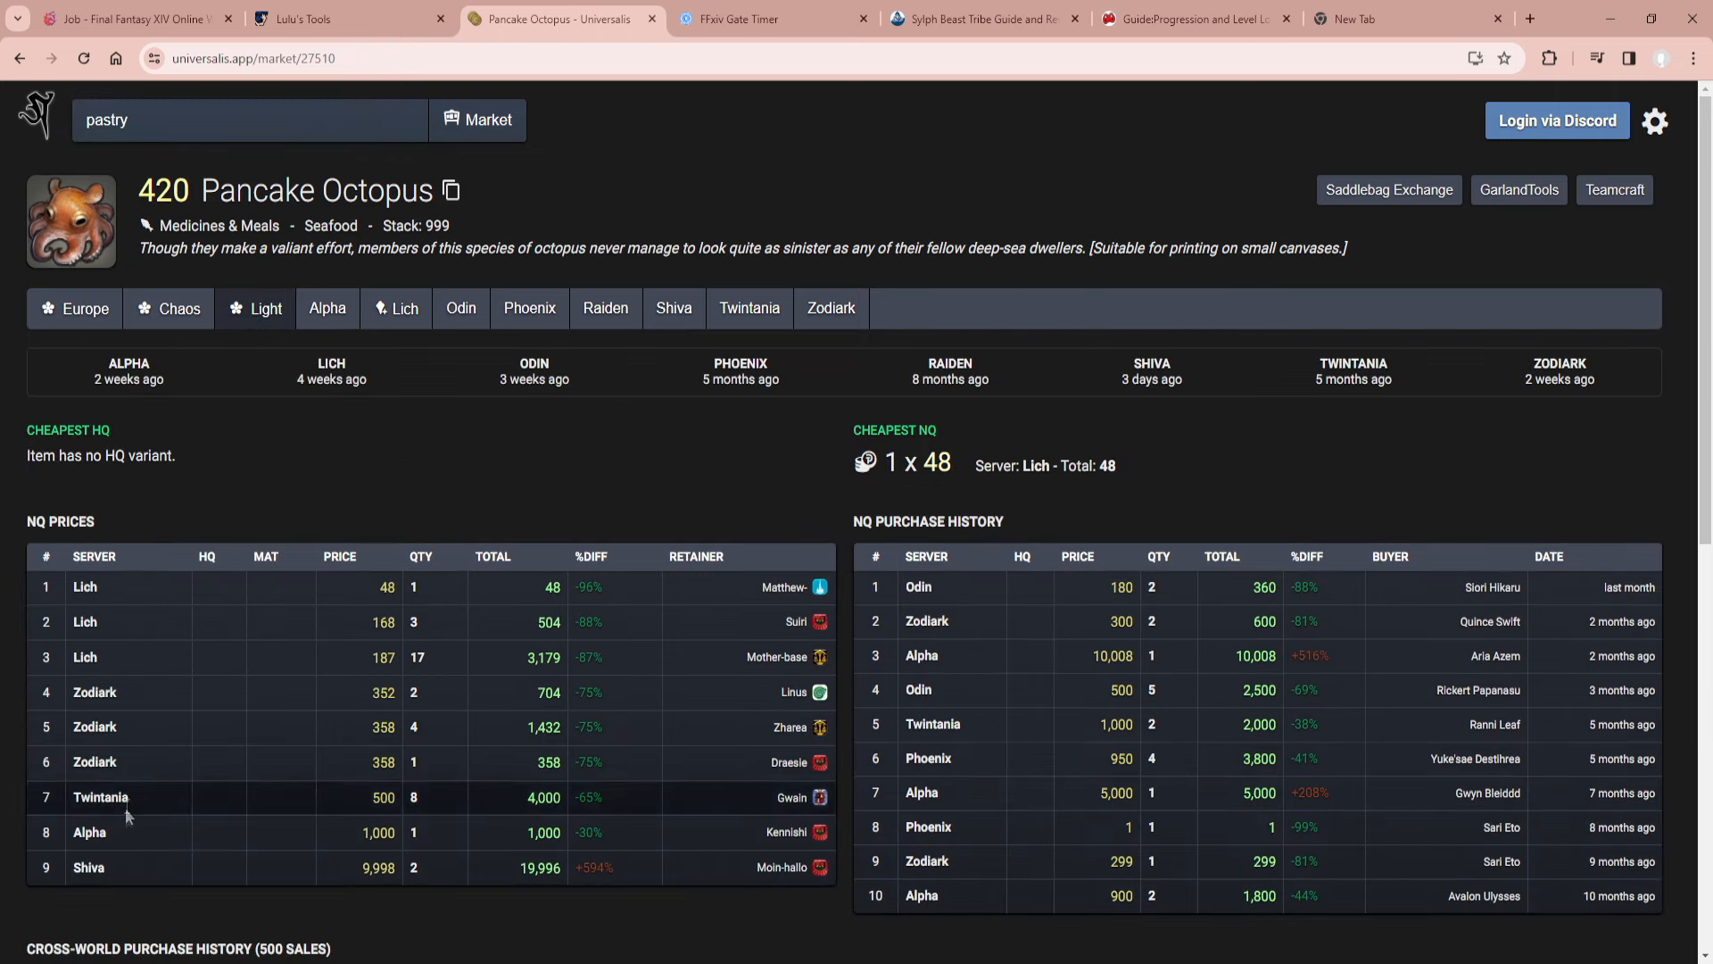
{"action": "mouse_move", "coordinate": [182, 700]}
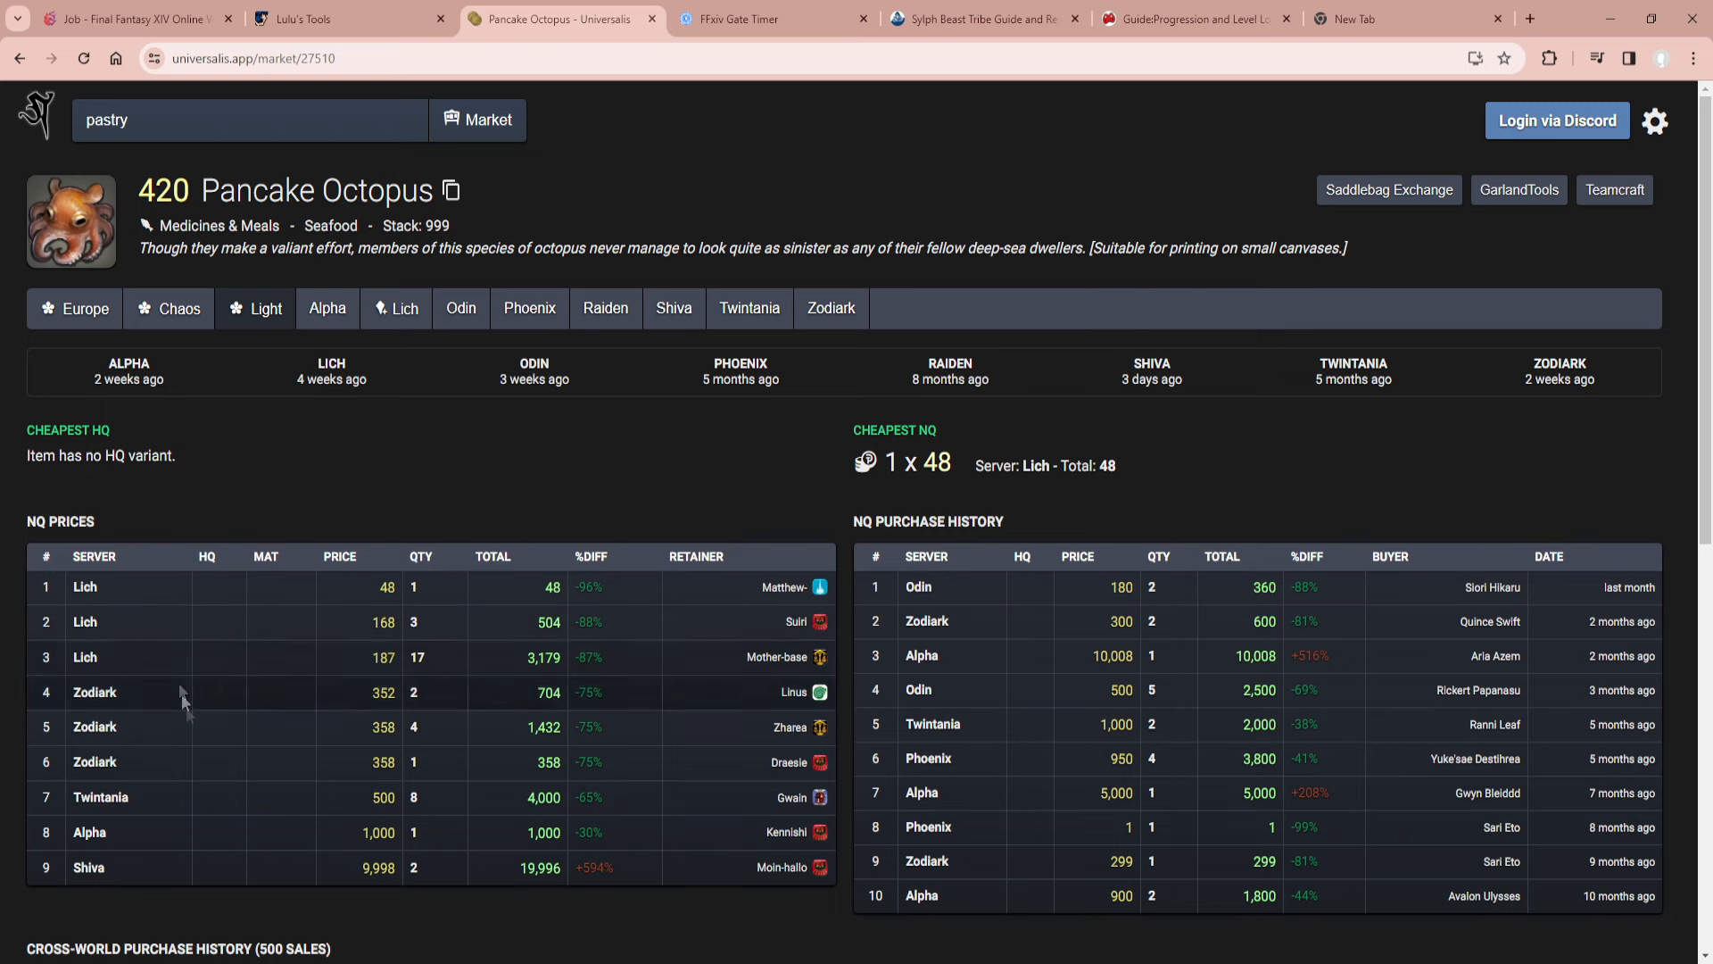
{"action": "mouse_move", "coordinate": [214, 767]}
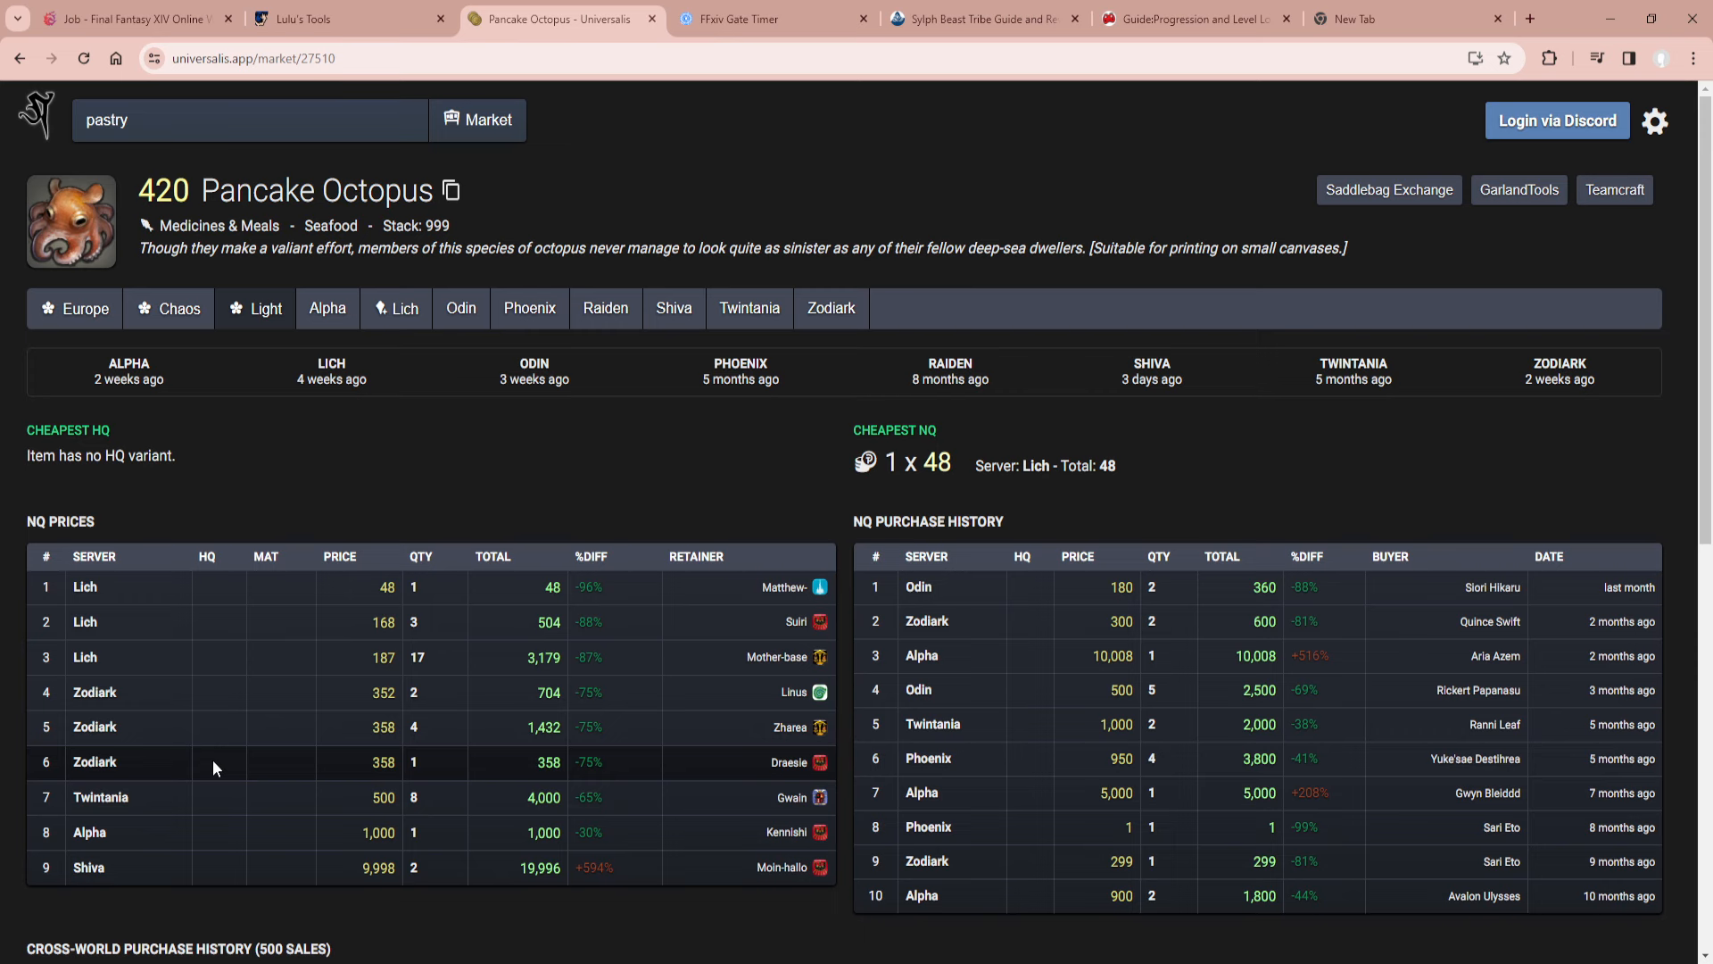
{"action": "mouse_move", "coordinate": [240, 331]}
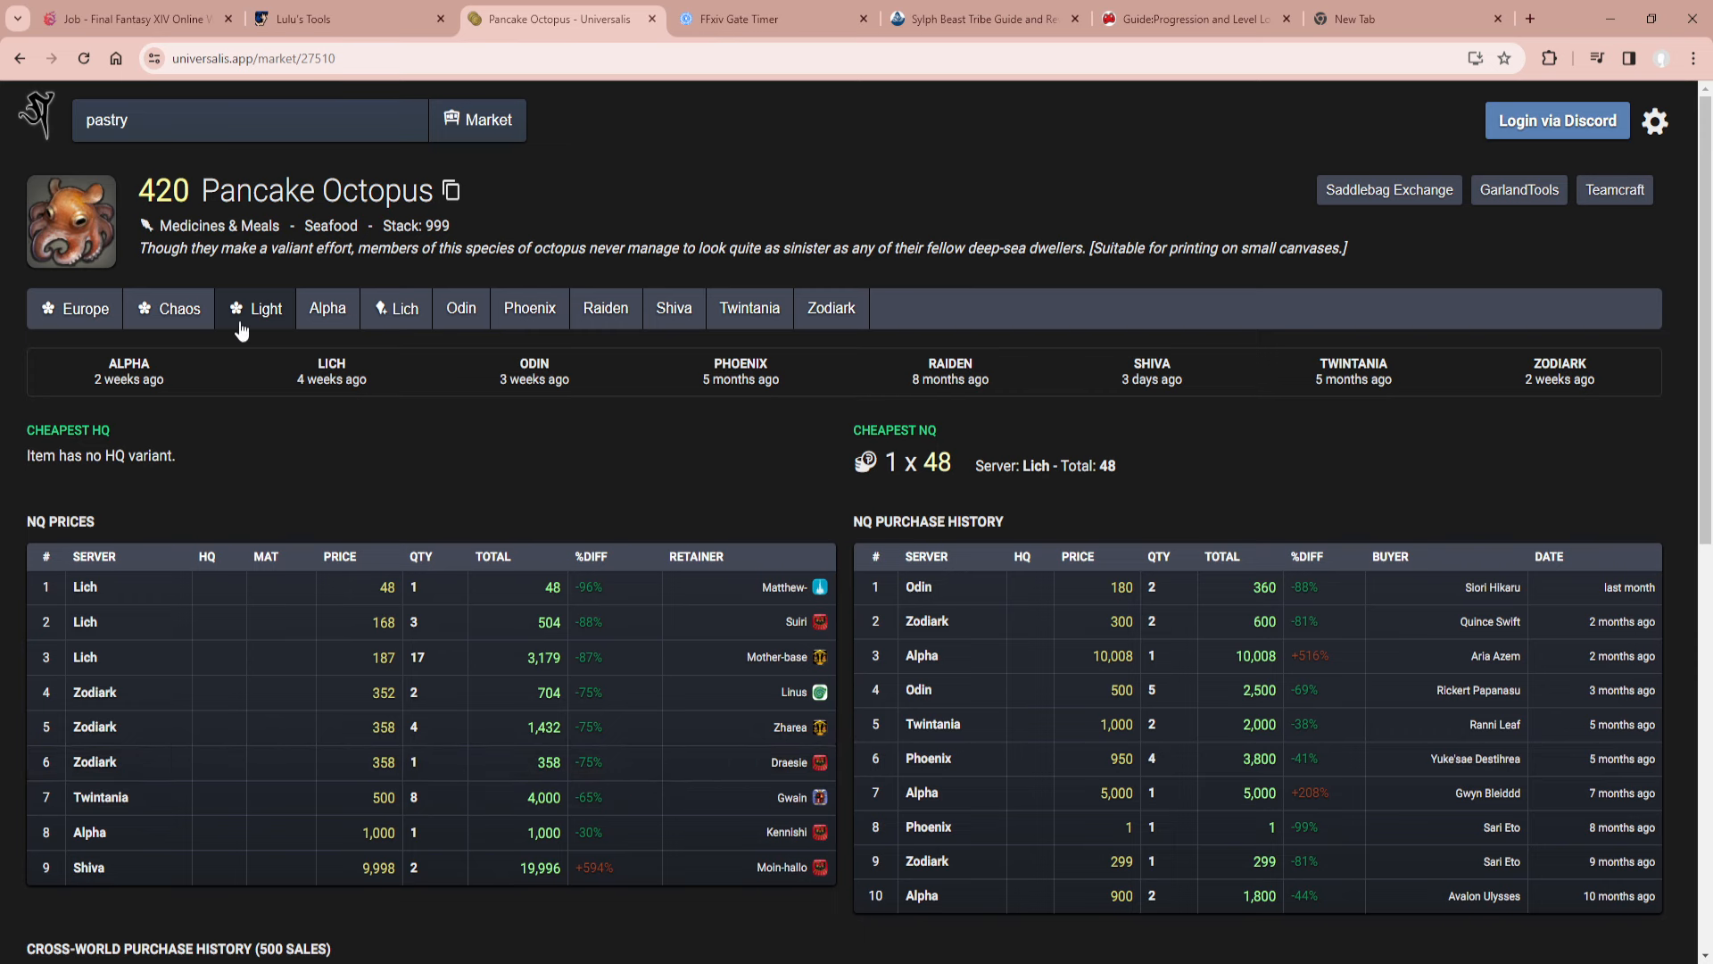
{"action": "mouse_move", "coordinate": [143, 701]}
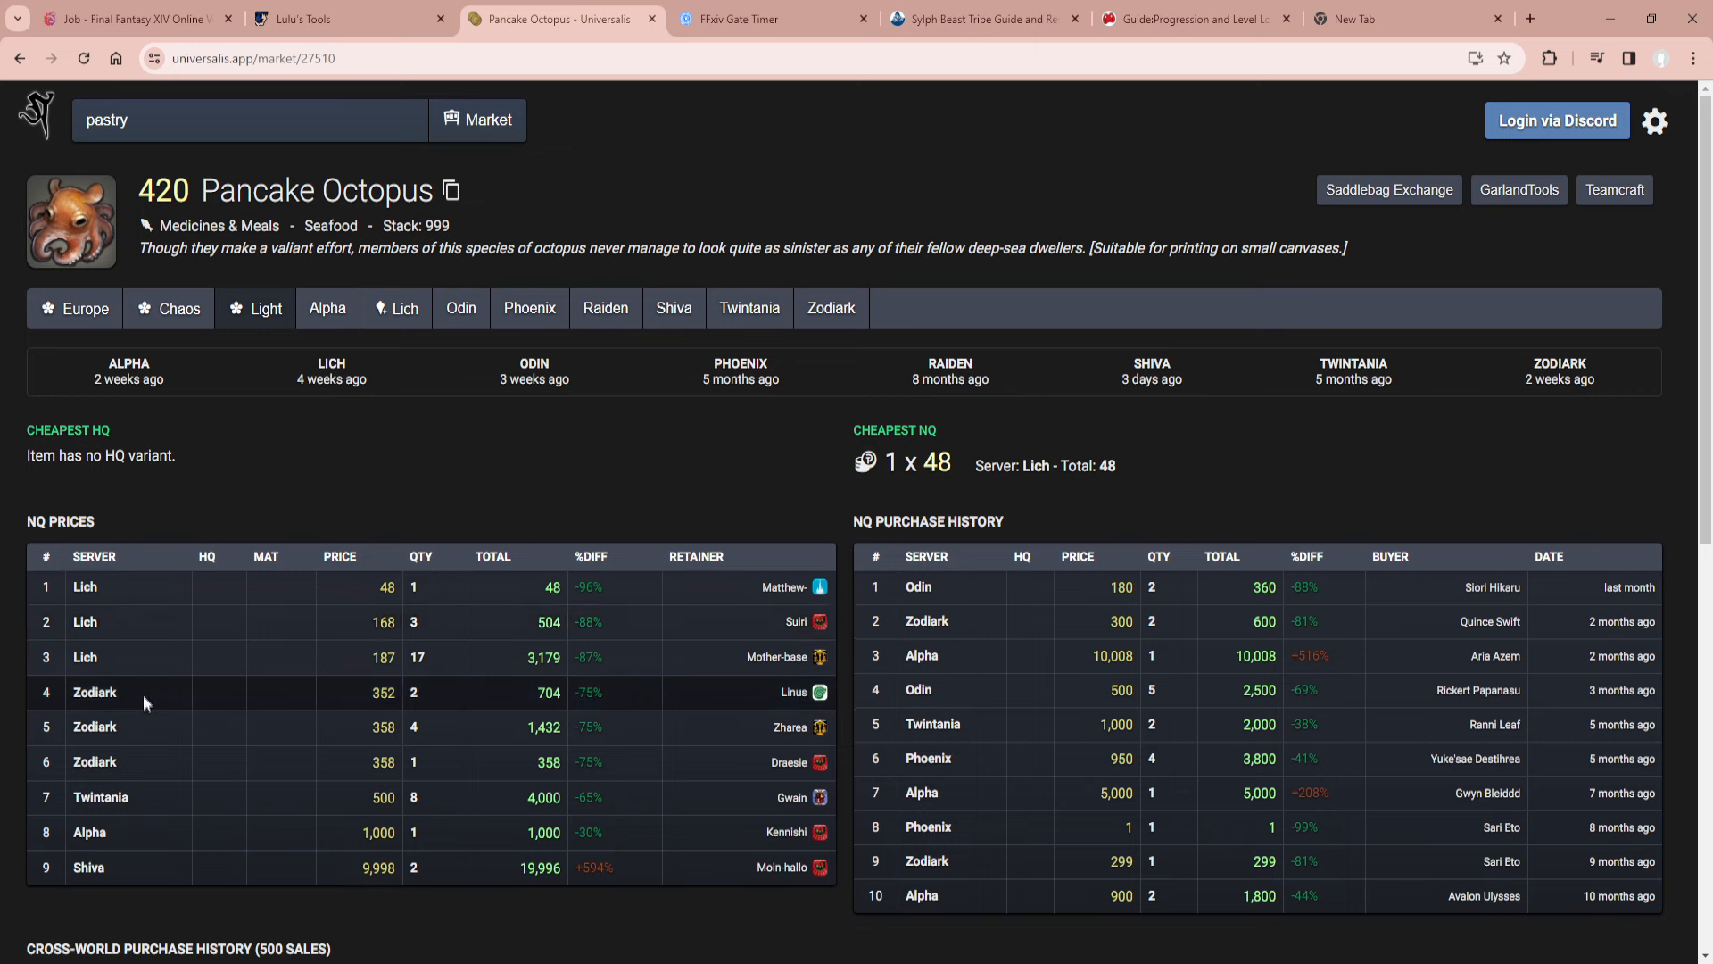
{"action": "mouse_move", "coordinate": [147, 872]}
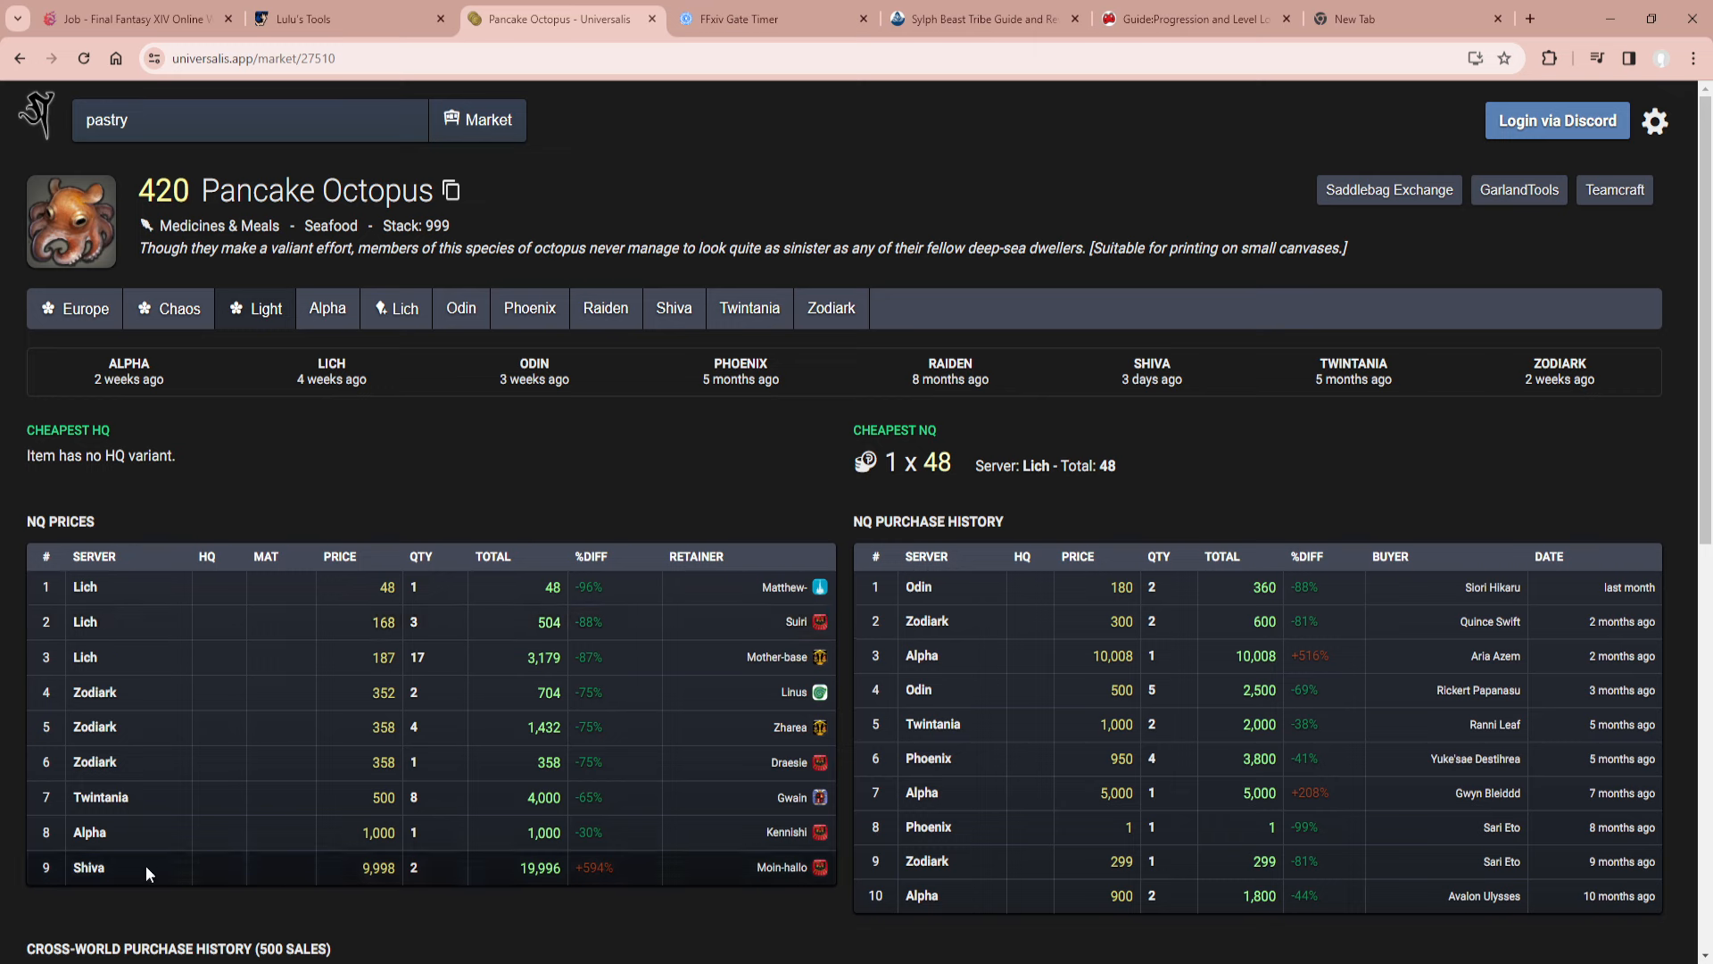
{"action": "mouse_move", "coordinate": [543, 600]}
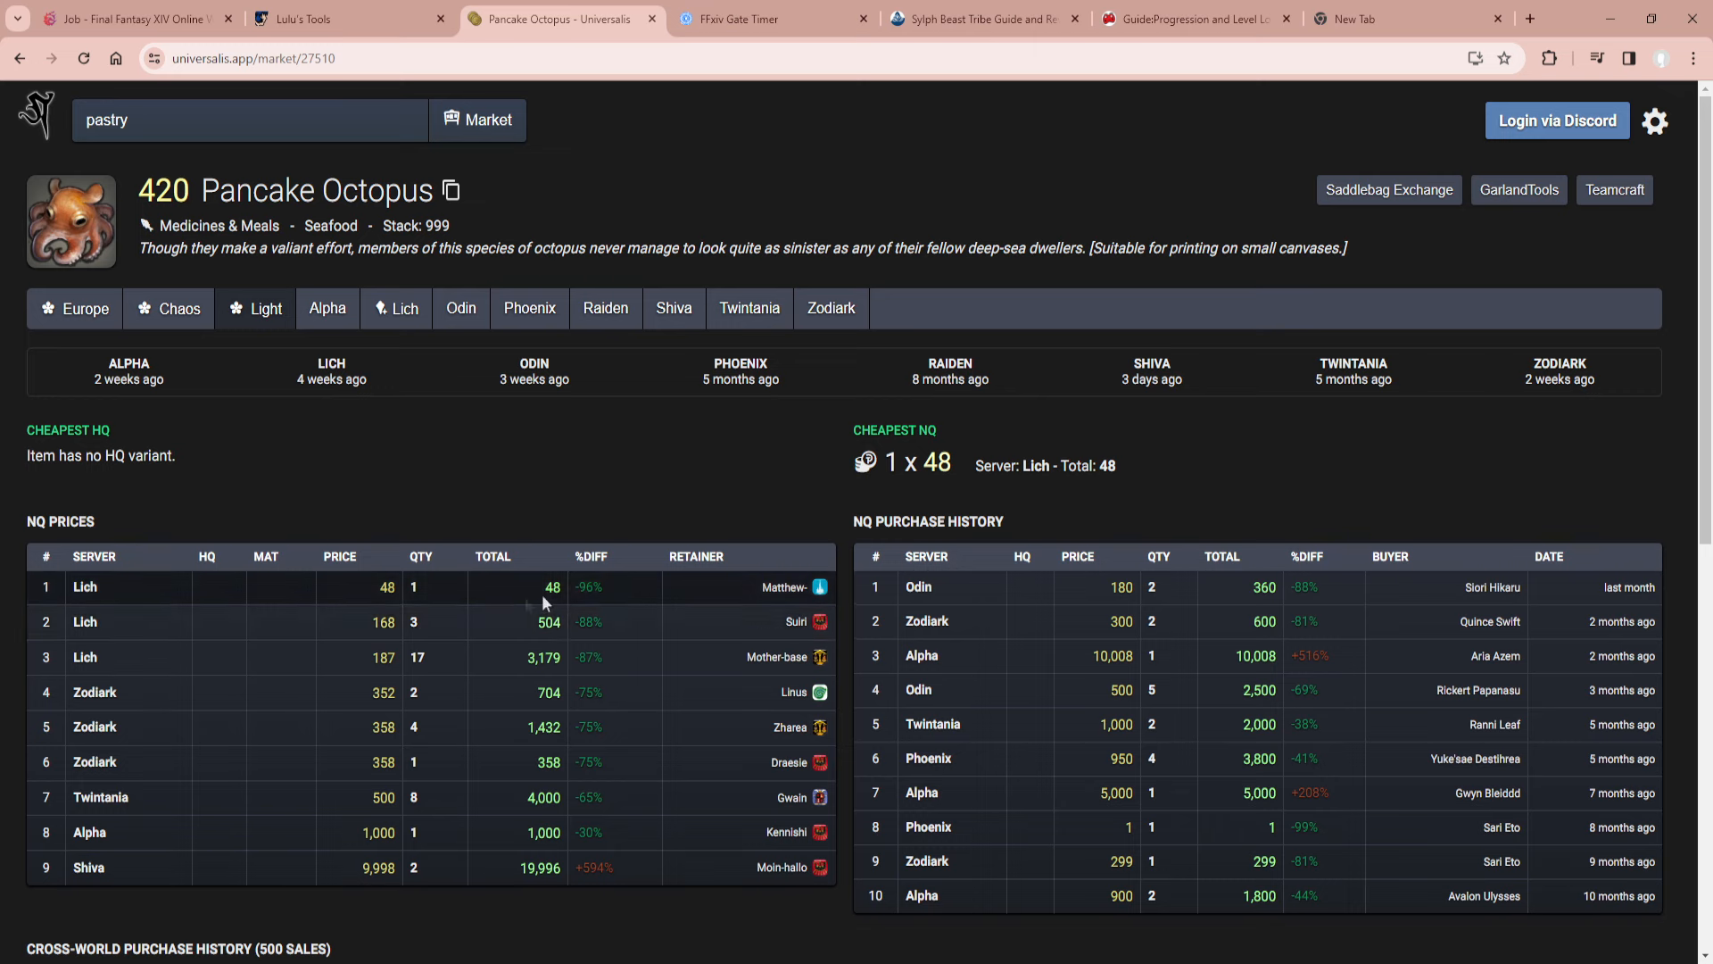
{"action": "mouse_move", "coordinate": [552, 587]}
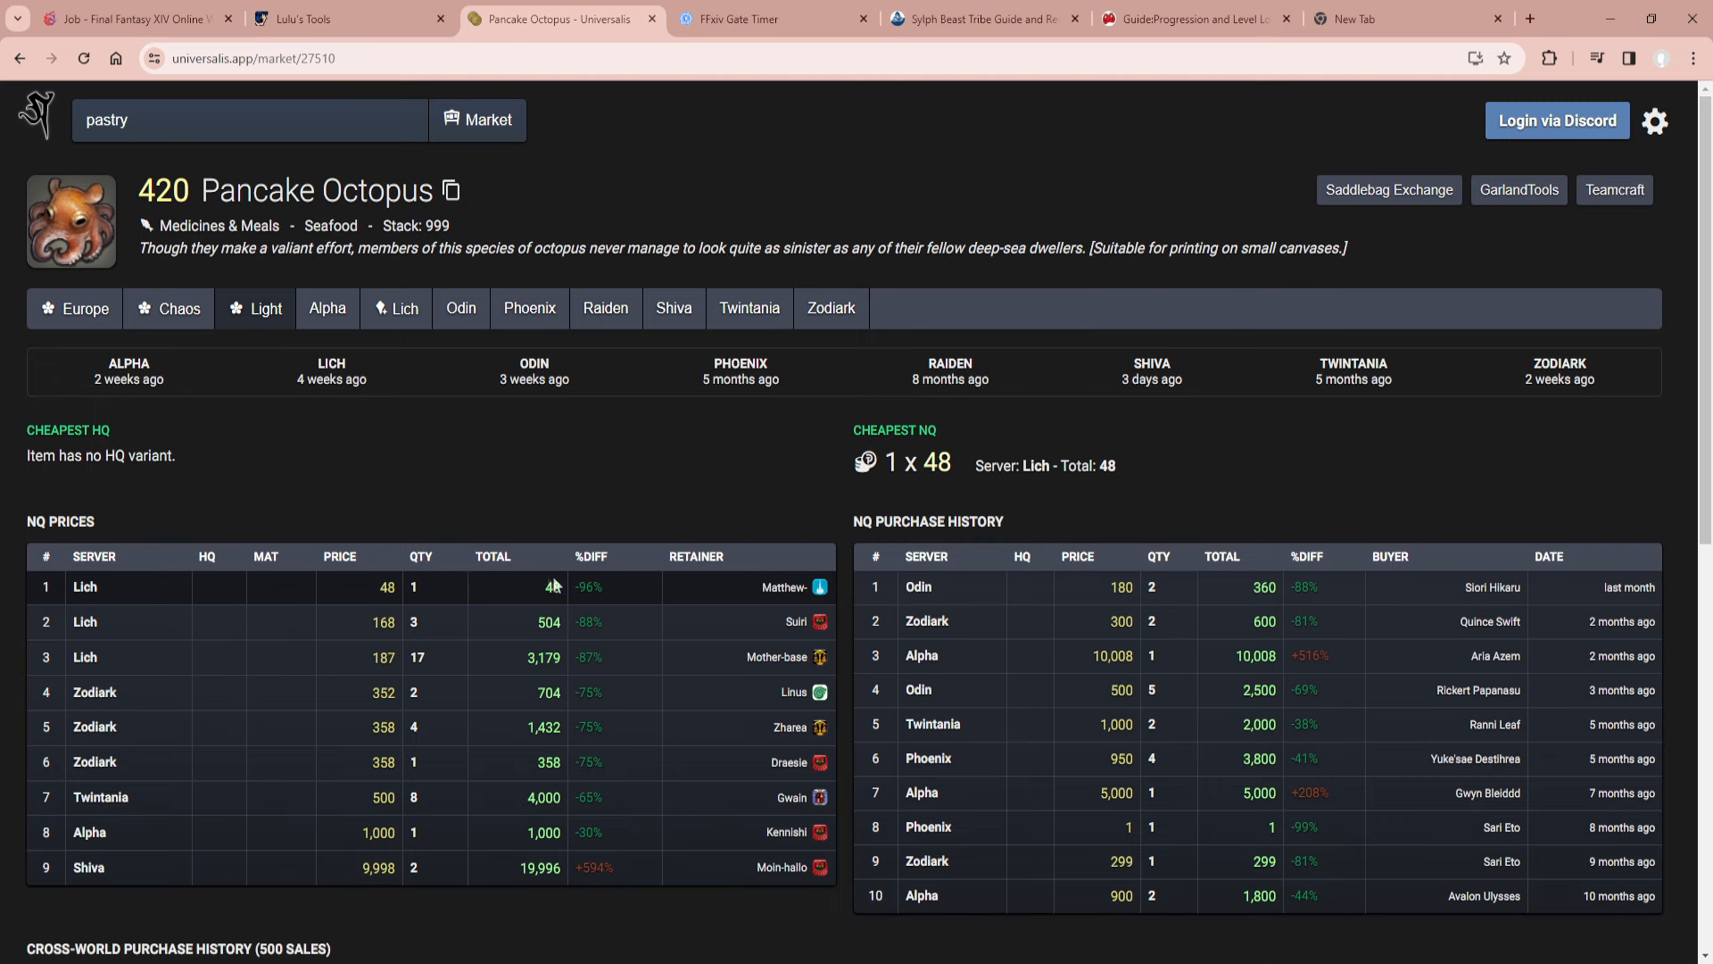
{"action": "mouse_move", "coordinate": [758, 588]}
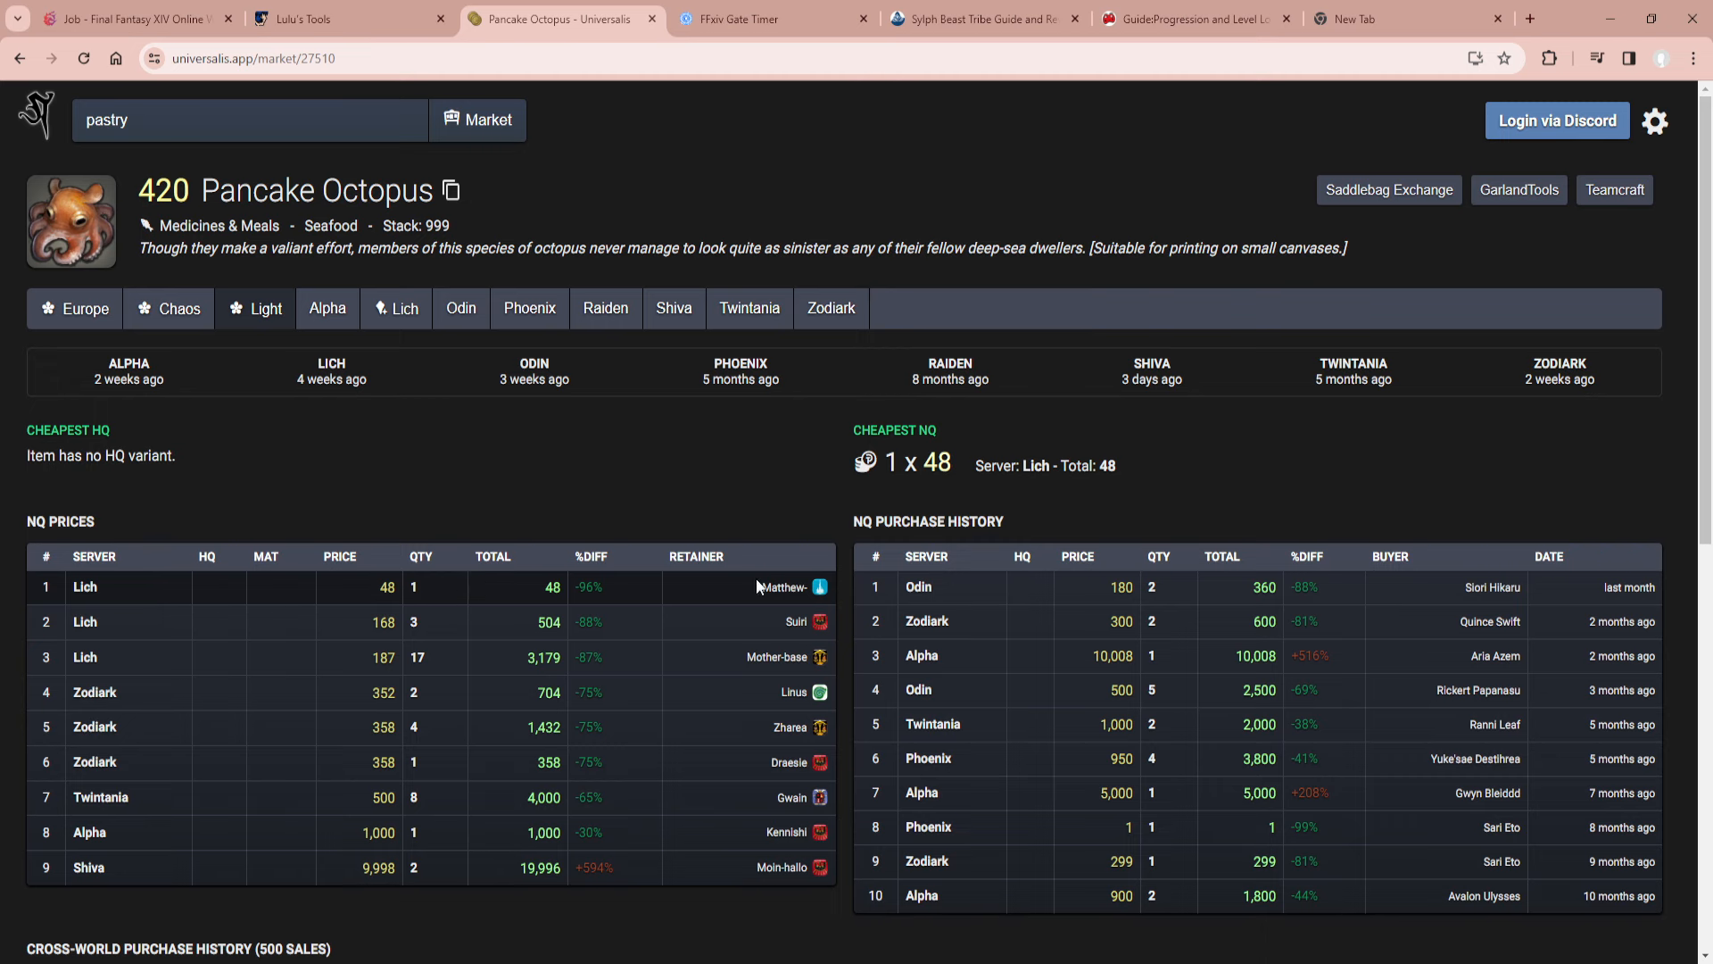
{"action": "mouse_move", "coordinate": [567, 590]}
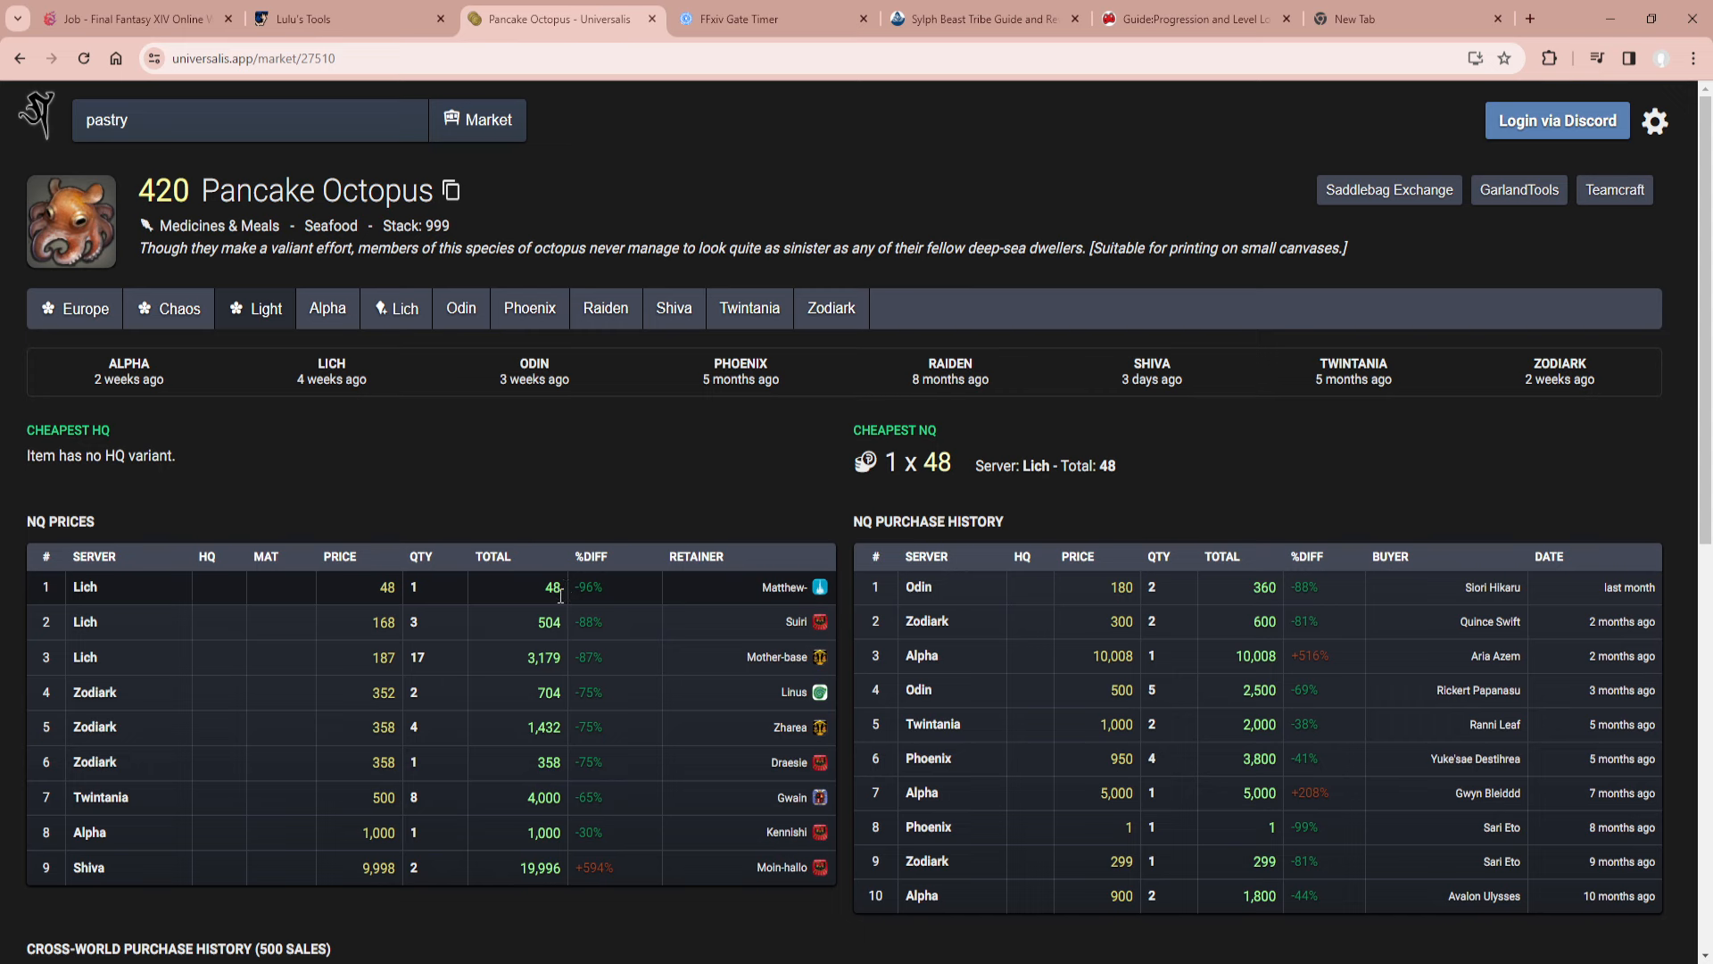
{"action": "mouse_move", "coordinate": [383, 587]}
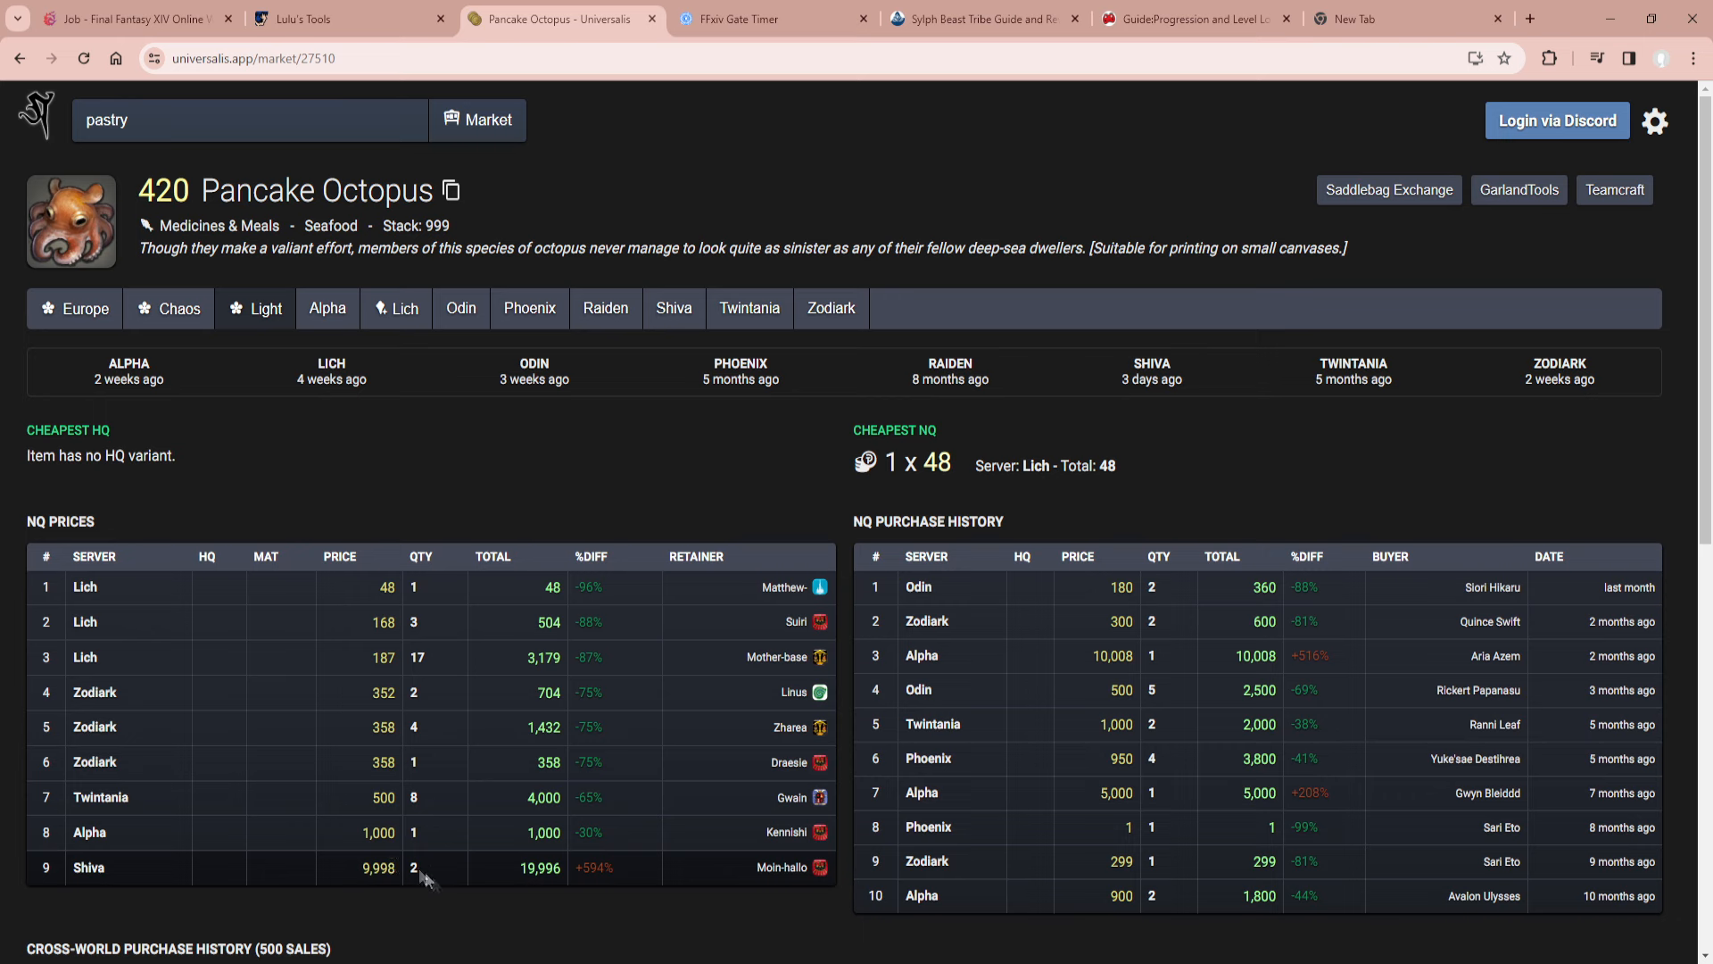
{"action": "mouse_move", "coordinate": [424, 875]}
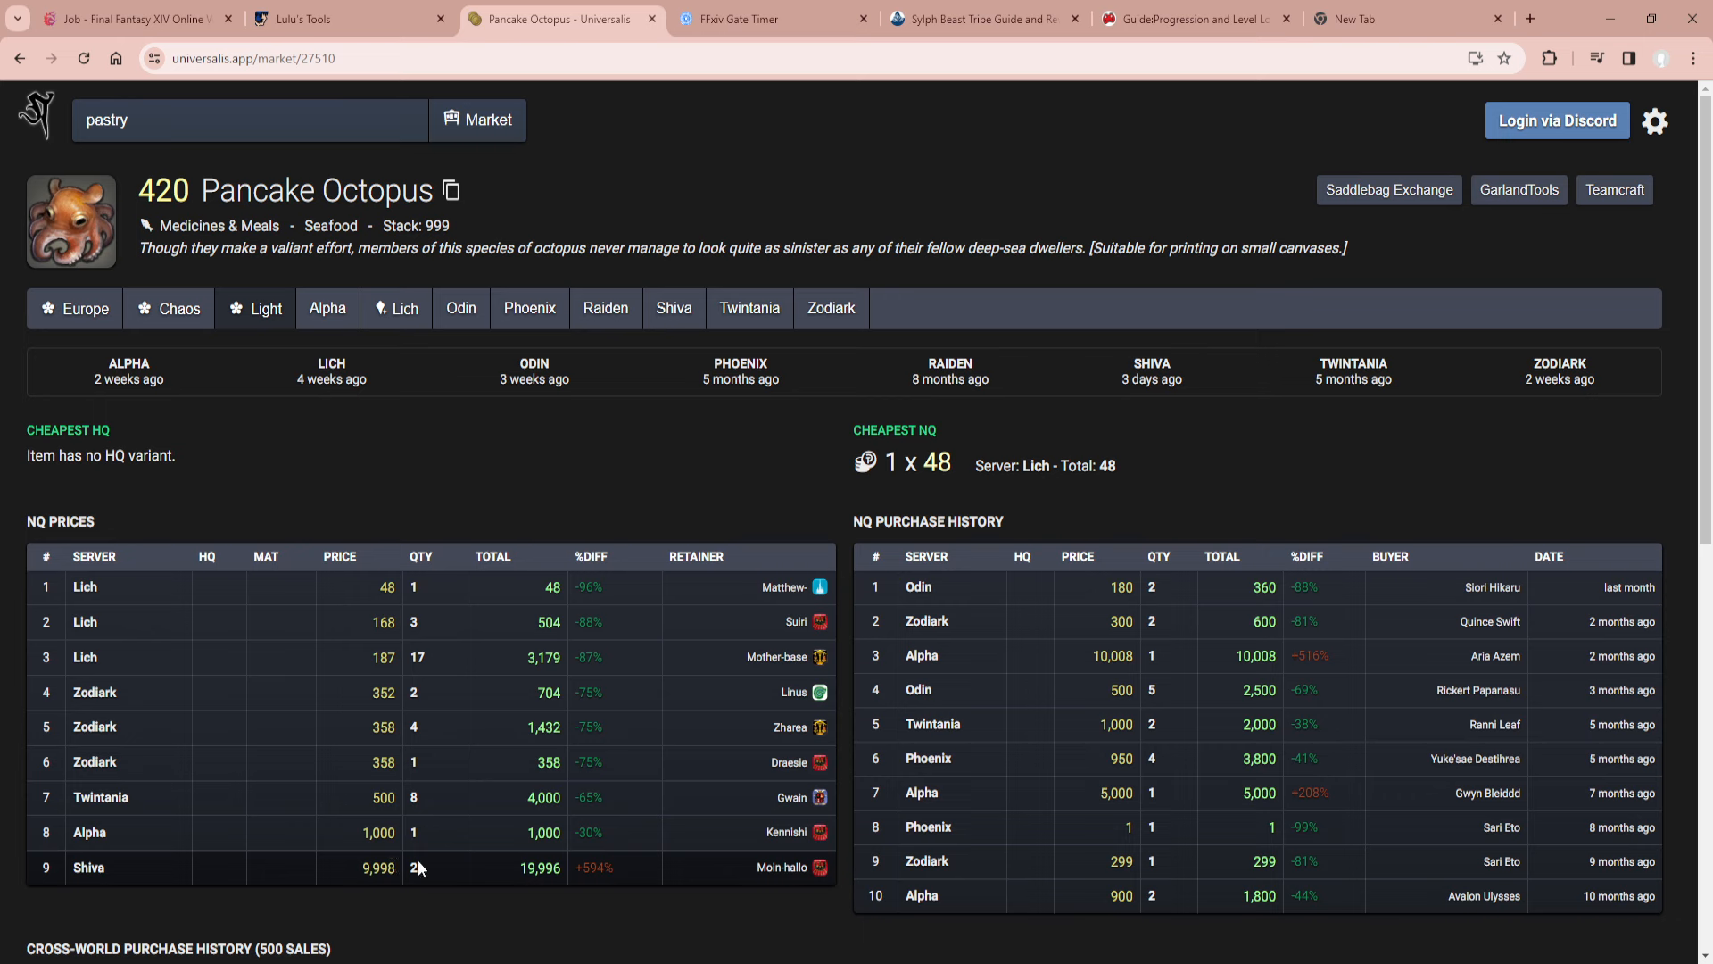
{"action": "mouse_move", "coordinate": [581, 858]}
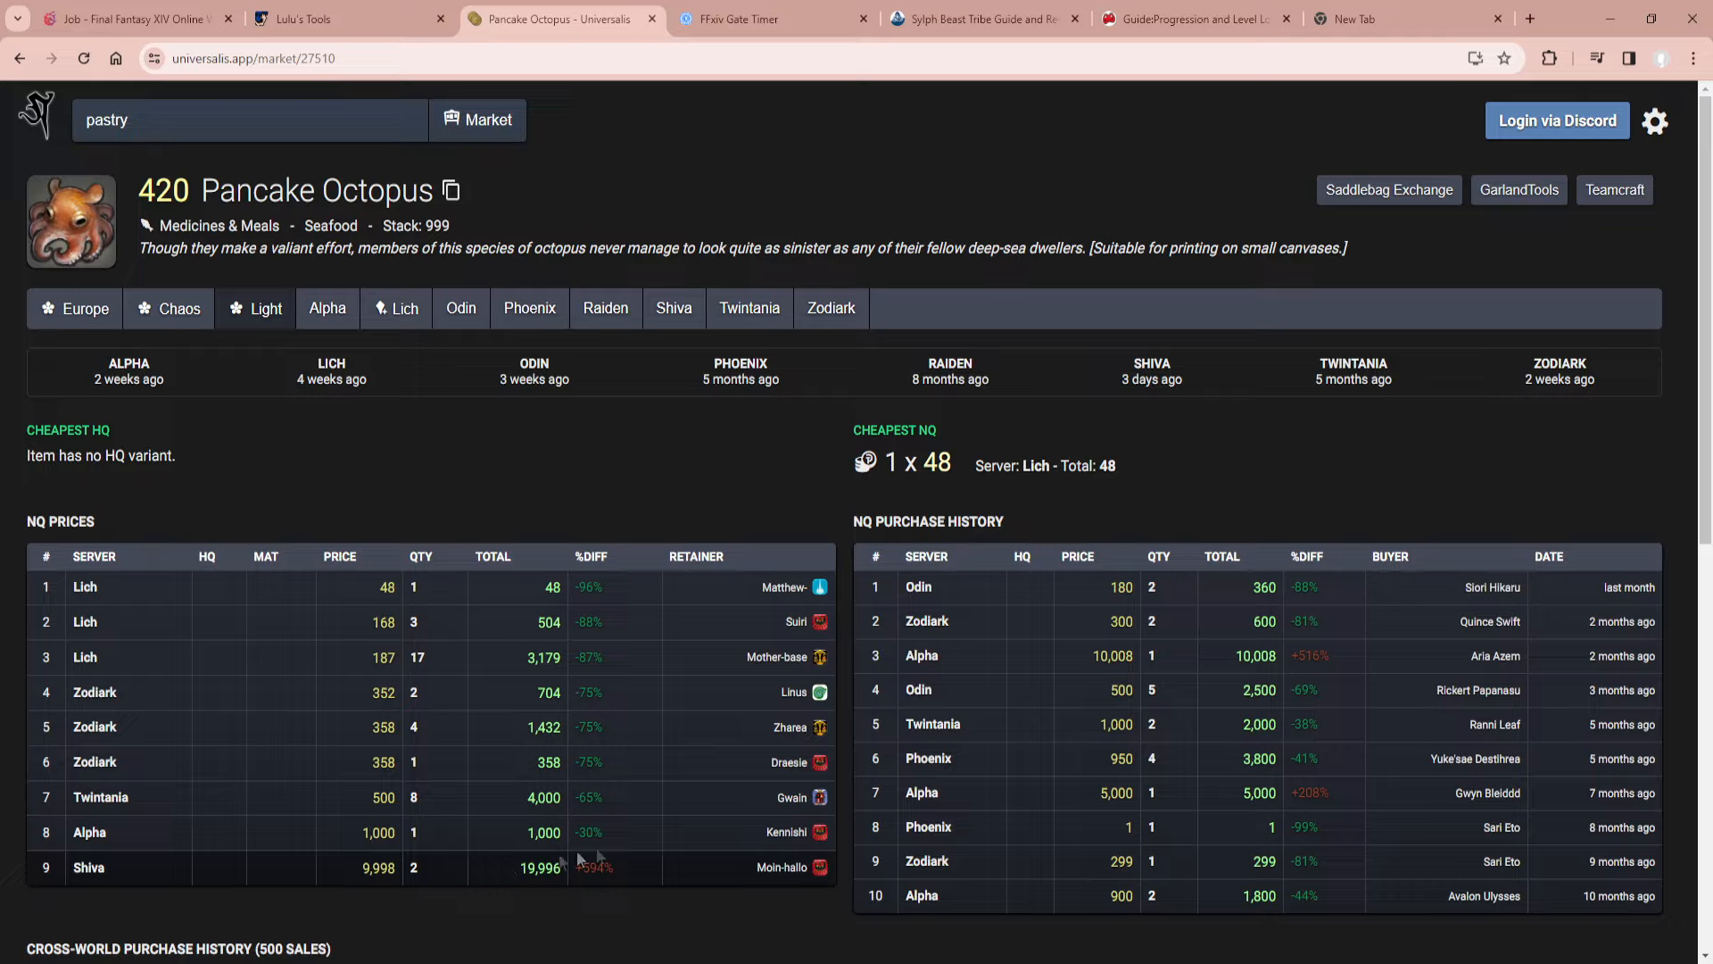
Scroll through the Pancake Octopus NQ price and purchase history tables.
{"action": "scroll", "scroll_direction": "down", "scroll_amount": 3}
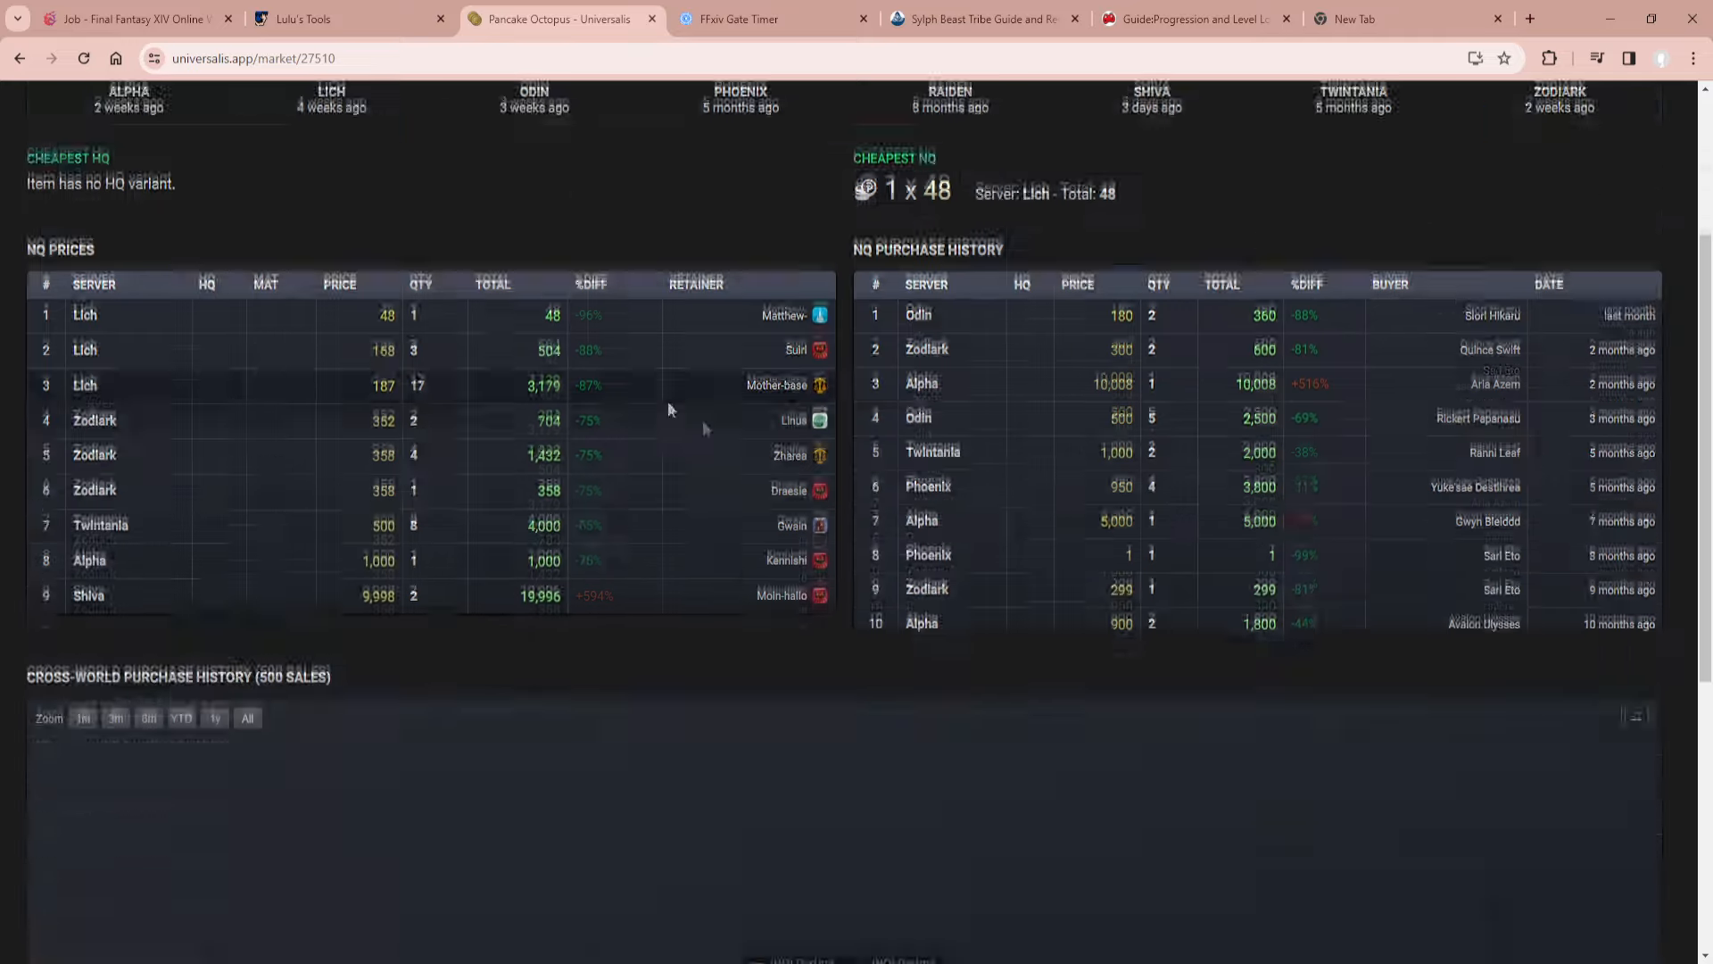
{"action": "scroll", "scroll_direction": "up", "scroll_amount": 3}
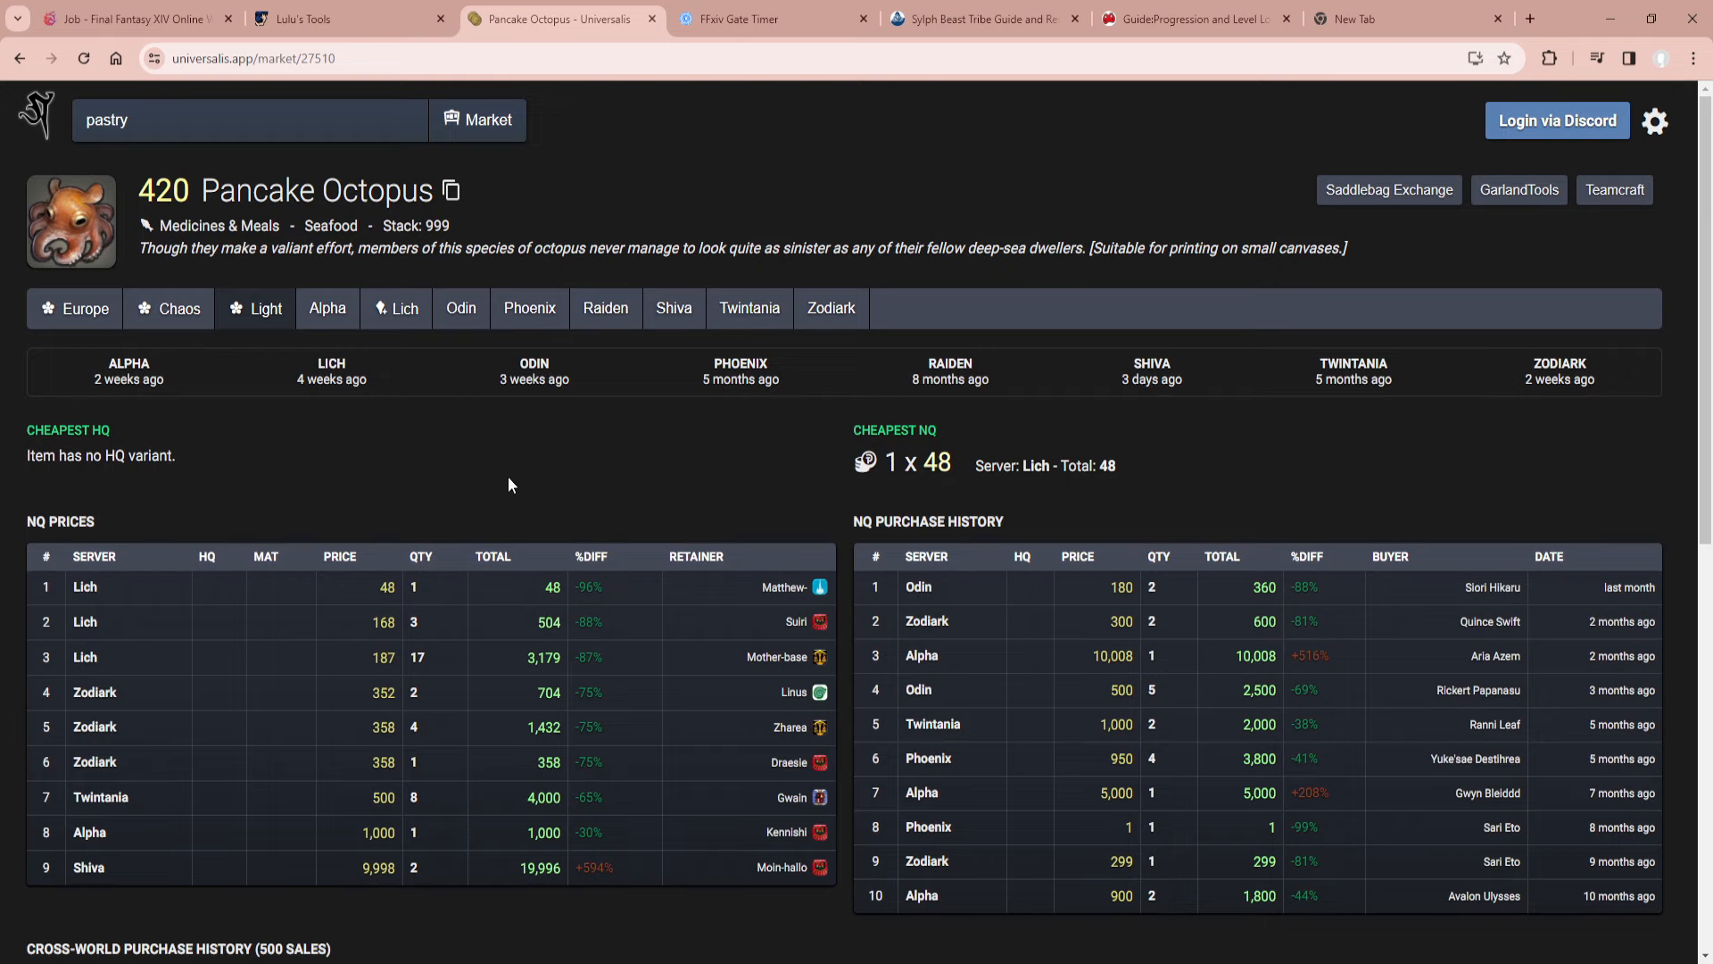
{"action": "scroll", "scroll_direction": "down", "scroll_amount": 3}
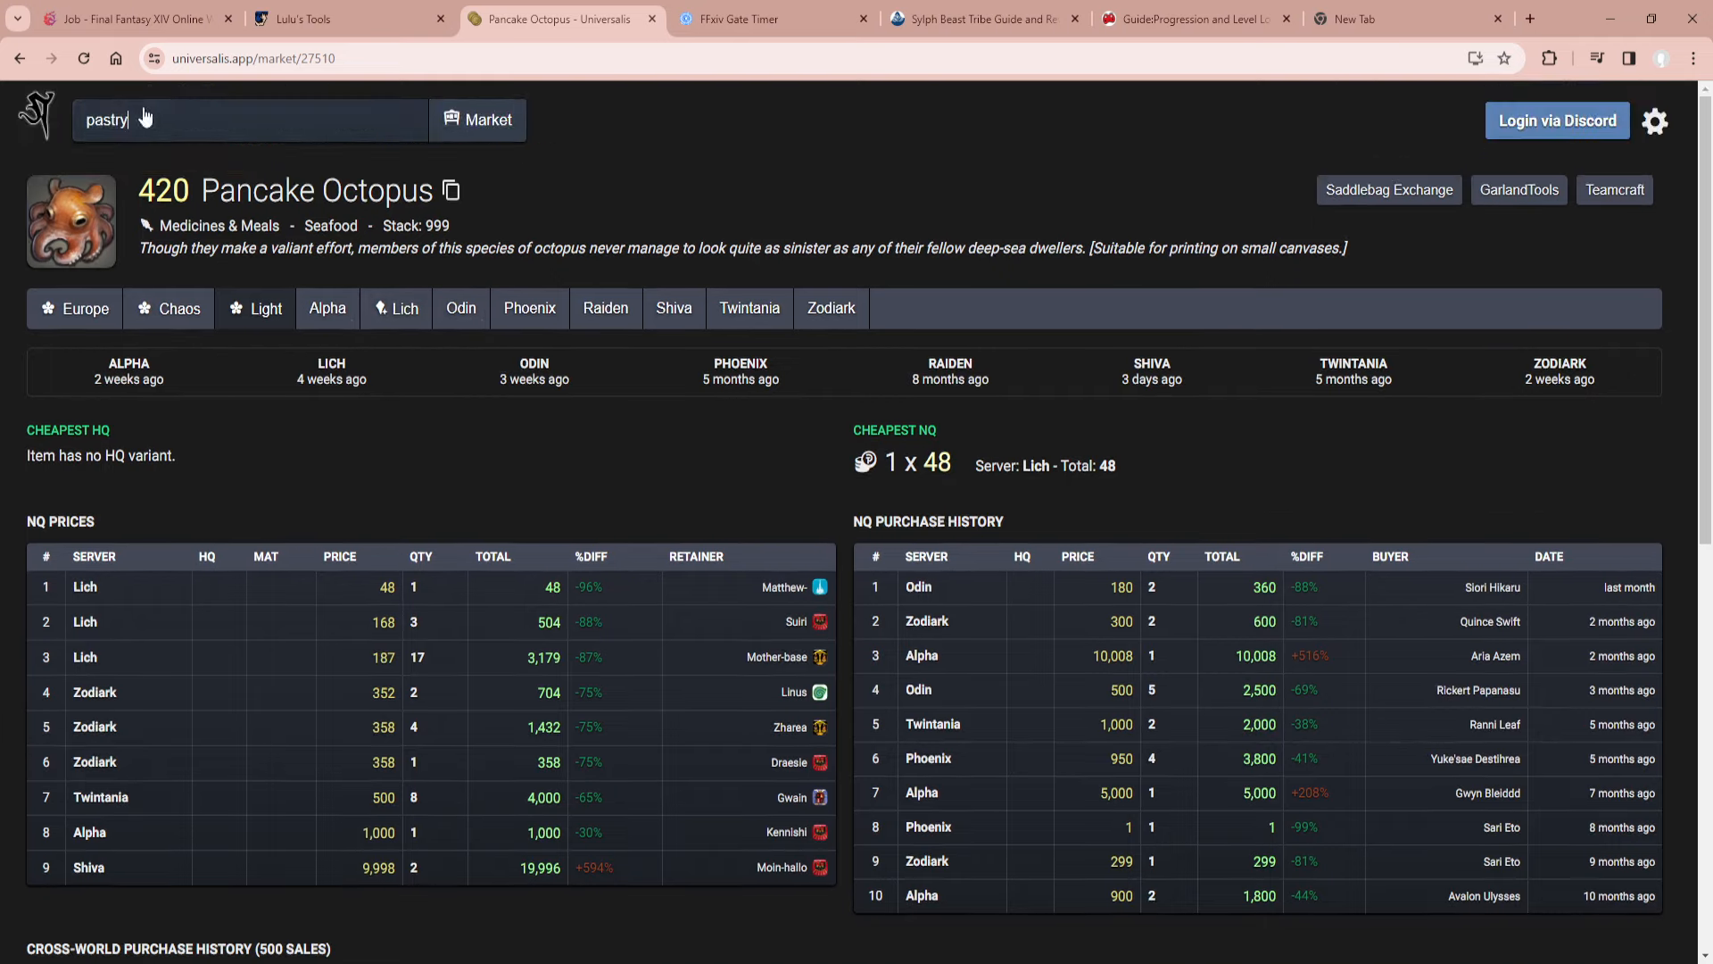
Search for Pastry Fish, open its market page and scroll its listings.
{"action": "left_click", "coordinate": [249, 120]}
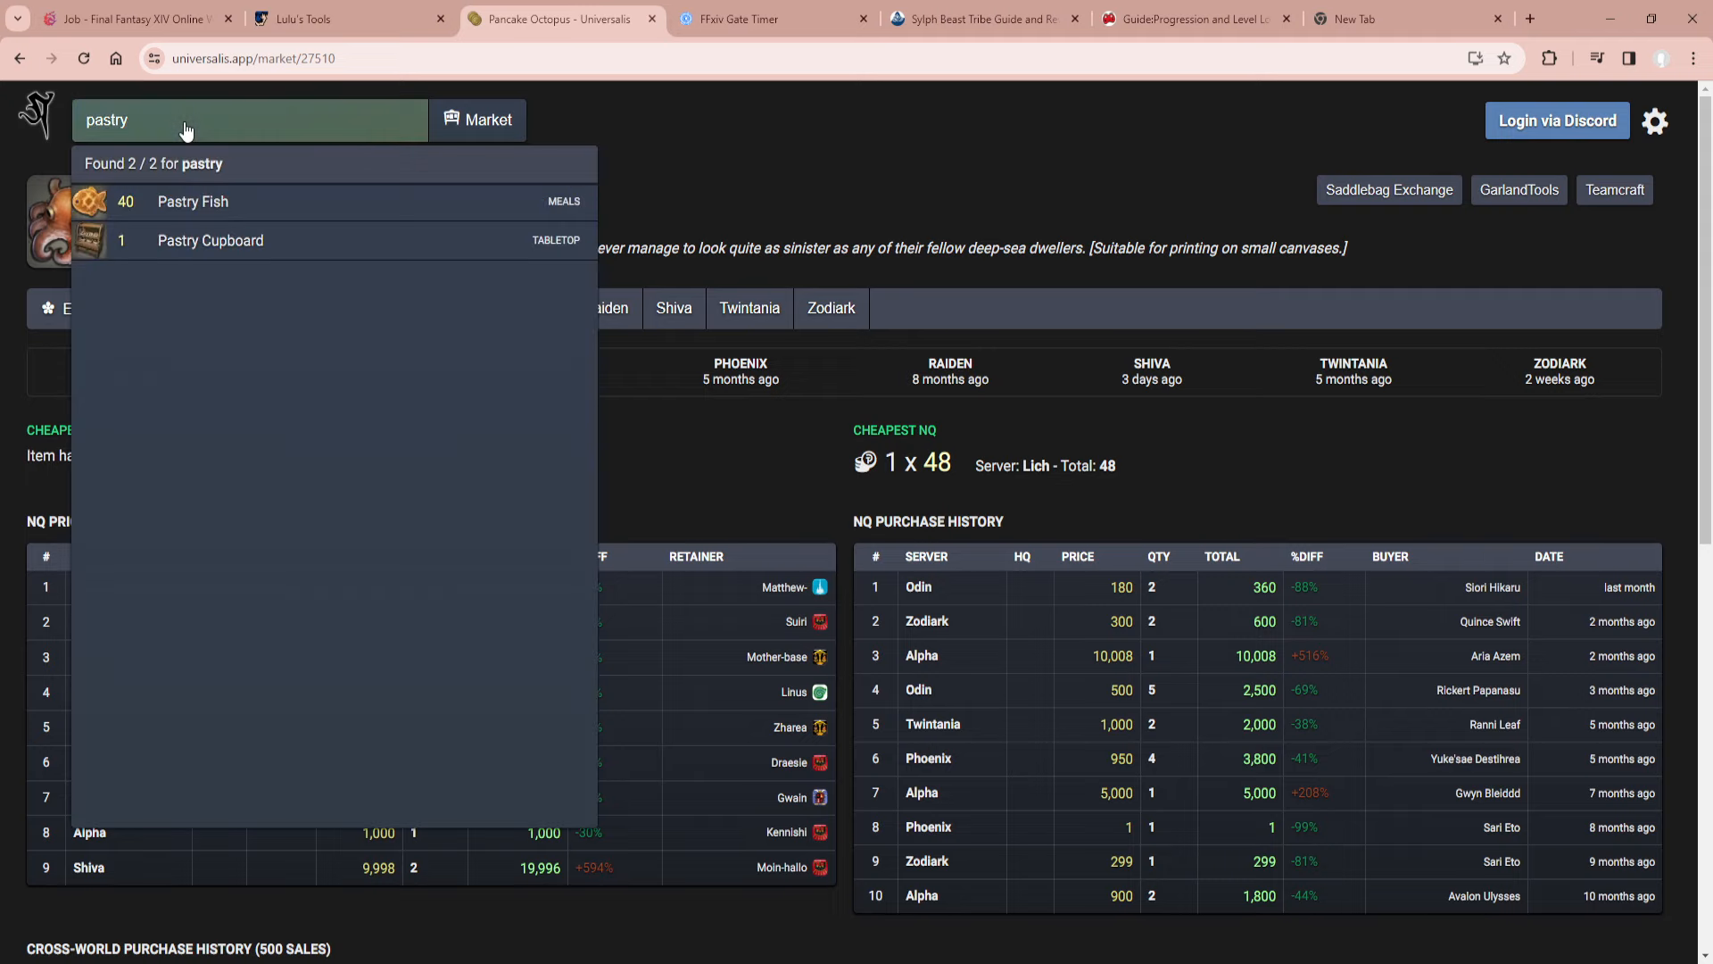
{"action": "left_click", "coordinate": [193, 201]}
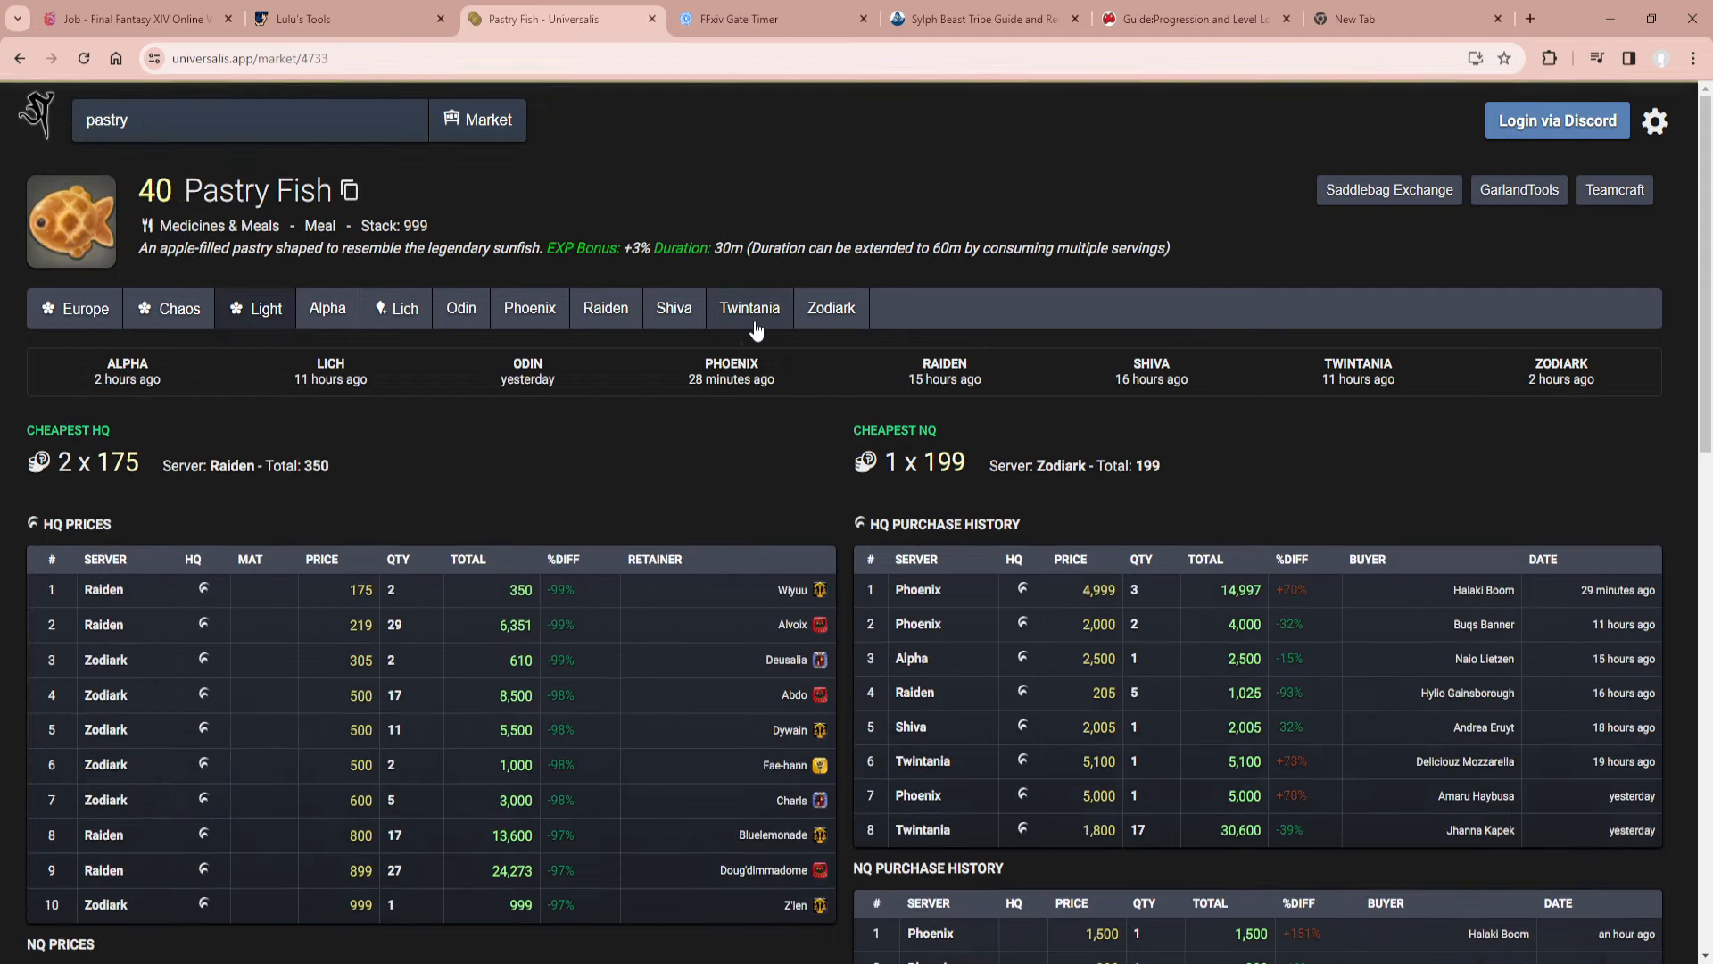
{"action": "scroll", "scroll_direction": "down", "scroll_amount": 3}
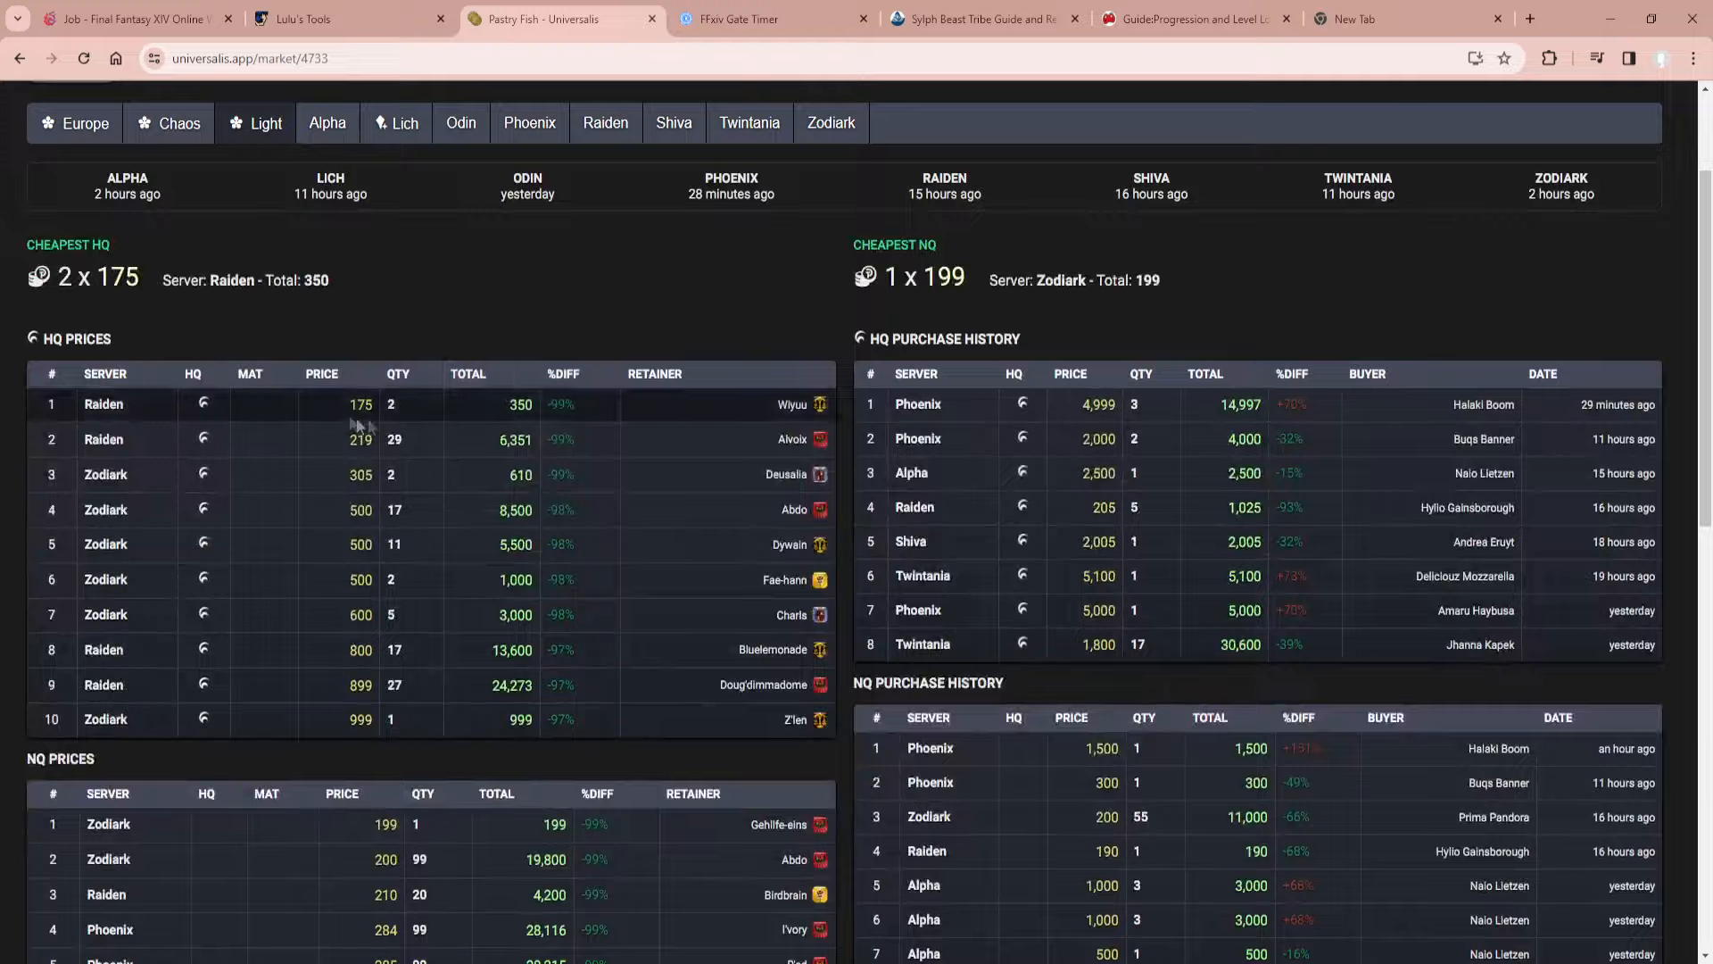
{"action": "scroll", "scroll_direction": "down", "scroll_amount": 3}
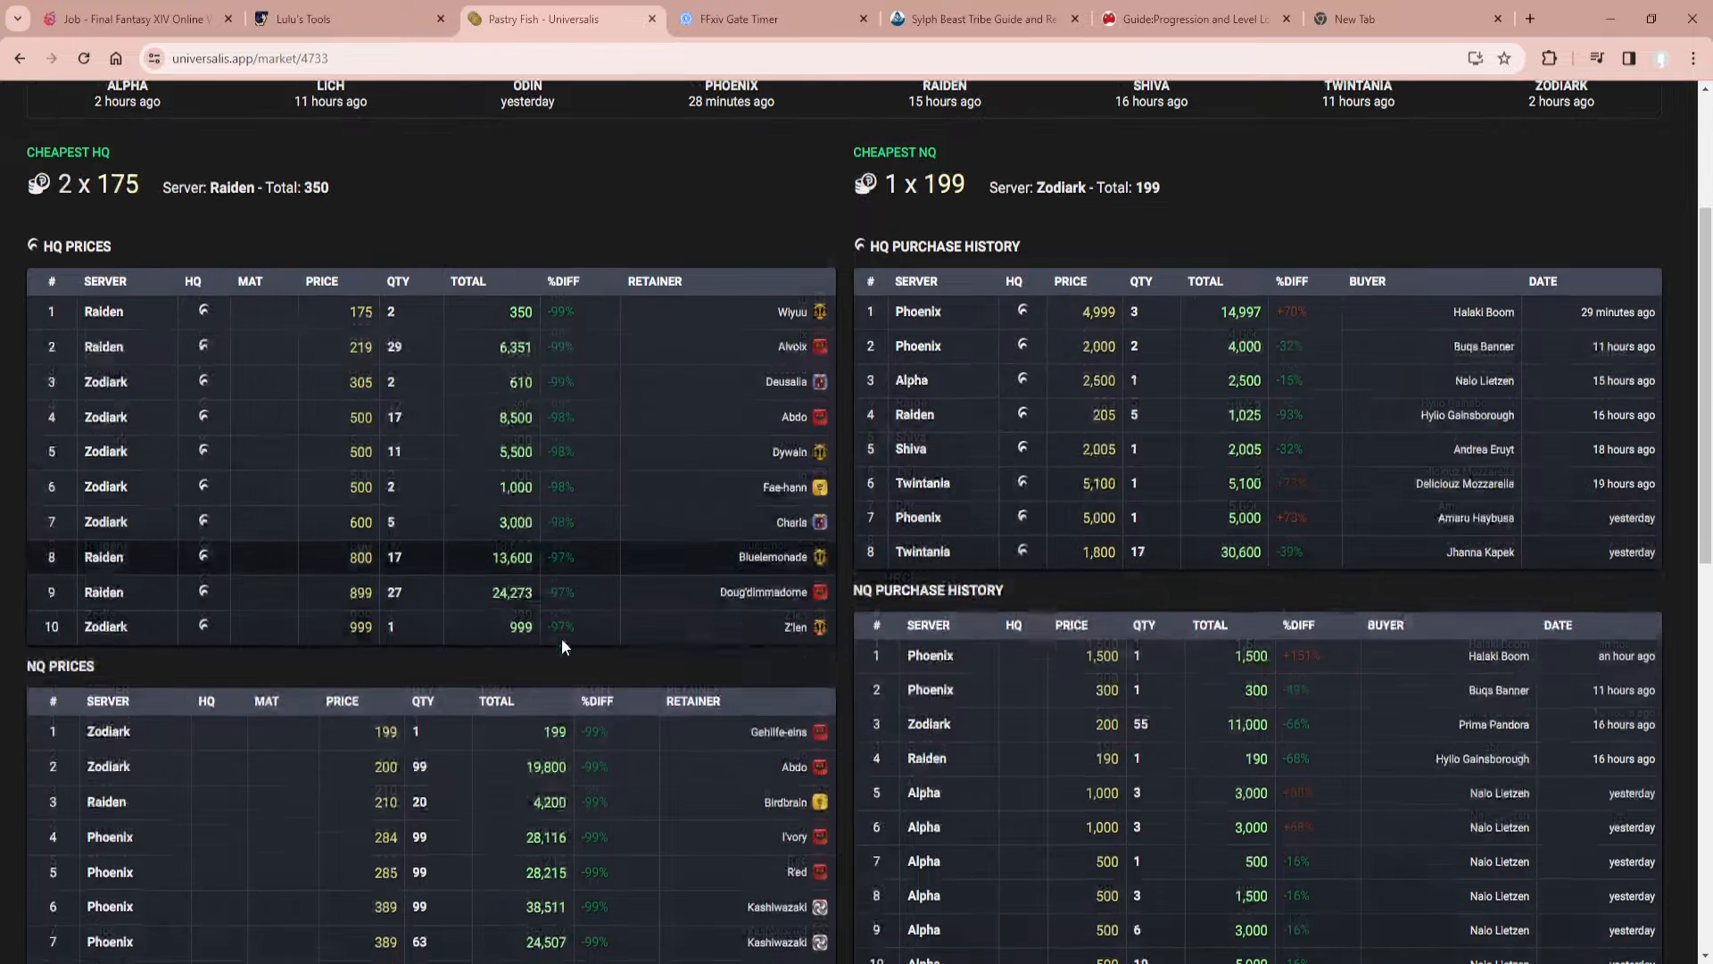
{"action": "scroll", "scroll_direction": "down", "scroll_amount": 3}
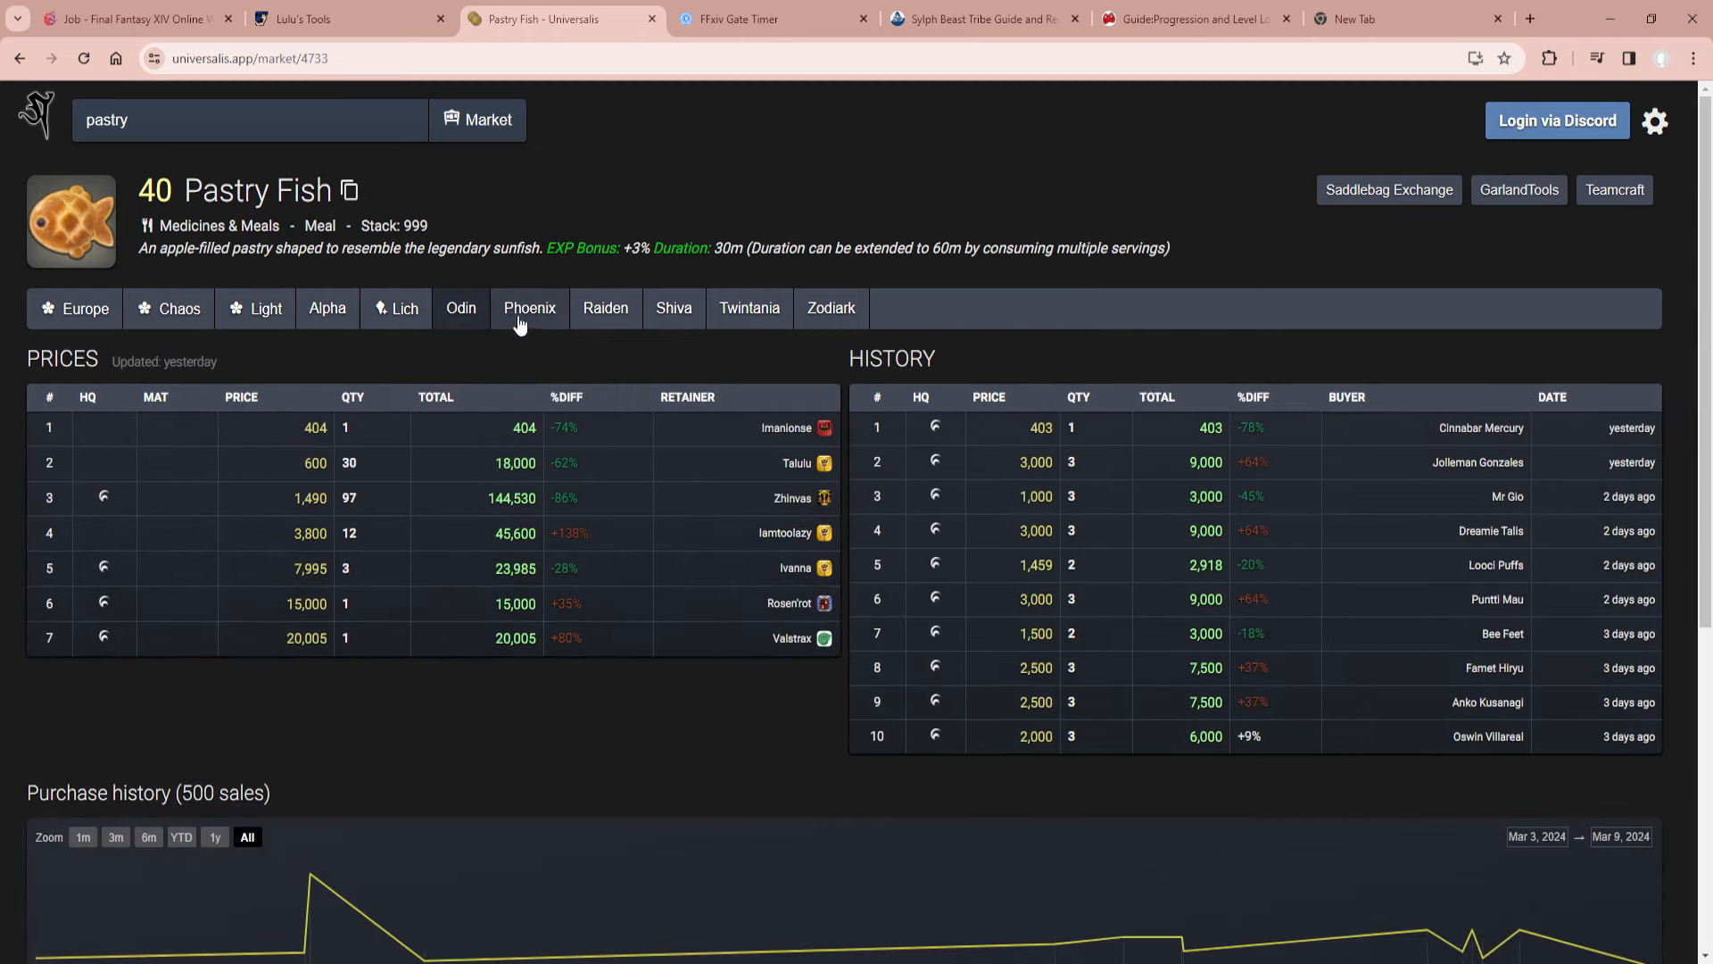
Check Pastry Fish listings on Twintania, then return to the Light data centre view.
{"action": "left_click", "coordinate": [748, 307]}
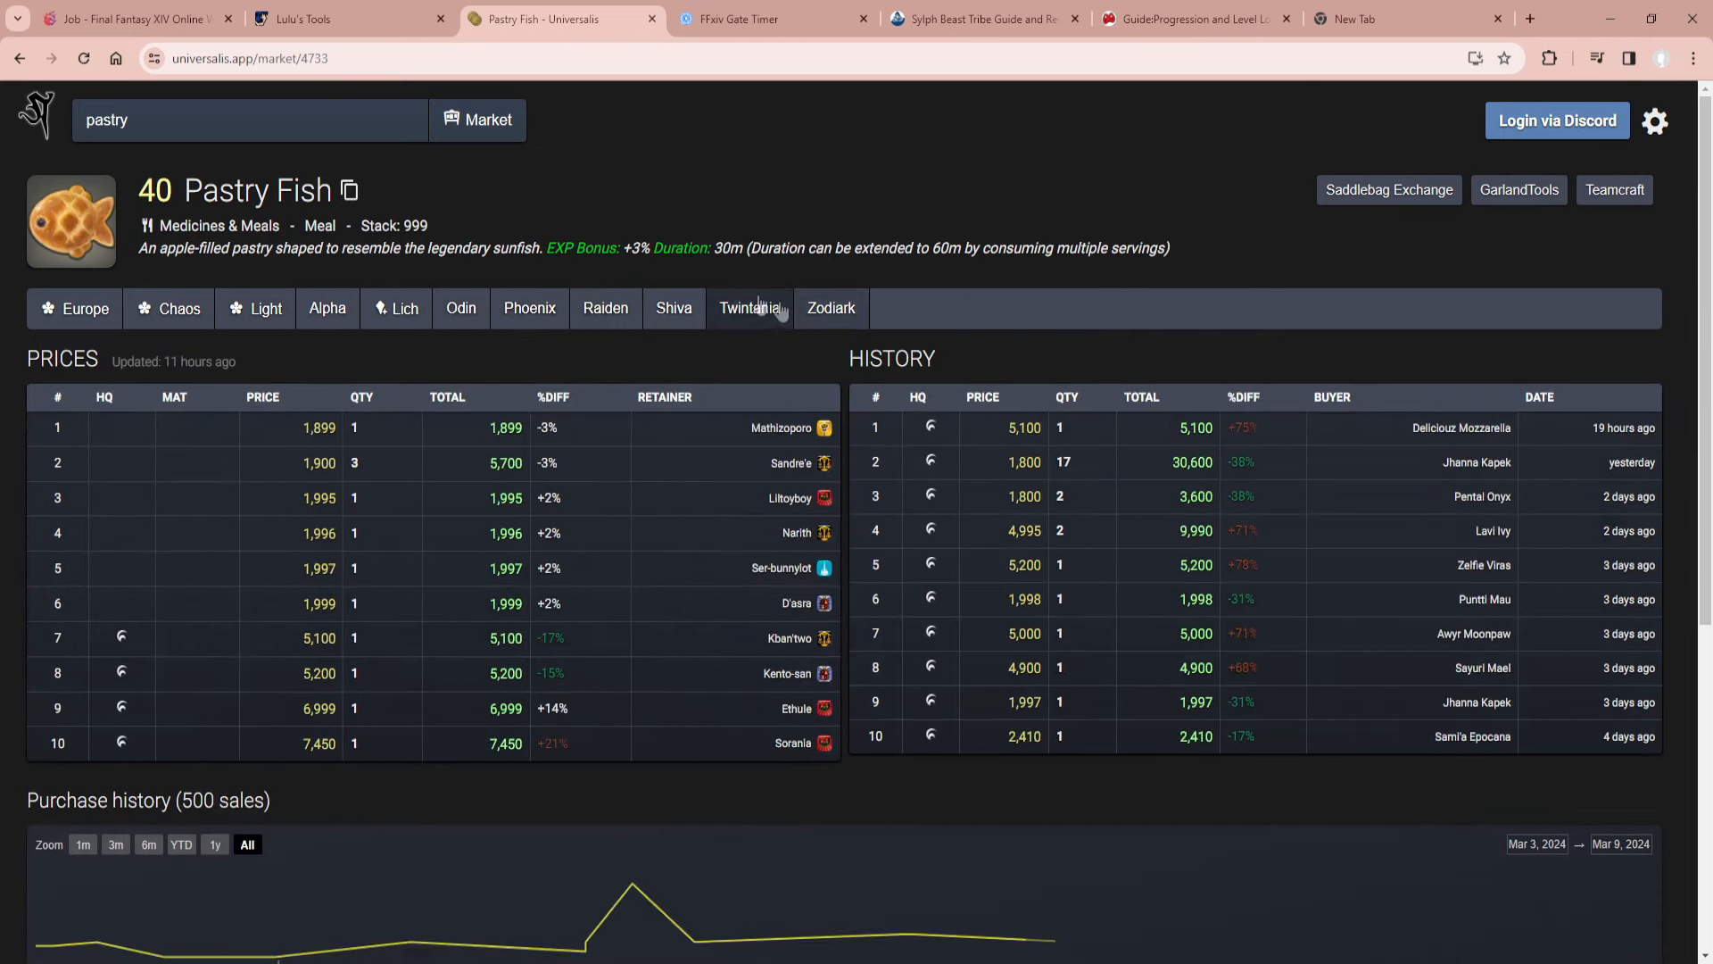
{"action": "left_click", "coordinate": [404, 307]}
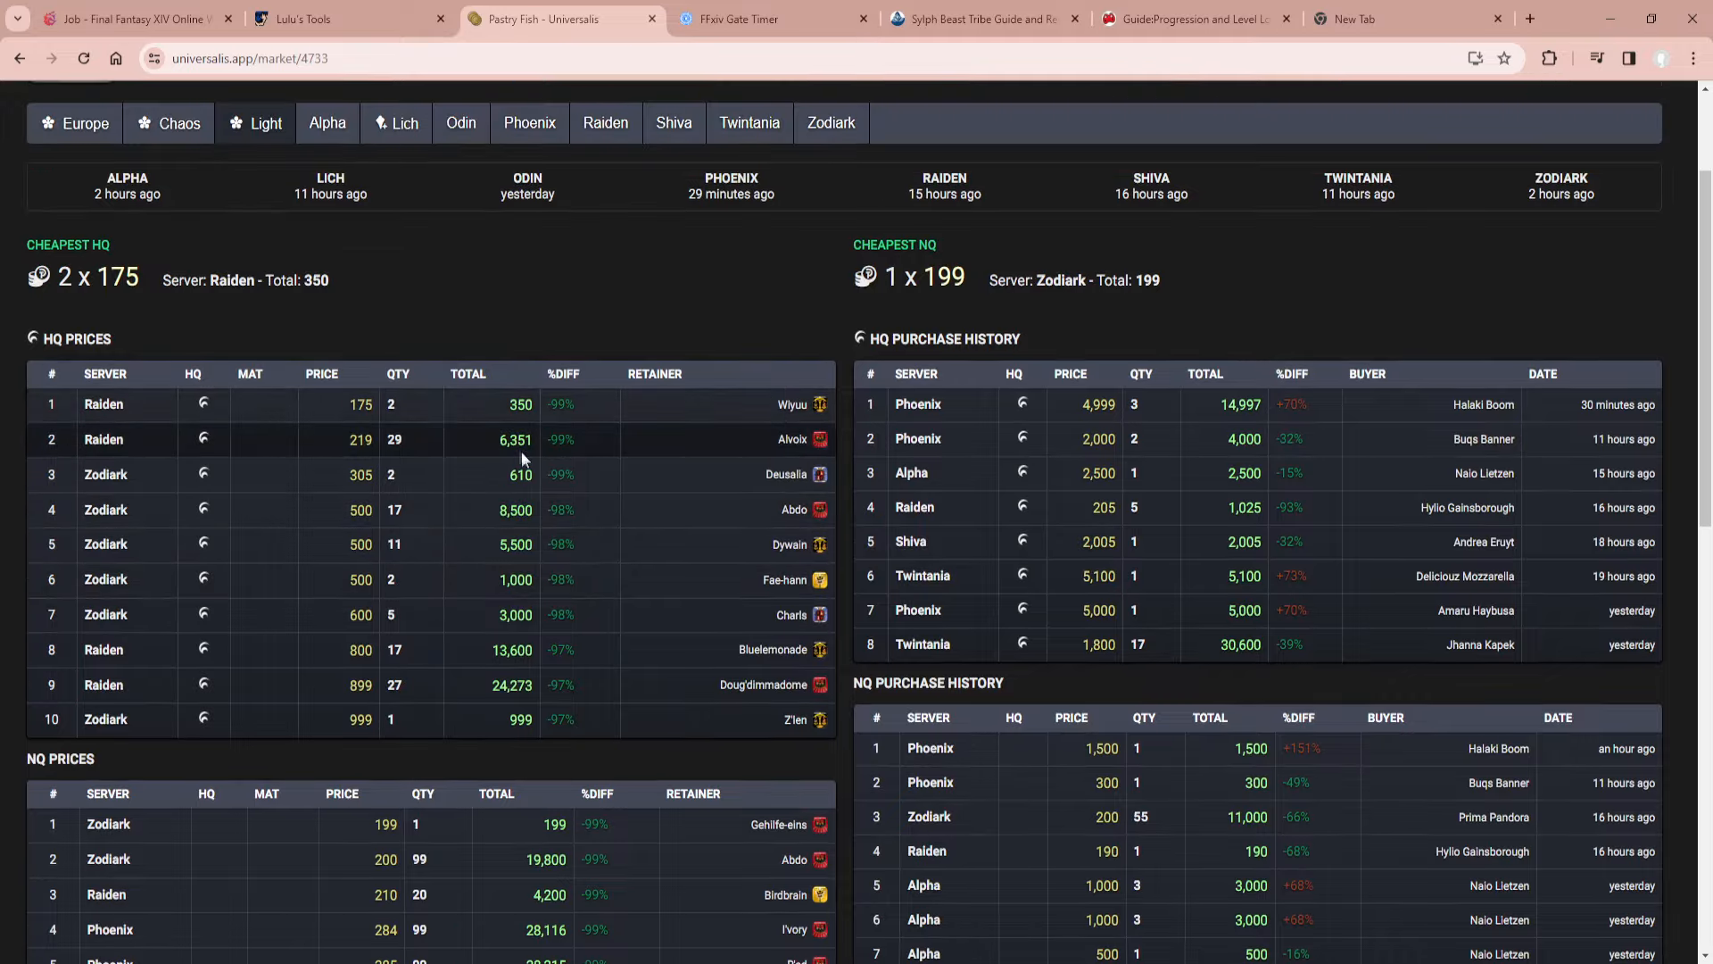
{"action": "scroll", "scroll_direction": "up", "scroll_amount": 3}
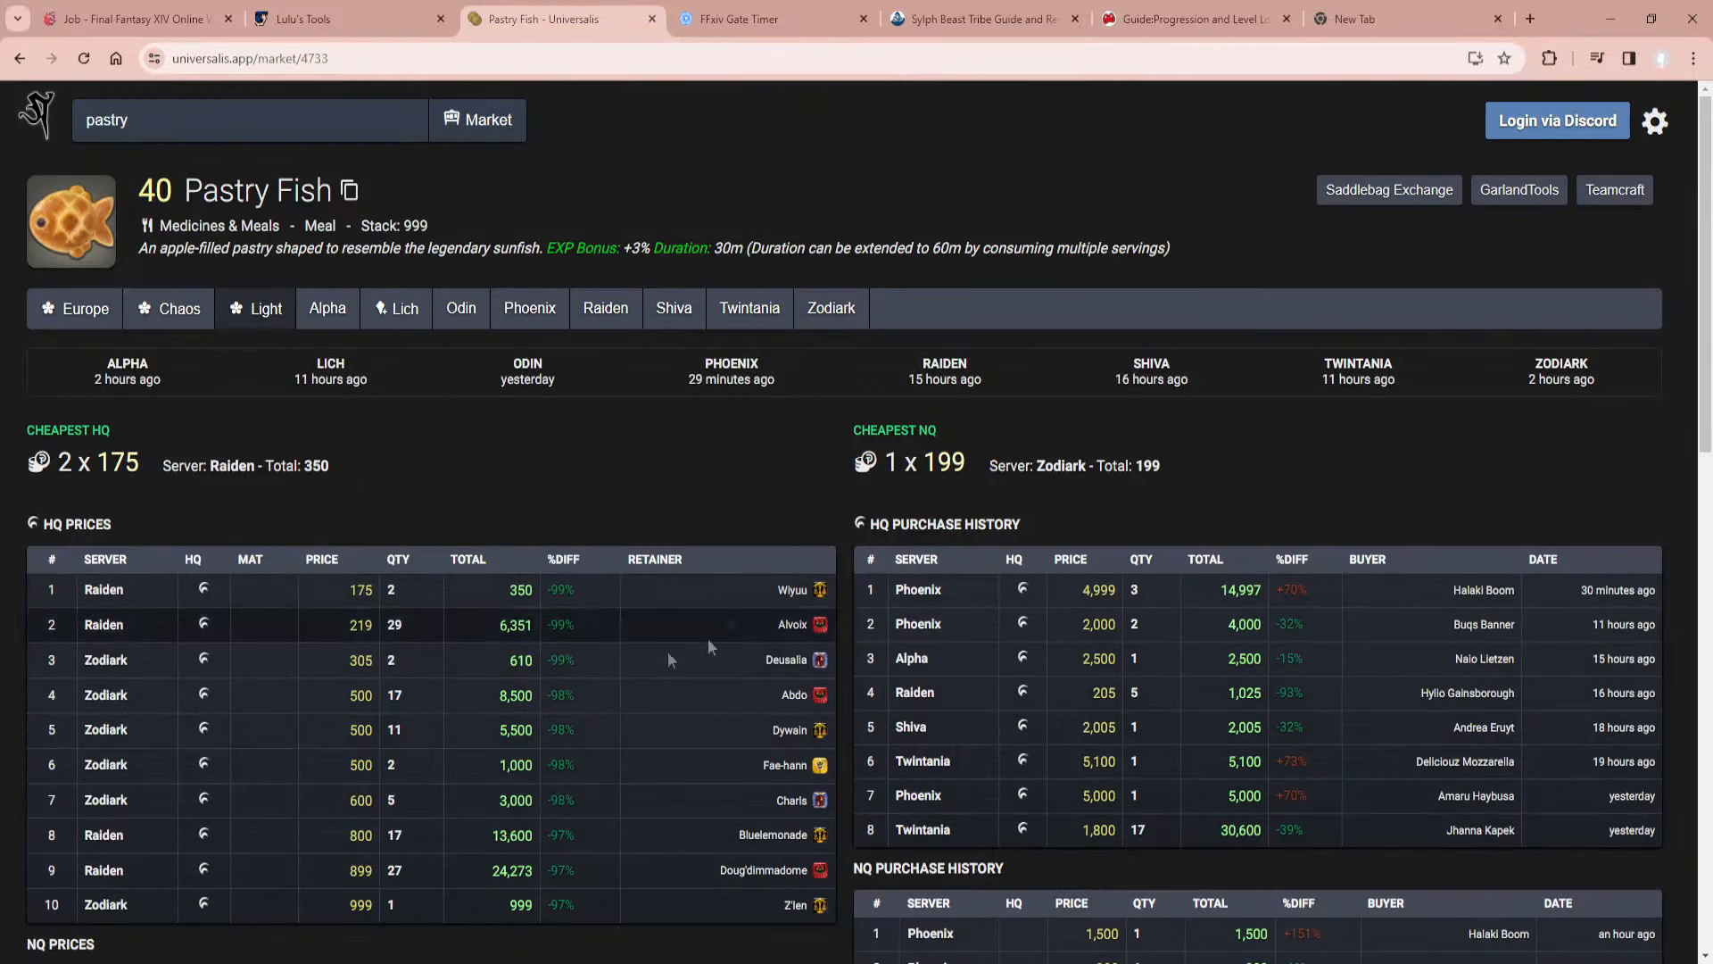
{"action": "mouse_move", "coordinate": [686, 590]}
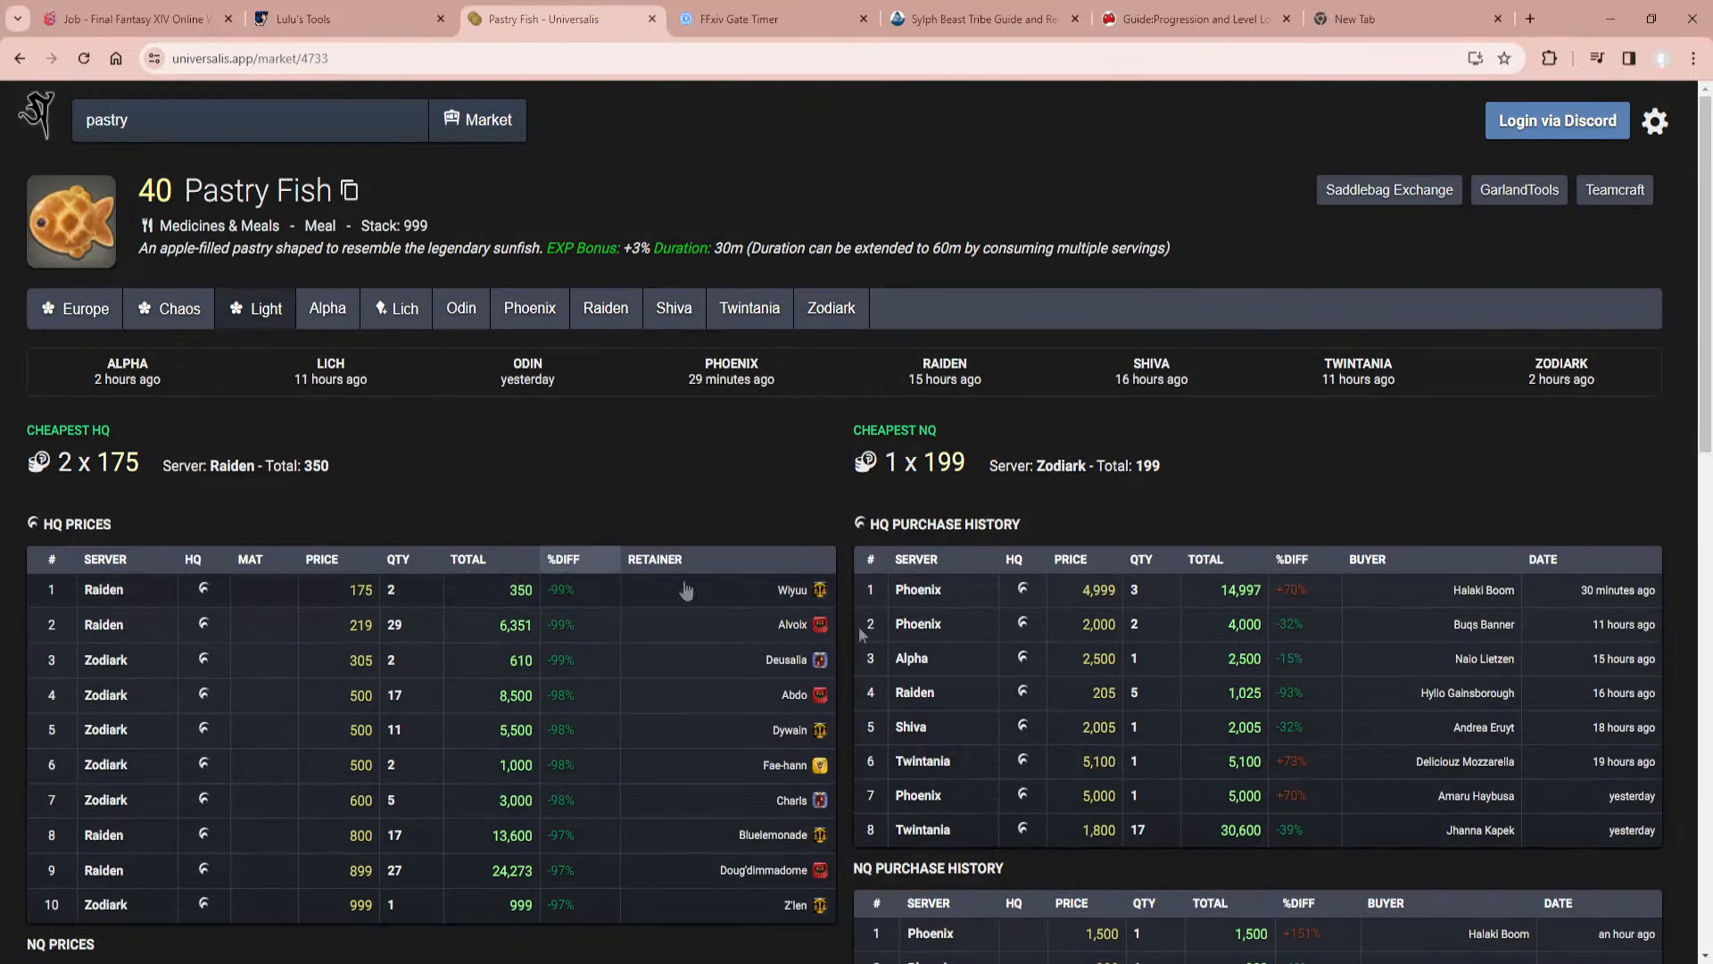
{"action": "mouse_move", "coordinate": [490, 641]}
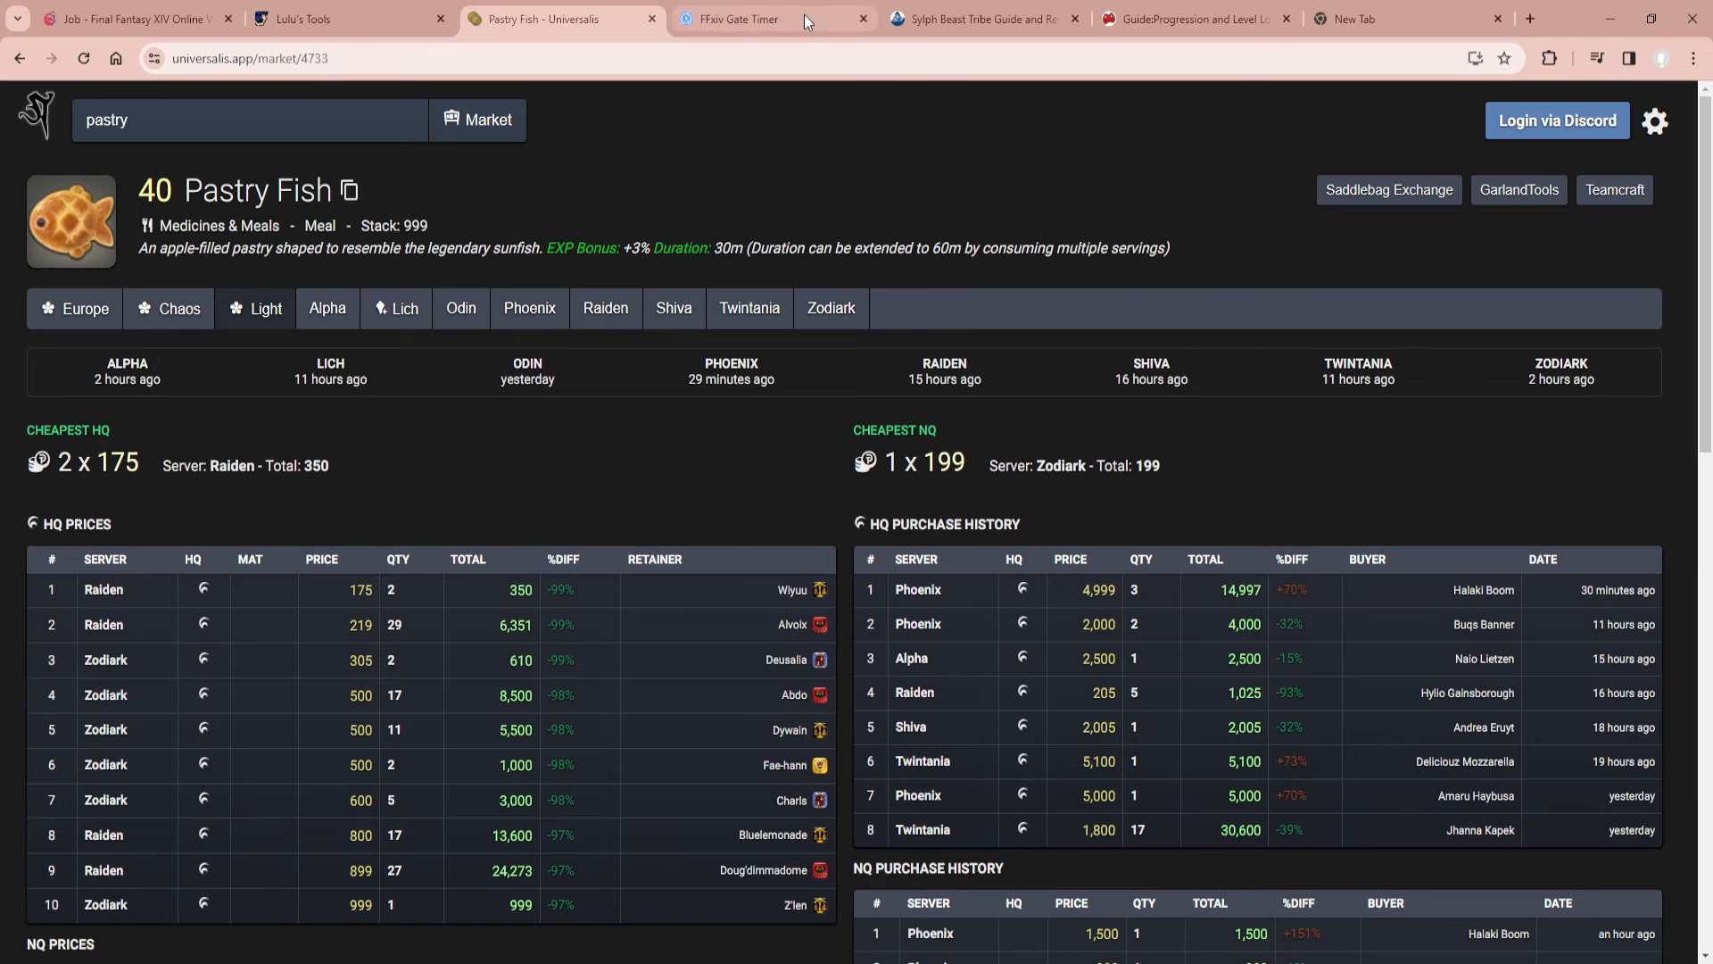
Switch to the FFXIV Gate Timer tab showing the Gold Saucer gate countdown.
{"action": "left_click", "coordinate": [771, 19]}
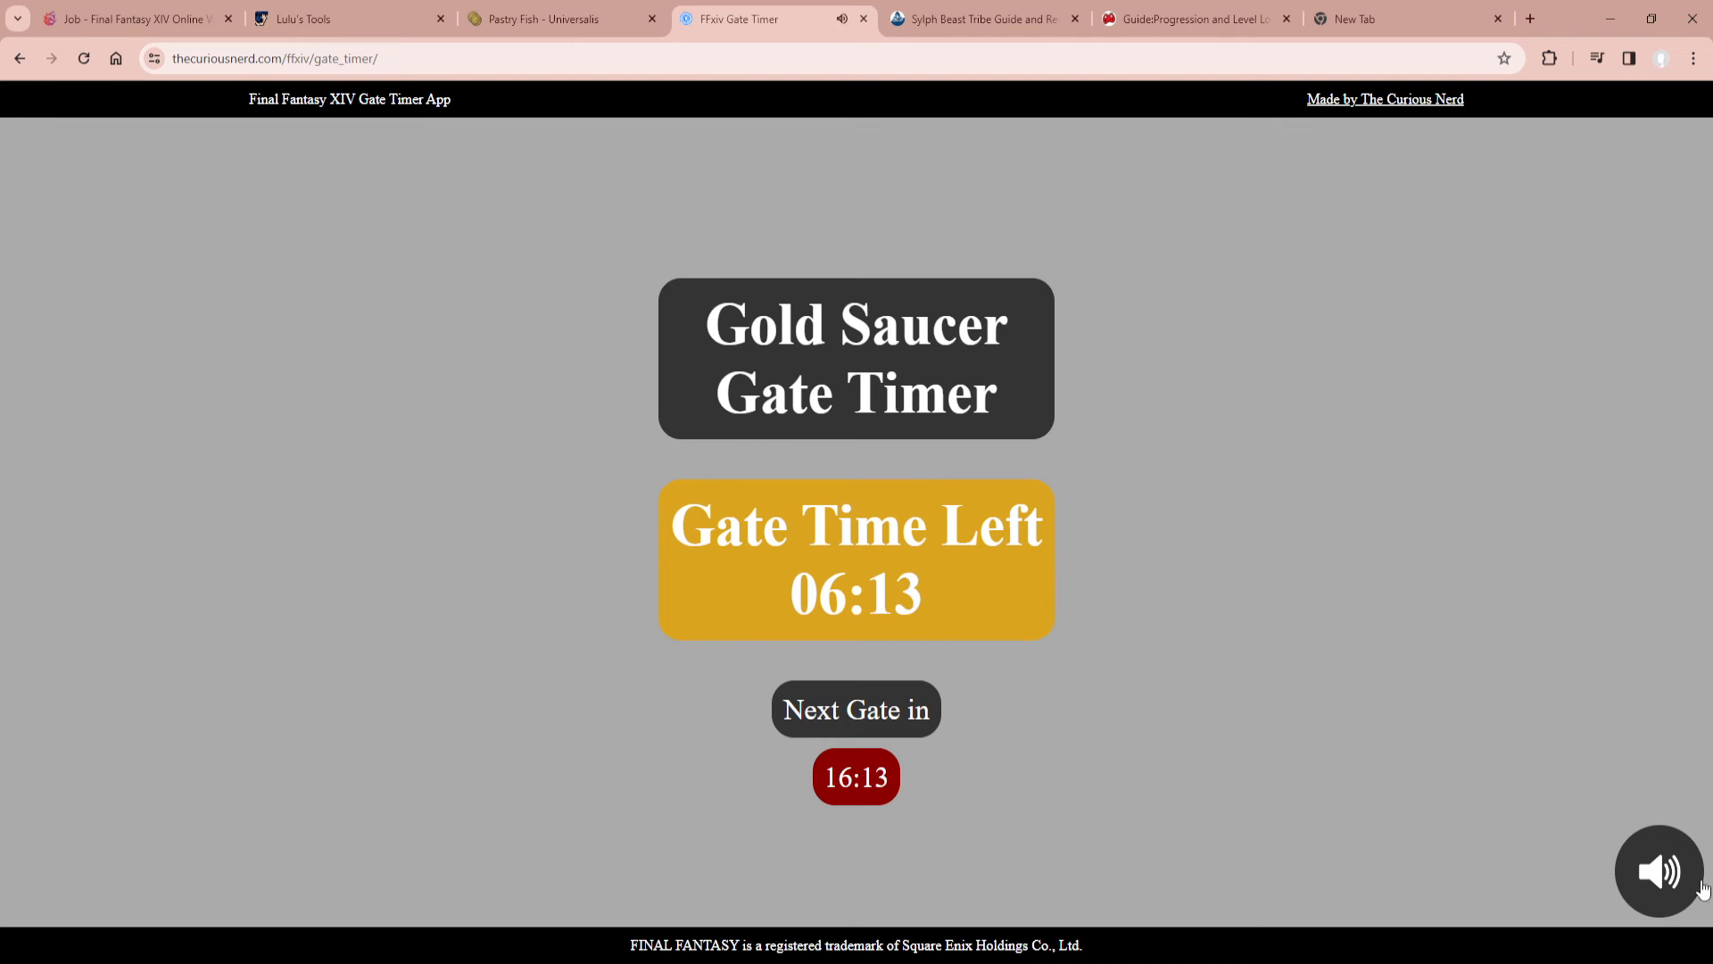
{"action": "mouse_move", "coordinate": [1377, 635]}
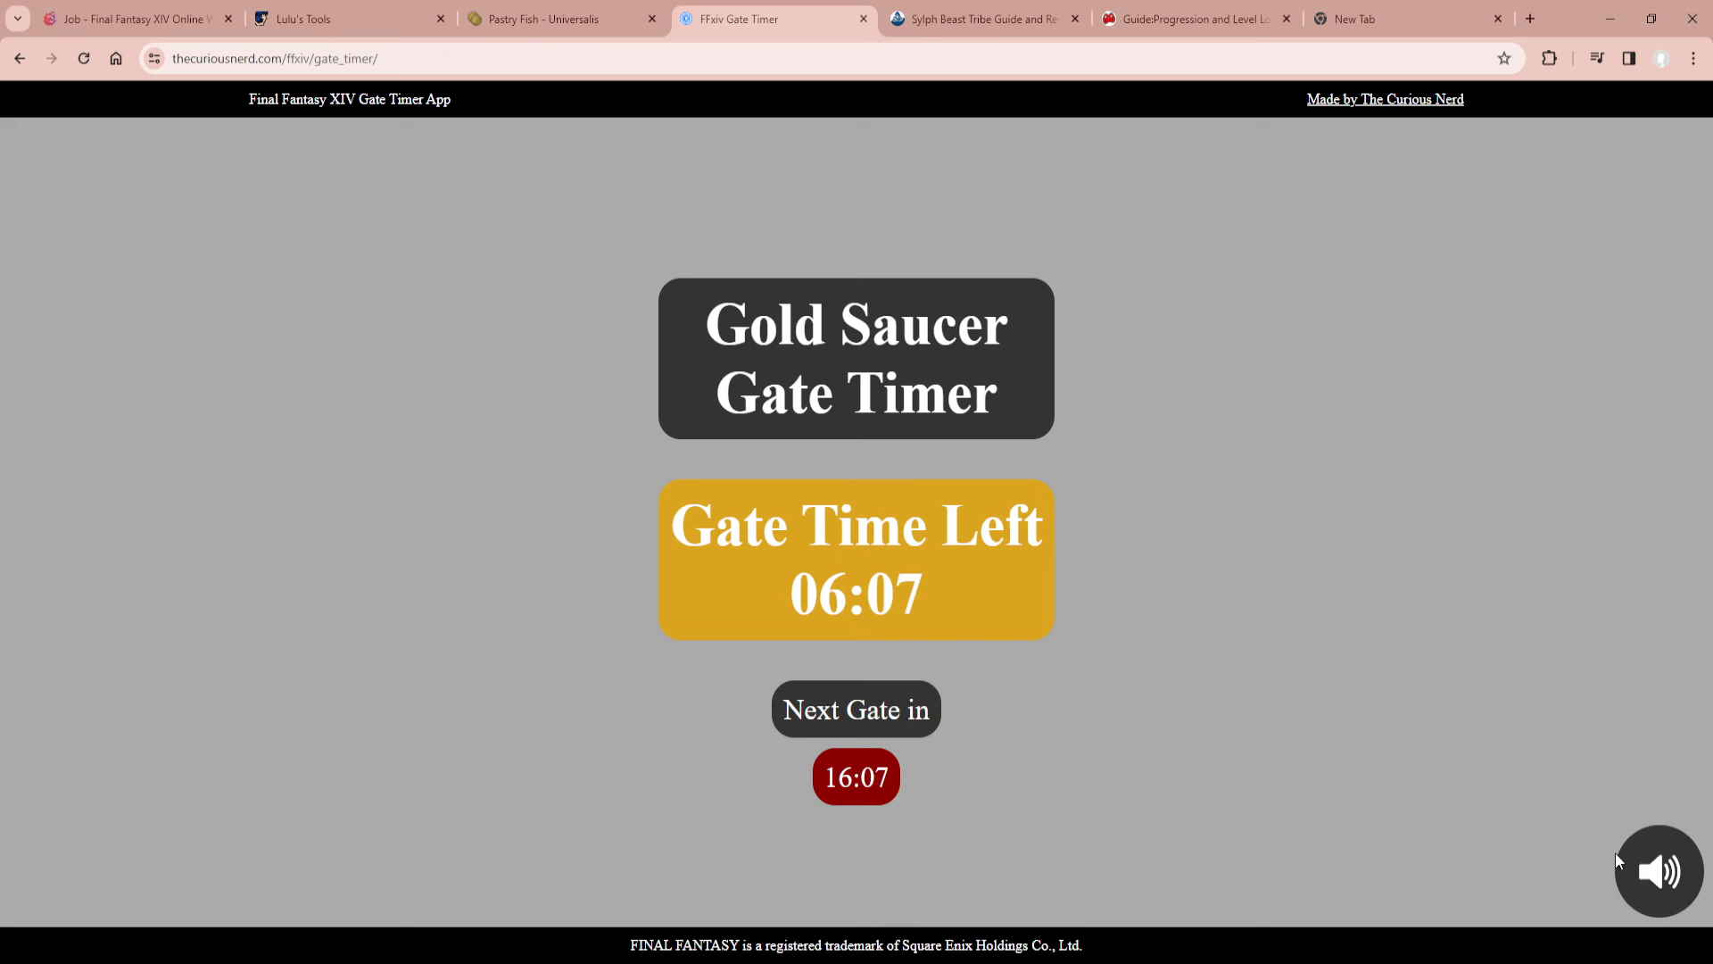
{"action": "mouse_move", "coordinate": [1386, 730]}
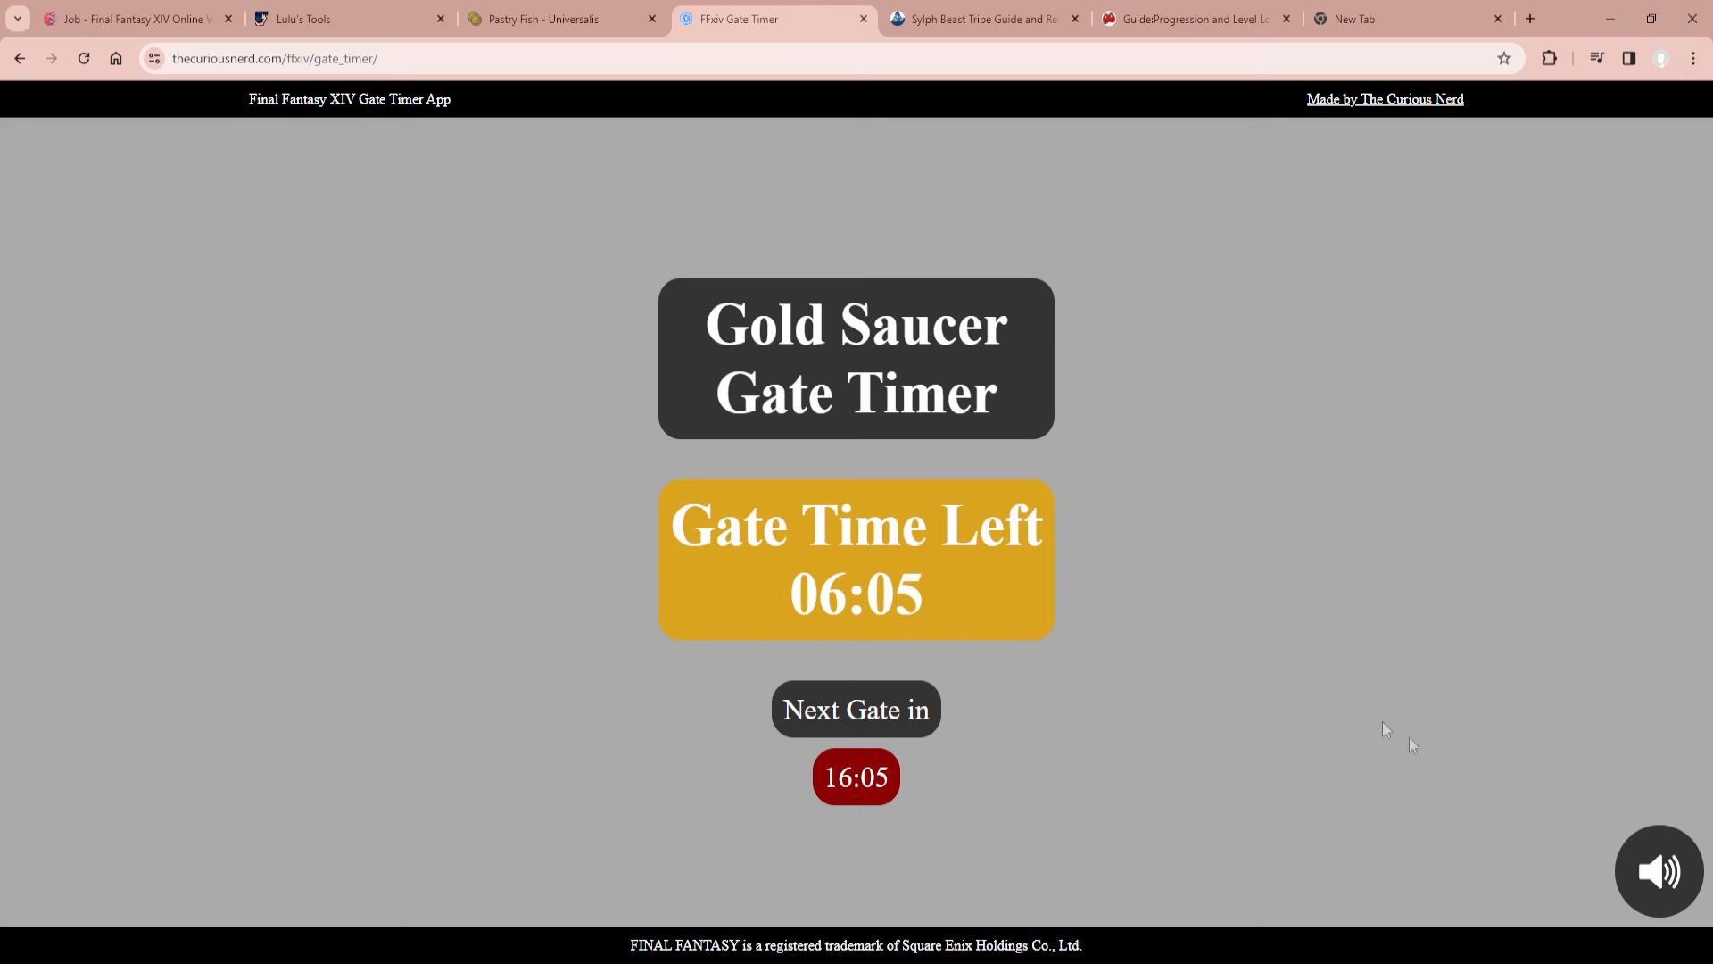
{"action": "mouse_move", "coordinate": [1235, 395]}
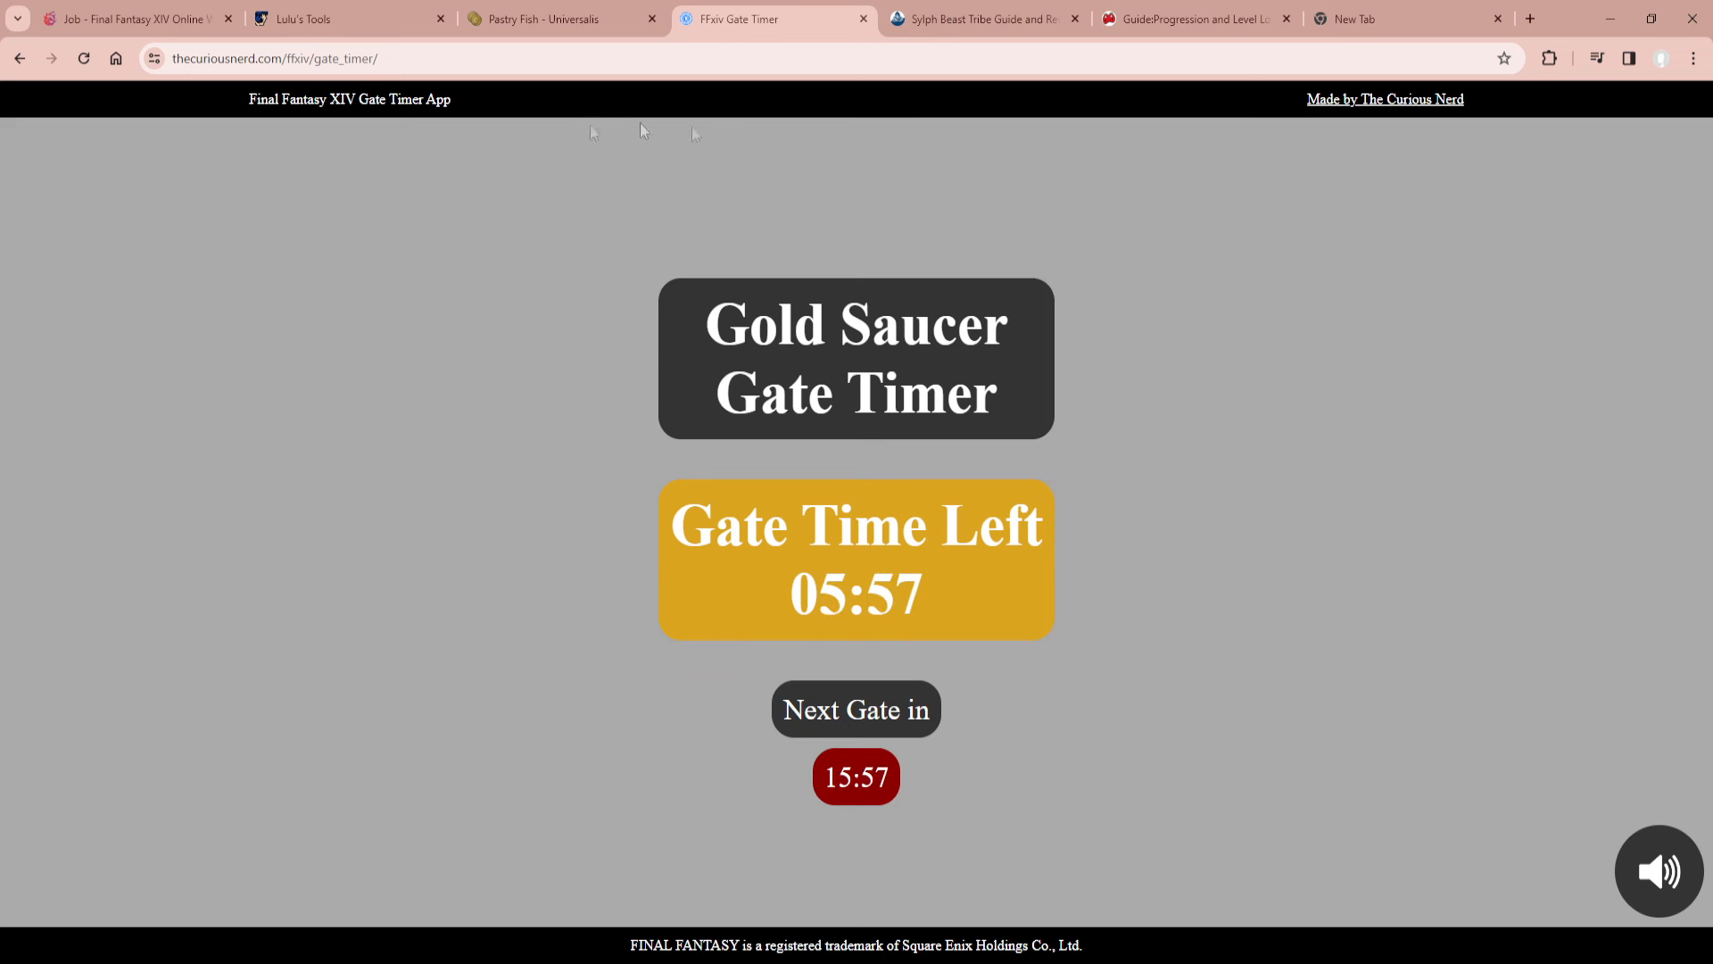
{"action": "mouse_move", "coordinate": [1255, 221]}
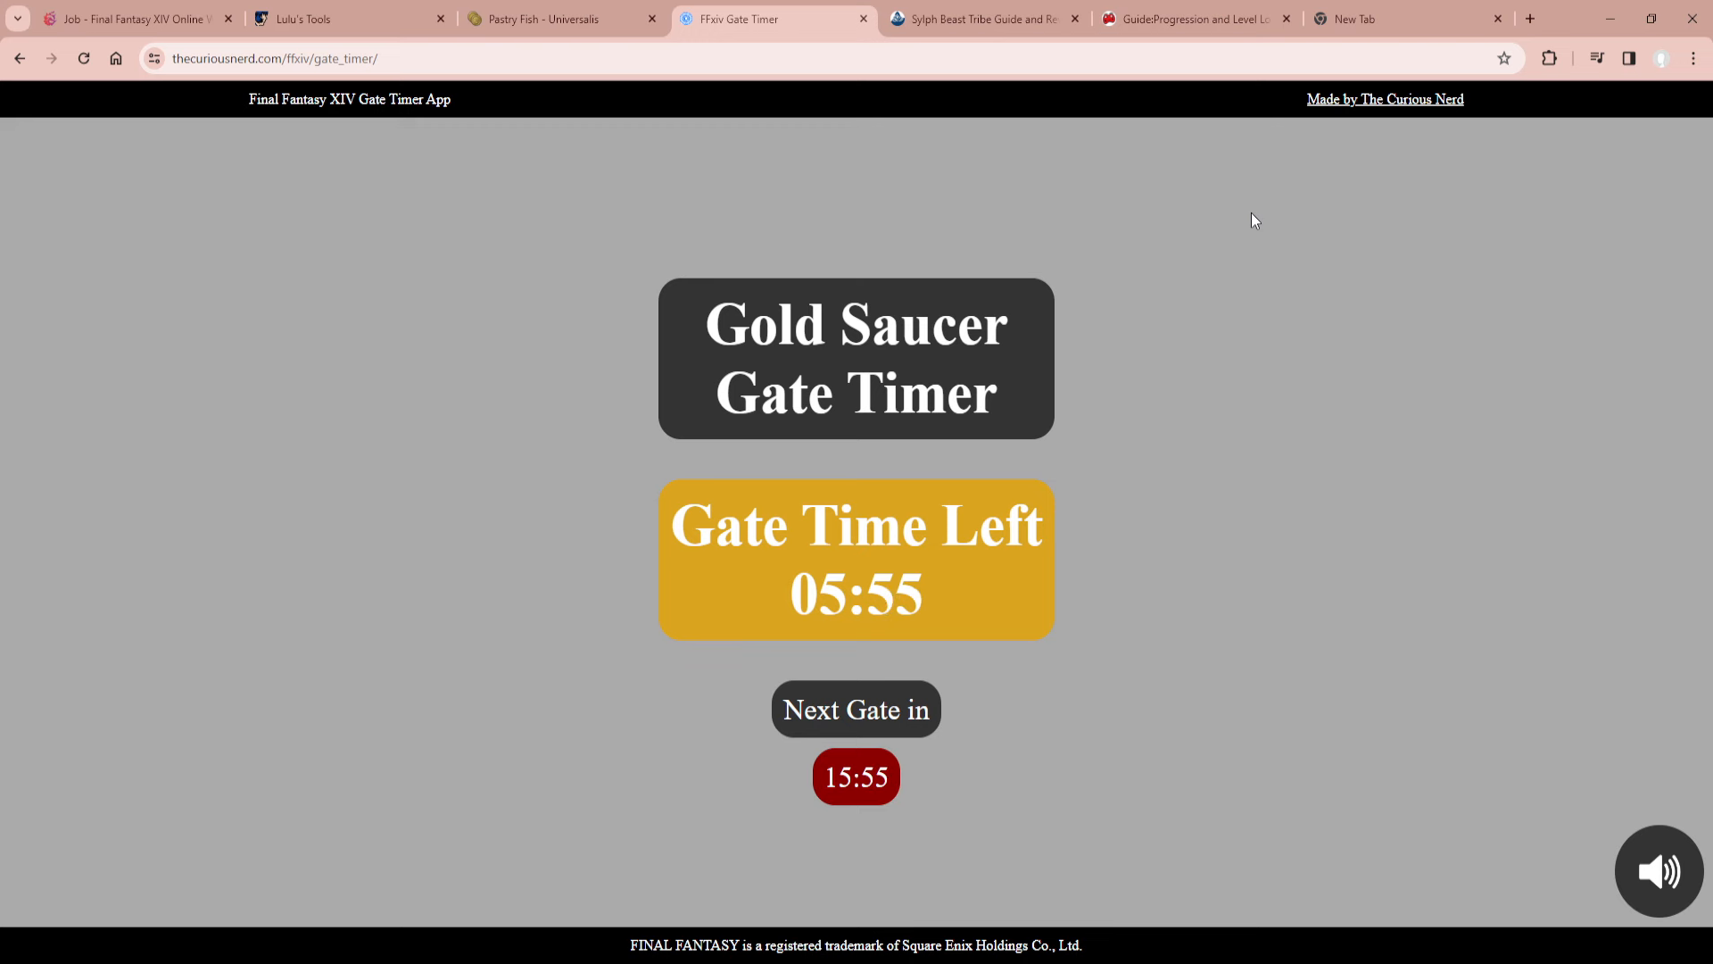
{"action": "mouse_move", "coordinate": [876, 721]}
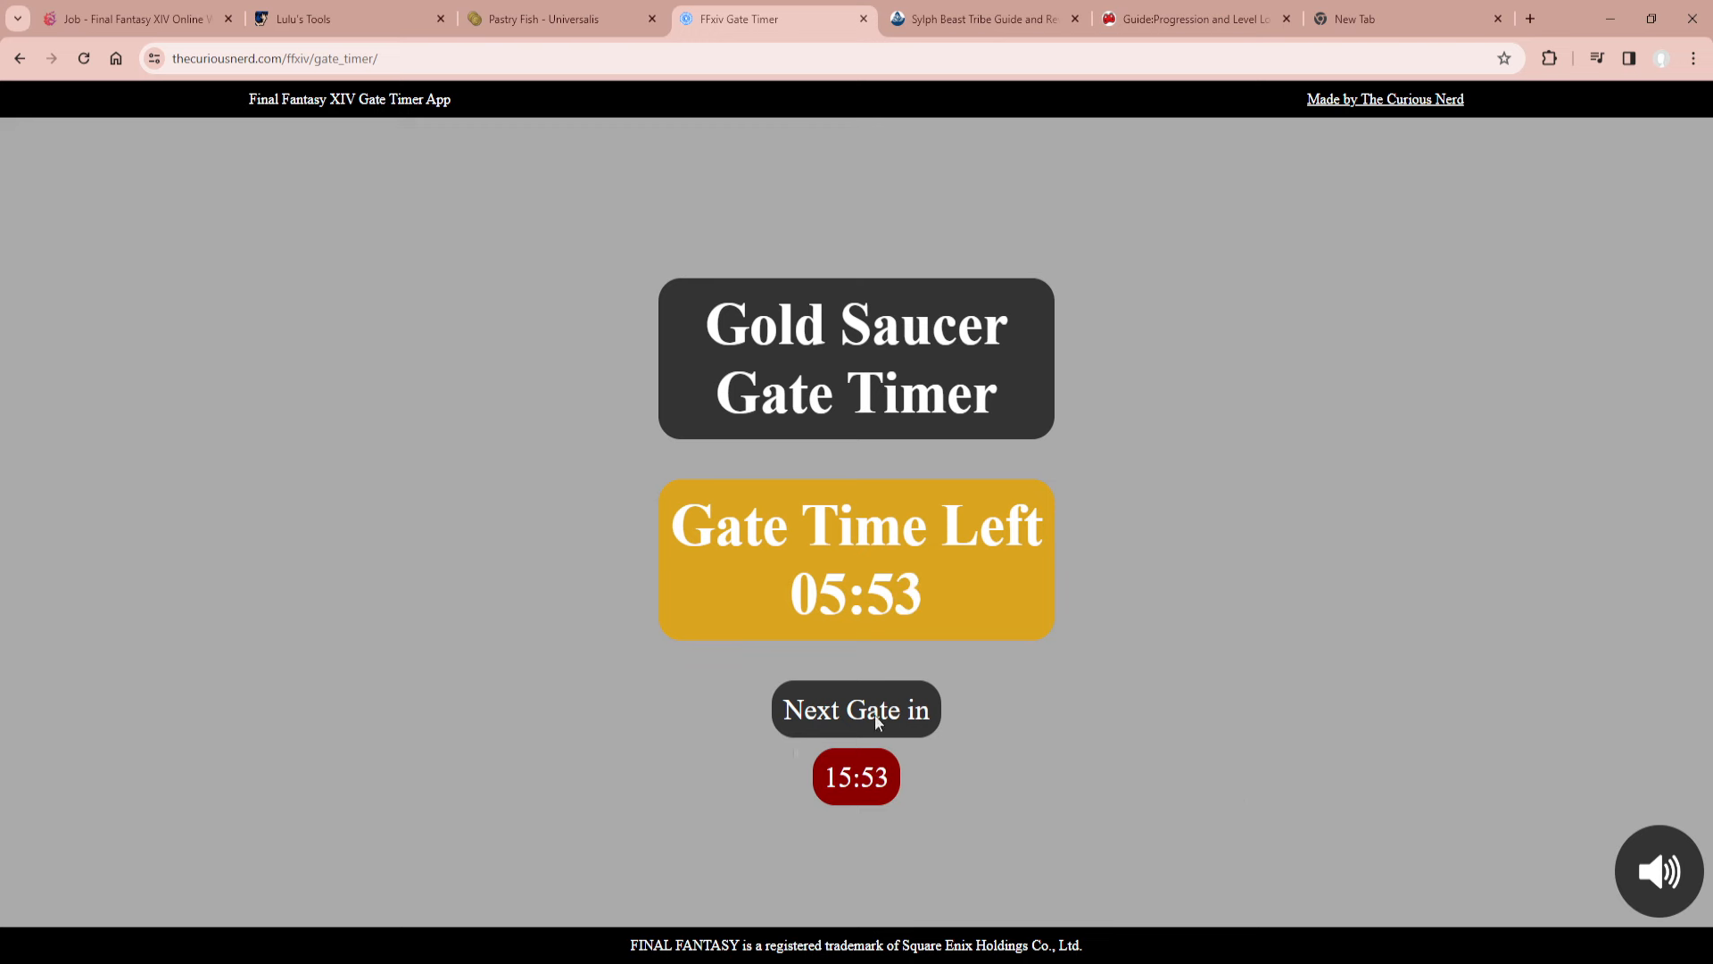
{"action": "mouse_move", "coordinate": [910, 200]}
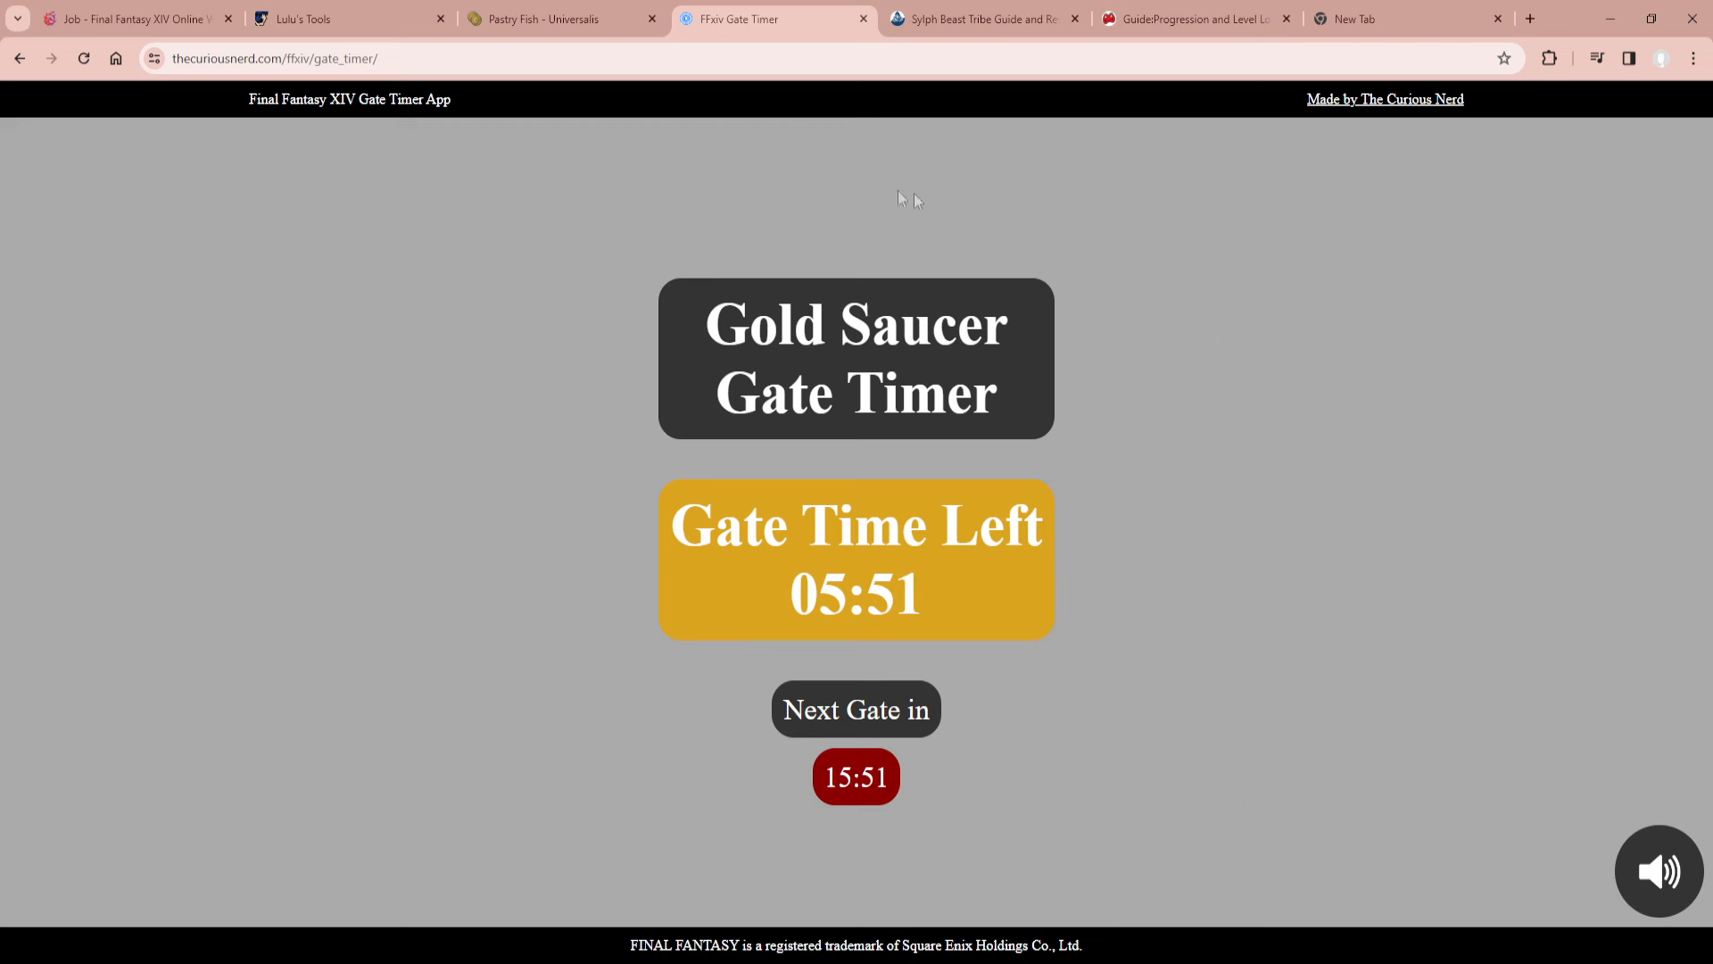
{"action": "mouse_move", "coordinate": [809, 817]}
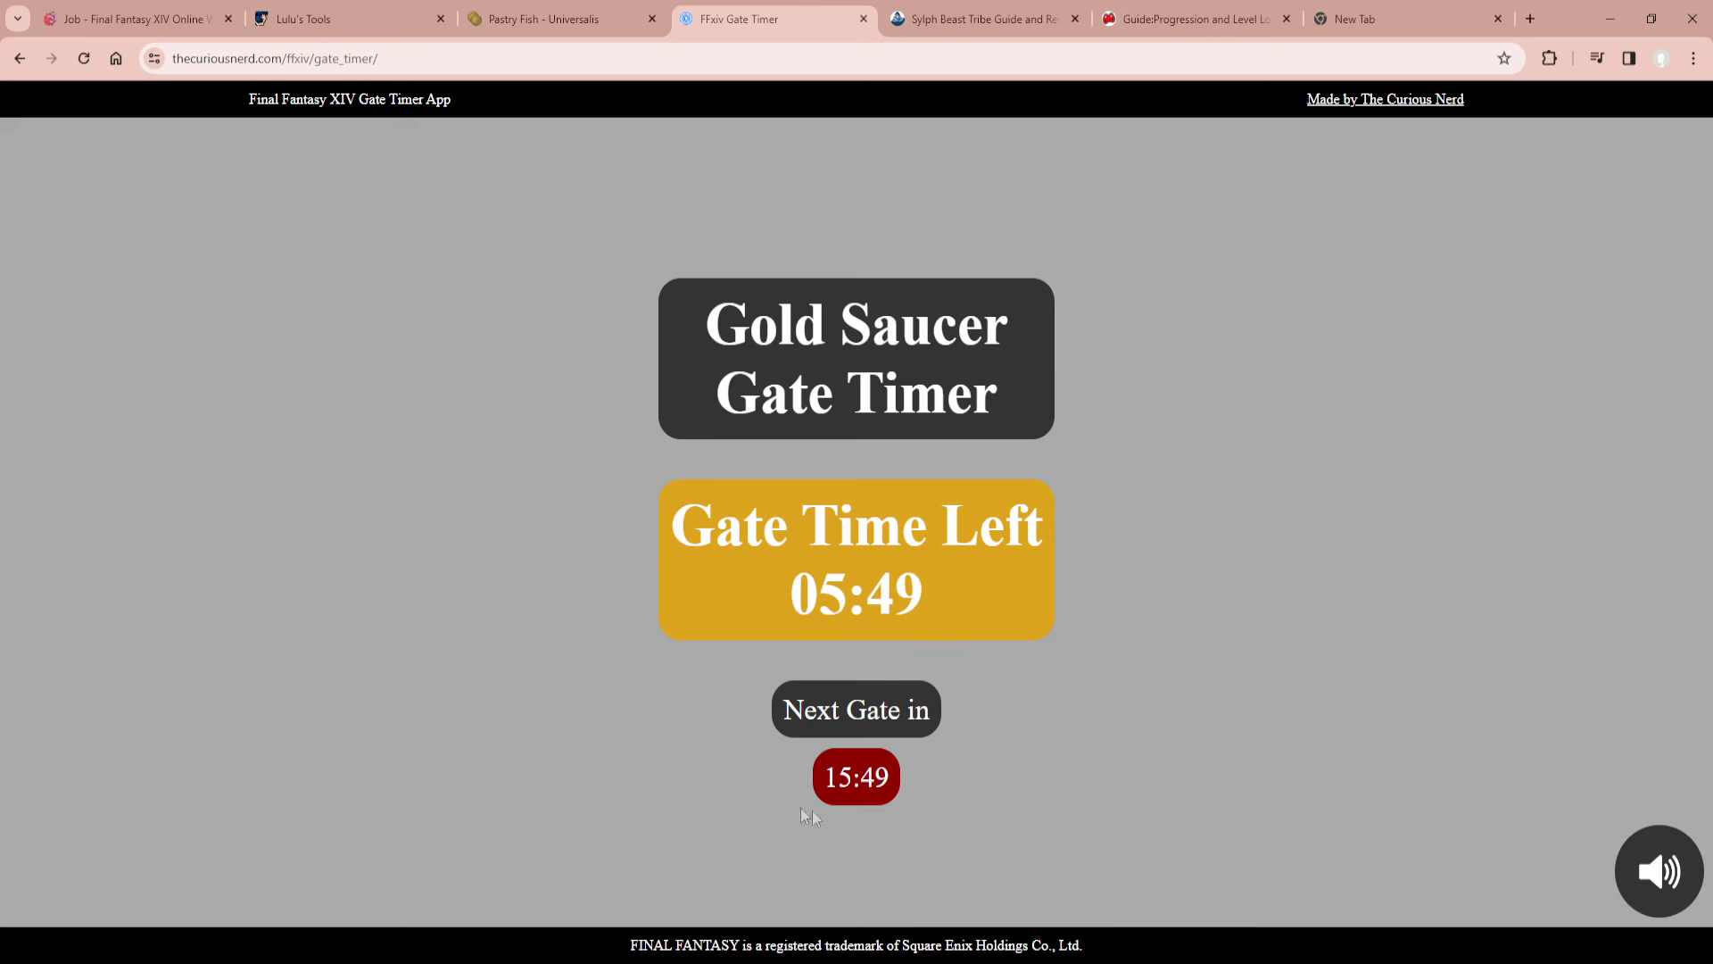
{"action": "mouse_move", "coordinate": [970, 646]}
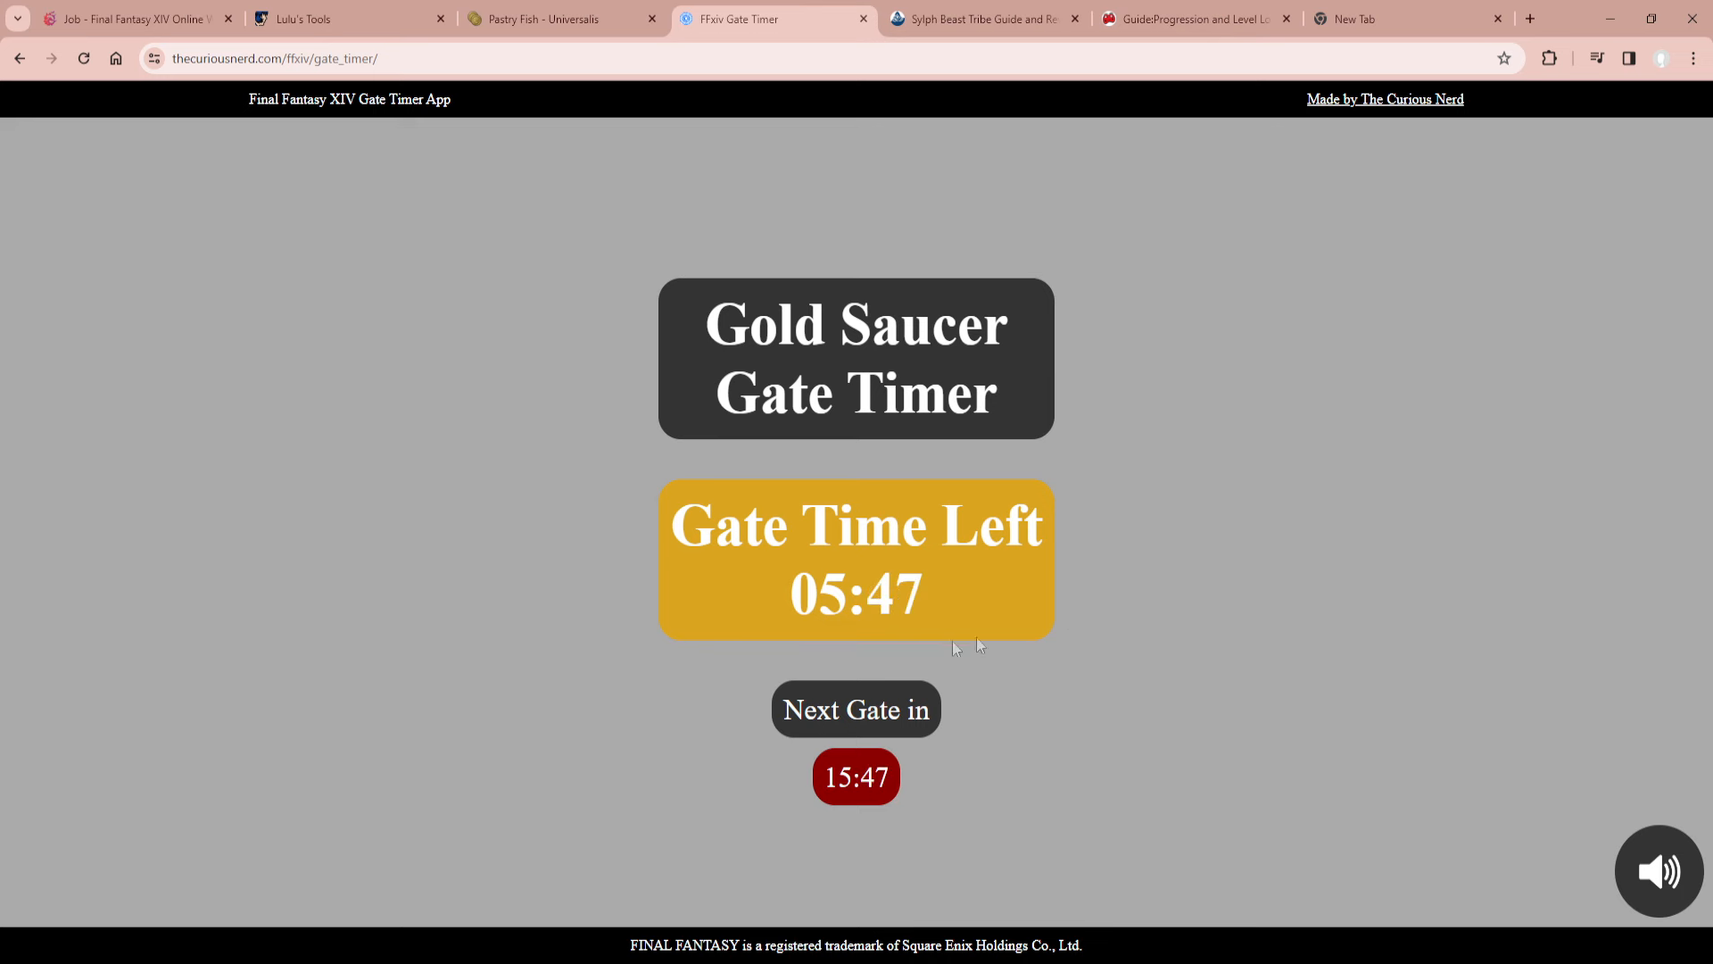
{"action": "mouse_move", "coordinate": [1217, 567]}
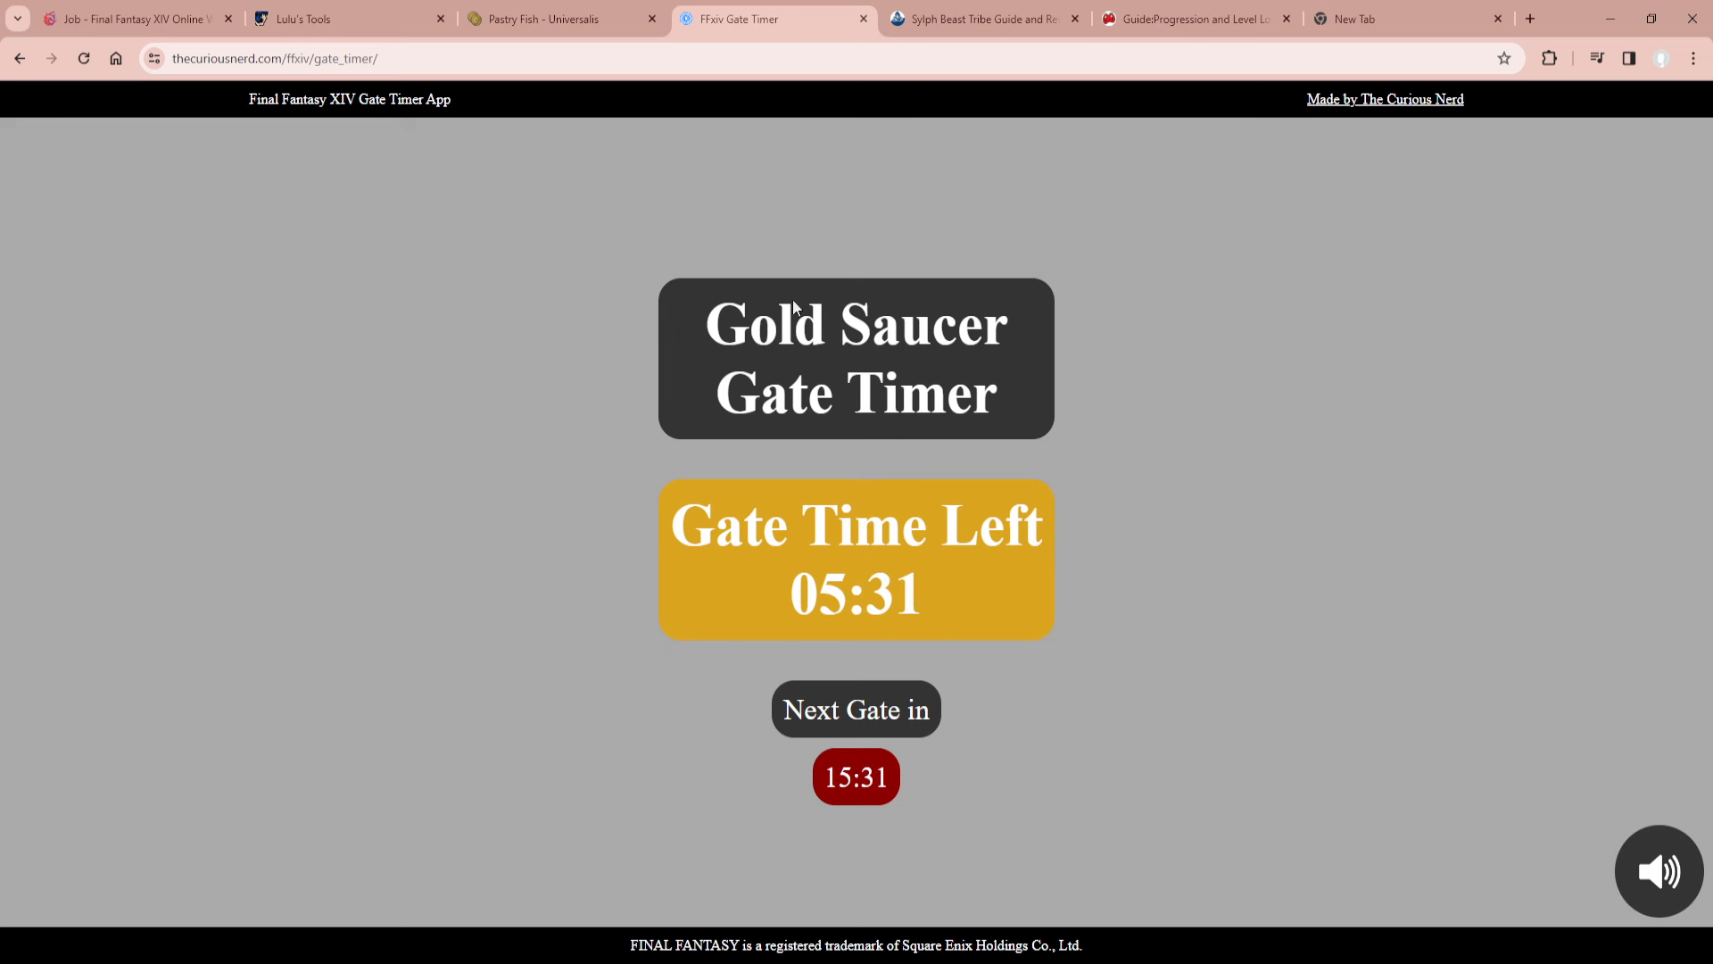
{"action": "mouse_move", "coordinate": [1188, 342]}
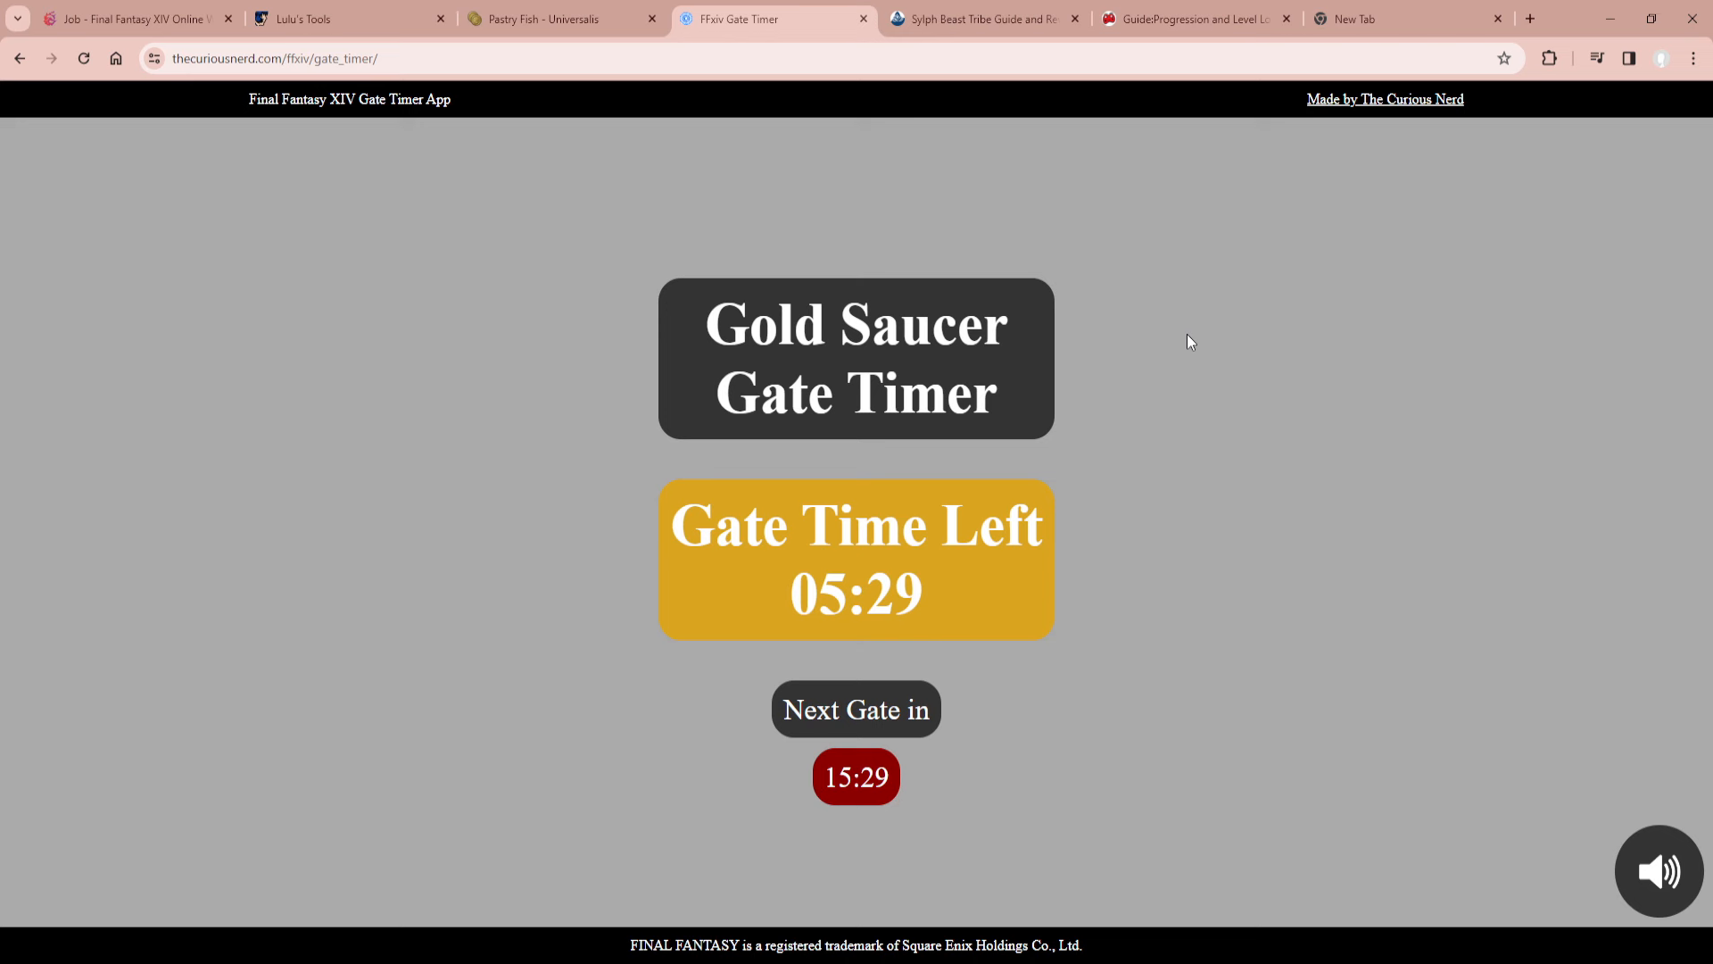
{"action": "mouse_move", "coordinate": [543, 334]}
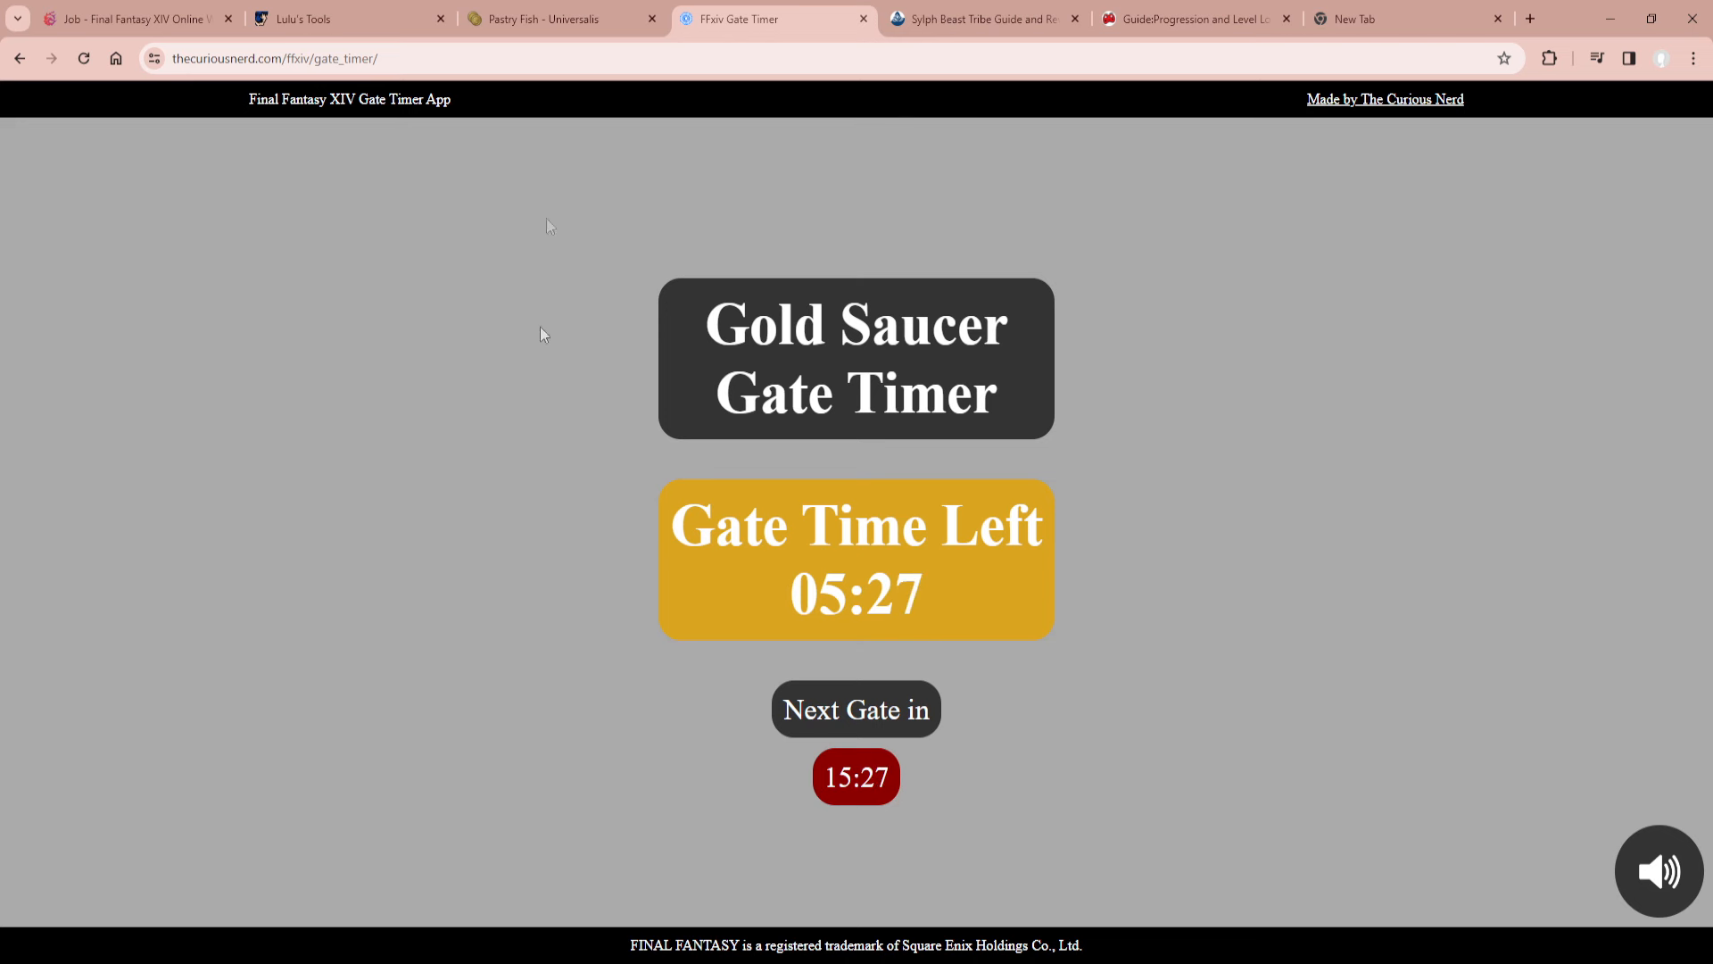
{"action": "mouse_move", "coordinate": [989, 241]}
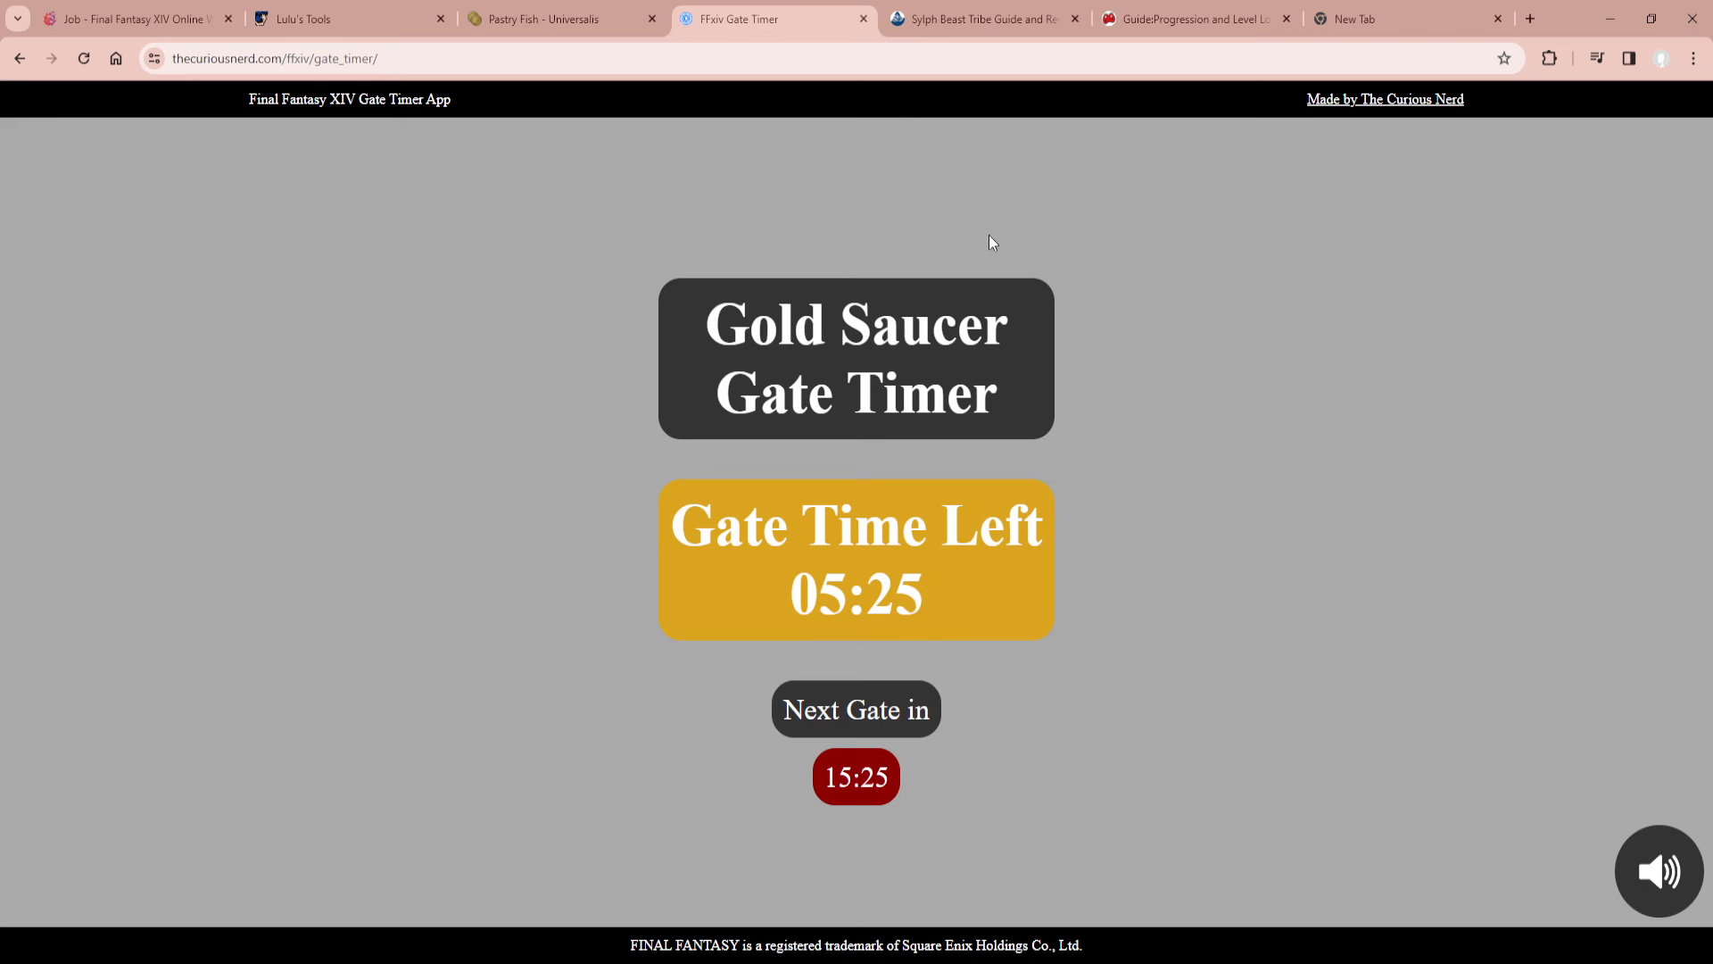
{"action": "mouse_move", "coordinate": [639, 565]}
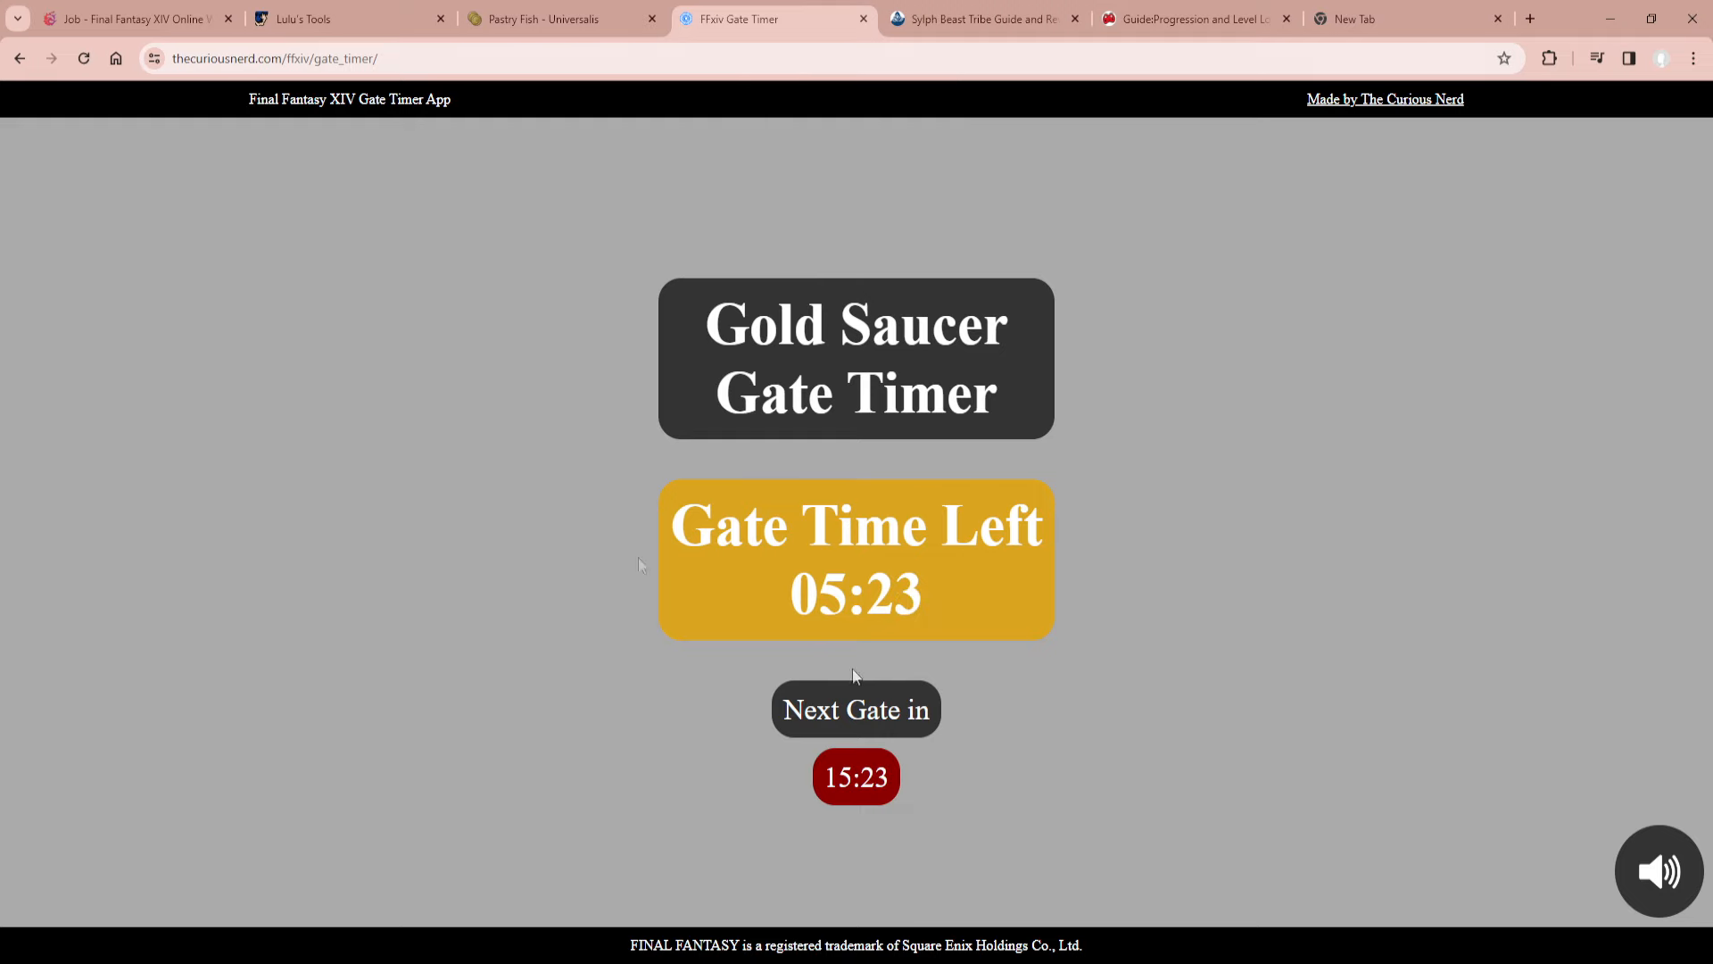
{"action": "mouse_move", "coordinate": [663, 201]}
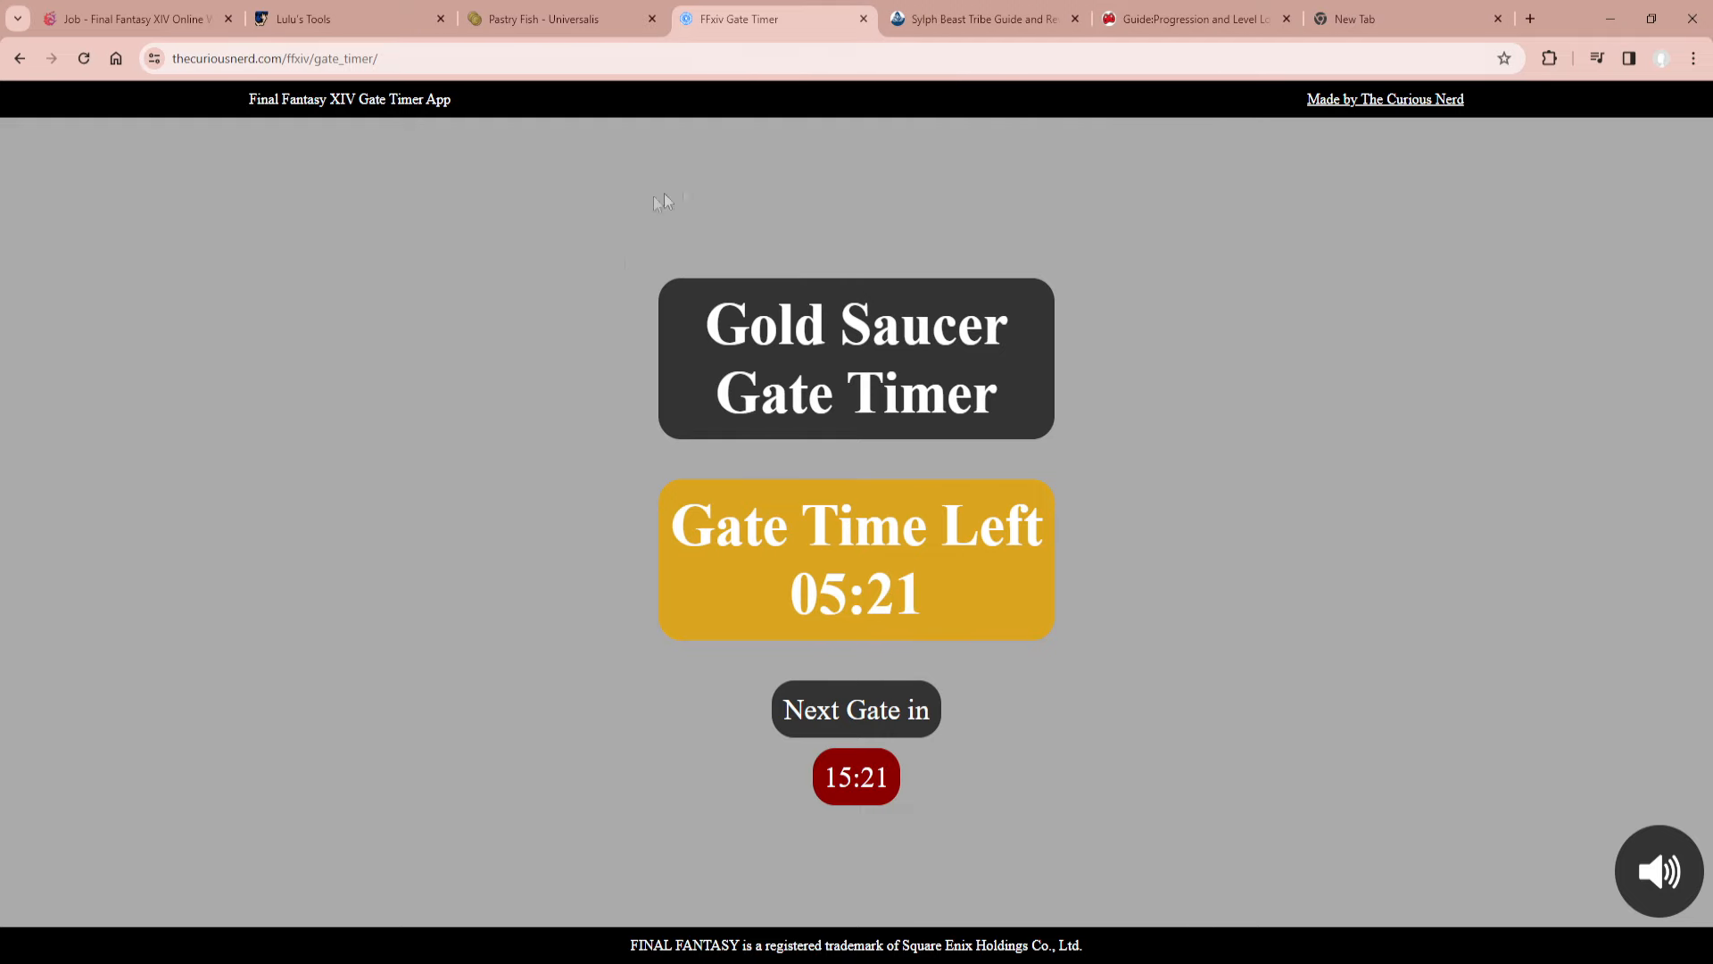
Return to the Icy Veins Sylph beast tribe guide tab.
{"action": "left_click", "coordinate": [982, 19]}
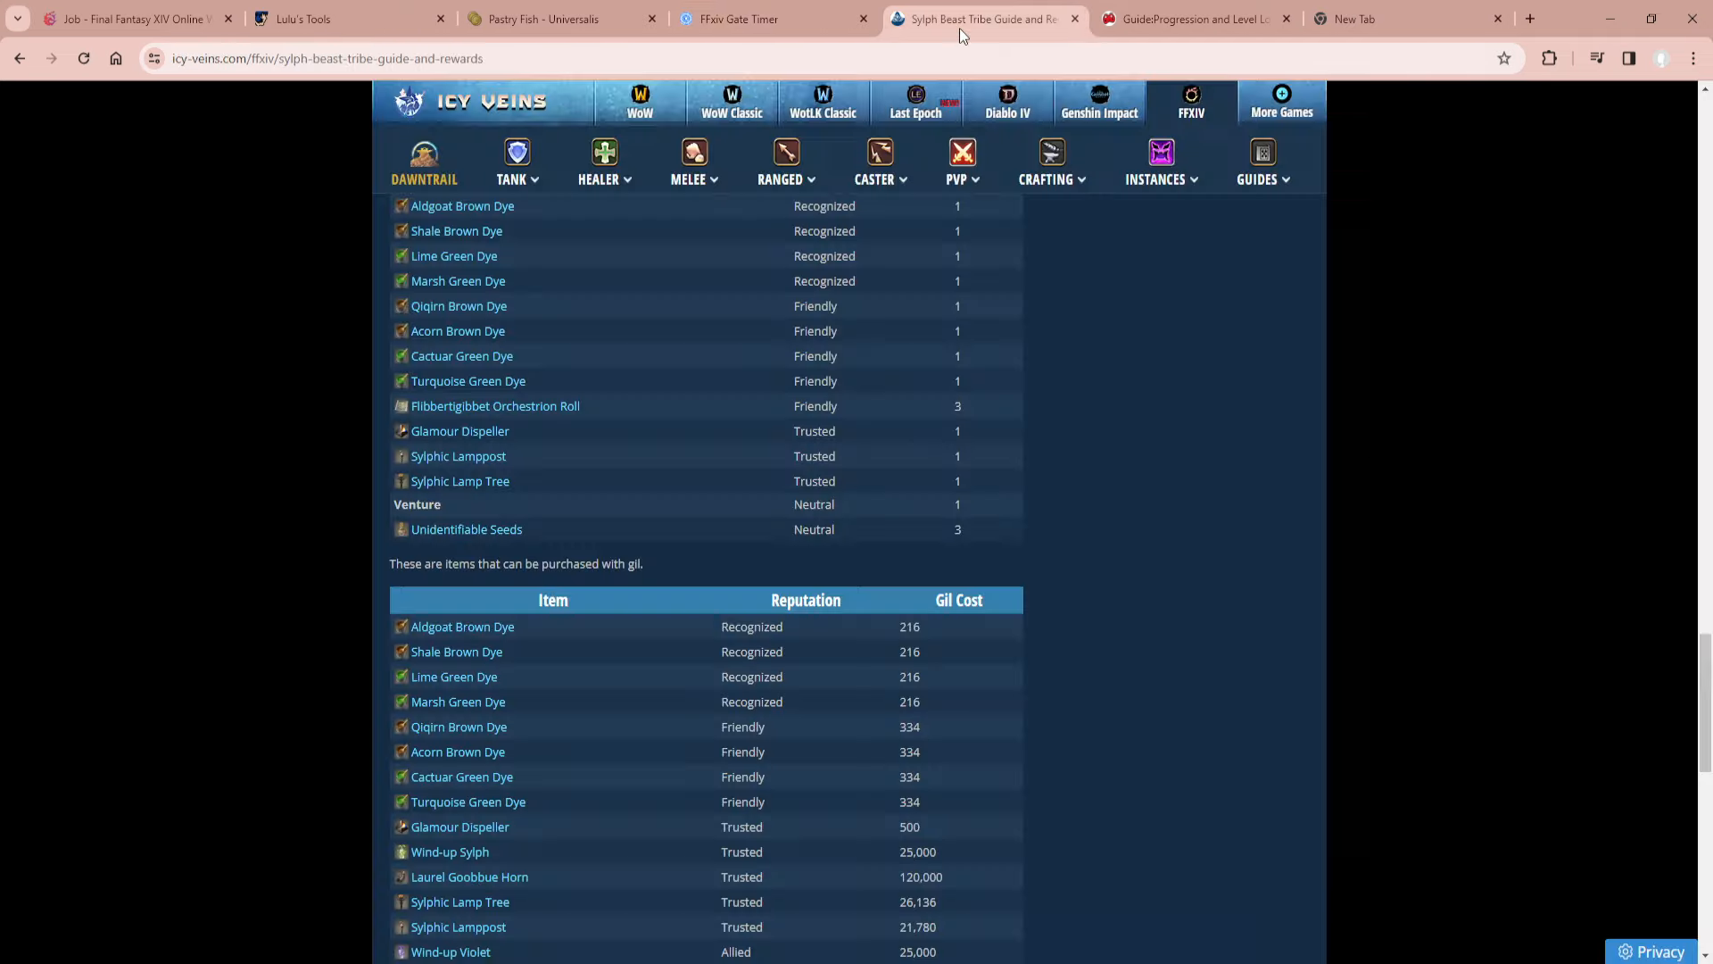
{"action": "scroll", "scroll_direction": "up", "scroll_amount": 3}
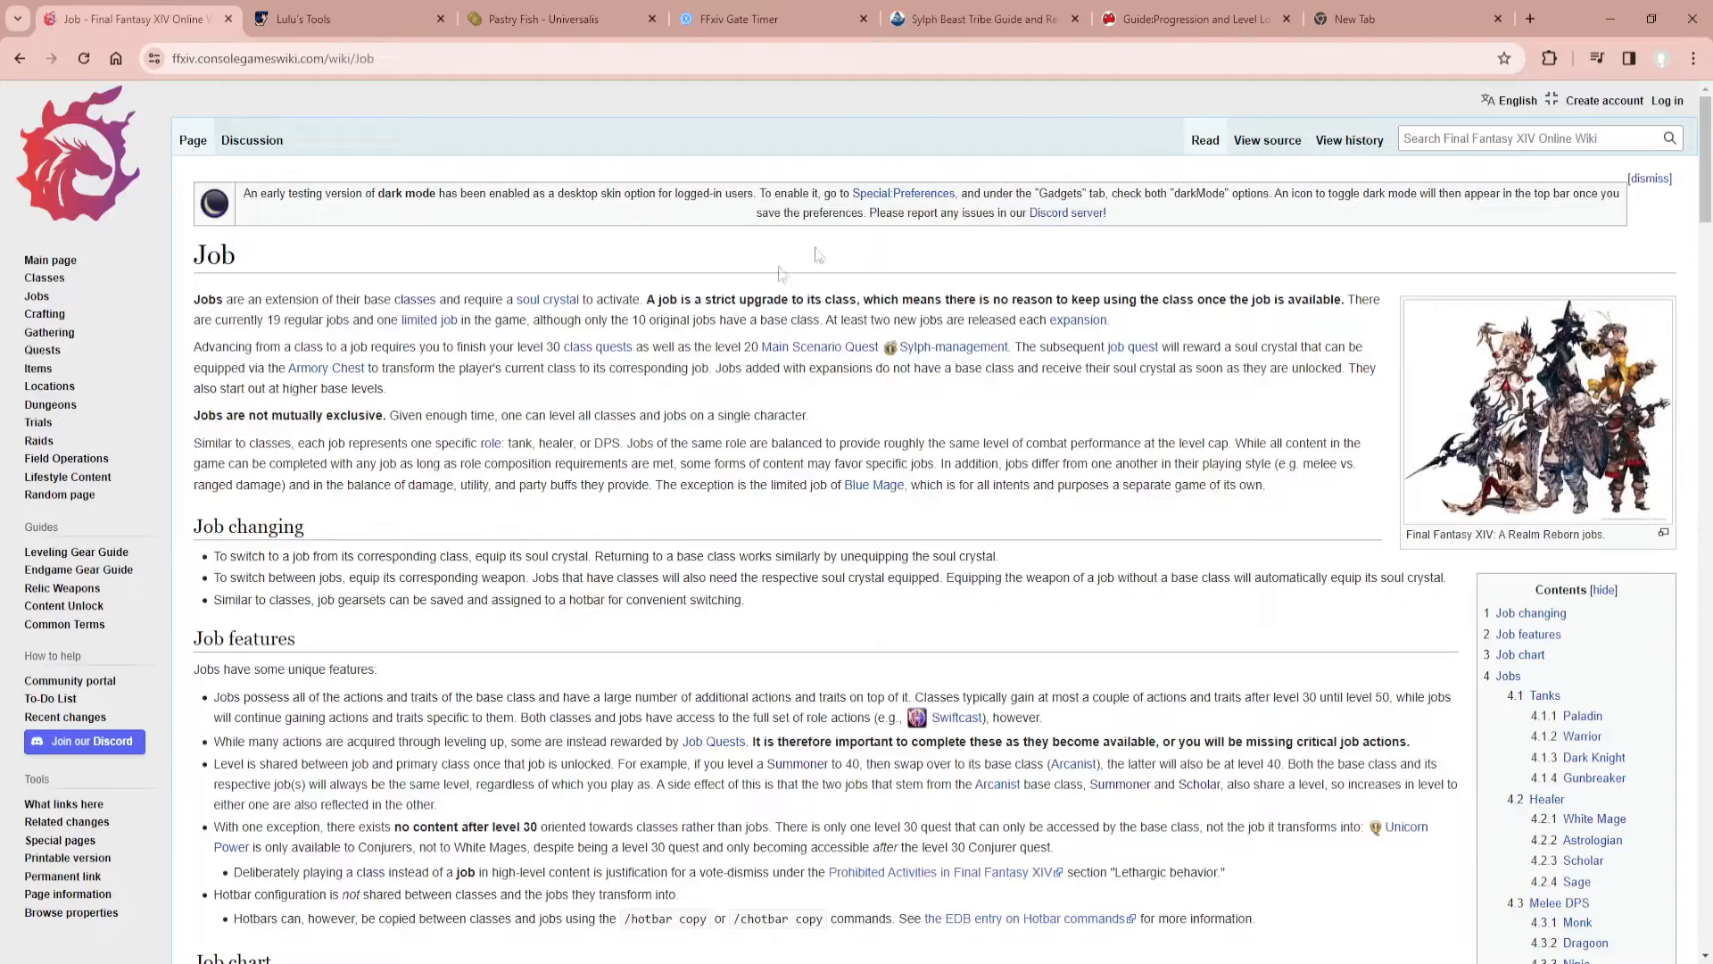
{"action": "left_click", "coordinate": [978, 19]}
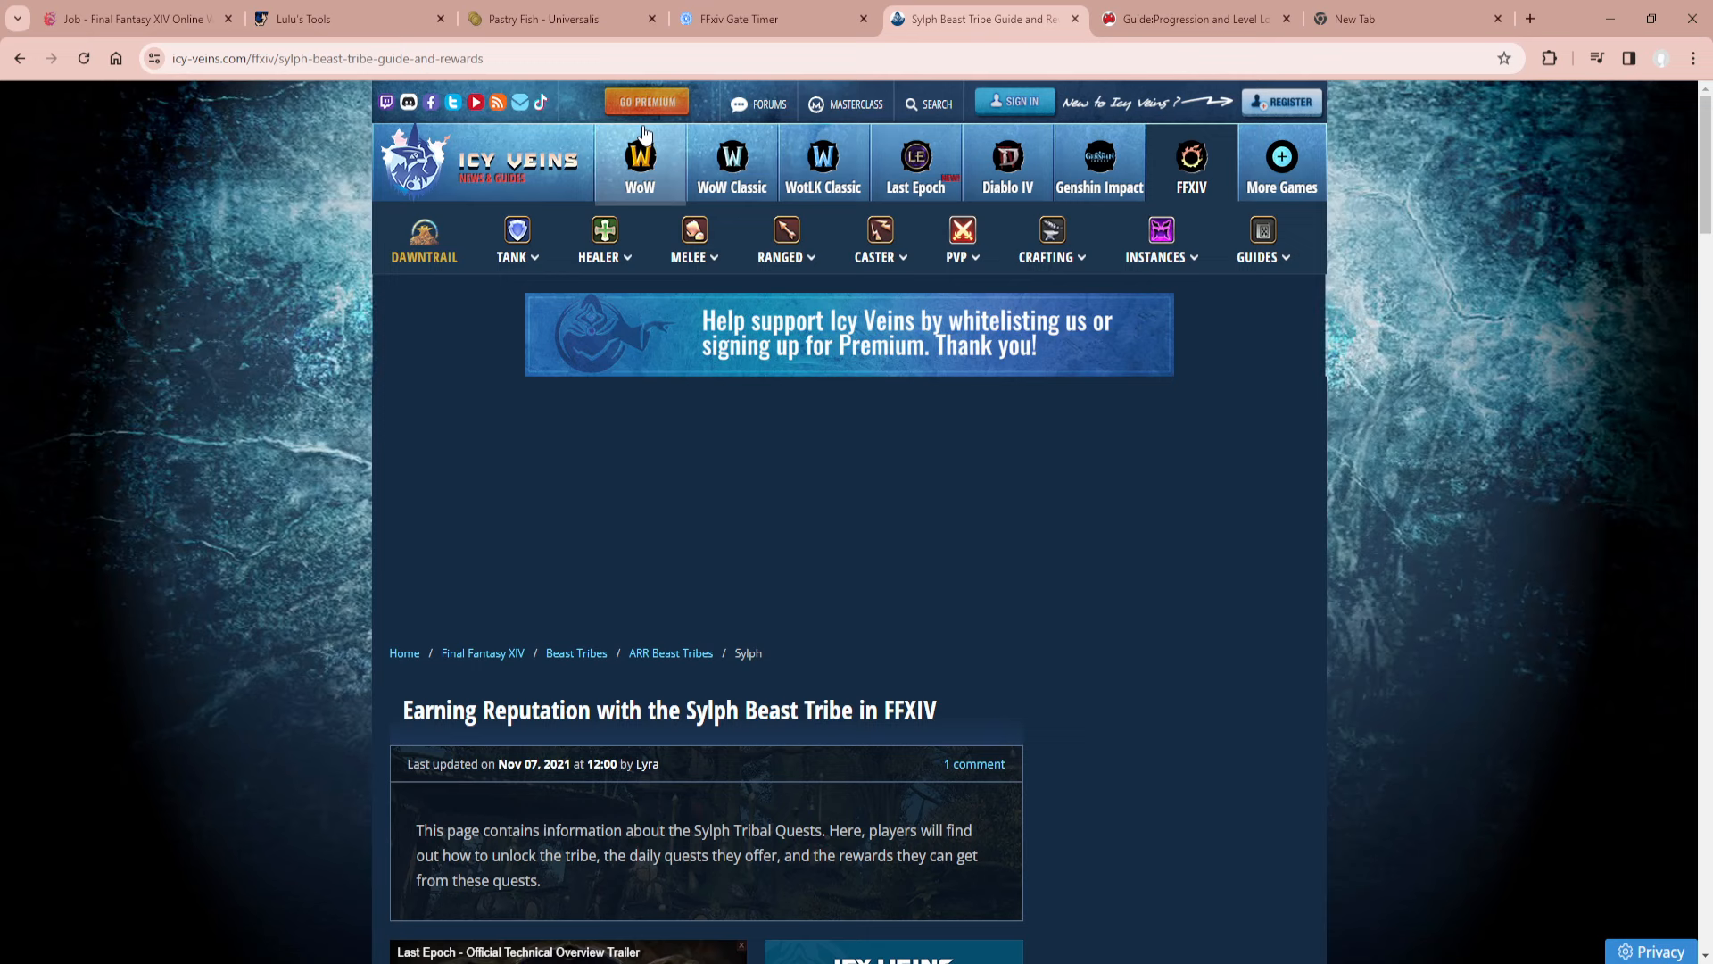
Browse to Last Epoch via More Games, then go to the Final Fantasy XIV hub.
{"action": "left_click", "coordinate": [1281, 164]}
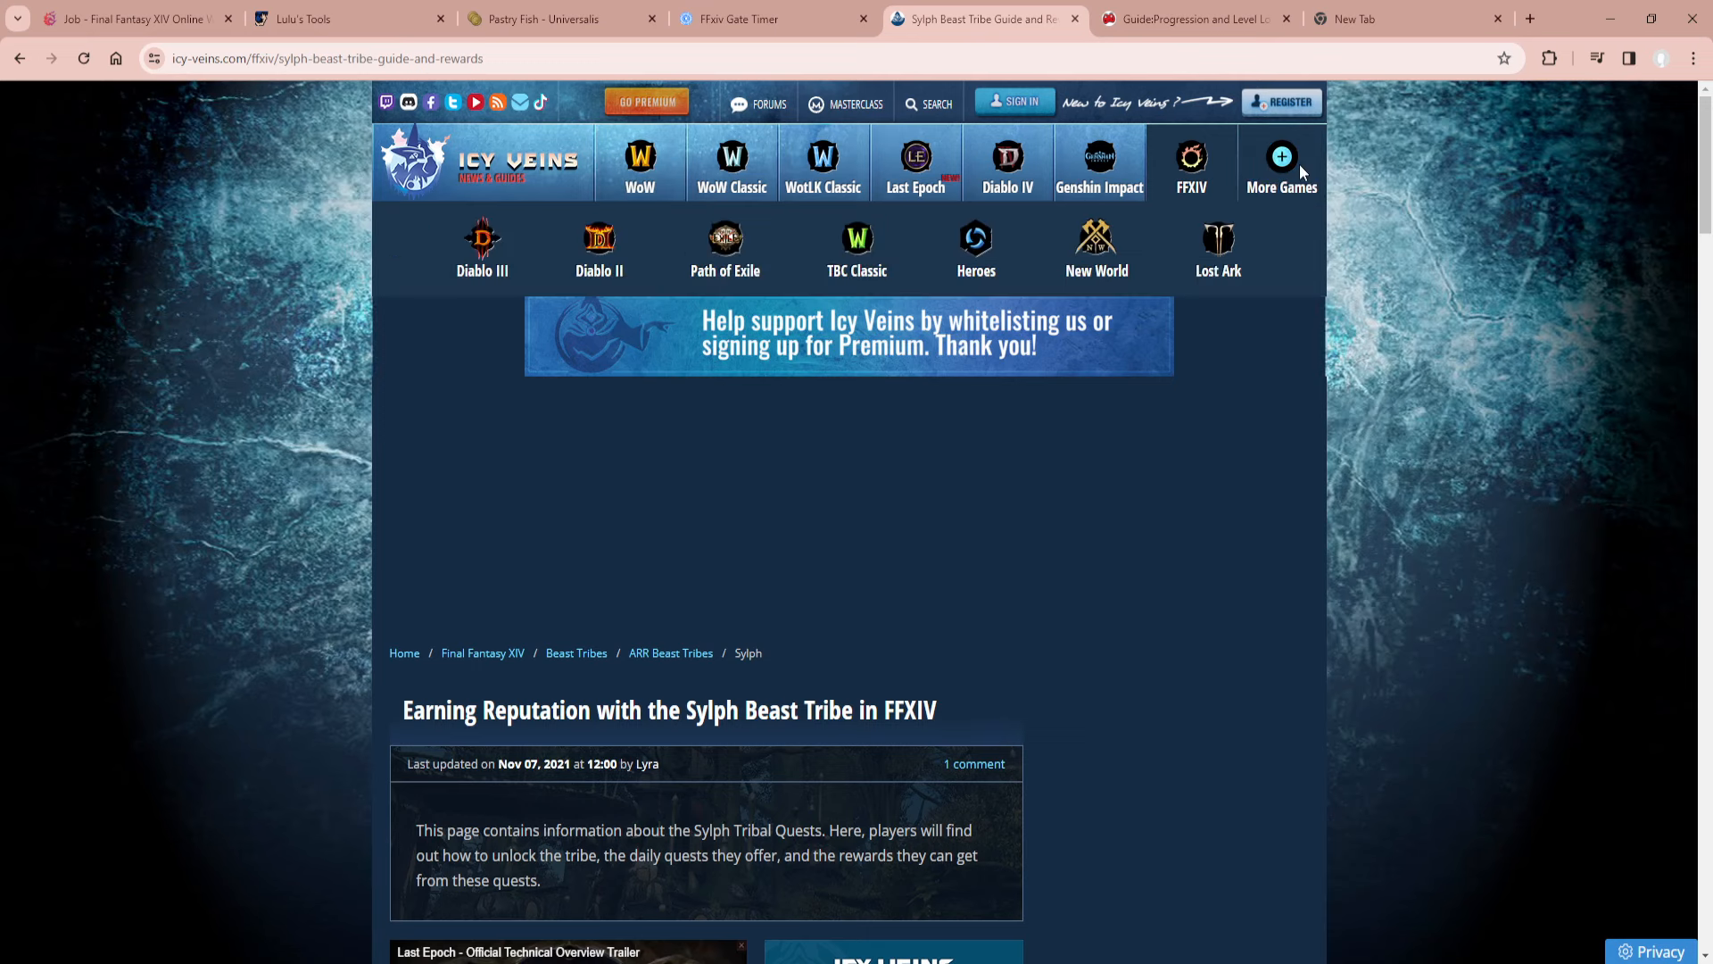
{"action": "mouse_move", "coordinate": [887, 260]}
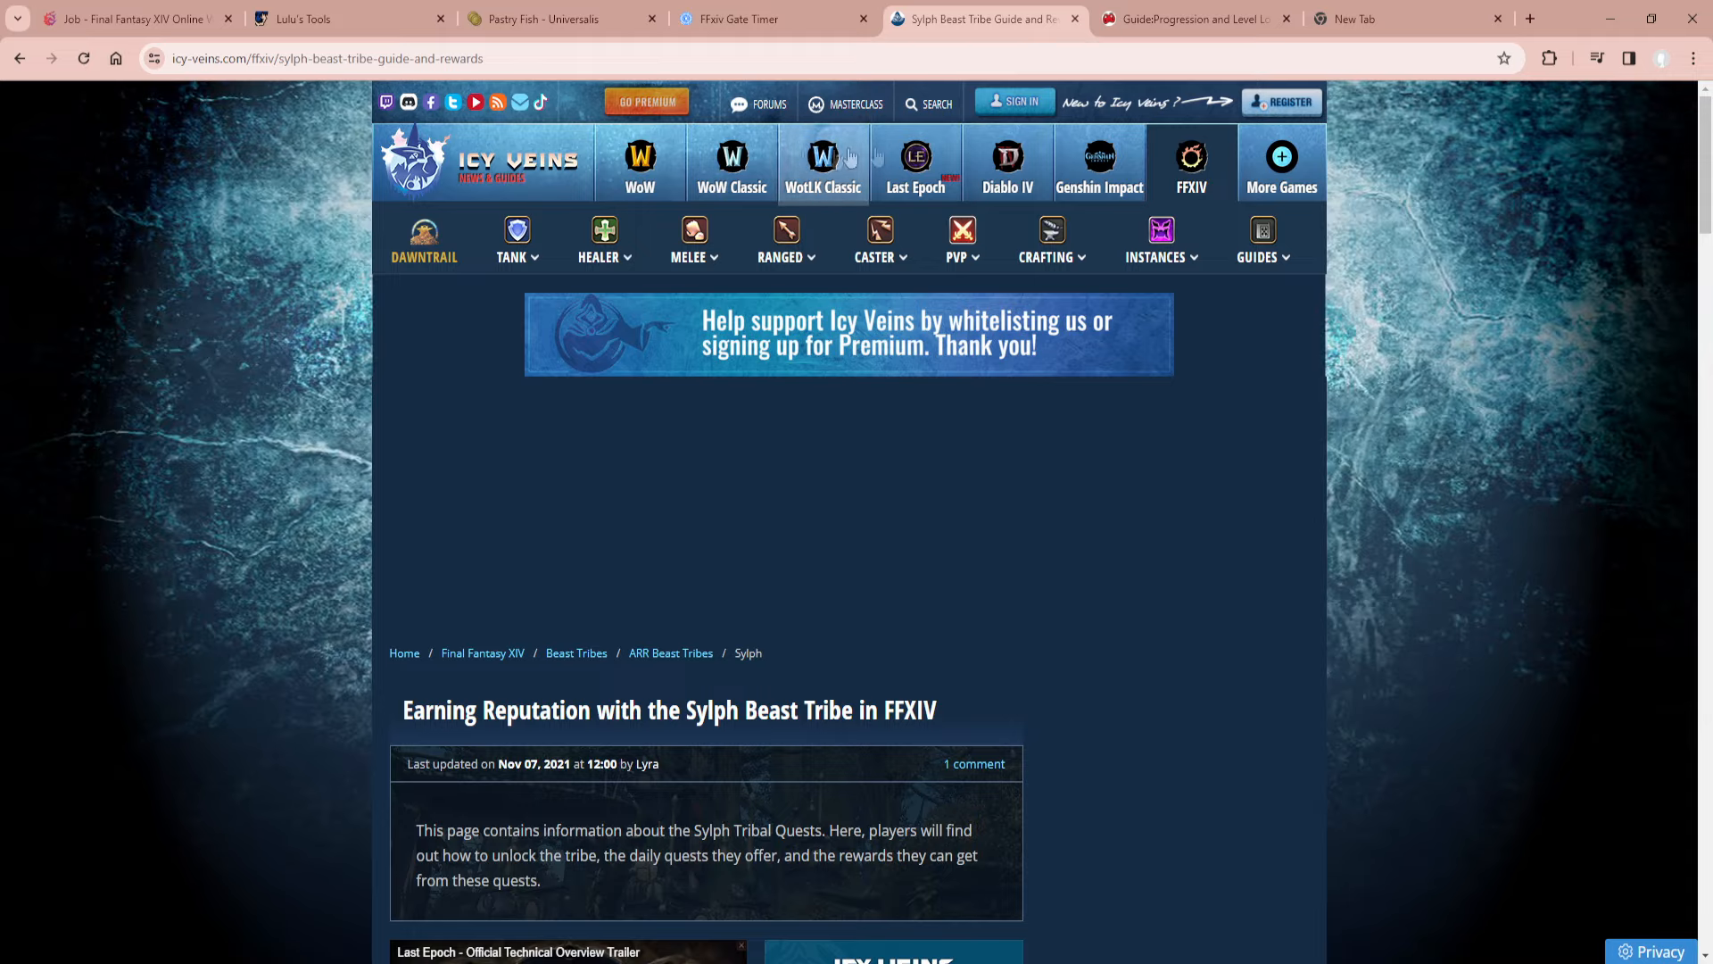
{"action": "left_click", "coordinate": [915, 164]}
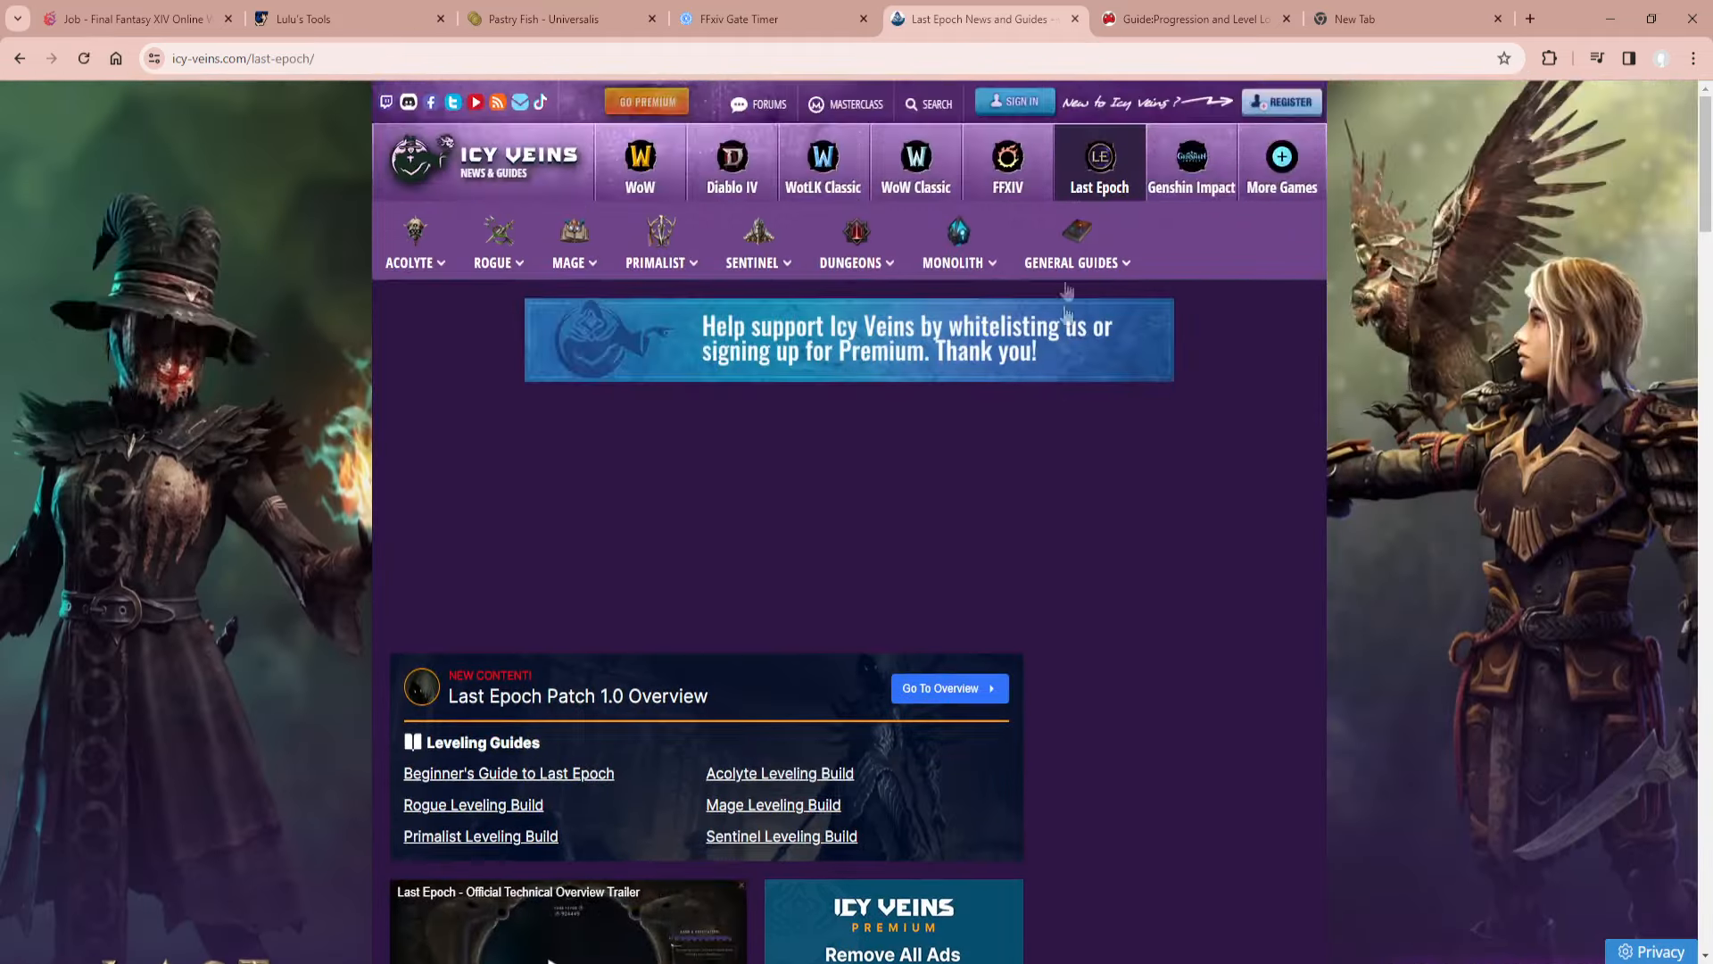
{"action": "left_click", "coordinate": [1281, 164]}
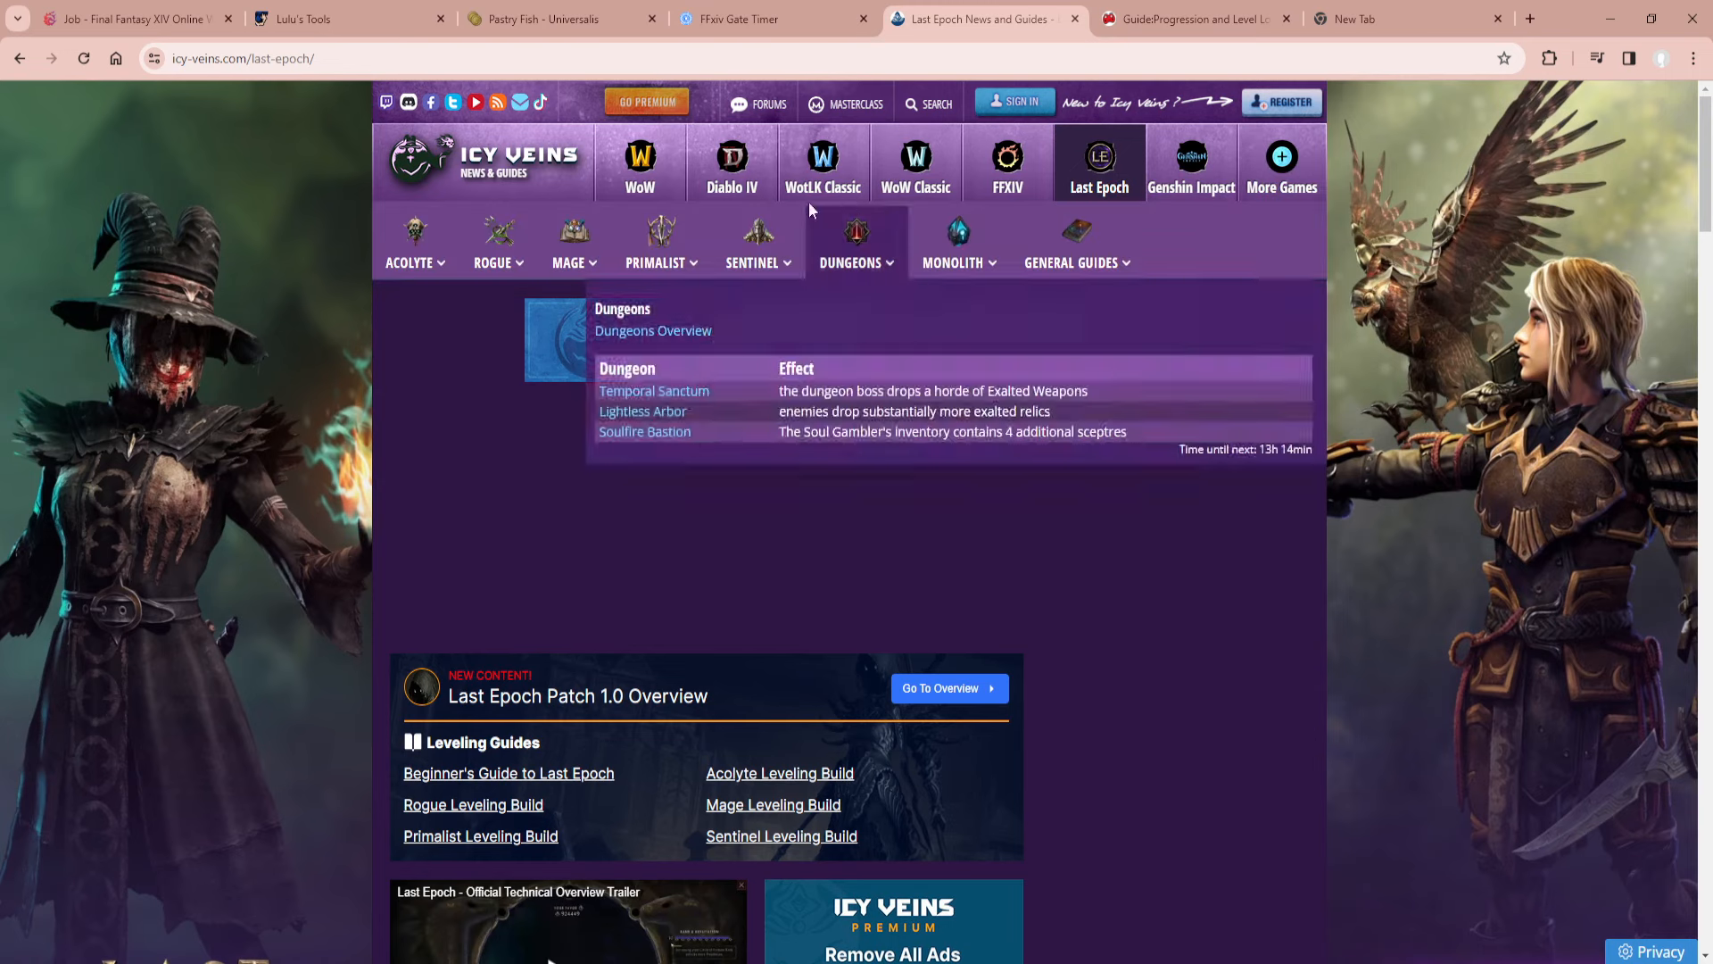
{"action": "left_click", "coordinate": [1007, 164]}
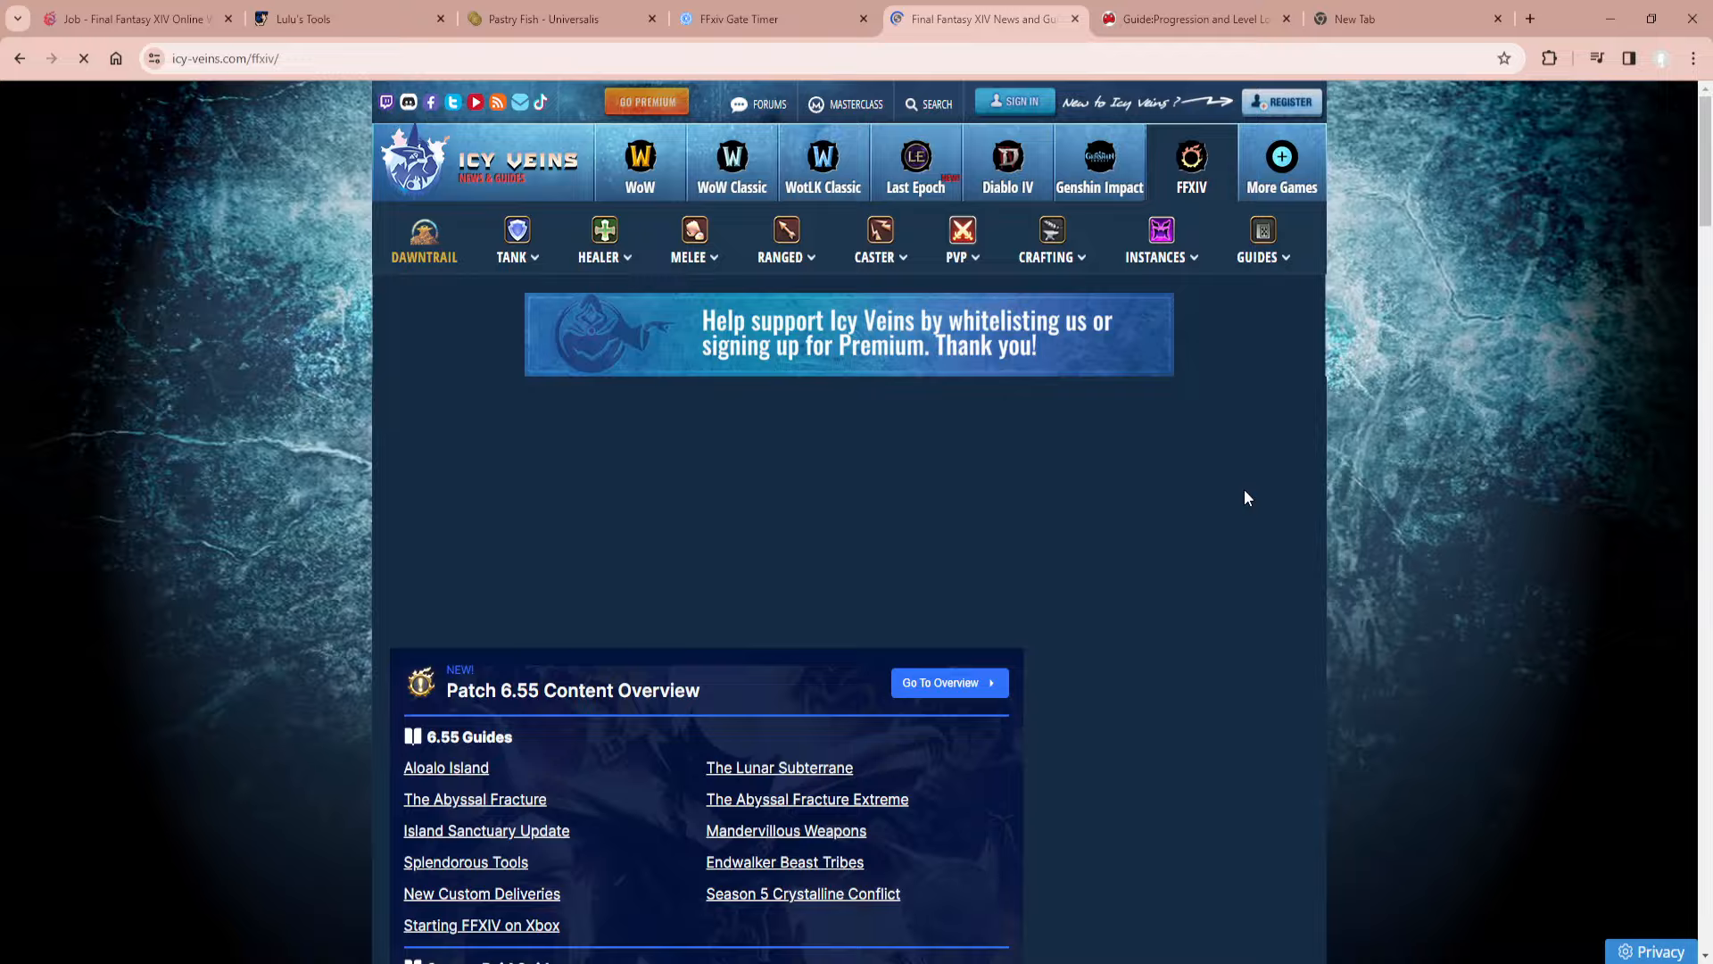
{"action": "mouse_move", "coordinate": [1180, 537]}
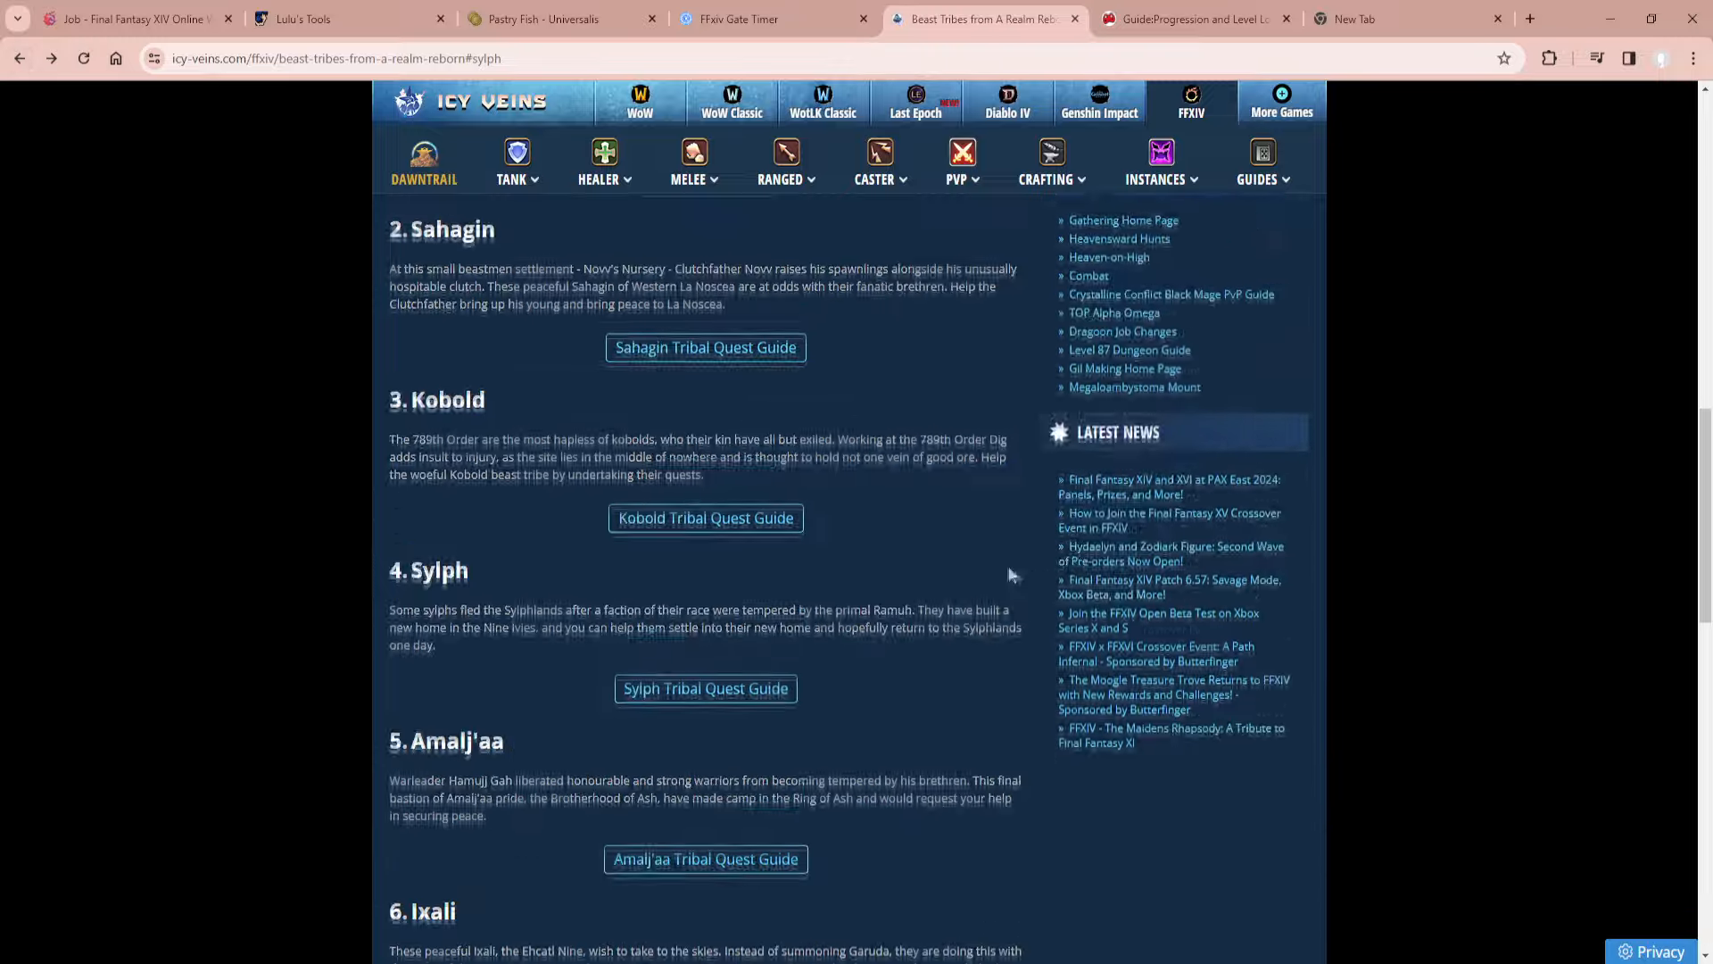
Scroll the ARR Beast Tribes guide to the Sylph section between Kobold and Amalj'aa.
{"action": "scroll", "scroll_direction": "up", "scroll_amount": 3}
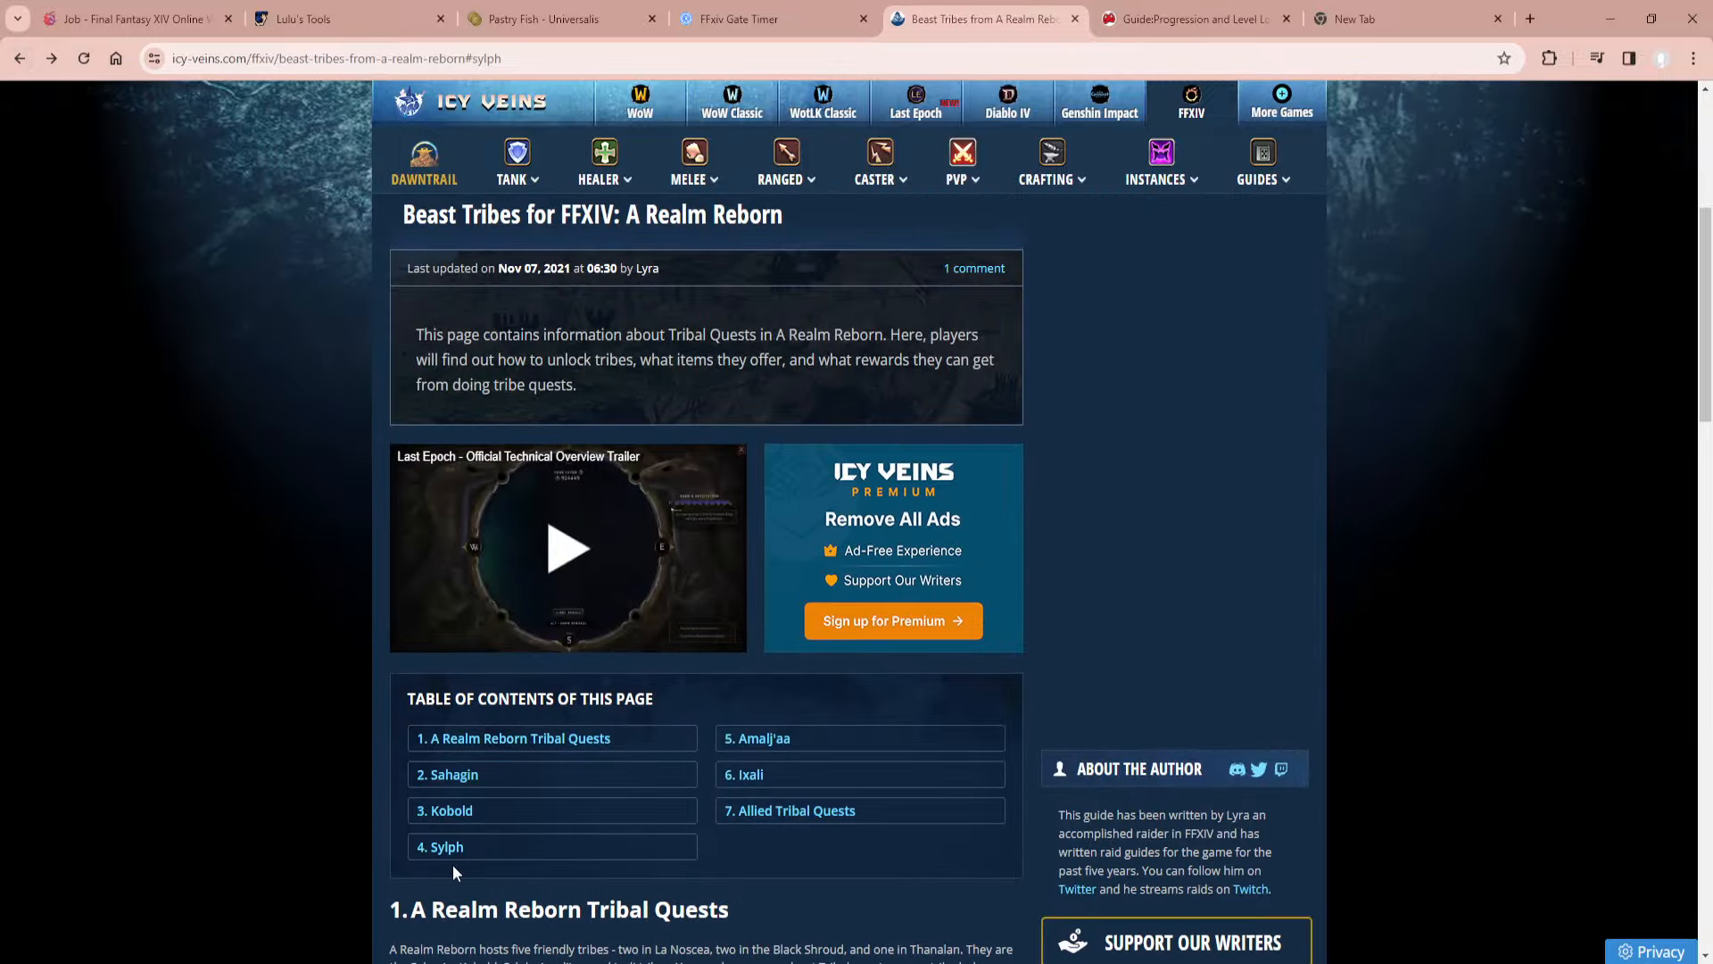
{"action": "scroll", "scroll_direction": "up", "scroll_amount": 3}
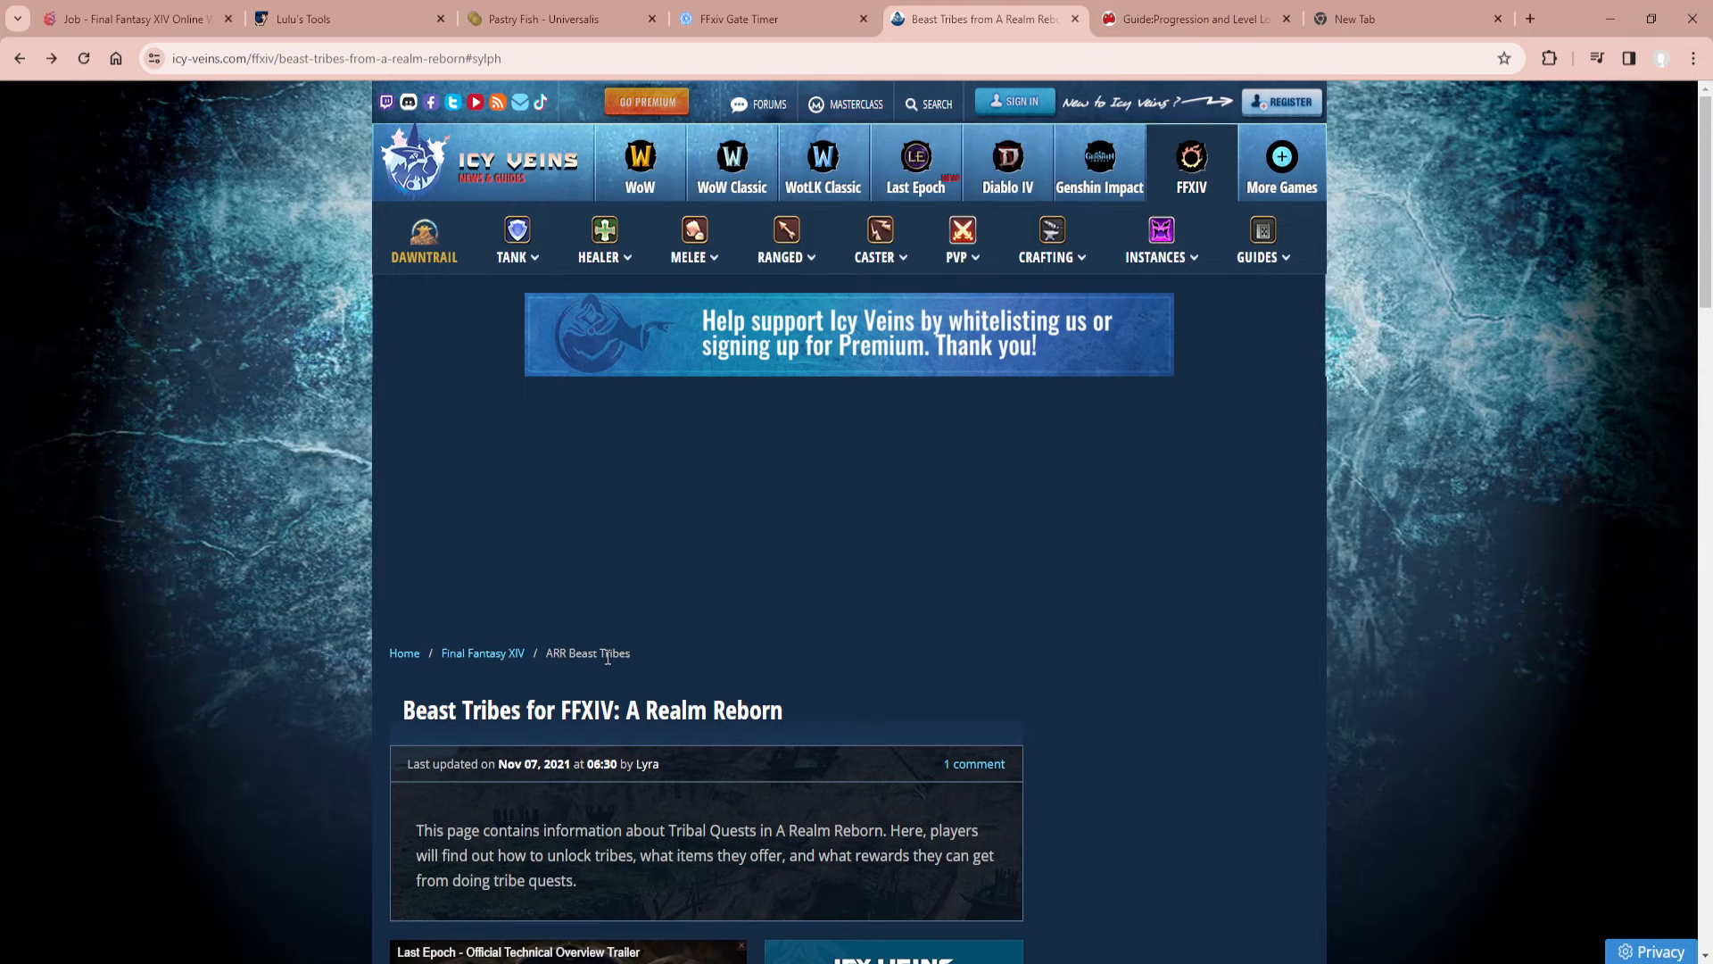
{"action": "scroll", "scroll_direction": "down", "scroll_amount": 3}
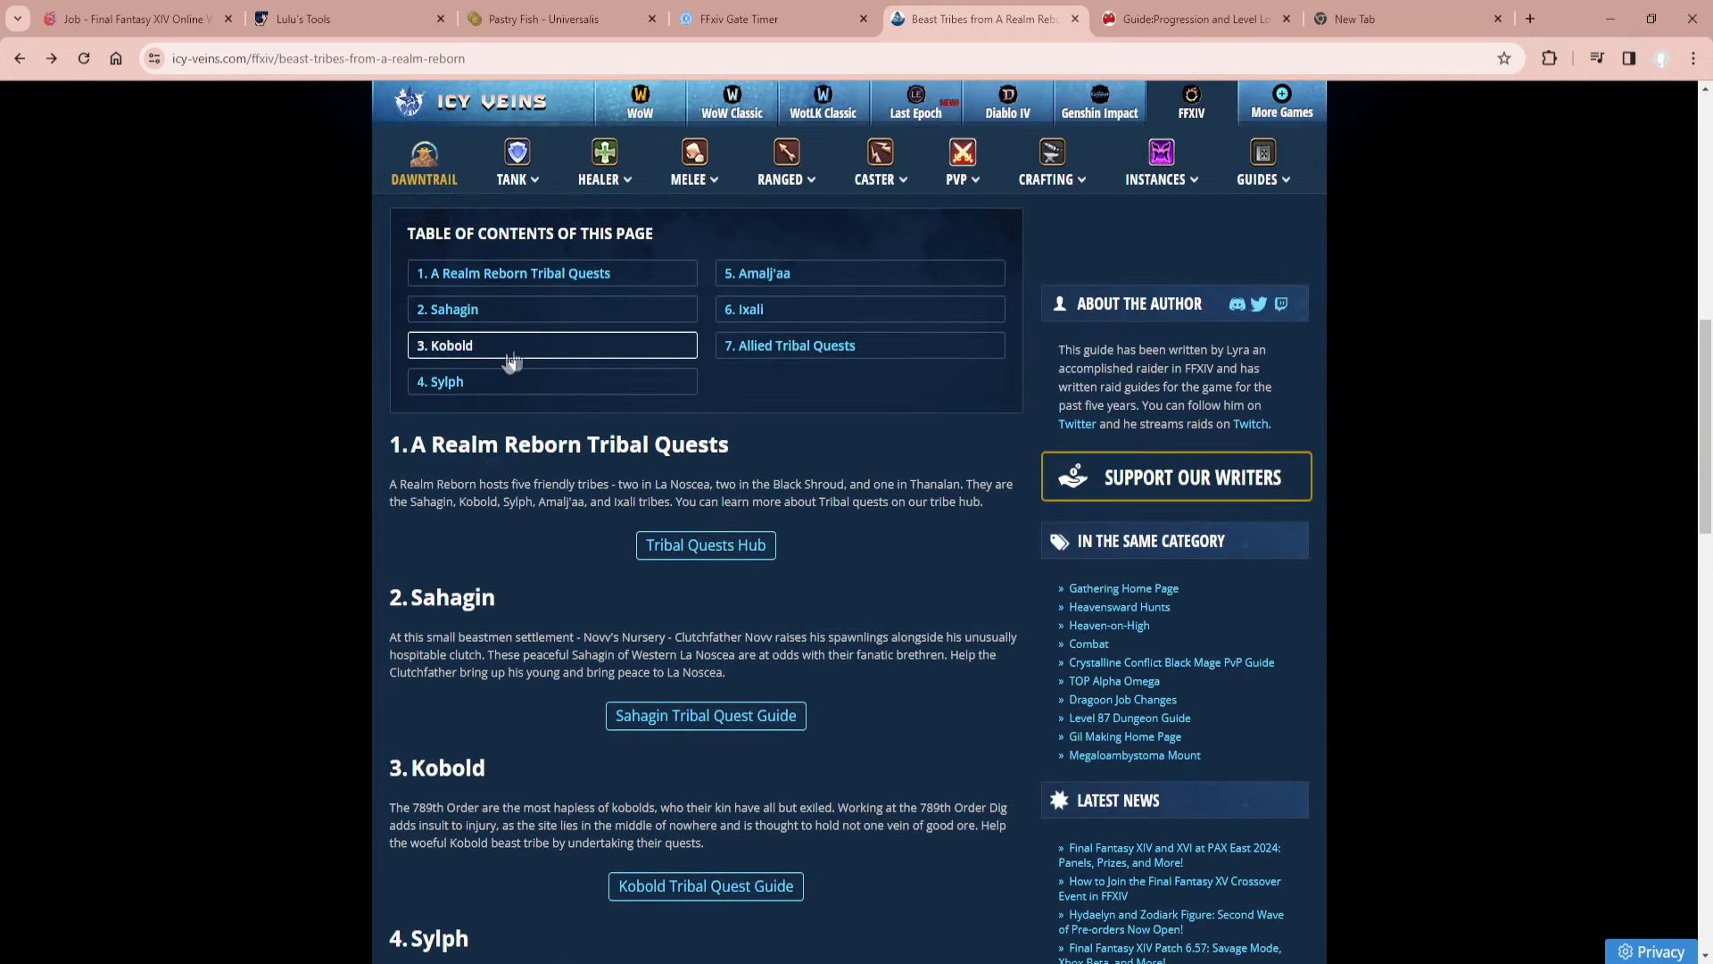
{"action": "scroll", "scroll_direction": "down", "scroll_amount": 3}
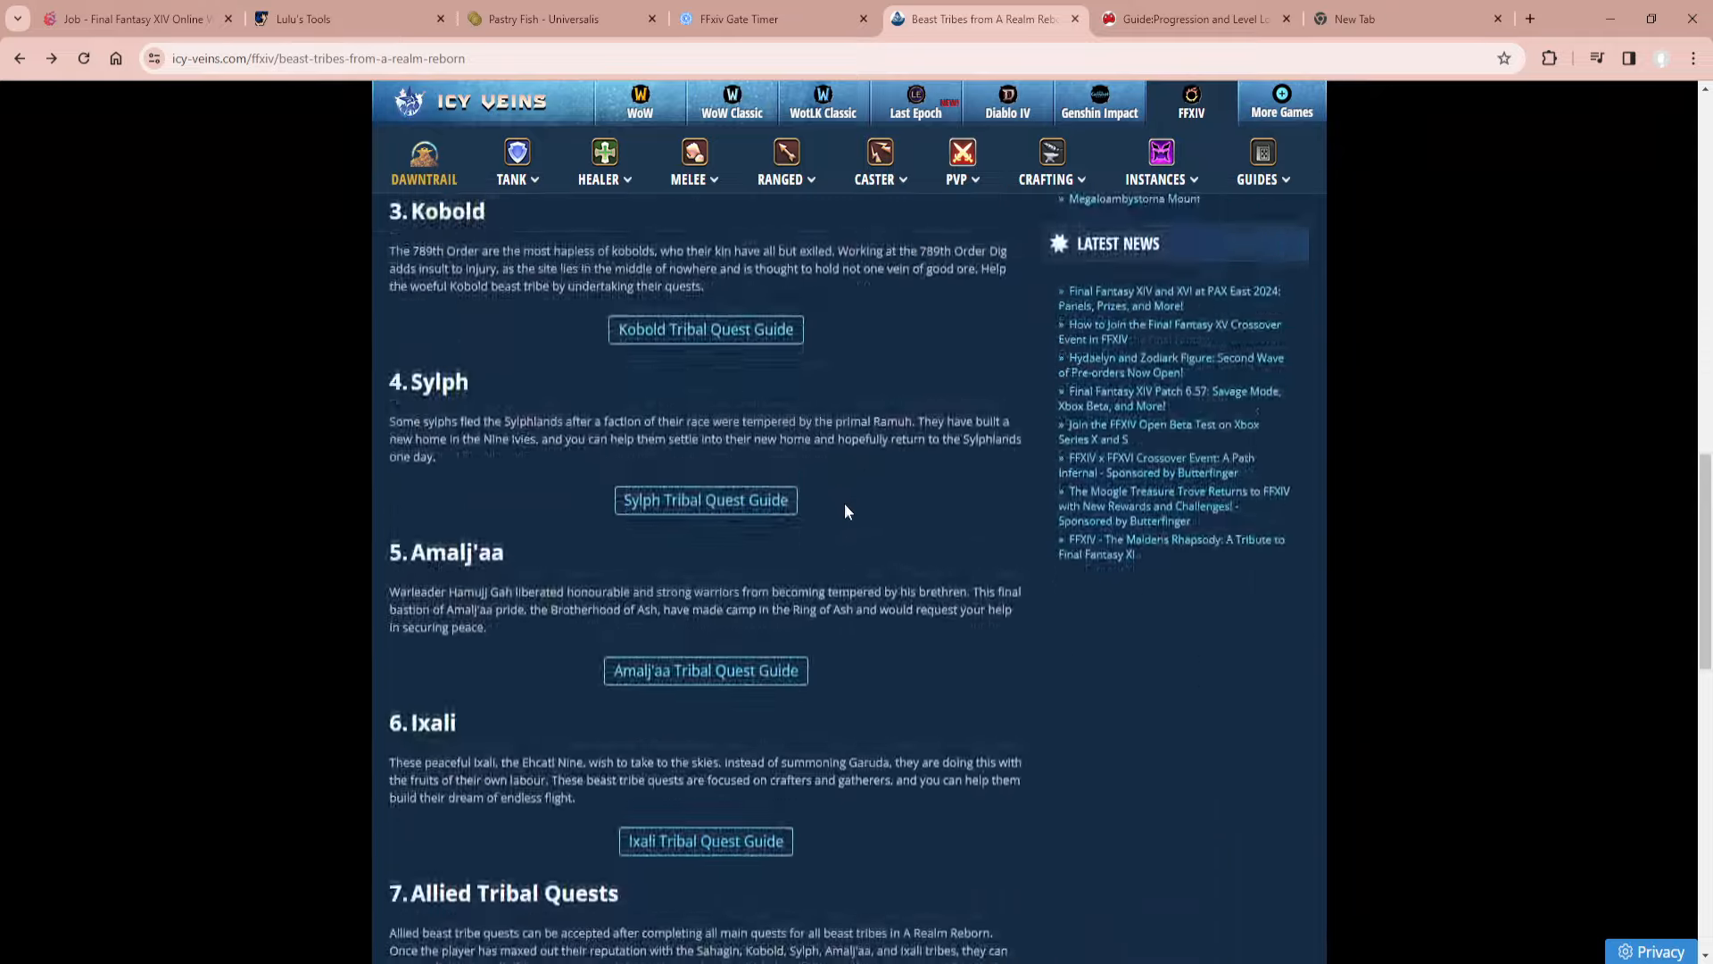
{"action": "scroll", "scroll_direction": "up", "scroll_amount": 3}
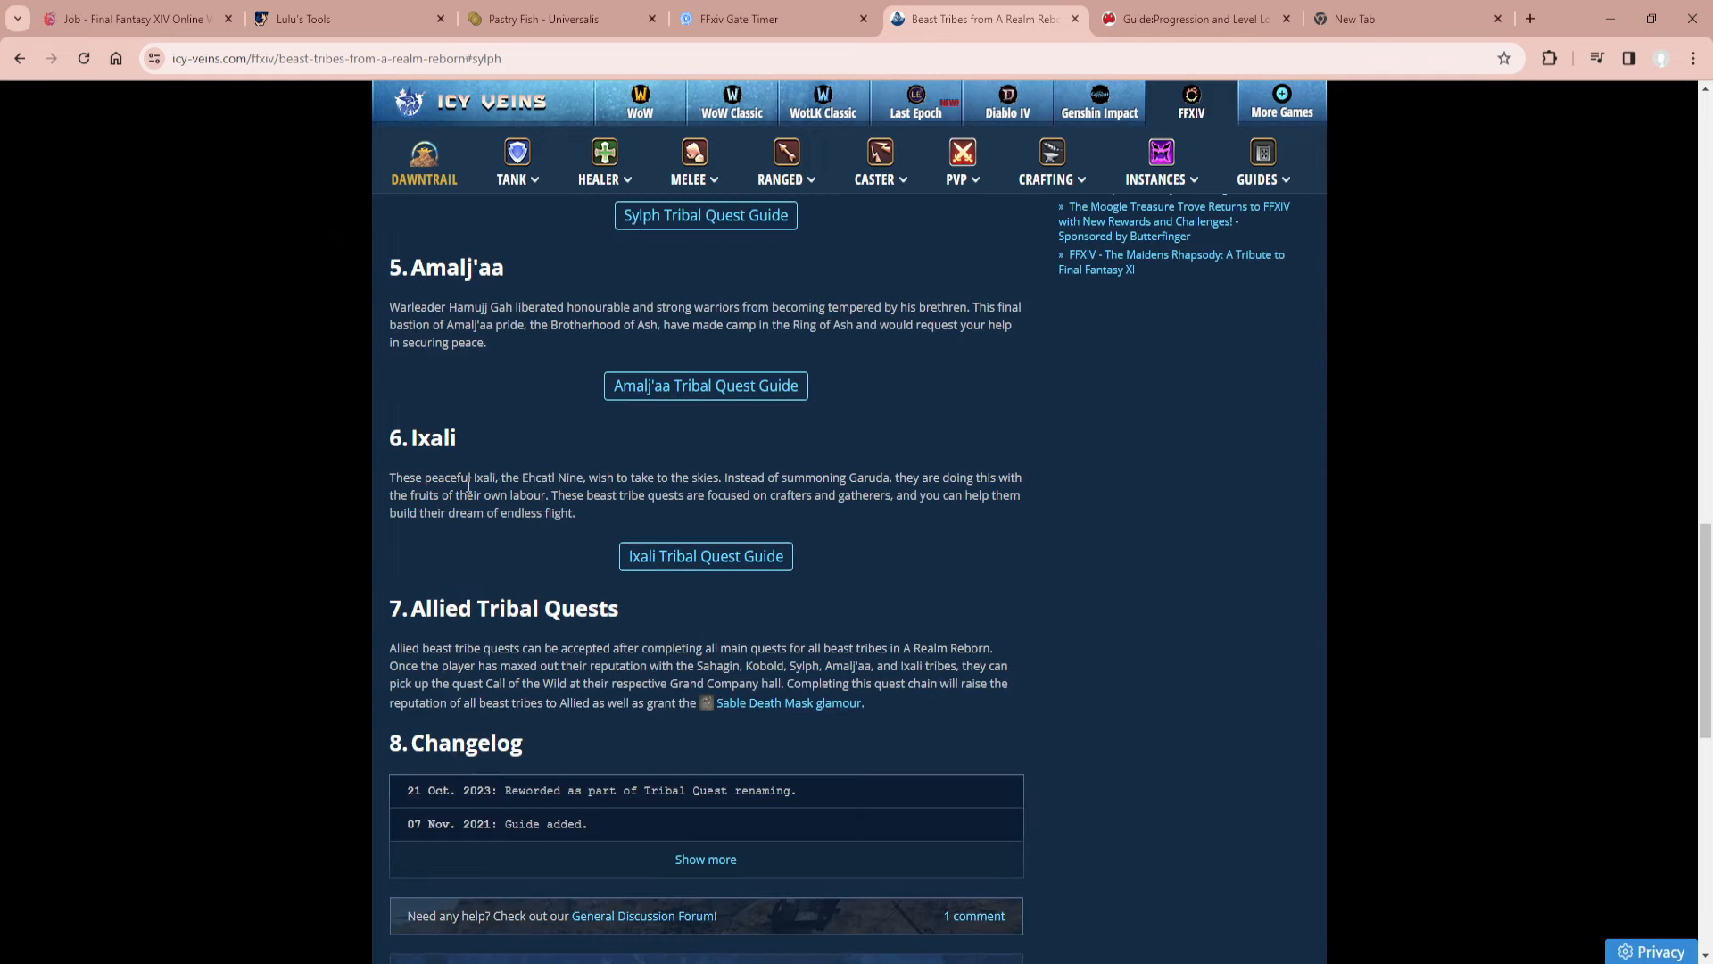
{"action": "scroll", "scroll_direction": "up", "scroll_amount": 3}
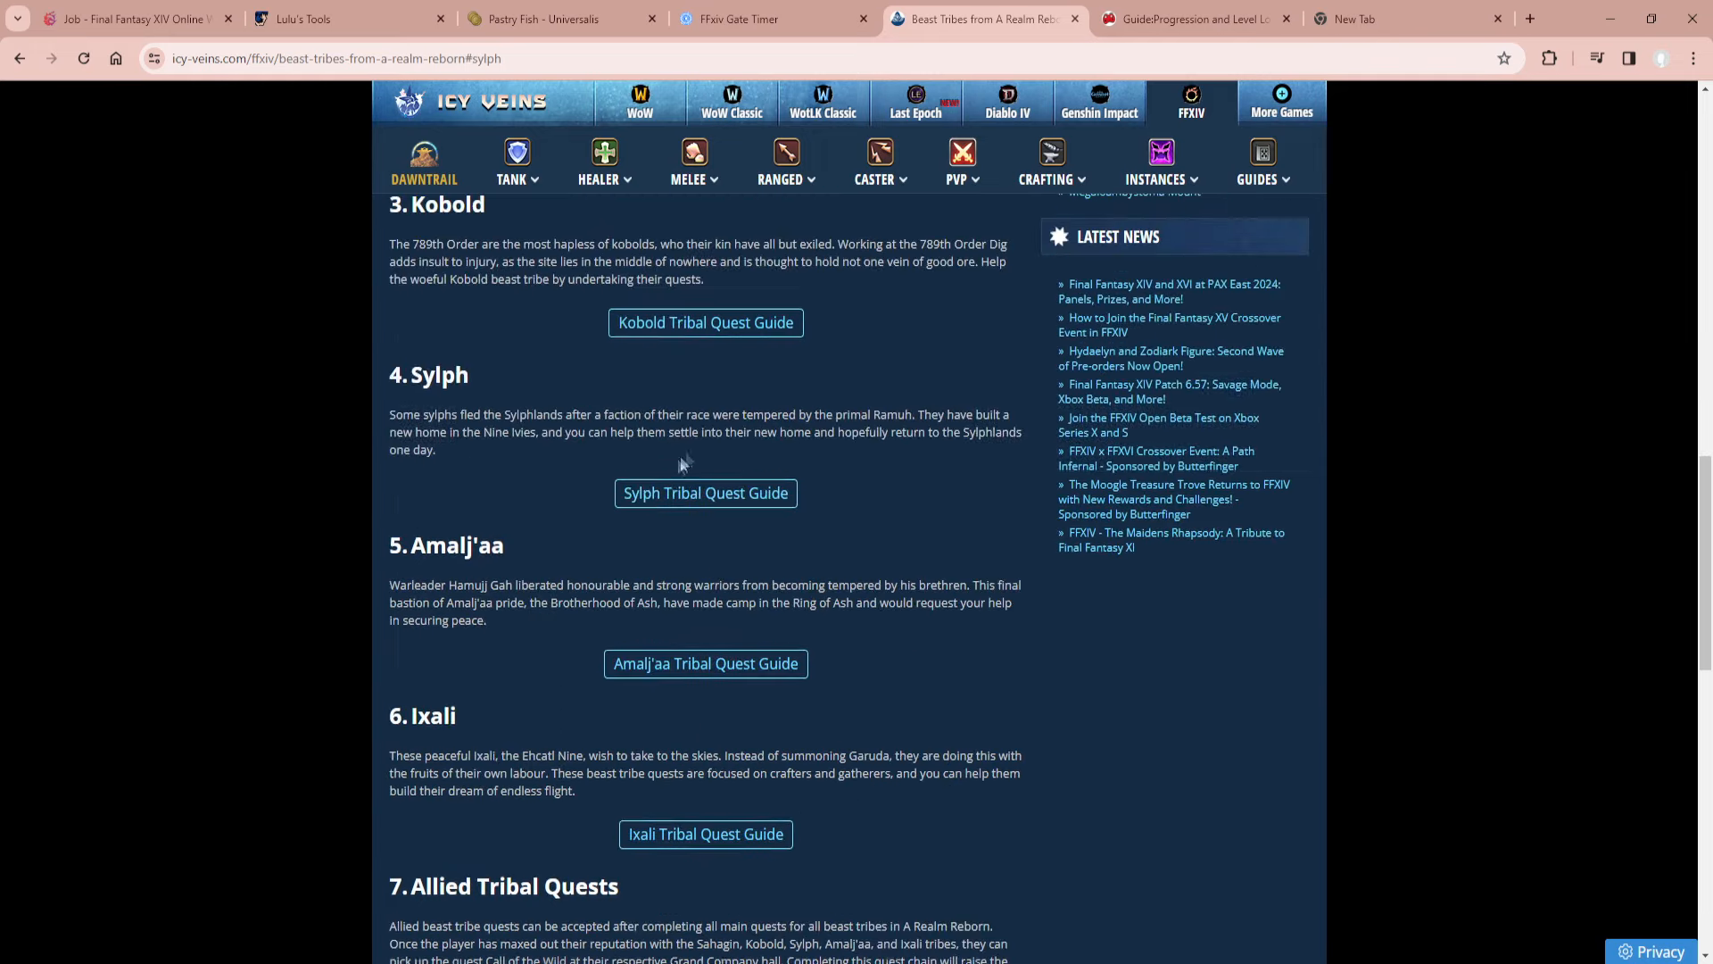
{"action": "mouse_move", "coordinate": [666, 472]}
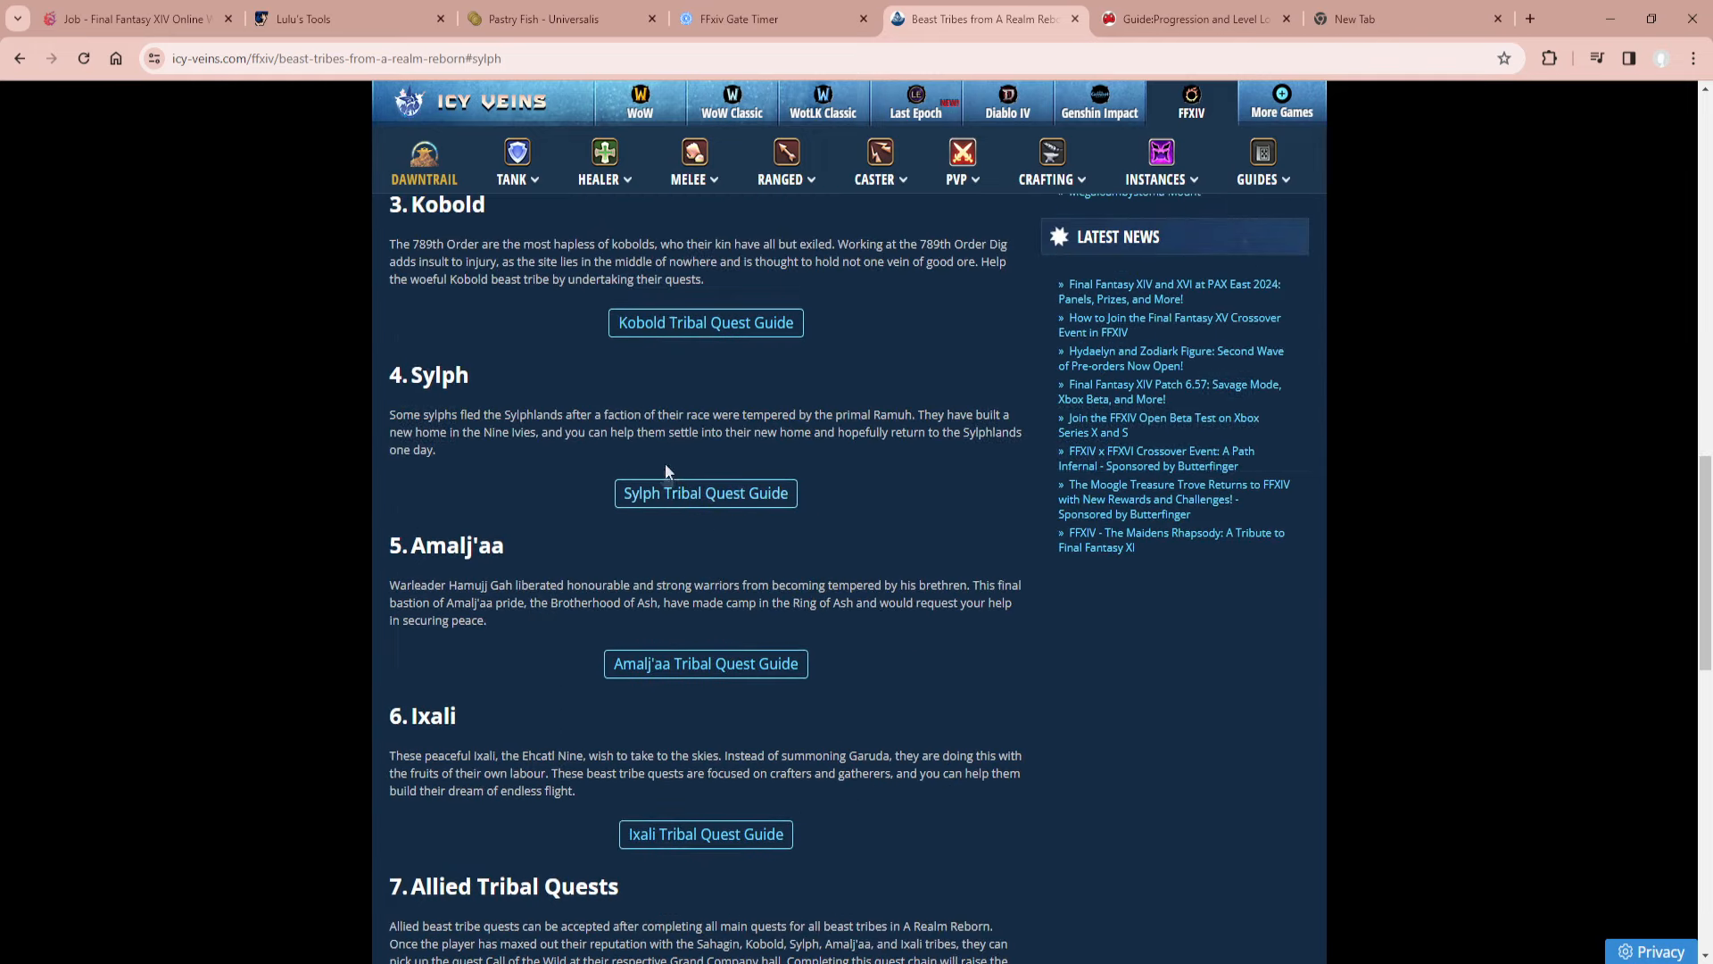
Open the dedicated Sylph guide and scroll to the Laurel Goobbue Horn gil reward.
{"action": "left_click", "coordinate": [705, 492]}
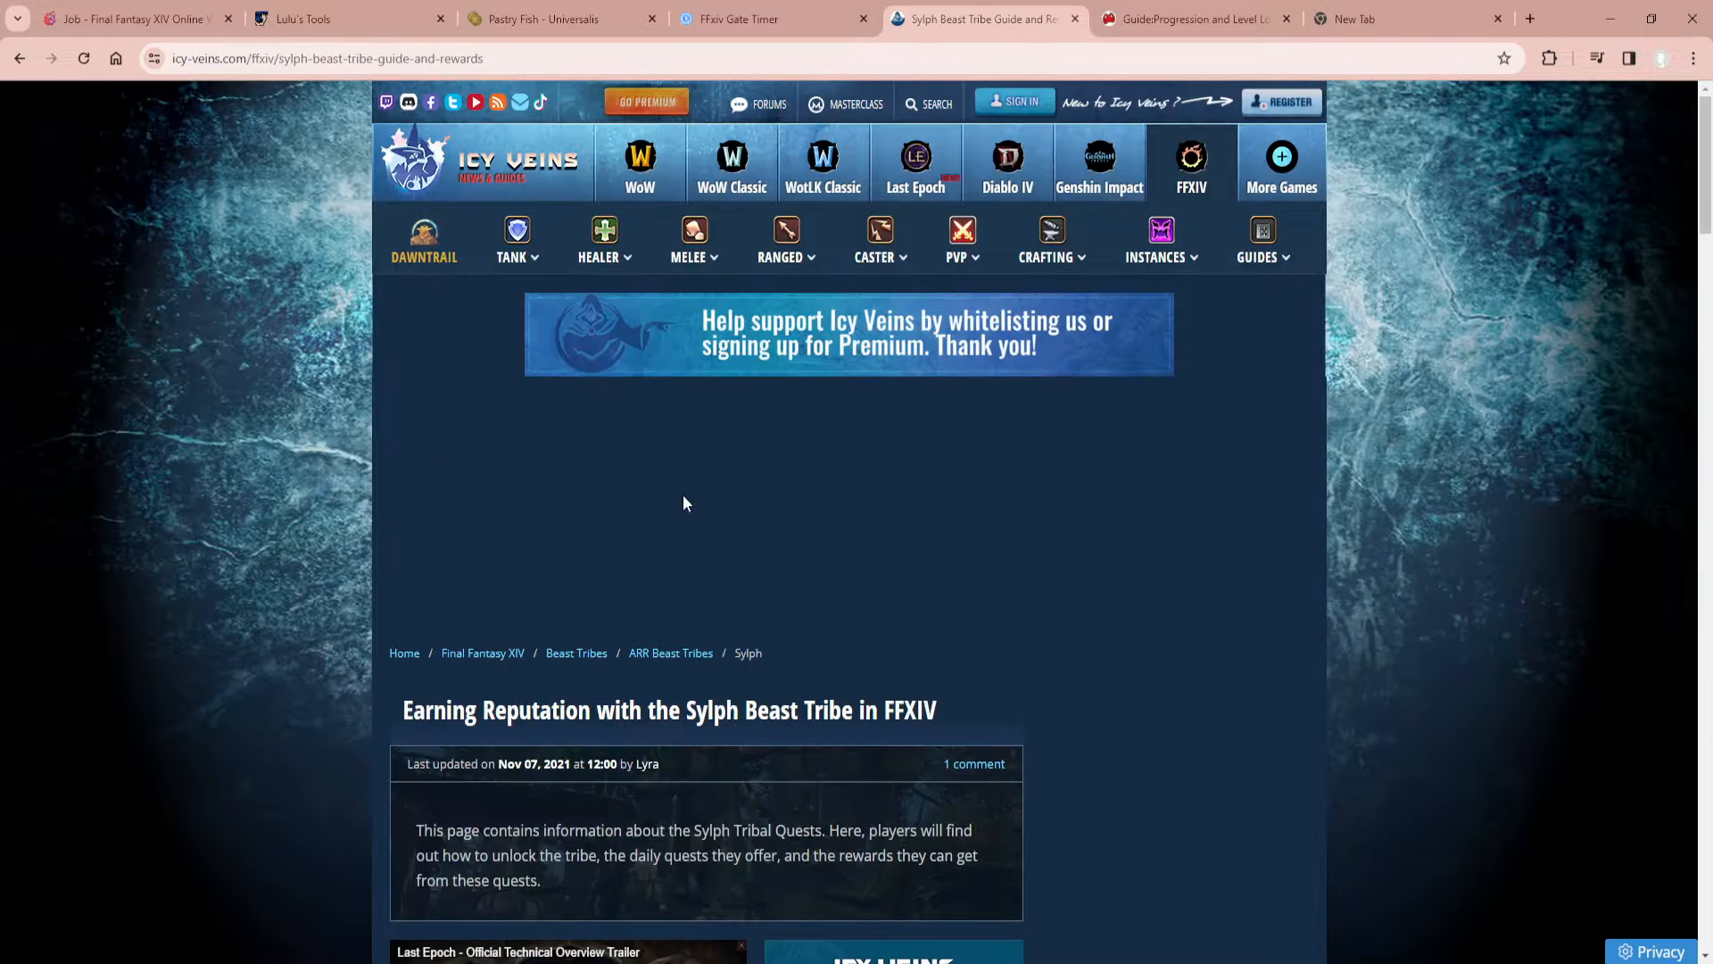
{"action": "scroll", "scroll_direction": "down", "scroll_amount": 3}
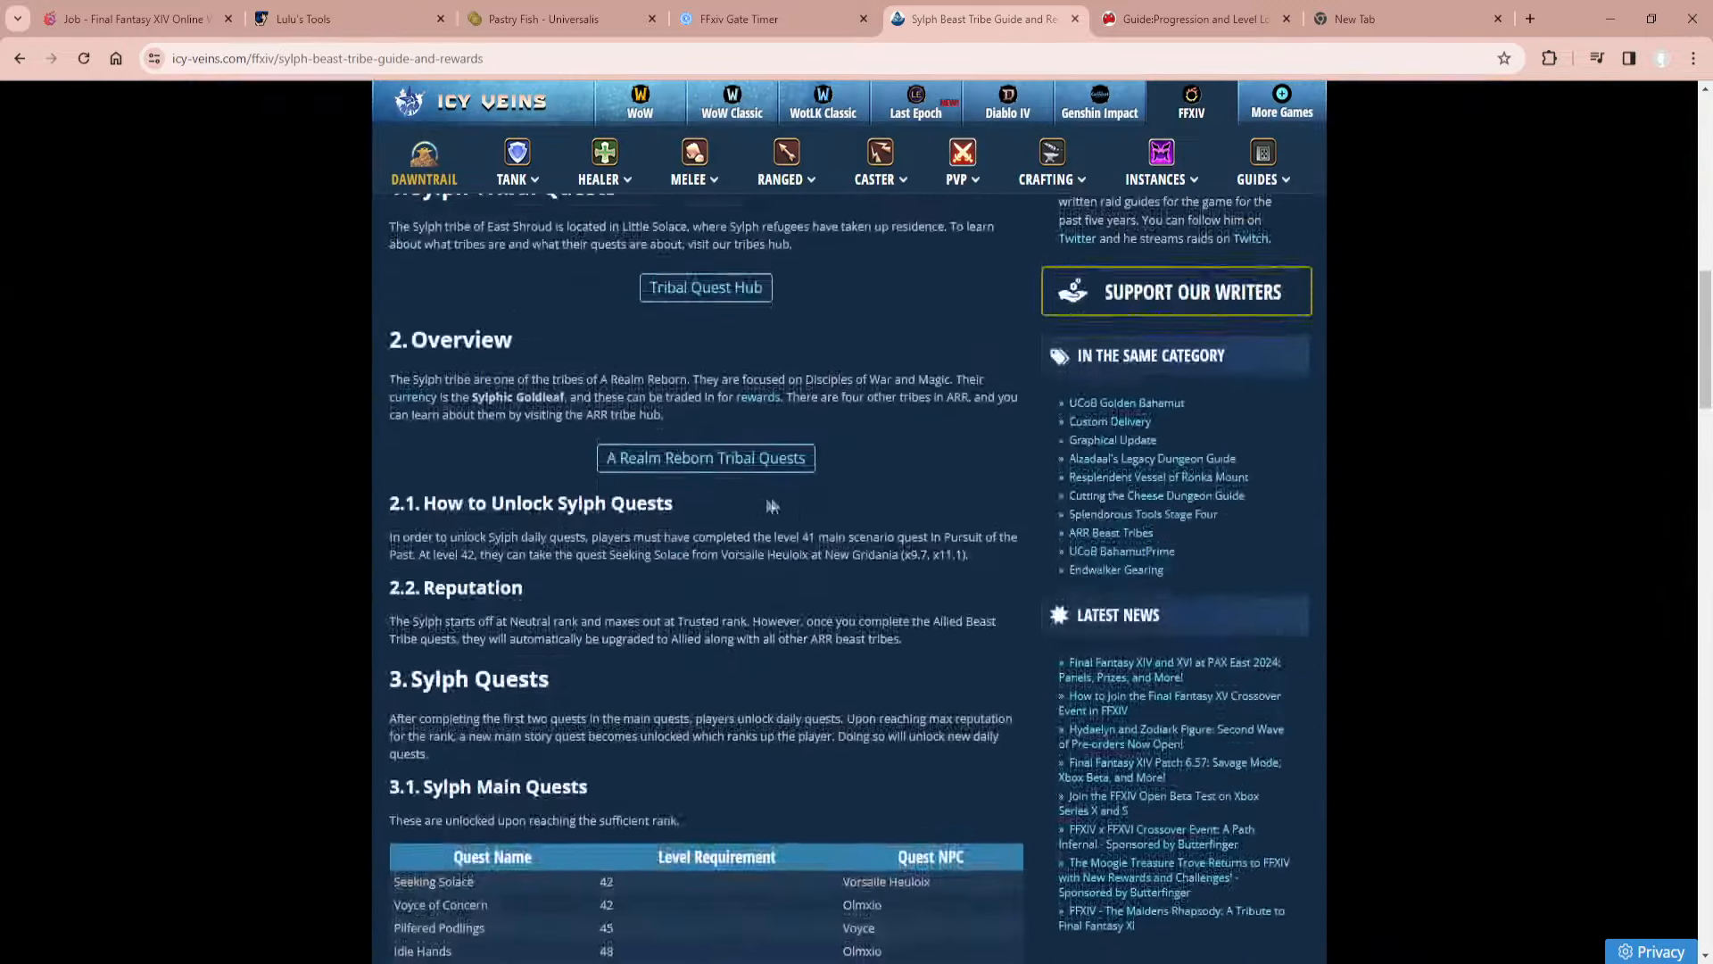
{"action": "scroll", "scroll_direction": "down", "scroll_amount": 3}
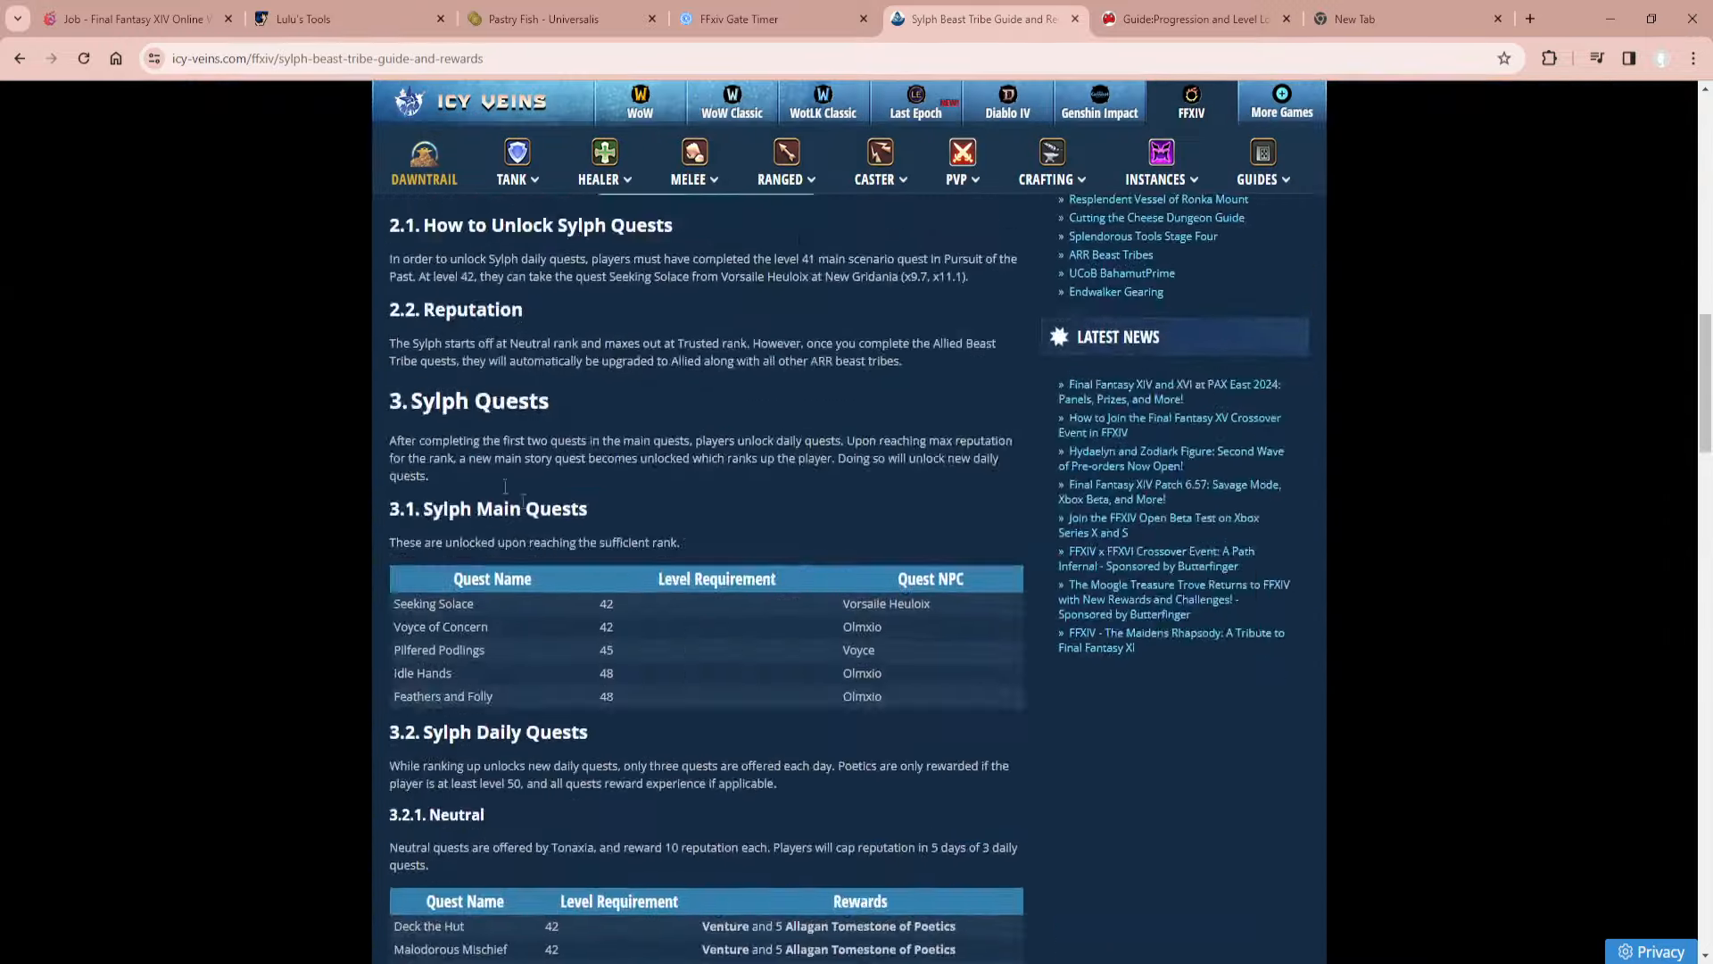
{"action": "scroll", "scroll_direction": "down", "scroll_amount": 3}
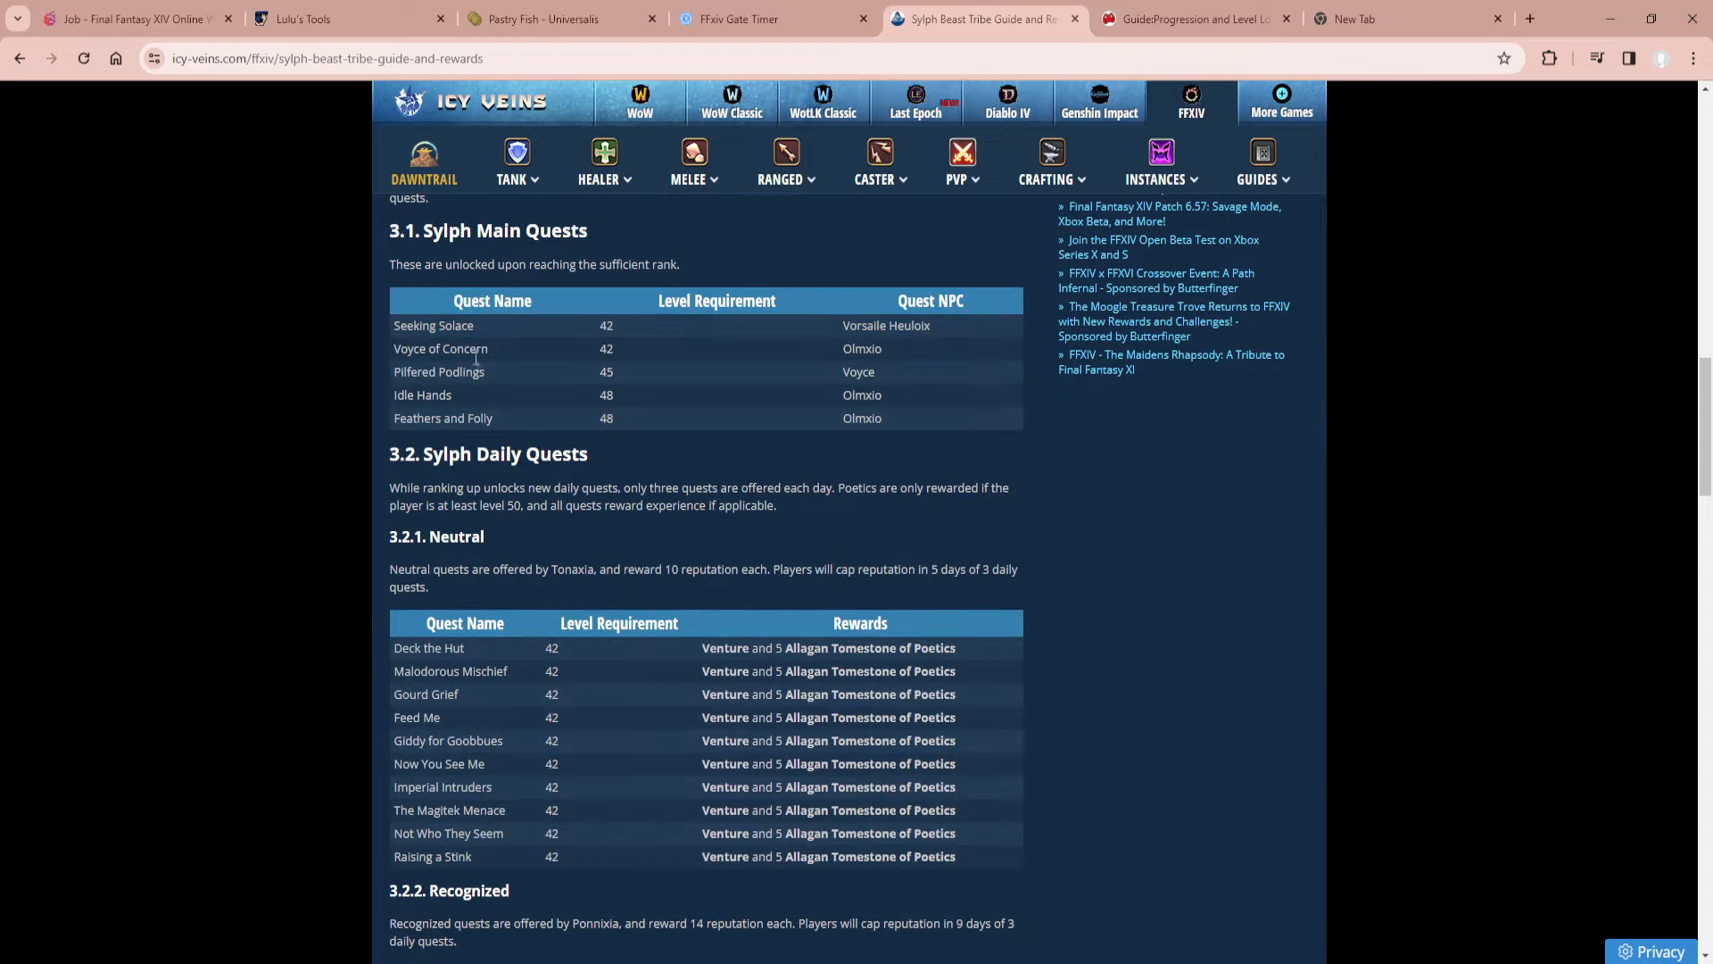
{"action": "scroll", "scroll_direction": "down", "scroll_amount": 3}
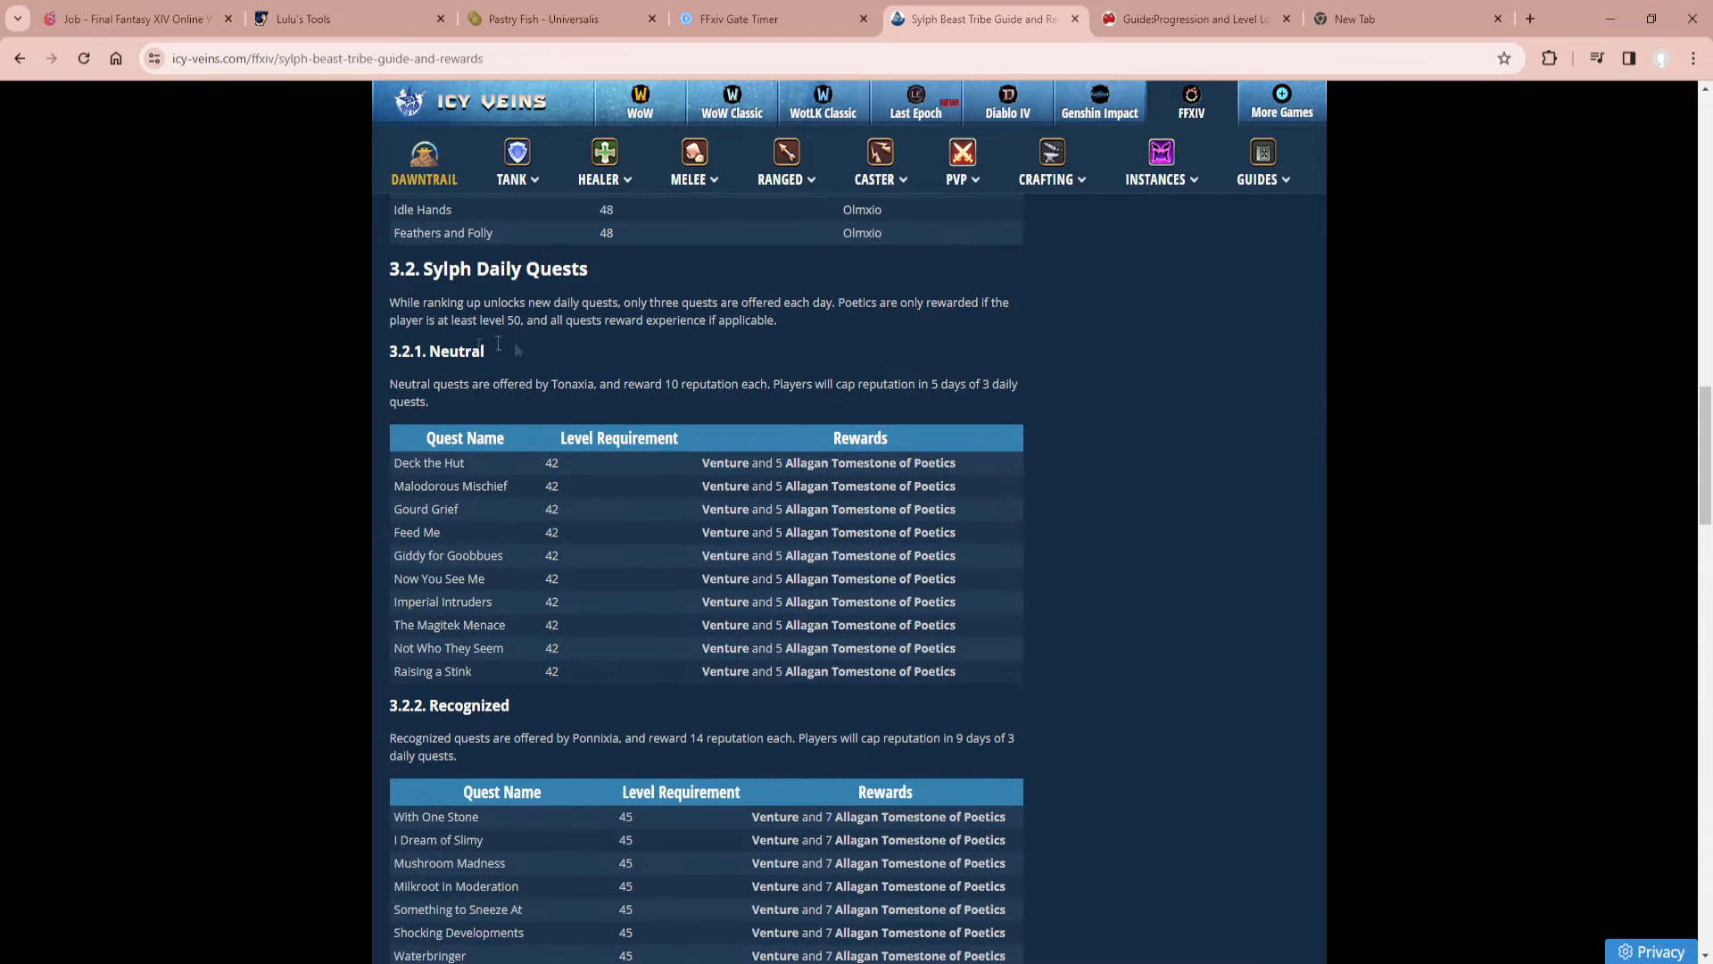
{"action": "scroll", "scroll_direction": "down", "scroll_amount": 3}
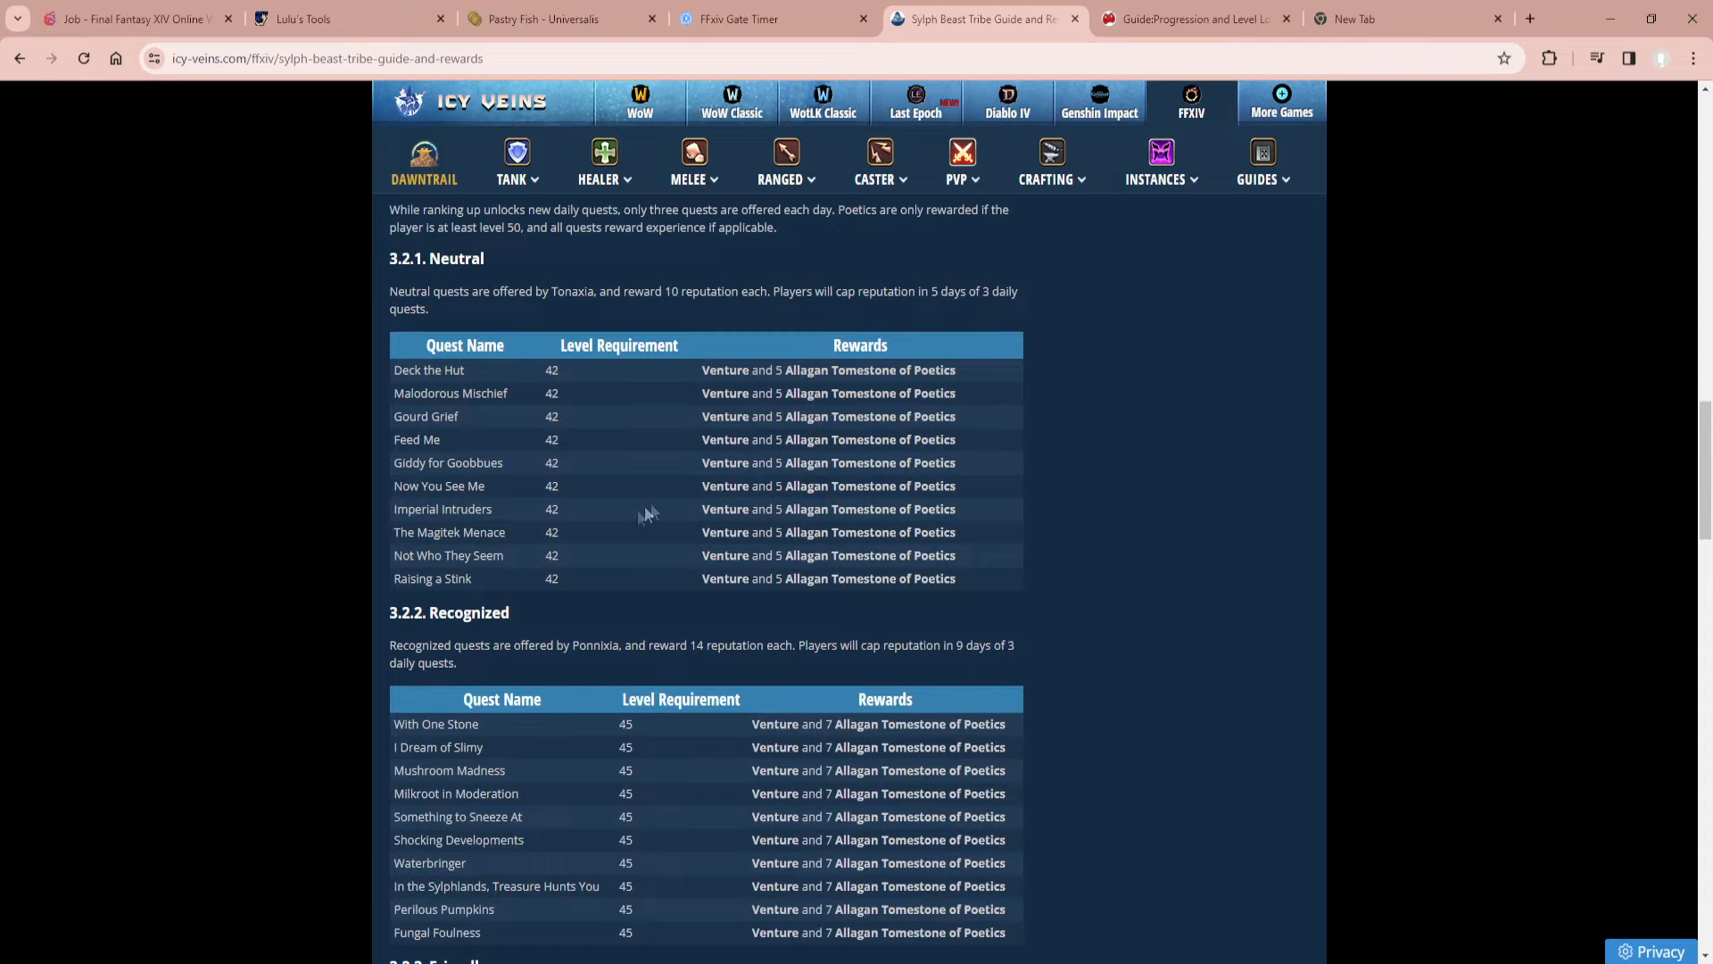
{"action": "scroll", "scroll_direction": "down", "scroll_amount": 3}
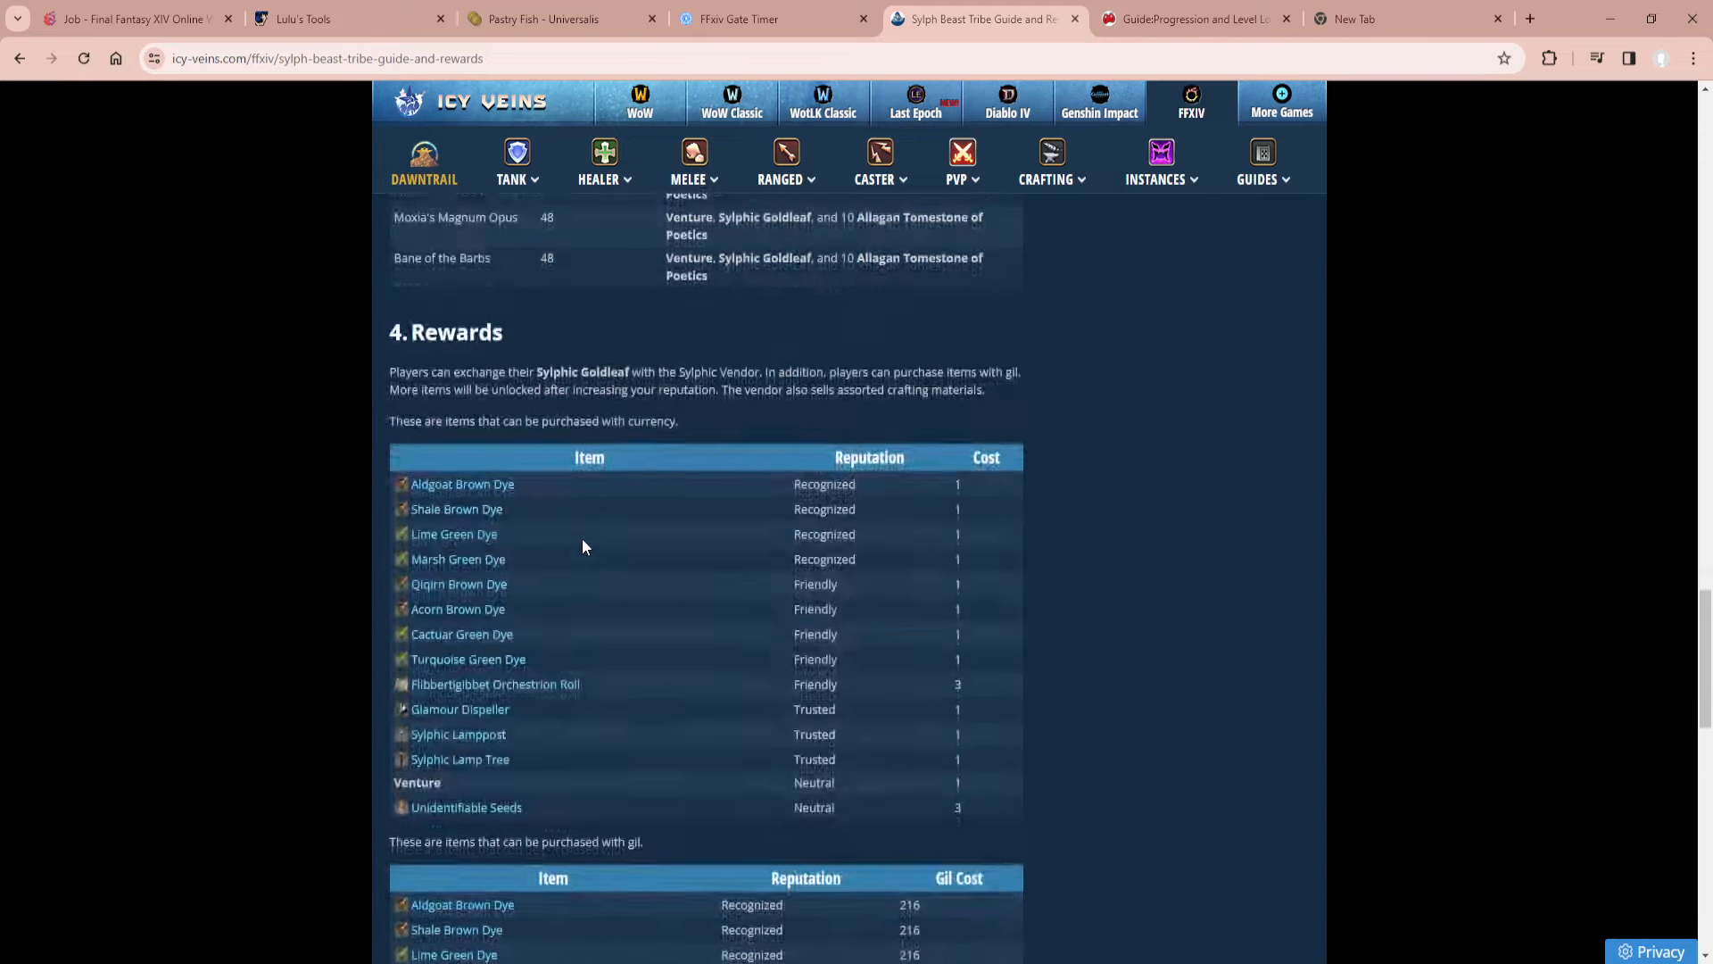
{"action": "scroll", "scroll_direction": "down", "scroll_amount": 3}
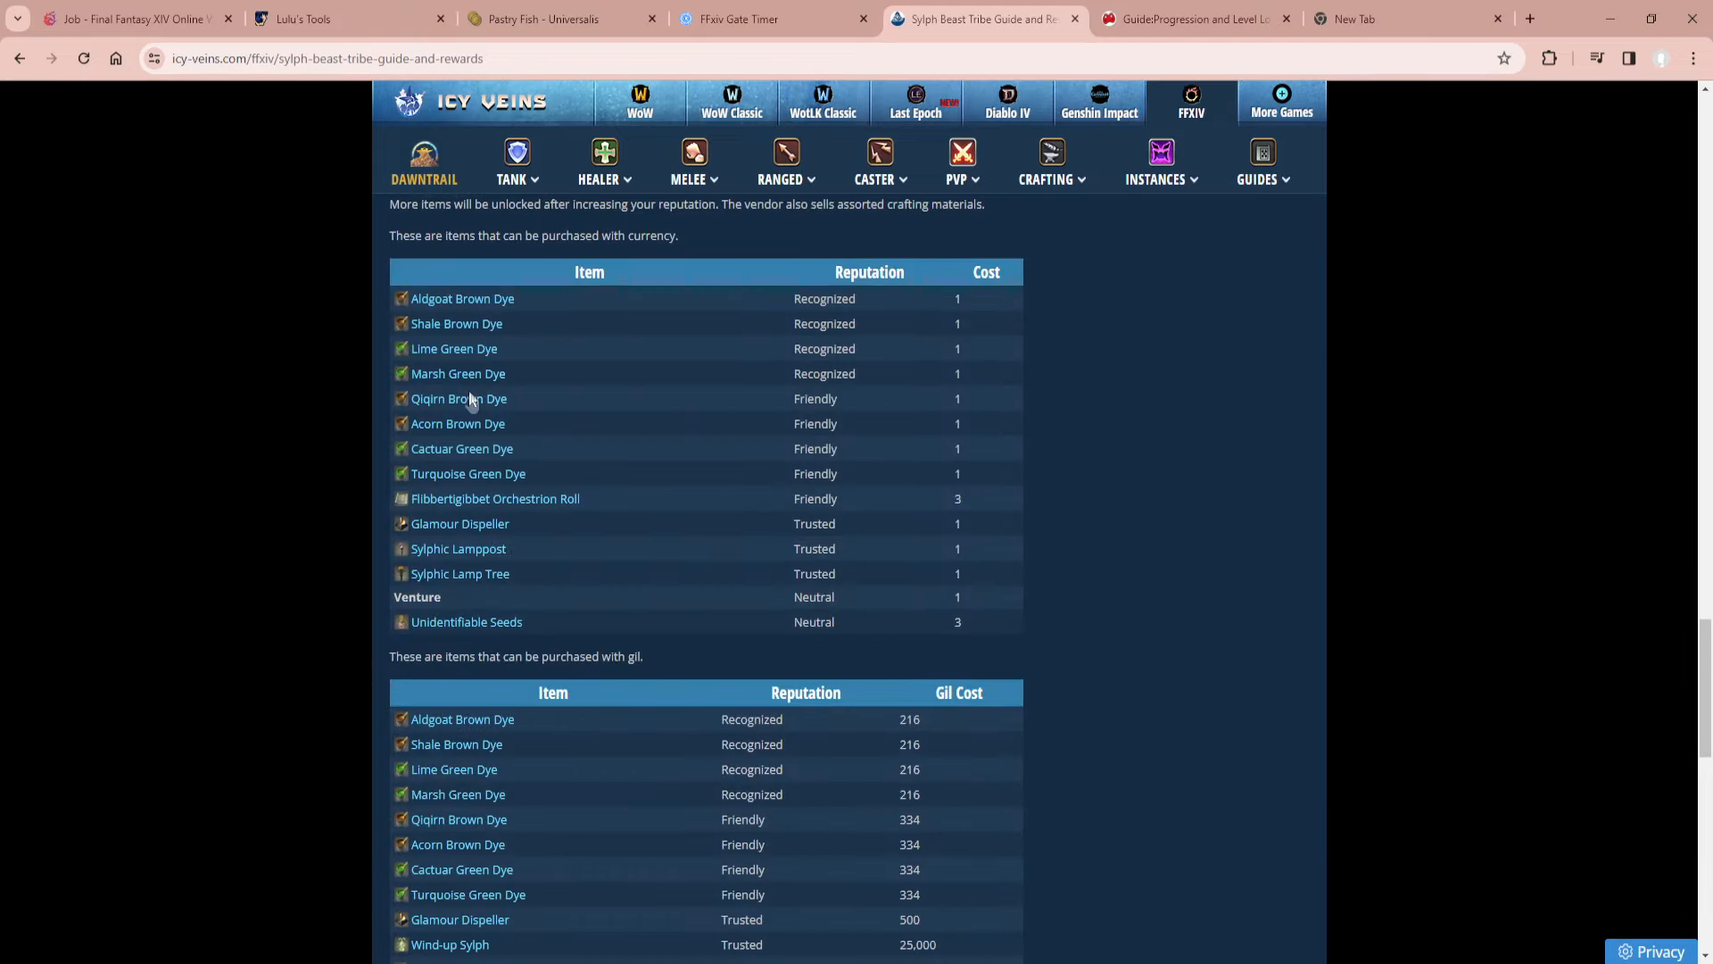
{"action": "mouse_move", "coordinate": [462, 298]}
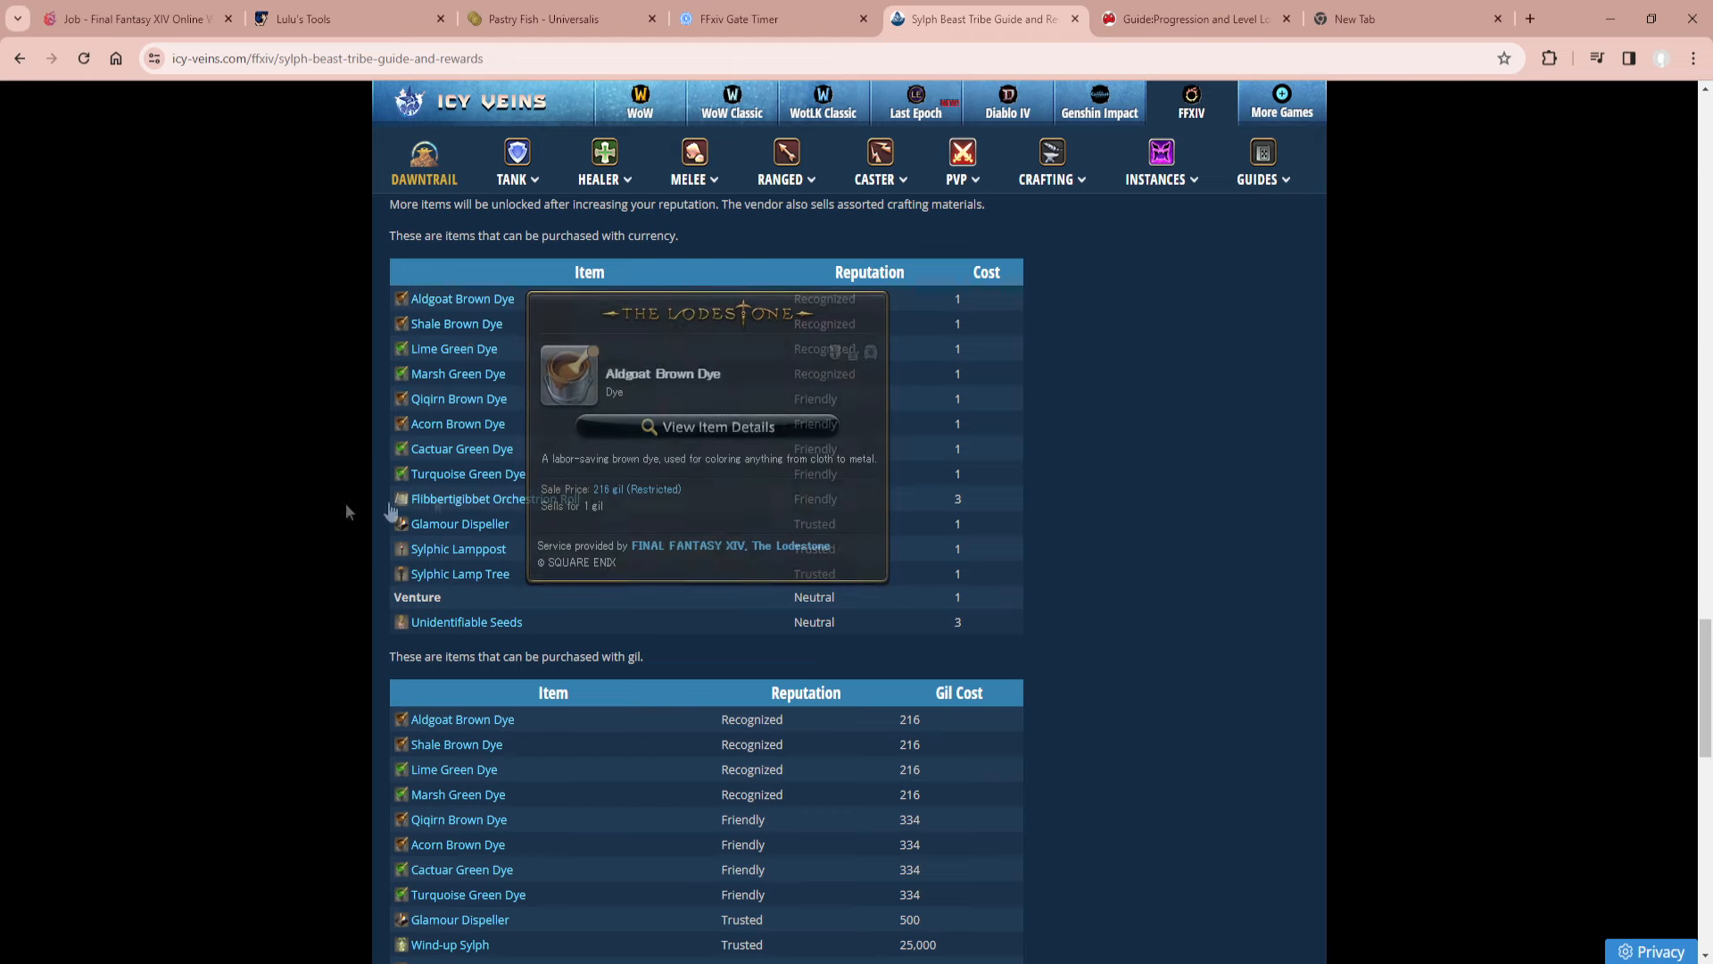
{"action": "scroll", "scroll_direction": "down", "scroll_amount": 3}
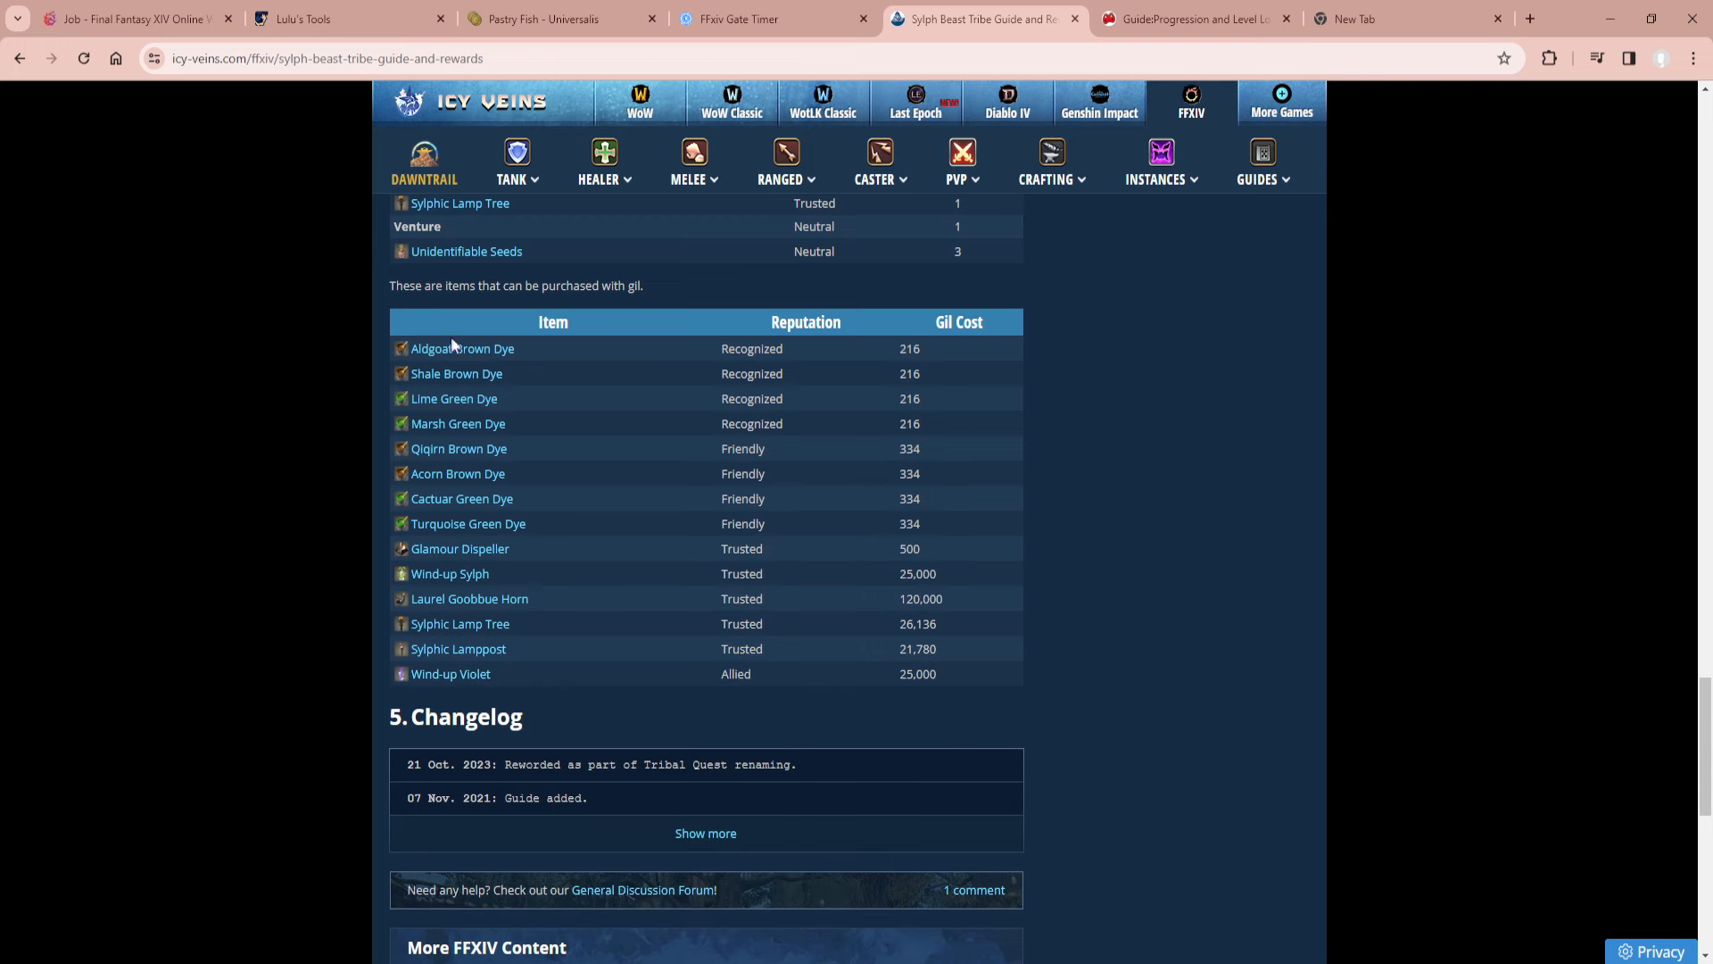
{"action": "mouse_move", "coordinate": [463, 347]}
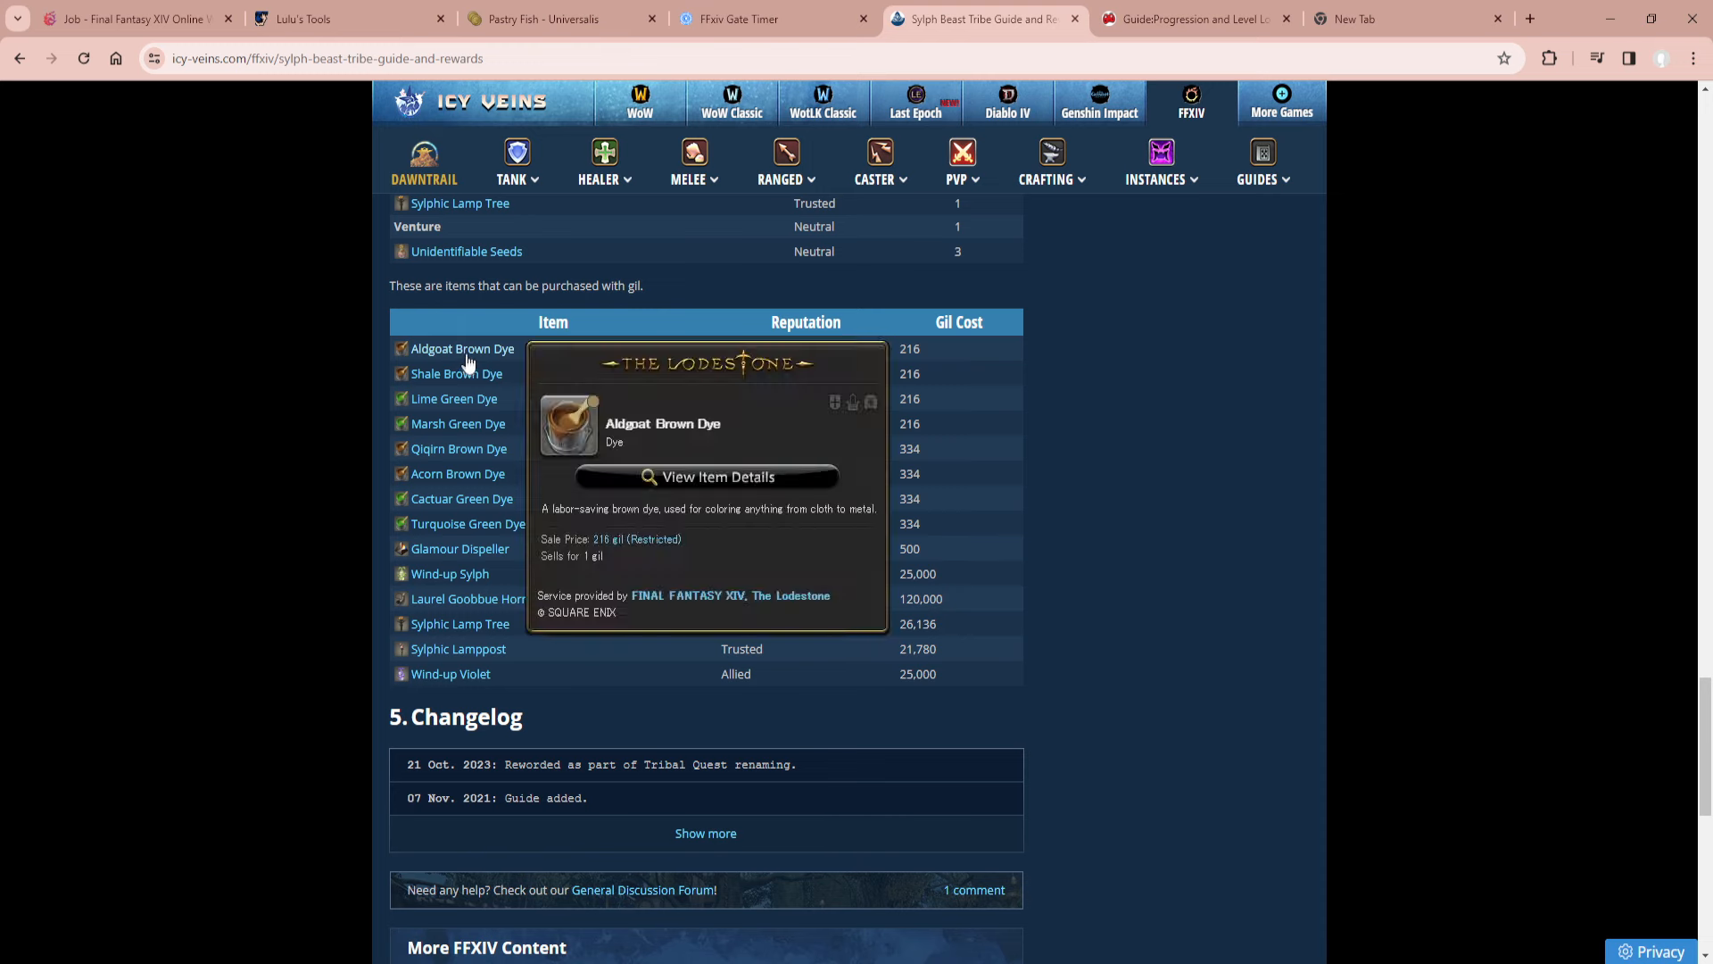
{"action": "mouse_move", "coordinate": [442, 576]}
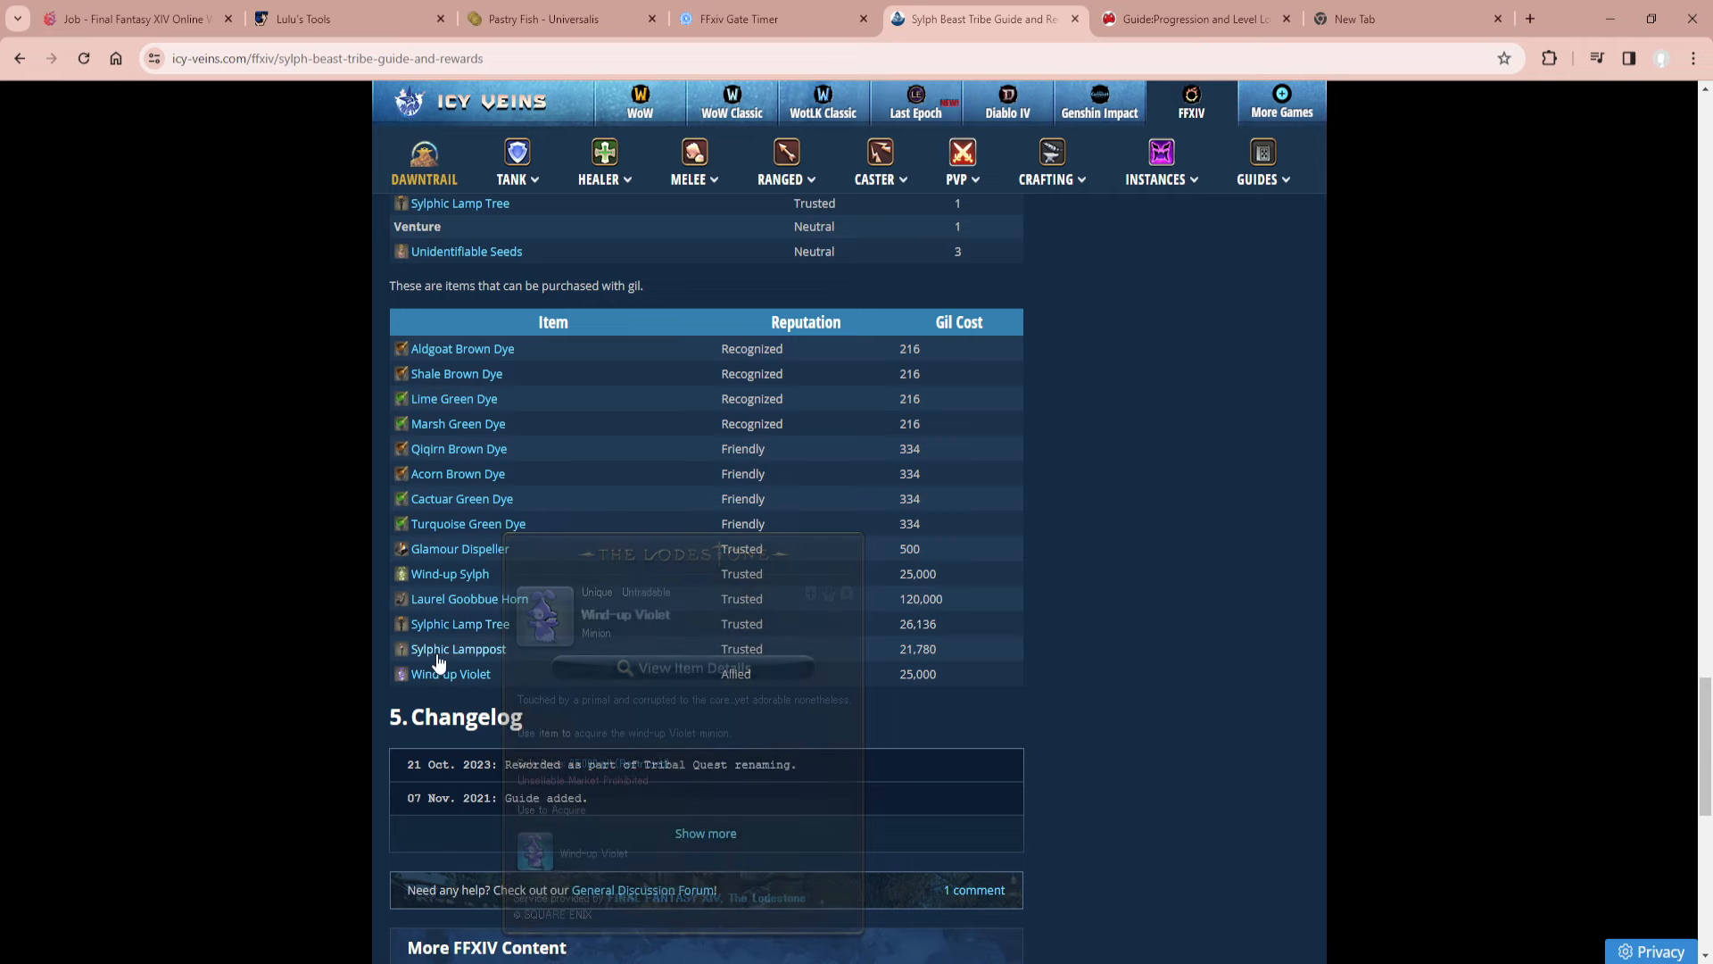
{"action": "mouse_move", "coordinate": [470, 598]}
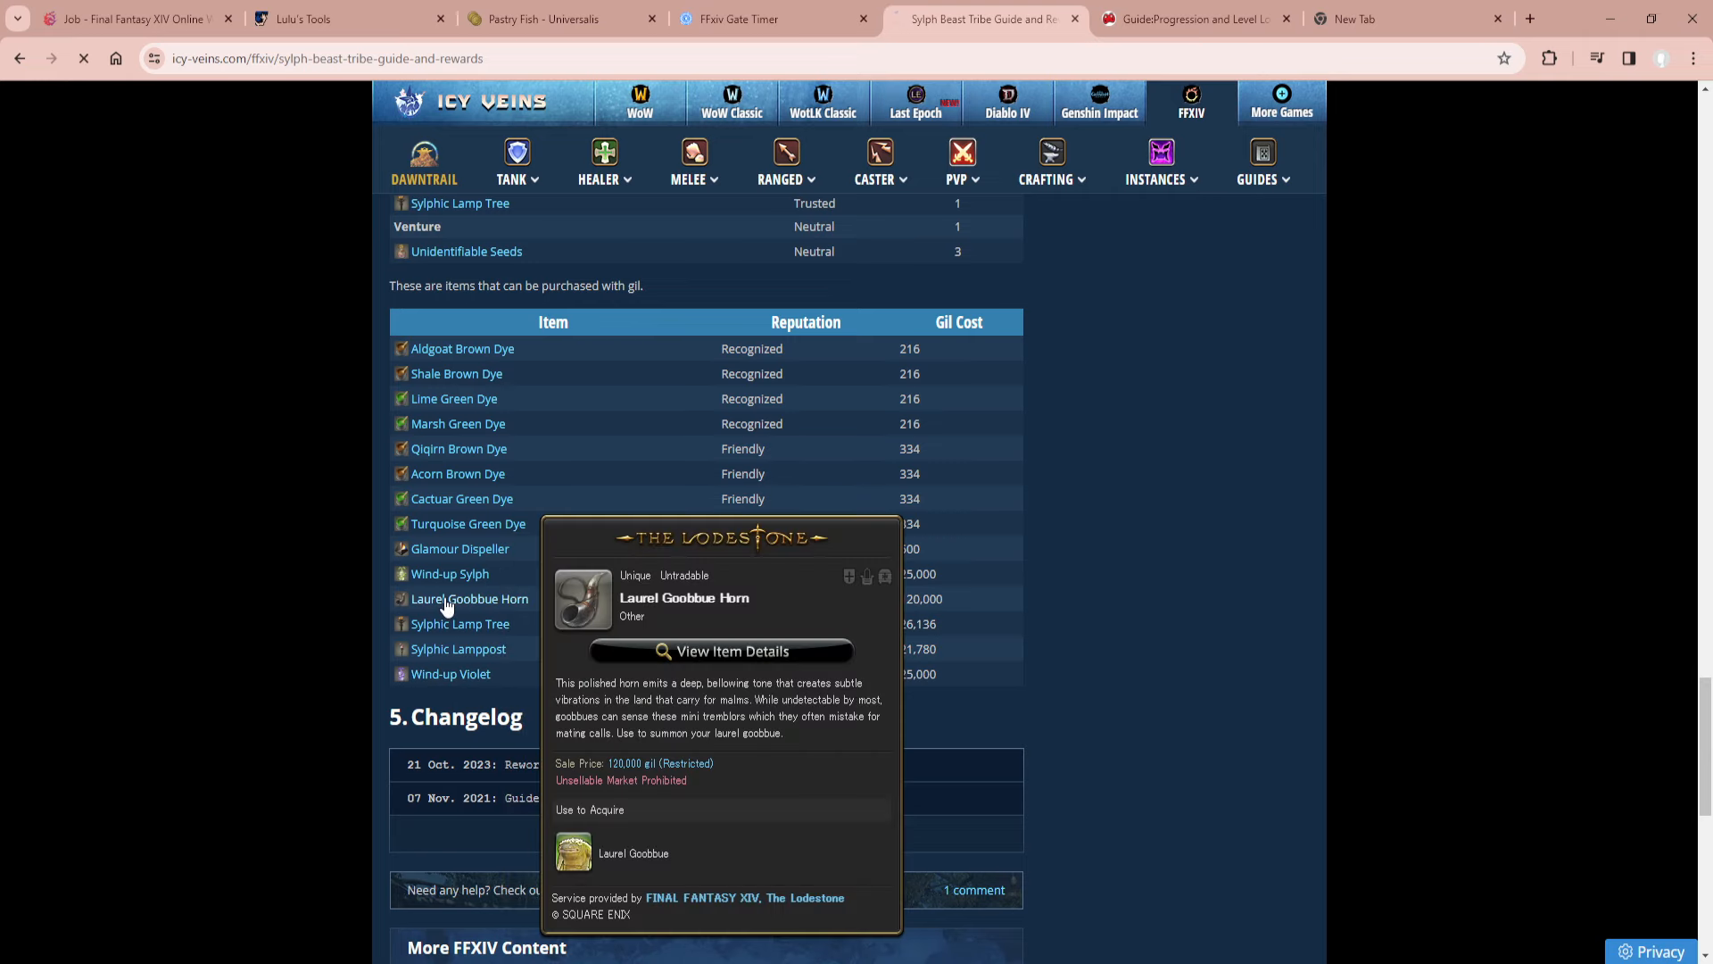
Open the Laurel Goobbue Horn Lodestone entry and scroll the Laurel Goobbue Google results.
{"action": "left_click", "coordinate": [720, 651]}
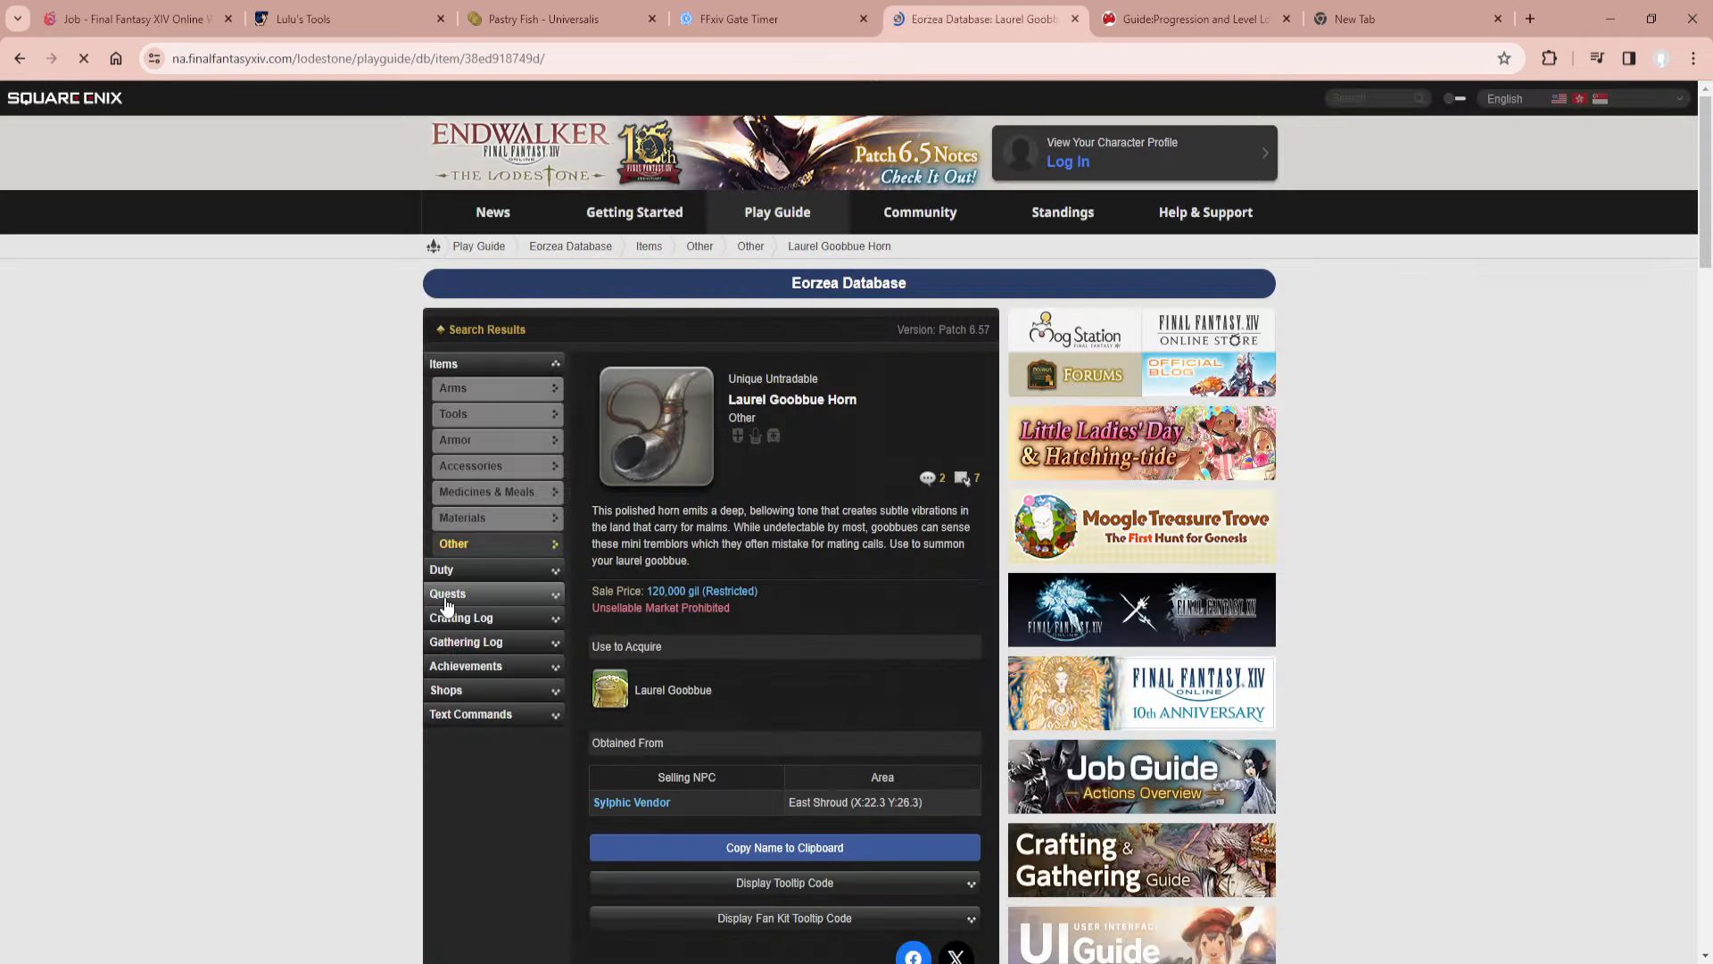
{"action": "scroll", "scroll_direction": "down", "scroll_amount": 3}
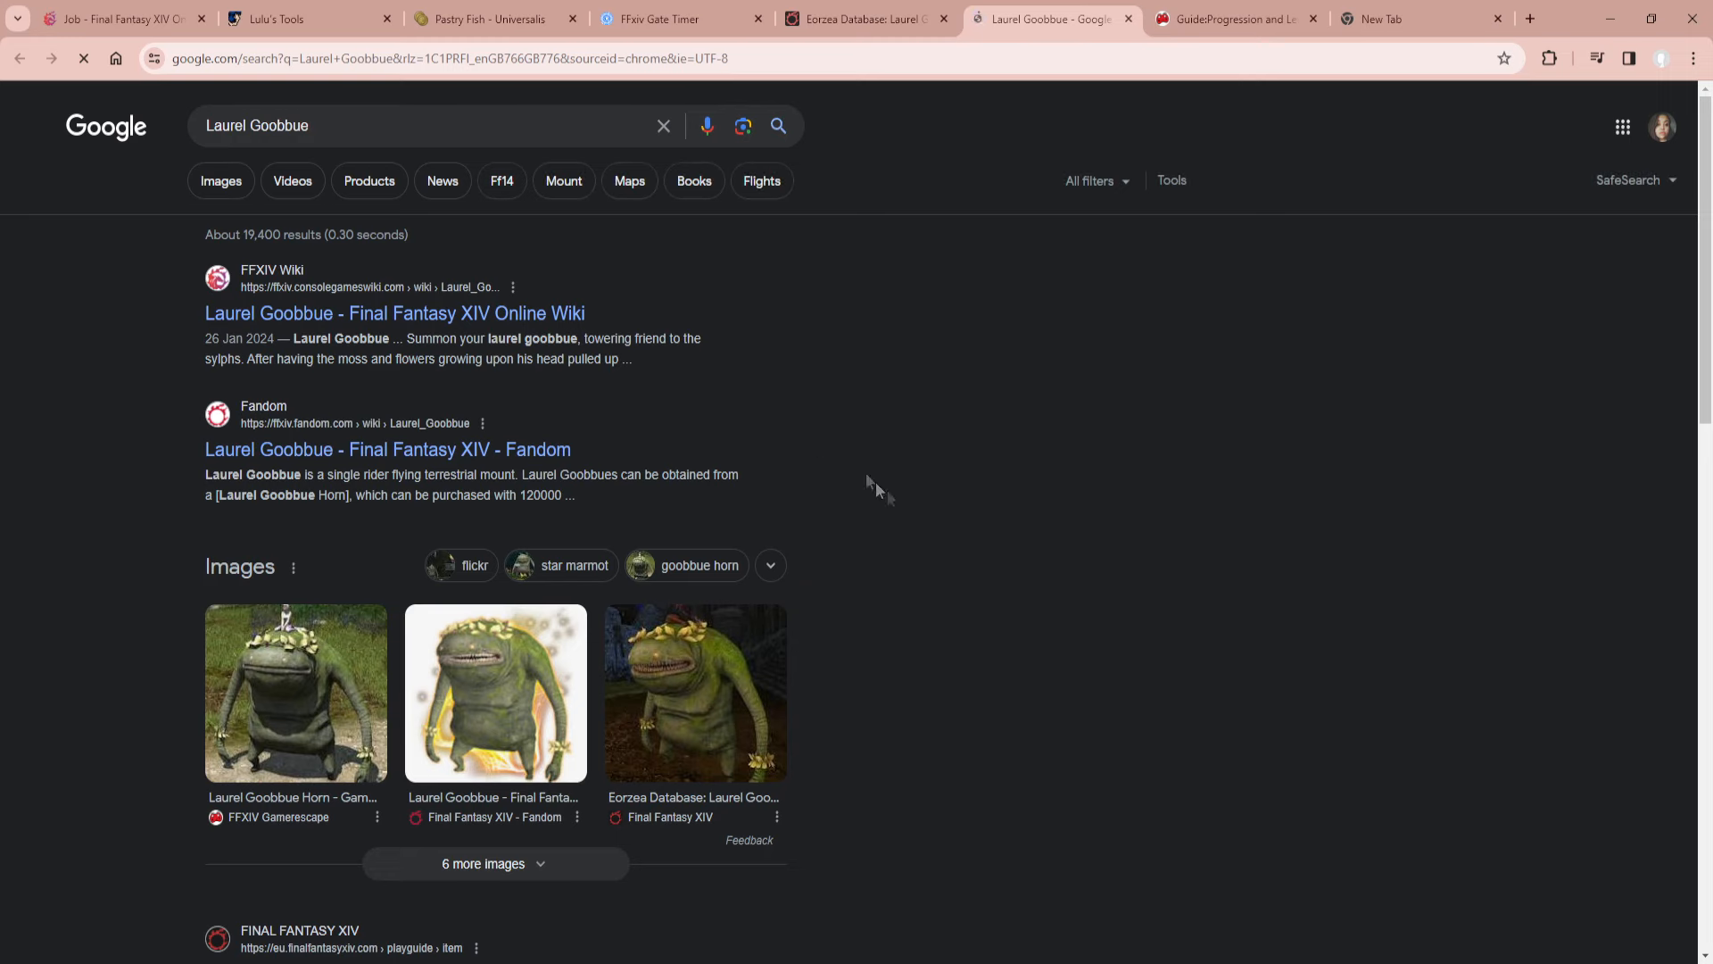
{"action": "scroll", "scroll_direction": "down", "scroll_amount": 3}
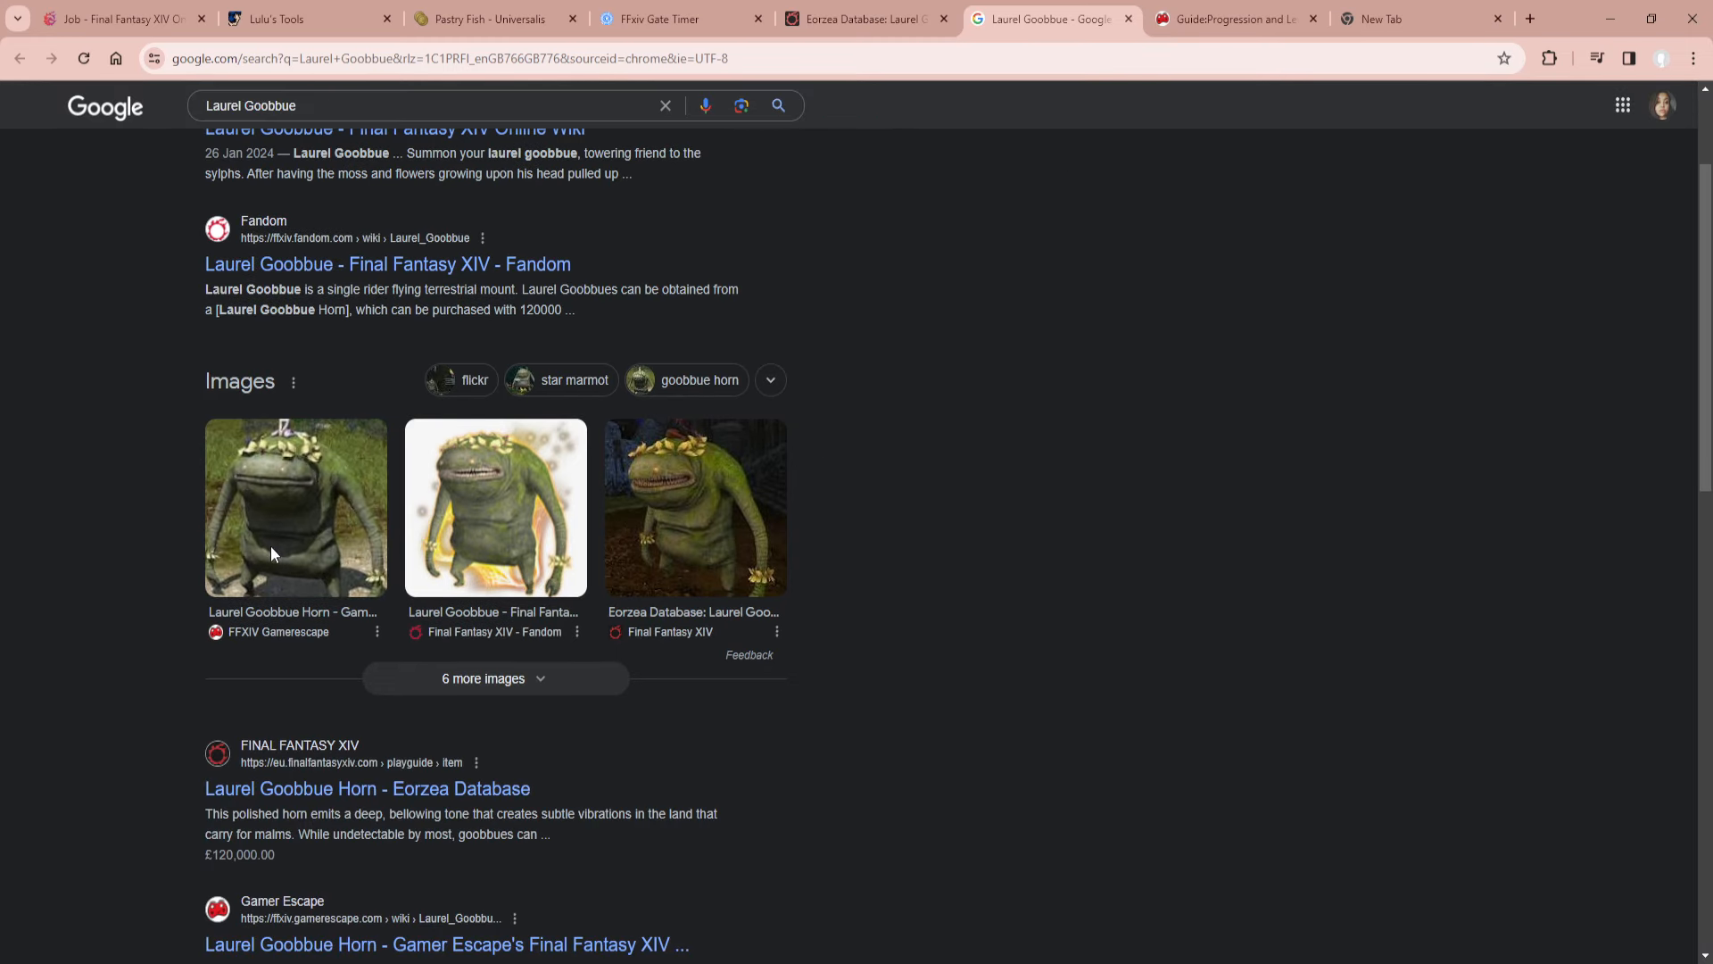
{"action": "mouse_move", "coordinate": [696, 521]}
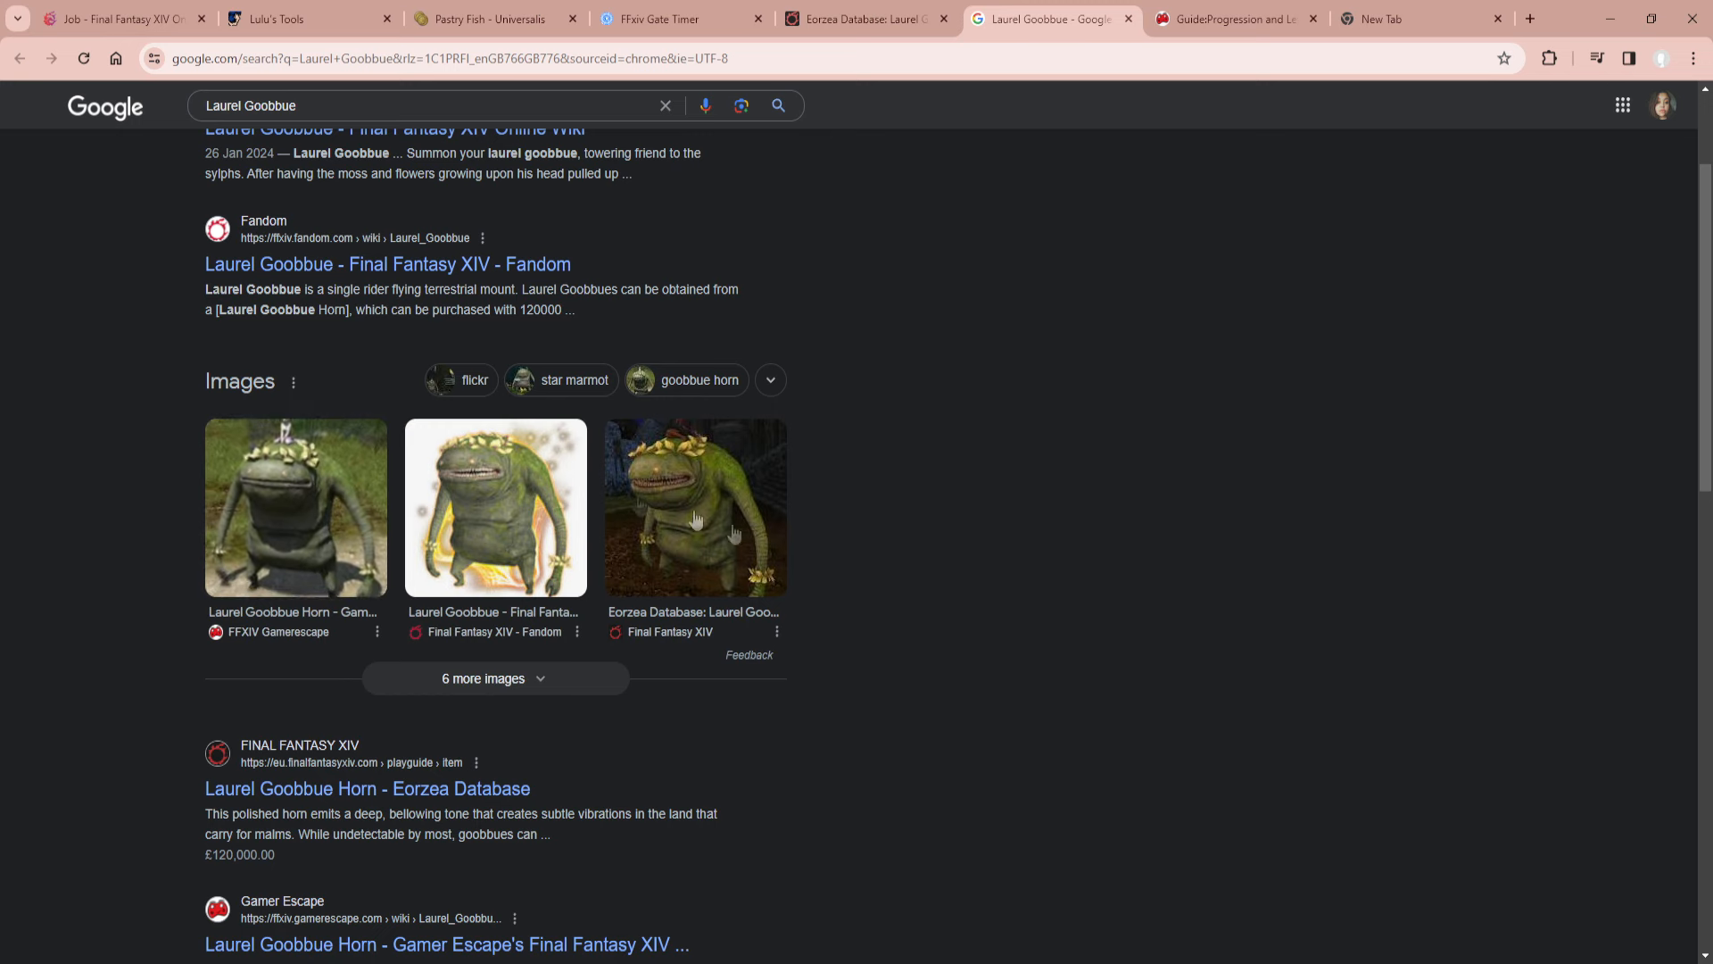
{"action": "mouse_move", "coordinate": [1052, 506]}
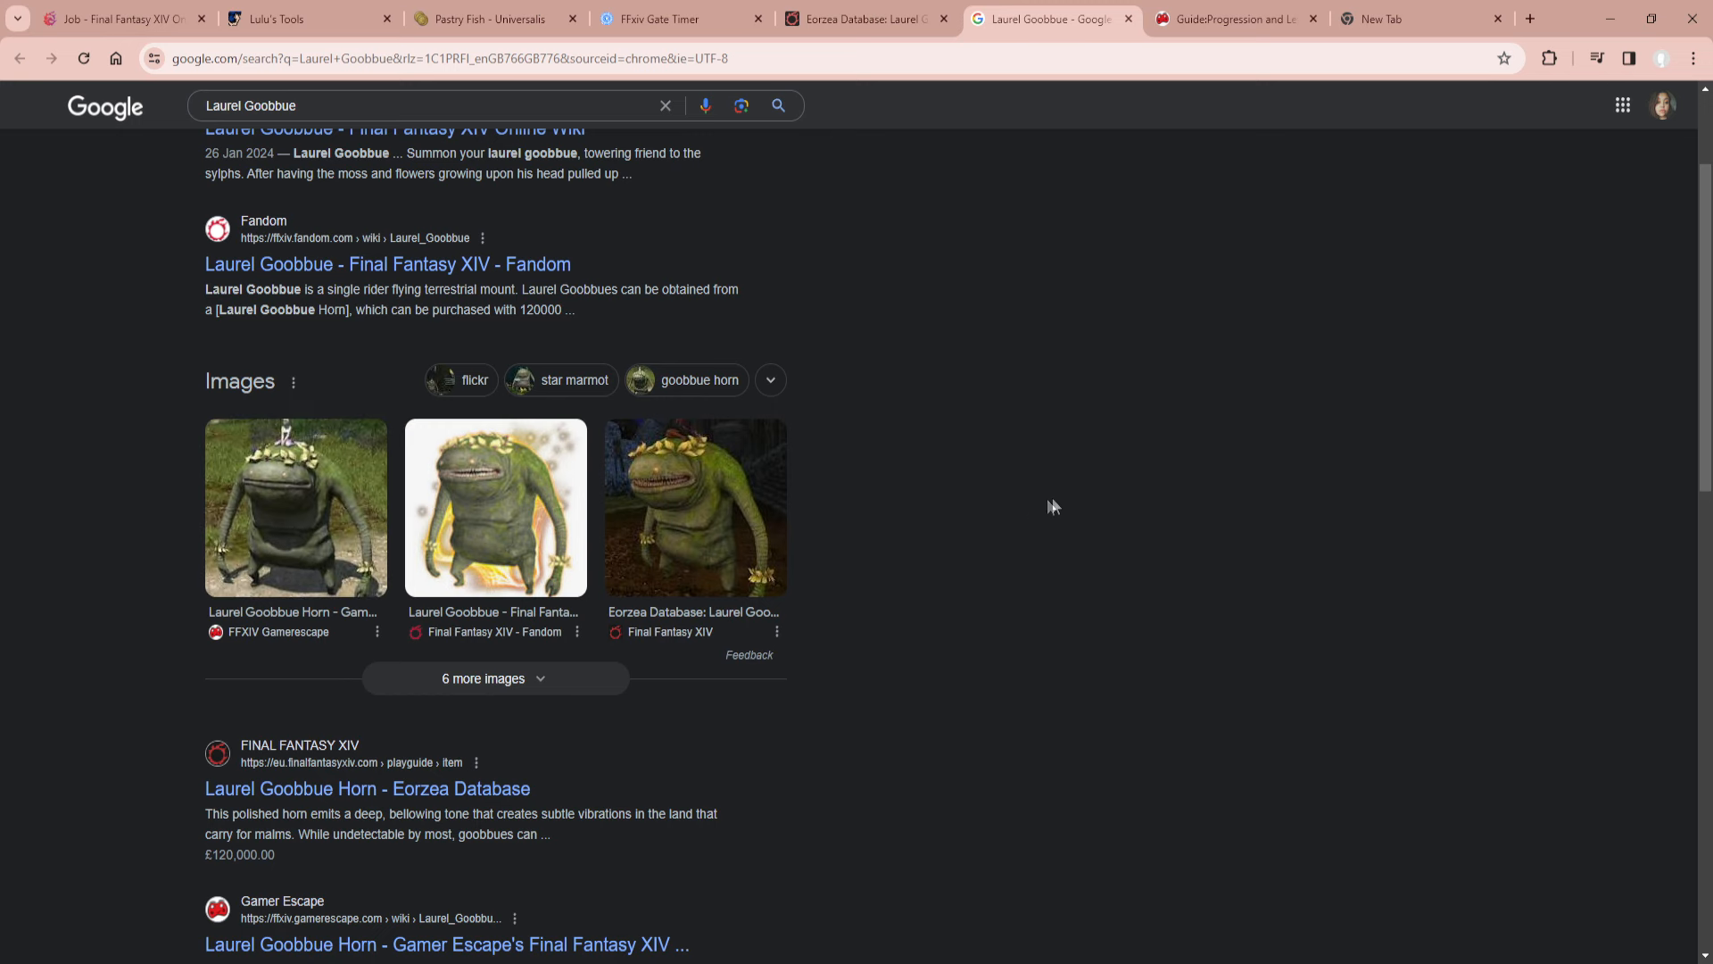
{"action": "mouse_move", "coordinate": [315, 413]}
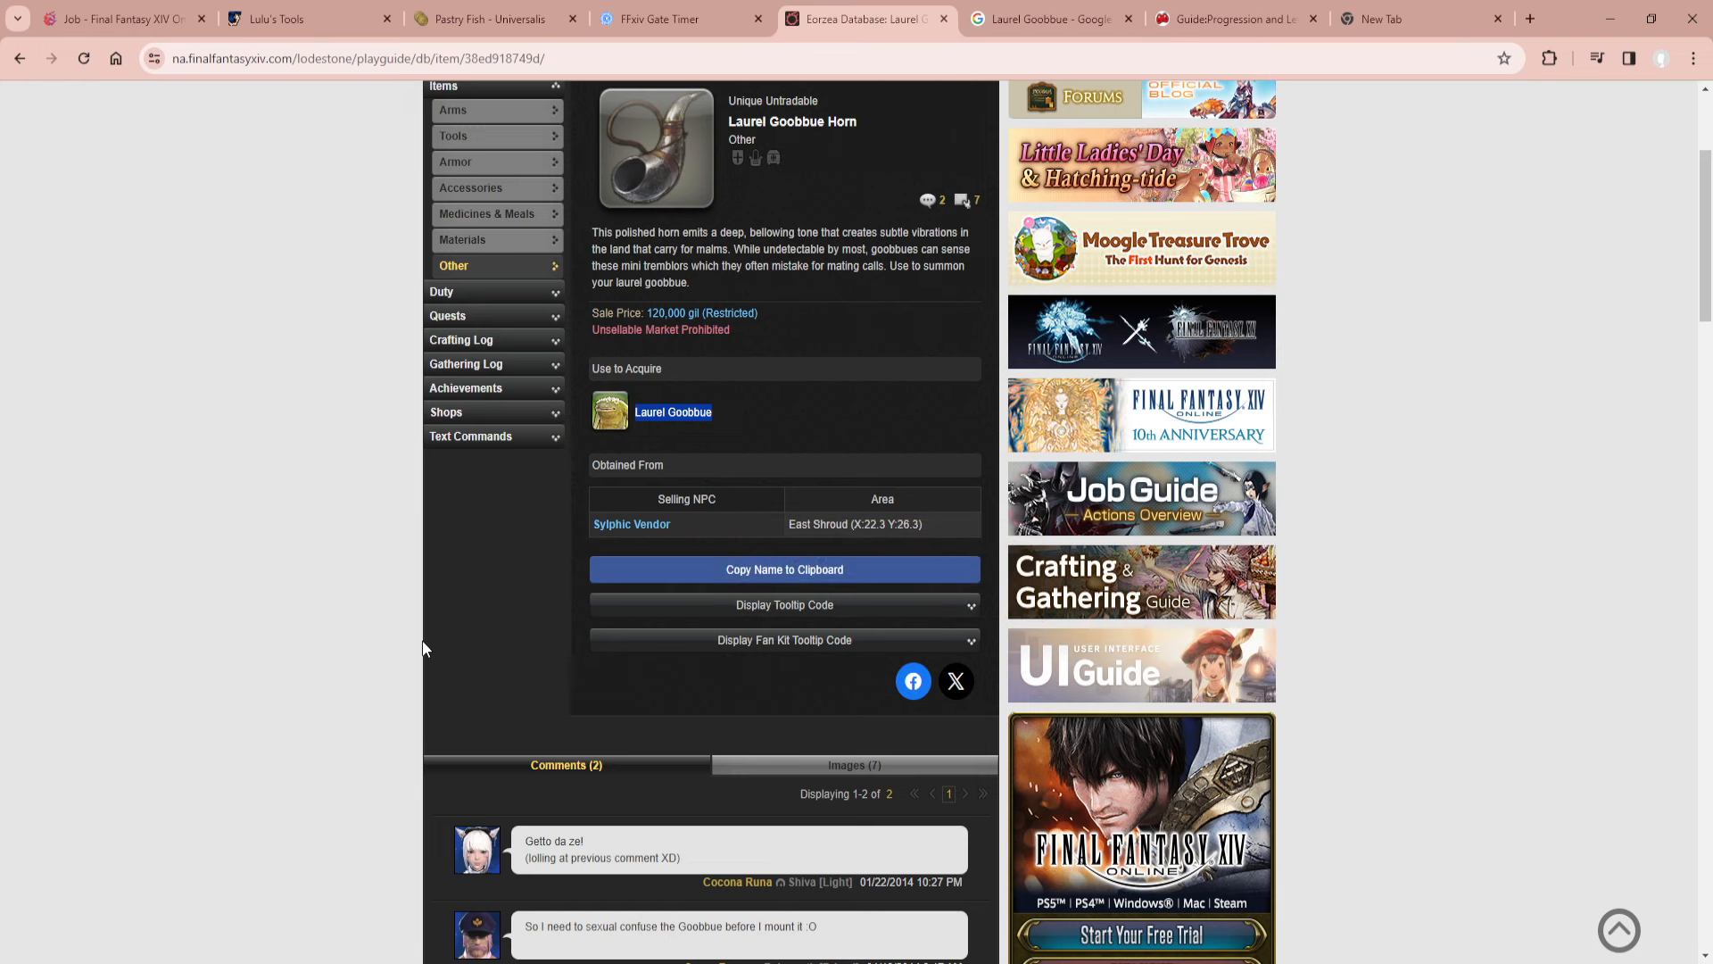
Navigate from the Sylph guide up to the Beast Tribes overview page.
{"action": "scroll", "scroll_direction": "up", "scroll_amount": 3}
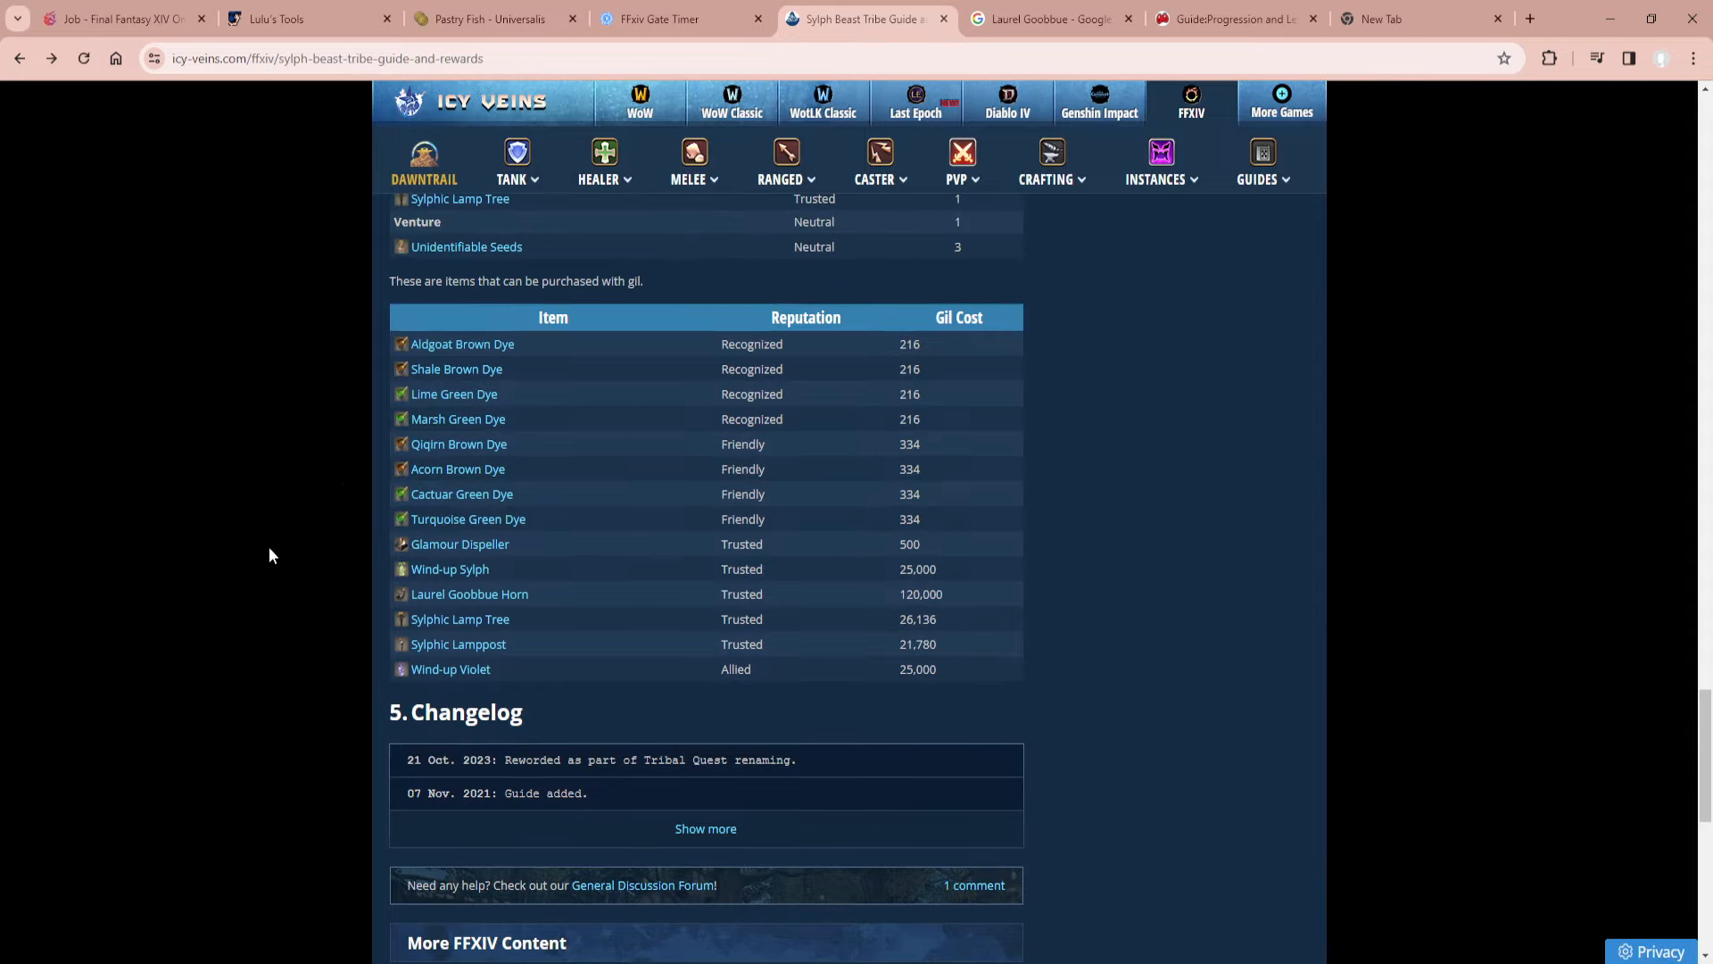
{"action": "scroll", "scroll_direction": "up", "scroll_amount": 3}
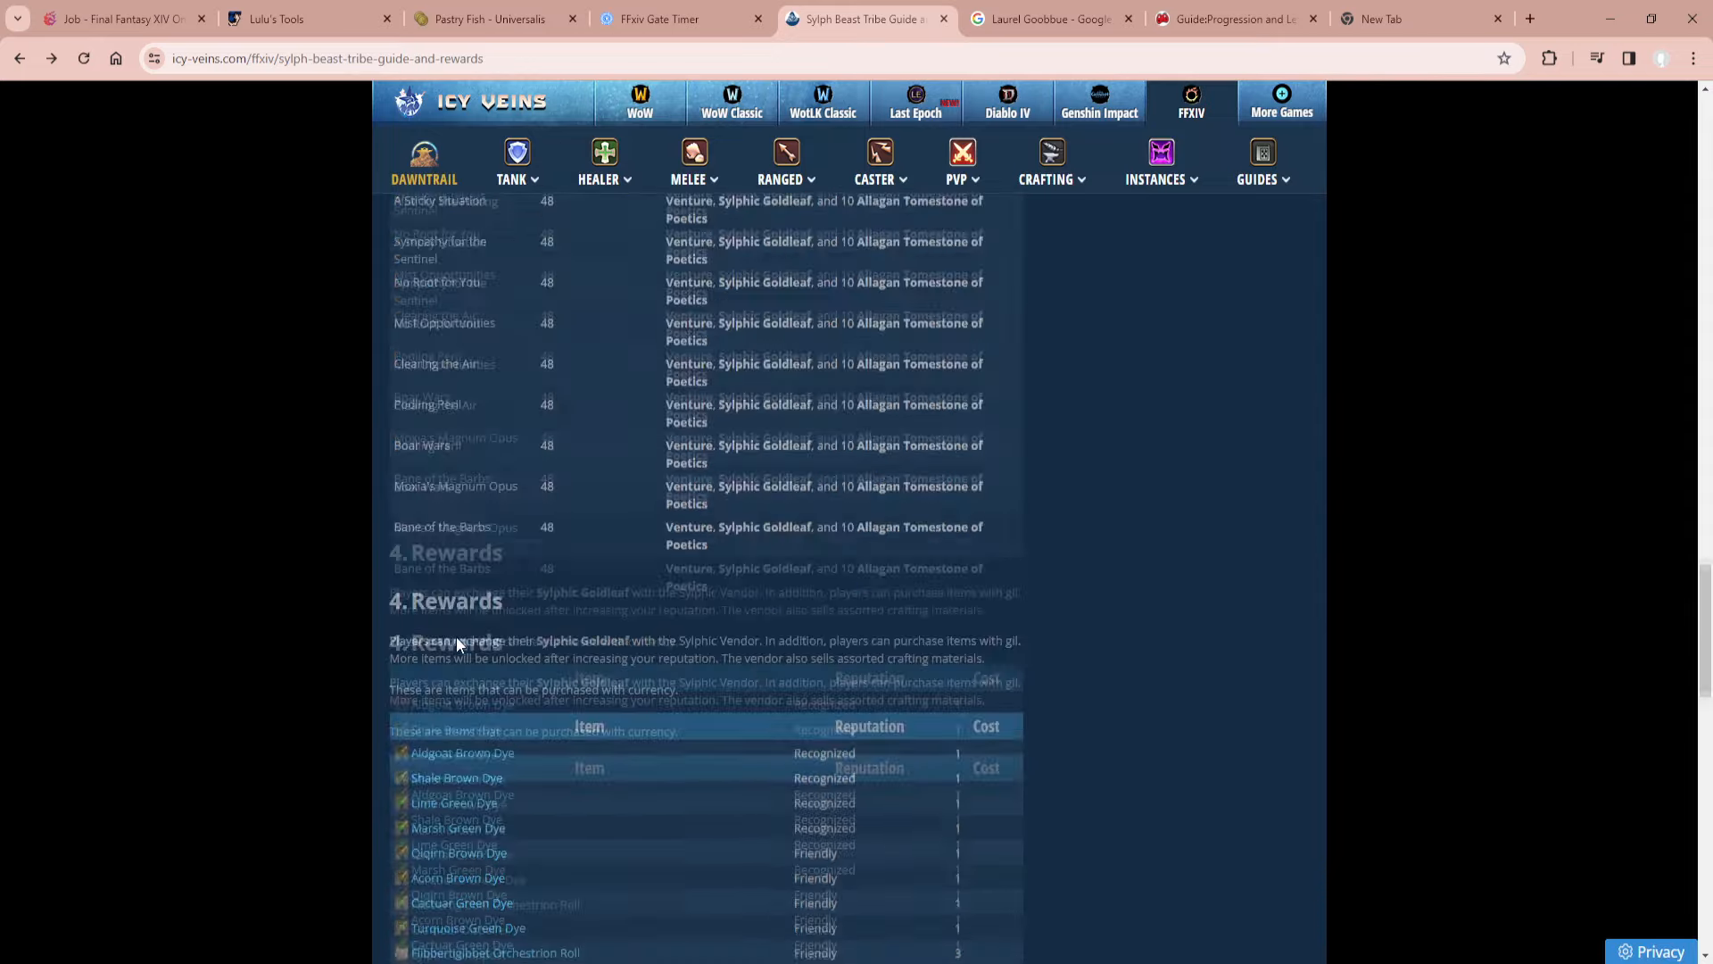
{"action": "scroll", "scroll_direction": "up", "scroll_amount": 3}
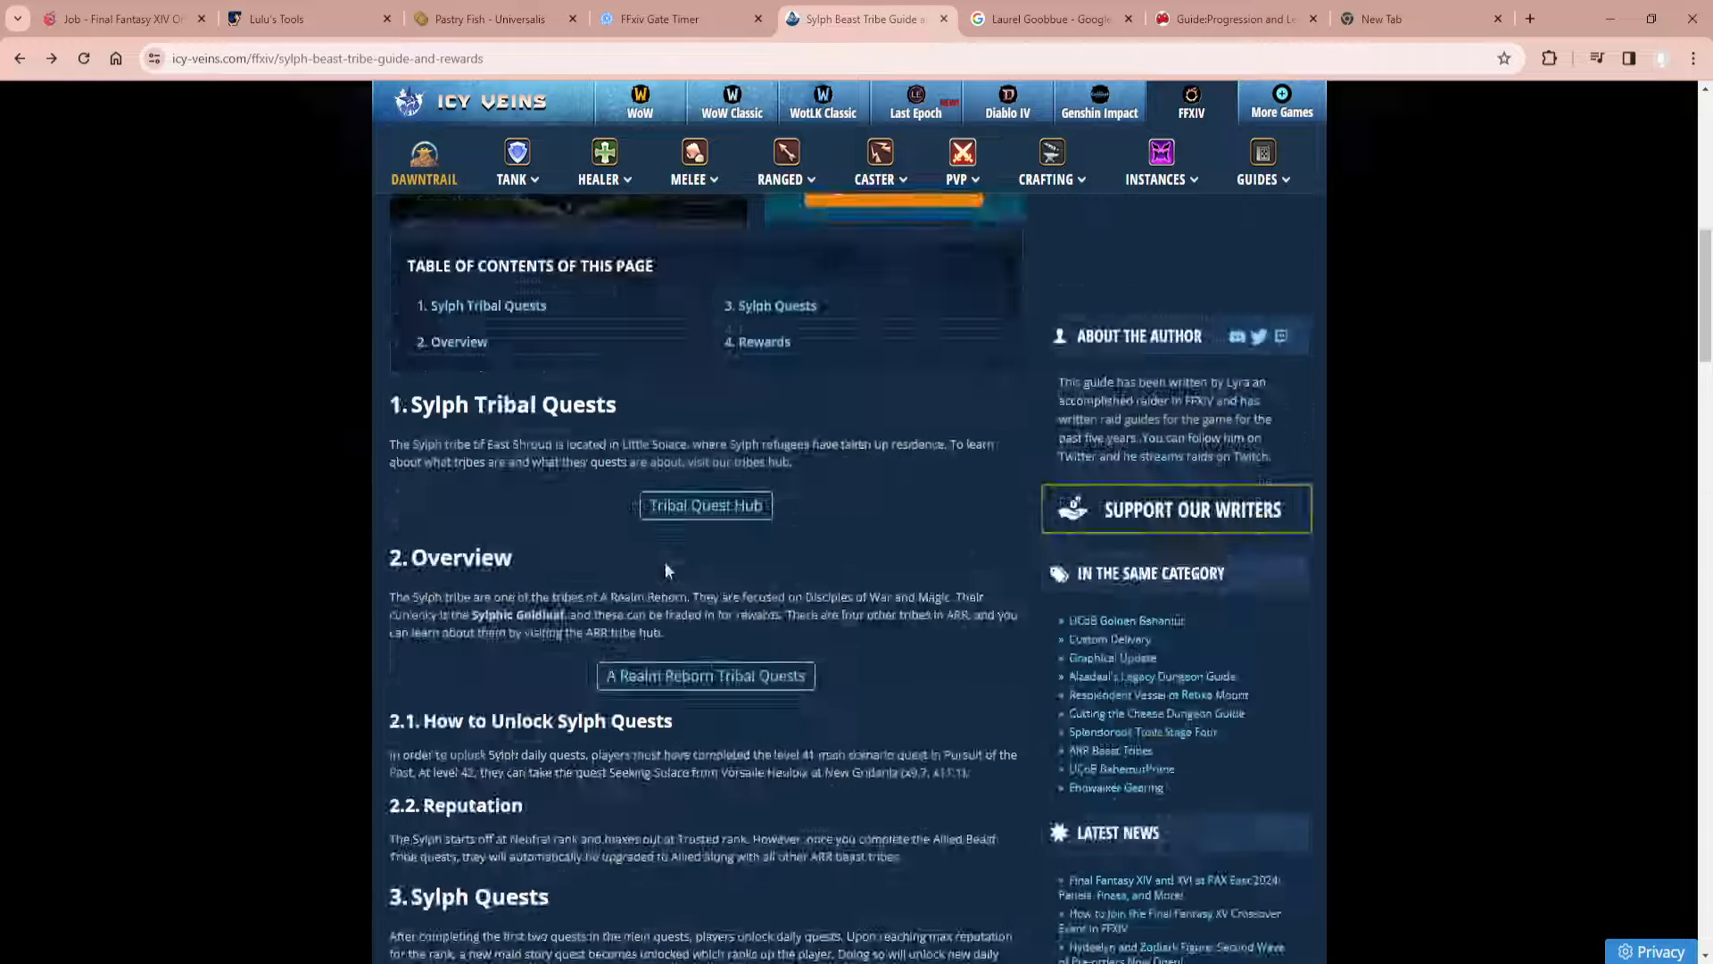
{"action": "scroll", "scroll_direction": "up", "scroll_amount": 3}
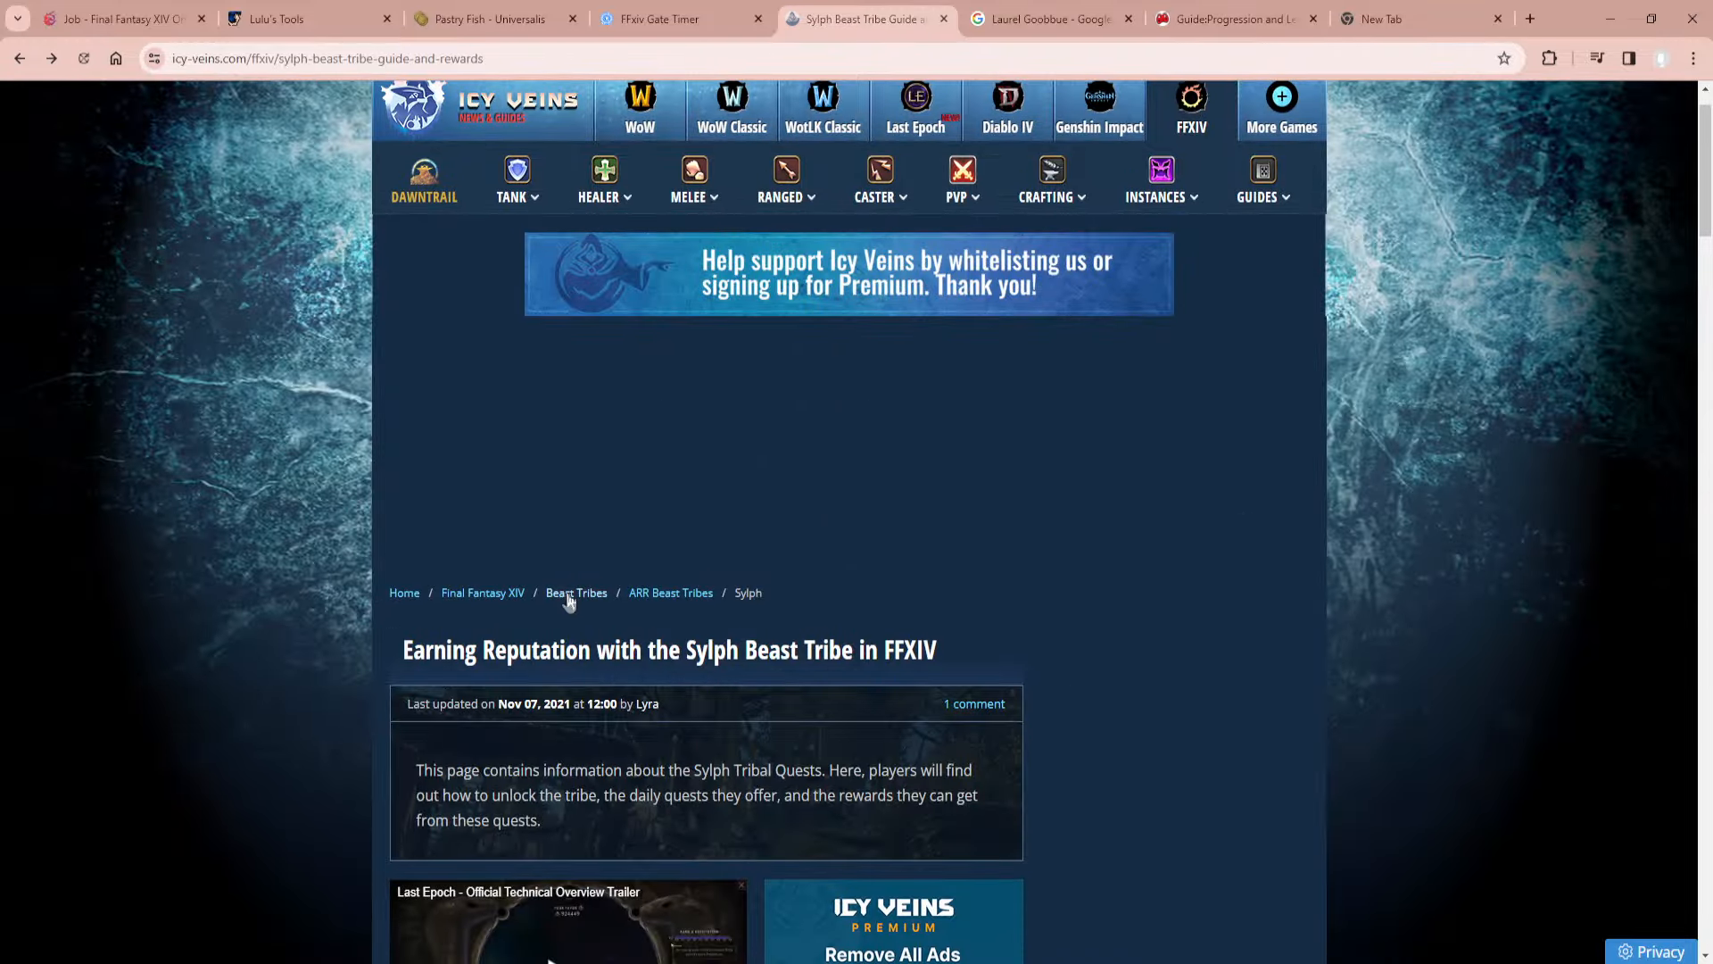
{"action": "left_click", "coordinate": [576, 592]}
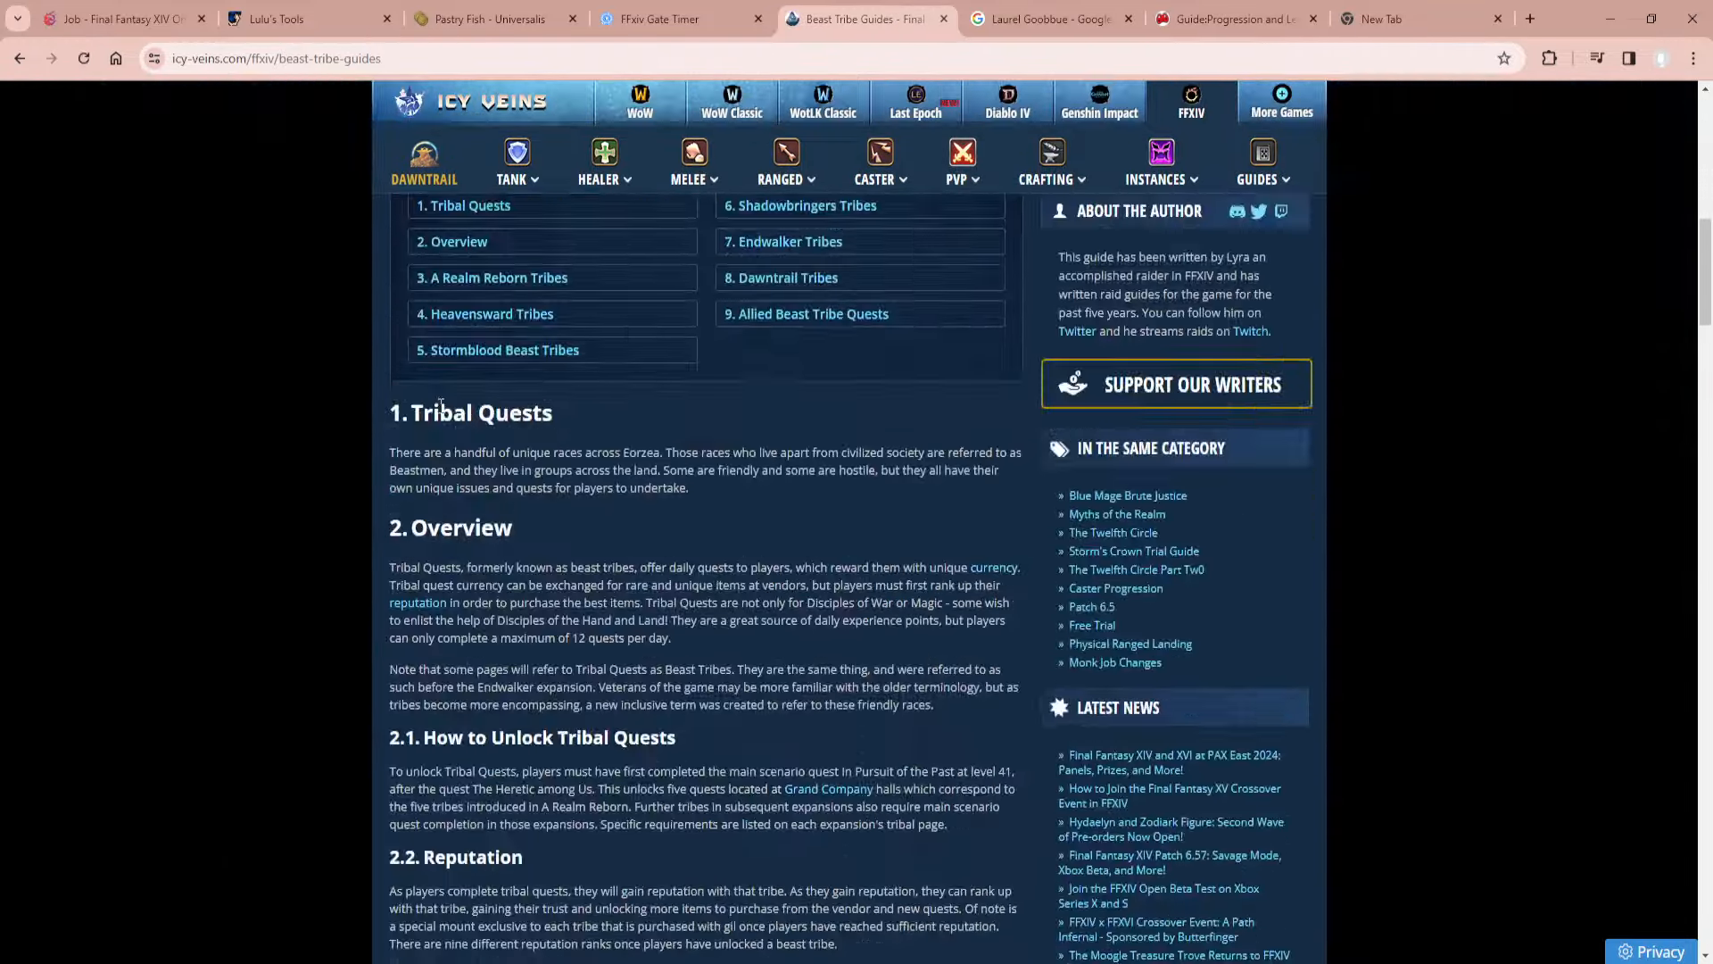
{"action": "scroll", "scroll_direction": "up", "scroll_amount": 3}
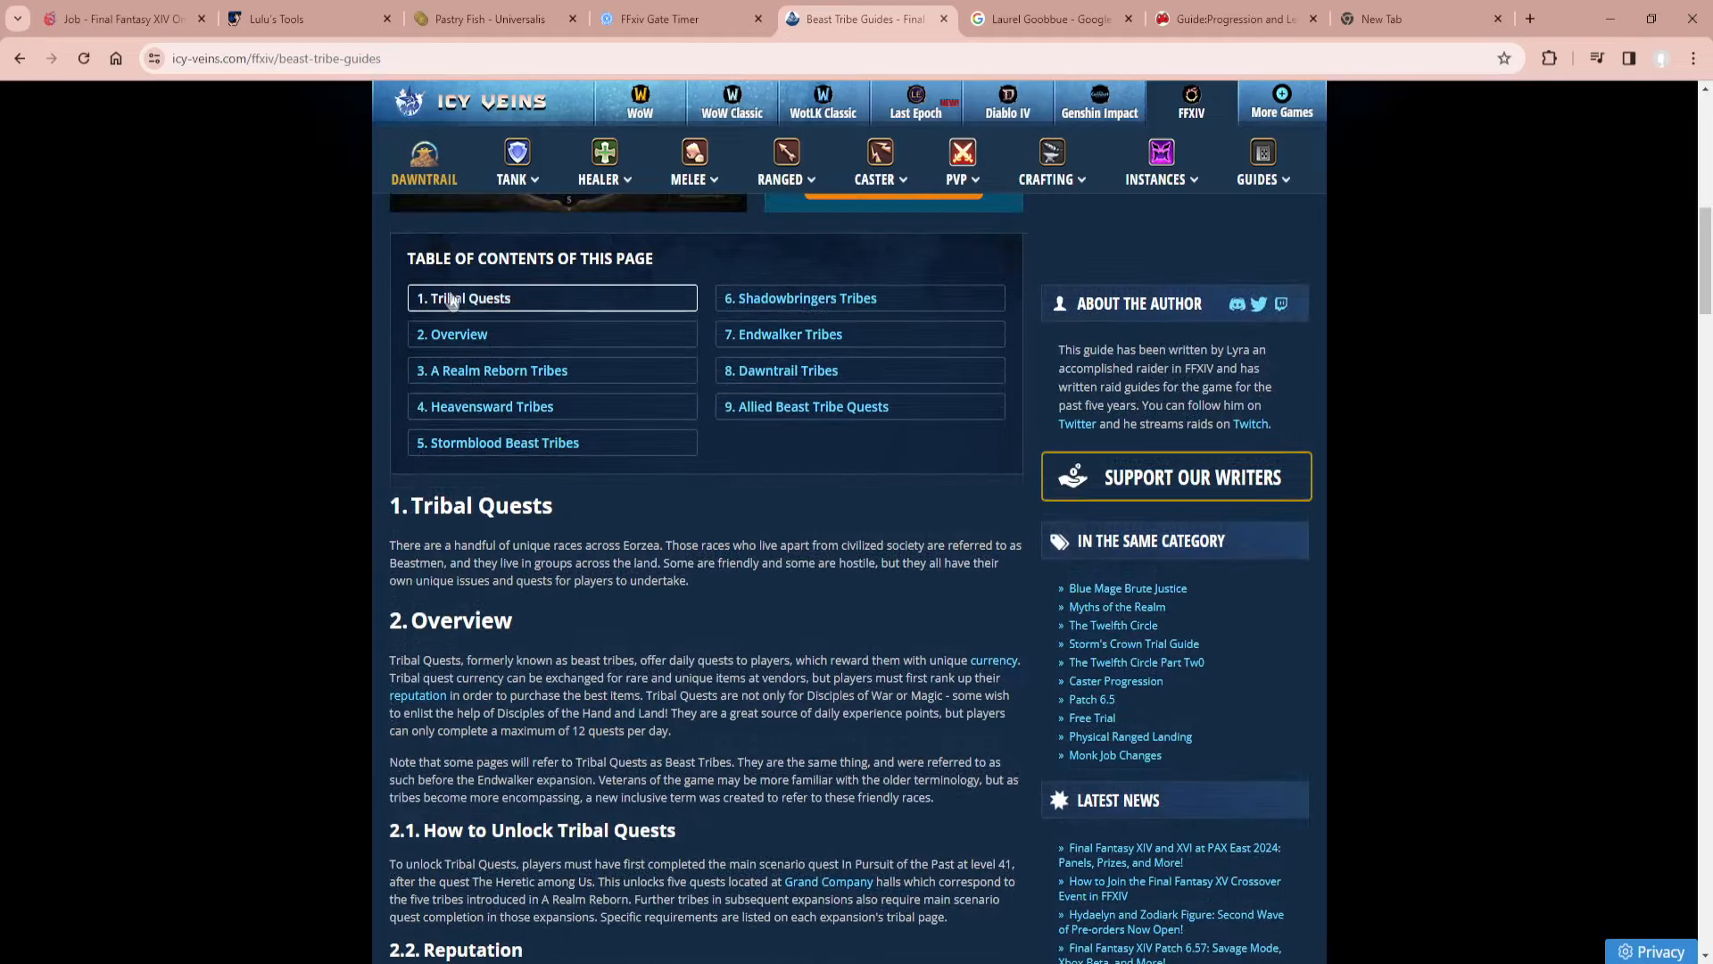
{"action": "left_click", "coordinate": [497, 370]}
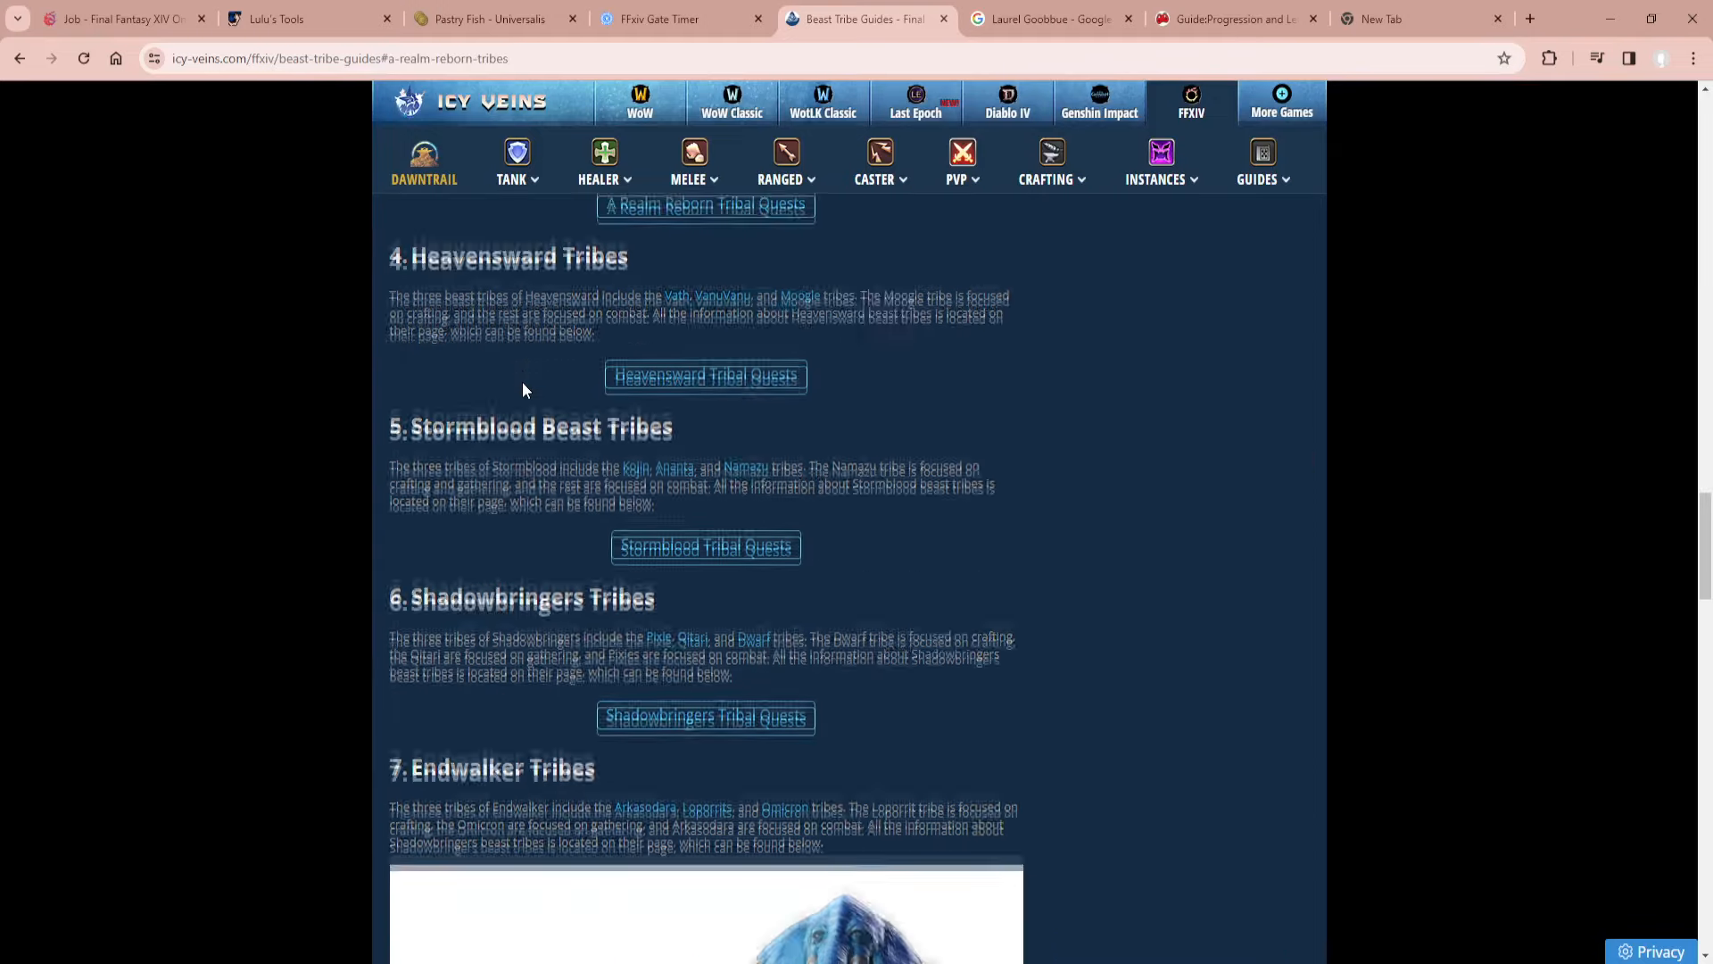
{"action": "scroll", "scroll_direction": "up", "scroll_amount": 3}
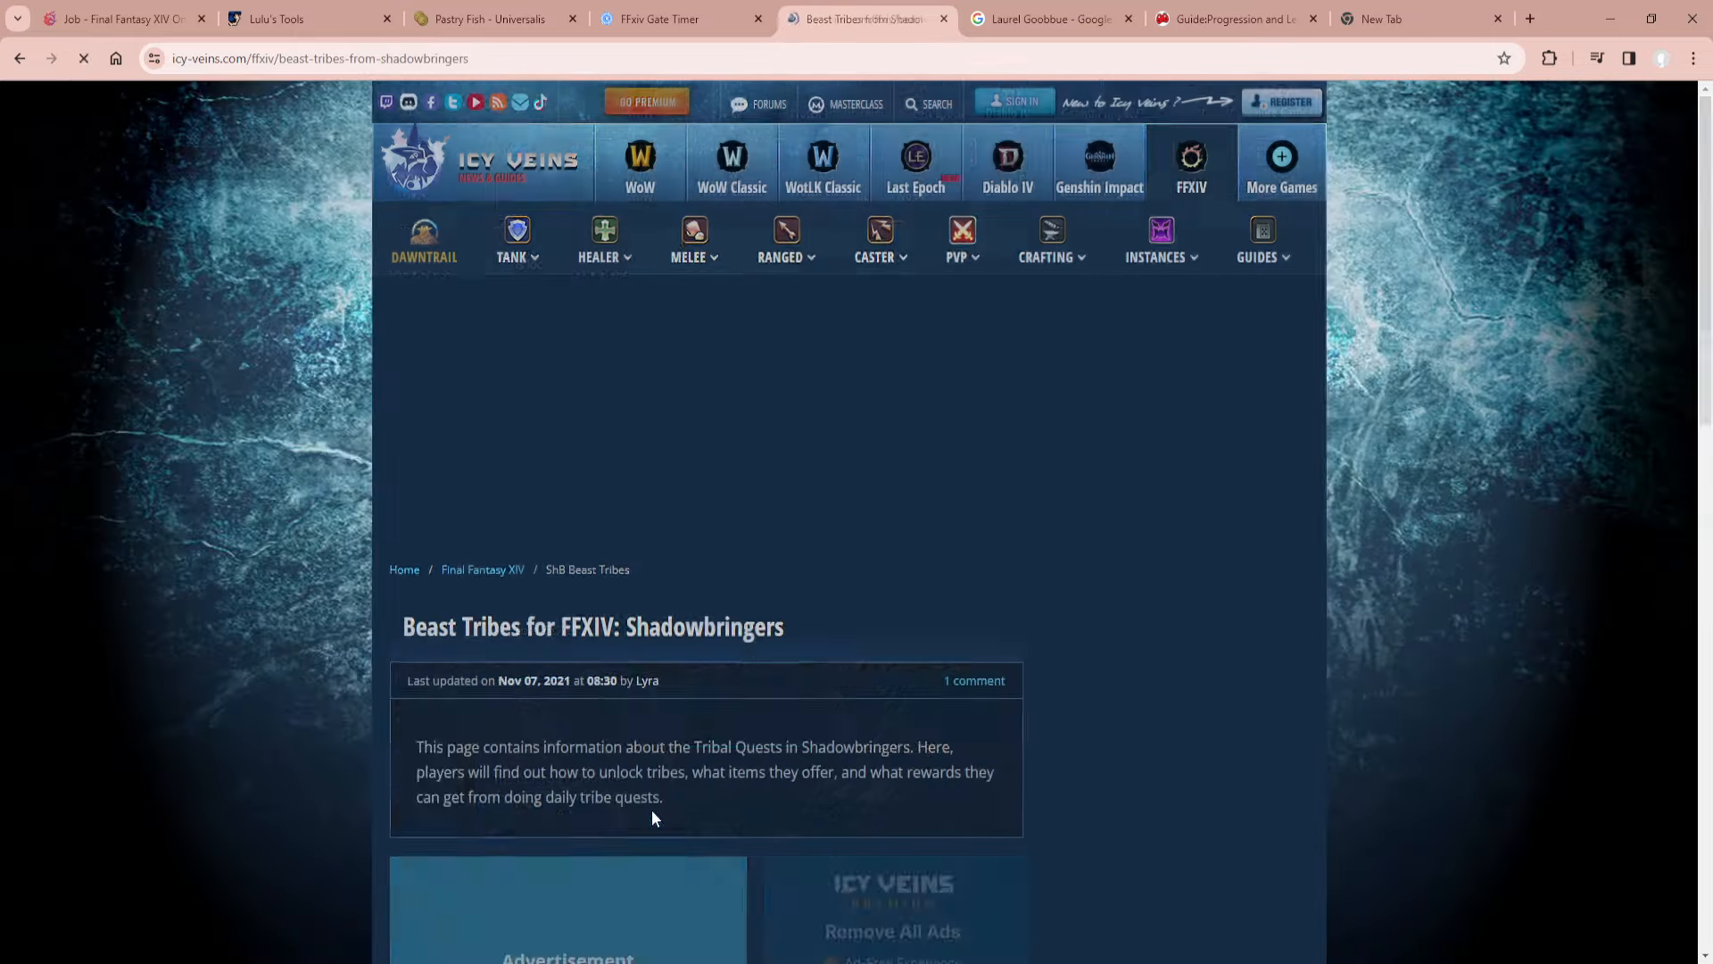
Open the Pixie tribal quest guide and browse its rewards, including Portly Porxie Horn.
{"action": "scroll", "scroll_direction": "down", "scroll_amount": 3}
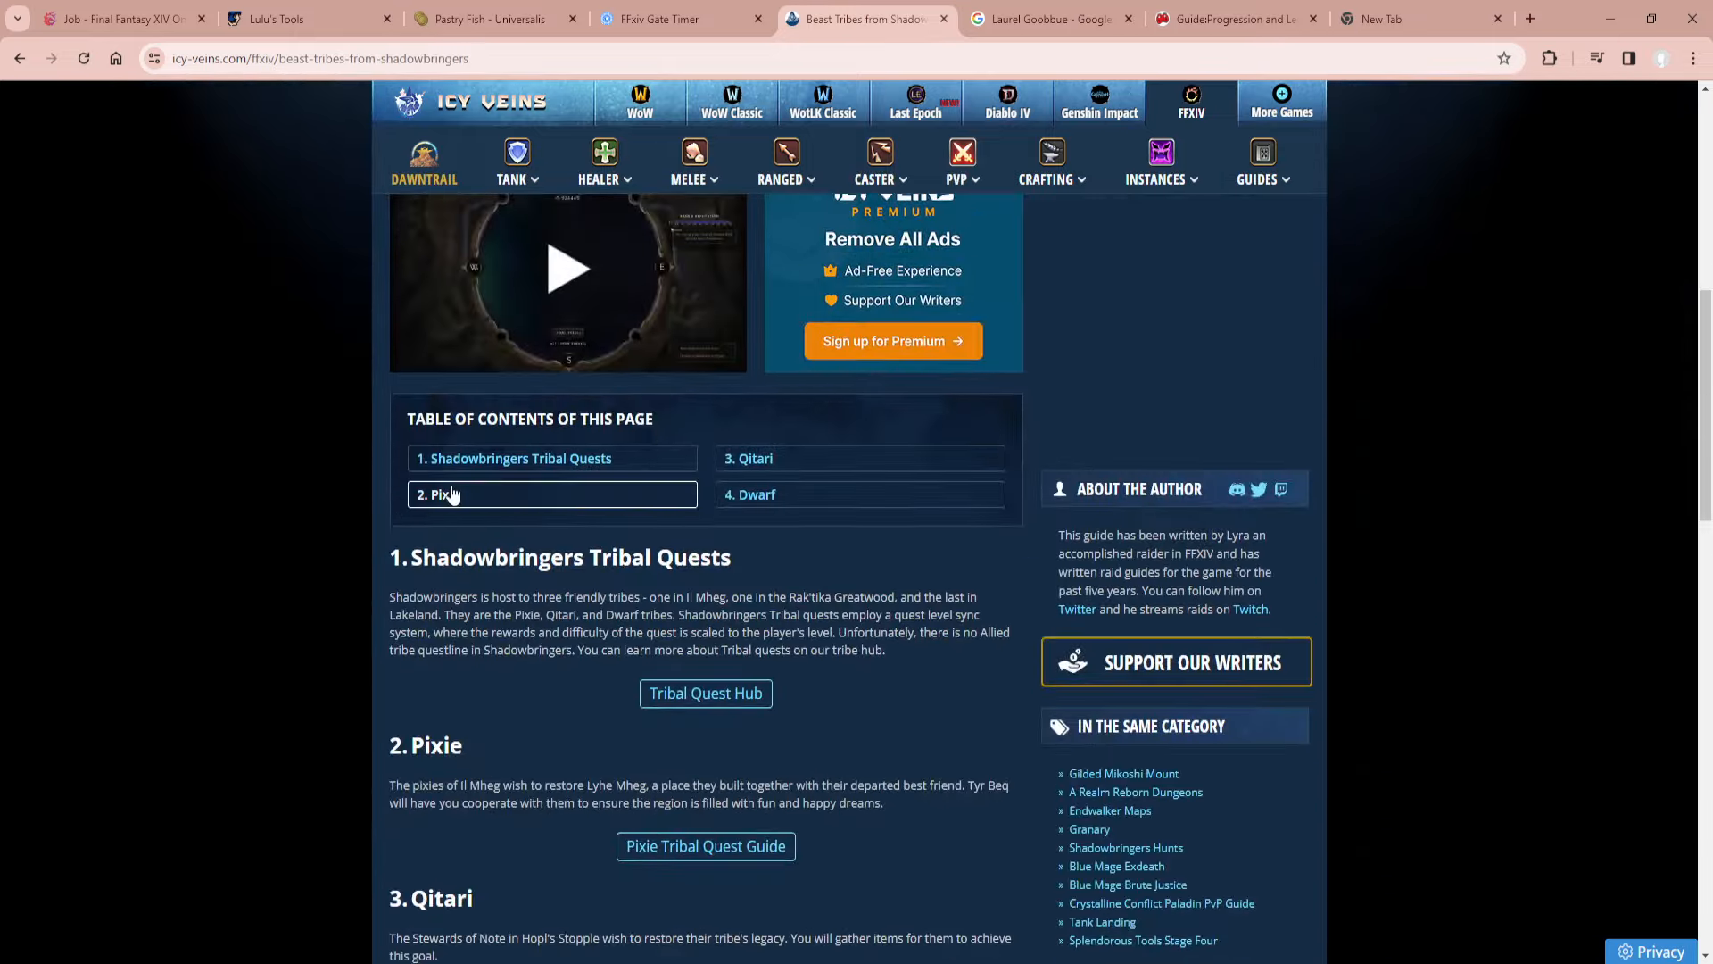
{"action": "left_click", "coordinate": [441, 493]}
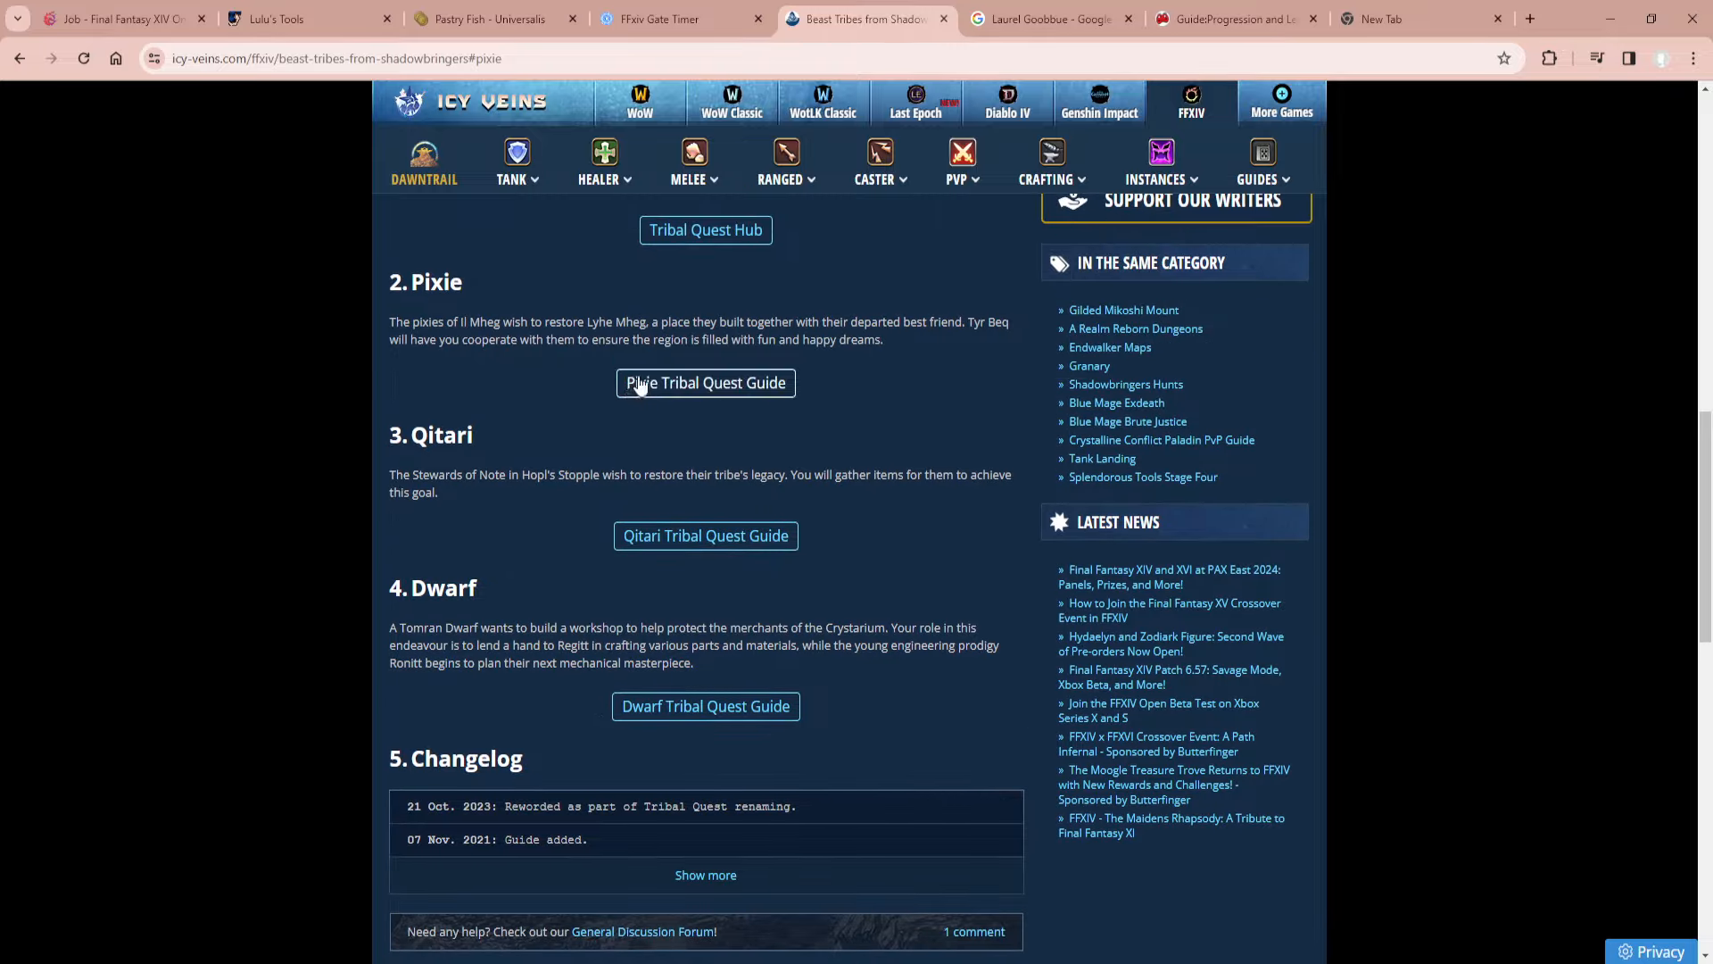
{"action": "left_click", "coordinate": [705, 383]}
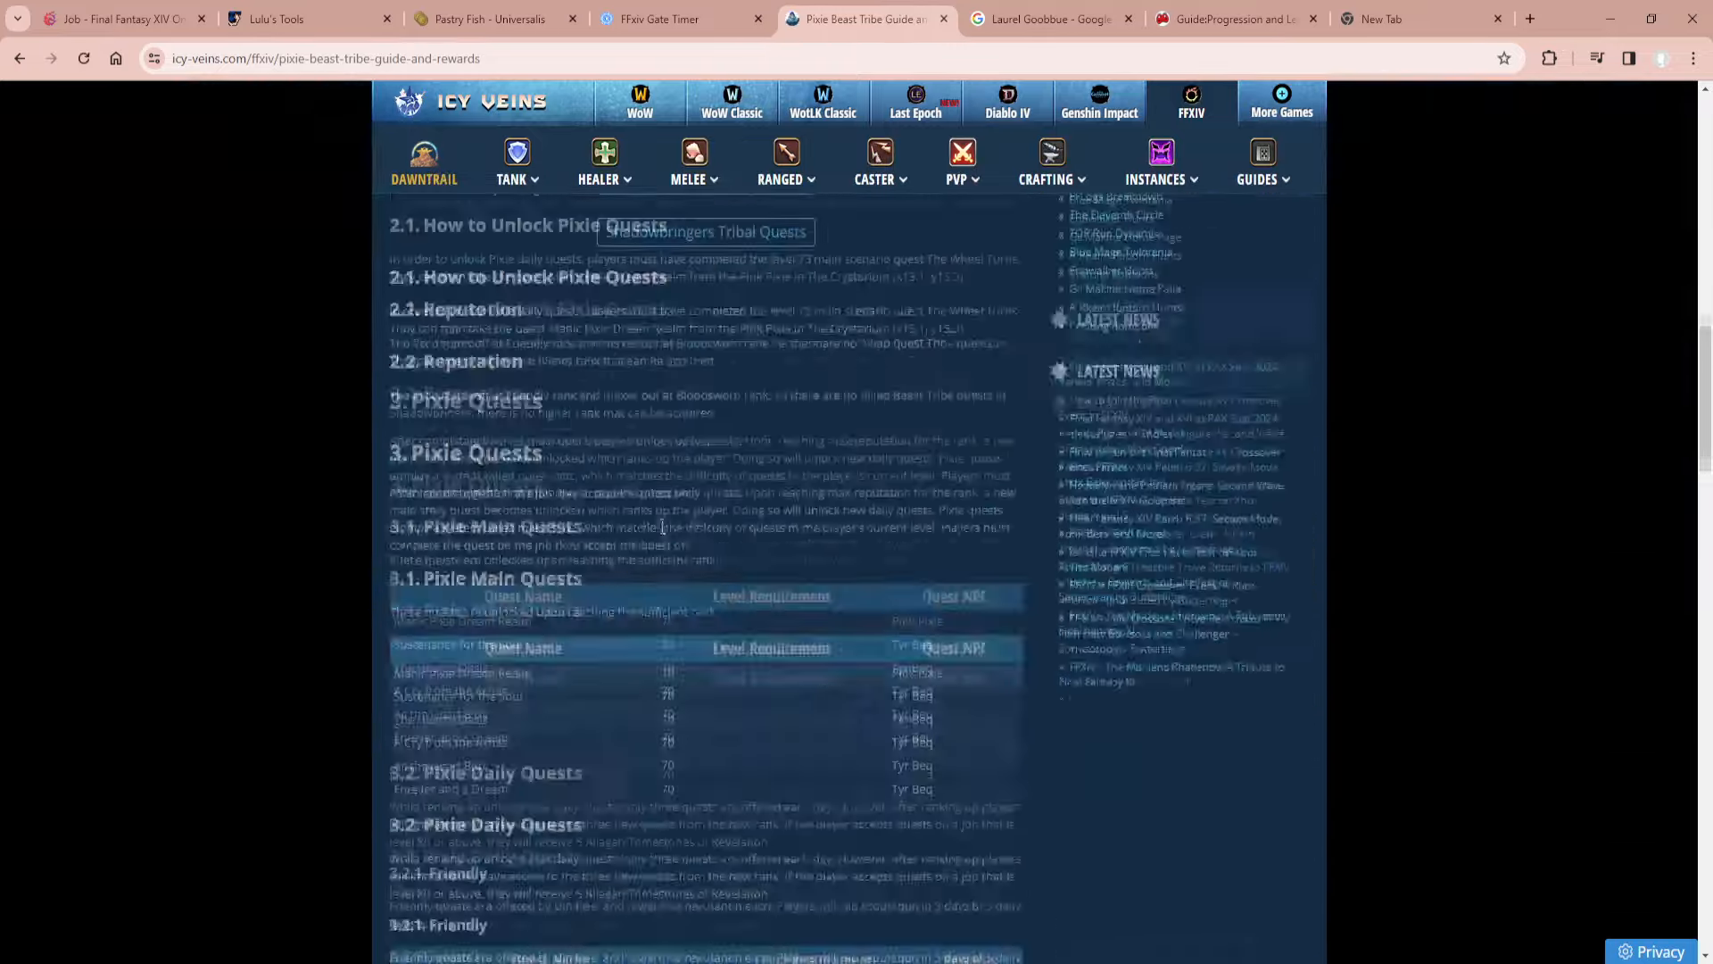
{"action": "scroll", "scroll_direction": "down", "scroll_amount": 3}
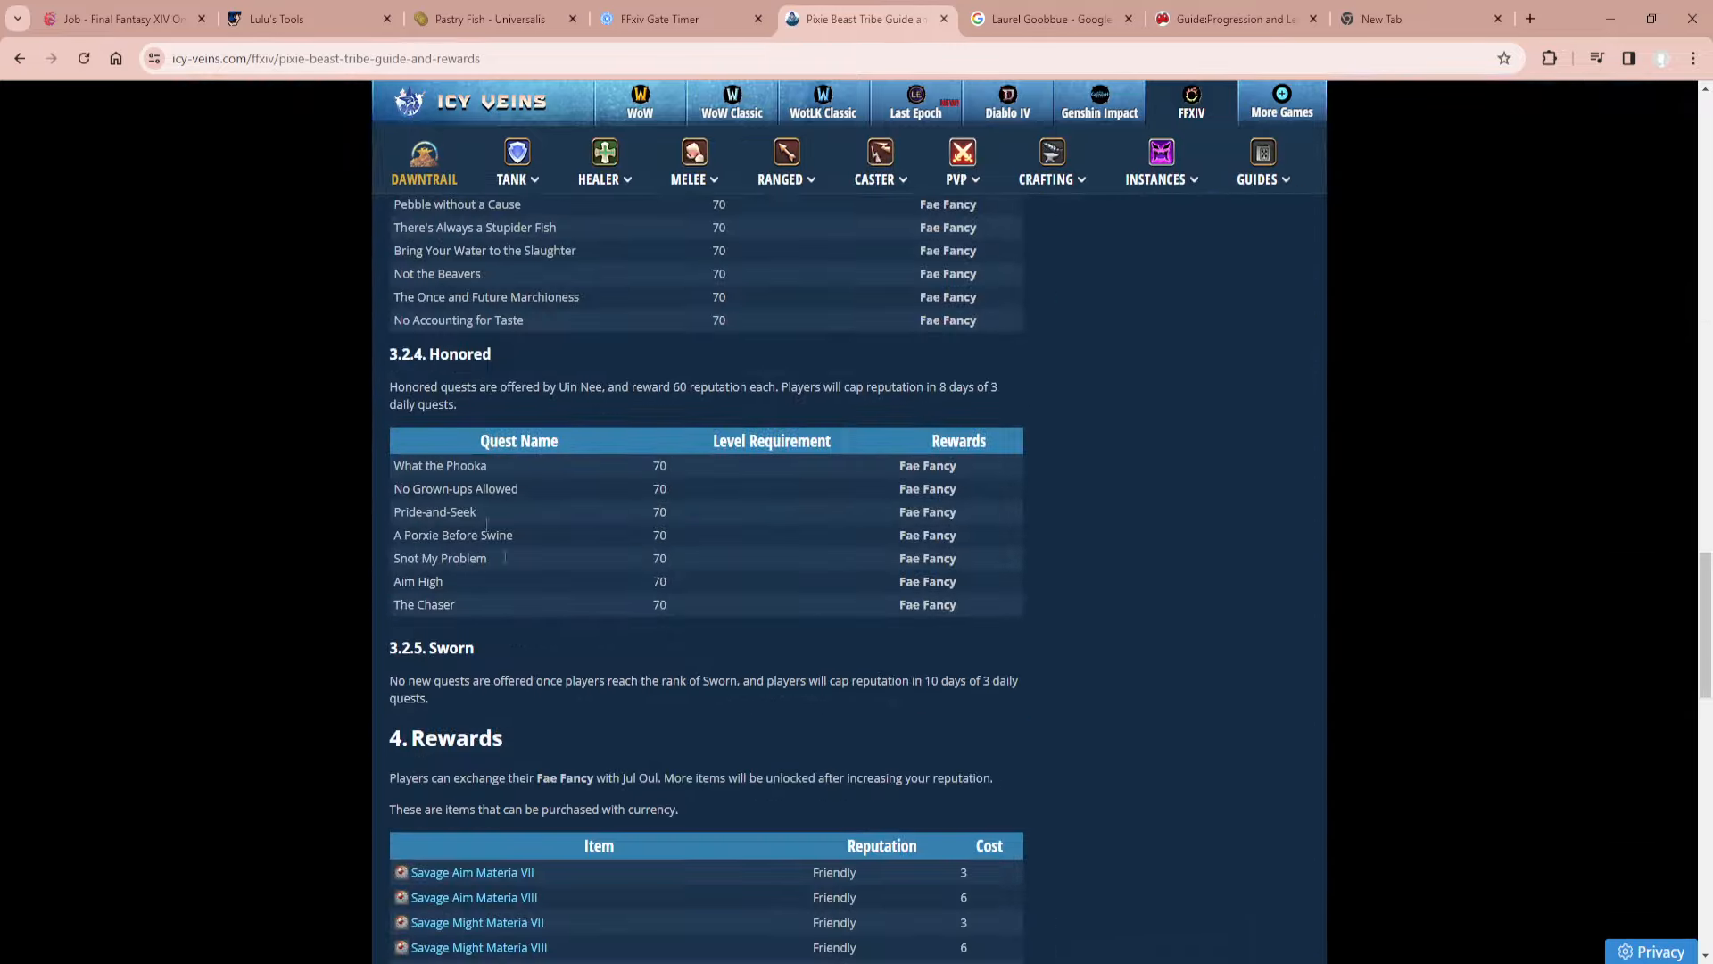
{"action": "scroll", "scroll_direction": "down", "scroll_amount": 3}
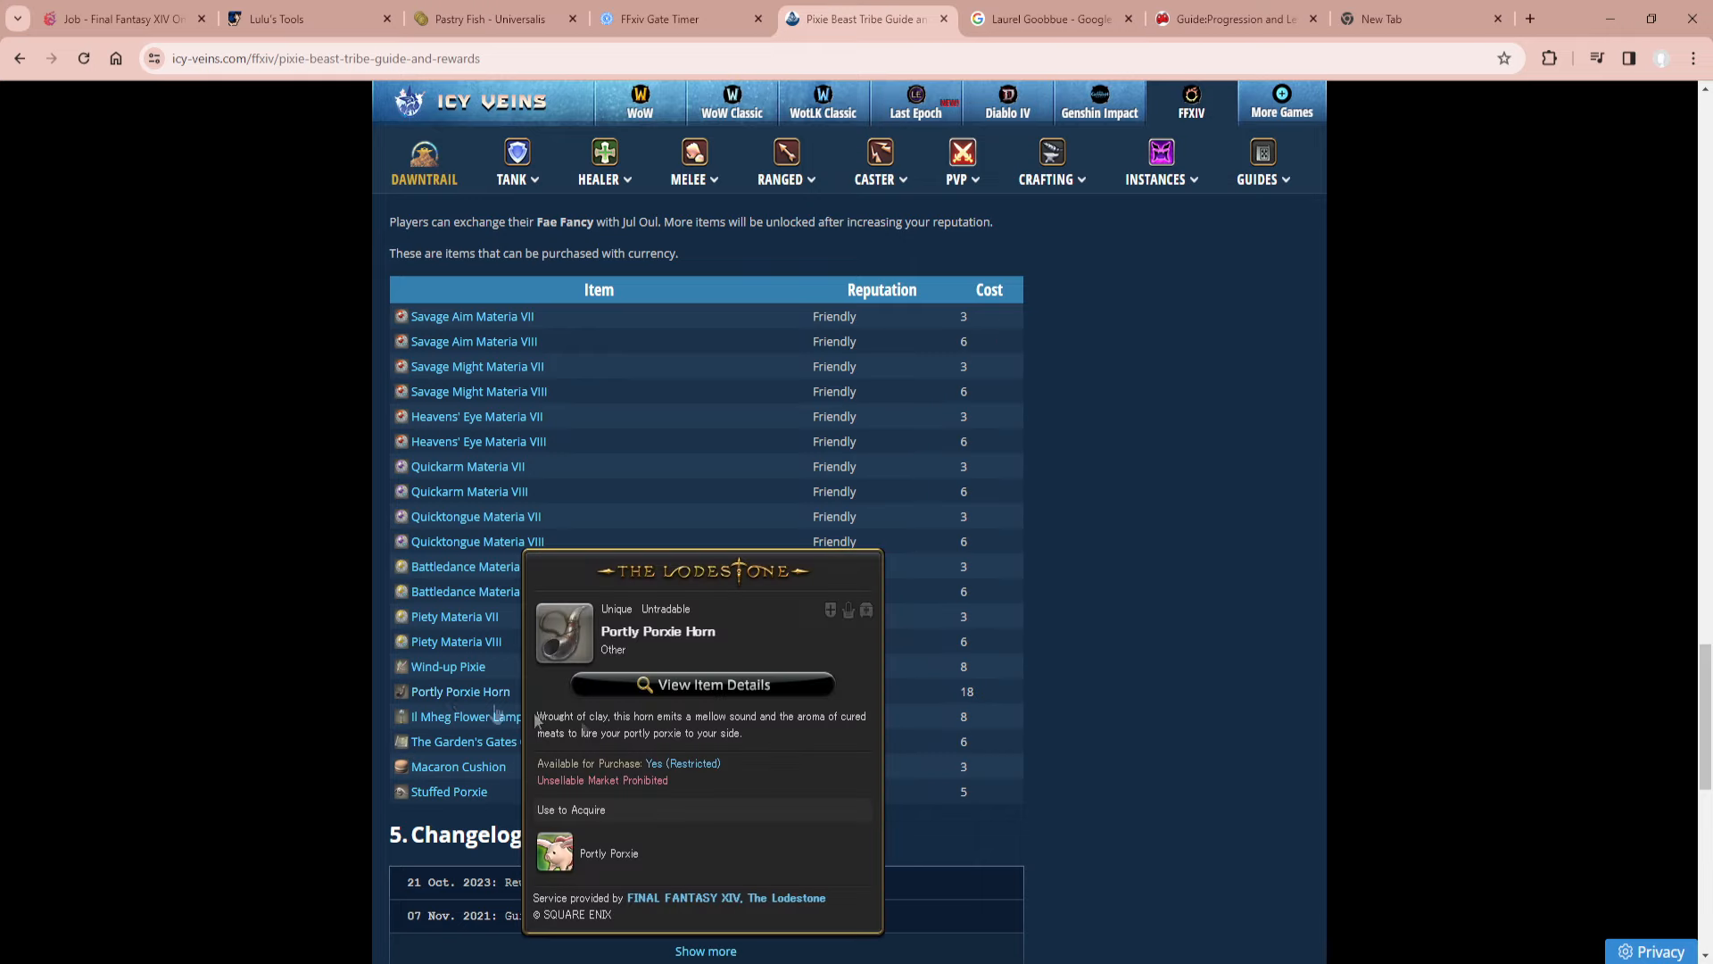
{"action": "scroll", "scroll_direction": "down", "scroll_amount": 3}
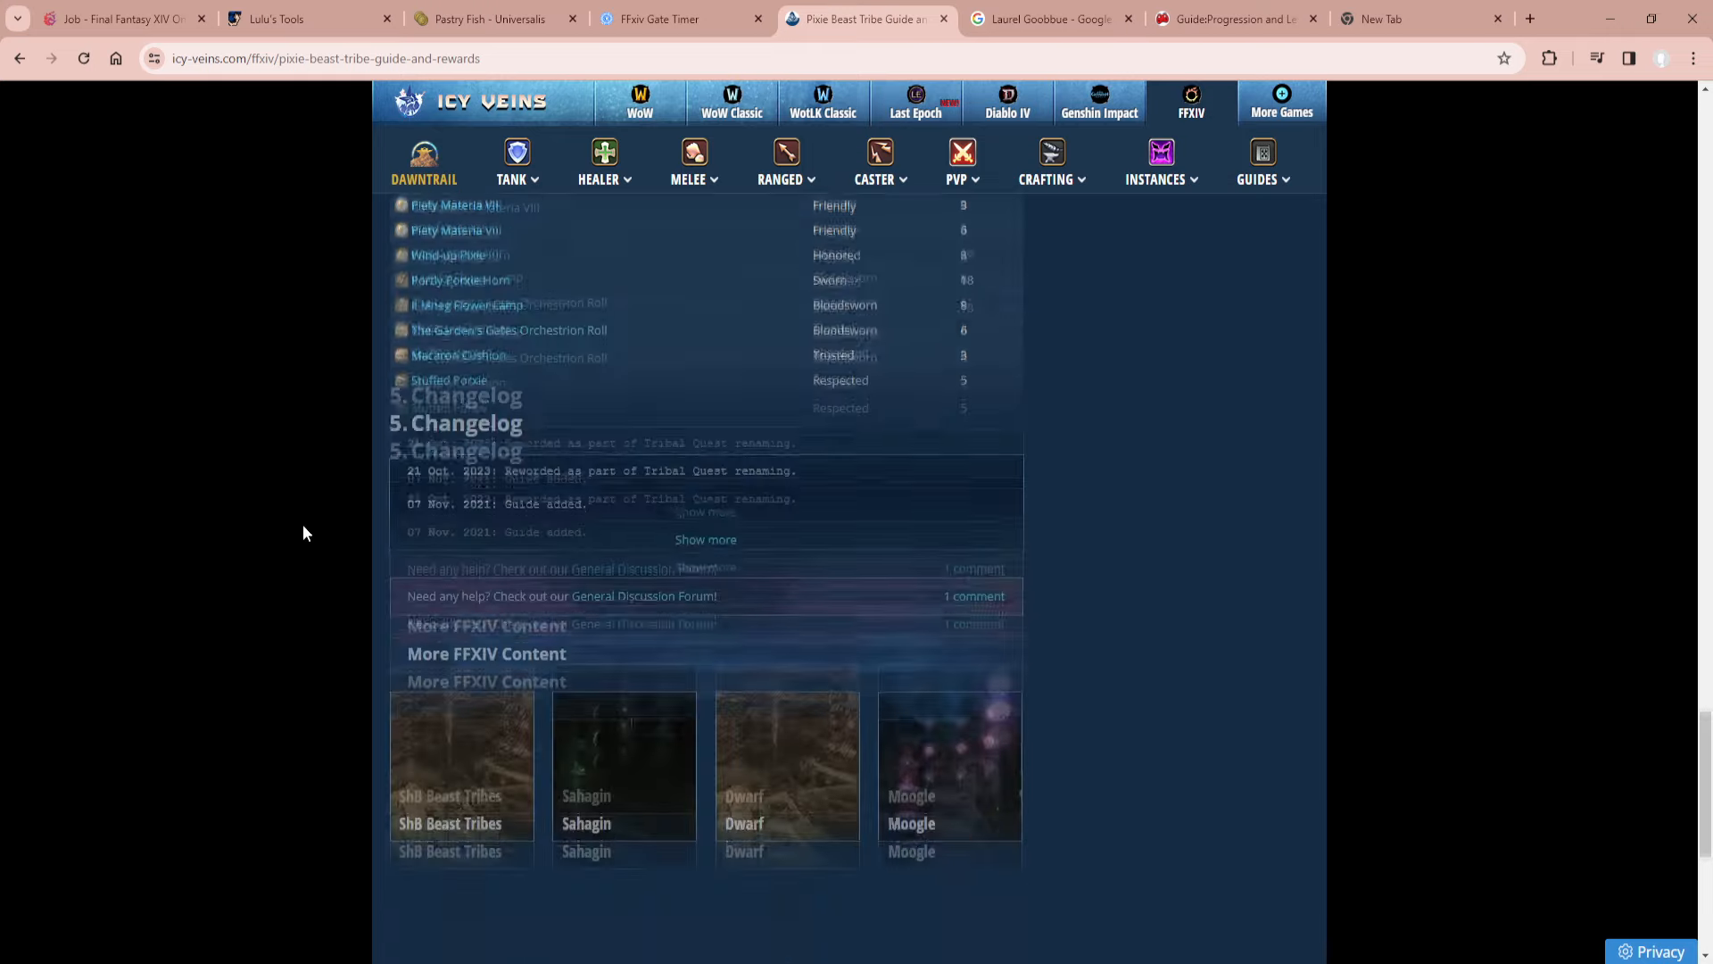
{"action": "scroll", "scroll_direction": "up", "scroll_amount": 3}
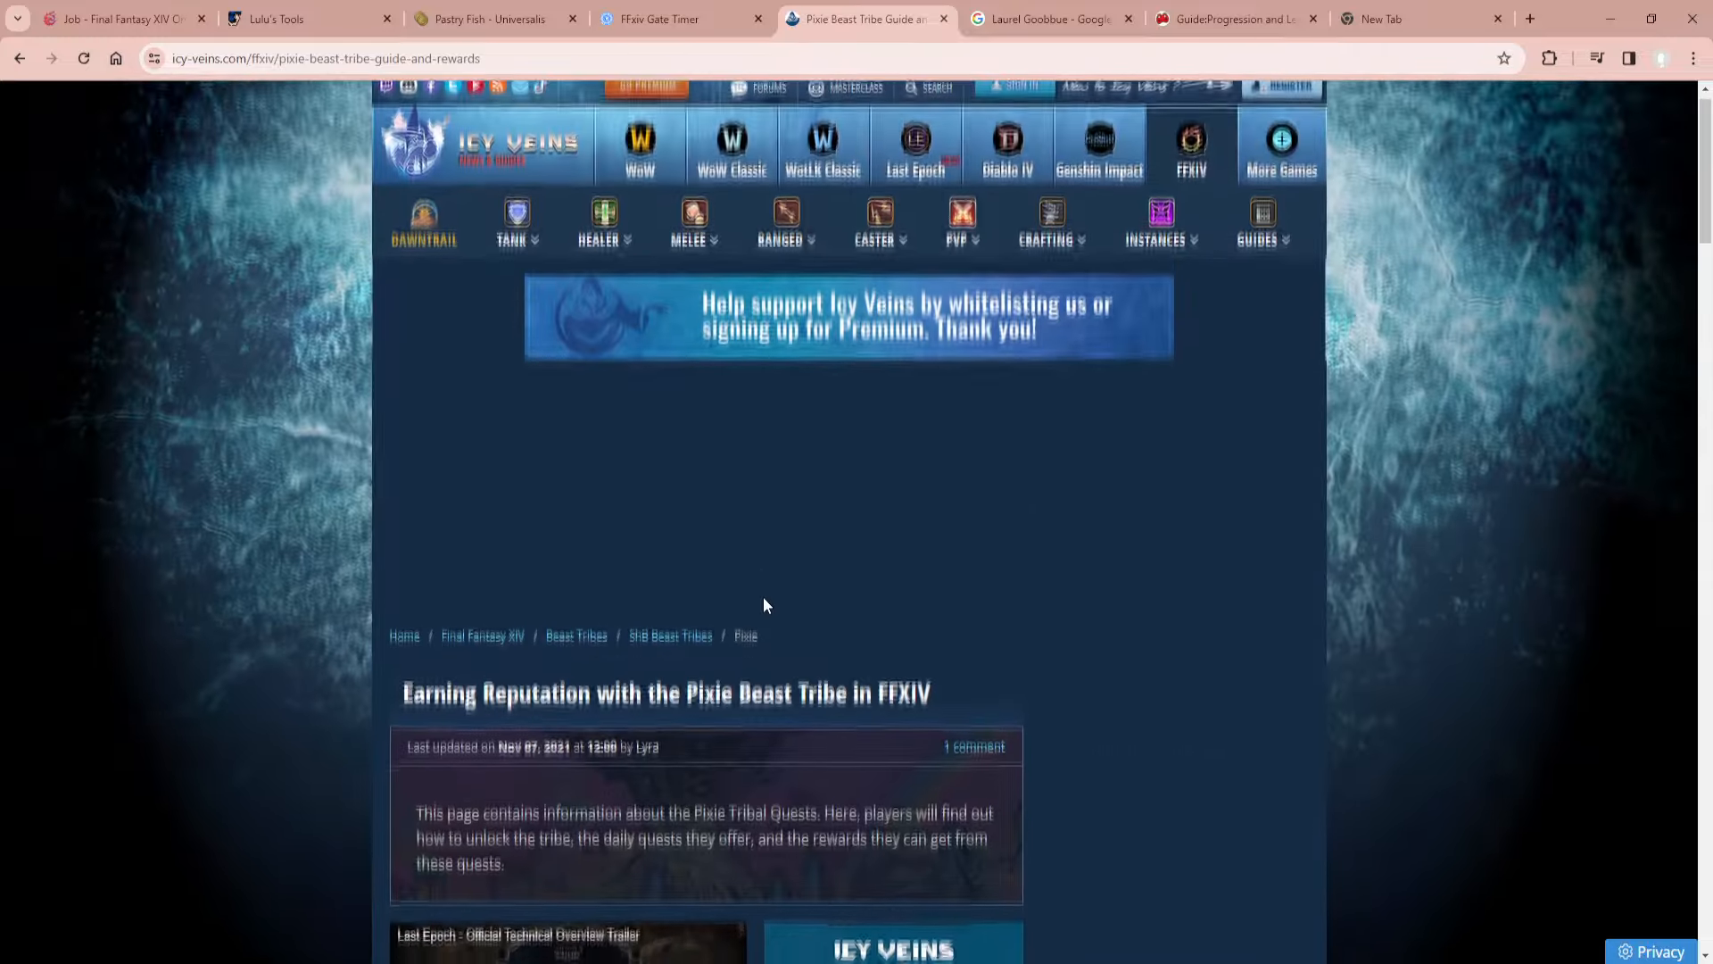
Scroll down through the Progression and Level Locked Content guide and back up.
{"action": "scroll", "scroll_direction": "down", "scroll_amount": 3}
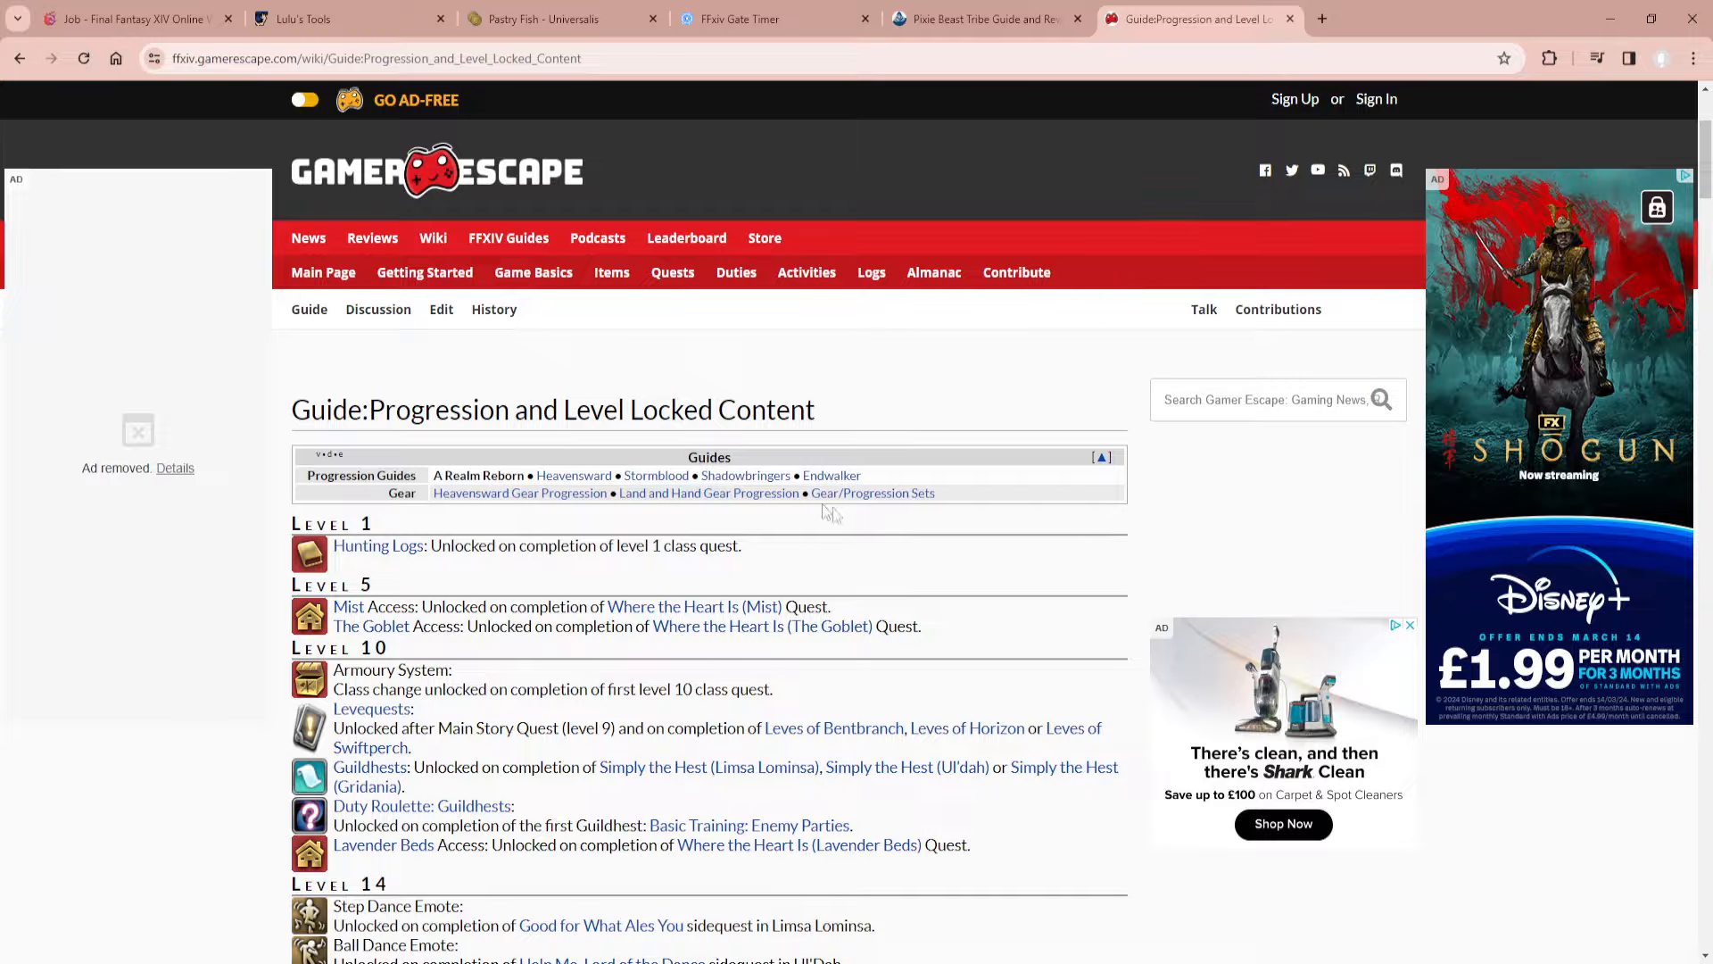
{"action": "scroll", "scroll_direction": "down", "scroll_amount": 3}
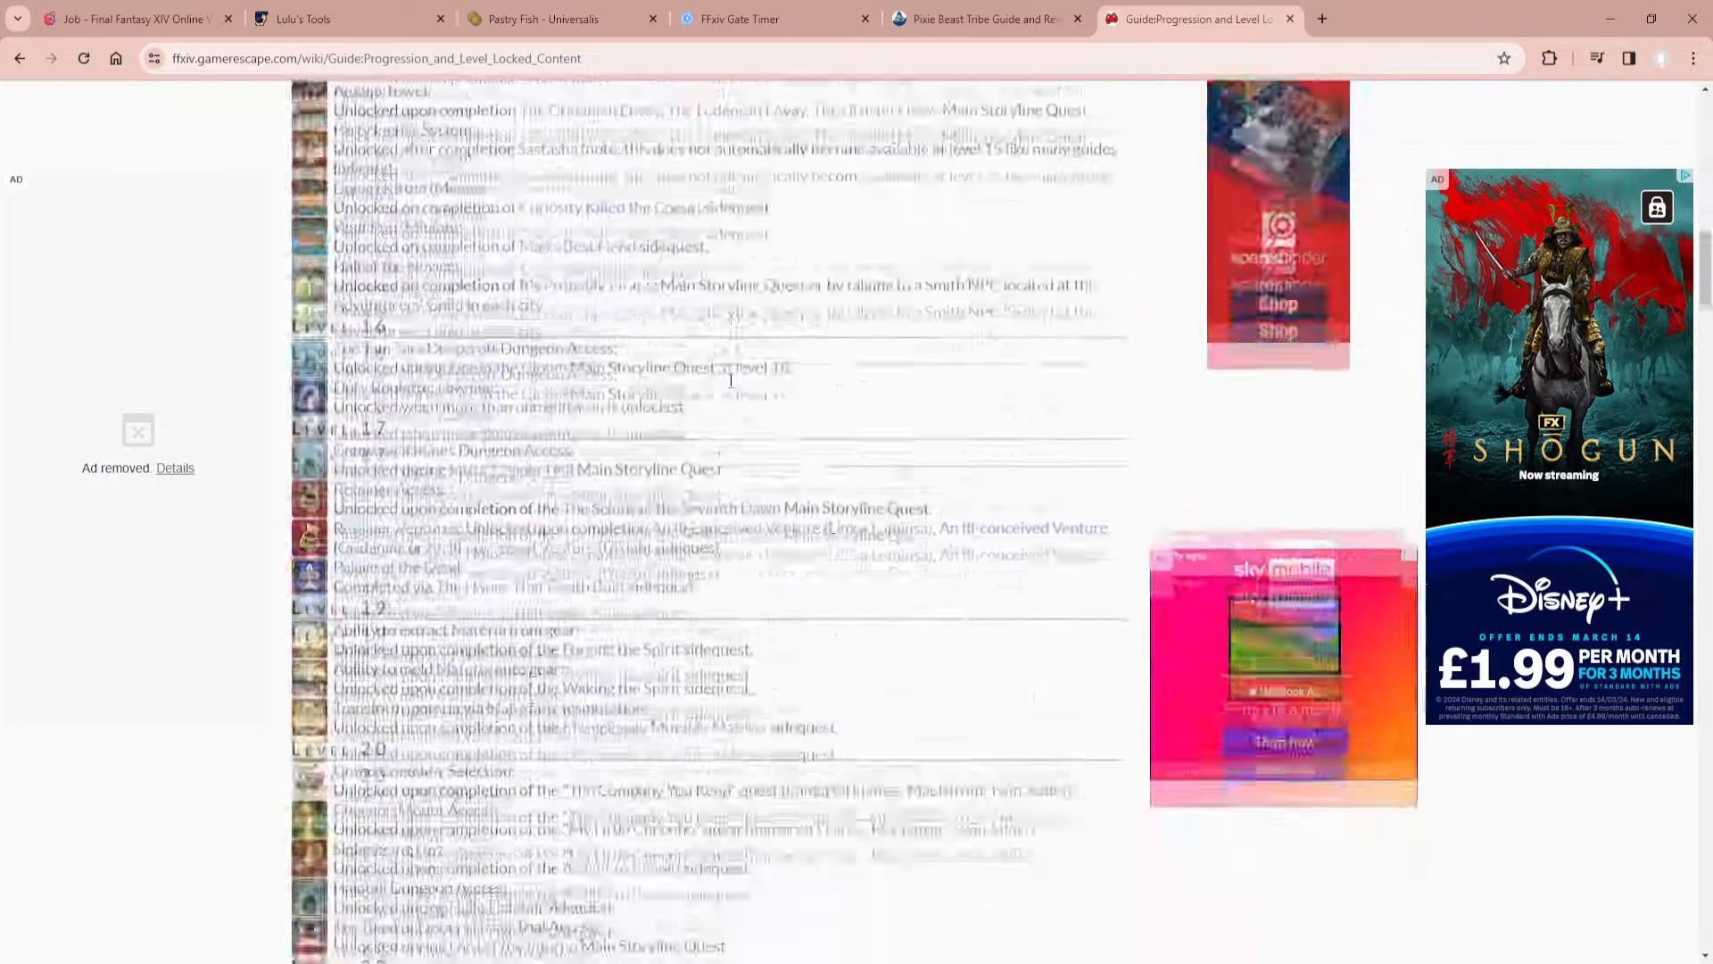
{"action": "scroll", "scroll_direction": "down", "scroll_amount": 3}
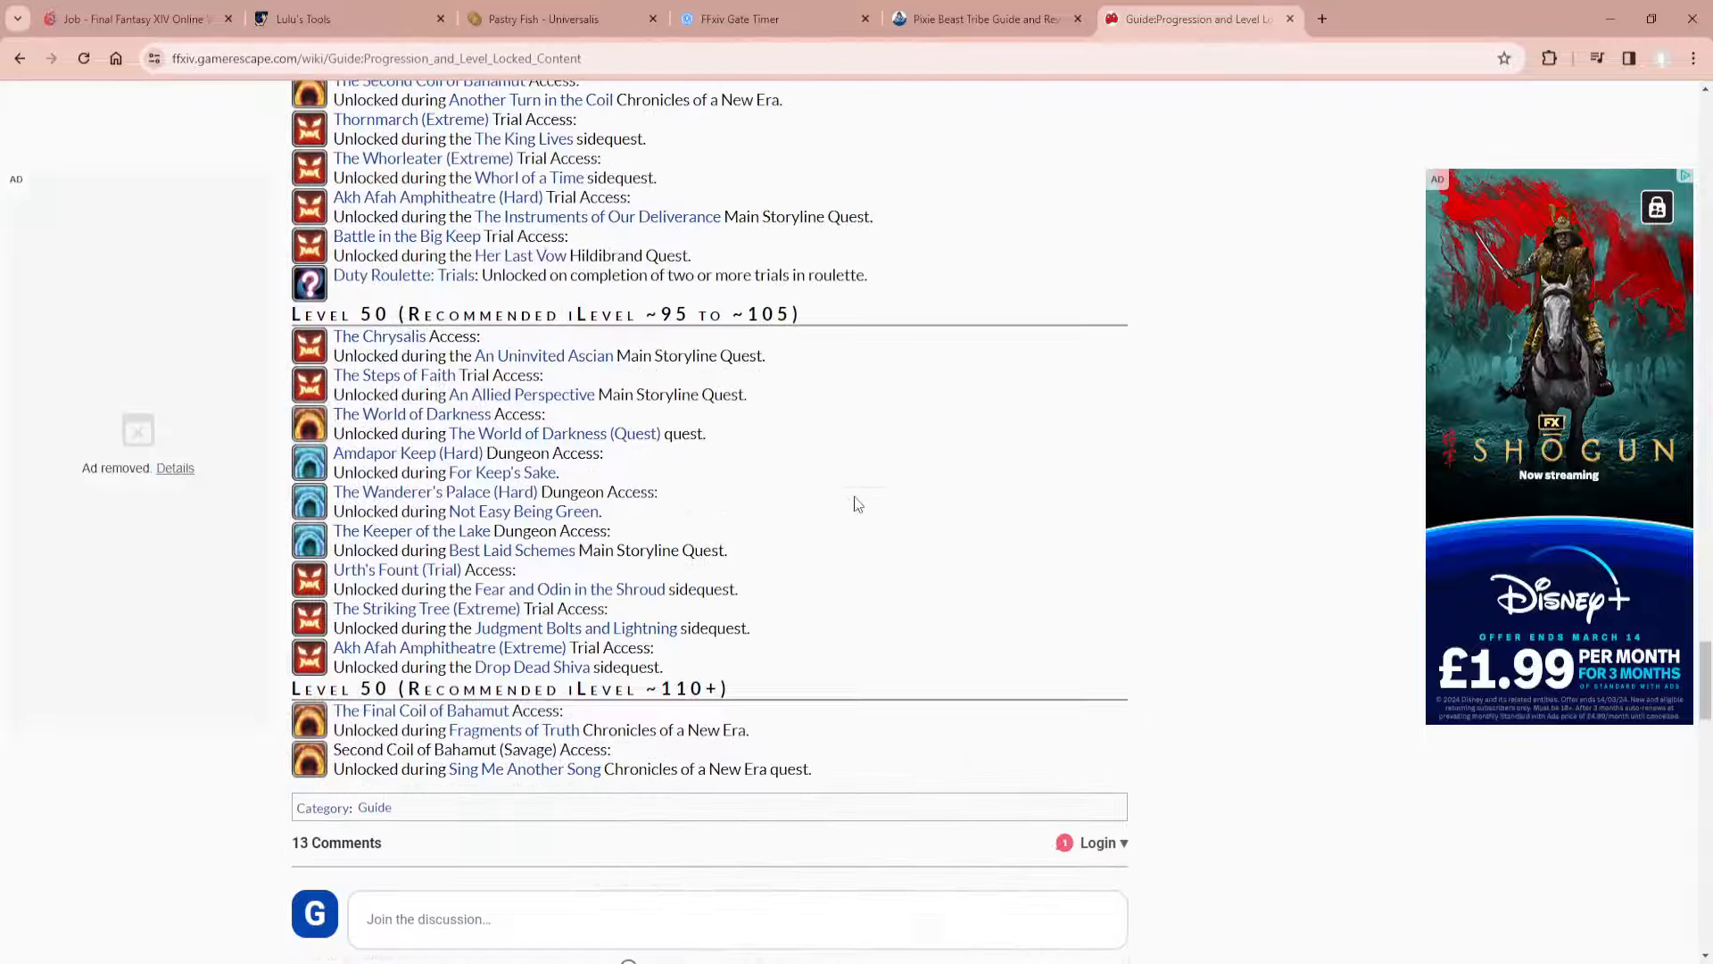
{"action": "scroll", "scroll_direction": "up", "scroll_amount": 3}
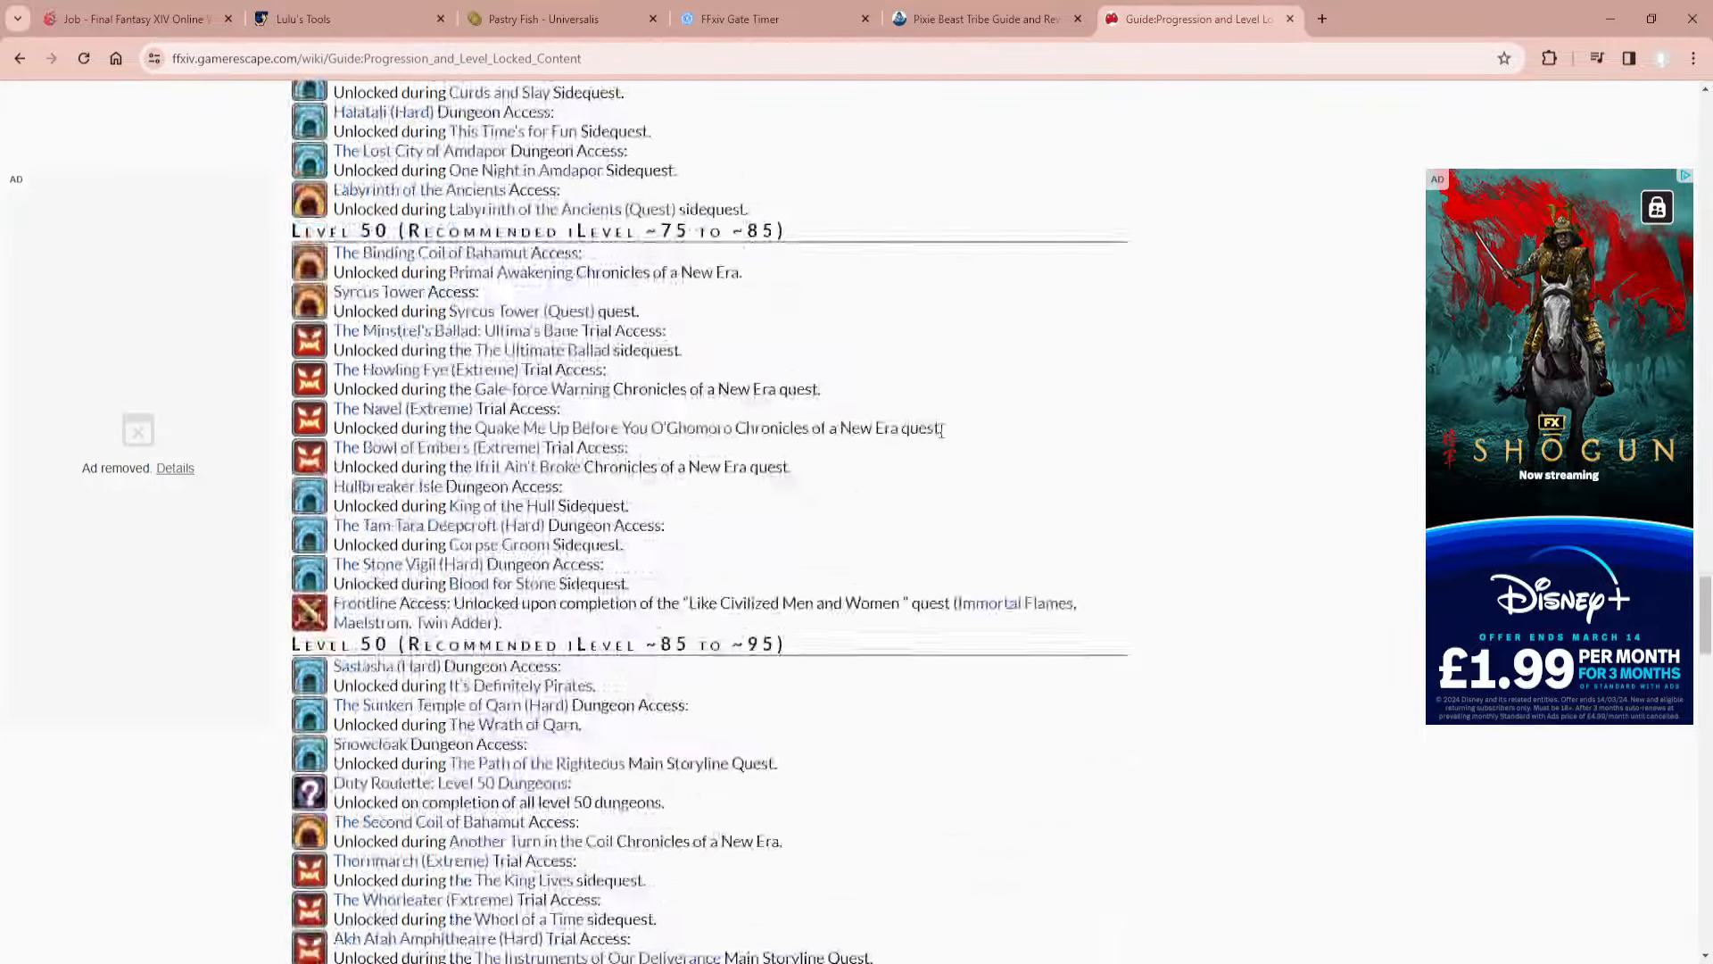
{"action": "scroll", "scroll_direction": "up", "scroll_amount": 3}
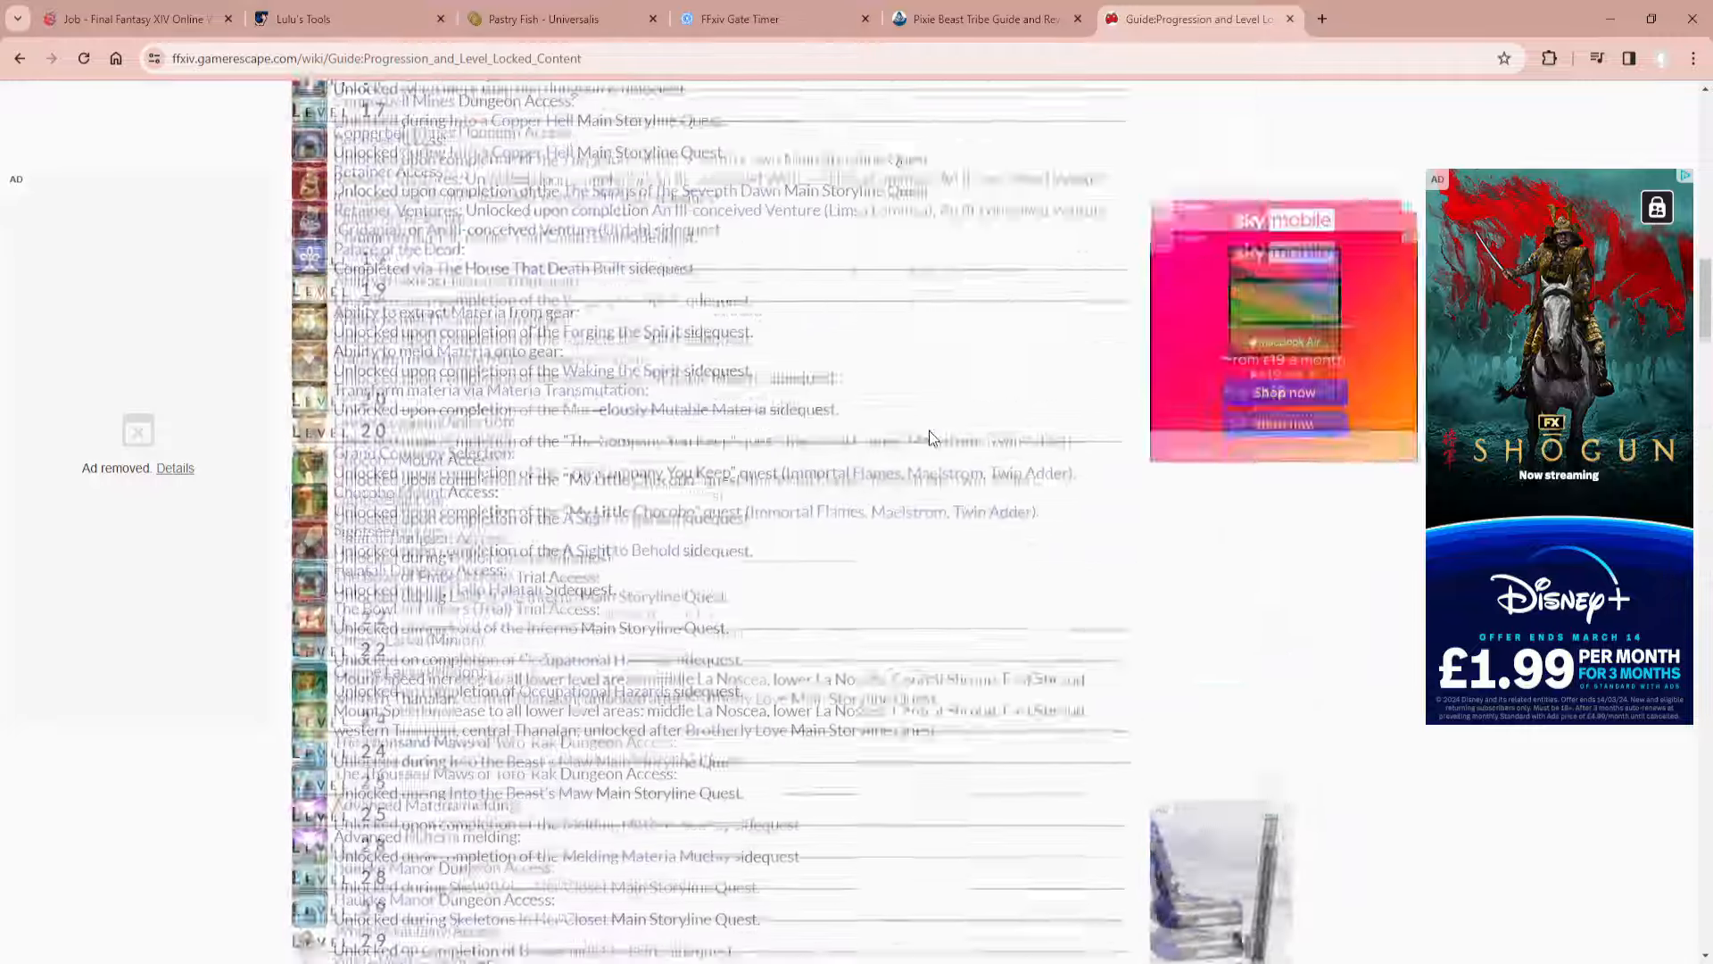
{"action": "scroll", "scroll_direction": "up", "scroll_amount": 3}
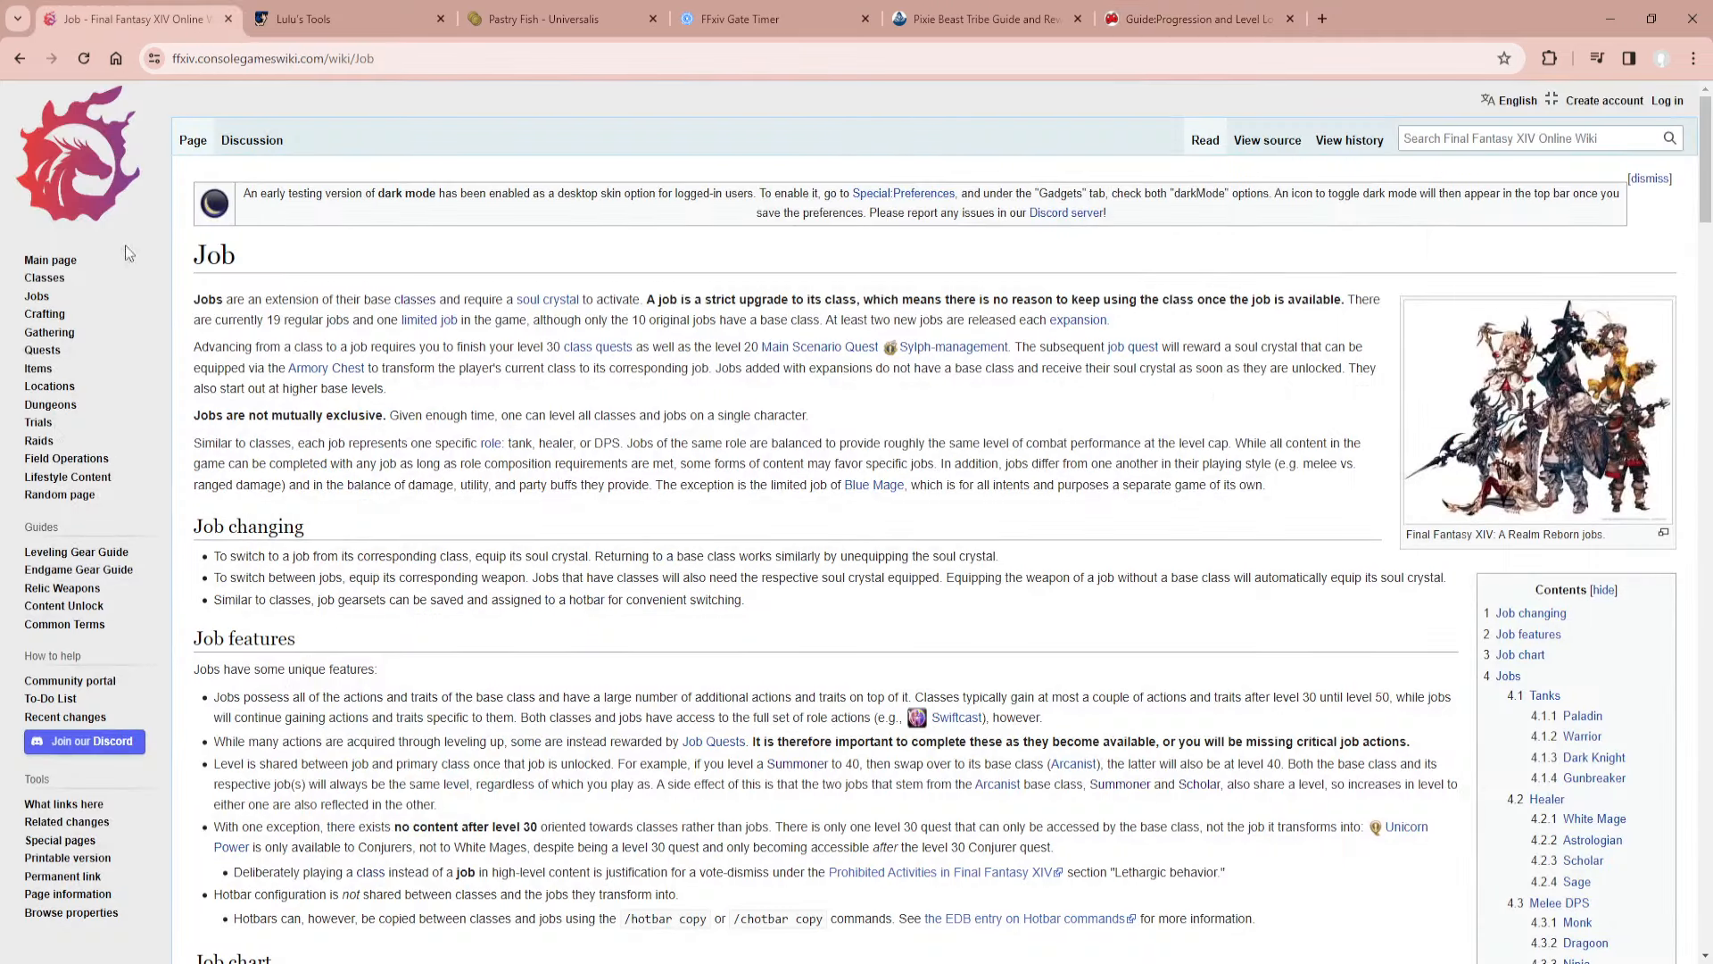
{"action": "mouse_move", "coordinate": [62, 653]}
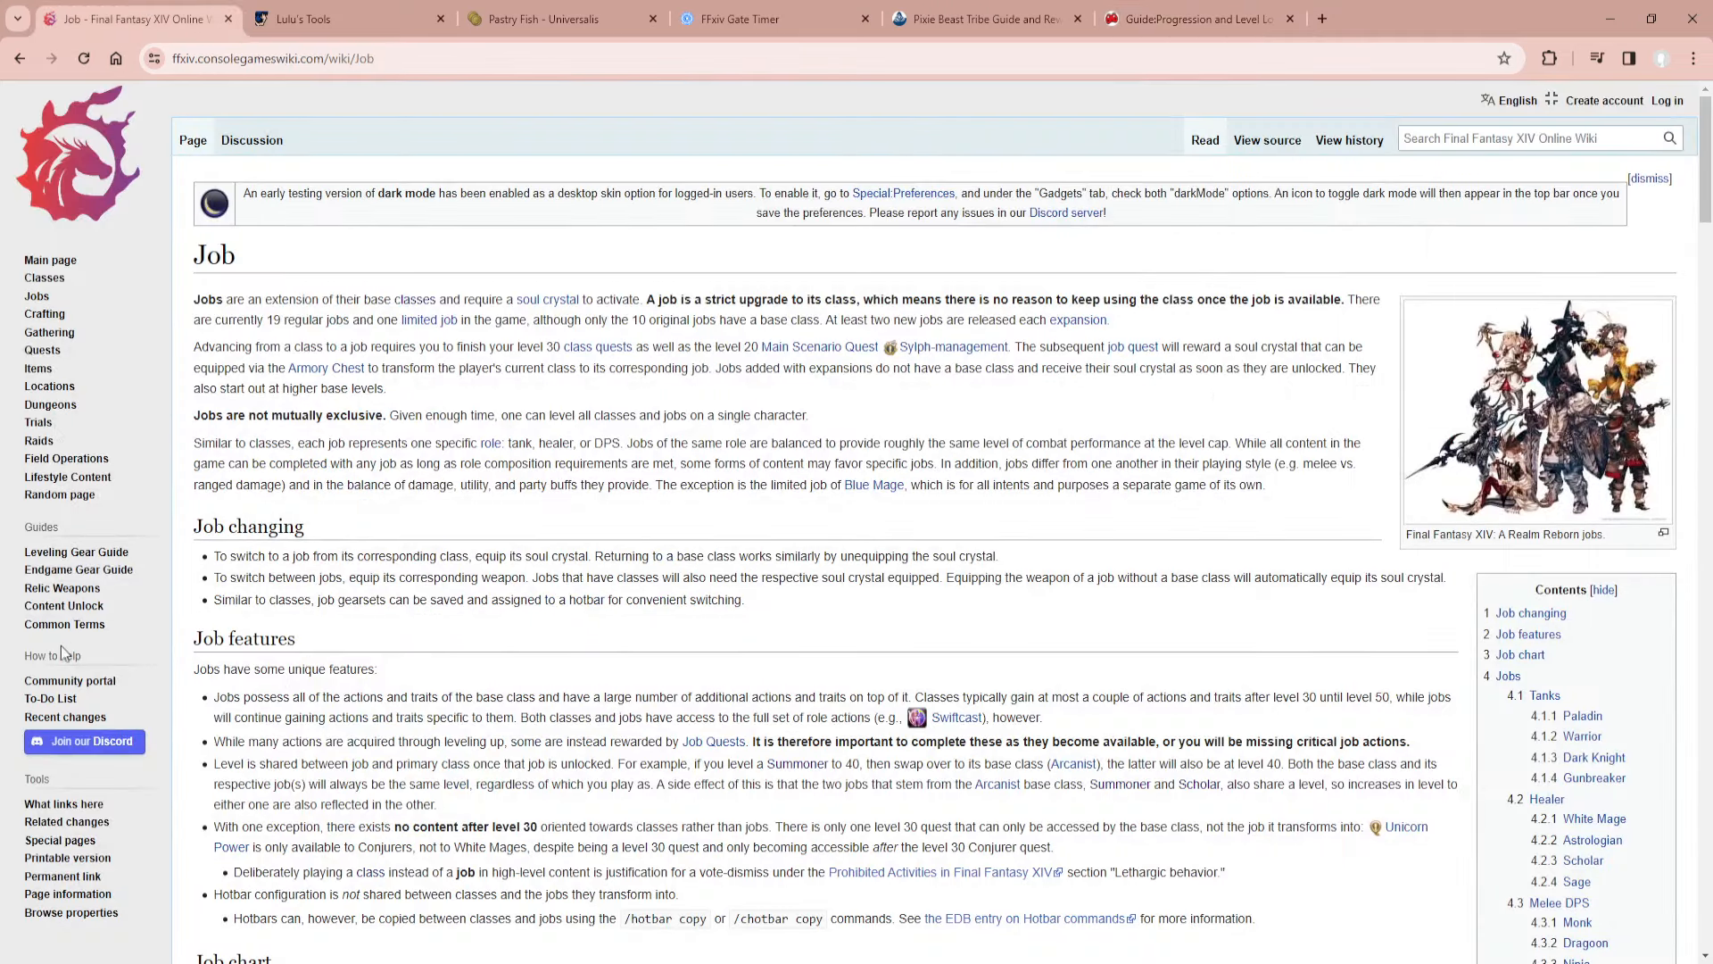
{"action": "left_click", "coordinate": [62, 605]}
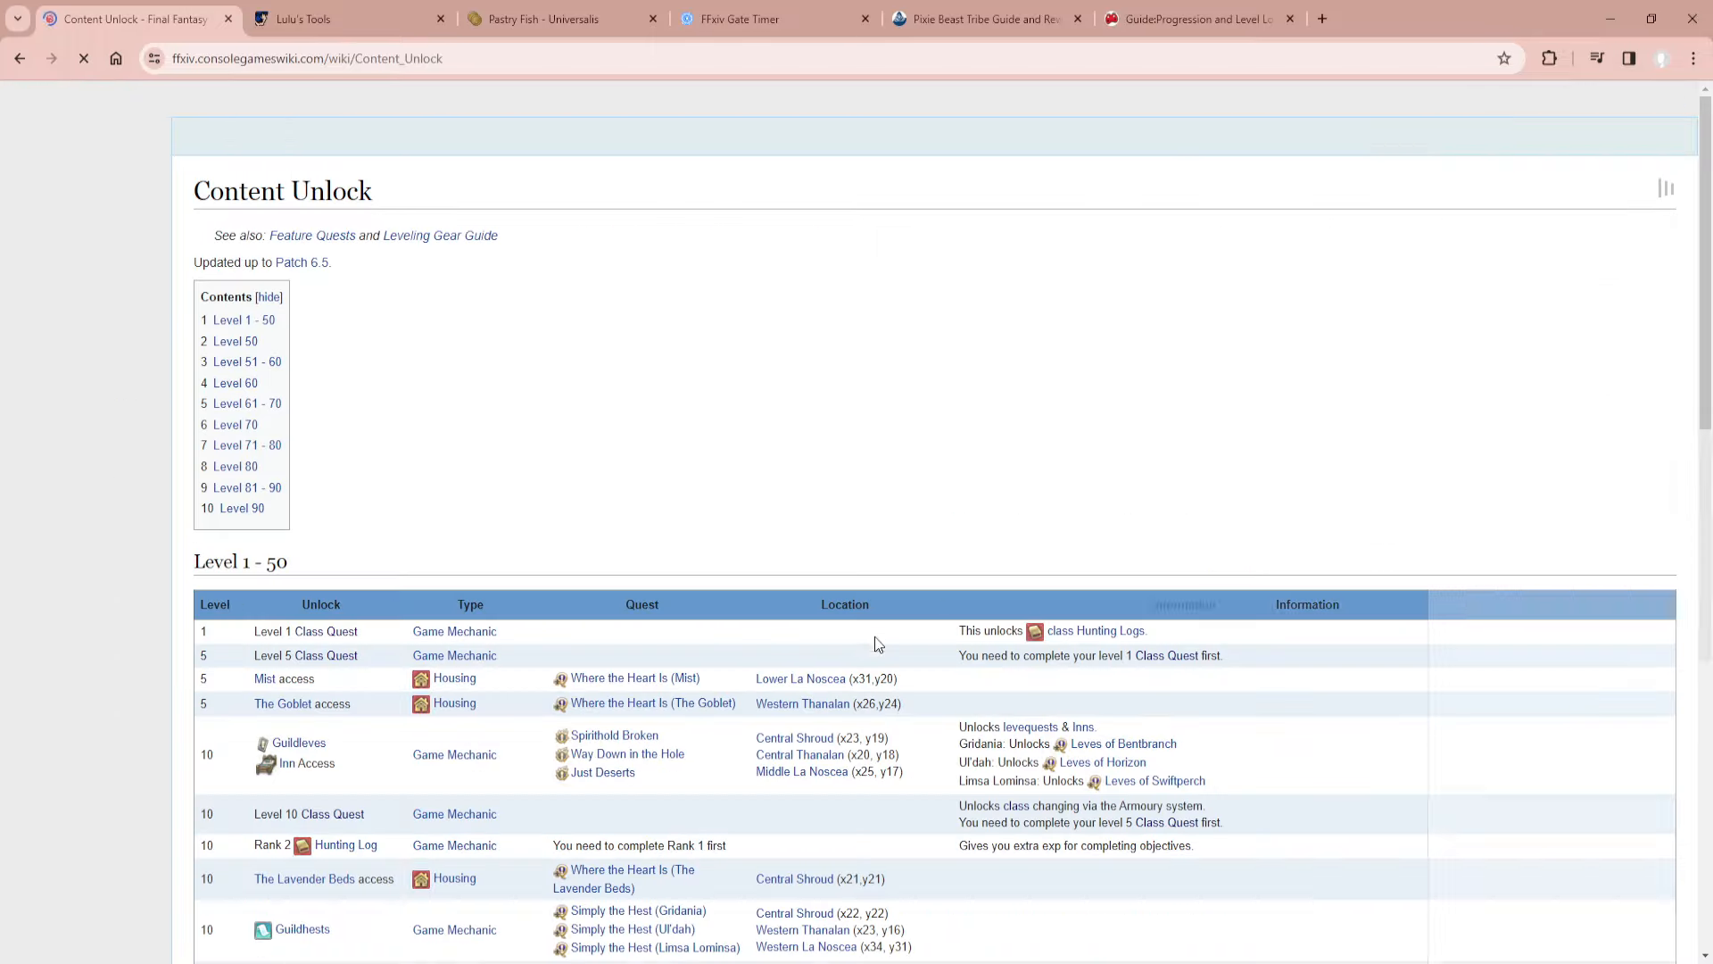
{"action": "scroll", "scroll_direction": "down", "scroll_amount": 3}
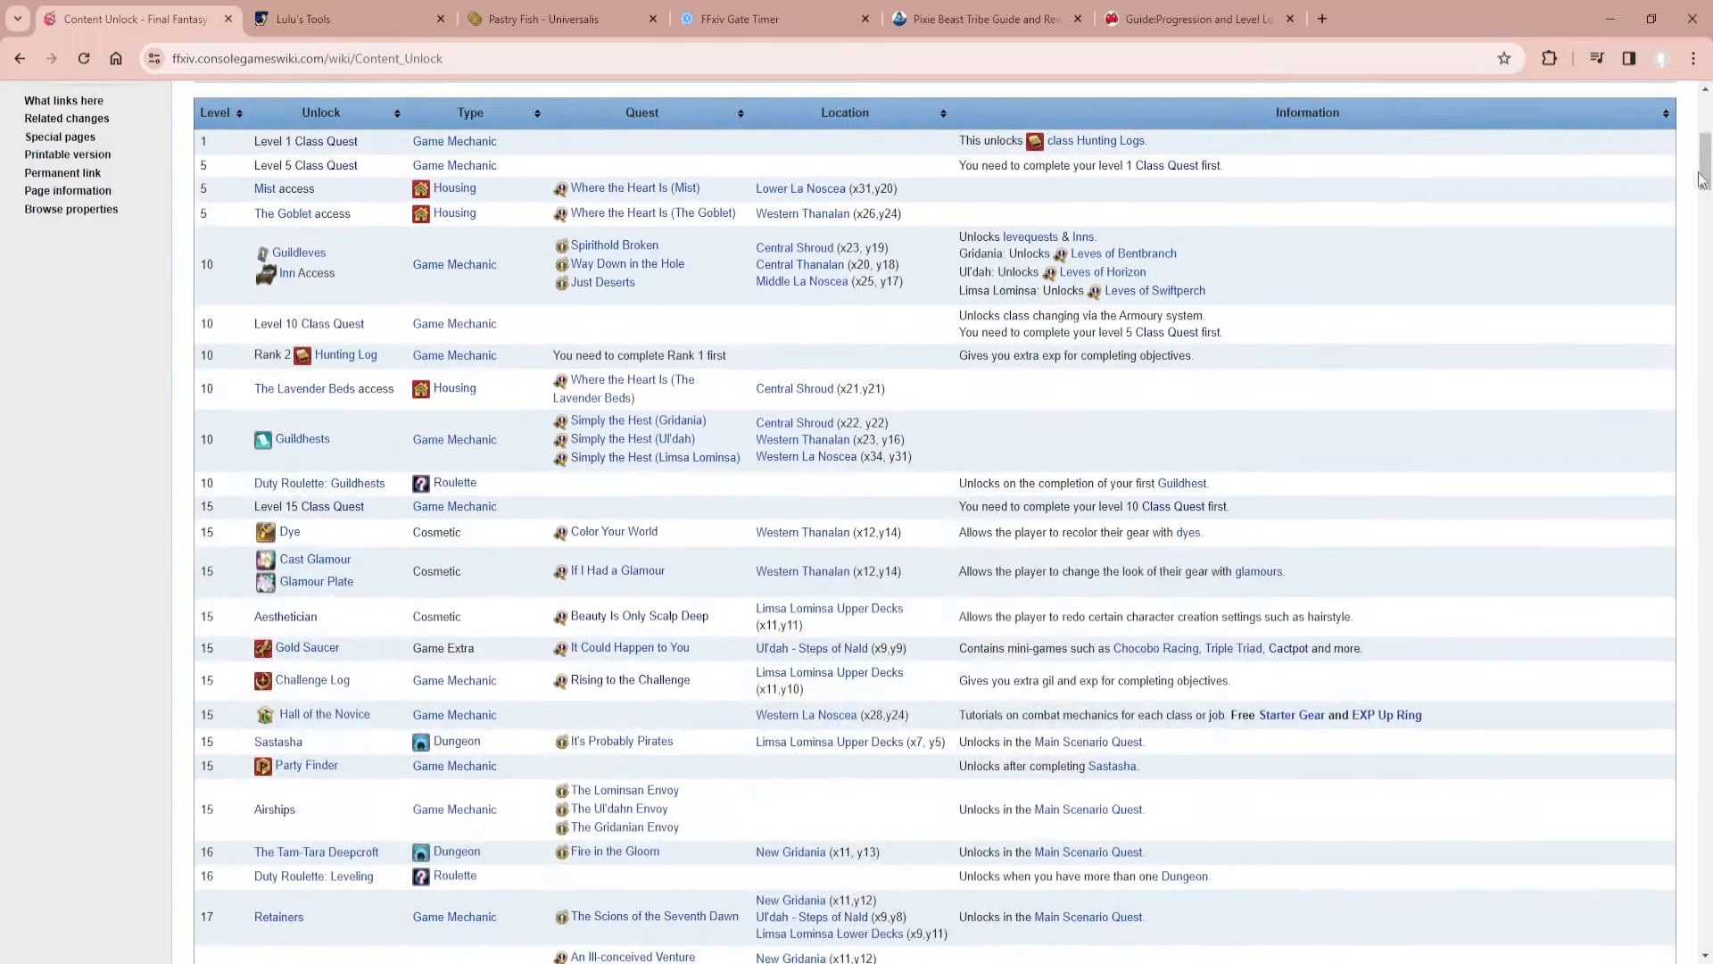
{"action": "scroll", "scroll_direction": "down", "scroll_amount": 3}
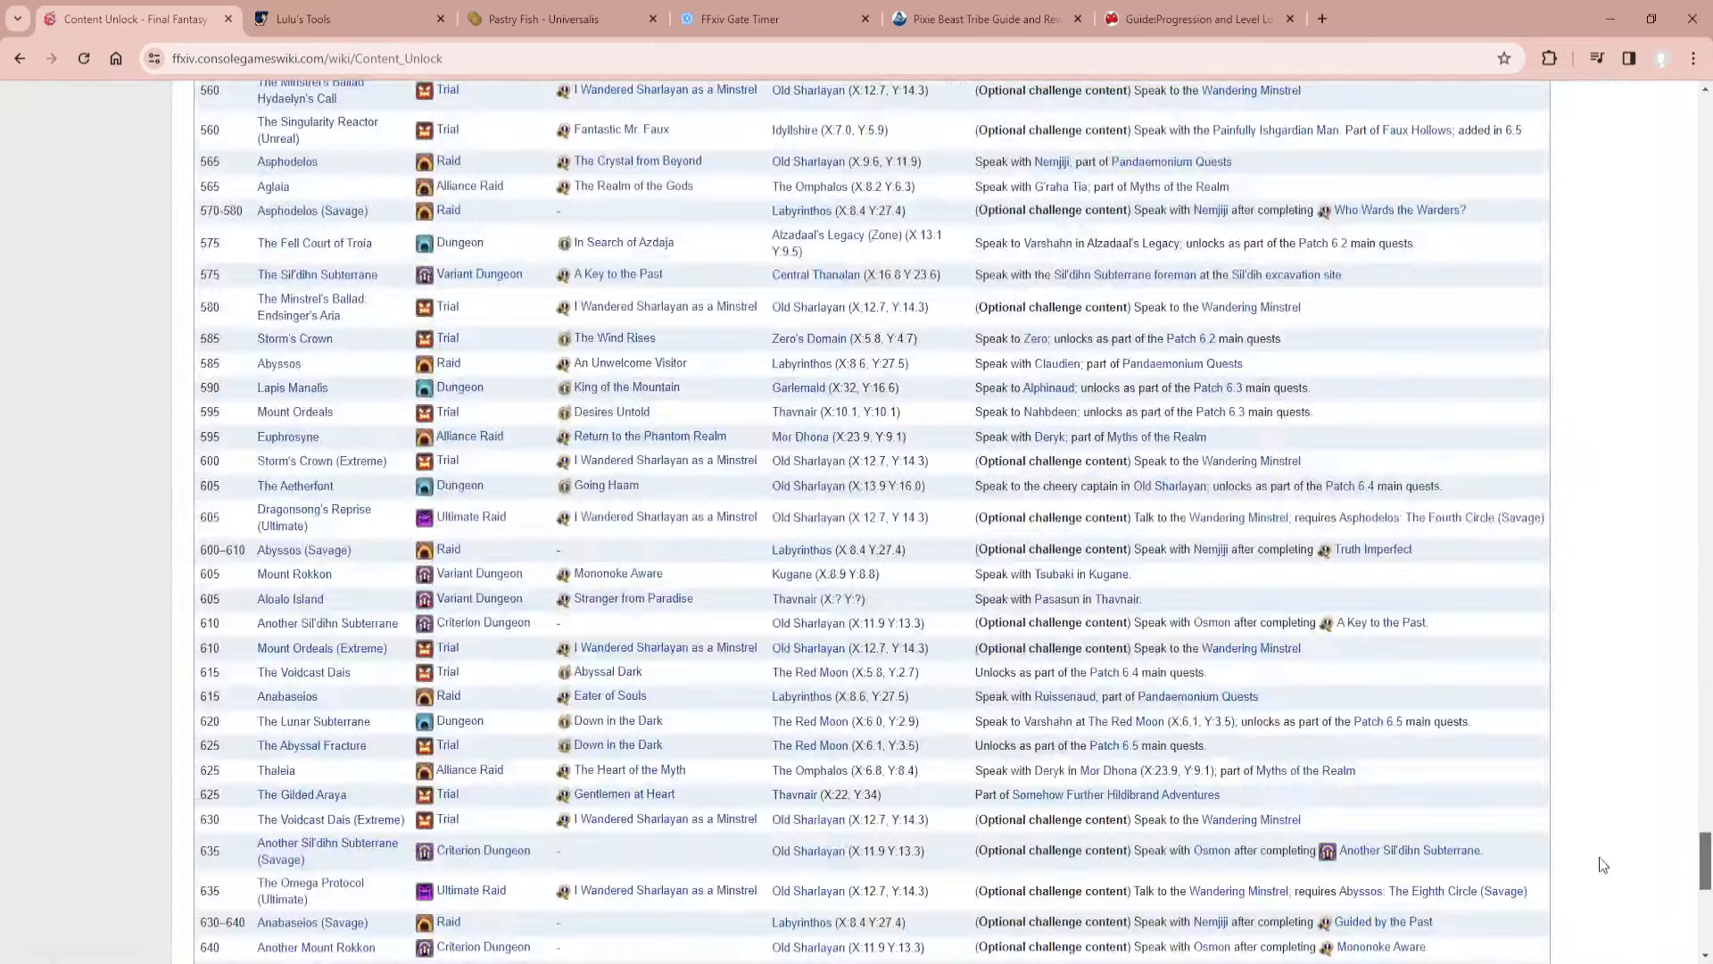
{"action": "scroll", "scroll_direction": "up", "scroll_amount": 3}
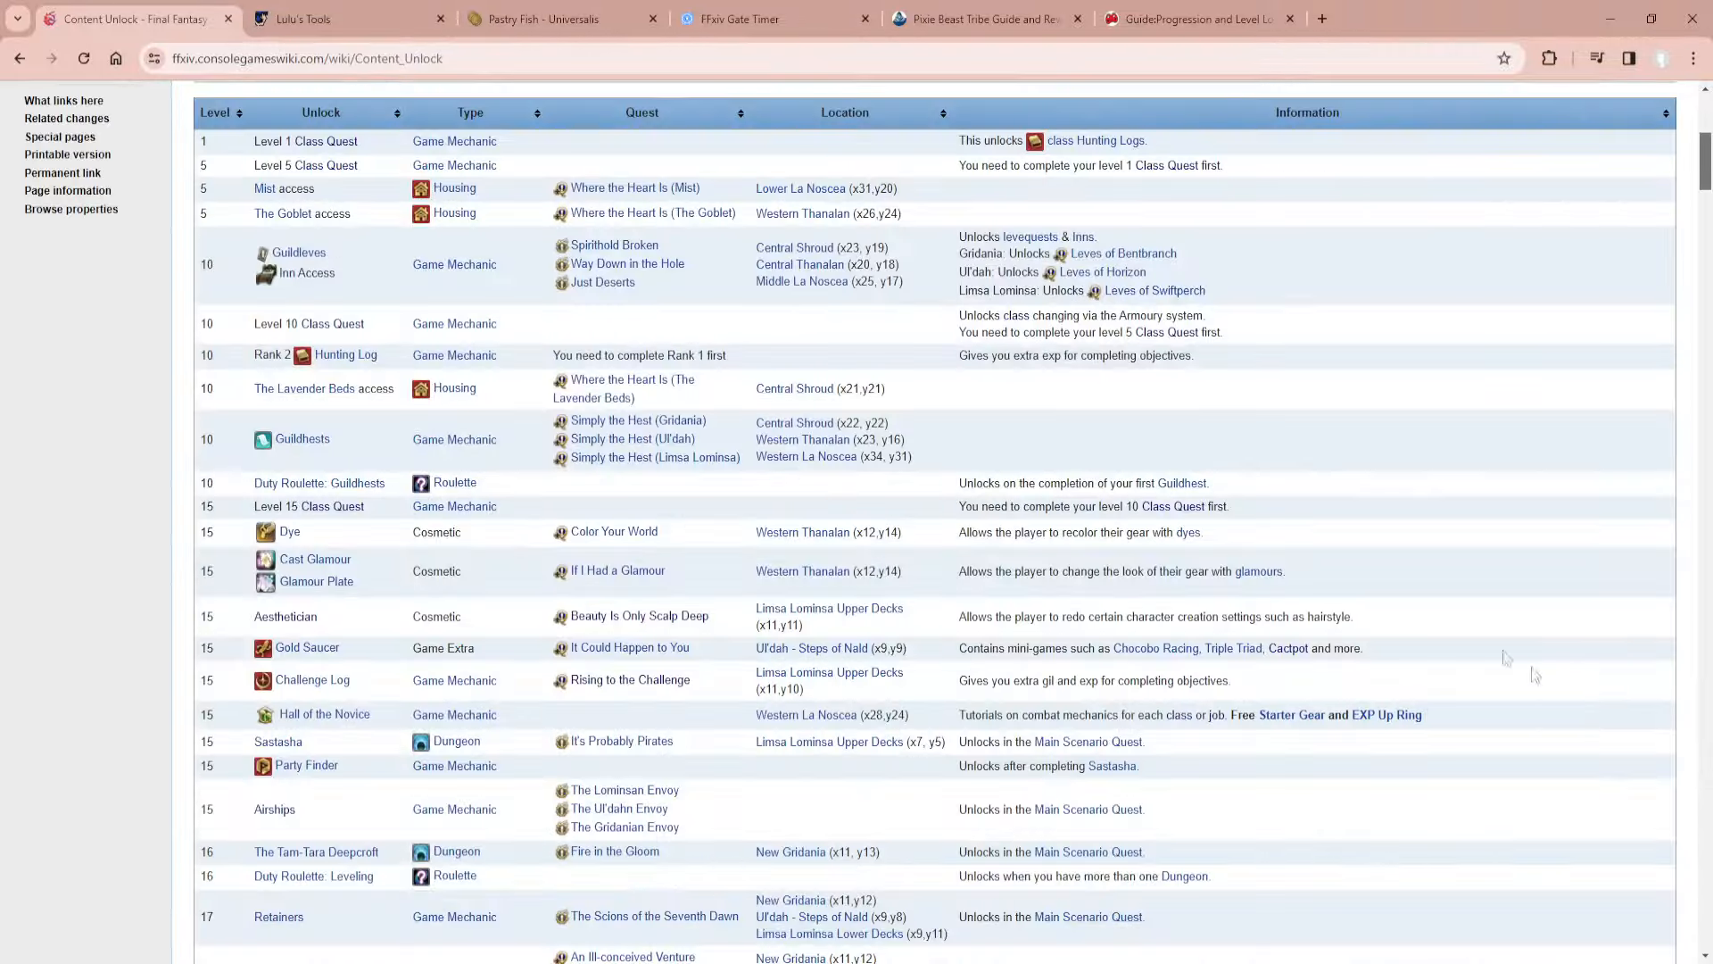
{"action": "scroll", "scroll_direction": "down", "scroll_amount": 3}
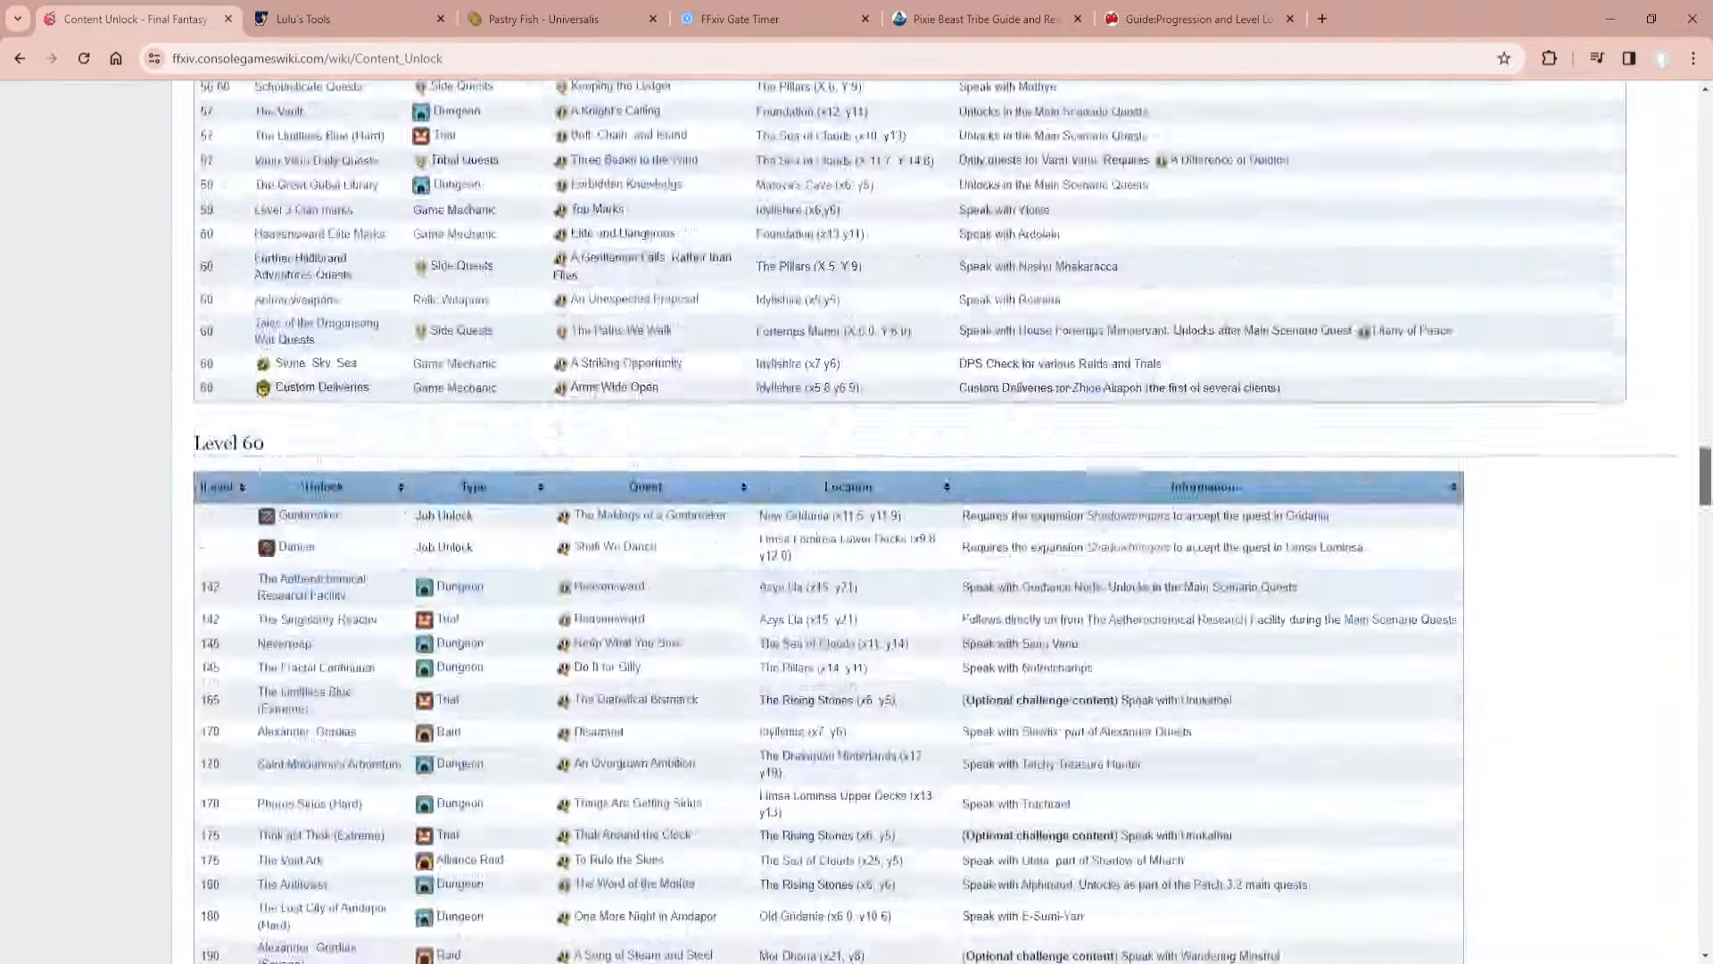
{"action": "scroll", "scroll_direction": "down", "scroll_amount": 3}
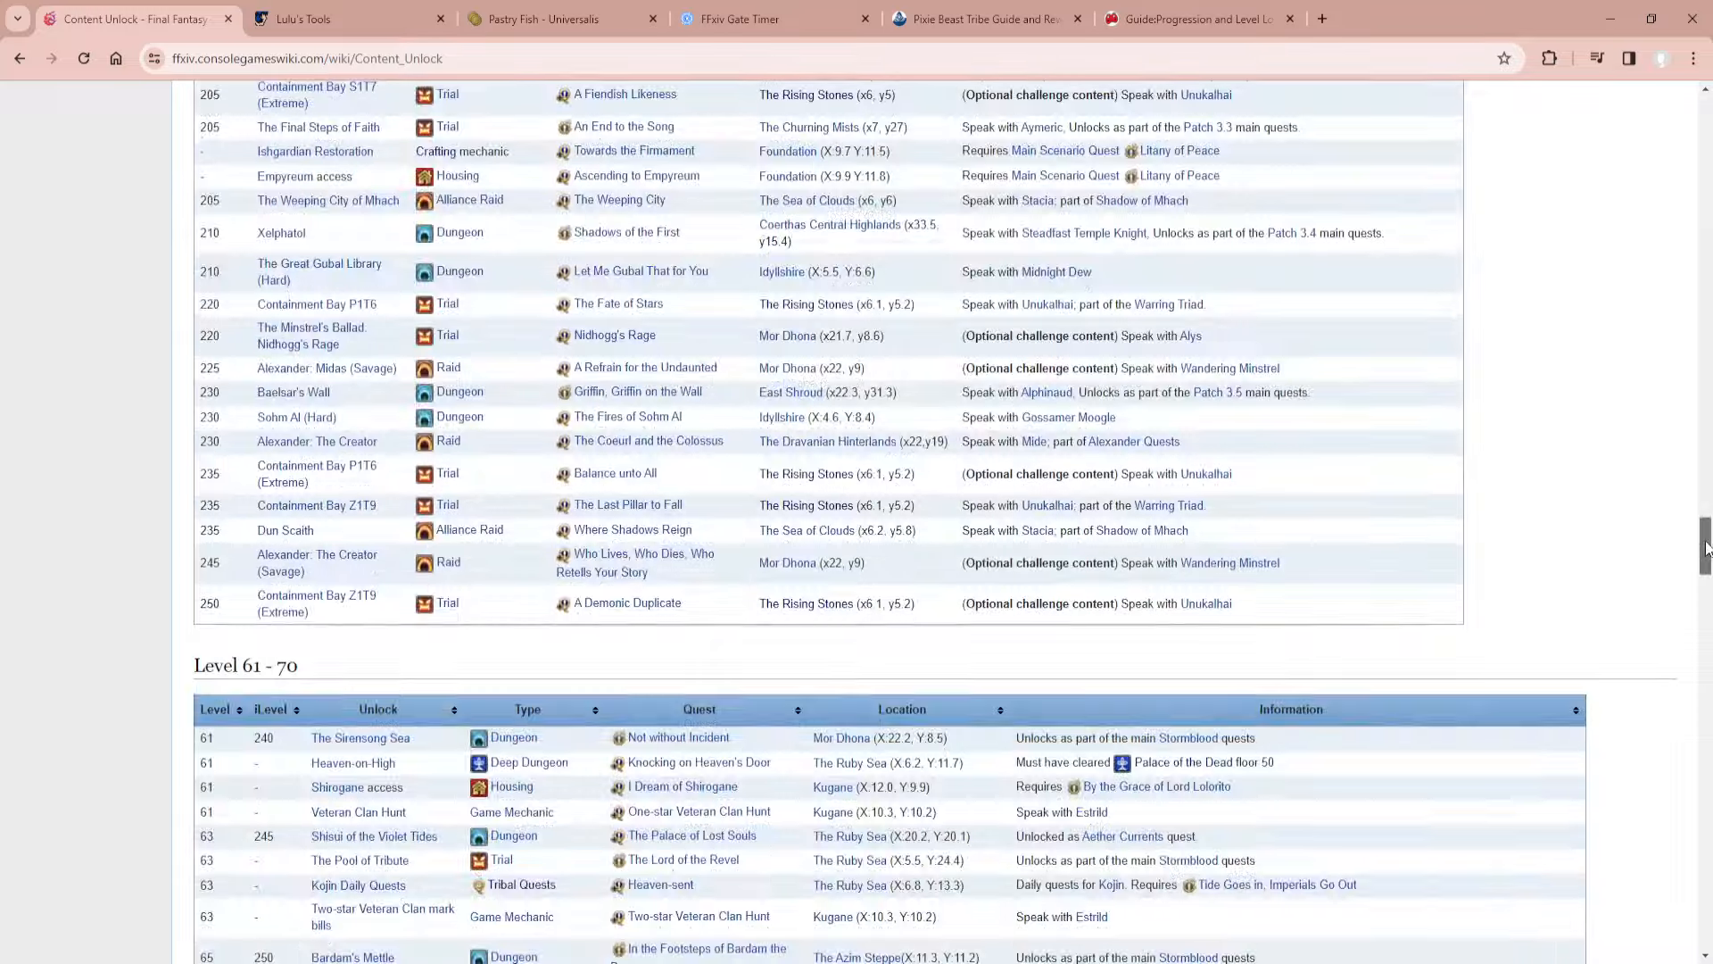
{"action": "scroll", "scroll_direction": "up", "scroll_amount": 3}
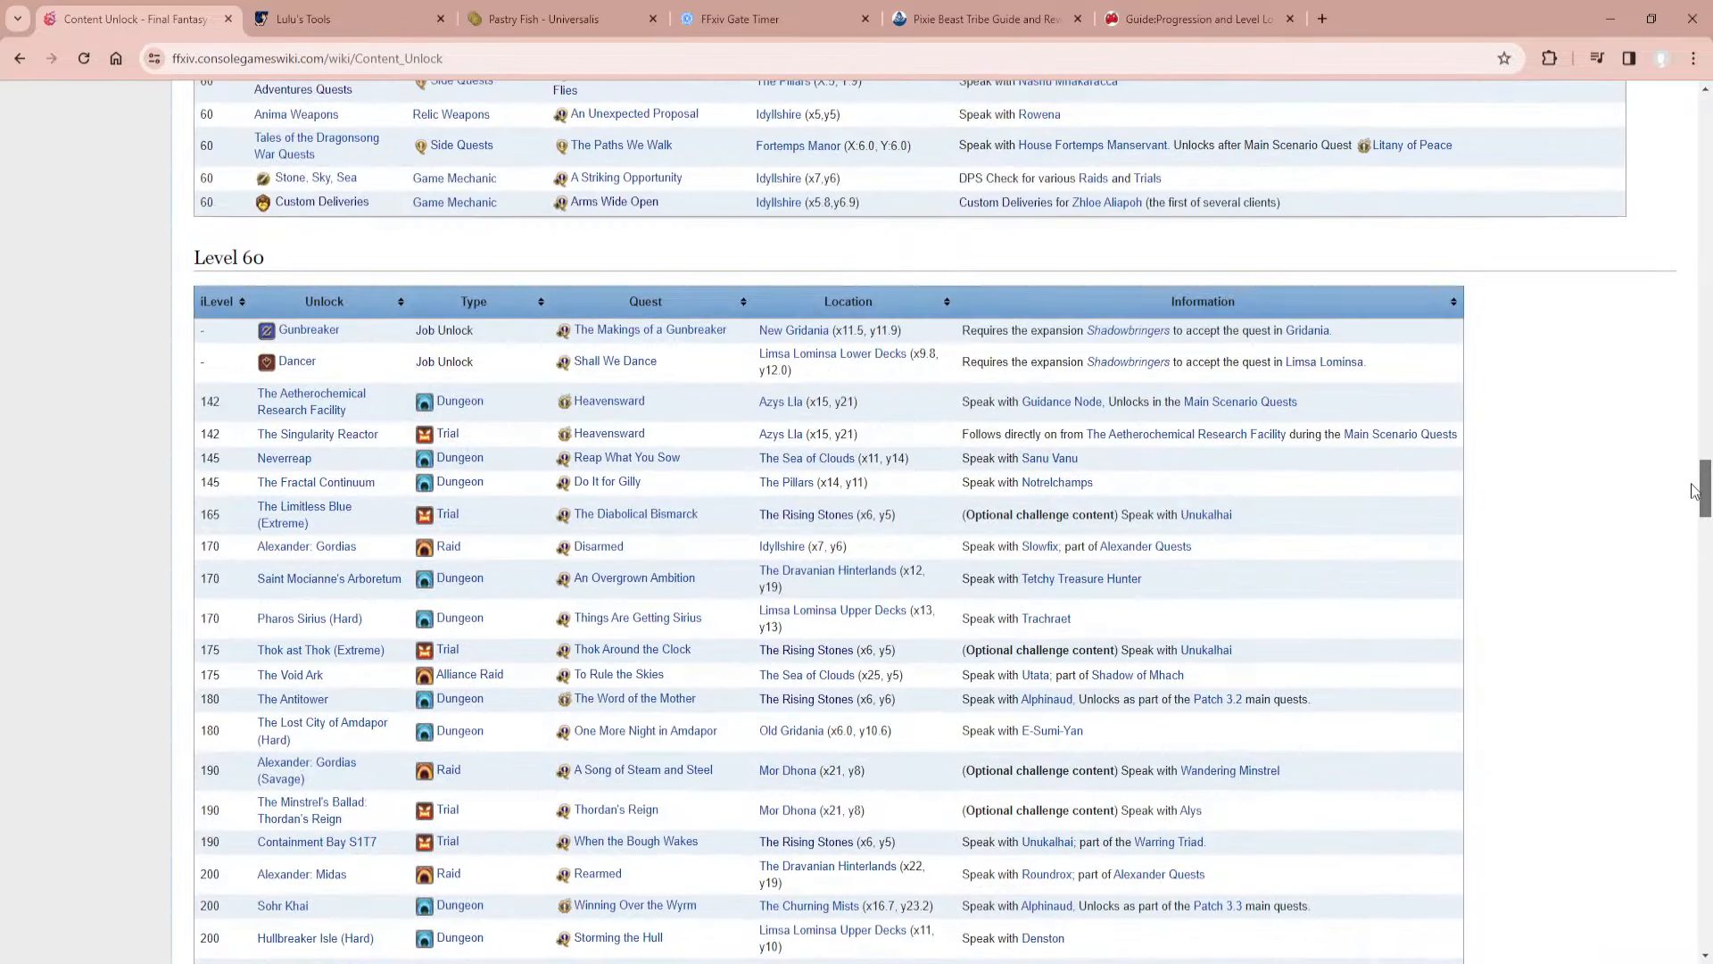
{"action": "scroll", "scroll_direction": "down", "scroll_amount": 3}
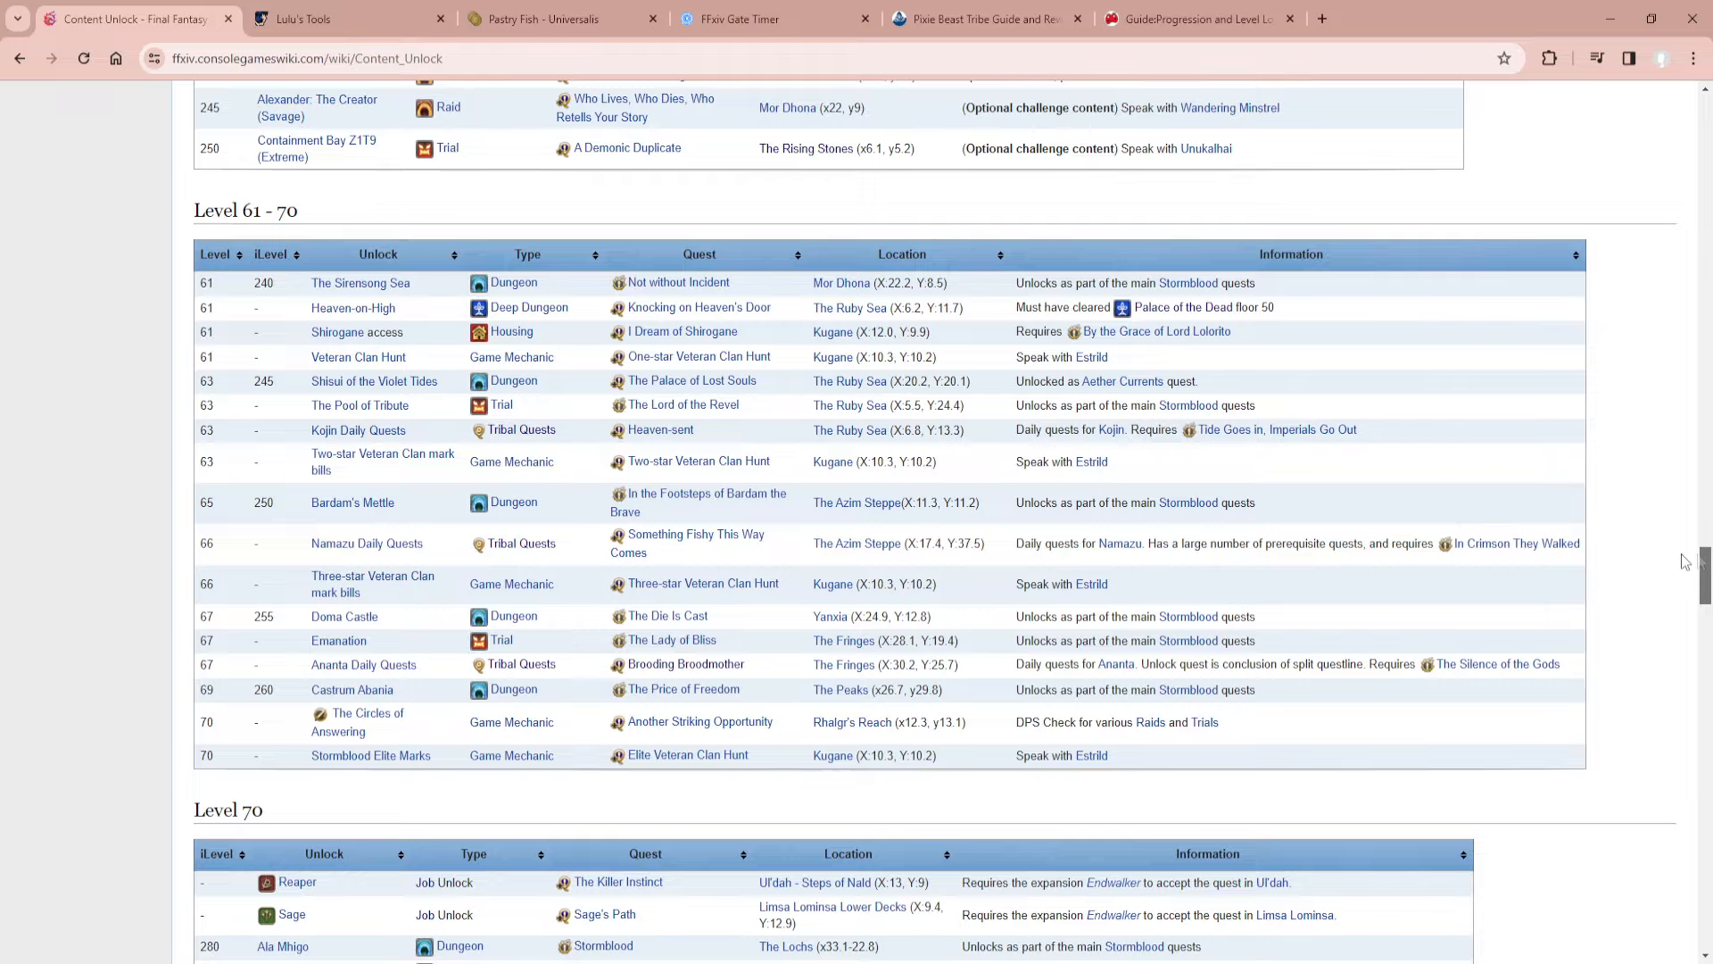
{"action": "scroll", "scroll_direction": "down", "scroll_amount": 3}
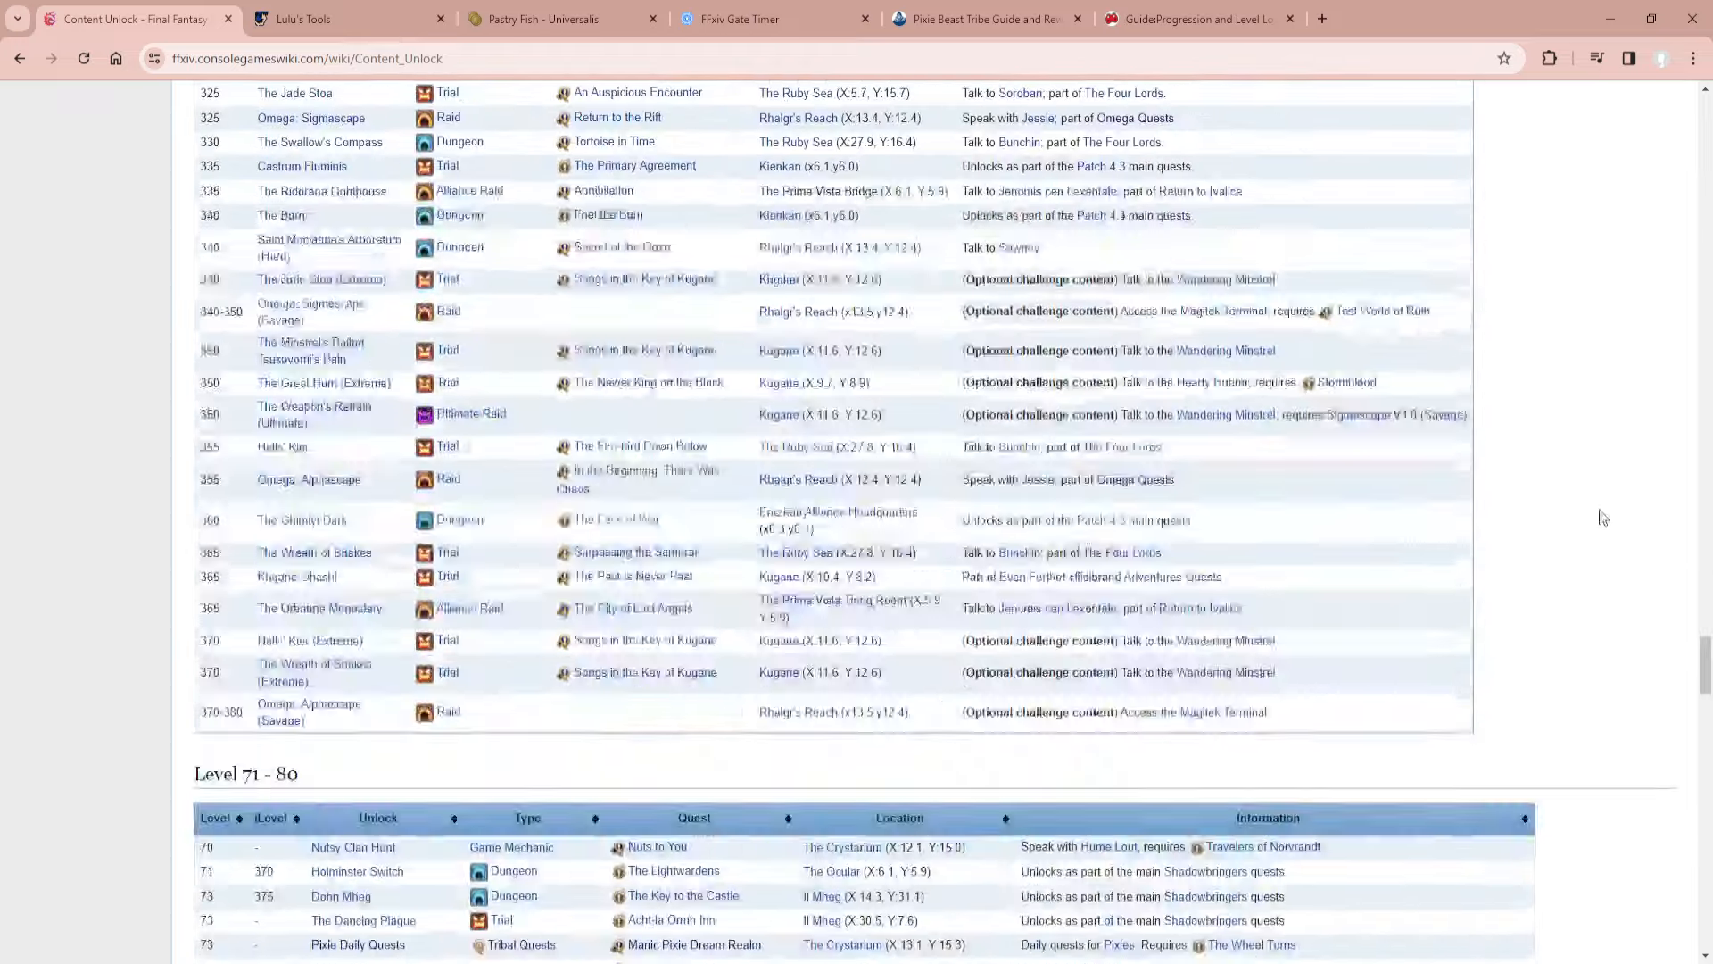
{"action": "scroll", "scroll_direction": "down", "scroll_amount": 3}
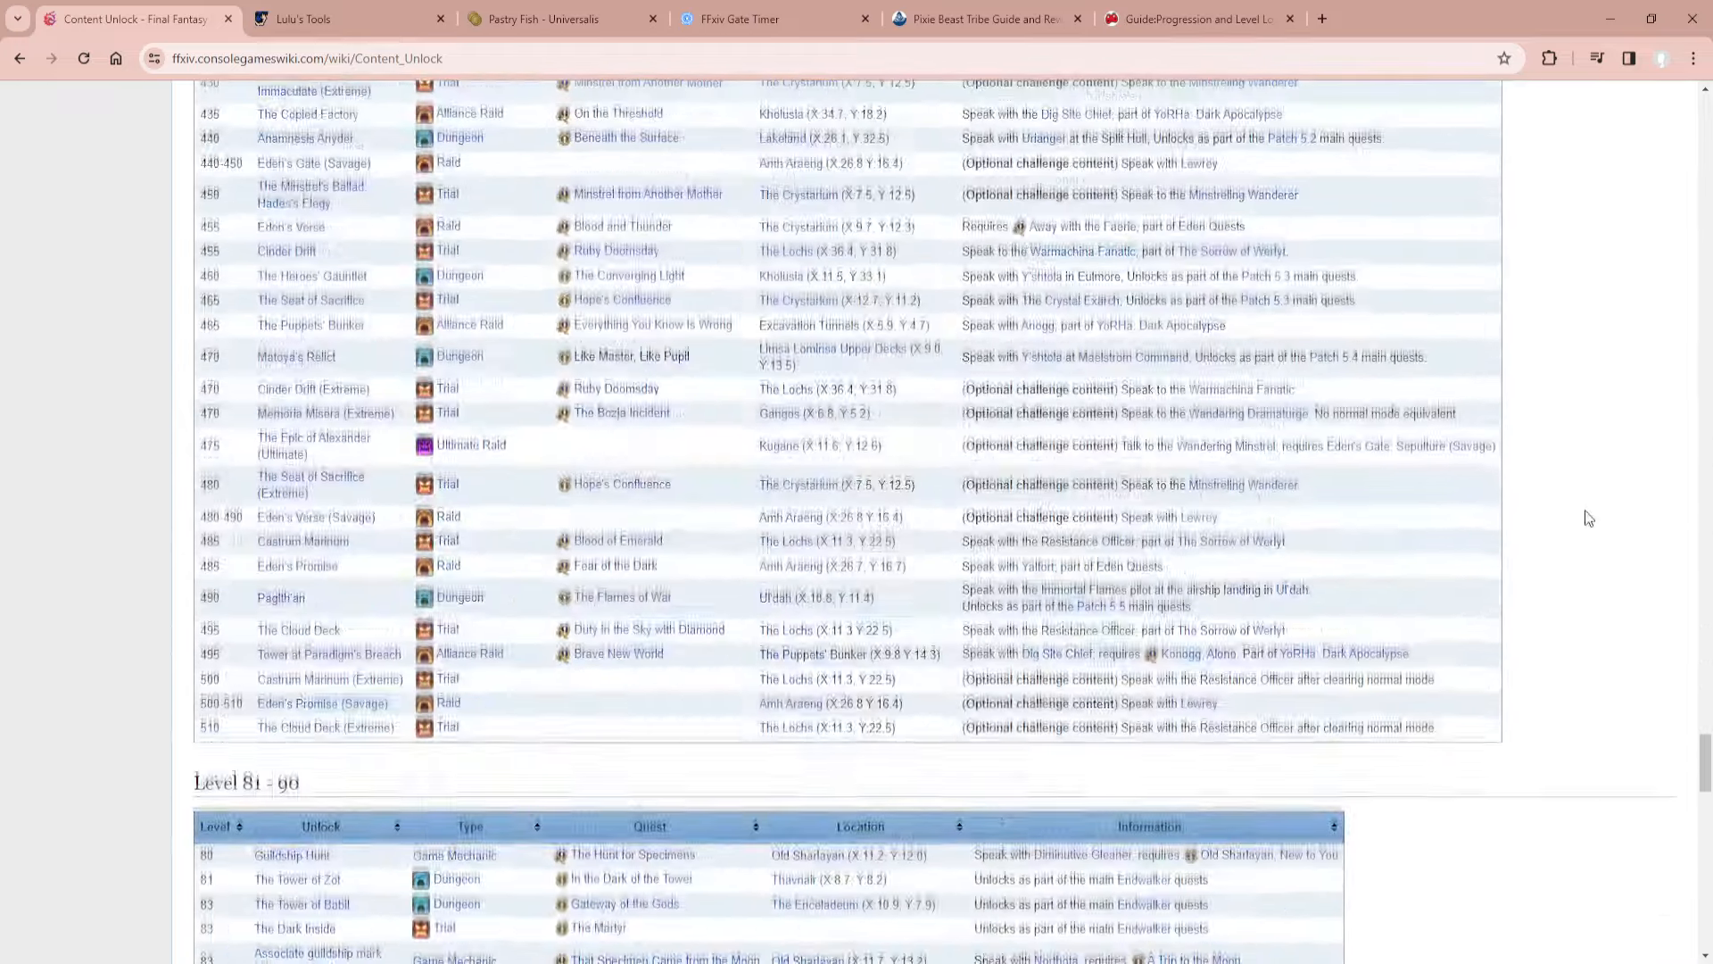
{"action": "scroll", "scroll_direction": "up", "scroll_amount": 3}
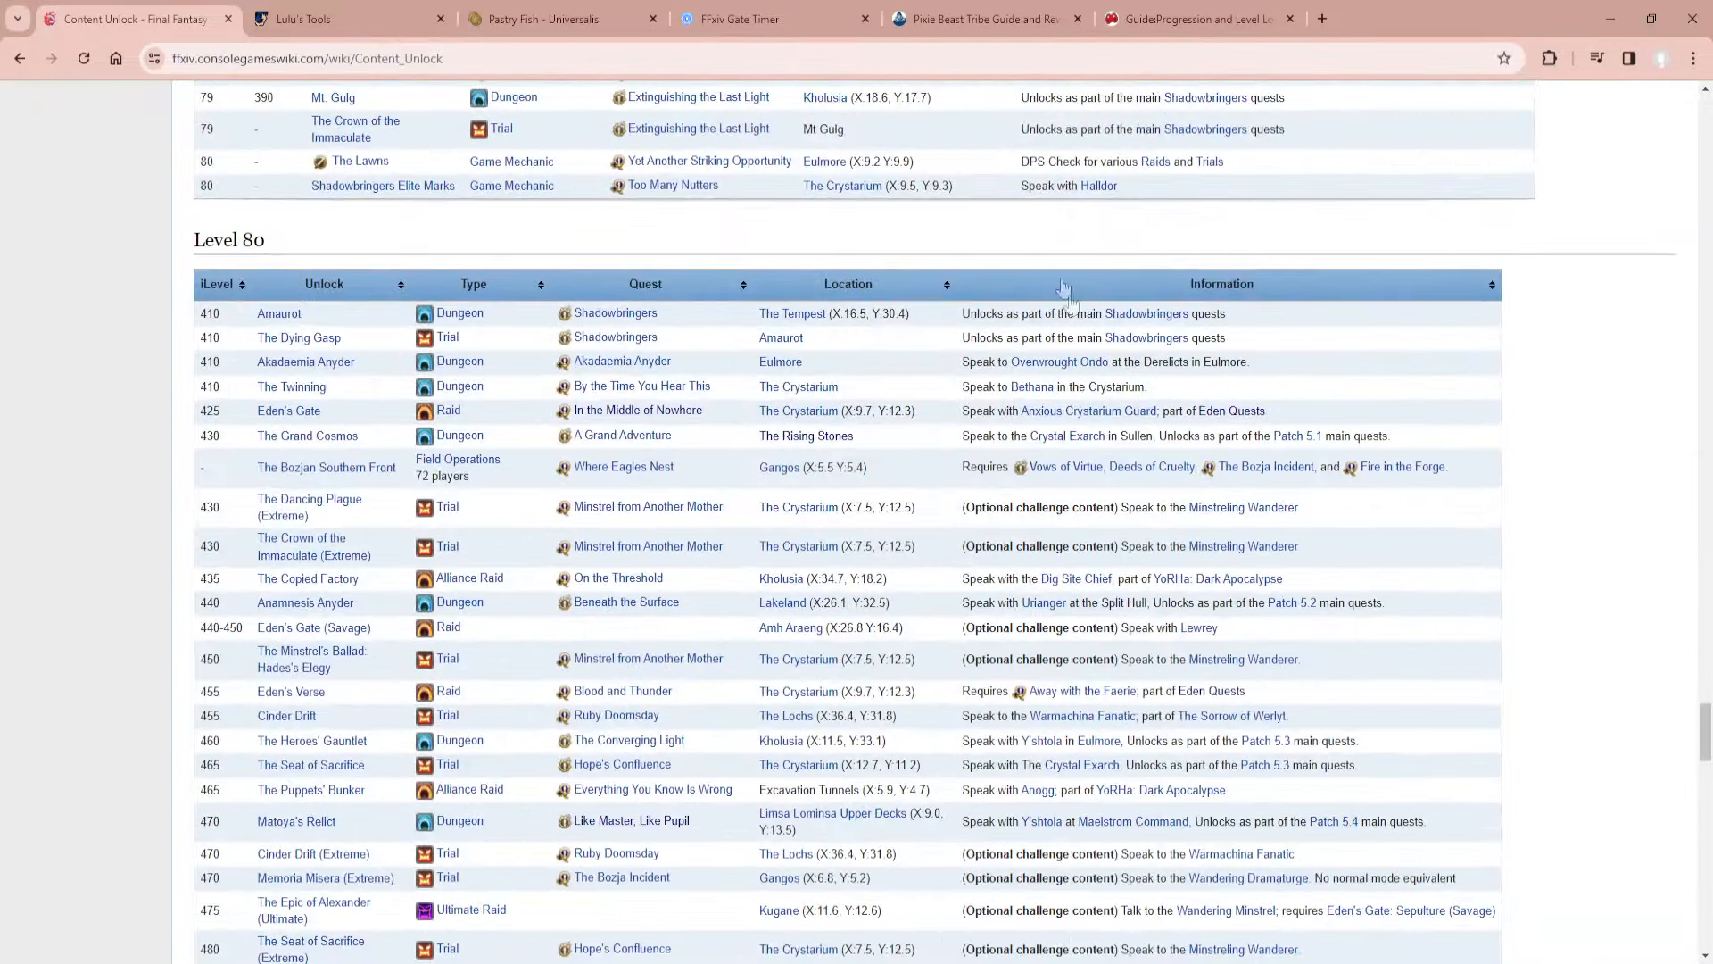
{"action": "scroll", "scroll_direction": "down", "scroll_amount": 3}
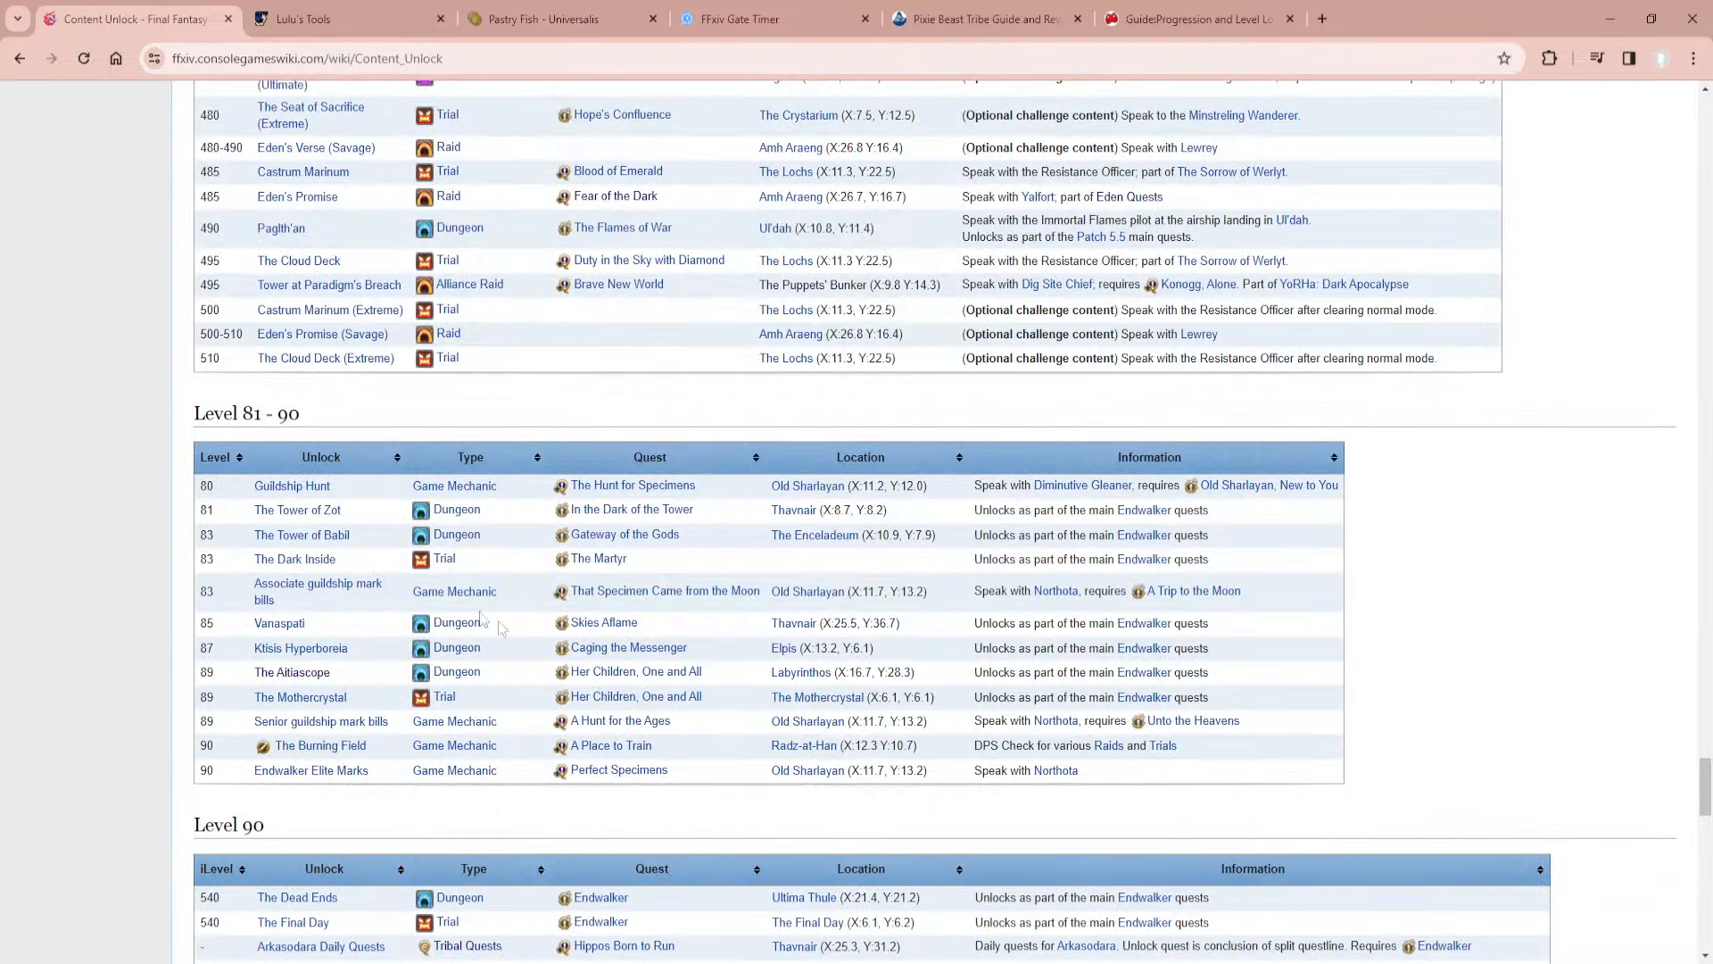
{"action": "scroll", "scroll_direction": "down", "scroll_amount": 3}
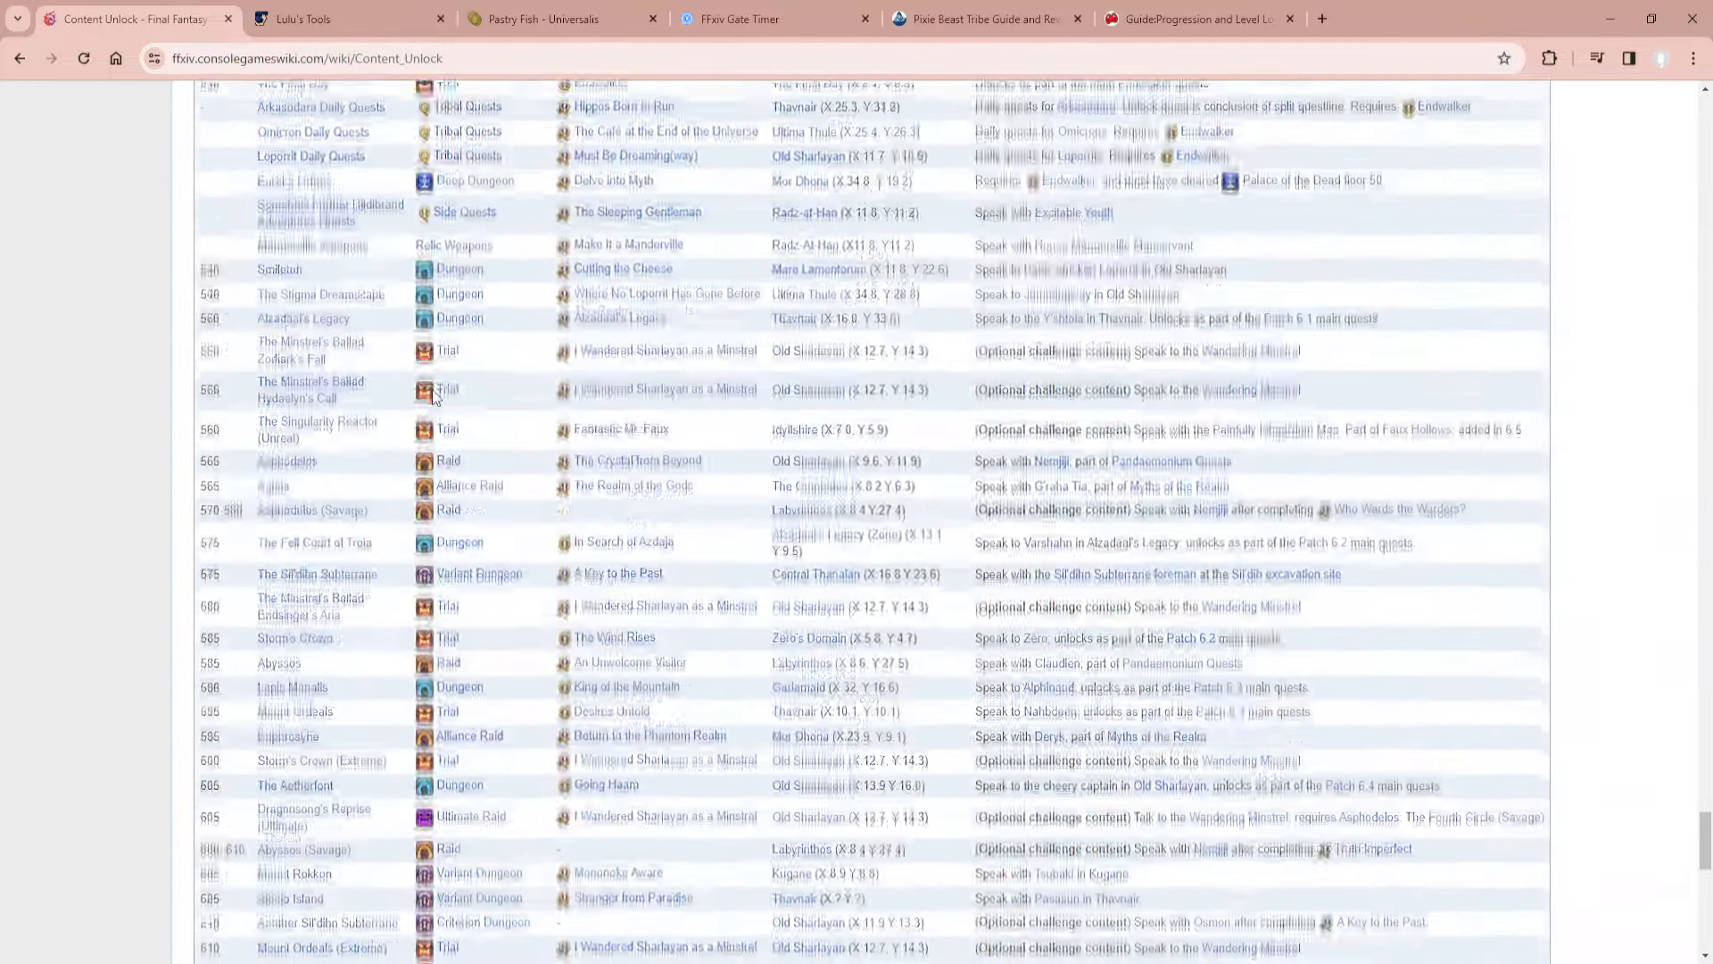
{"action": "scroll", "scroll_direction": "down", "scroll_amount": 3}
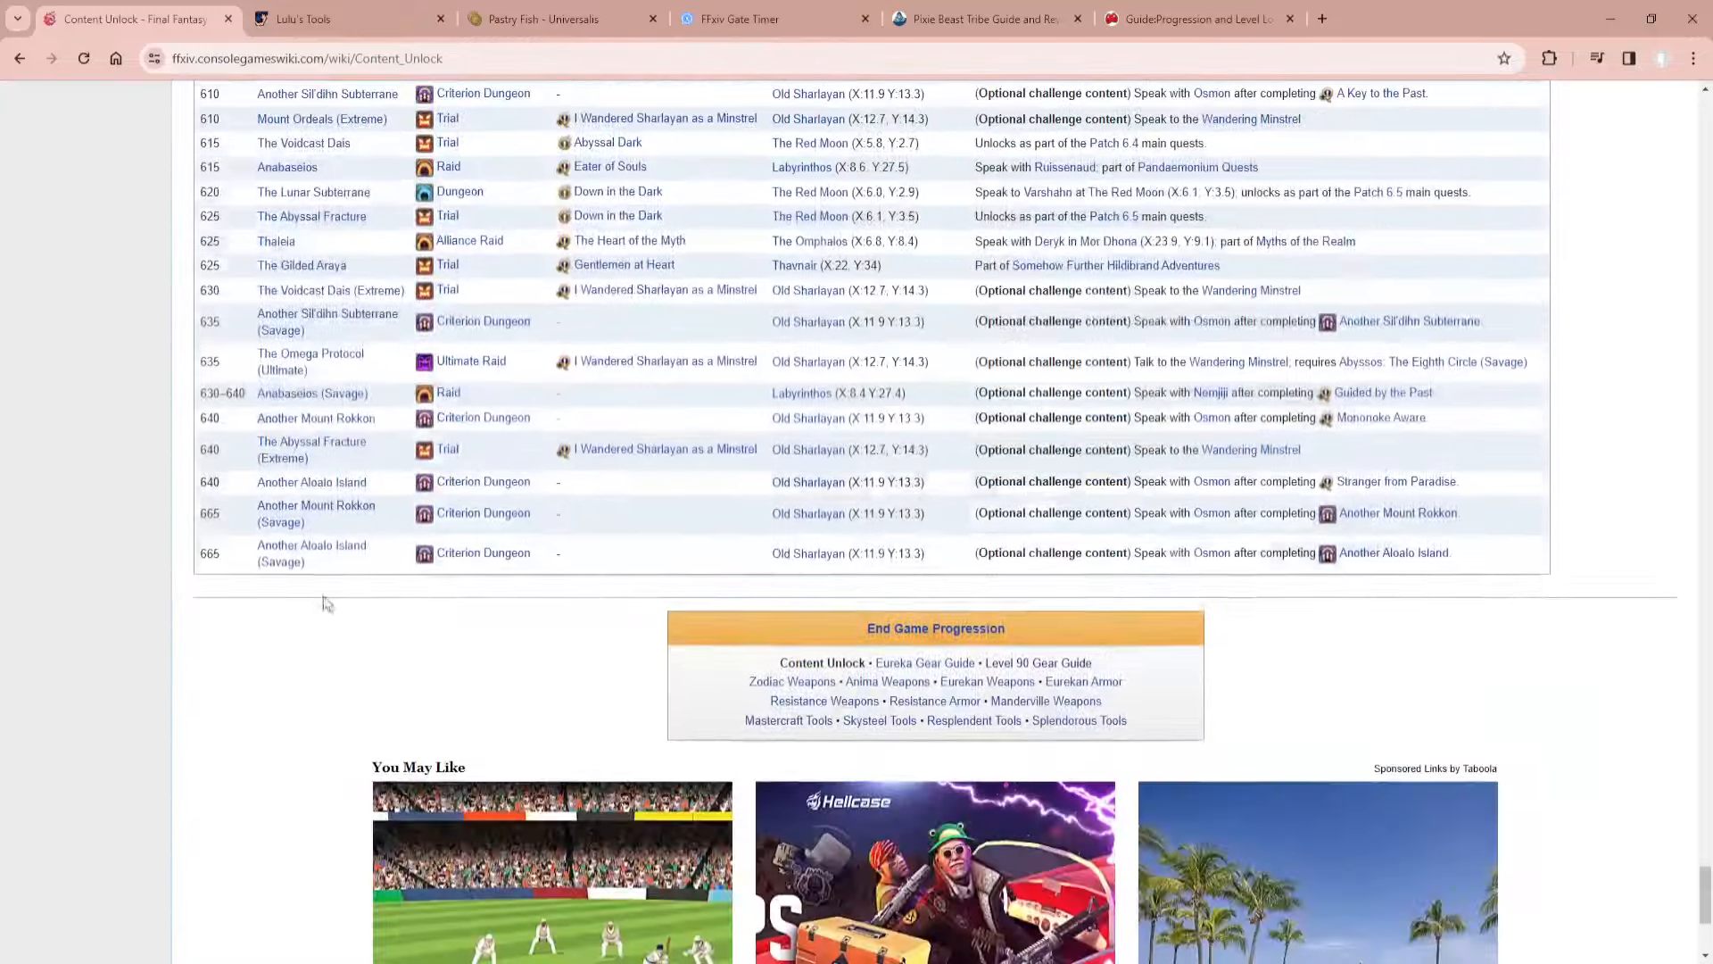
{"action": "scroll", "scroll_direction": "up", "scroll_amount": 3}
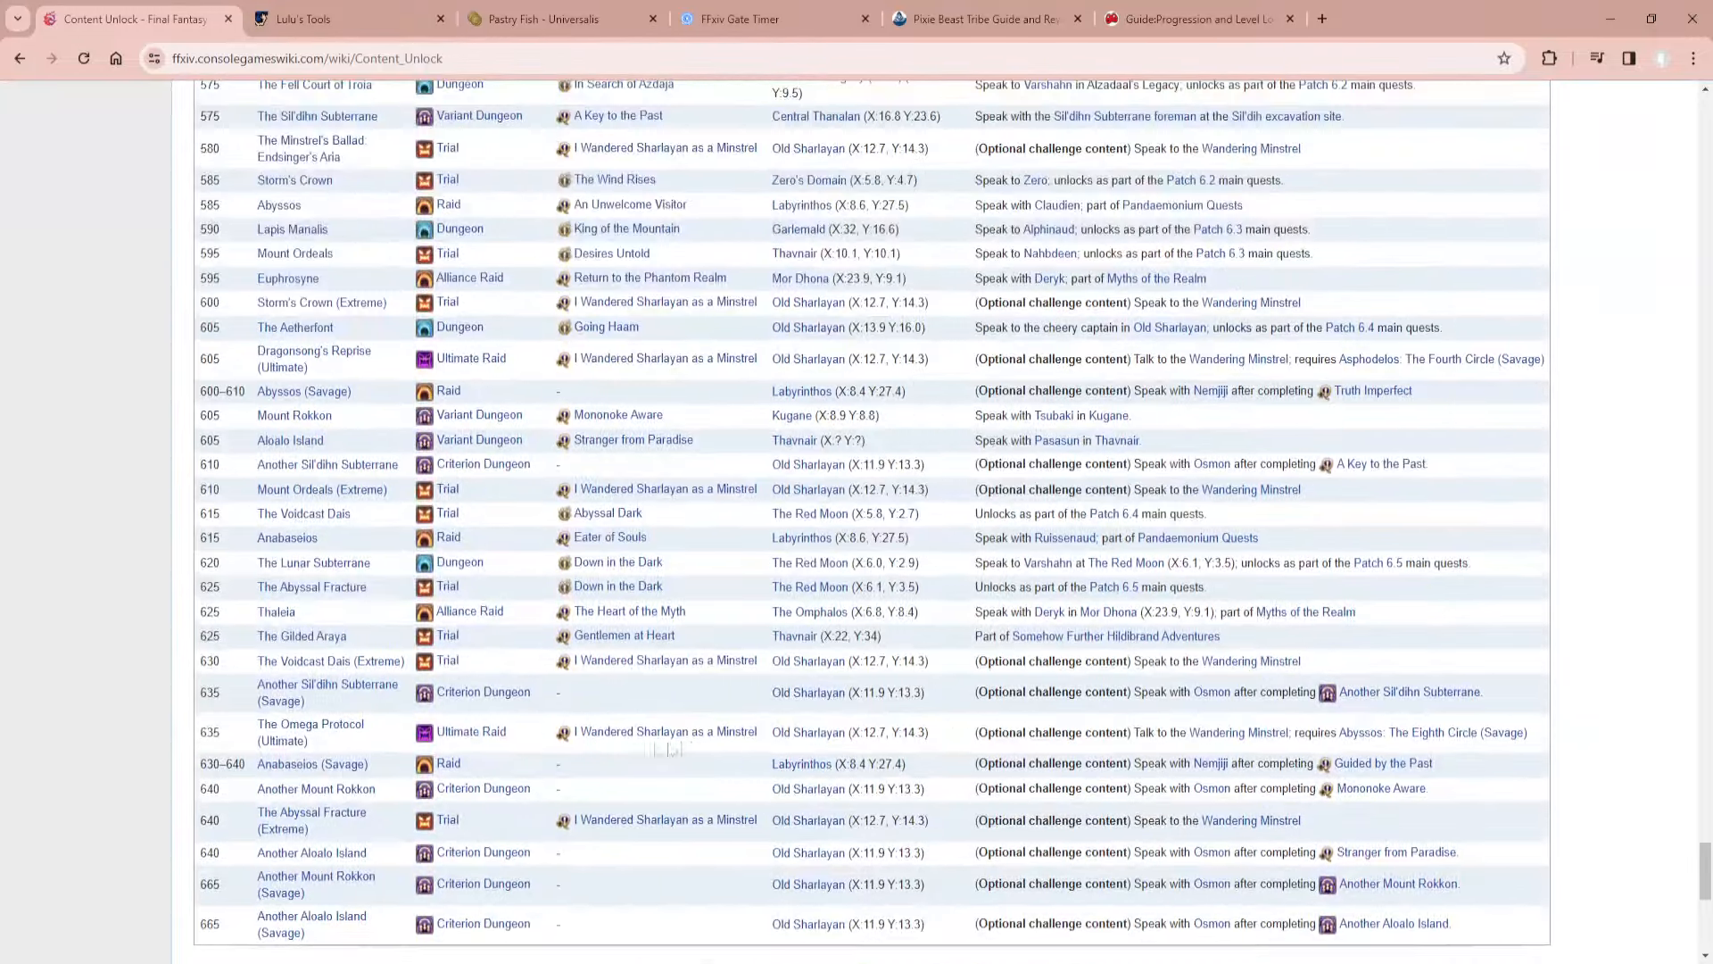
{"action": "scroll", "scroll_direction": "up", "scroll_amount": 3}
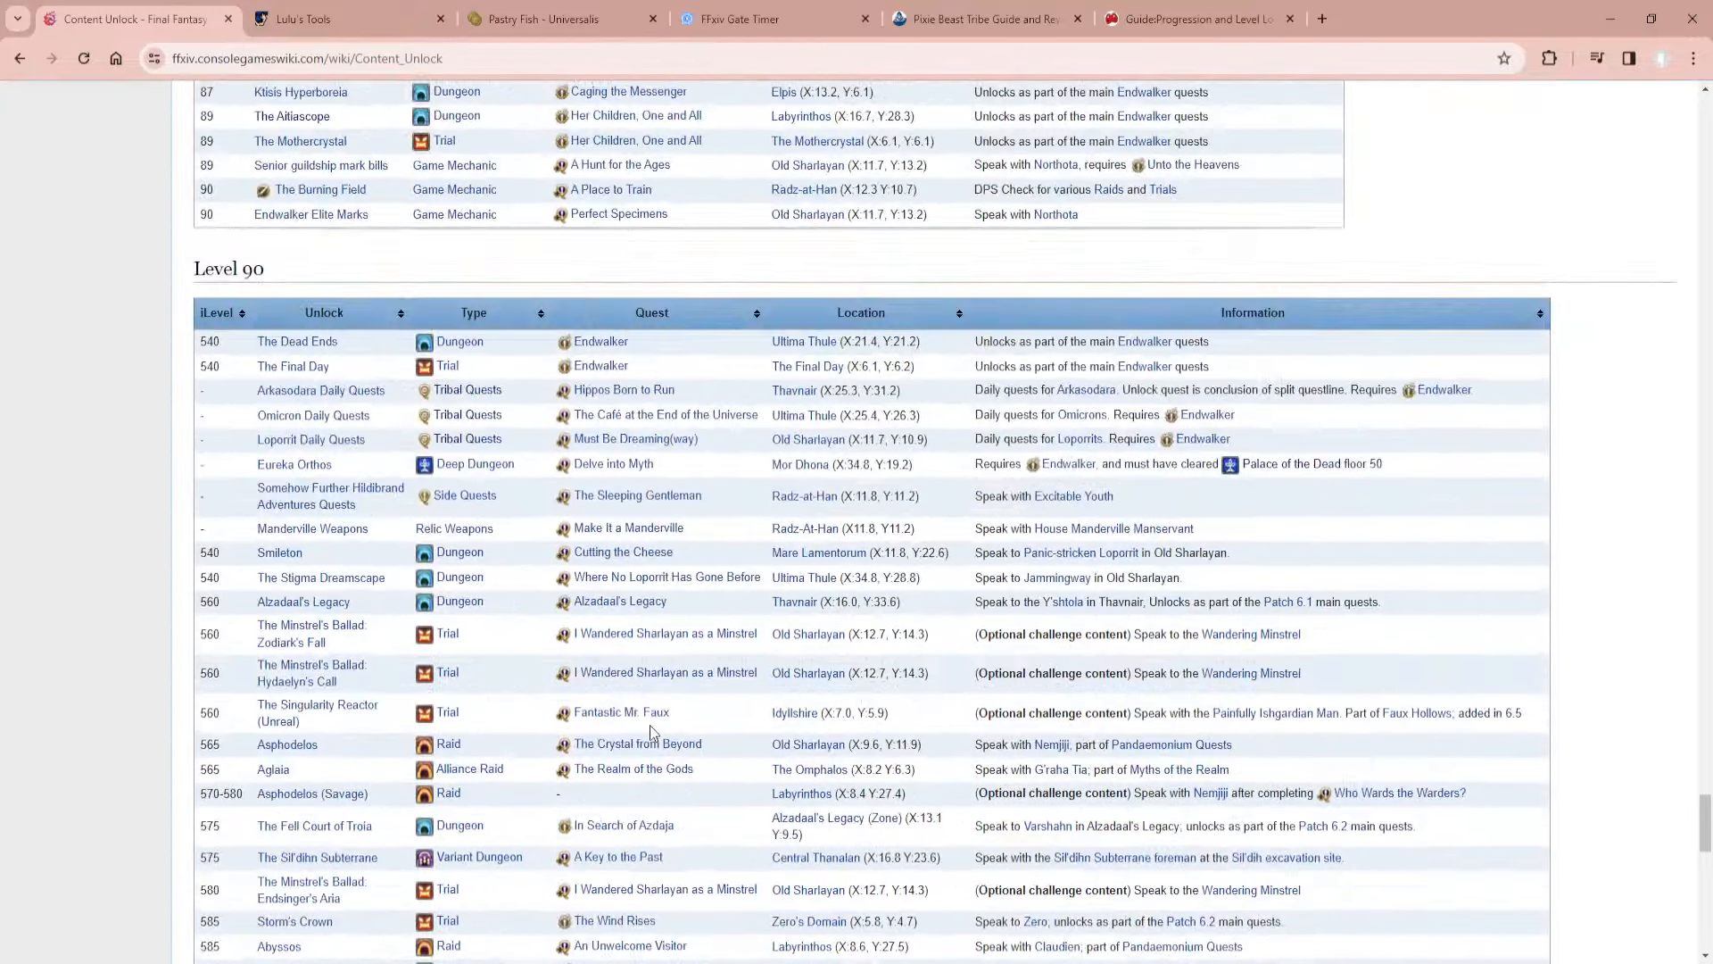
{"action": "scroll", "scroll_direction": "up", "scroll_amount": 3}
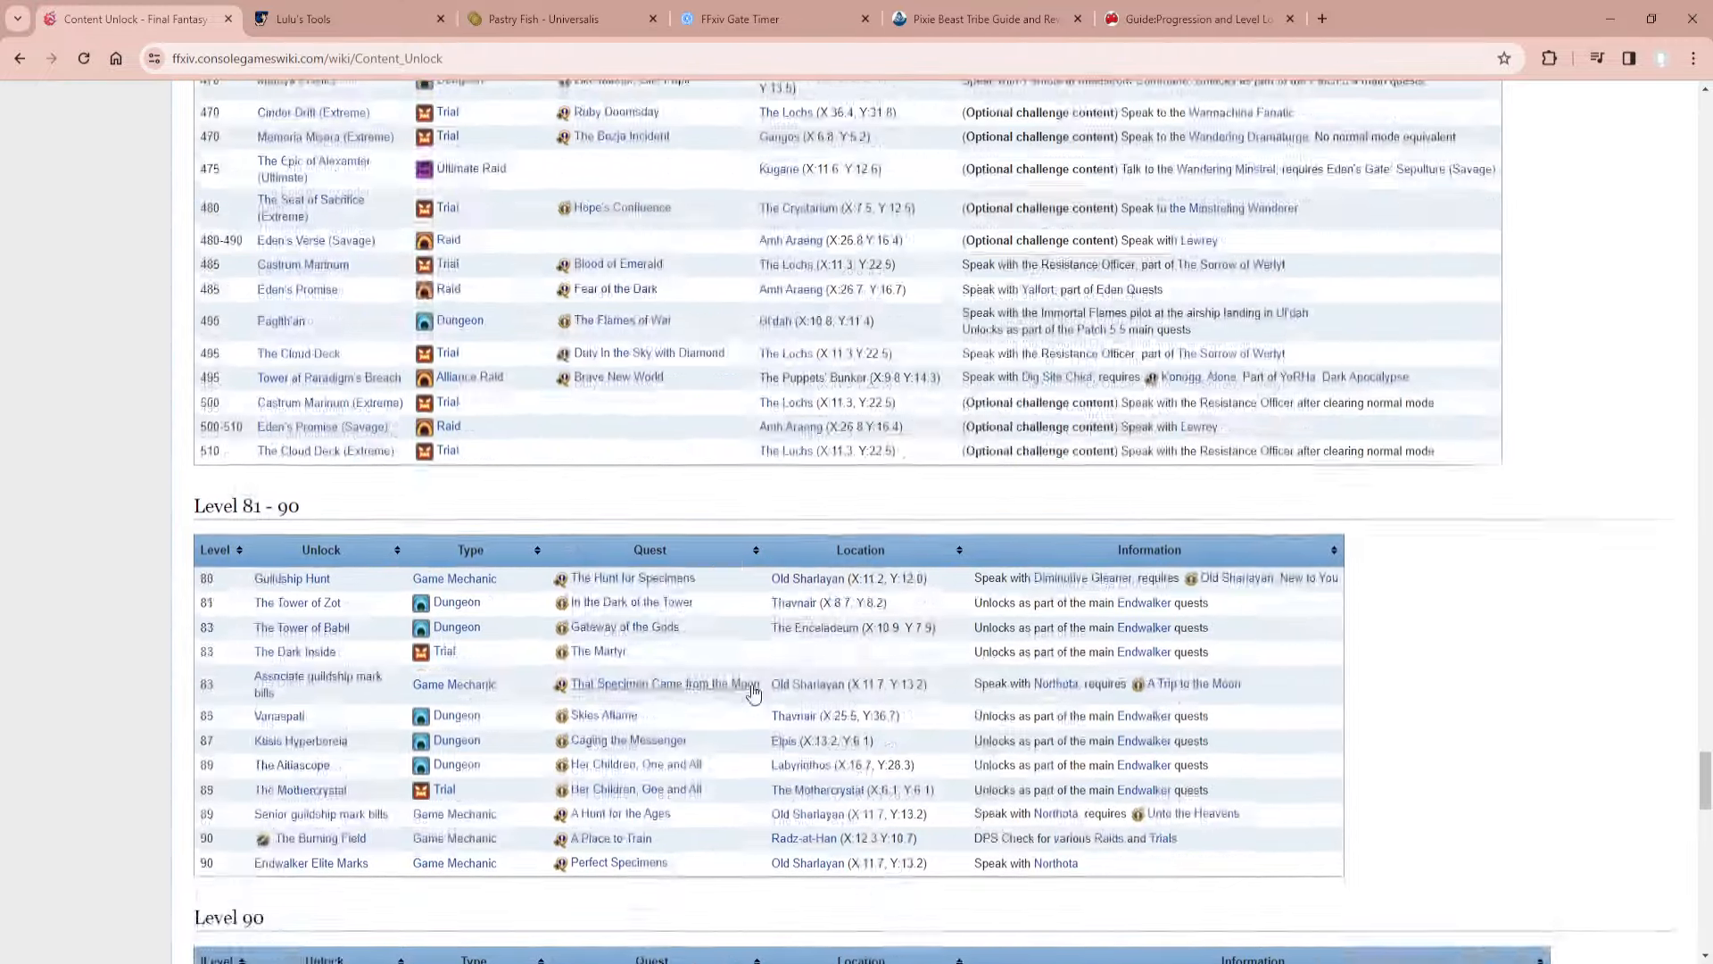
{"action": "scroll", "scroll_direction": "up", "scroll_amount": 3}
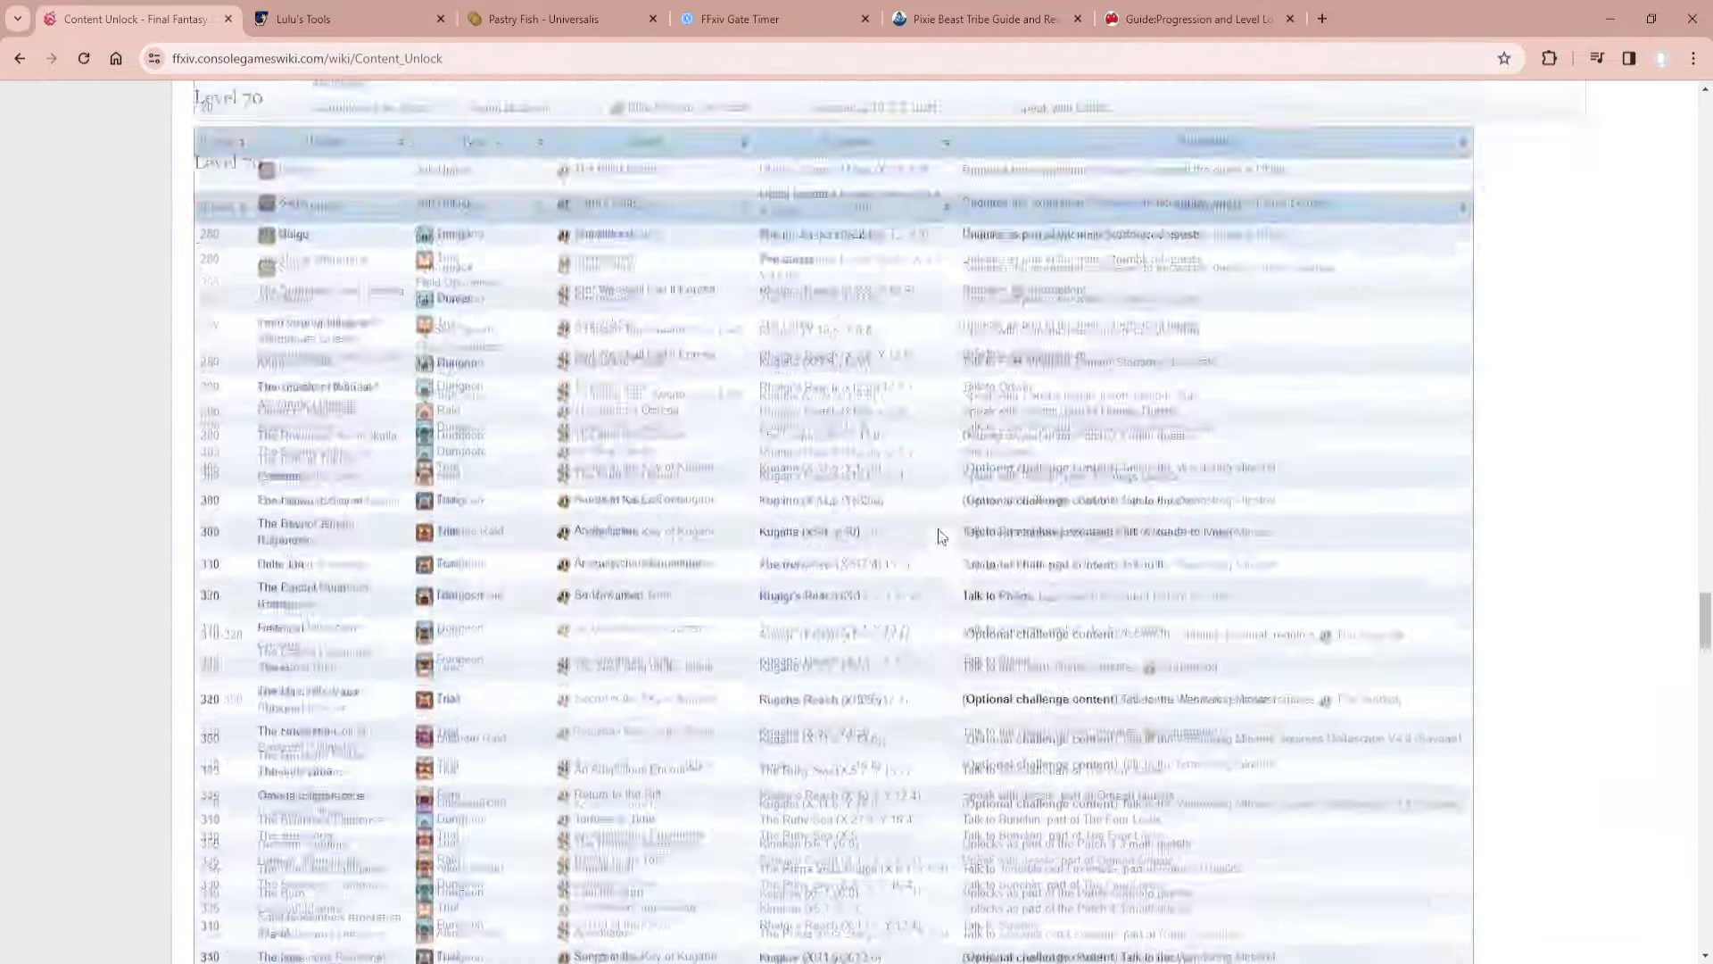
{"action": "scroll", "scroll_direction": "up", "scroll_amount": 3}
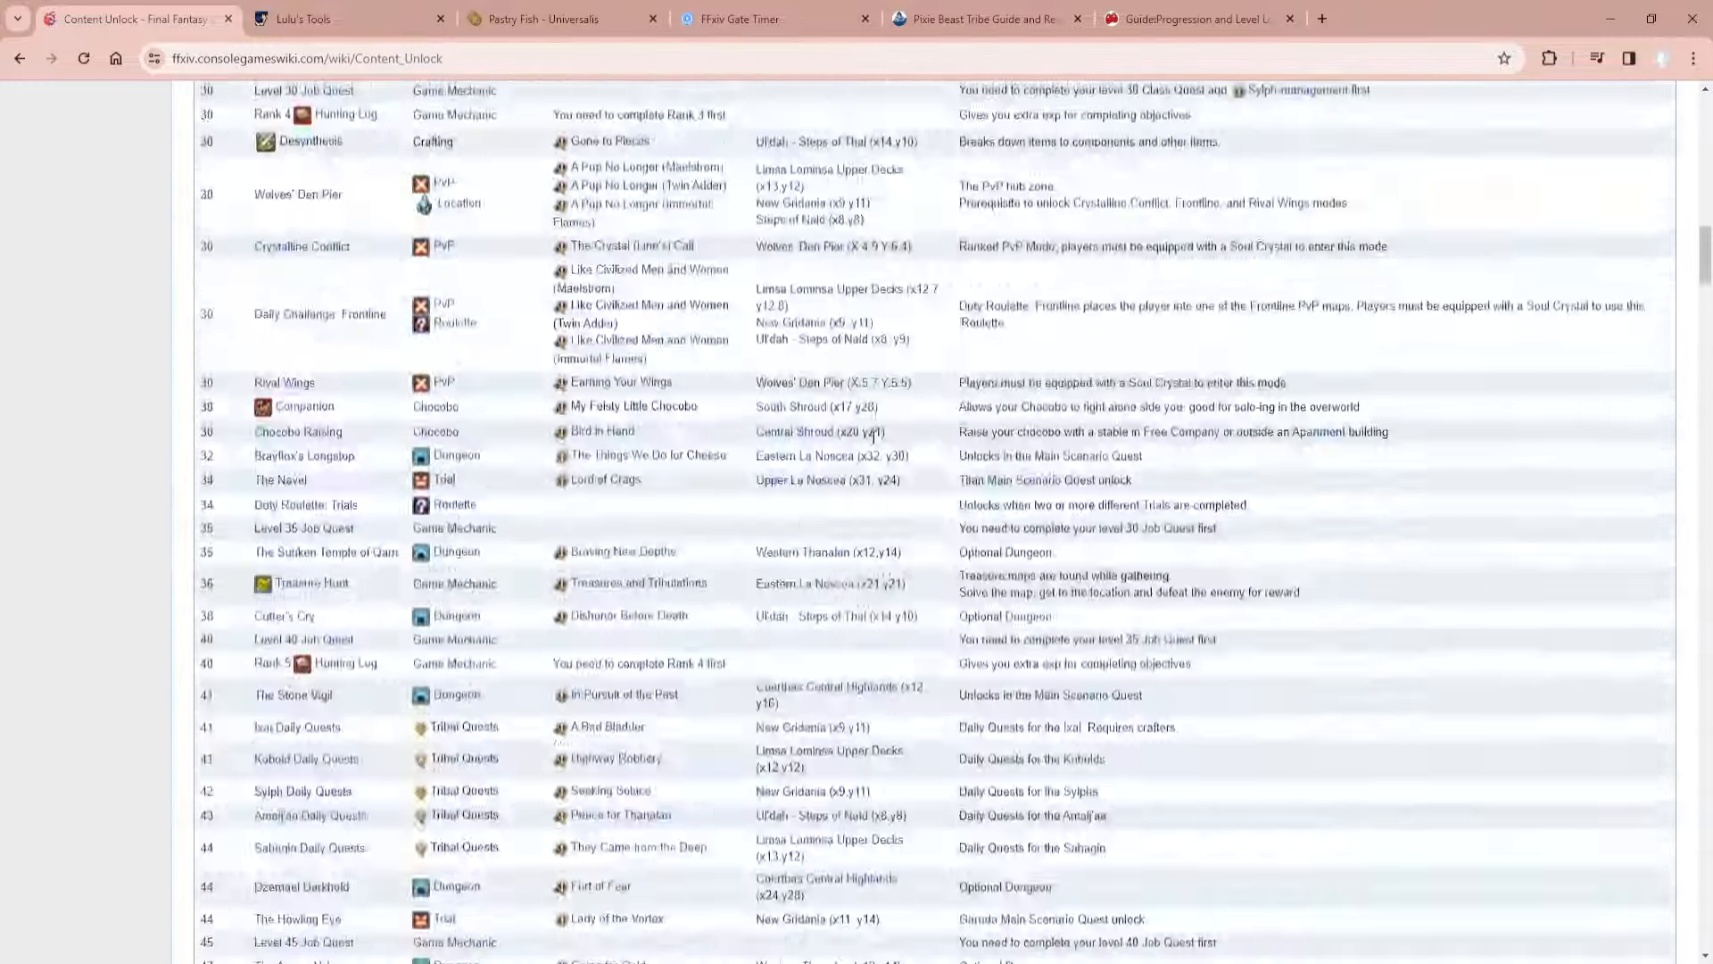
{"action": "scroll", "scroll_direction": "up", "scroll_amount": 3}
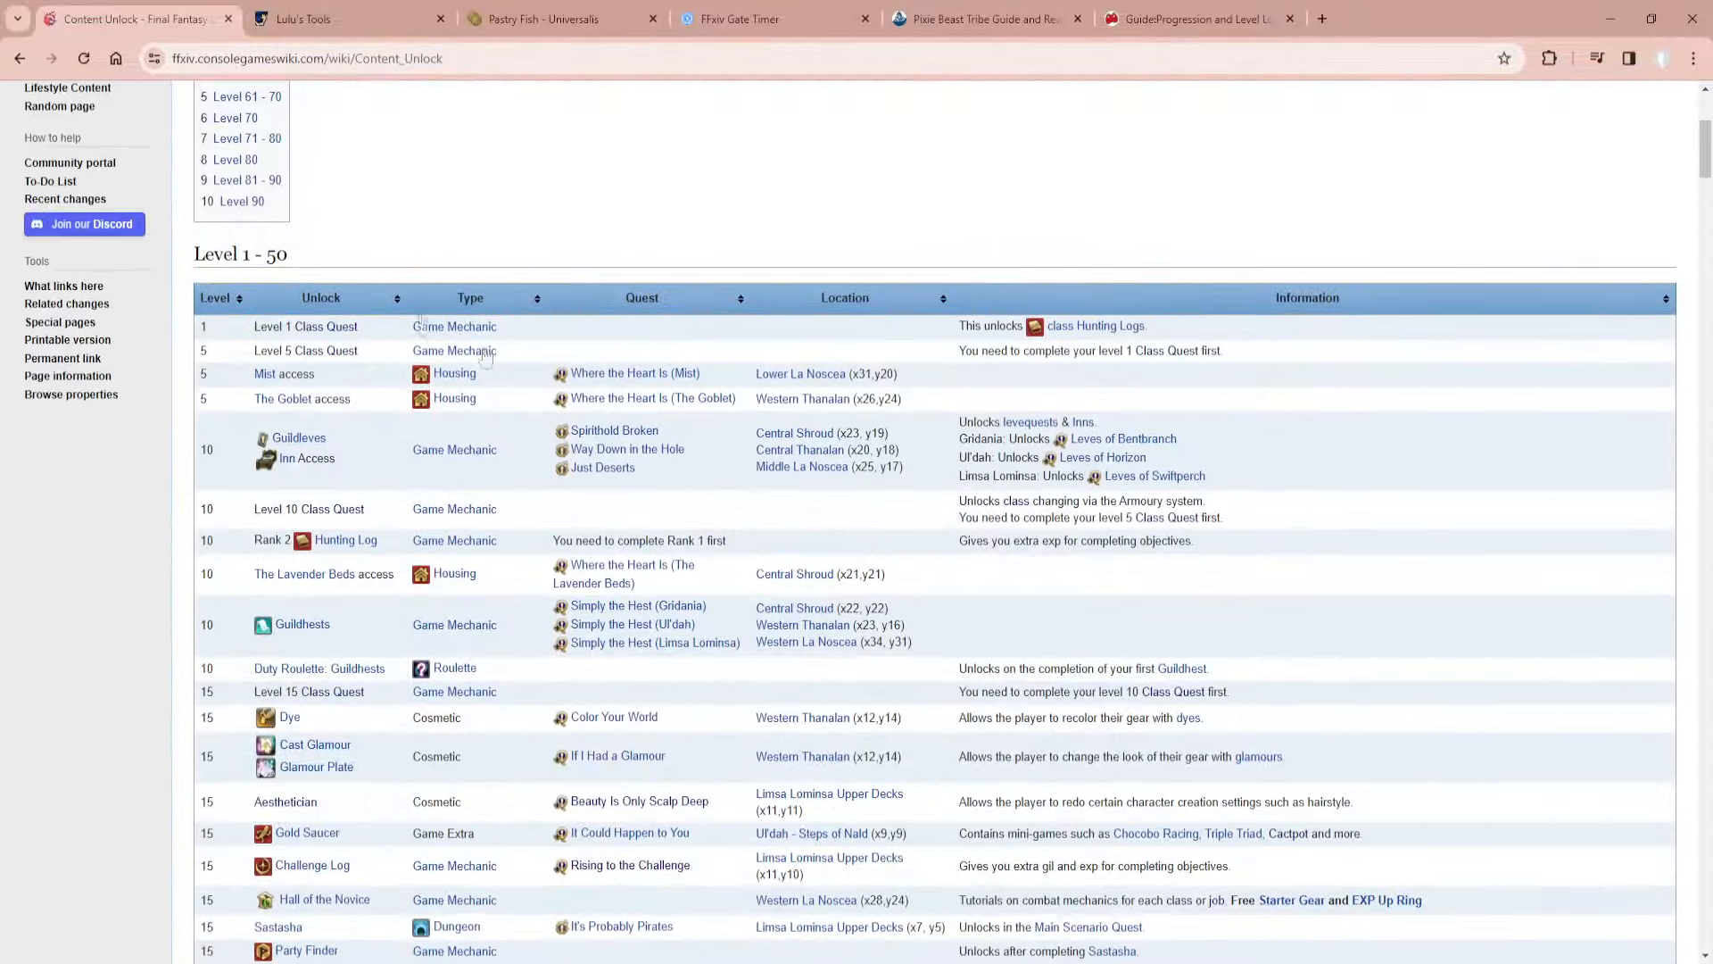
{"action": "left_click", "coordinate": [1196, 19]}
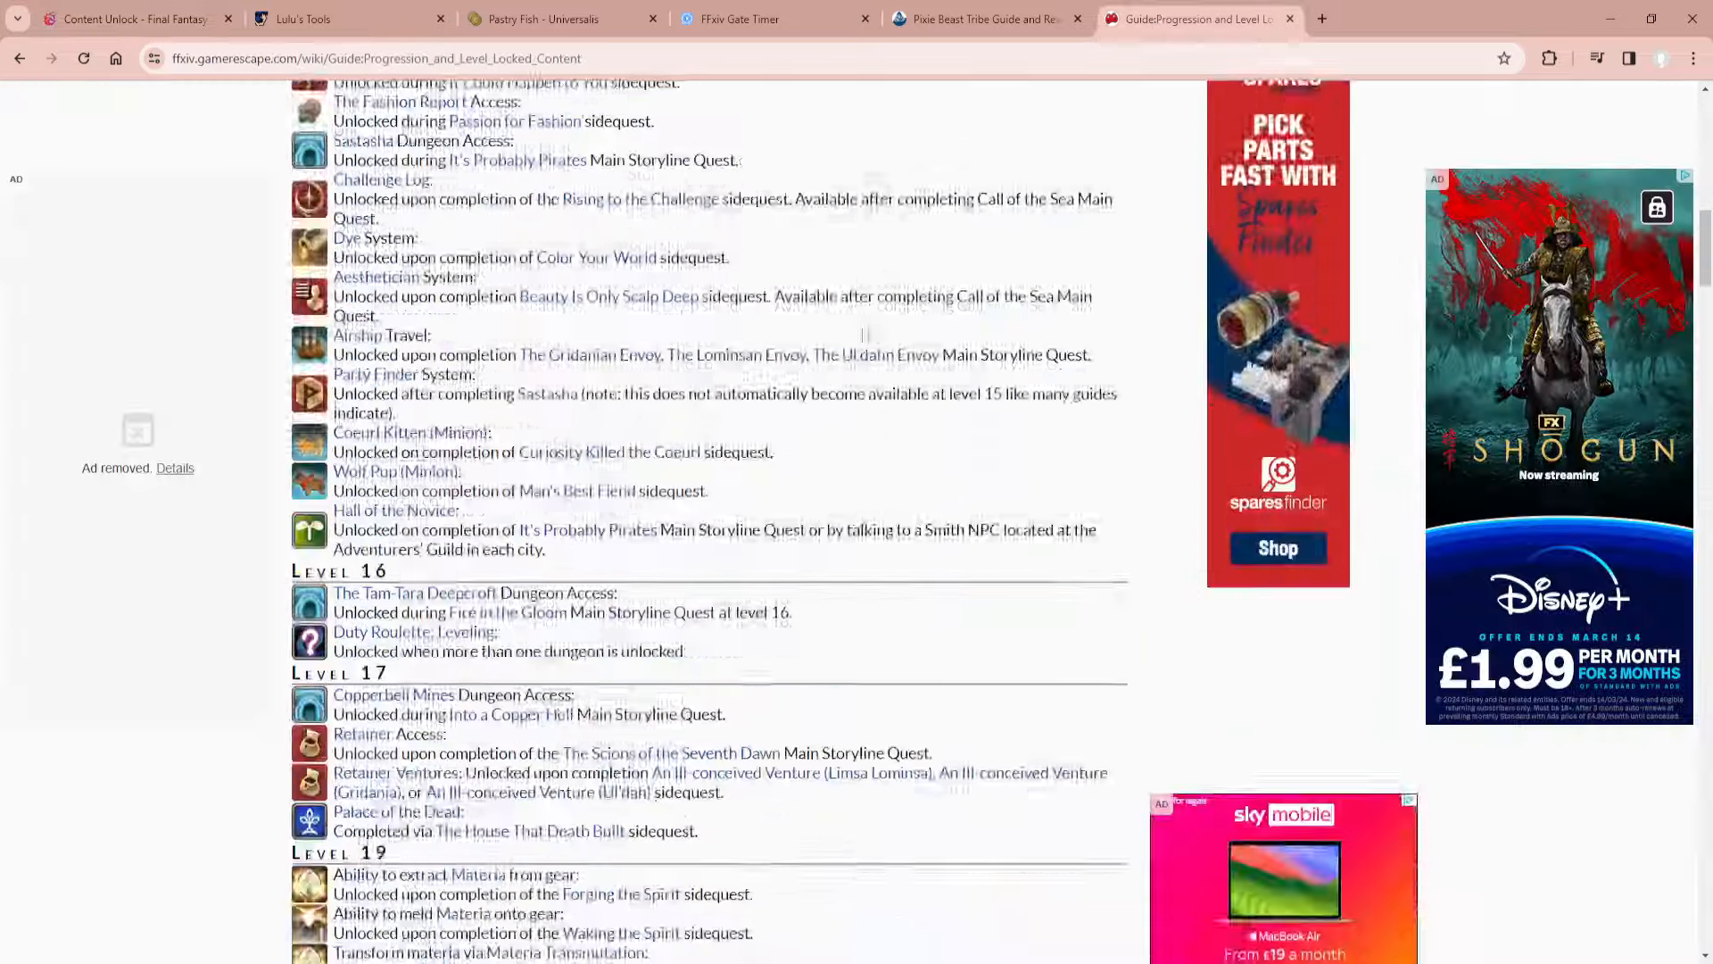
{"action": "scroll", "scroll_direction": "down", "scroll_amount": 3}
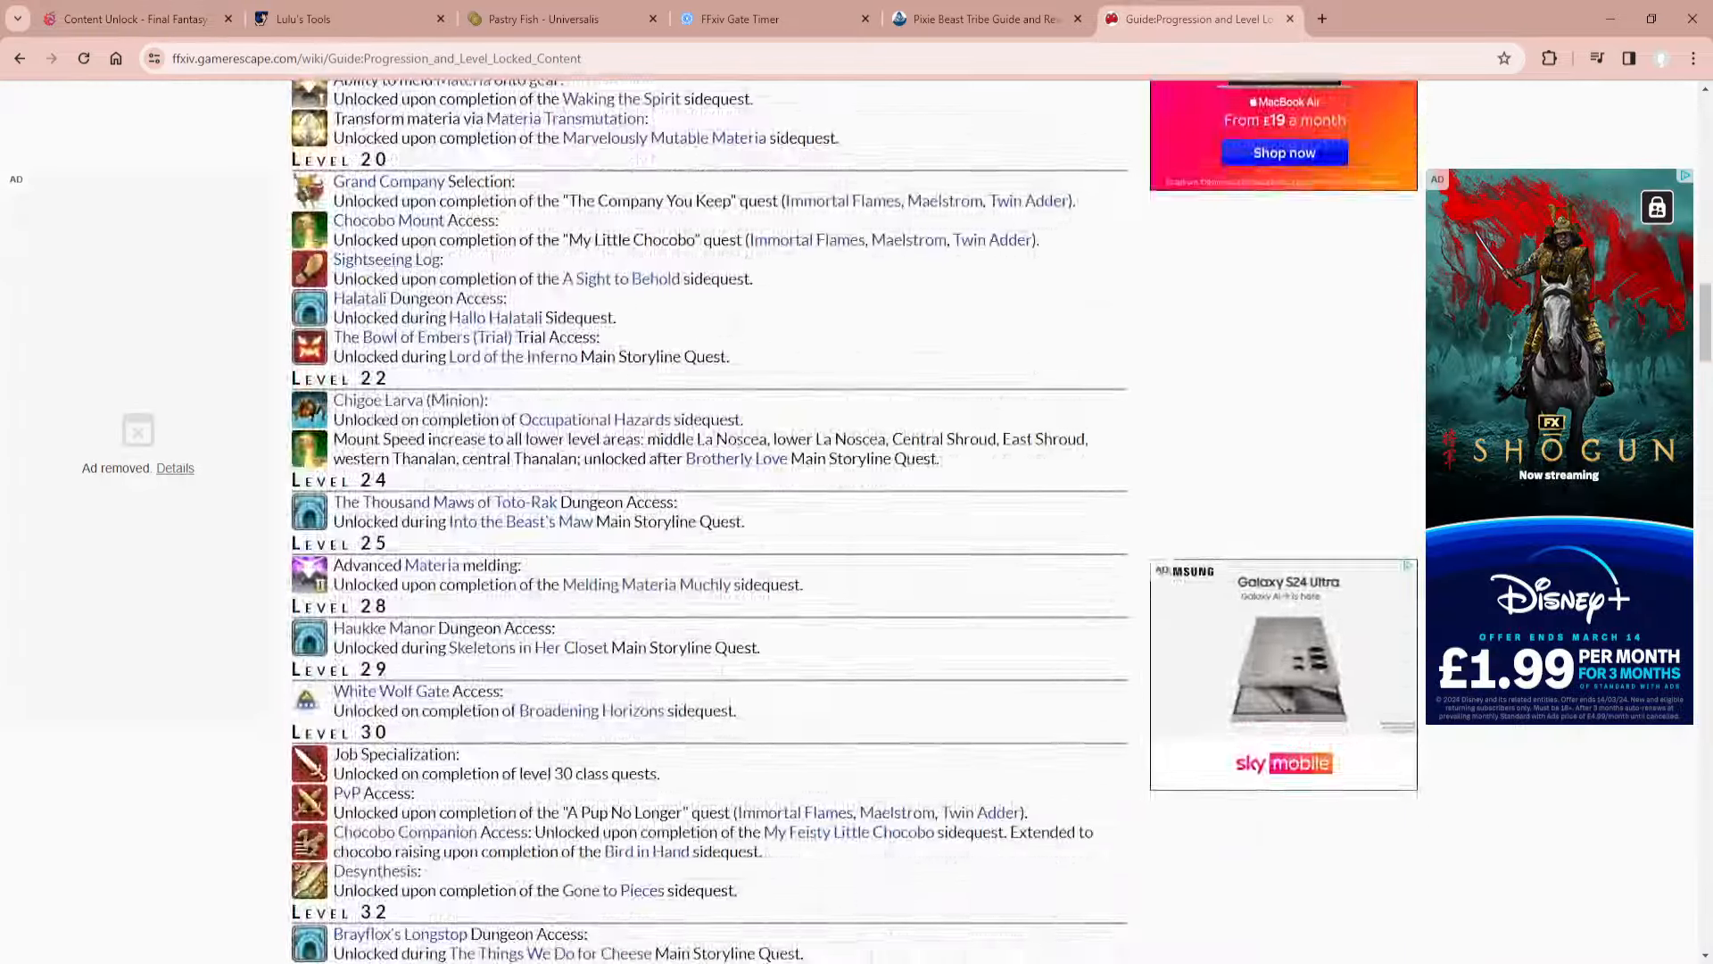
{"action": "scroll", "scroll_direction": "down", "scroll_amount": 3}
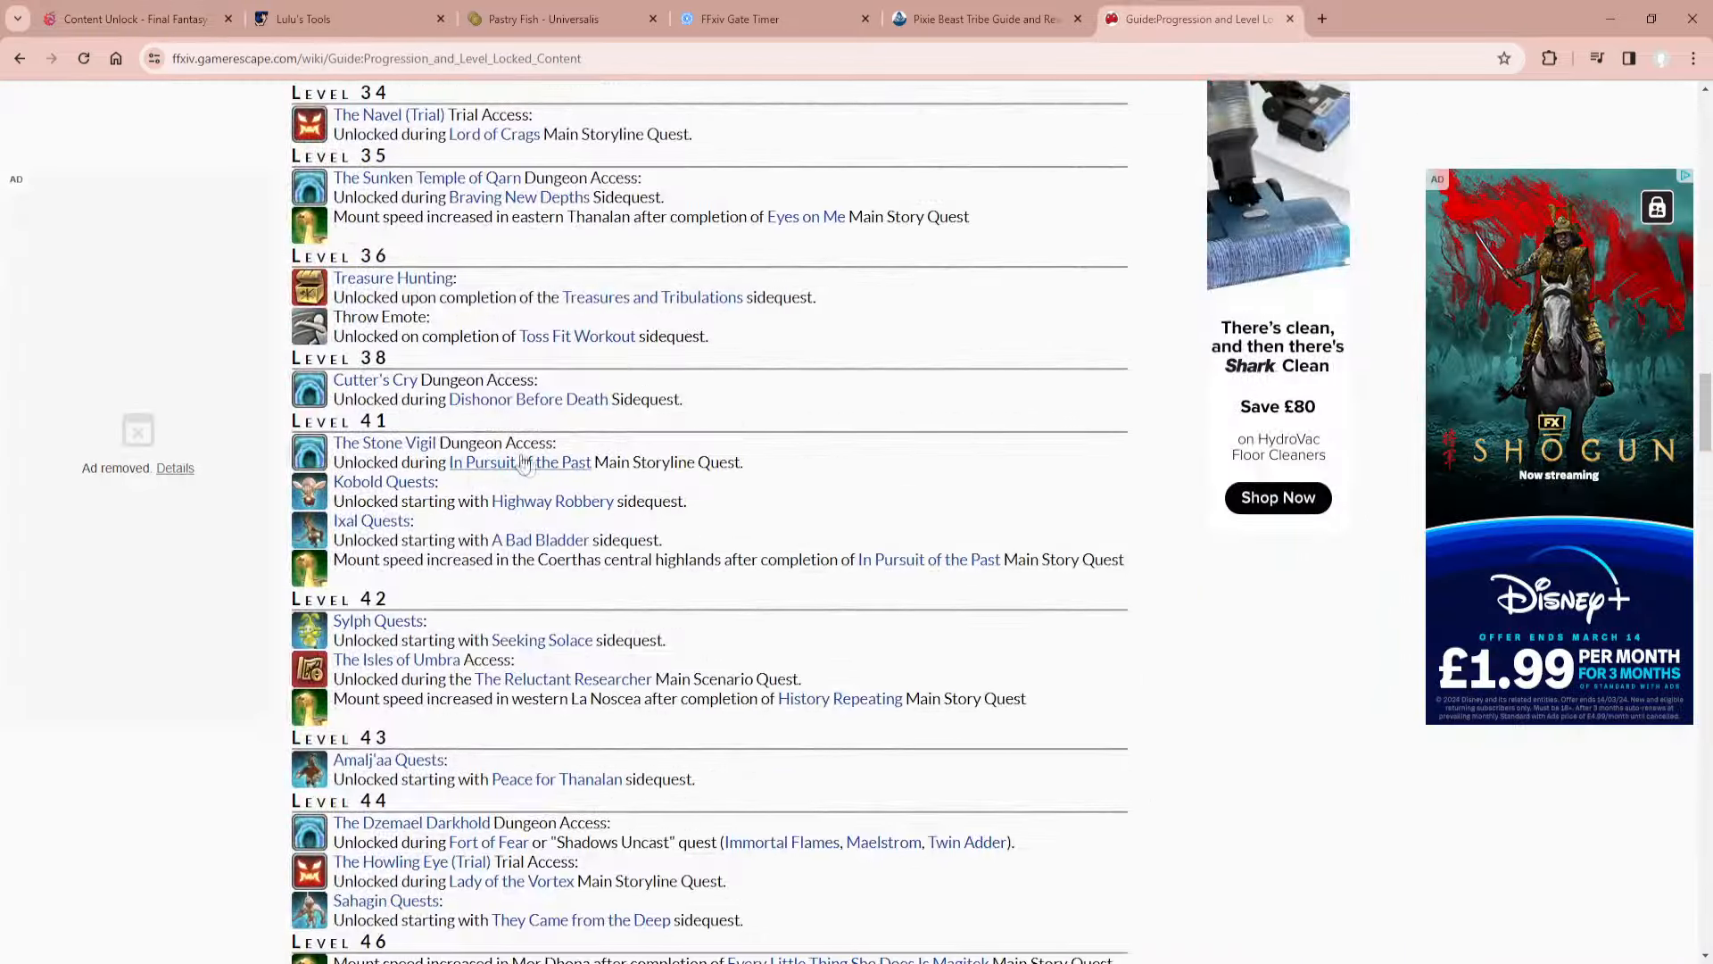
{"action": "scroll", "scroll_direction": "down", "scroll_amount": 3}
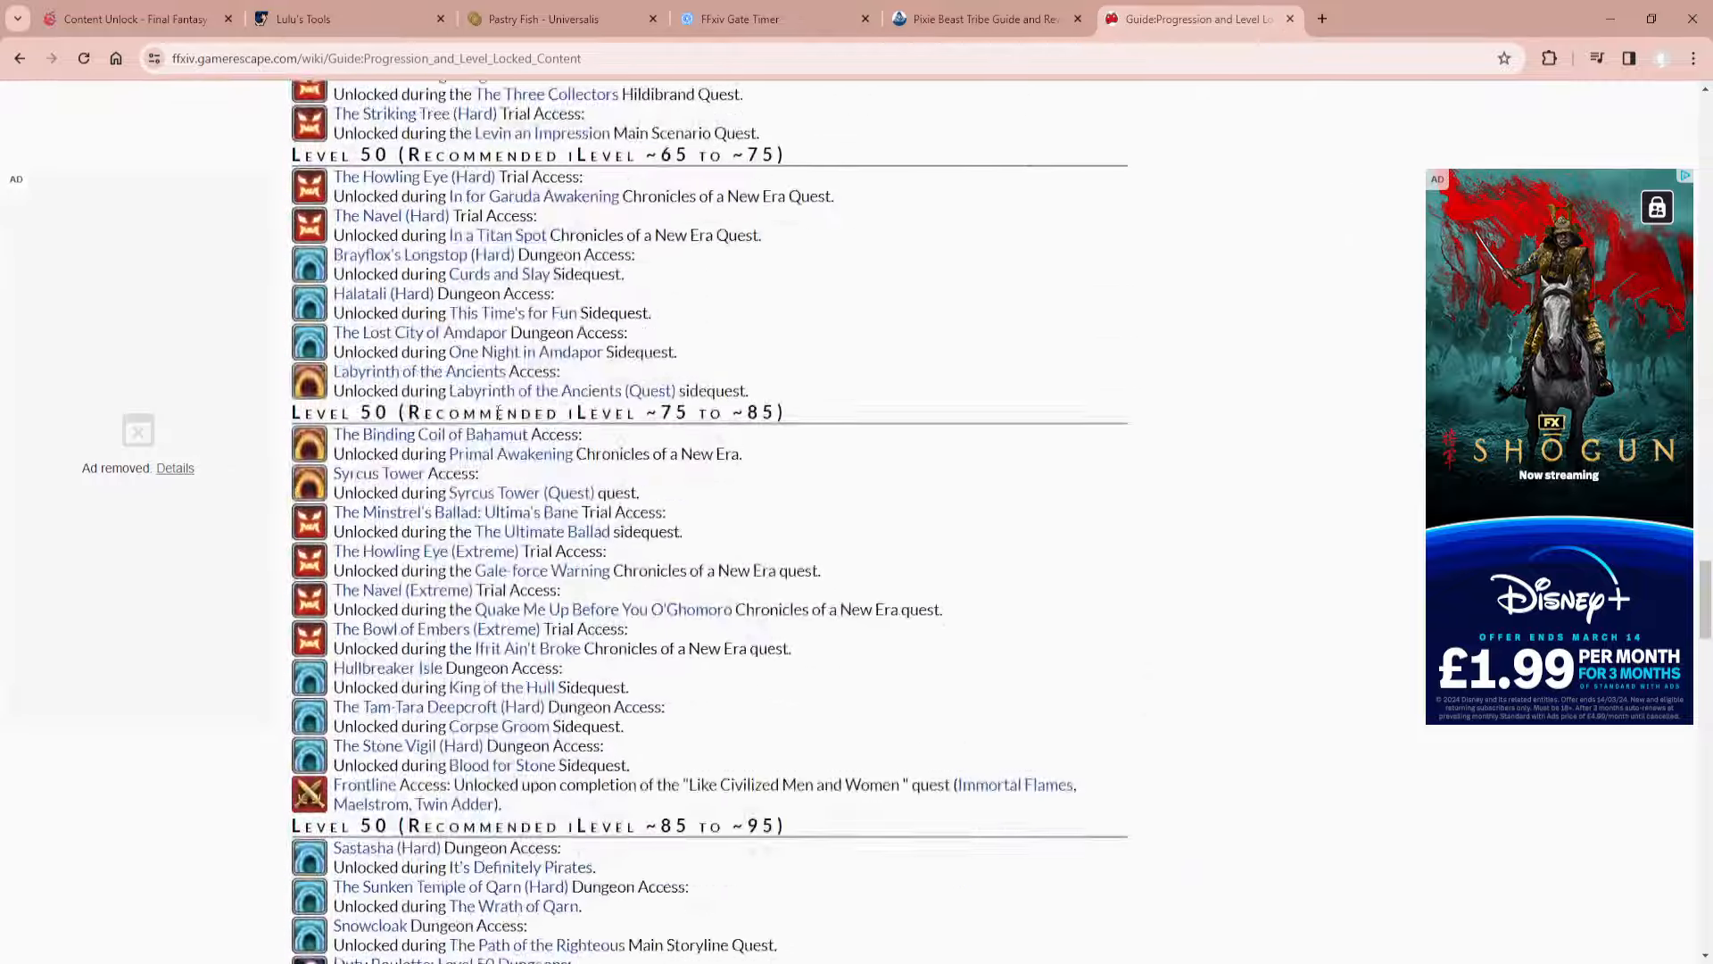
{"action": "scroll", "scroll_direction": "down", "scroll_amount": 3}
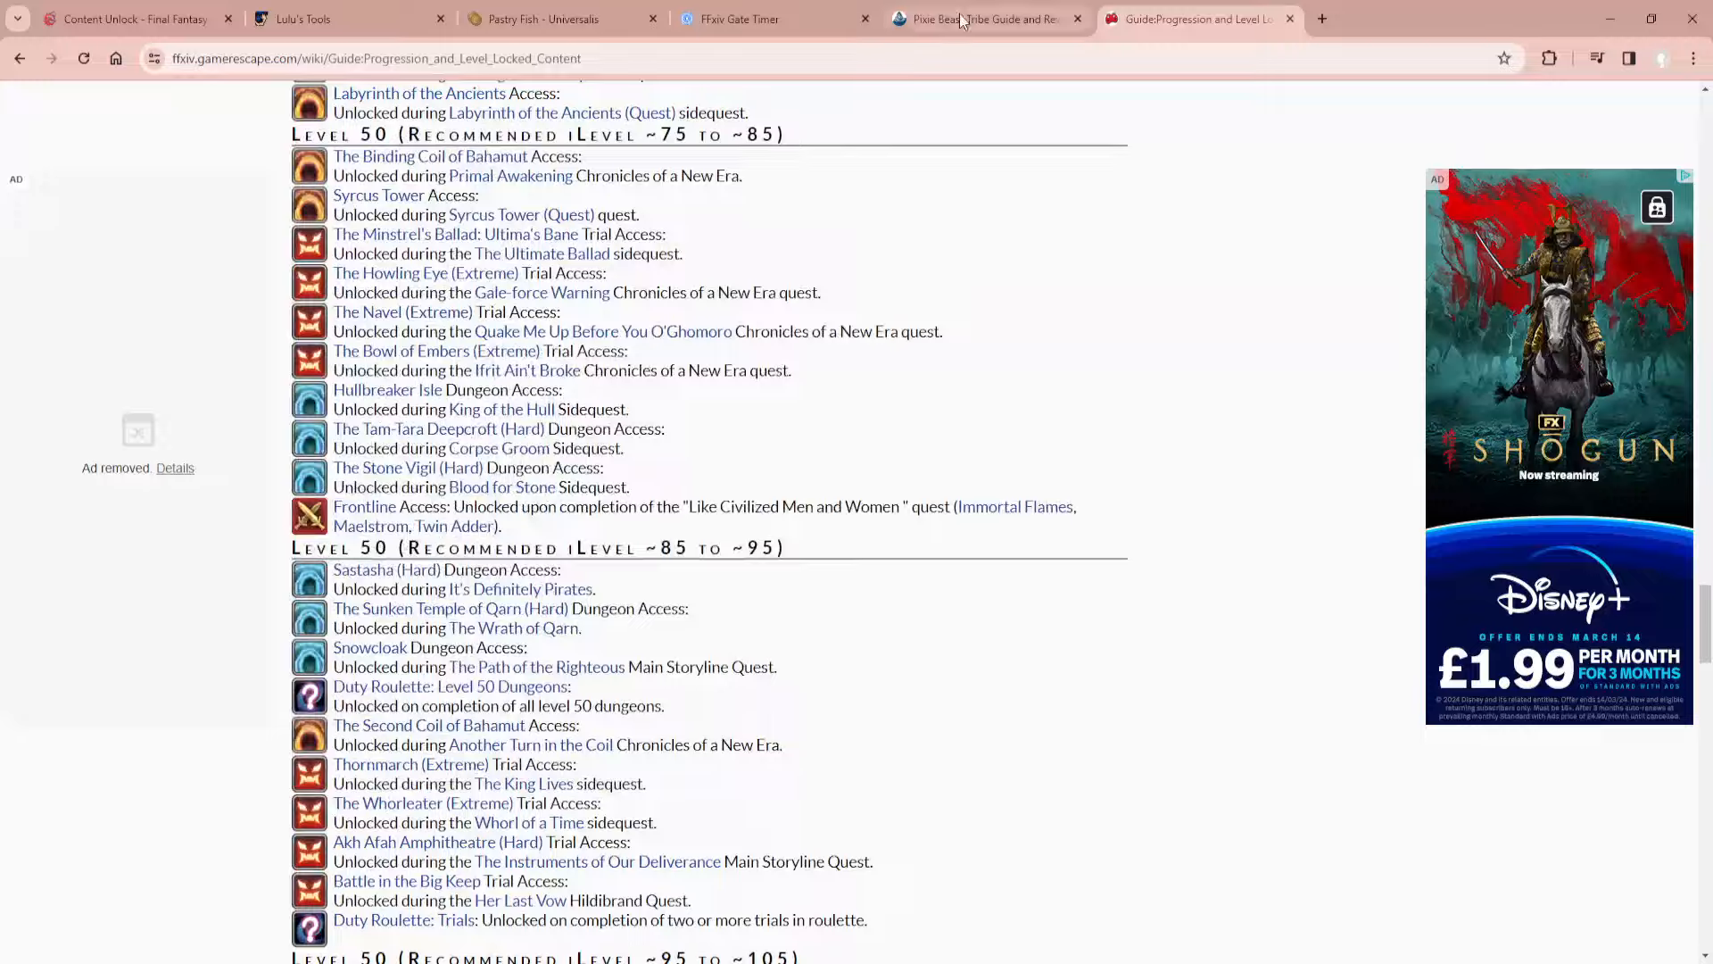
{"action": "left_click", "coordinate": [136, 19]}
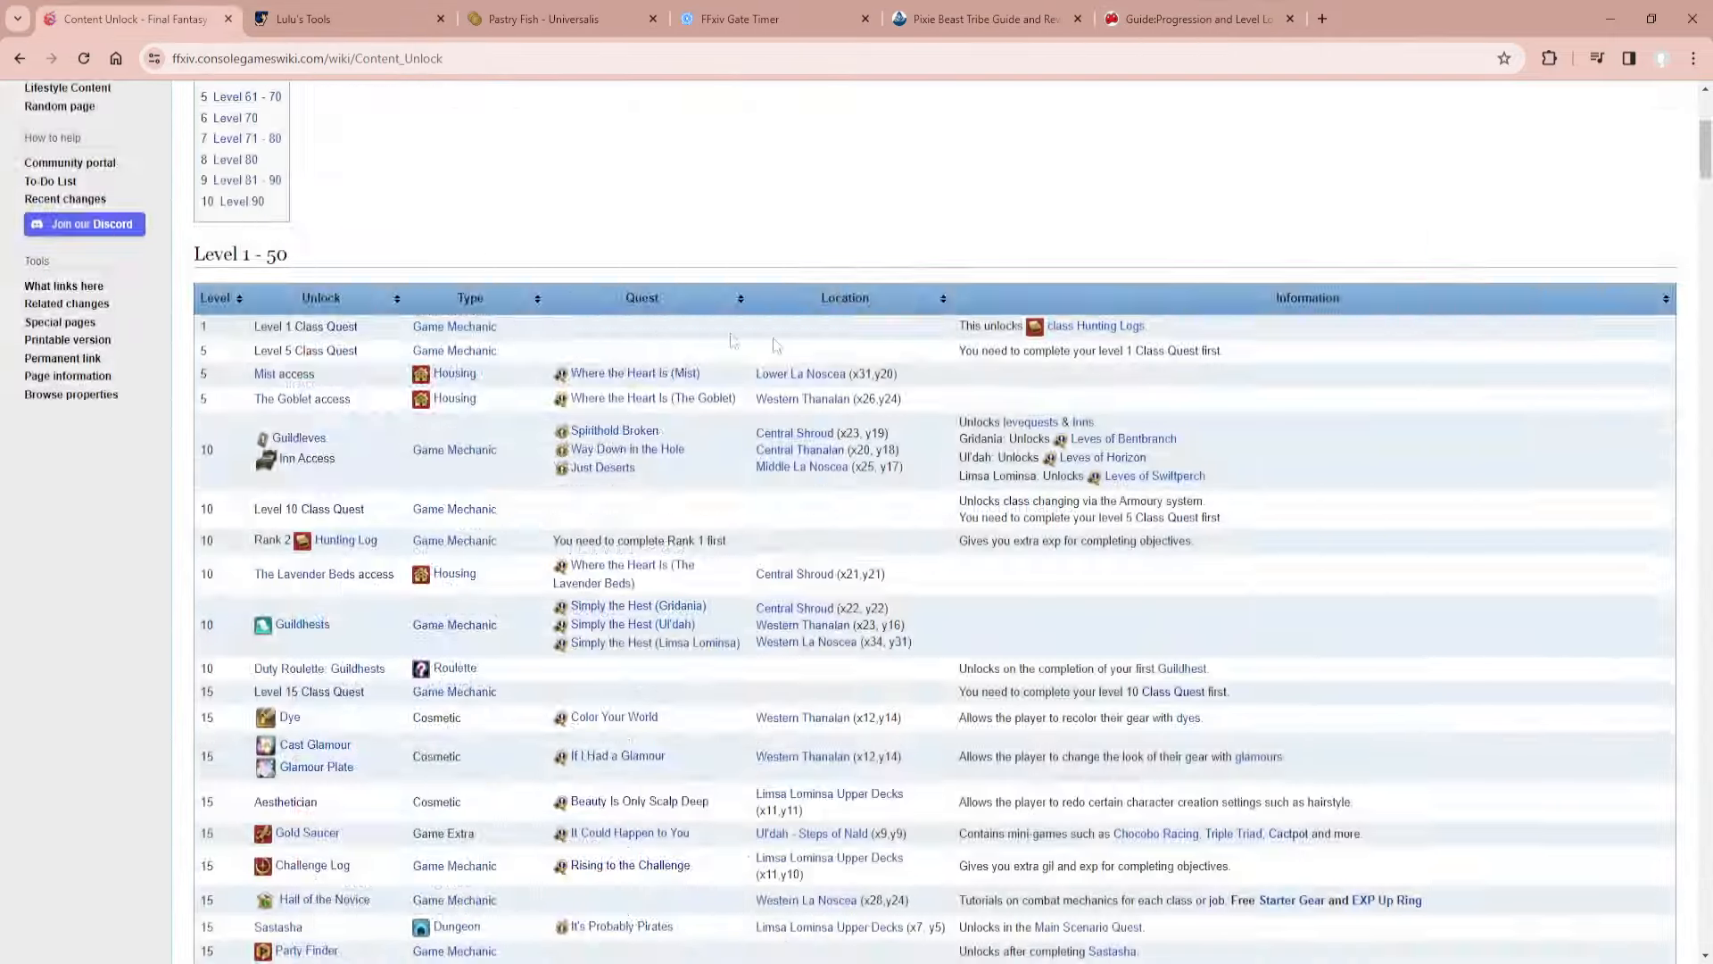
{"action": "scroll", "scroll_direction": "down", "scroll_amount": 3}
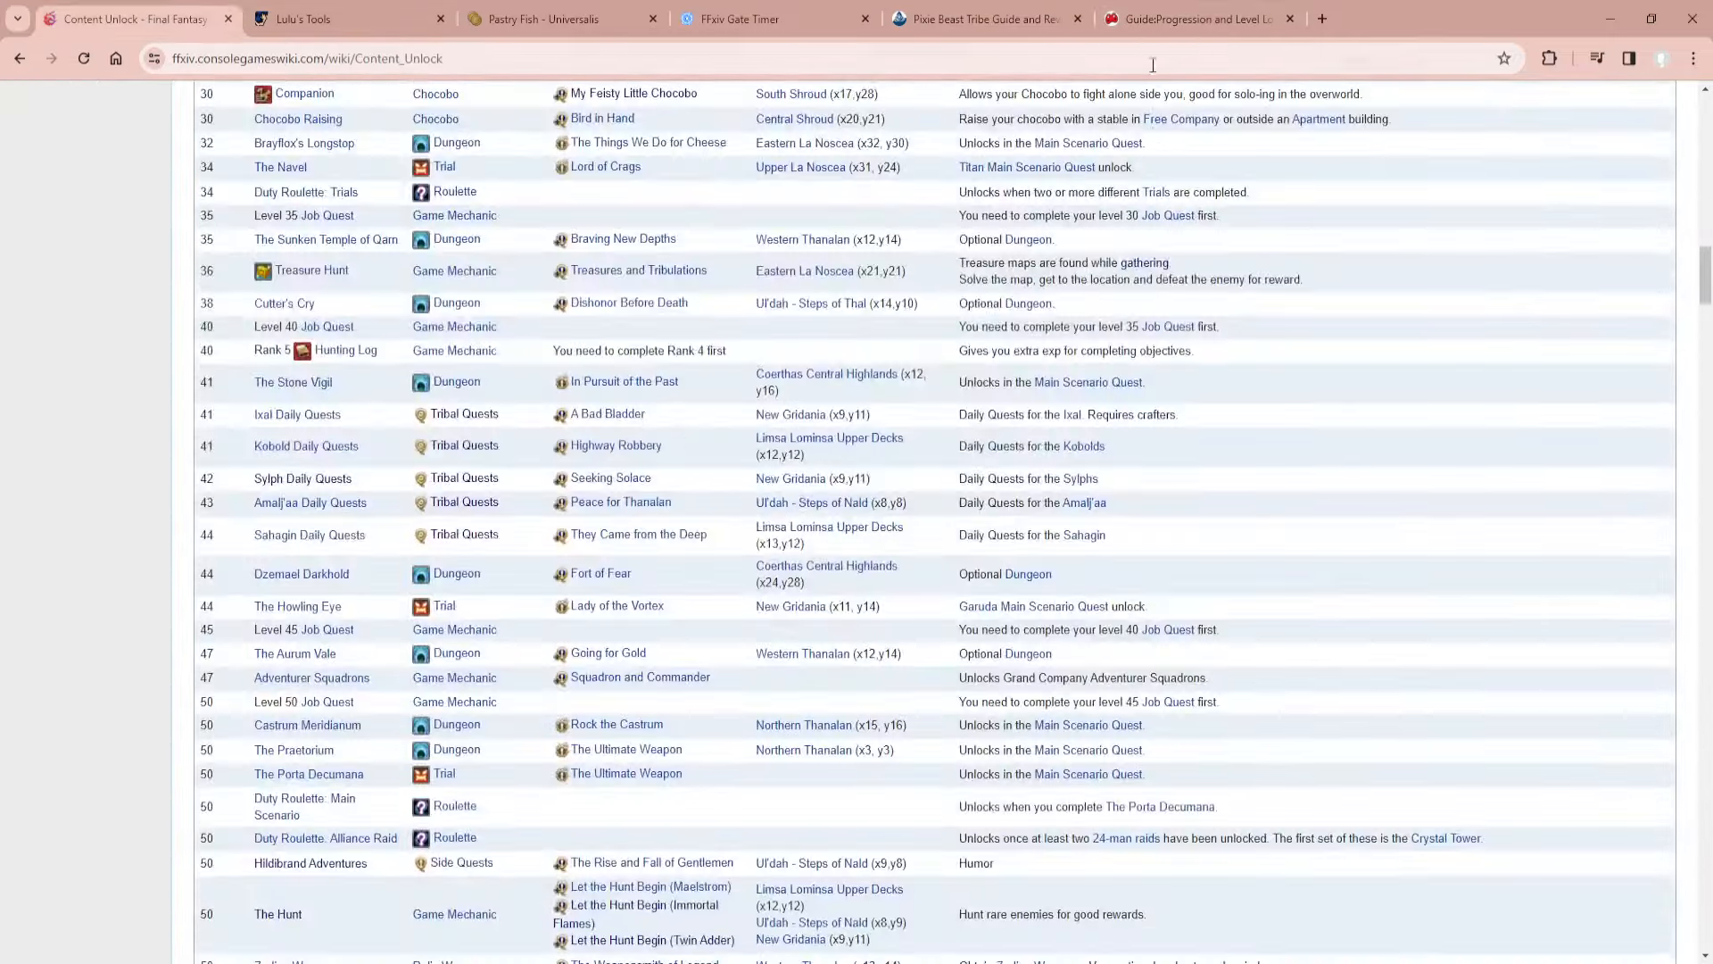
{"action": "scroll", "scroll_direction": "down", "scroll_amount": 3}
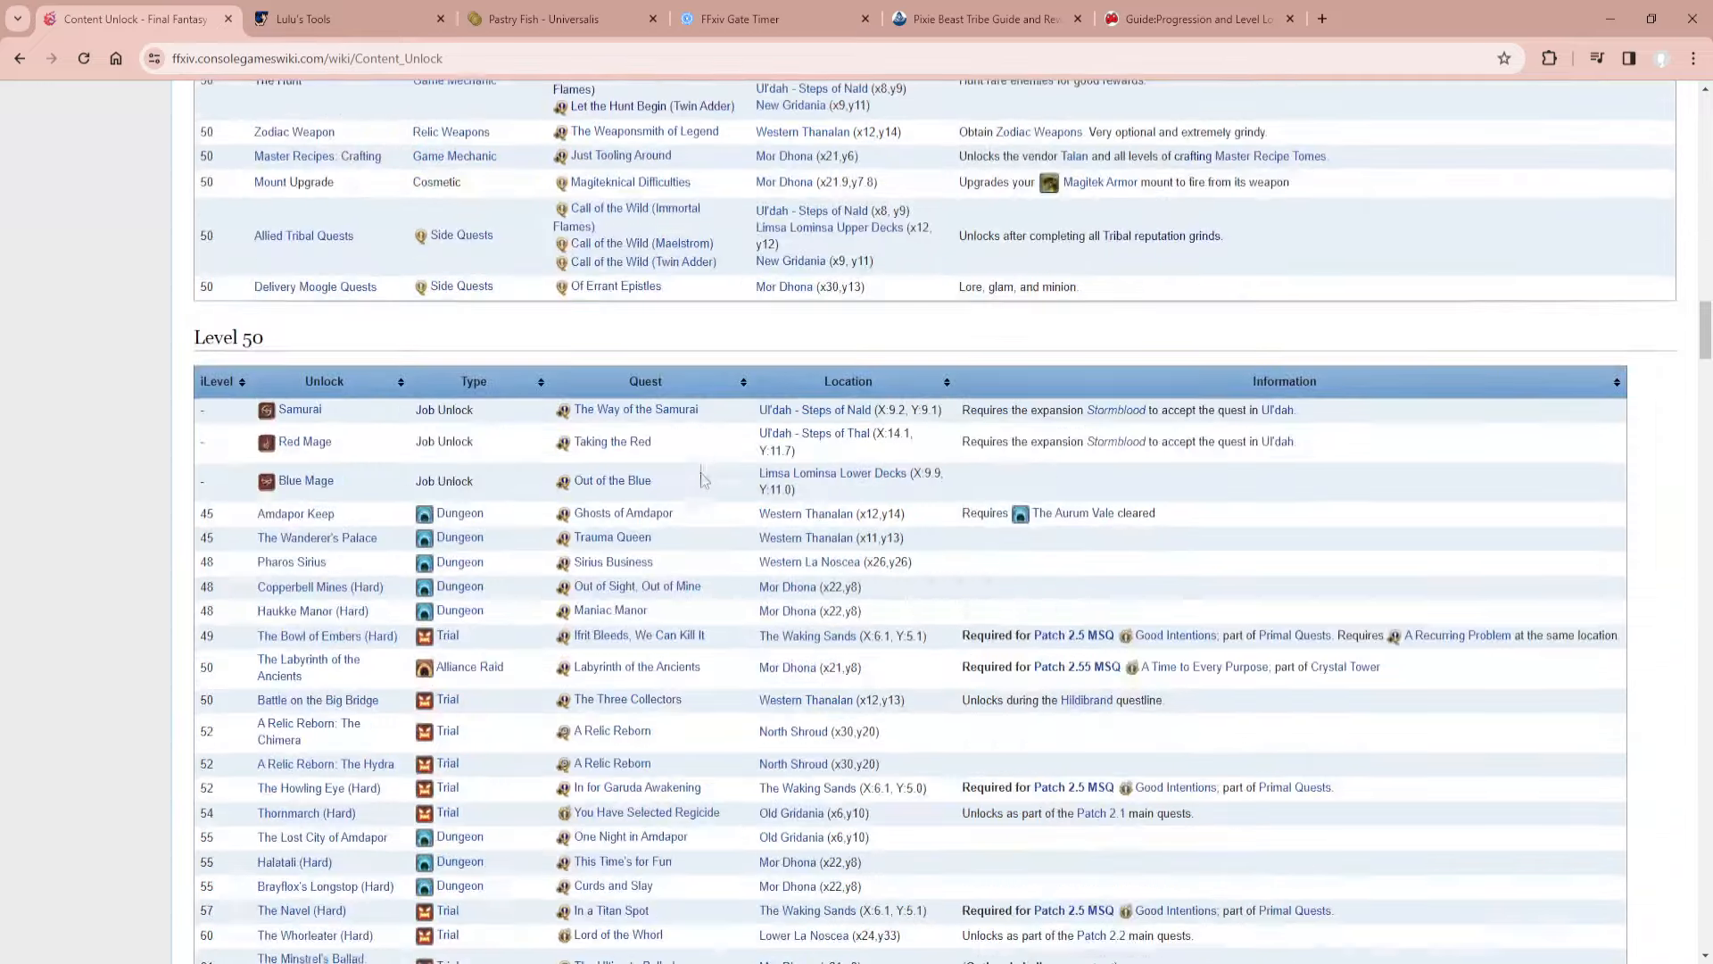